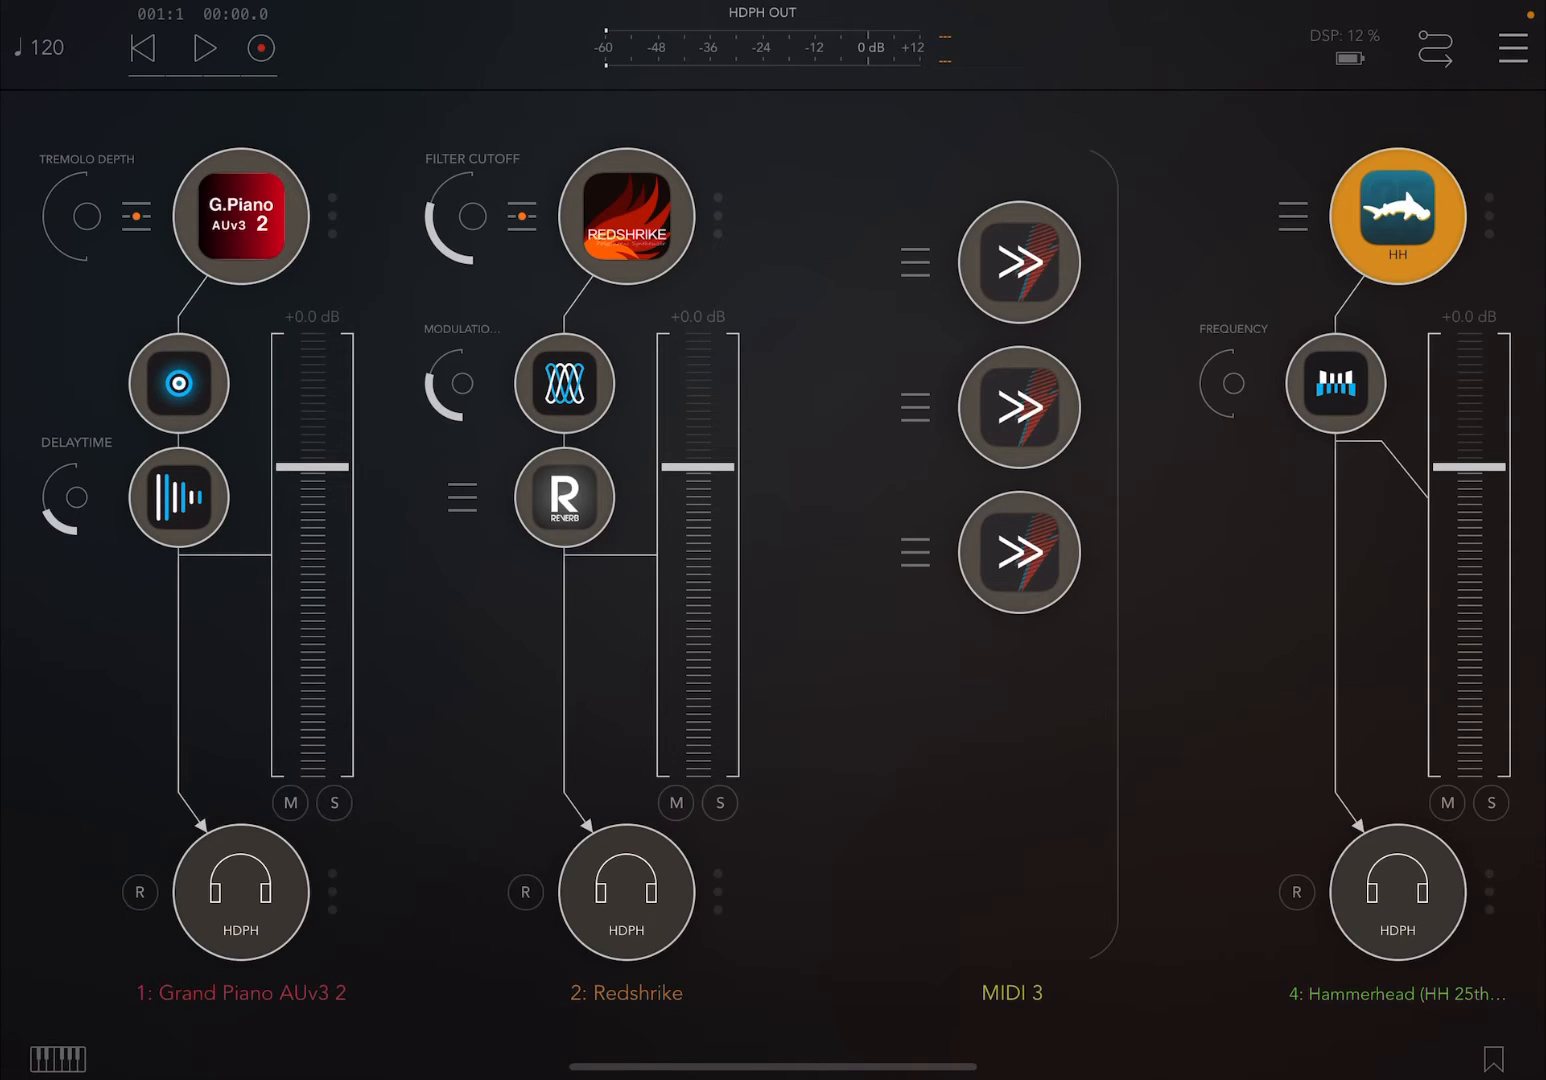
# Play the piano, Redshrike and Hammerhead session for about 19 seconds, then pause it
pyautogui.click(202, 48)
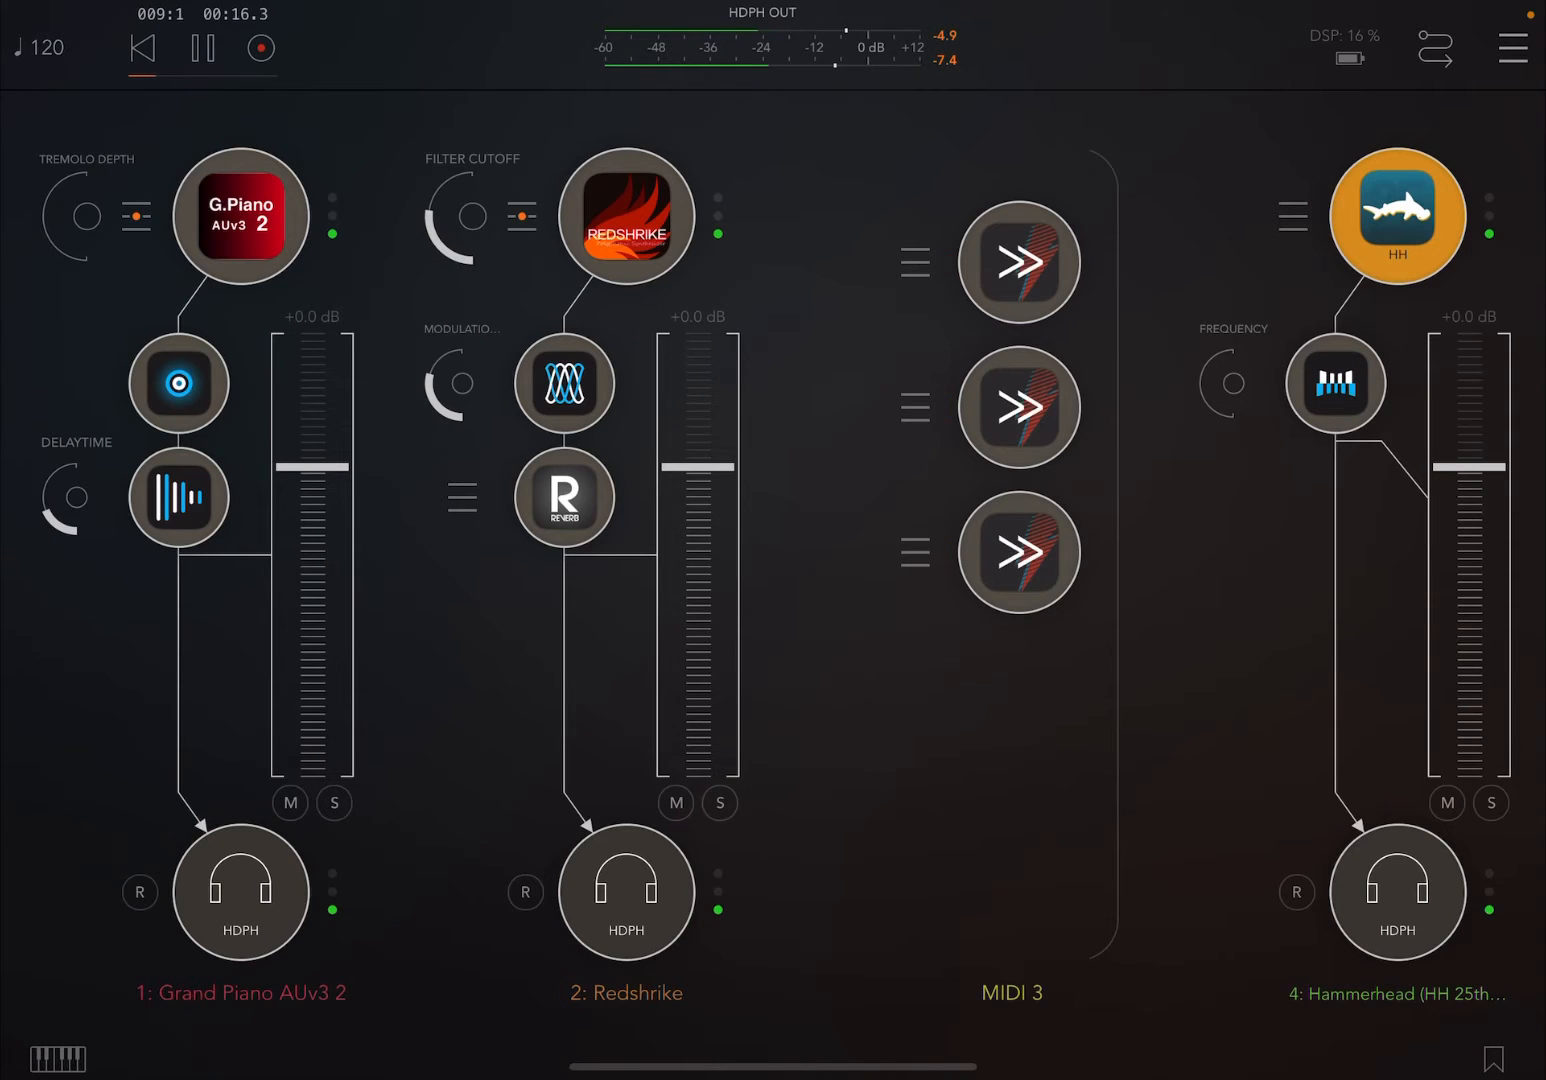
pyautogui.click(201, 48)
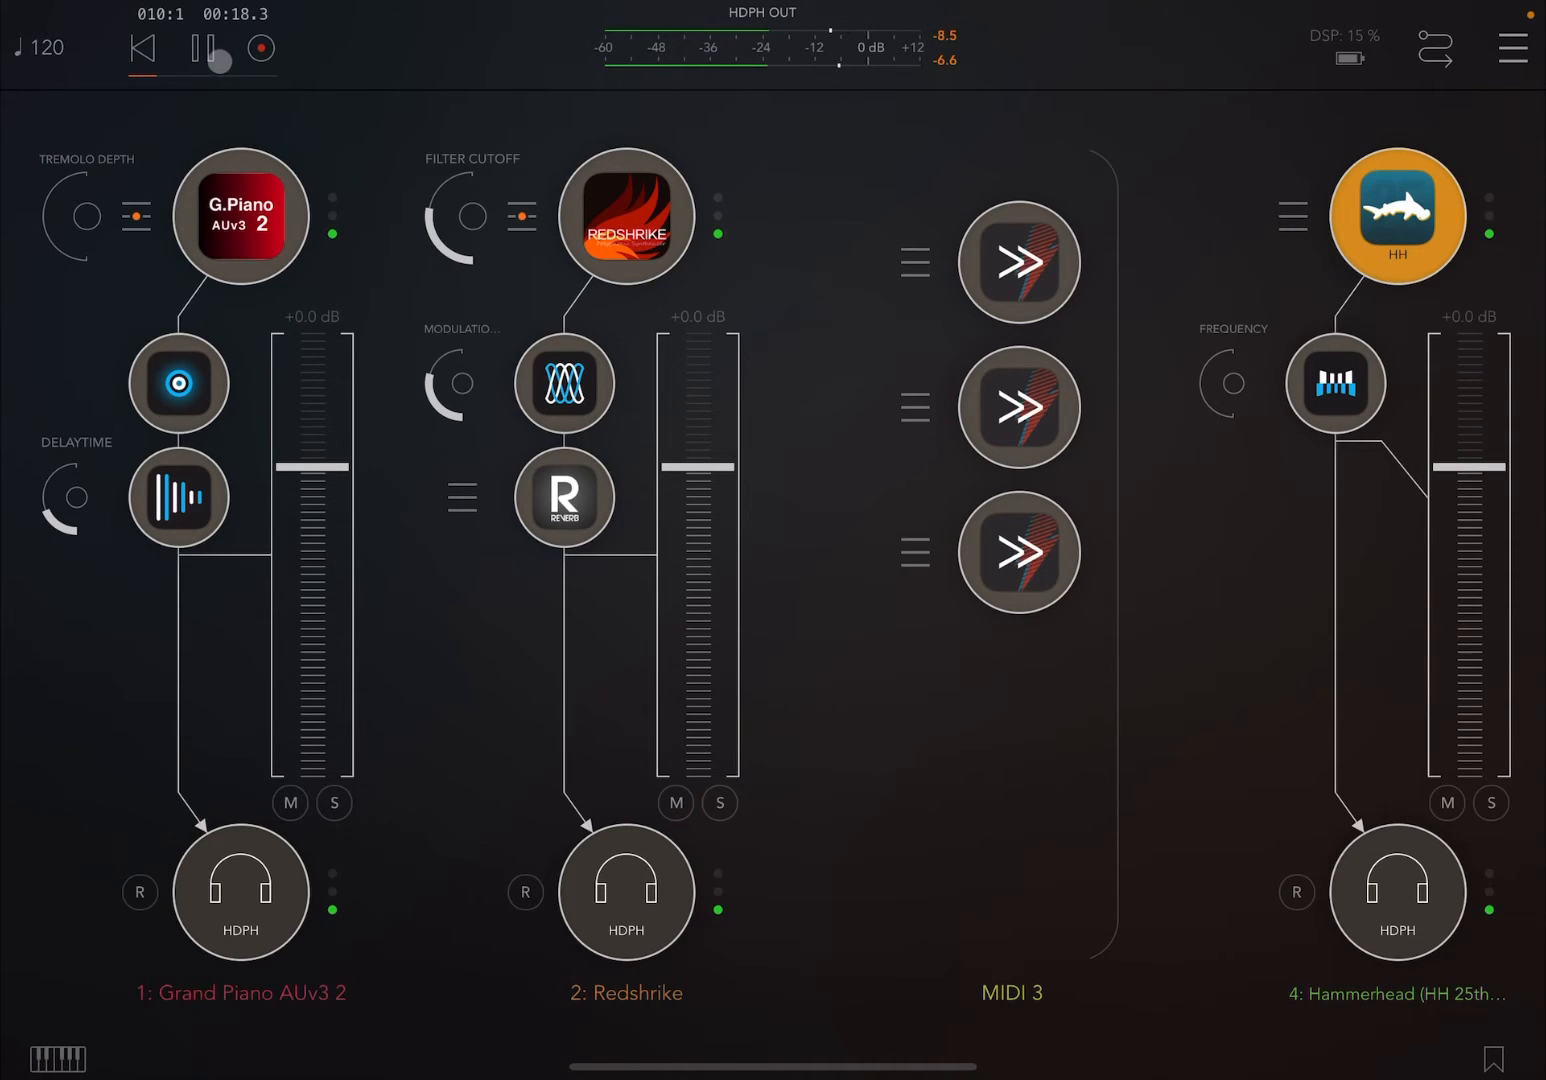
pyautogui.click(202, 49)
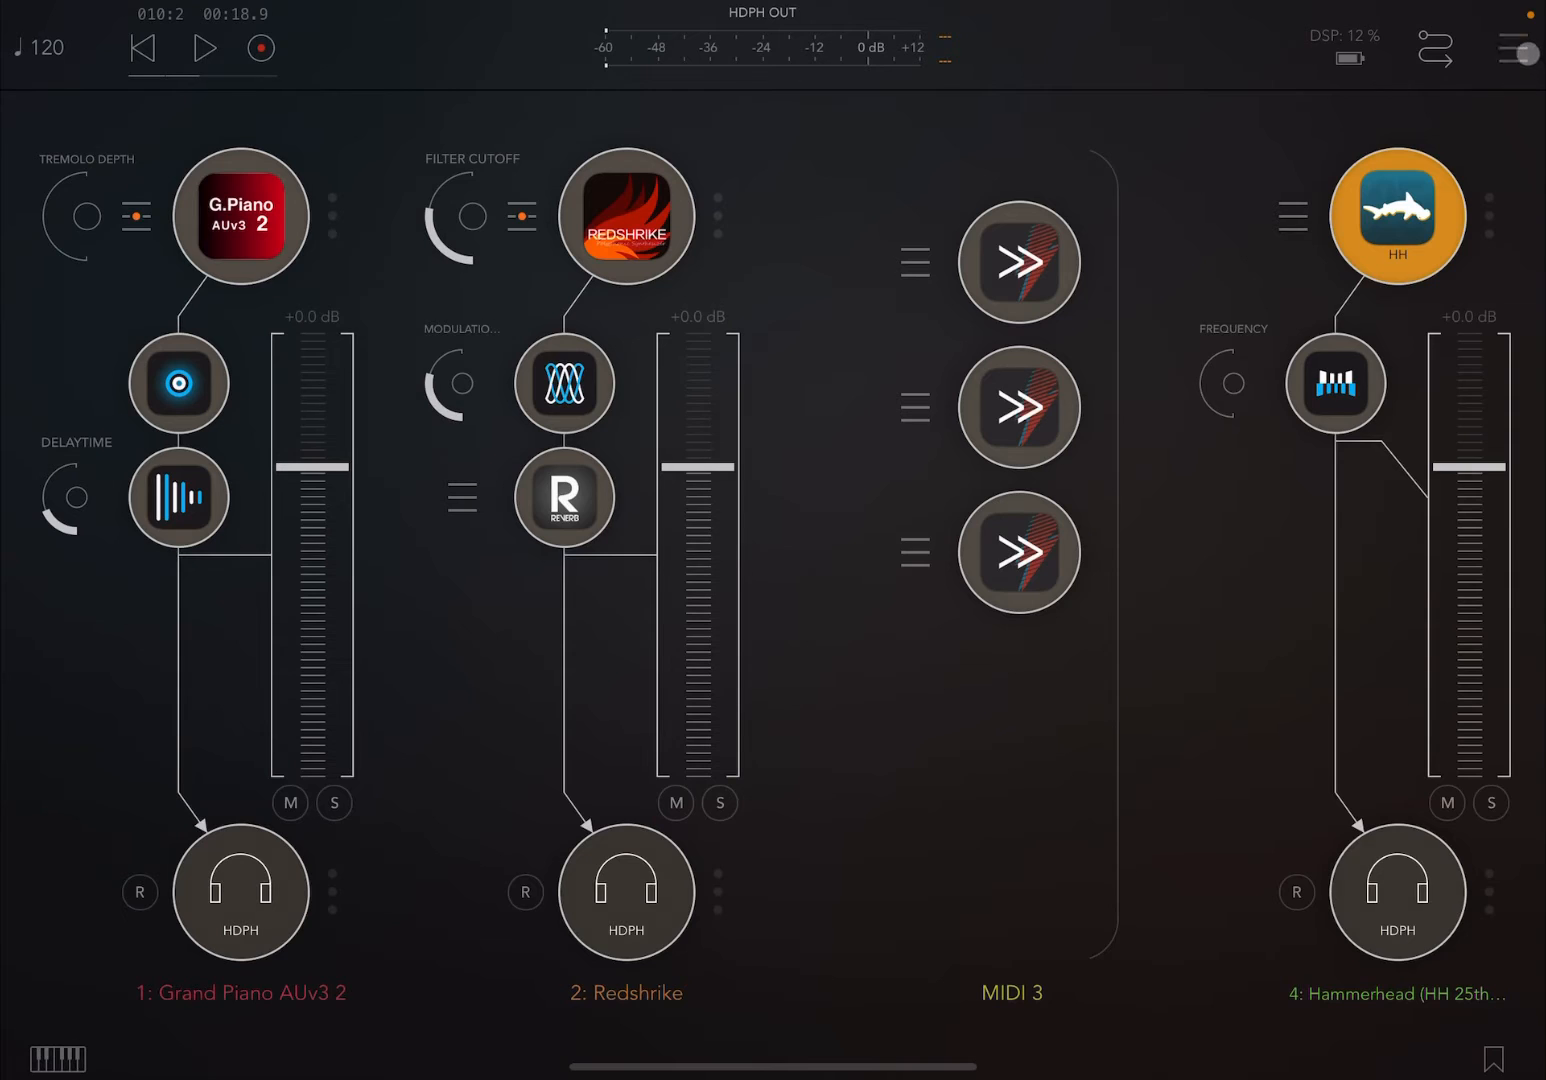
# Create a new session with Grand Piano AUv3 2, then search 'shif' for a MIDI processor
pyautogui.click(1516, 47)
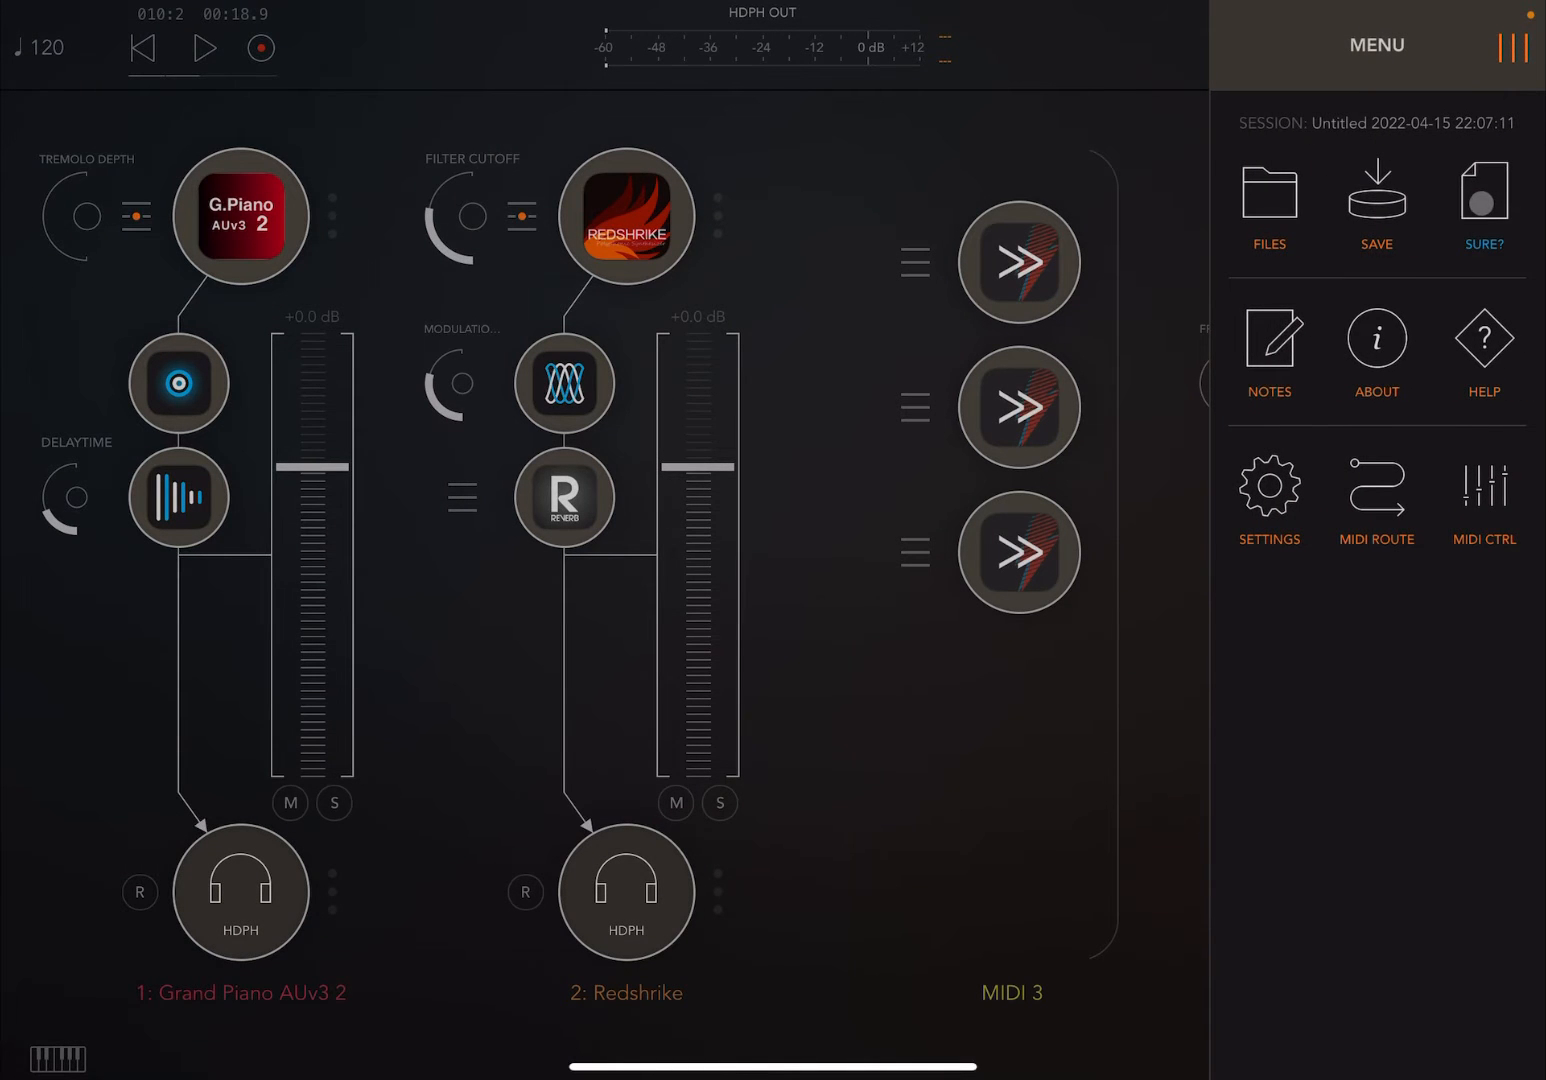
pyautogui.click(1484, 210)
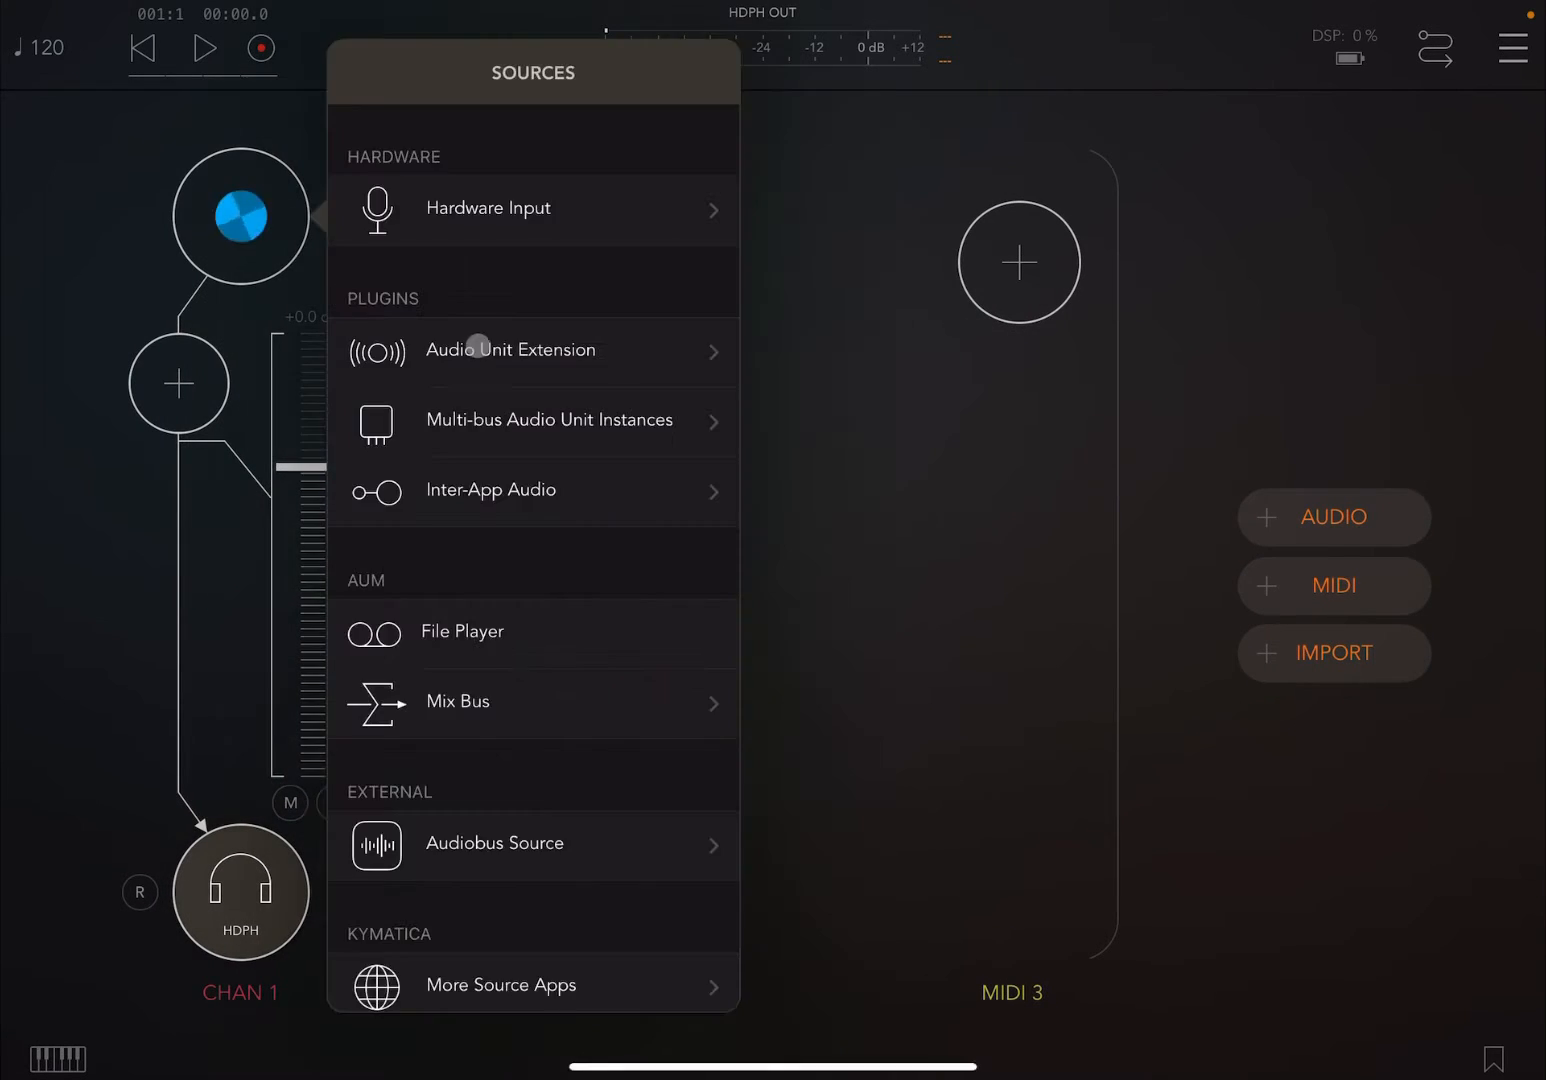
pyautogui.click(510, 350)
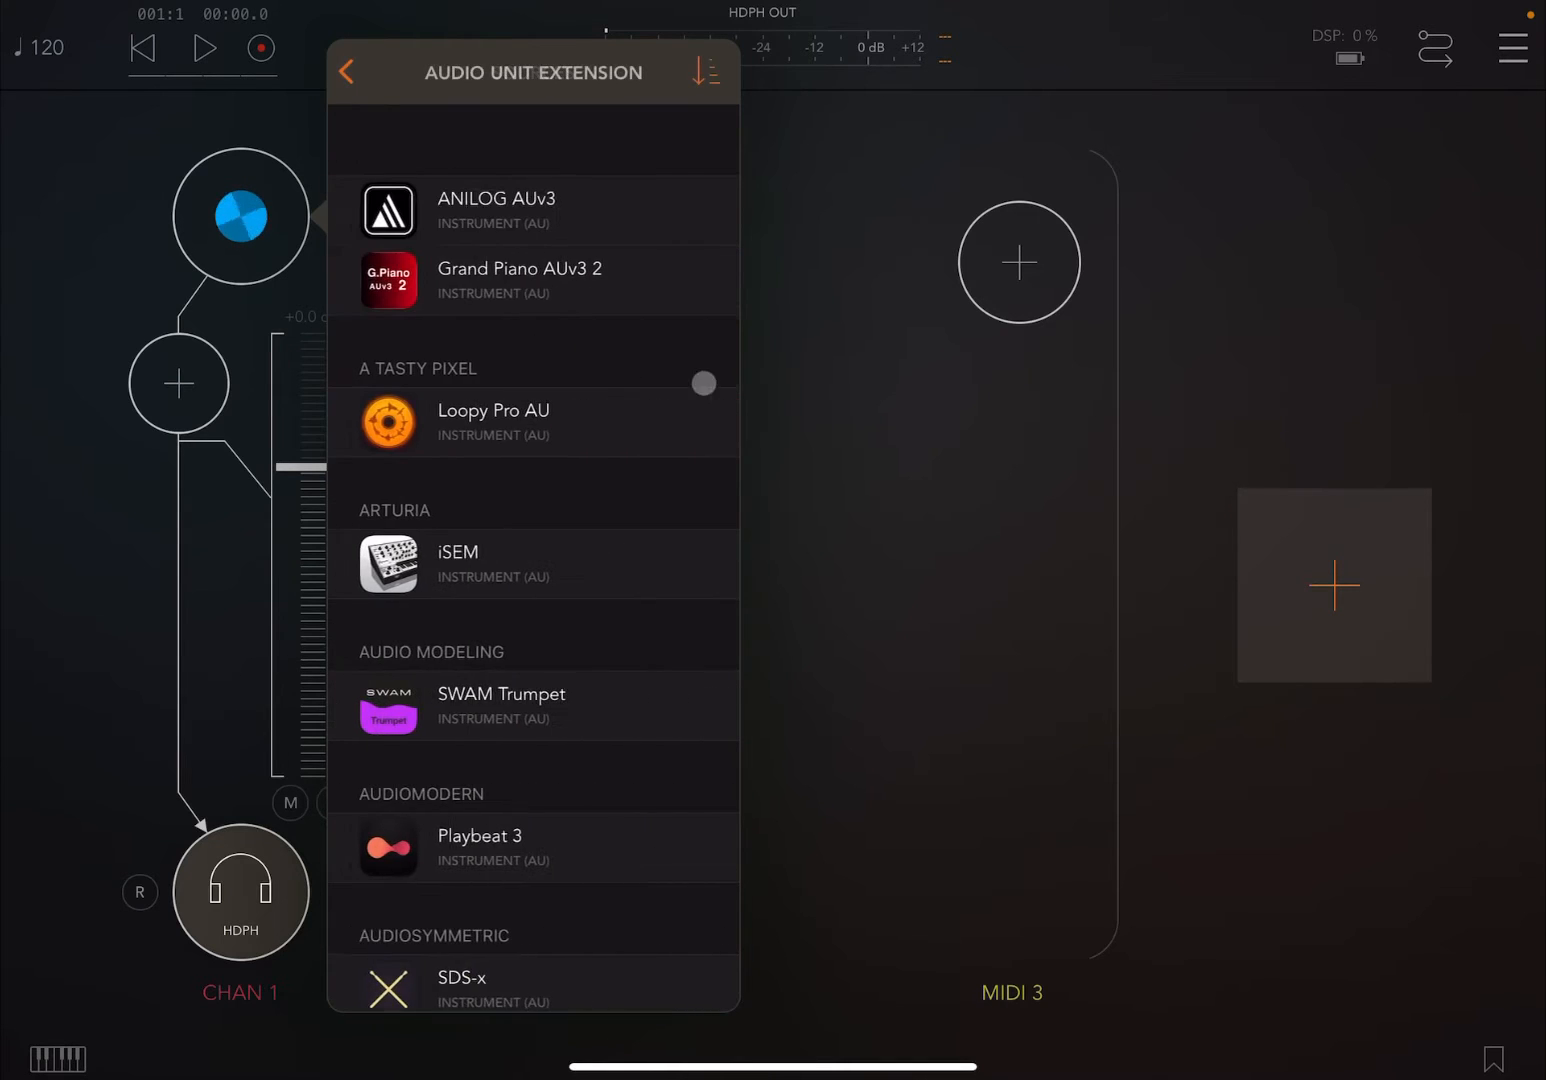
pyautogui.click(520, 280)
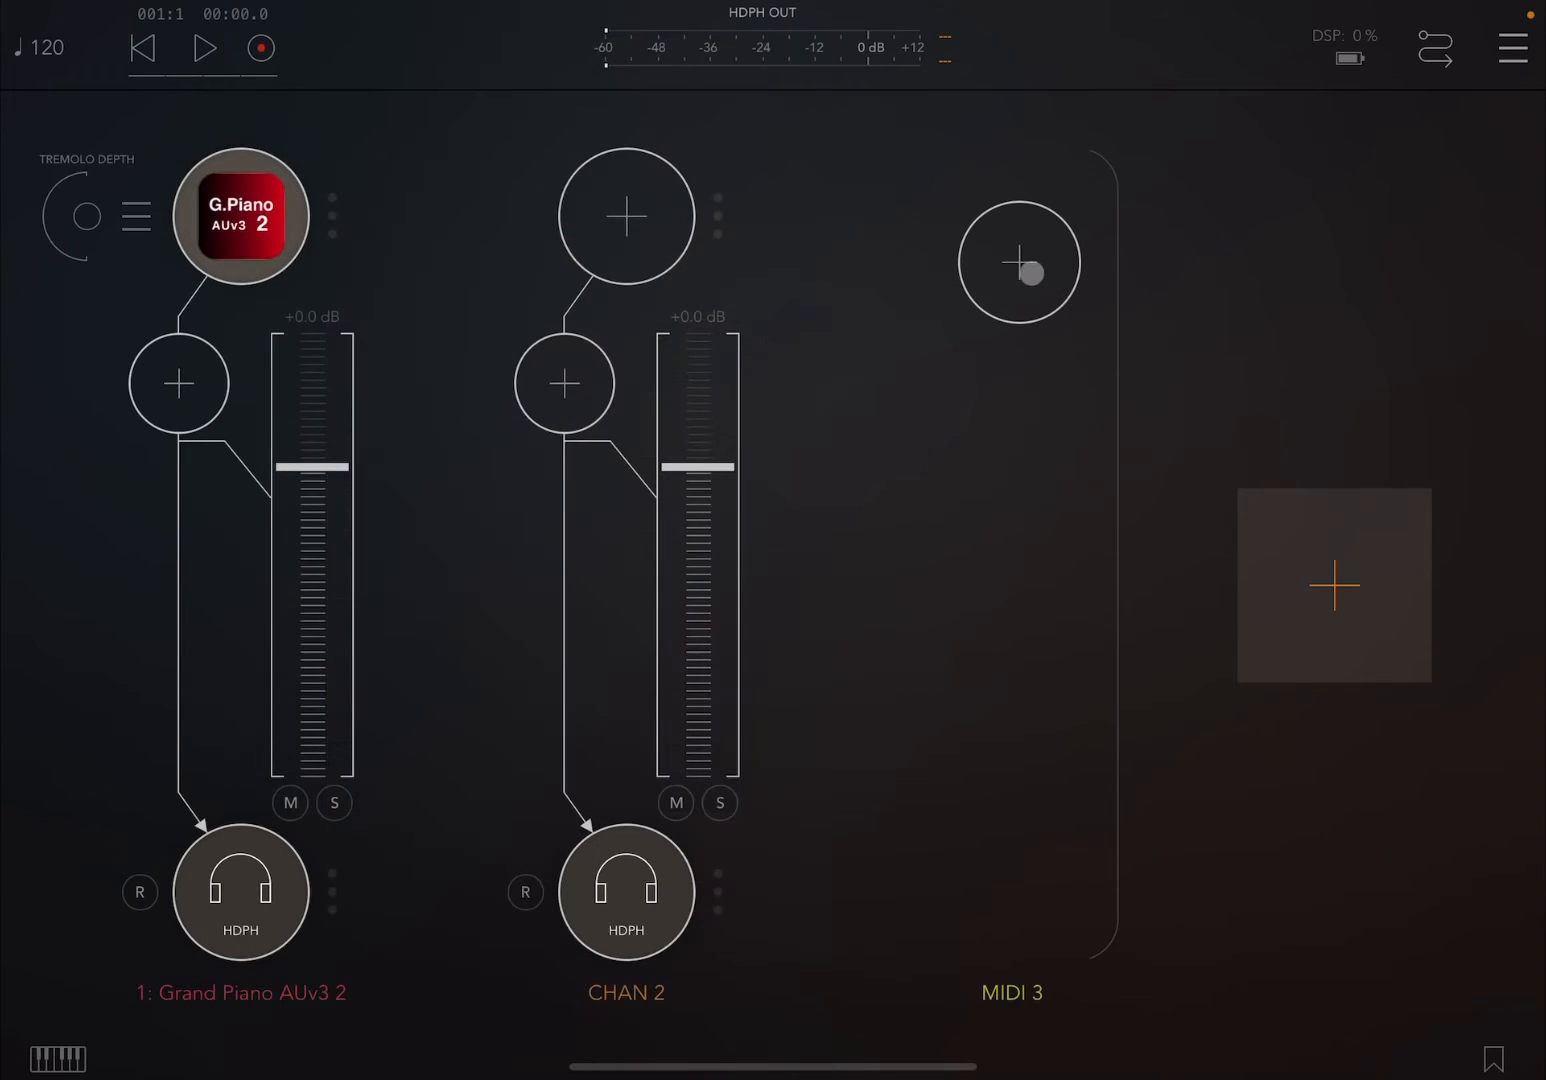
pyautogui.click(1018, 262)
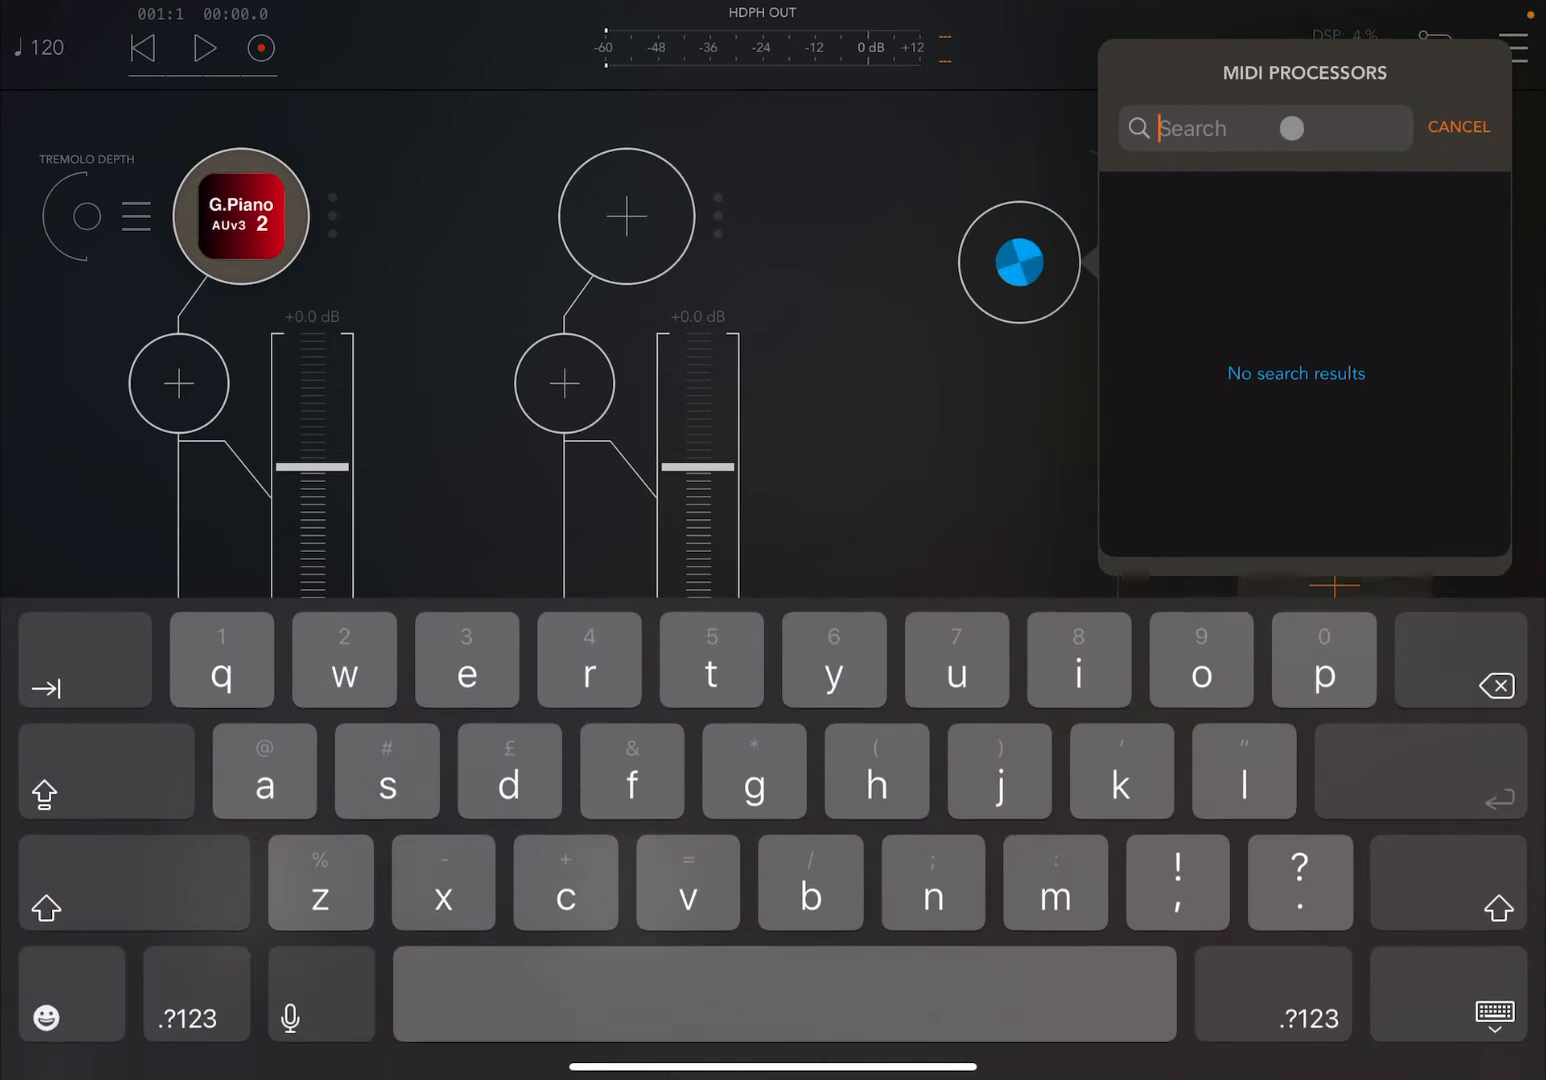
pyautogui.write('shif')
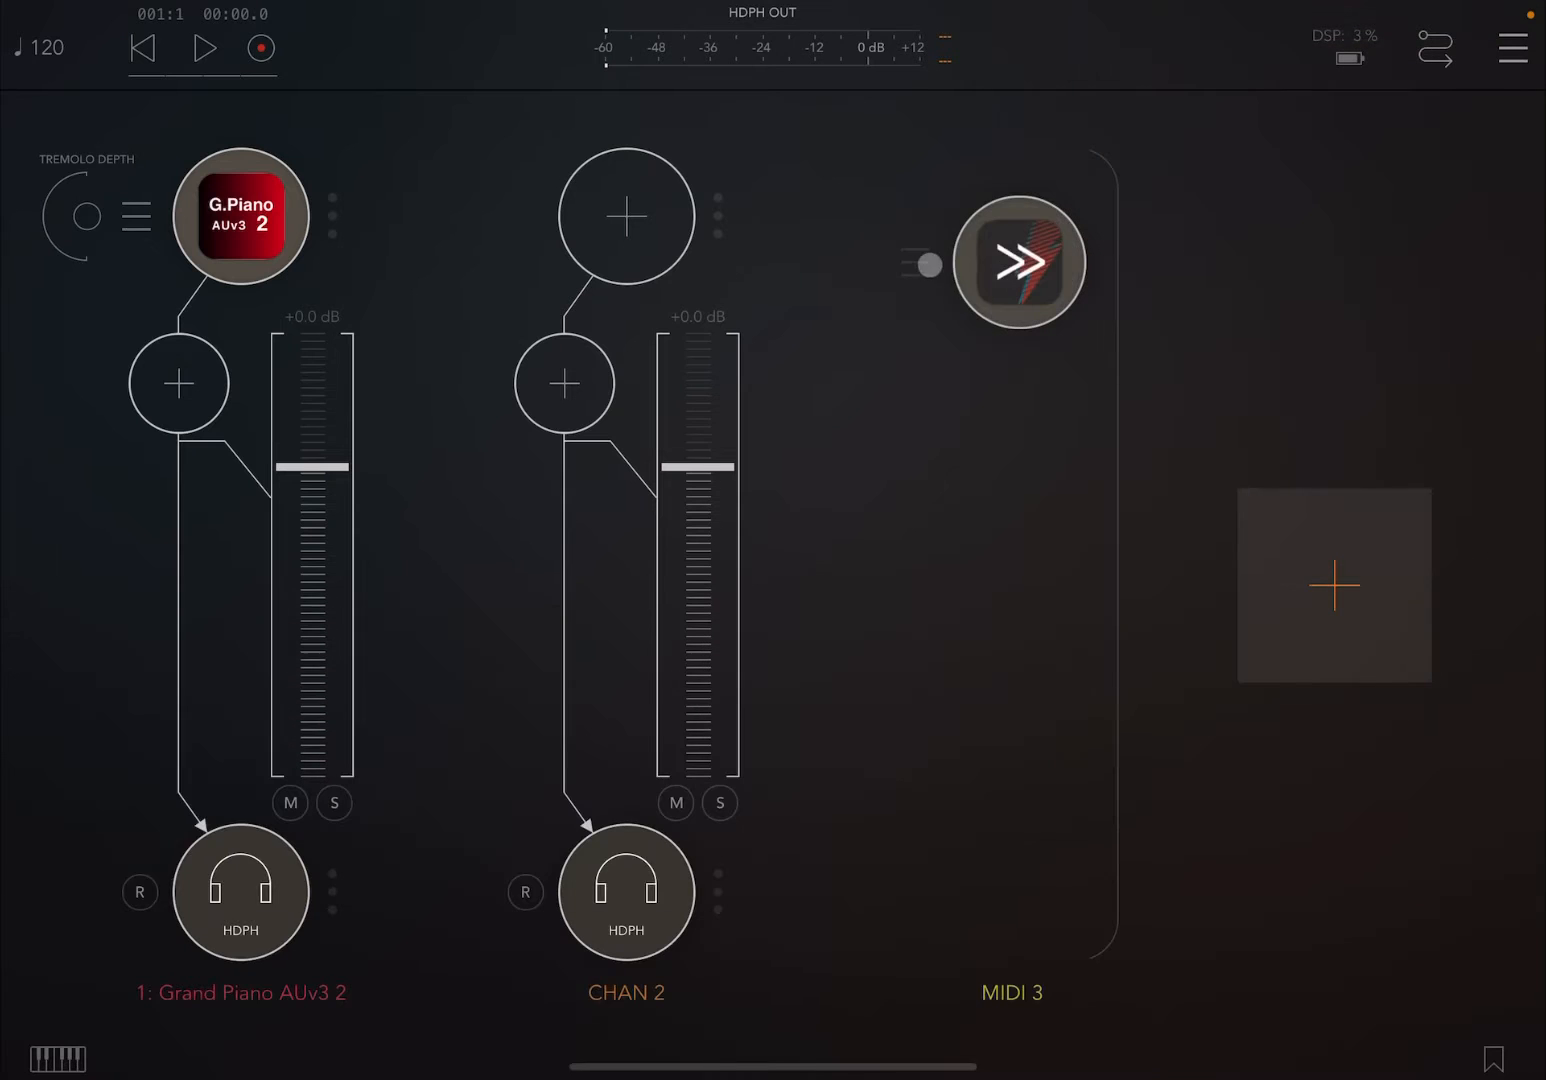
# Open ShiftBud's window, showing C major, octaves 2–4 and velocity 90
pyautogui.click(136, 216)
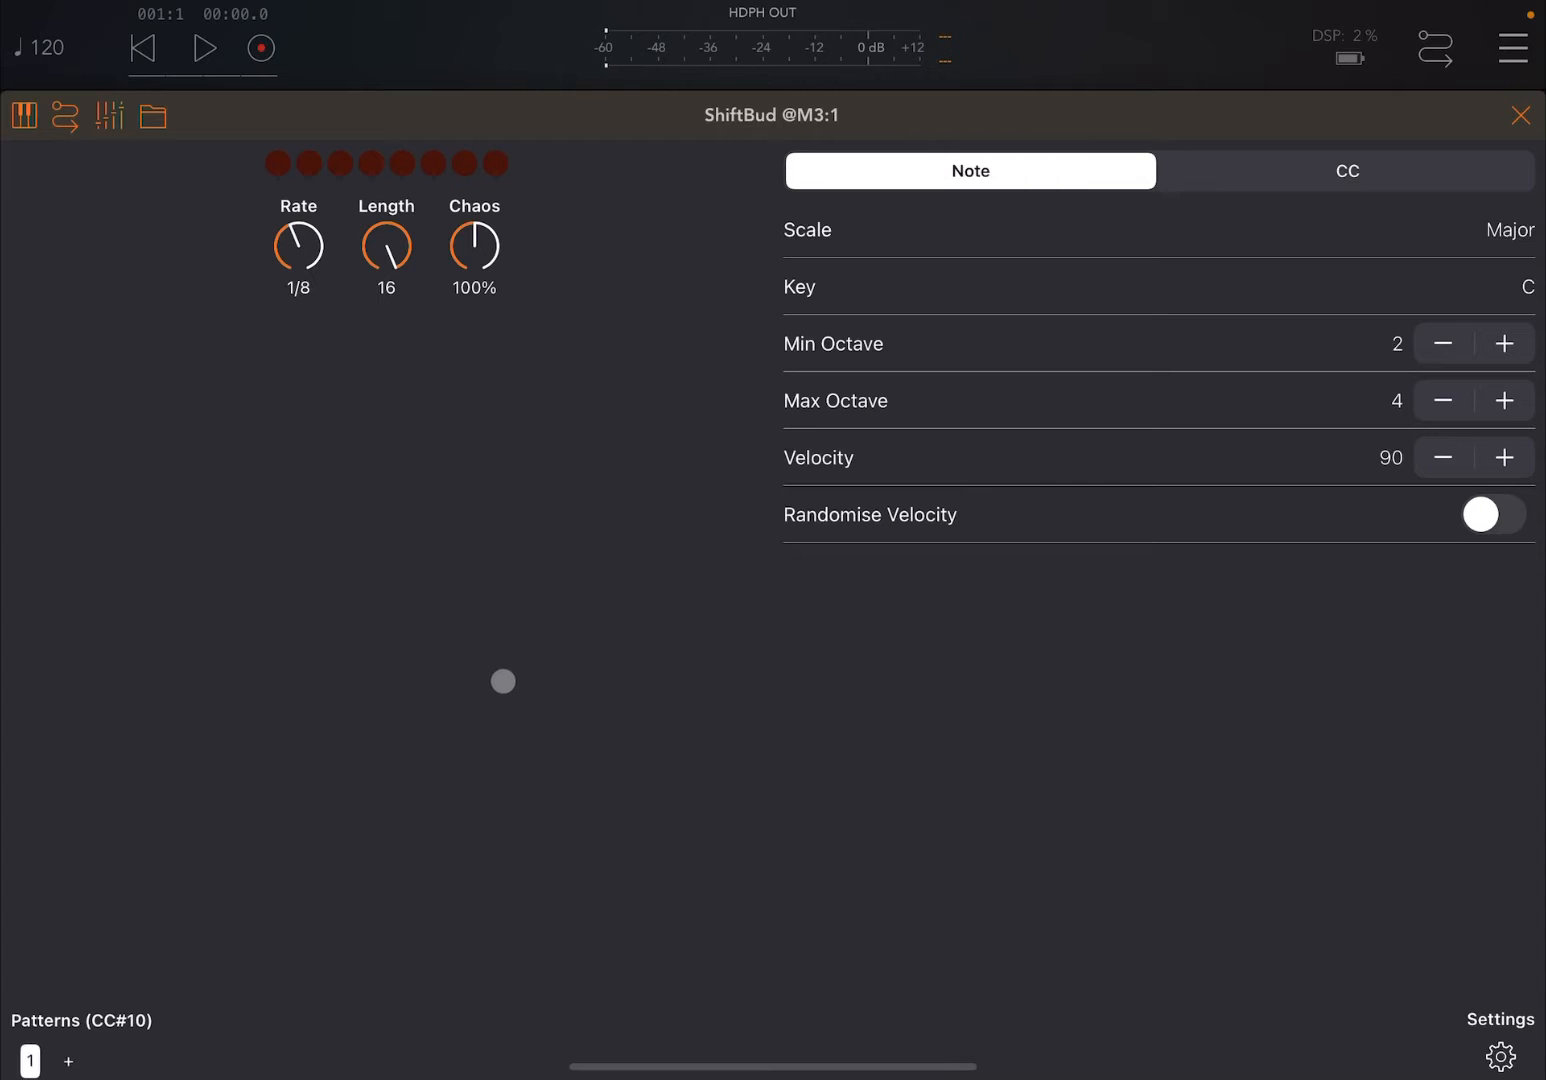
pyautogui.moveTo(503, 681); pyautogui.dragTo(413, 816)
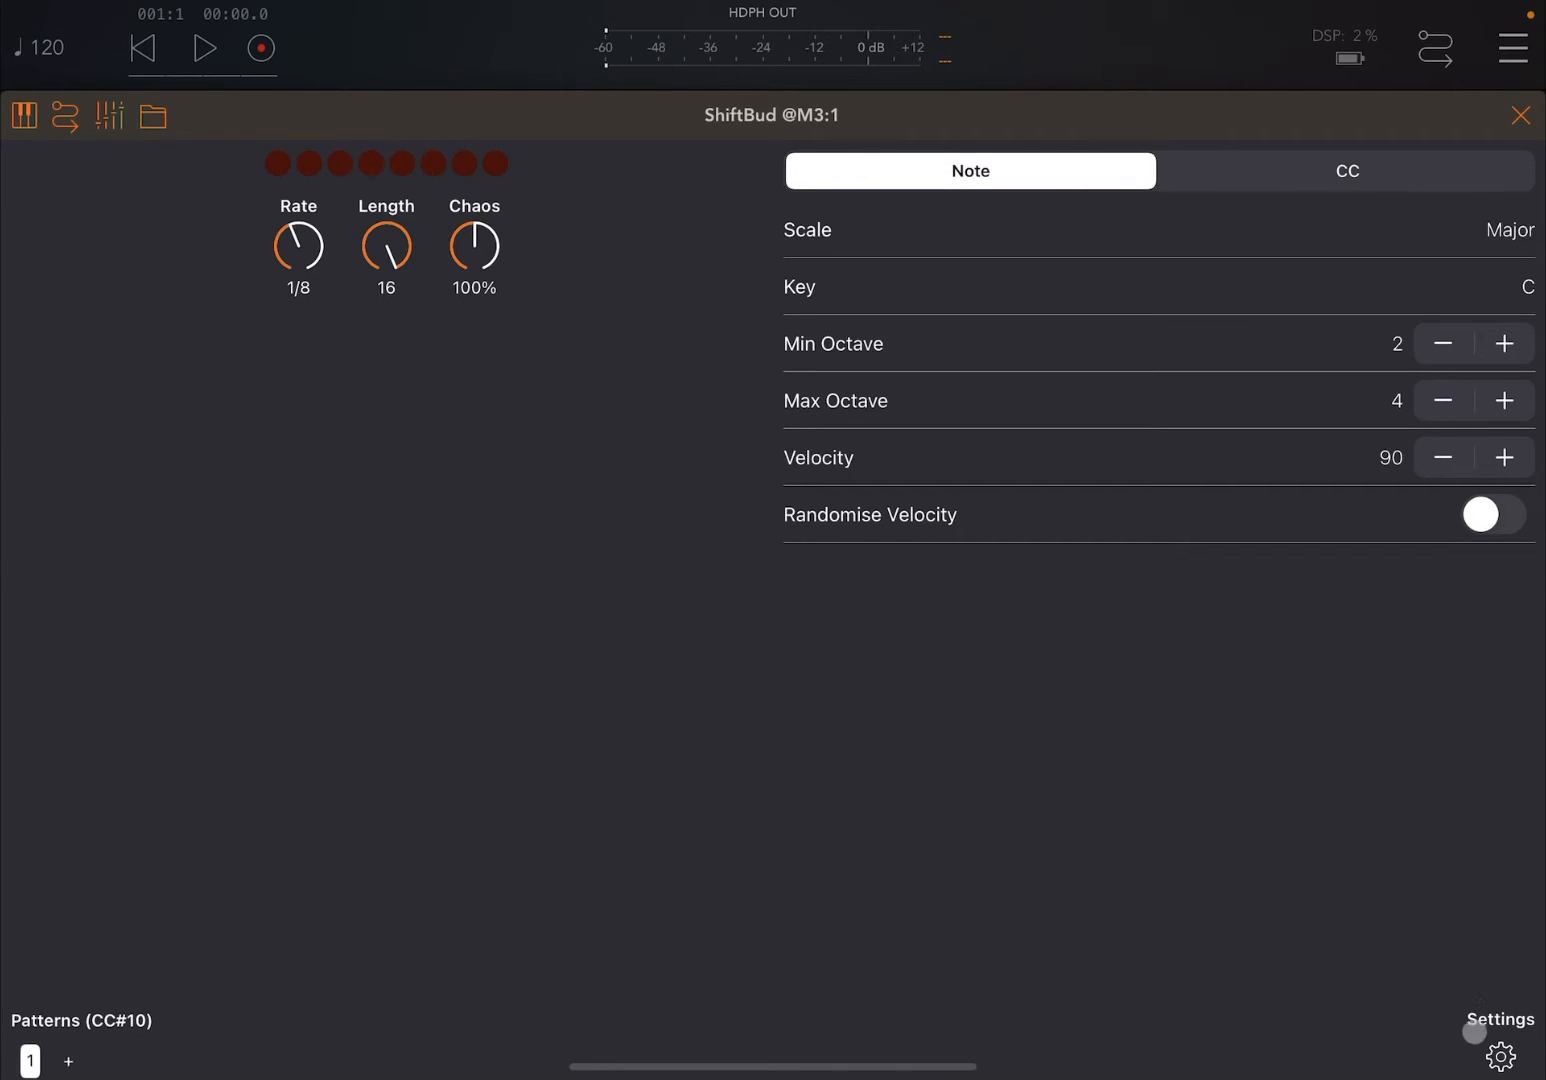
pyautogui.click(1500, 1056)
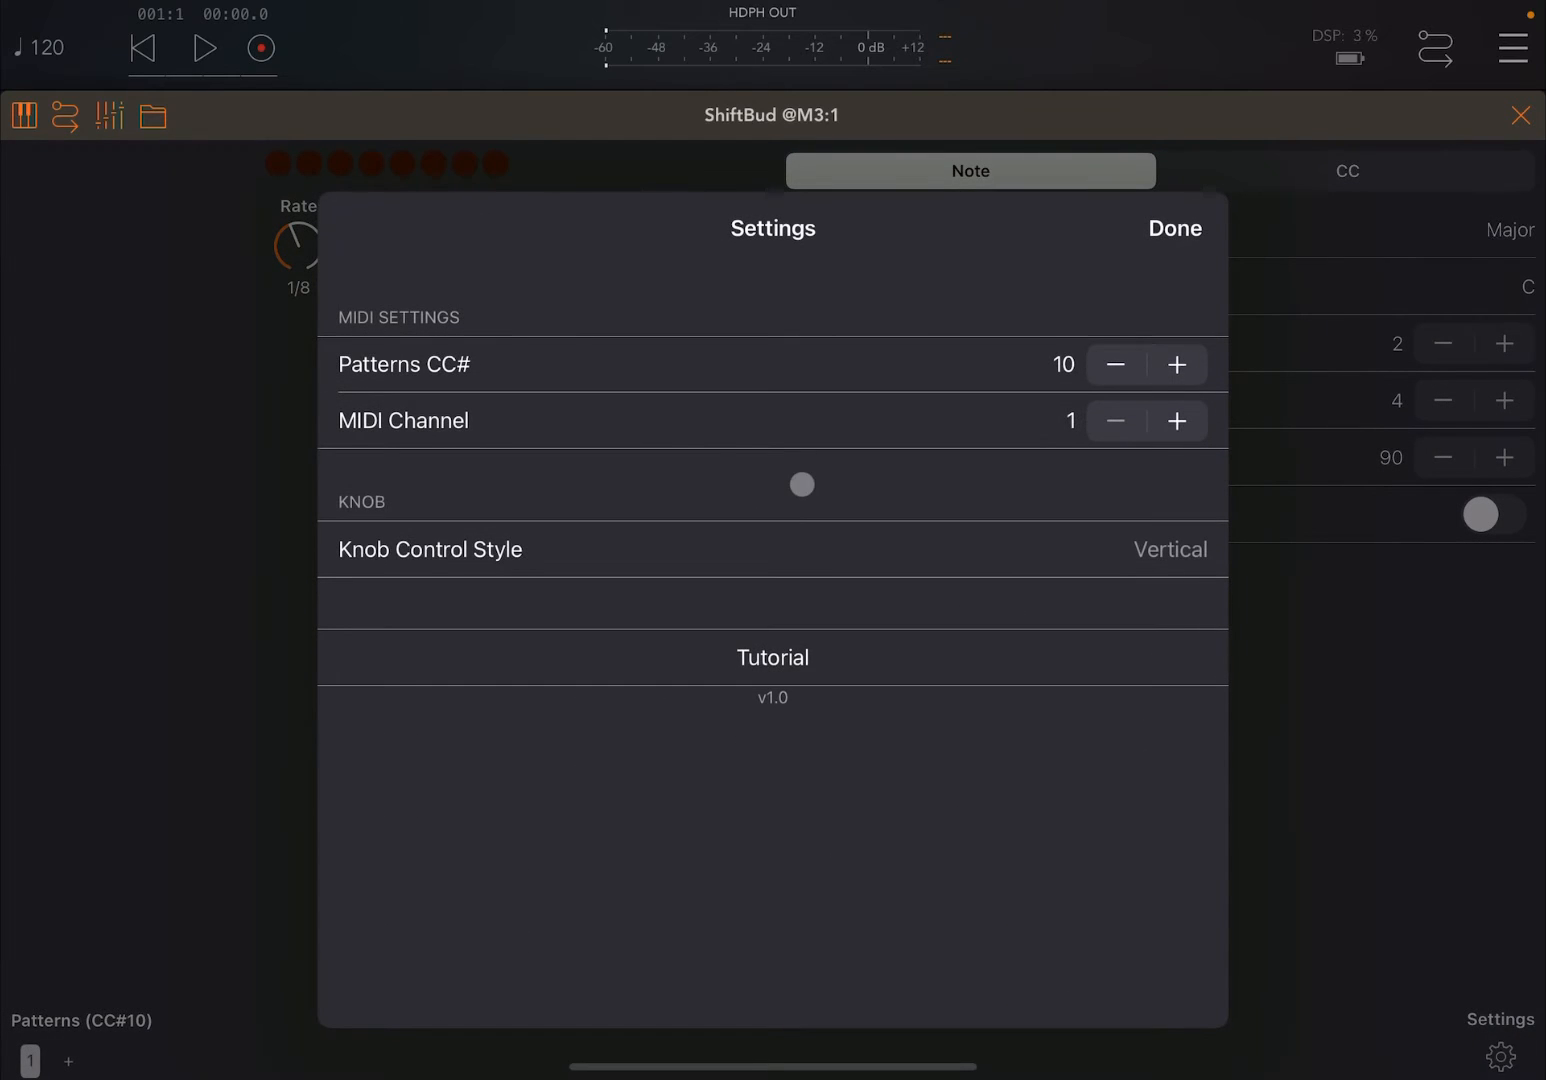
pyautogui.moveTo(801, 484); pyautogui.dragTo(914, 382)
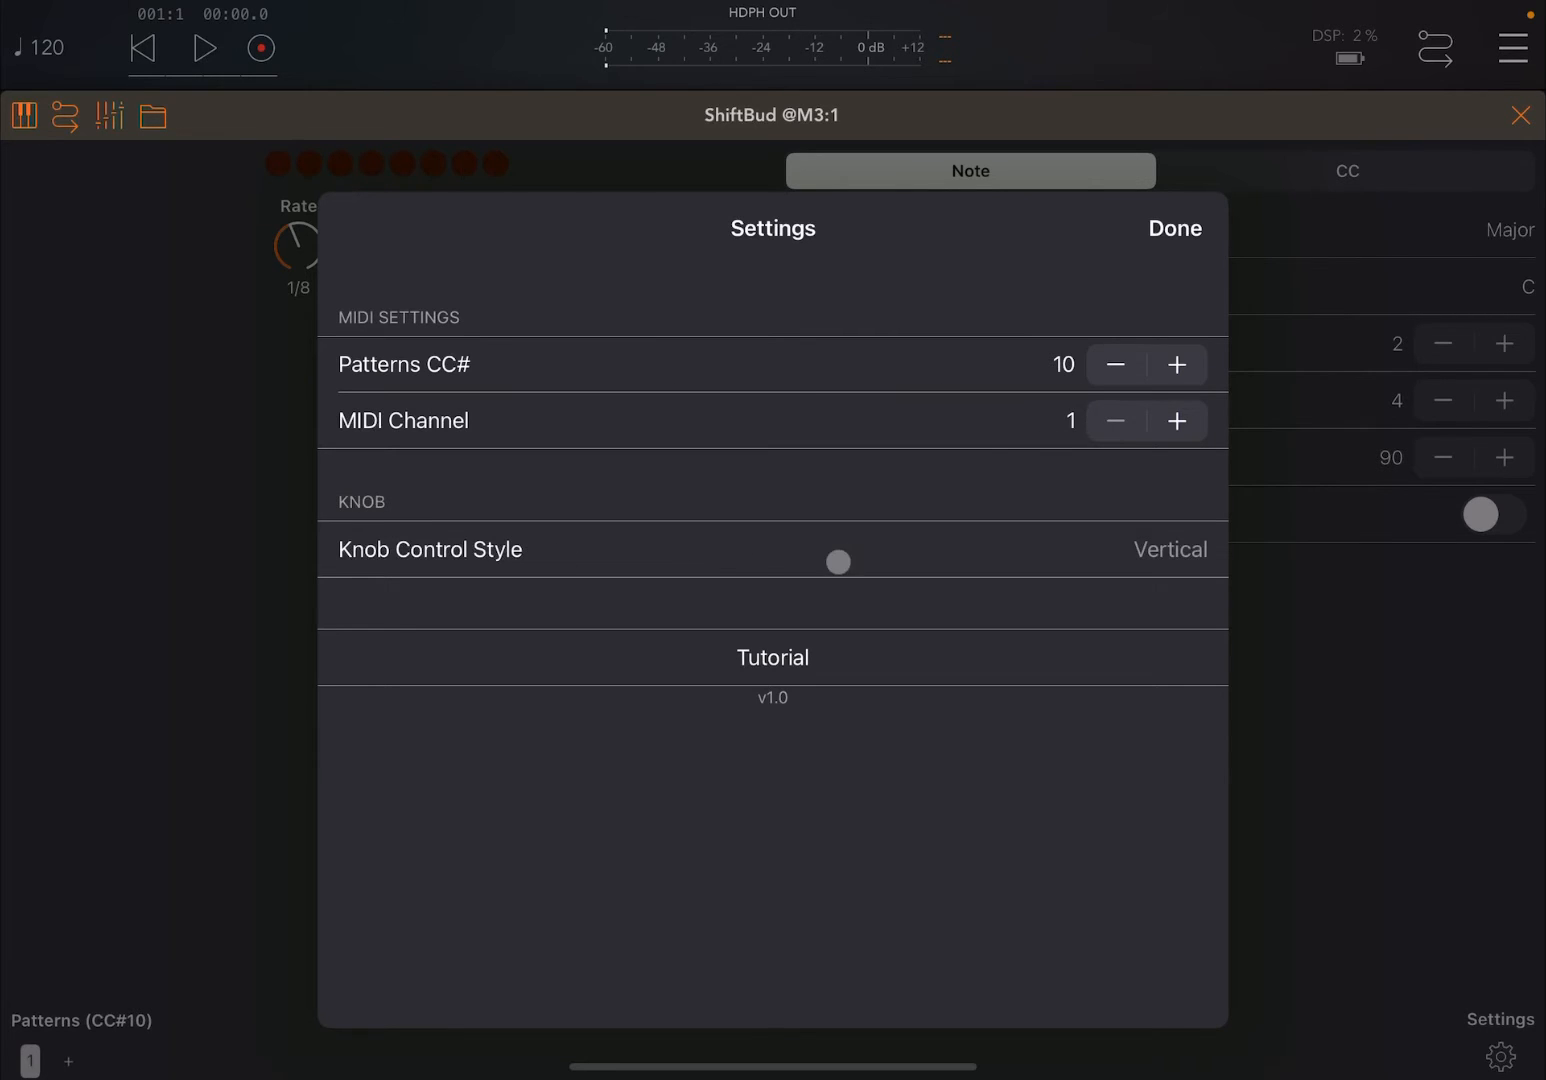
pyautogui.moveTo(838, 562); pyautogui.dragTo(888, 576)
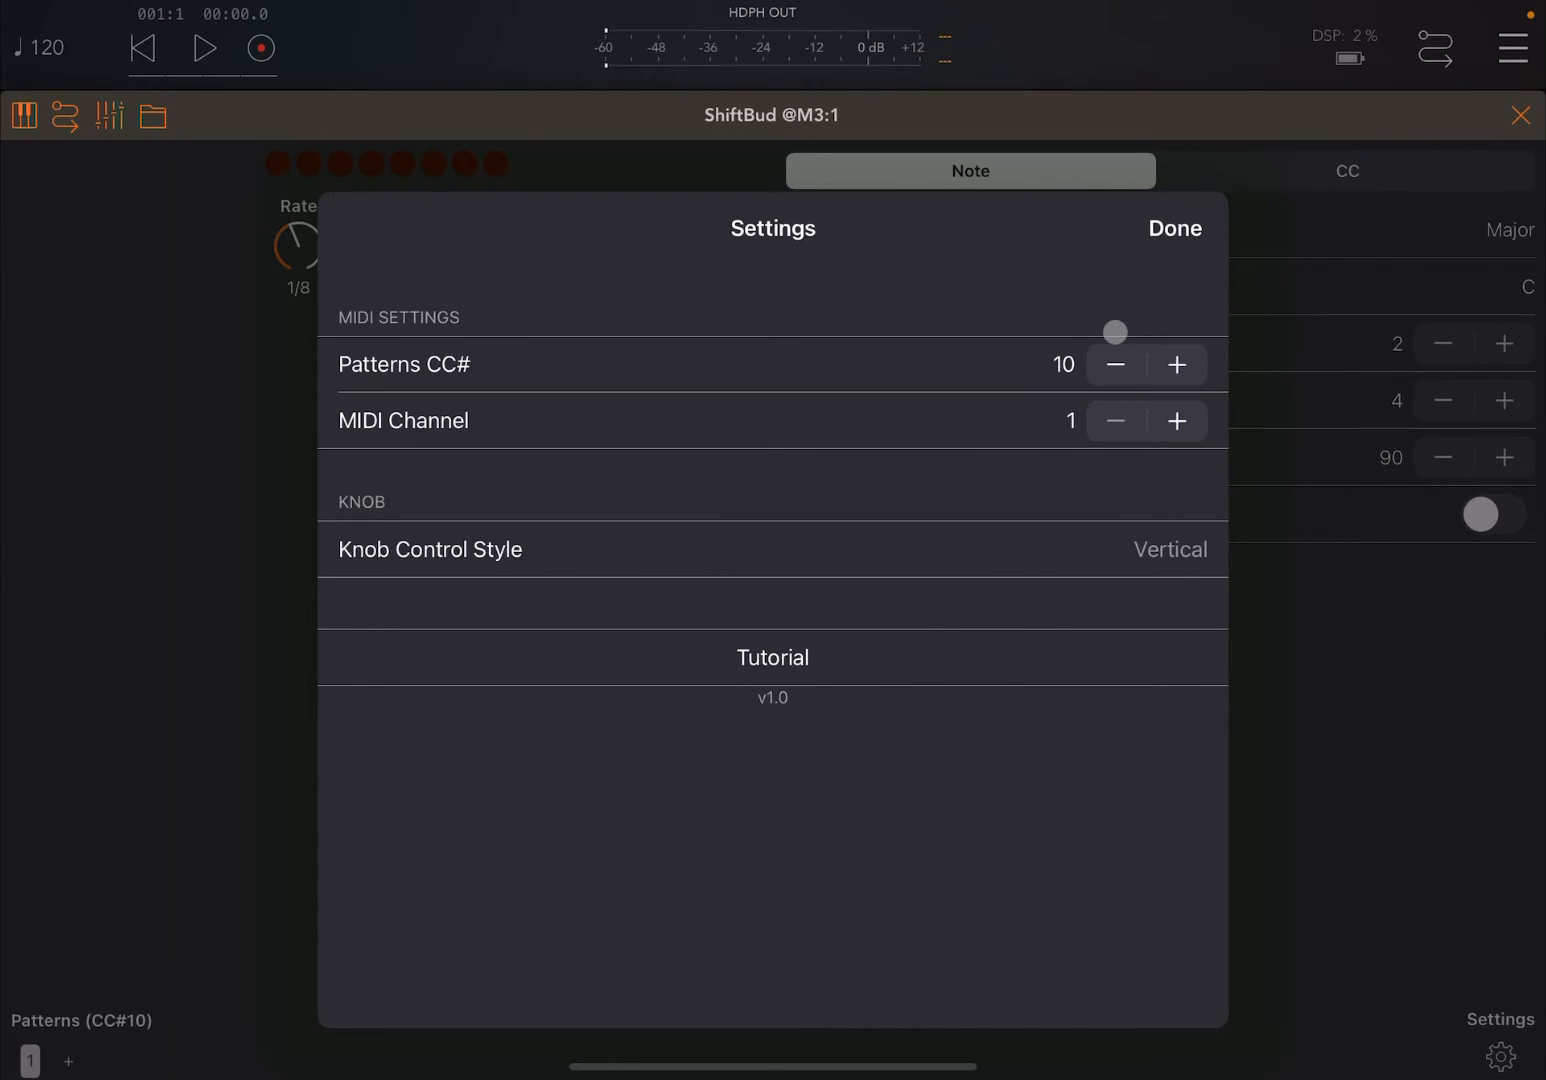
pyautogui.click(1174, 228)
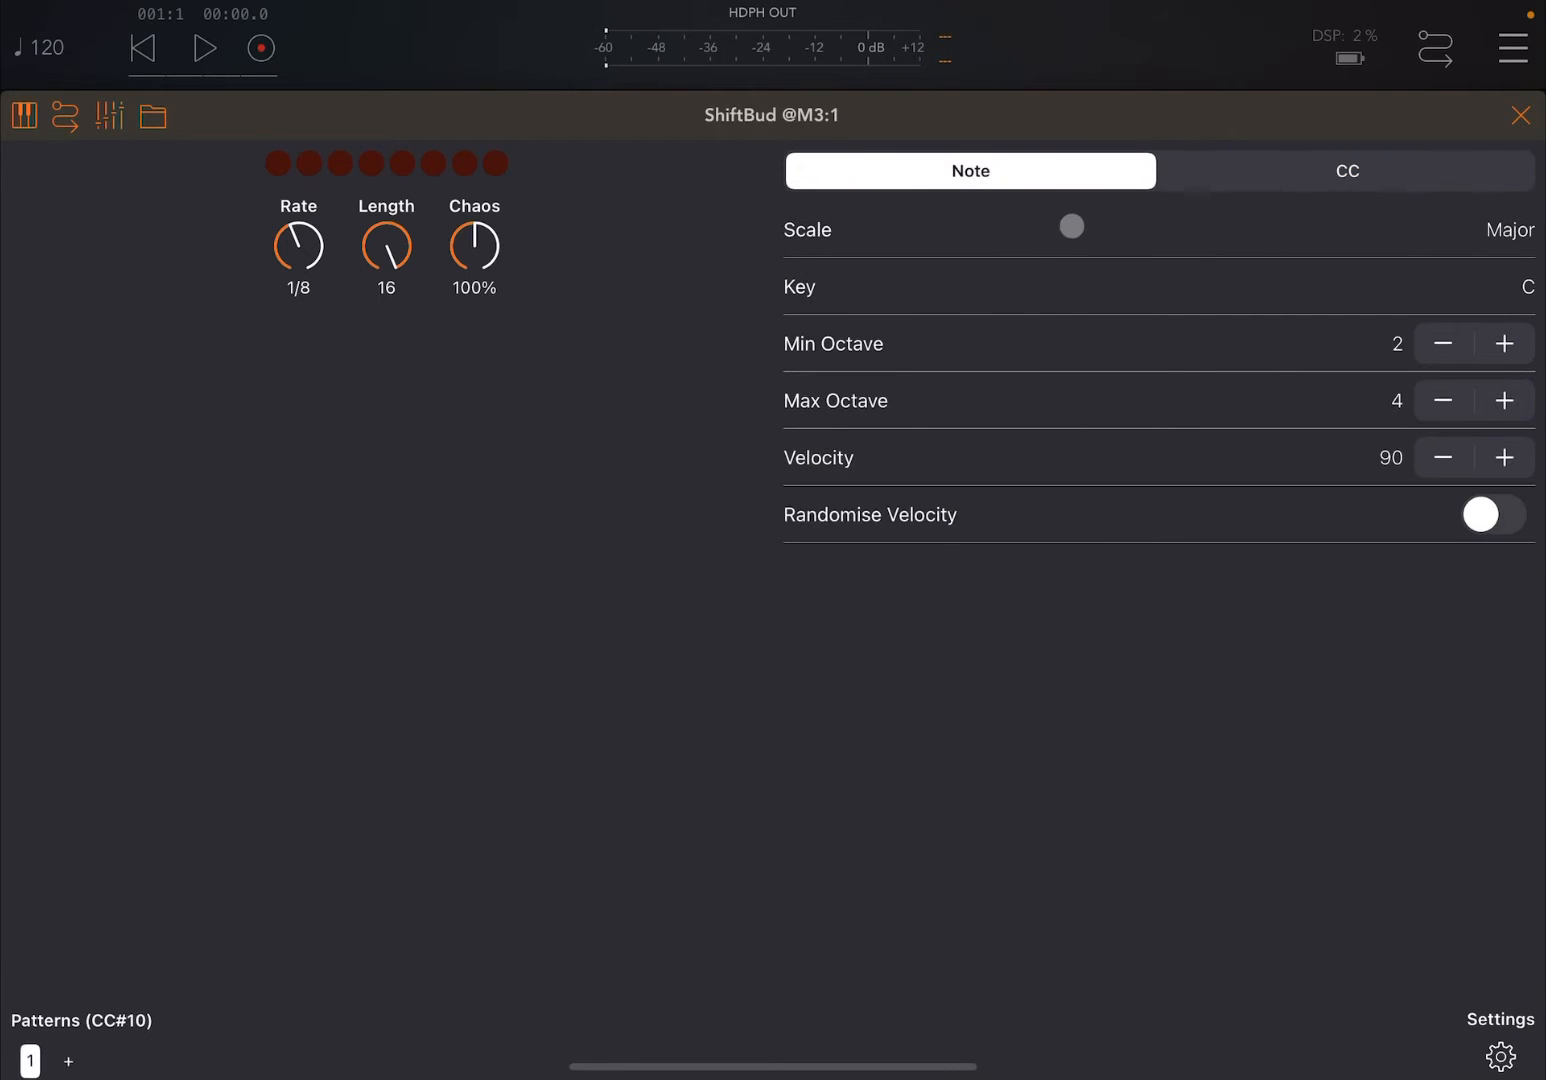
pyautogui.click(1346, 170)
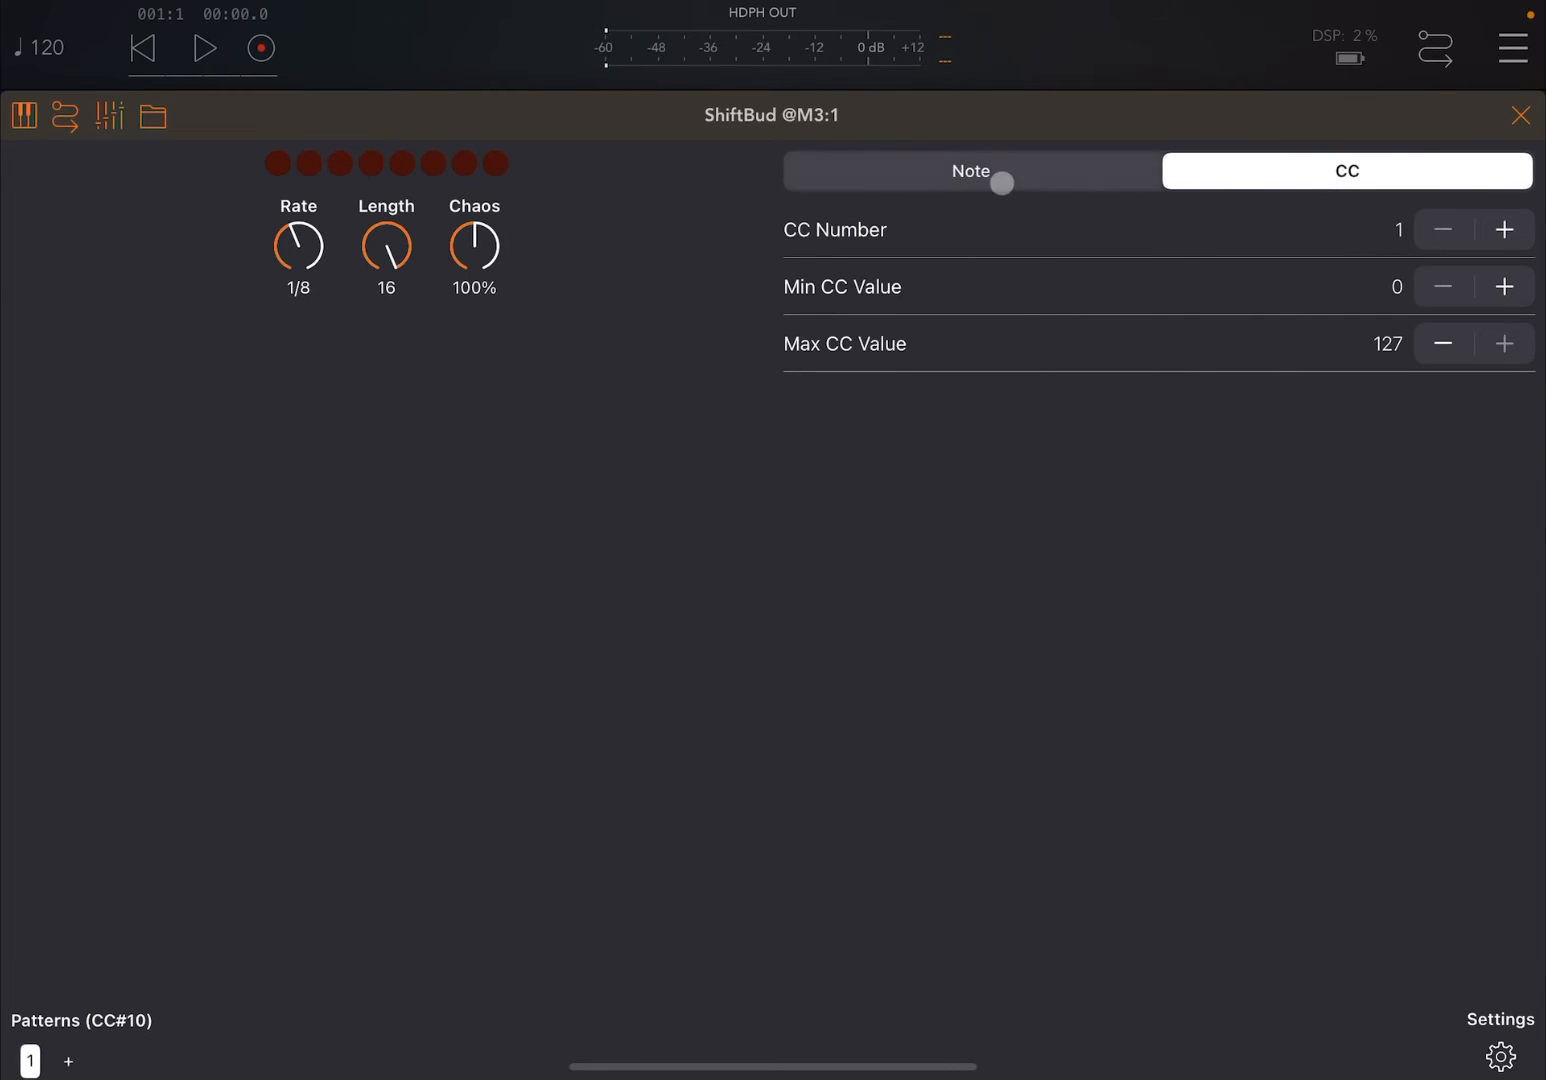
pyautogui.click(969, 170)
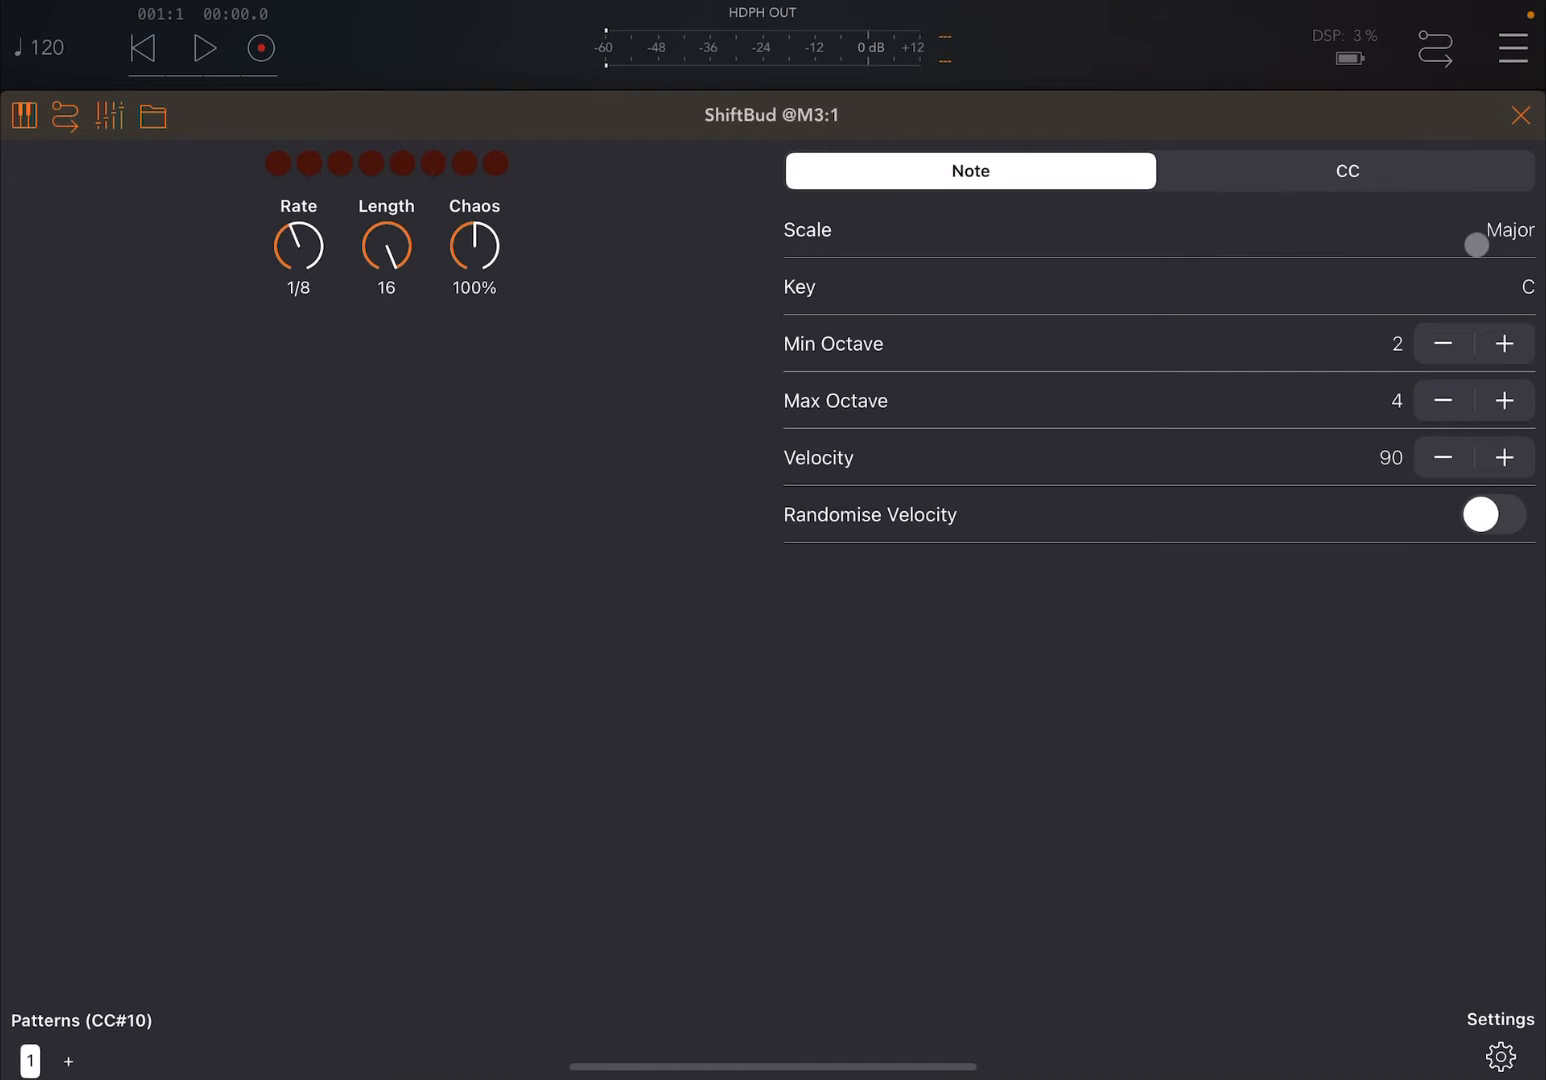
pyautogui.click(1509, 230)
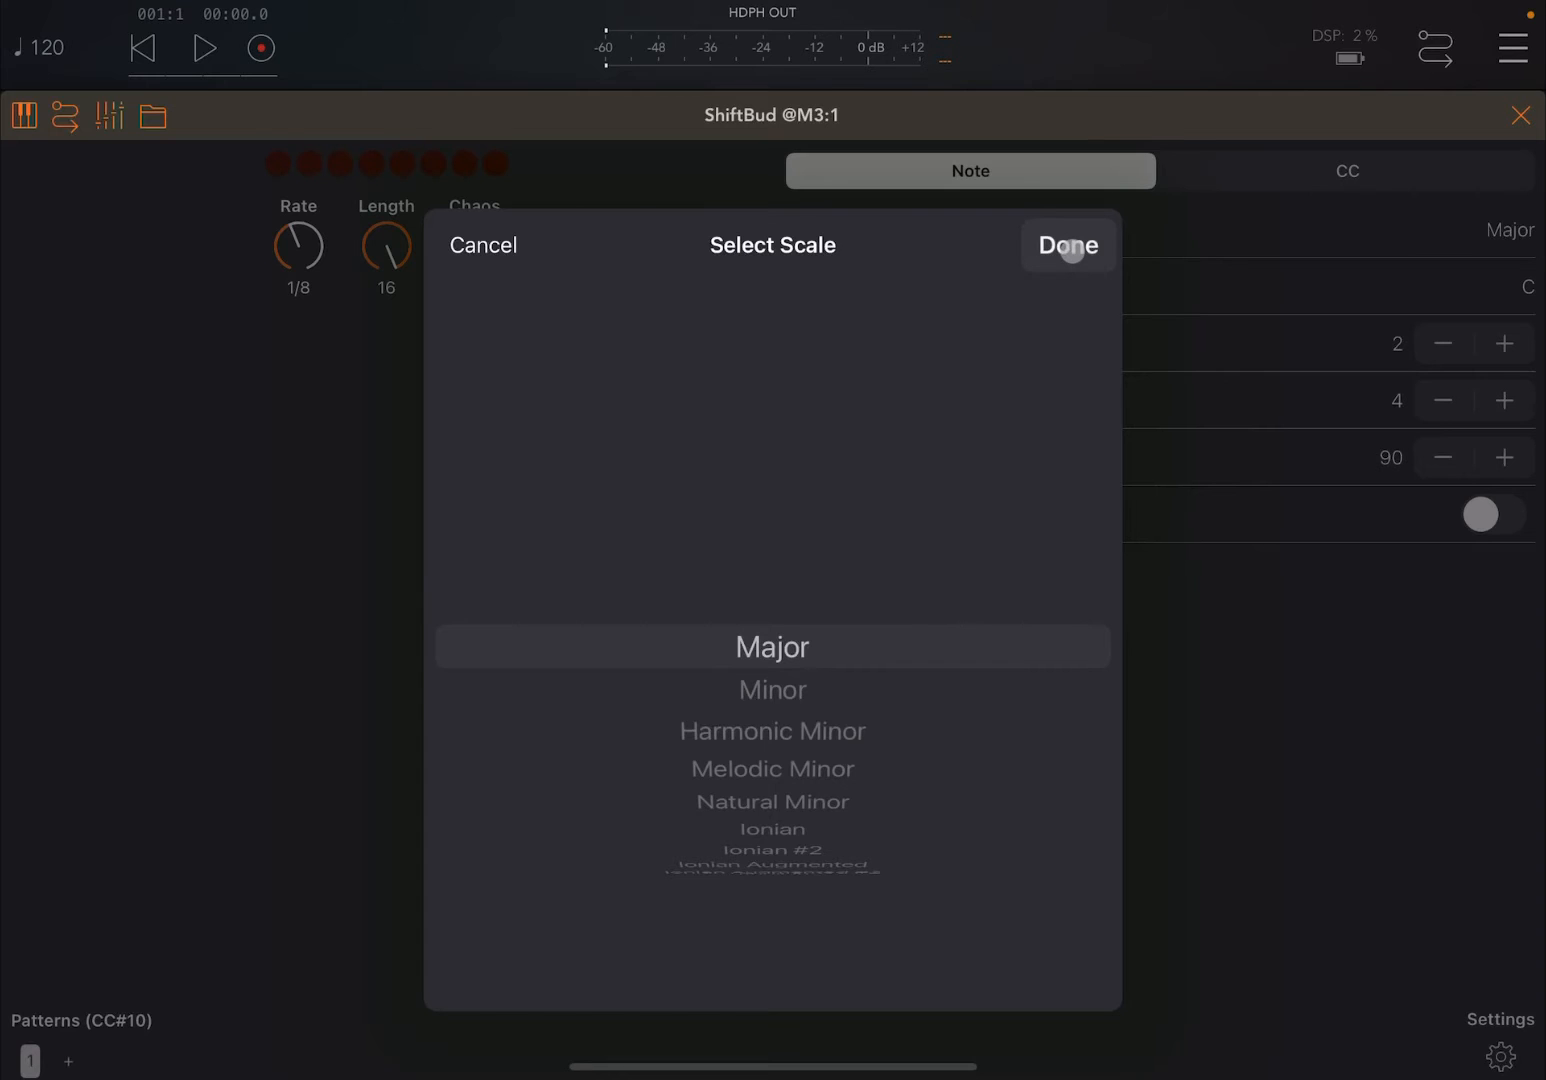
pyautogui.click(1067, 245)
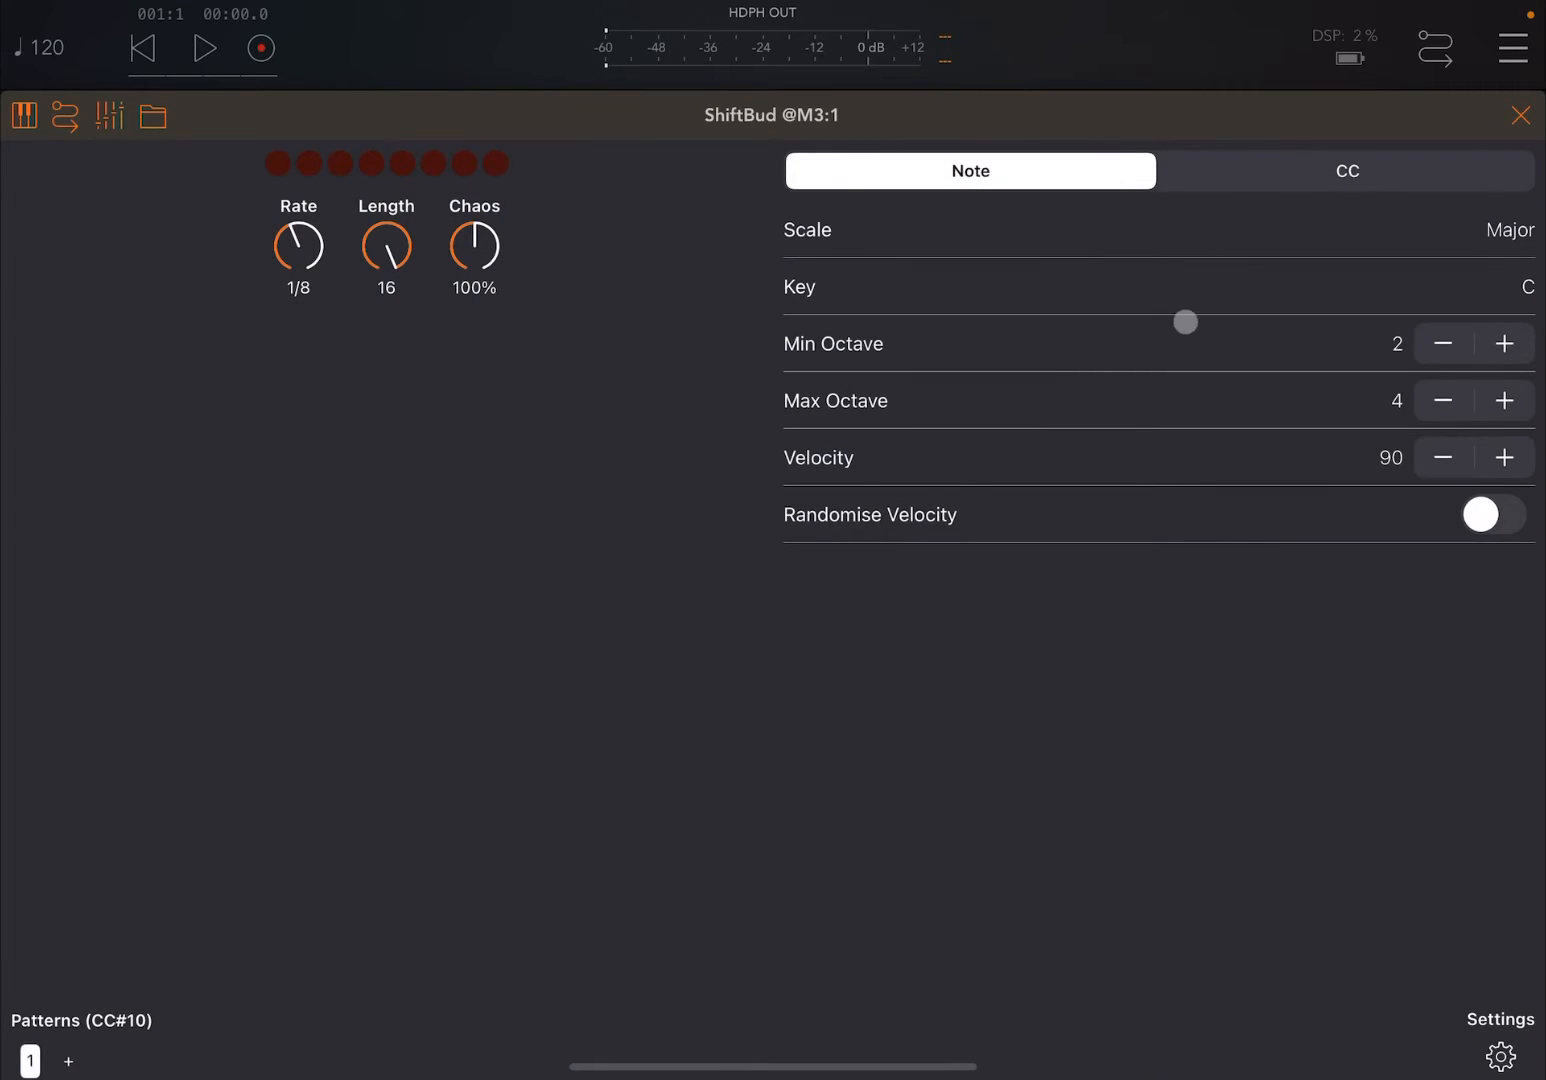
pyautogui.moveTo(1185, 322); pyautogui.dragTo(862, 386)
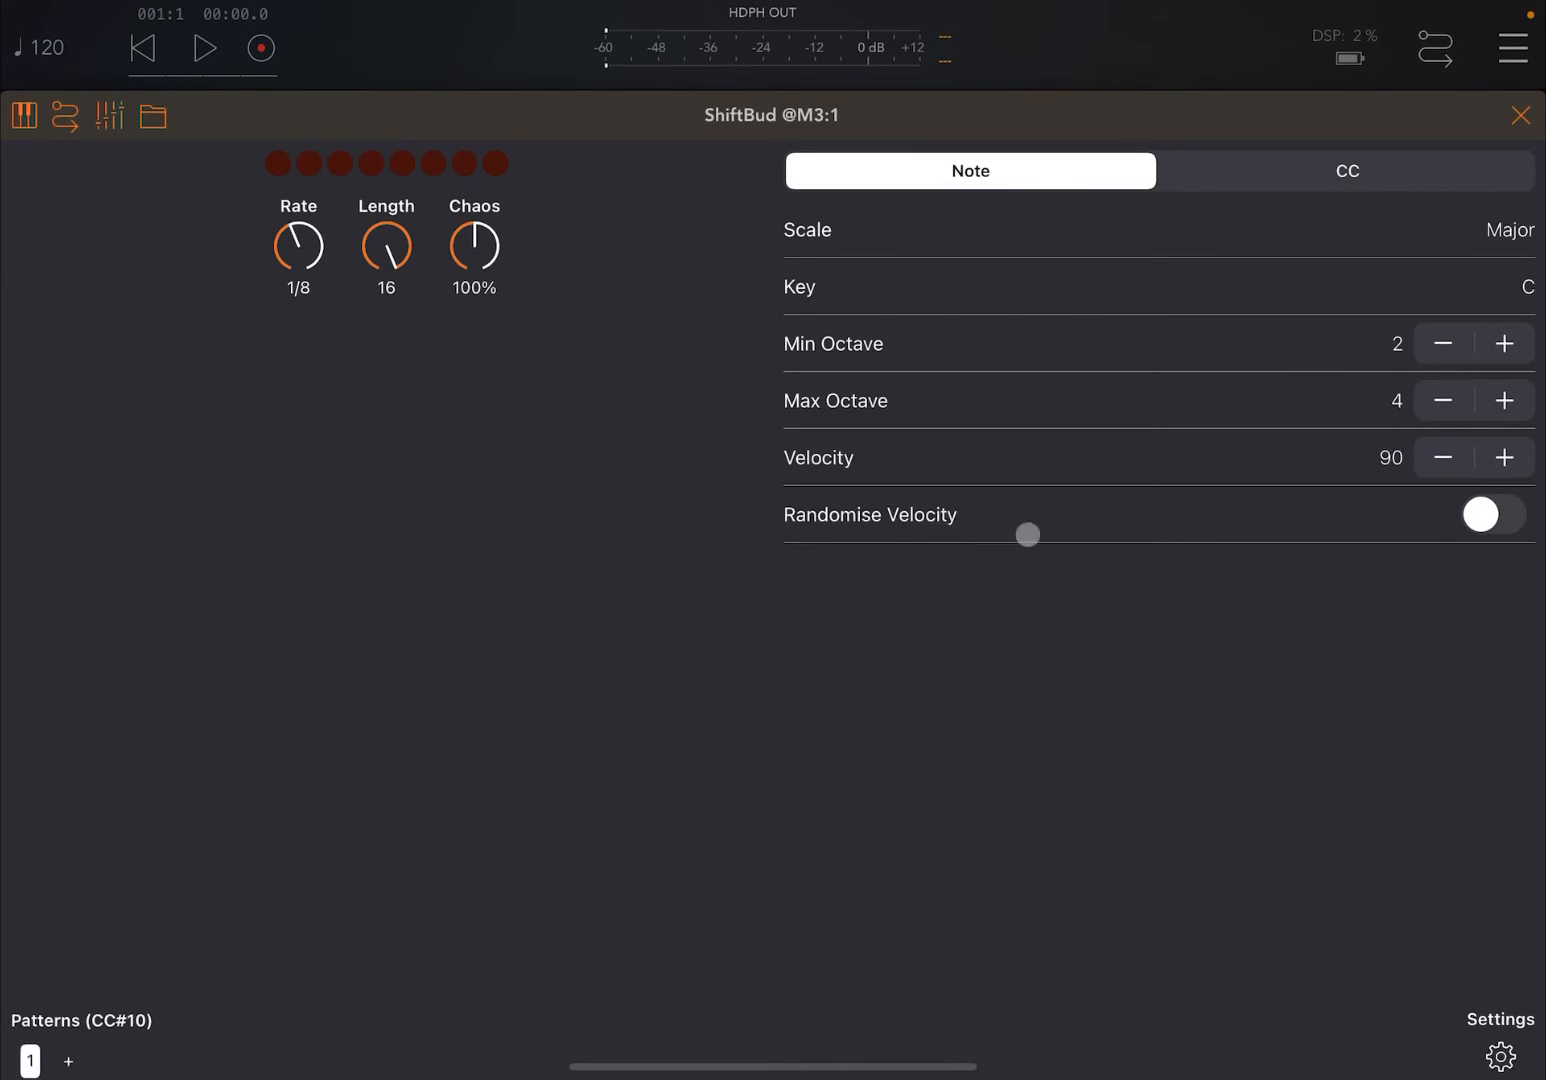
pyautogui.click(1491, 514)
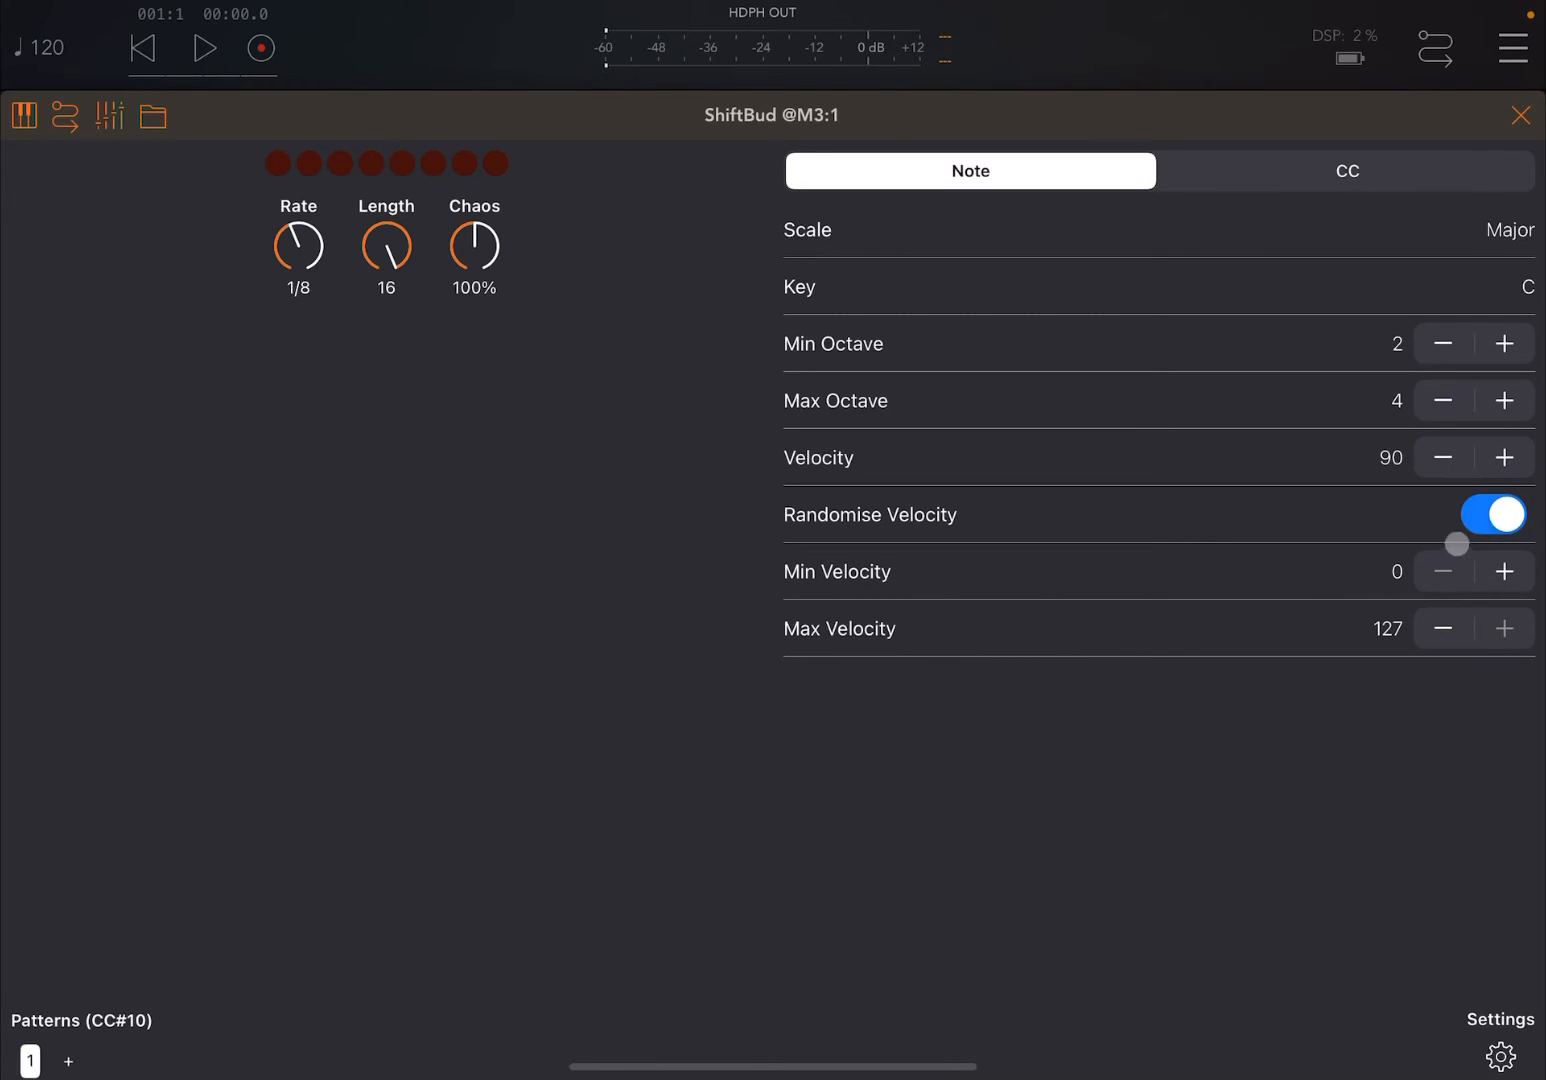
pyautogui.click(1491, 514)
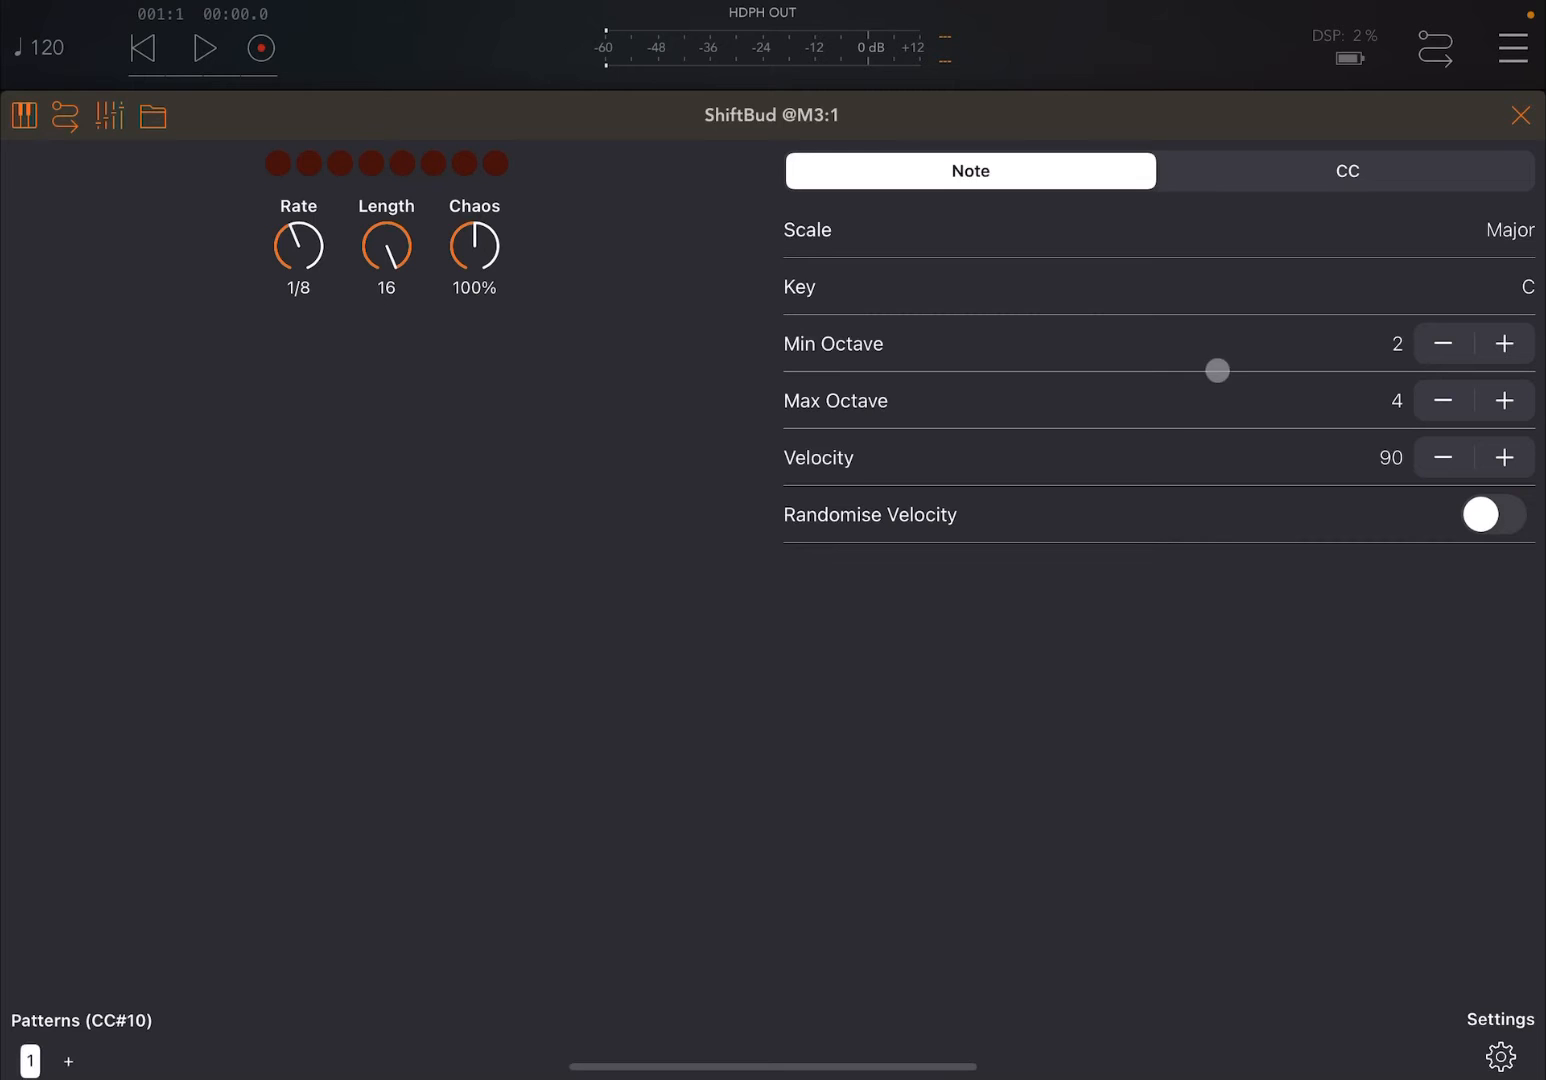
pyautogui.click(1345, 170)
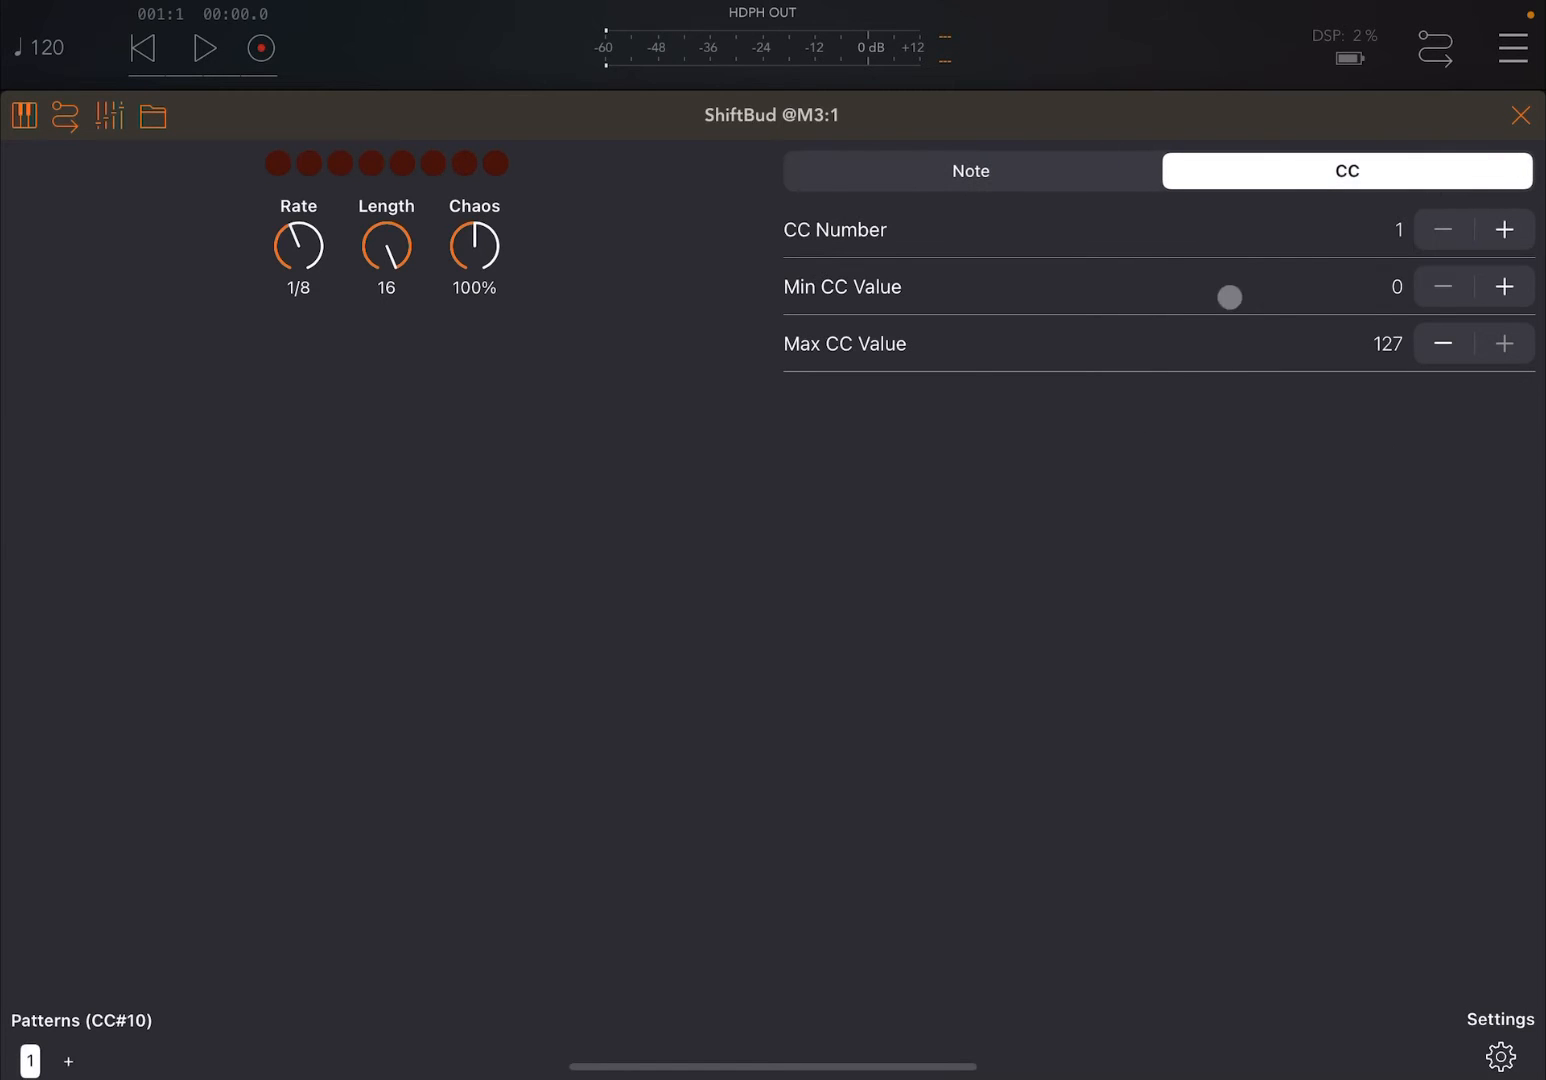
pyautogui.click(1503, 229)
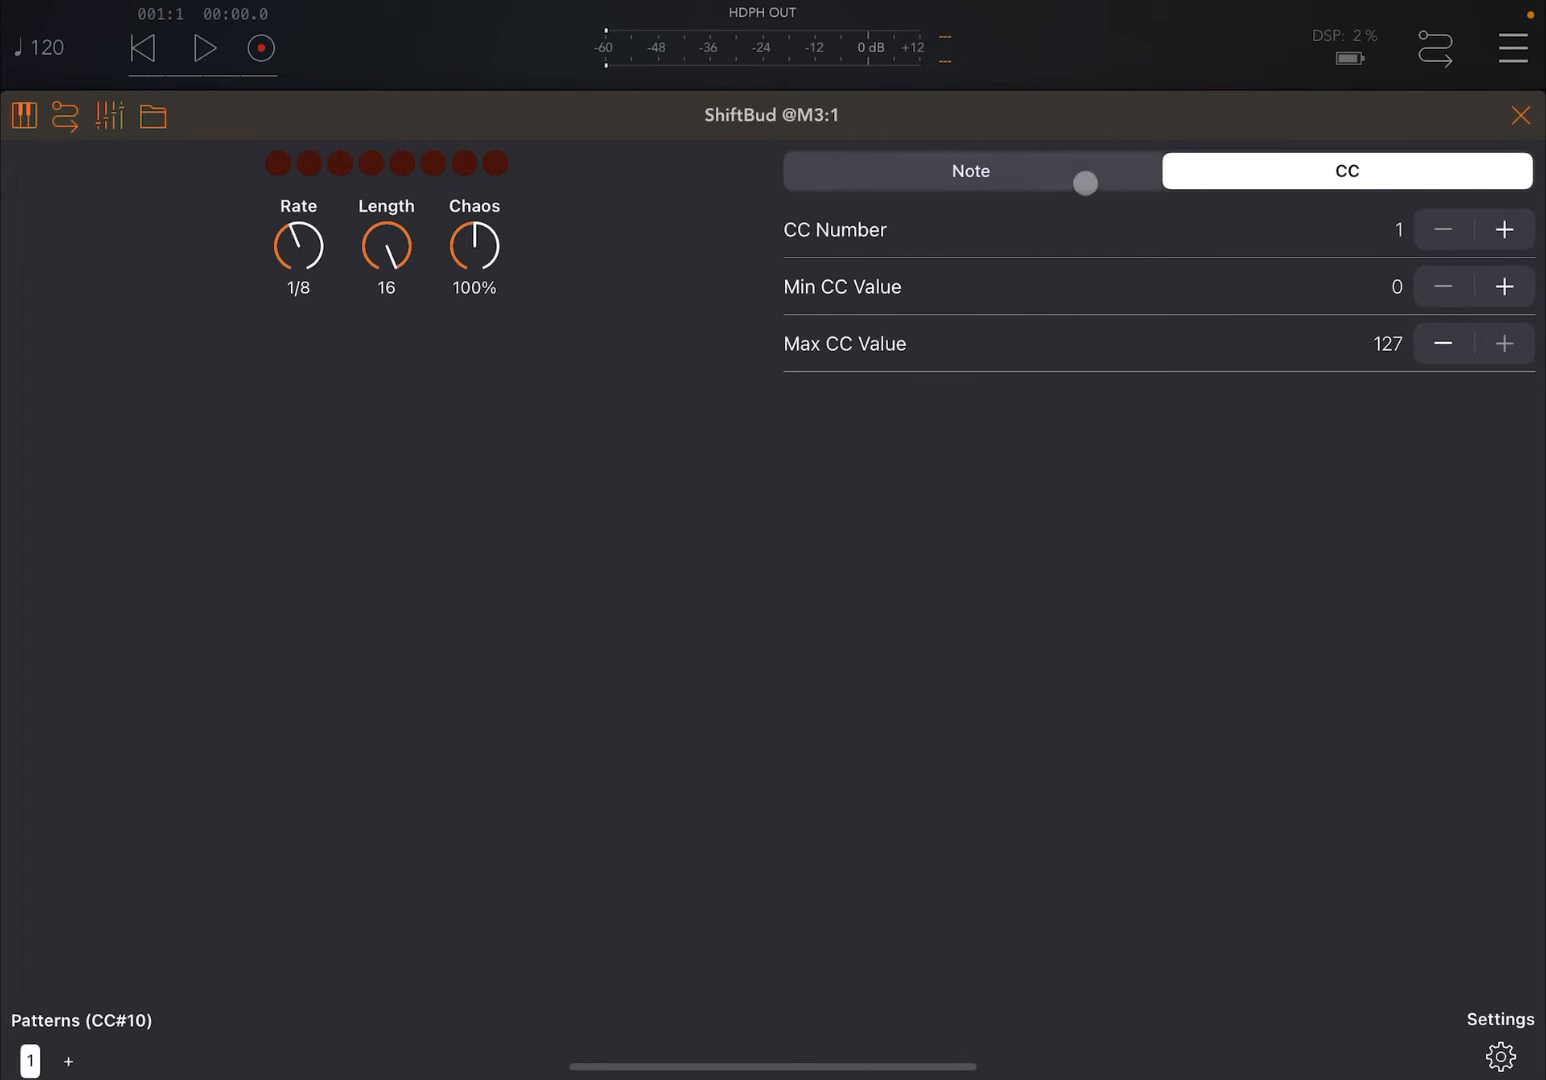
pyautogui.click(969, 170)
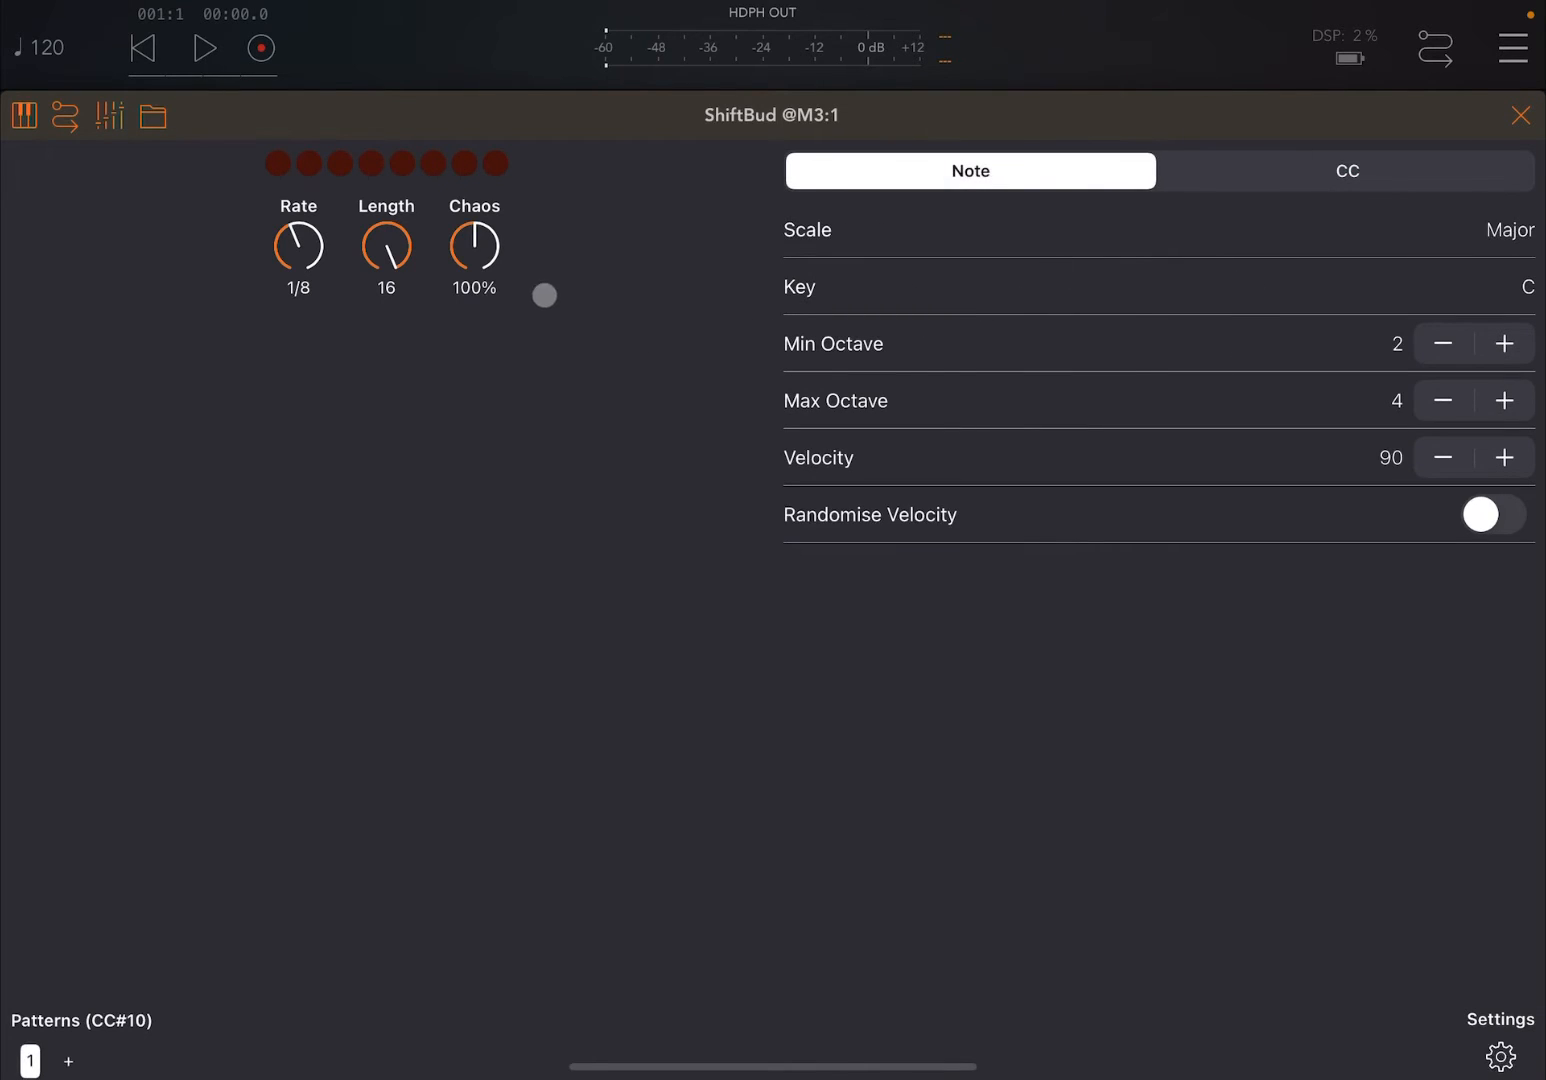
pyautogui.moveTo(544, 295); pyautogui.dragTo(298, 339)
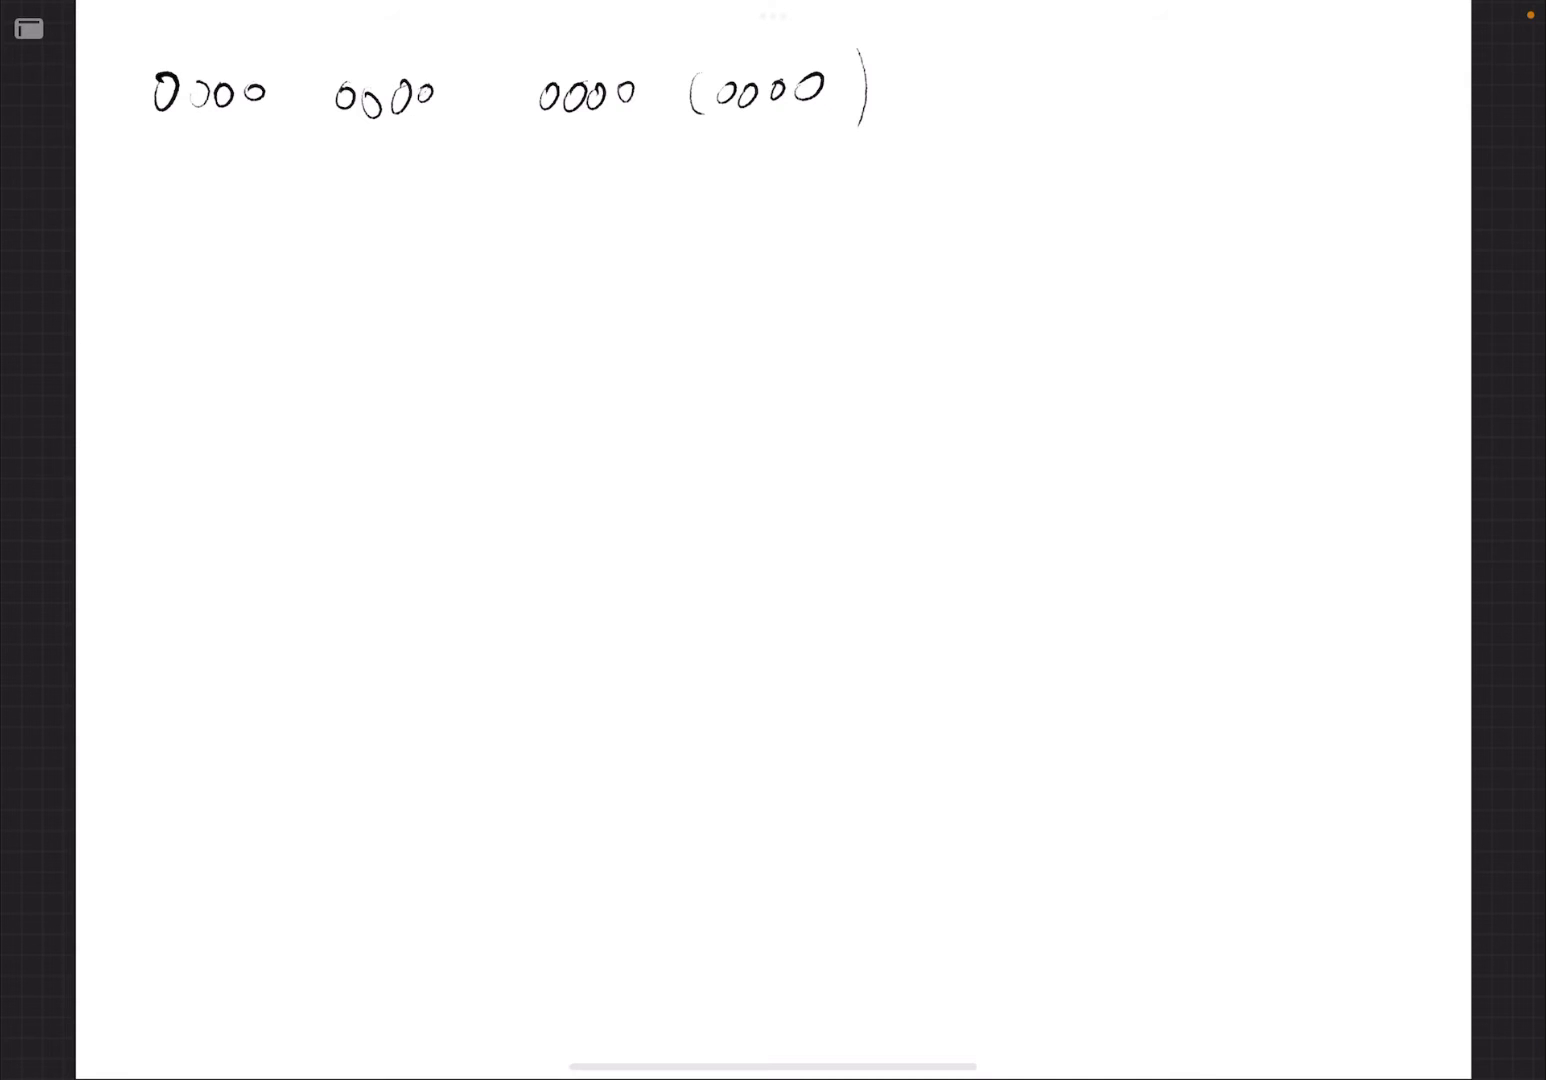
# Handwrite 0010=2 below the row of zeros
pyautogui.moveTo(220, 280); pyautogui.dragTo(258, 295)
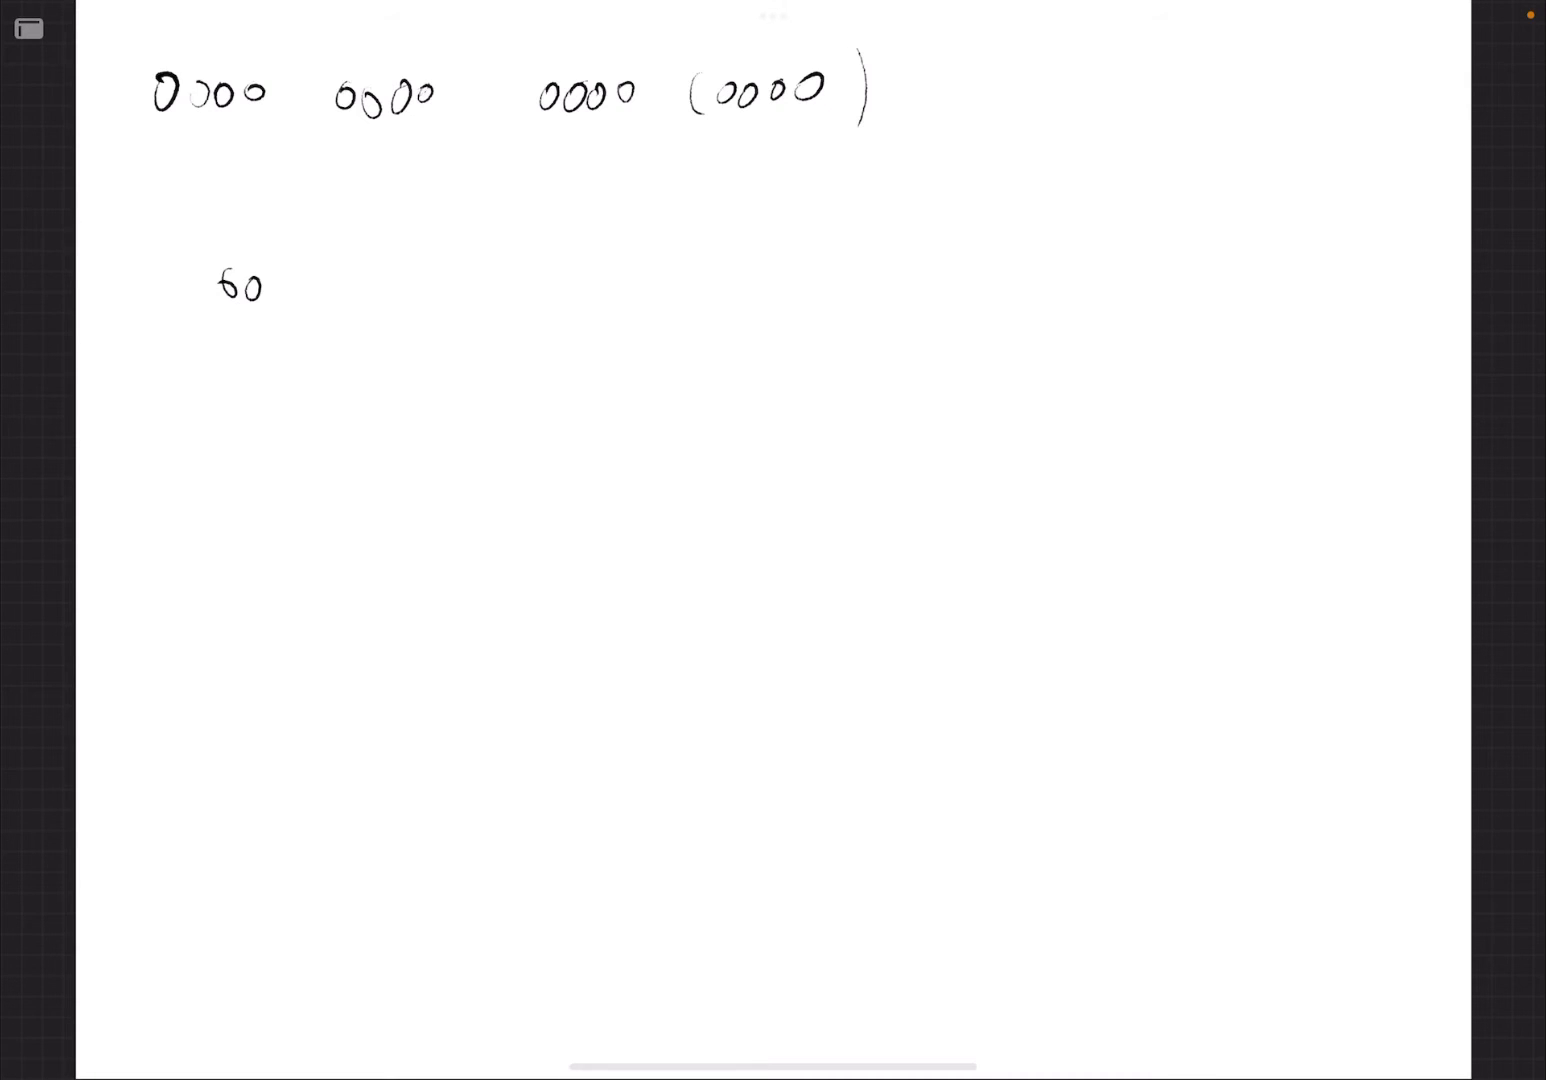
pyautogui.moveTo(270, 285); pyautogui.dragTo(385, 285)
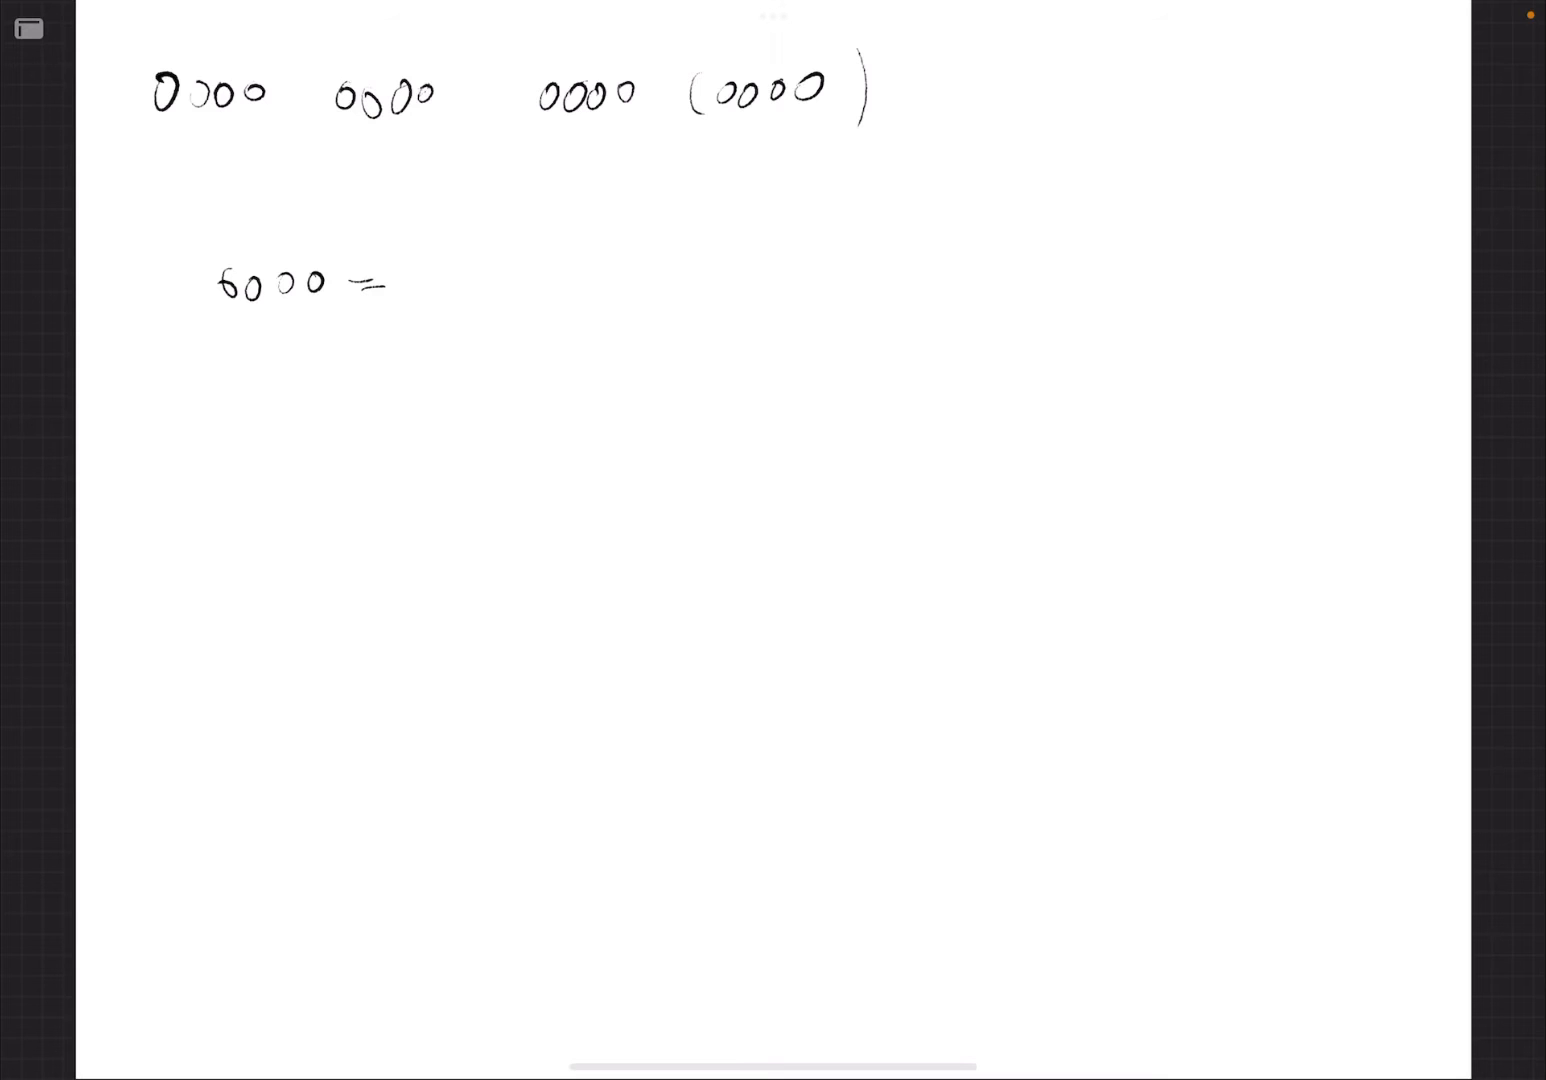
pyautogui.write('0')
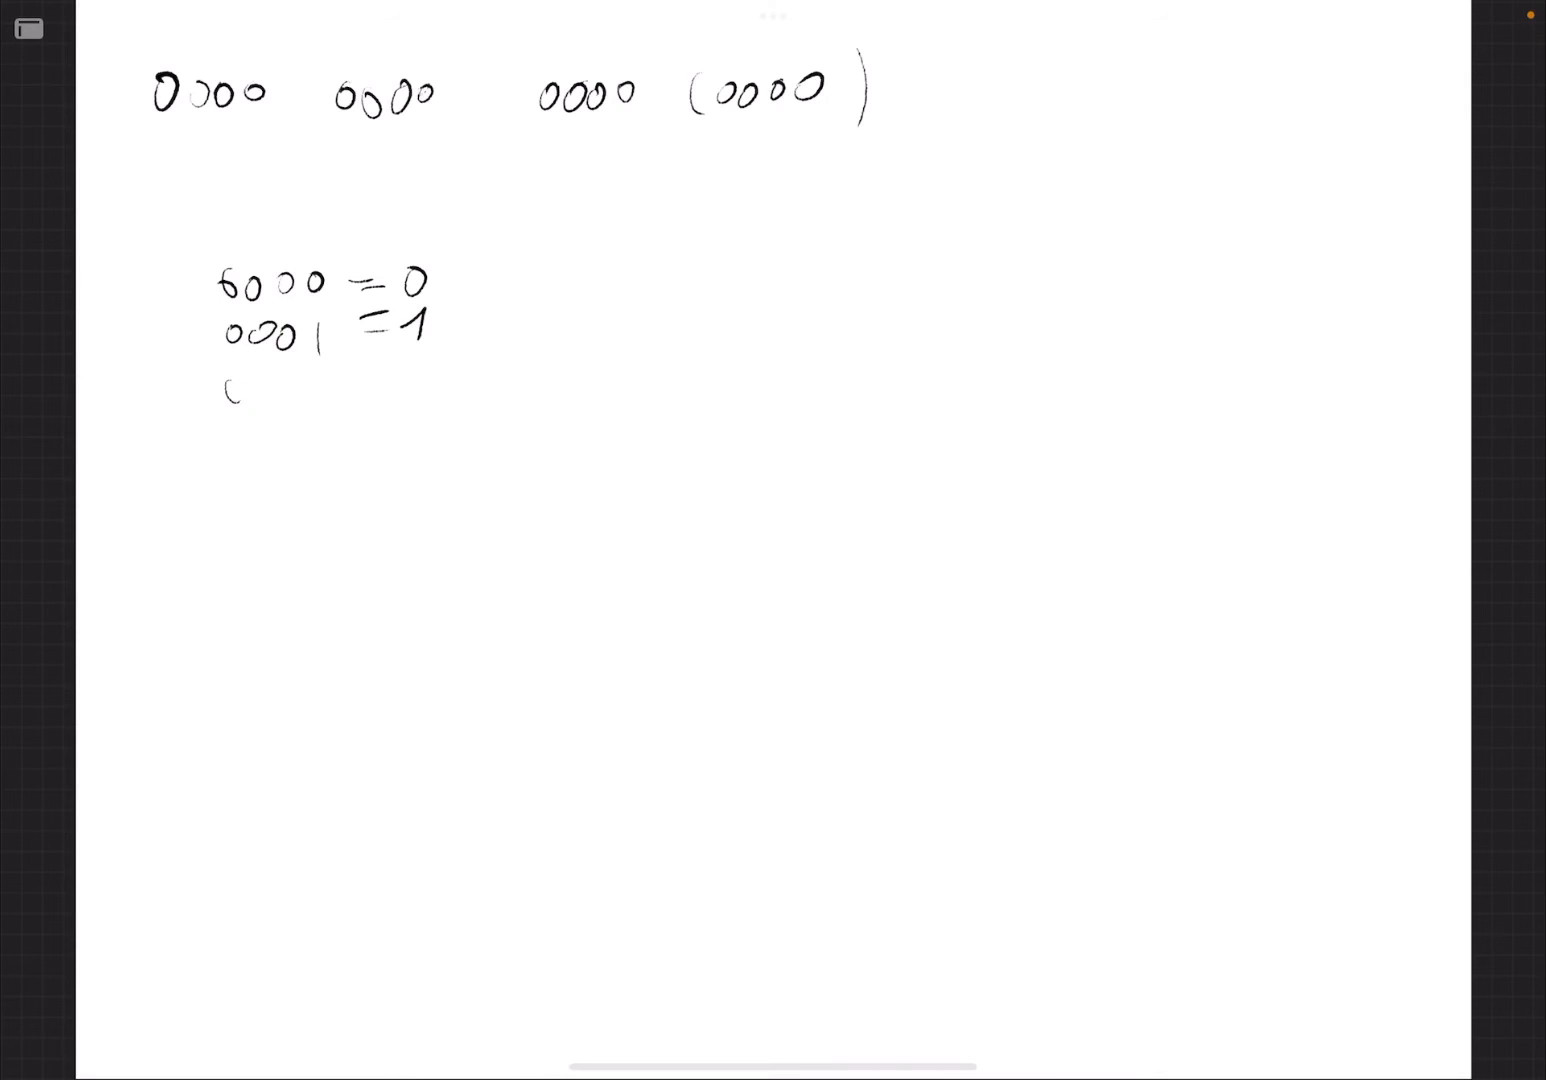
pyautogui.write('0010')
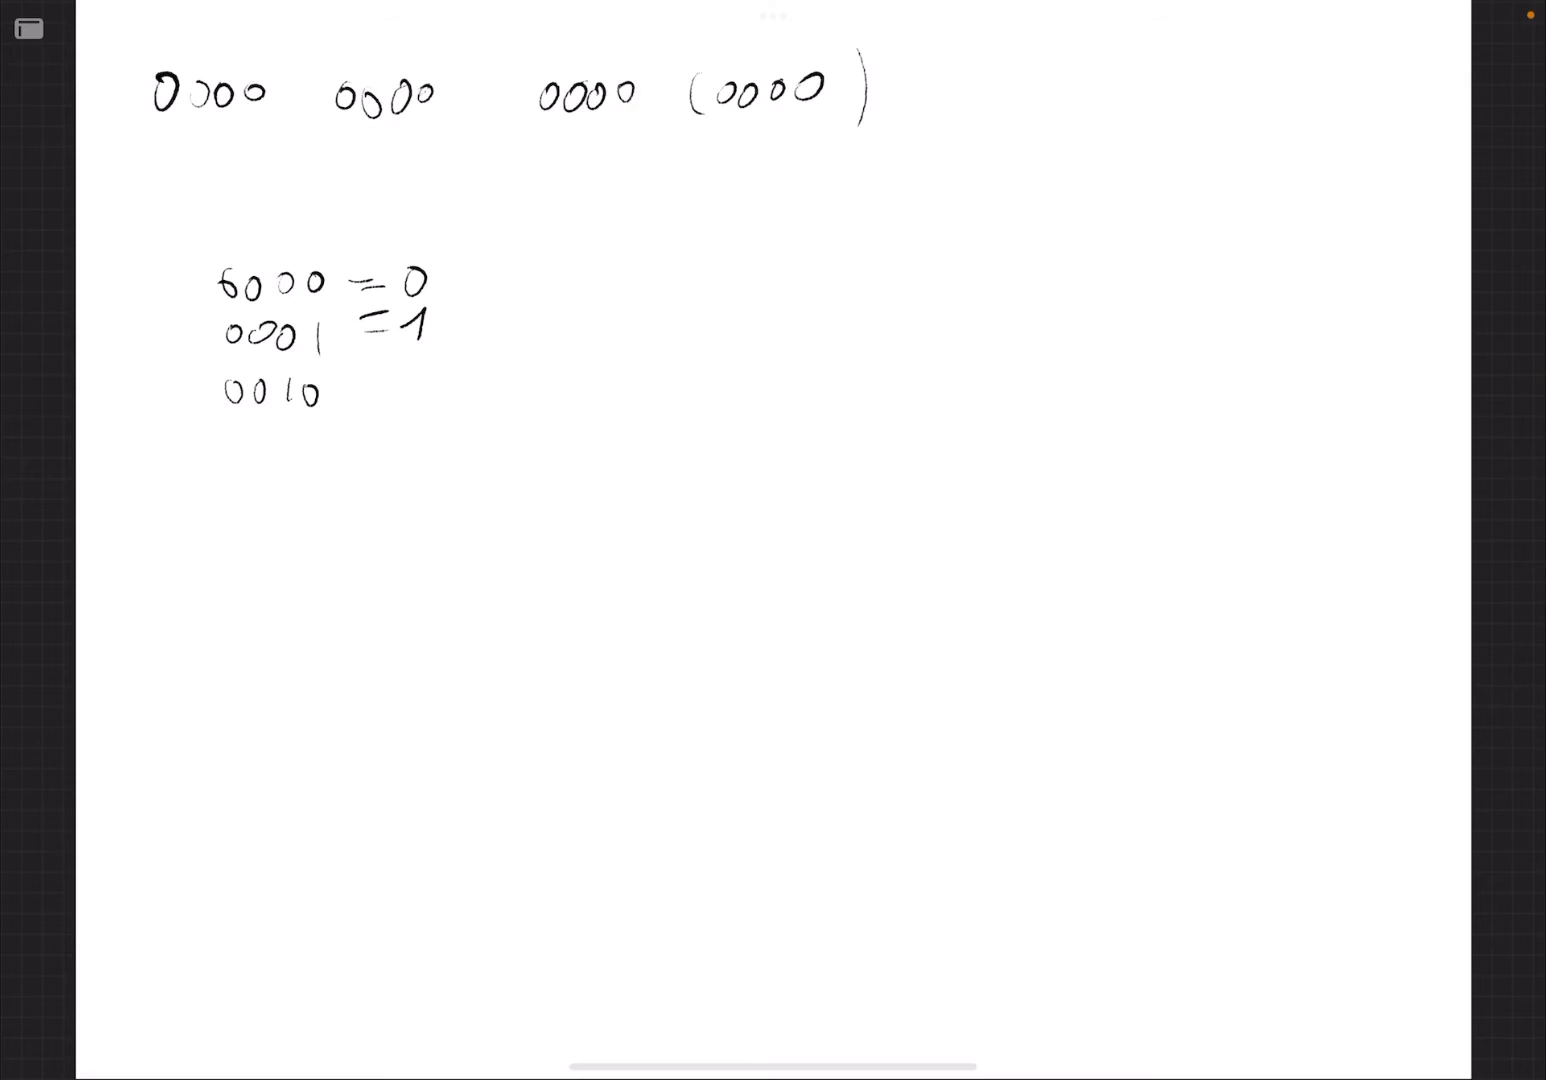
pyautogui.write('=')
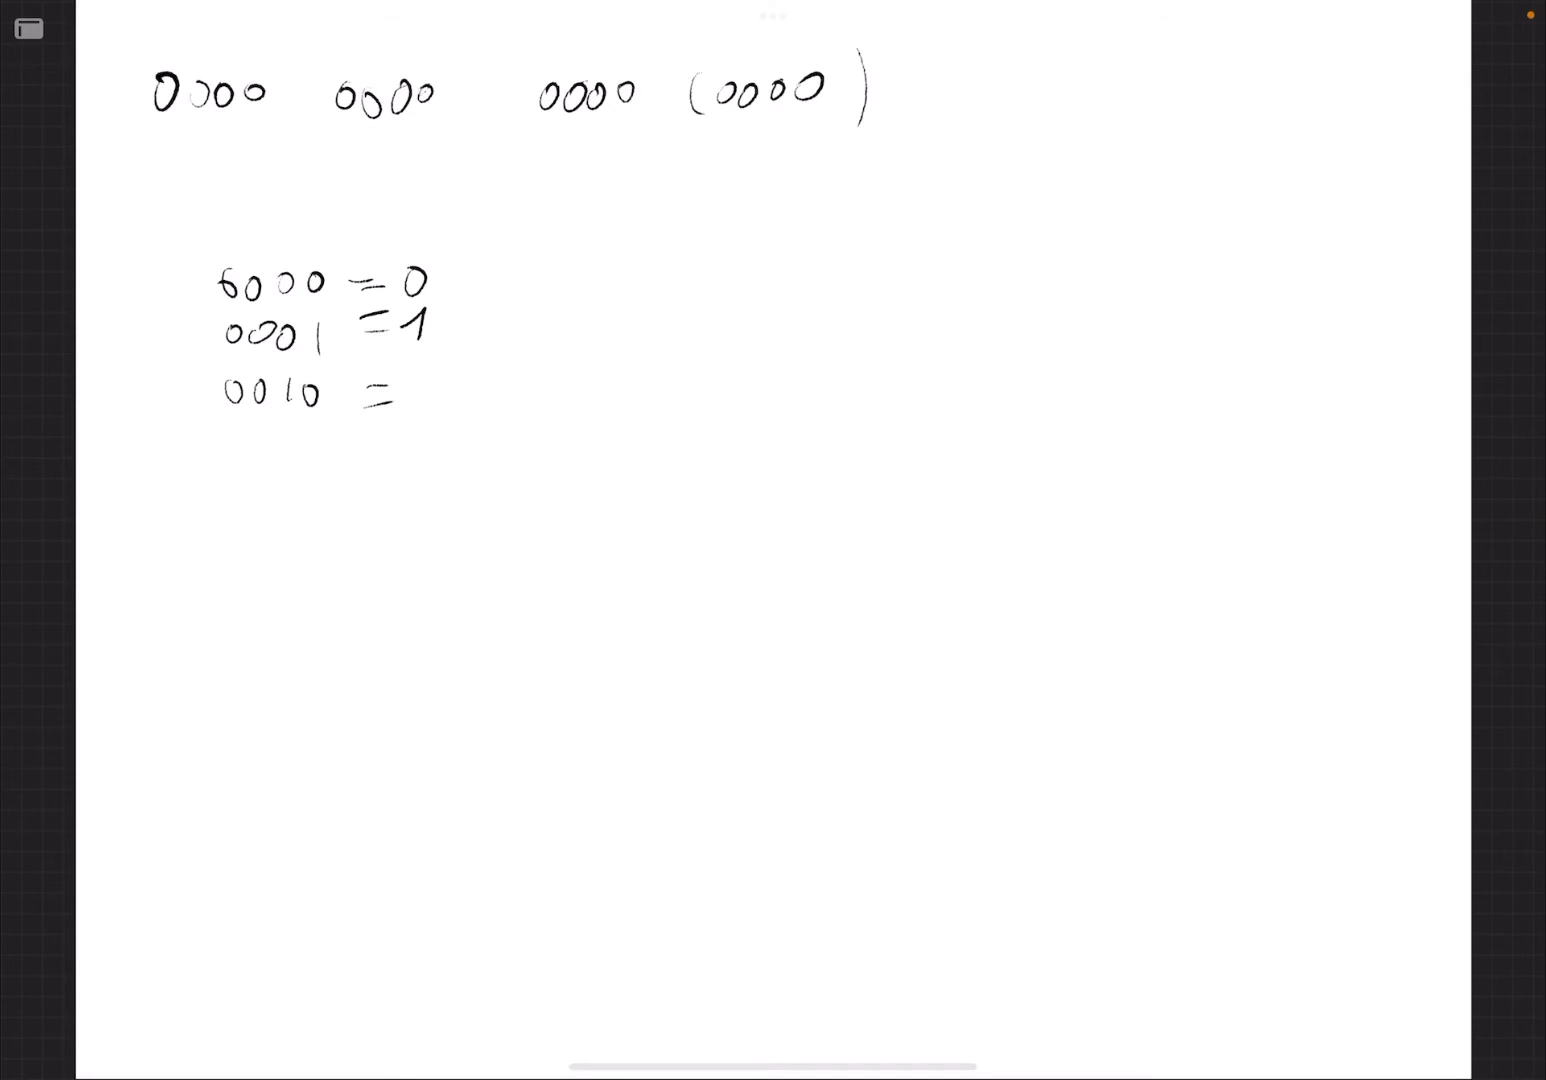
pyautogui.write('2')
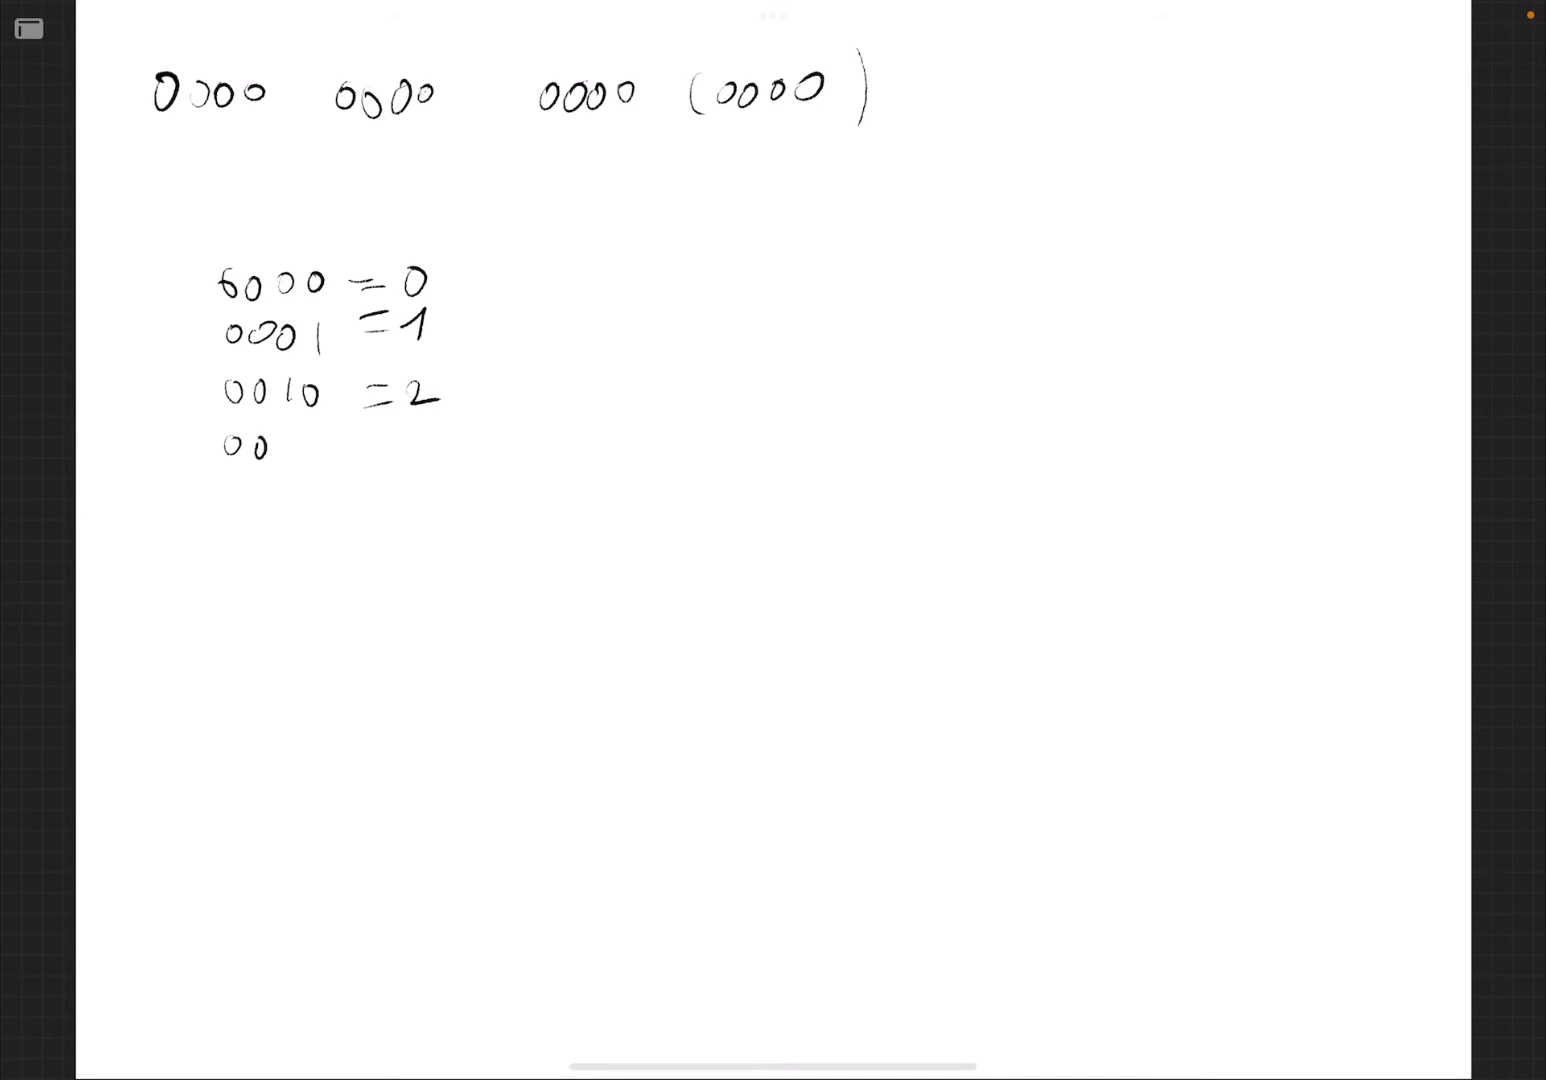
# Write 0011=3 through 0101=5, and begin 0101= to the right
pyautogui.write('0011 = ?')
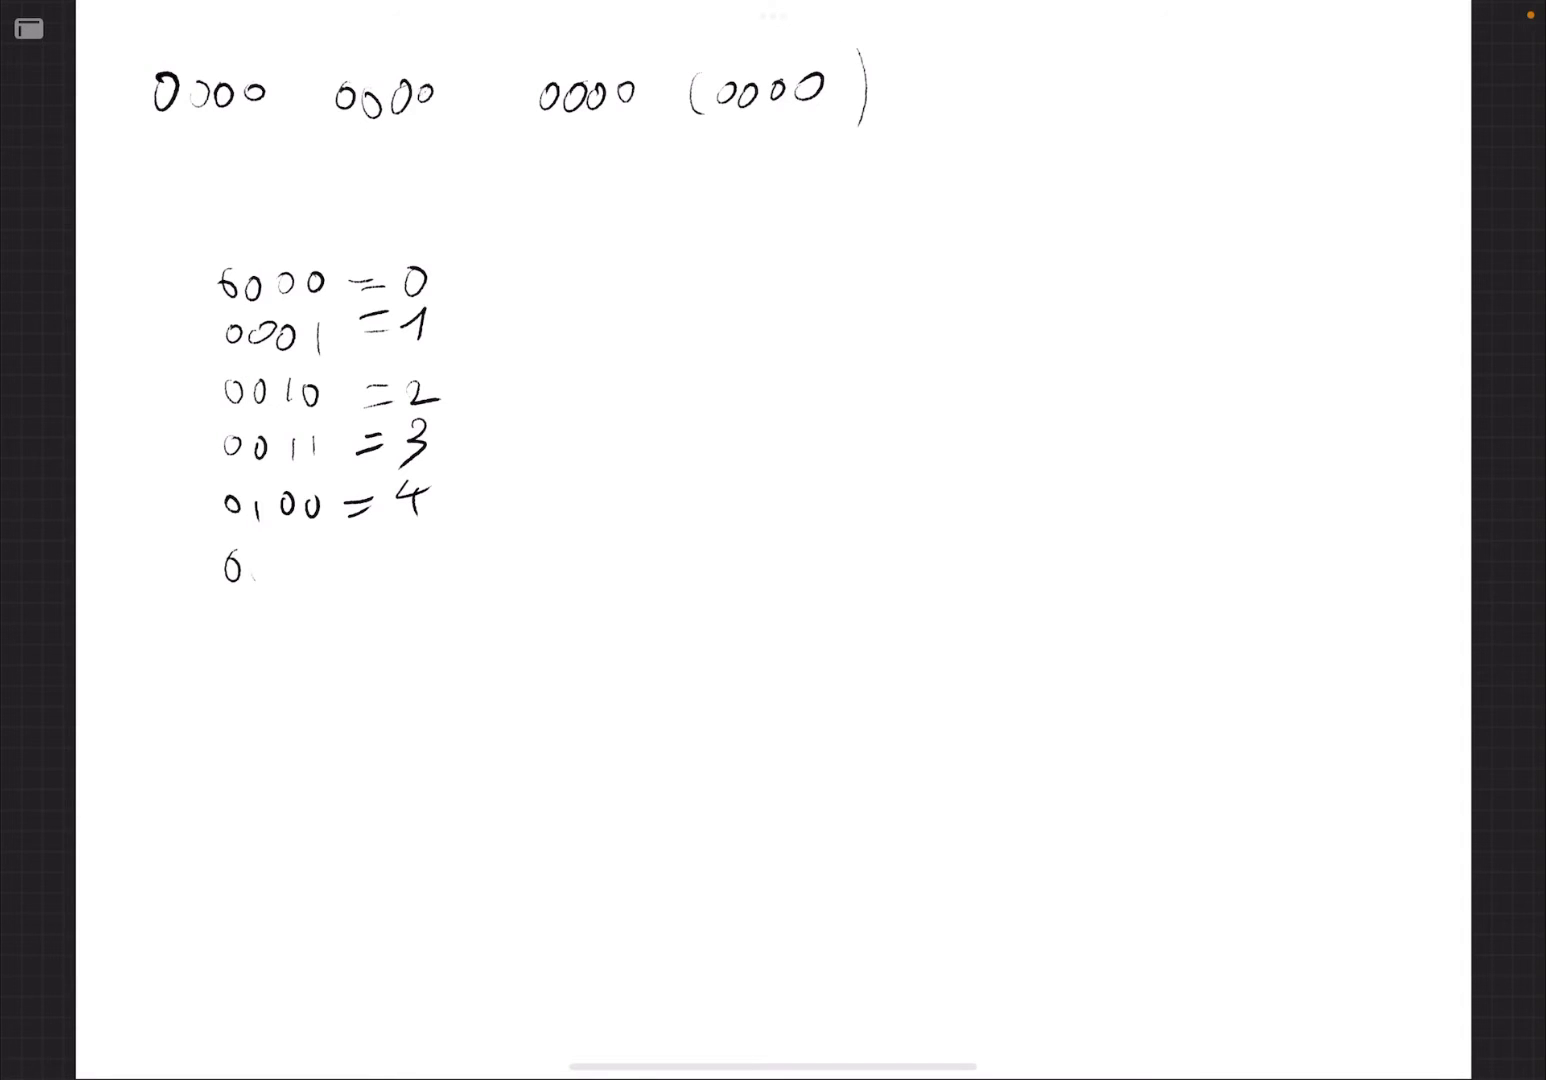
pyautogui.write('0101 =5')
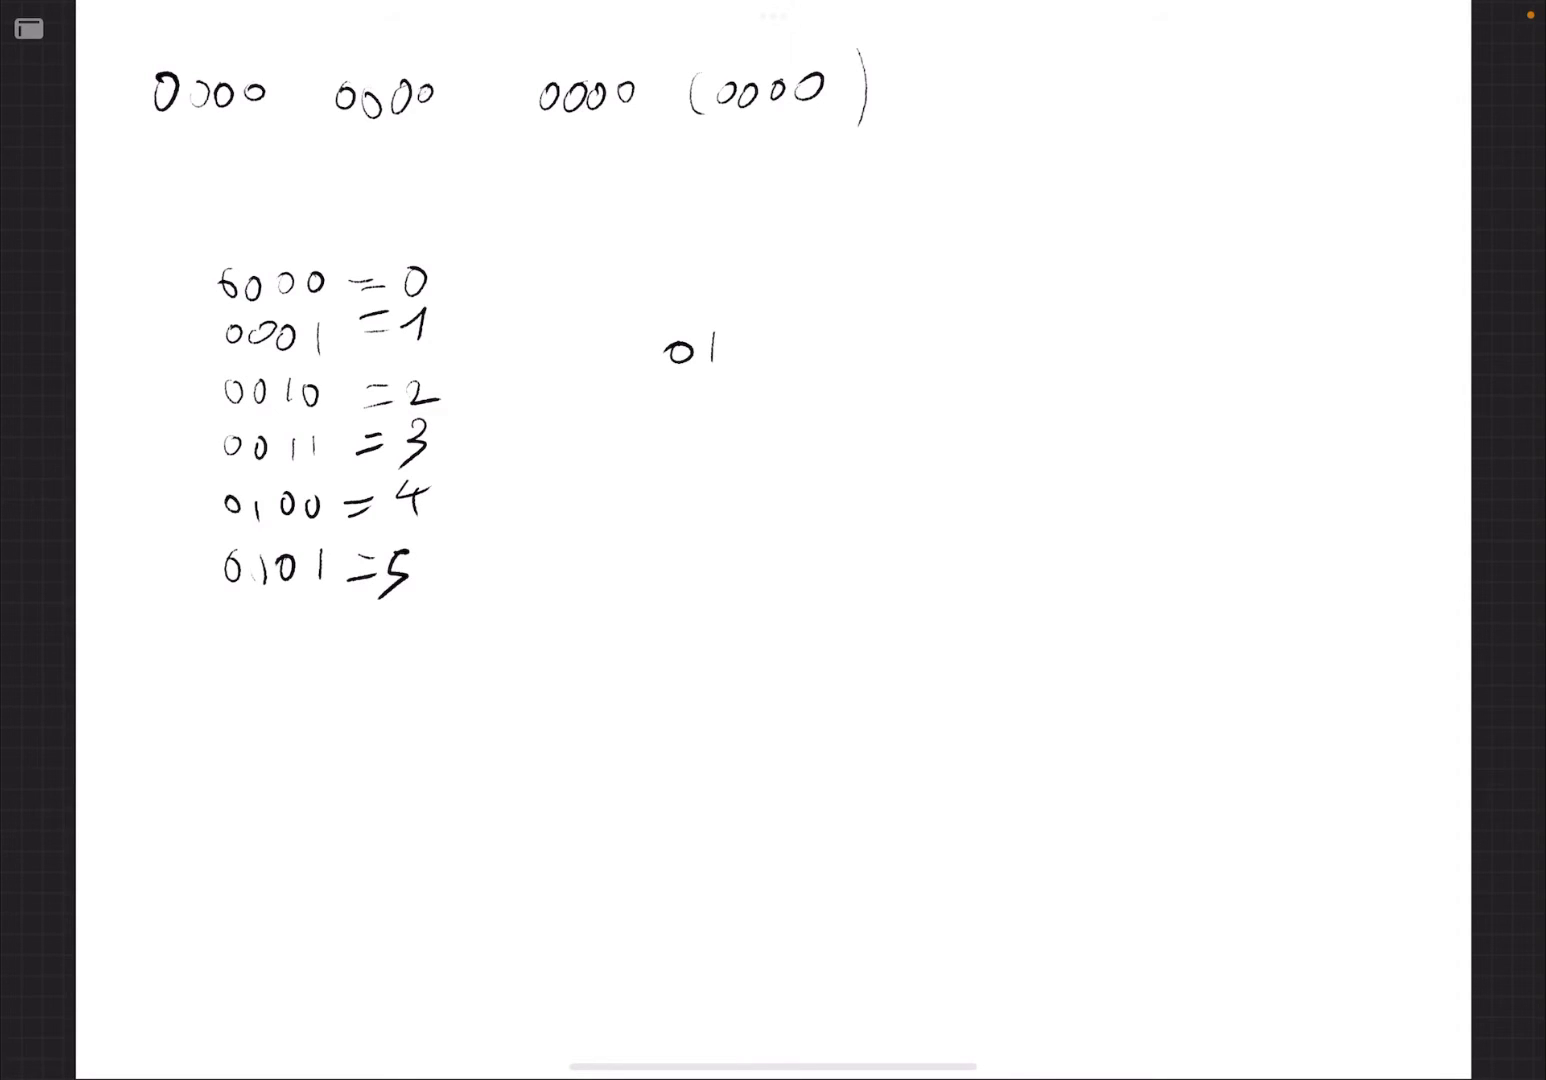
pyautogui.write('01 =')
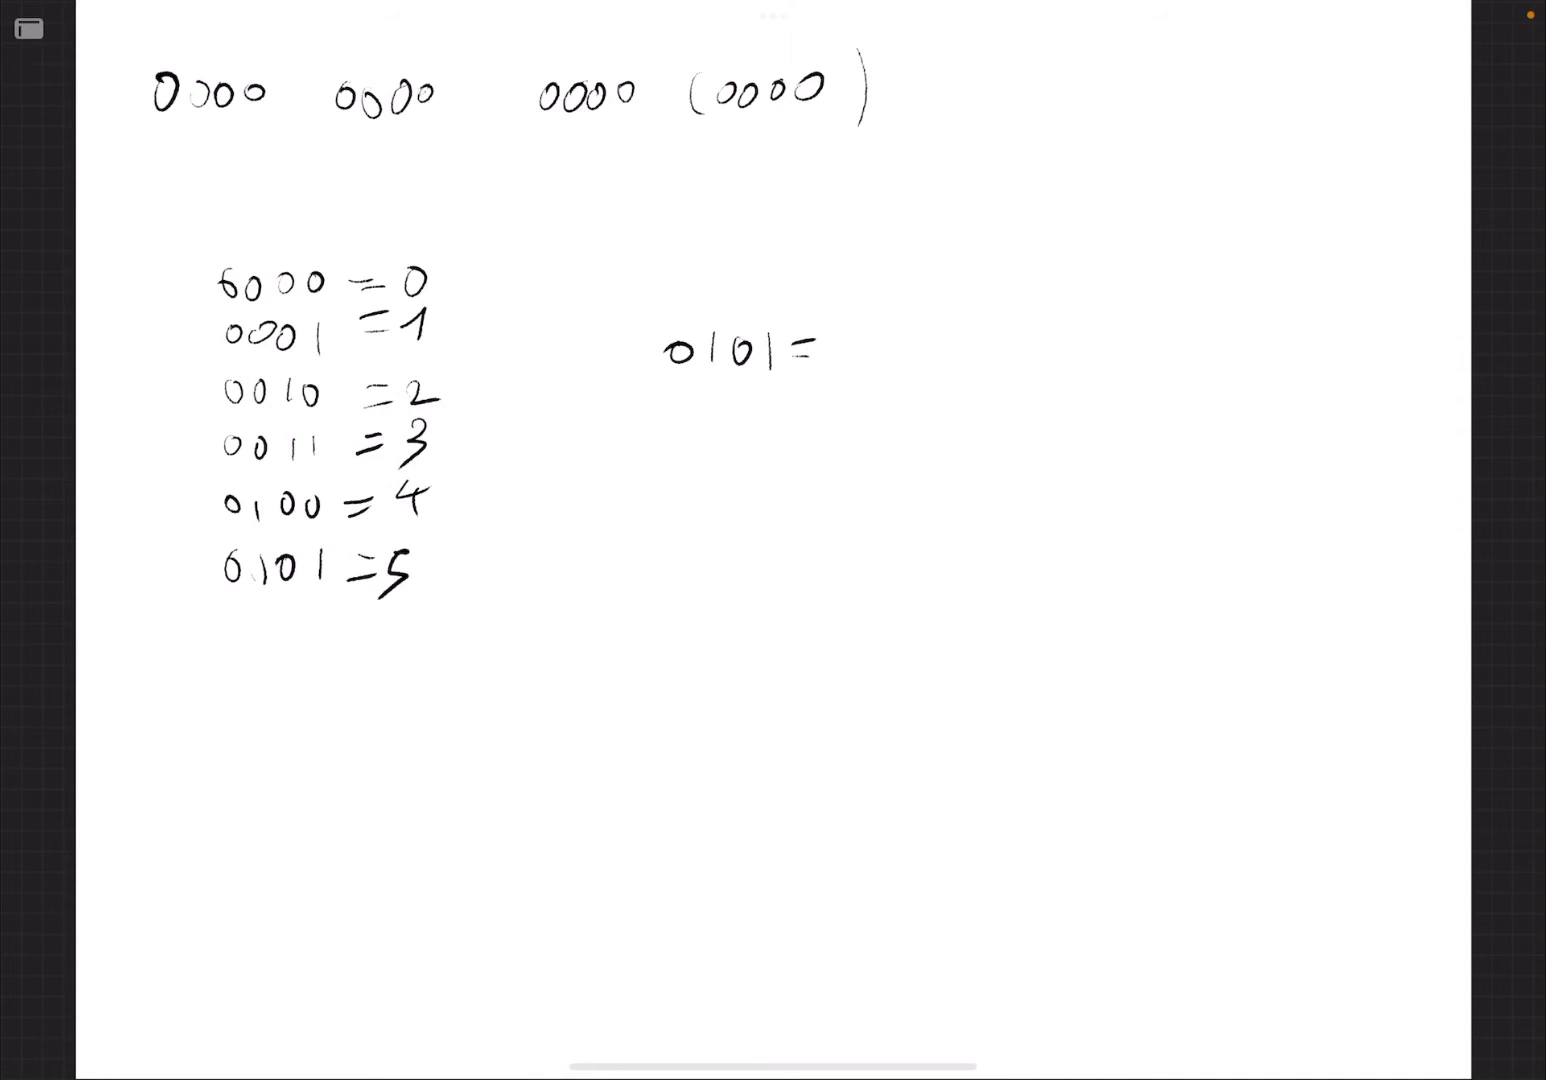
# Finish 0101=5 and write 0110=6 and 0111=7 in the left column
pyautogui.write('5')
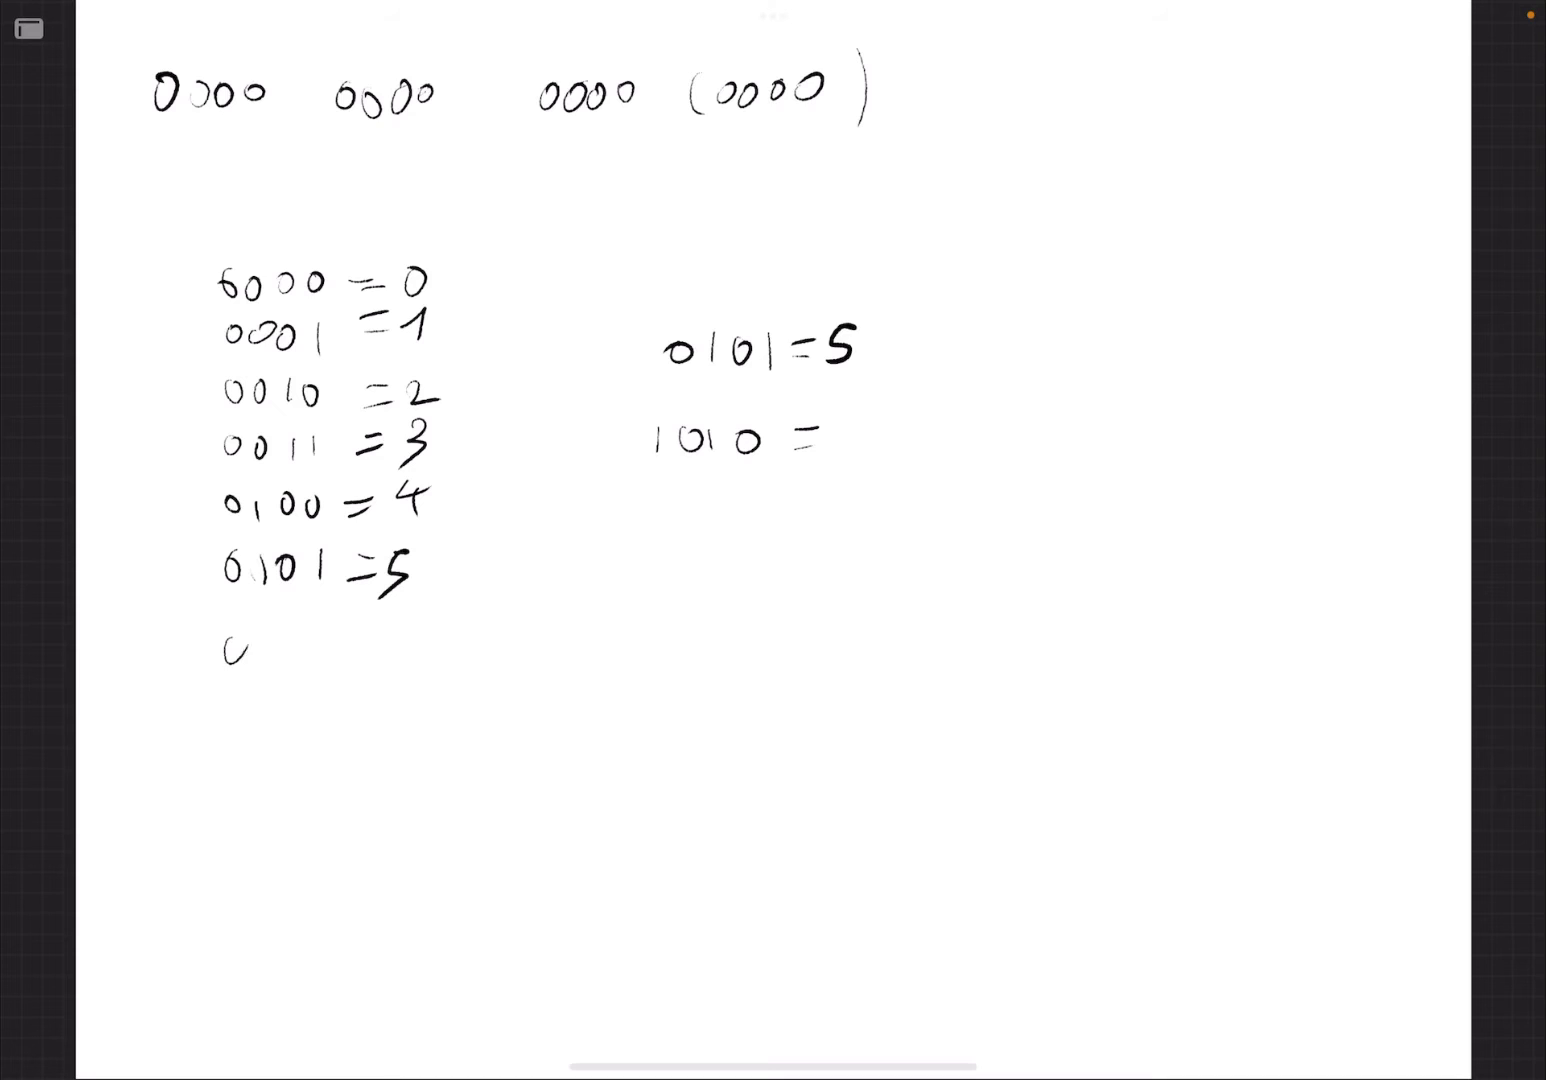
pyautogui.write('011')
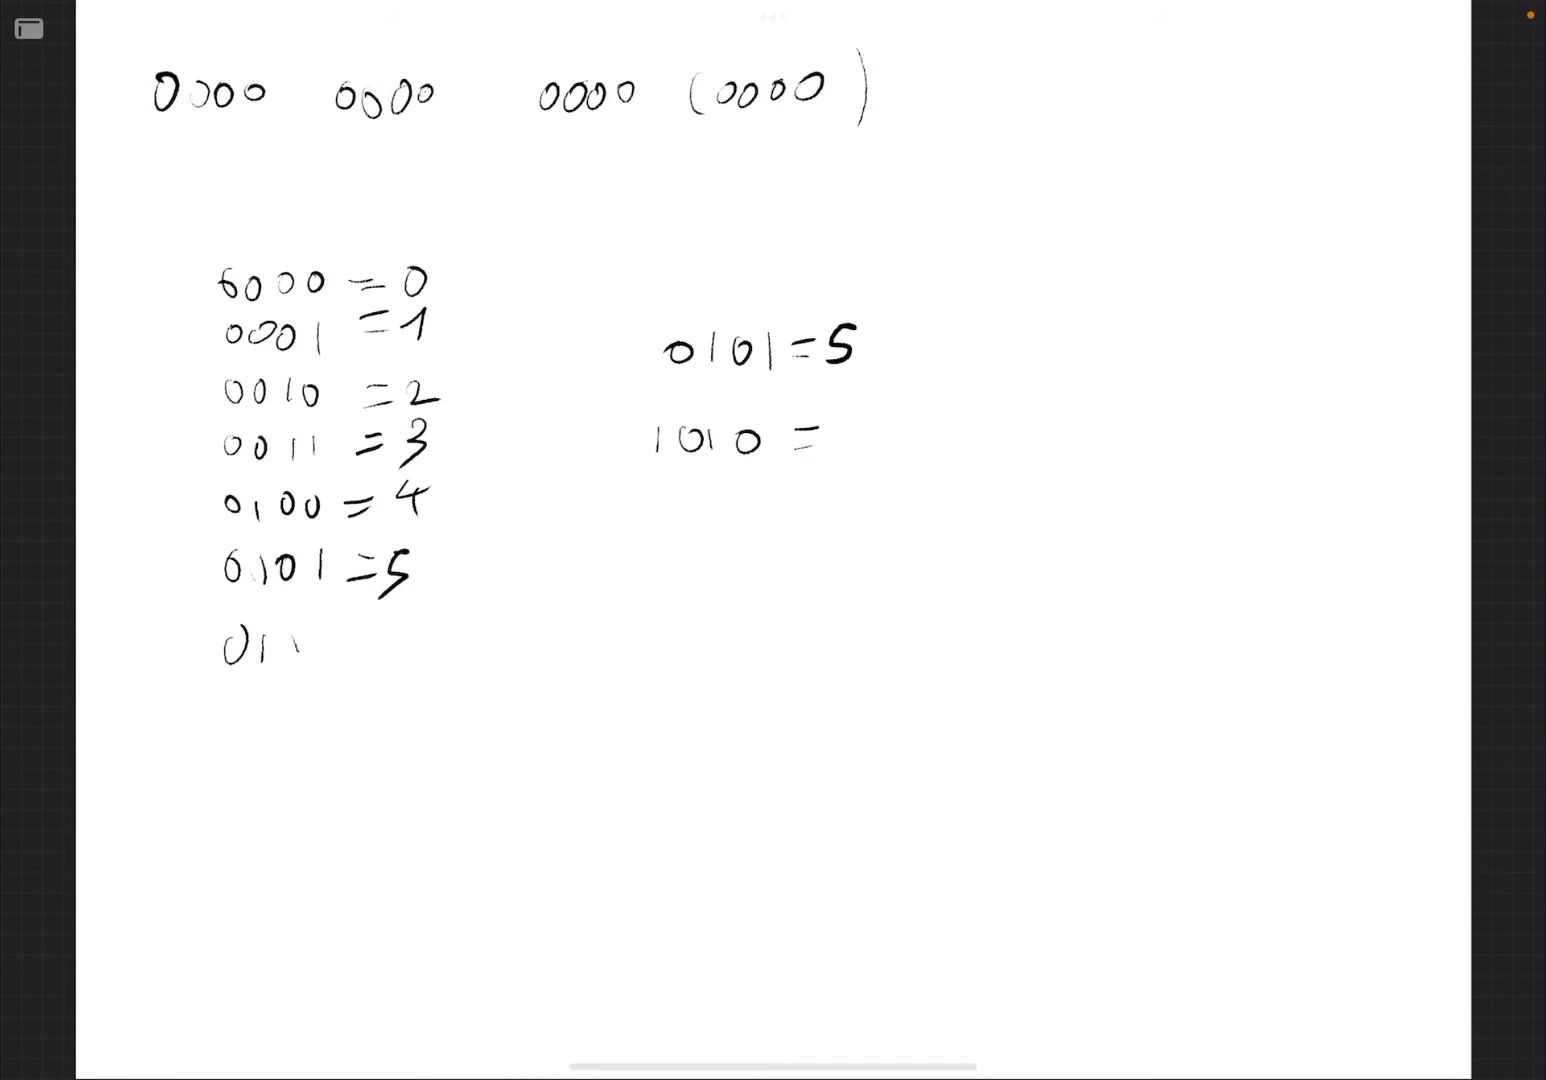
pyautogui.write('0=6')
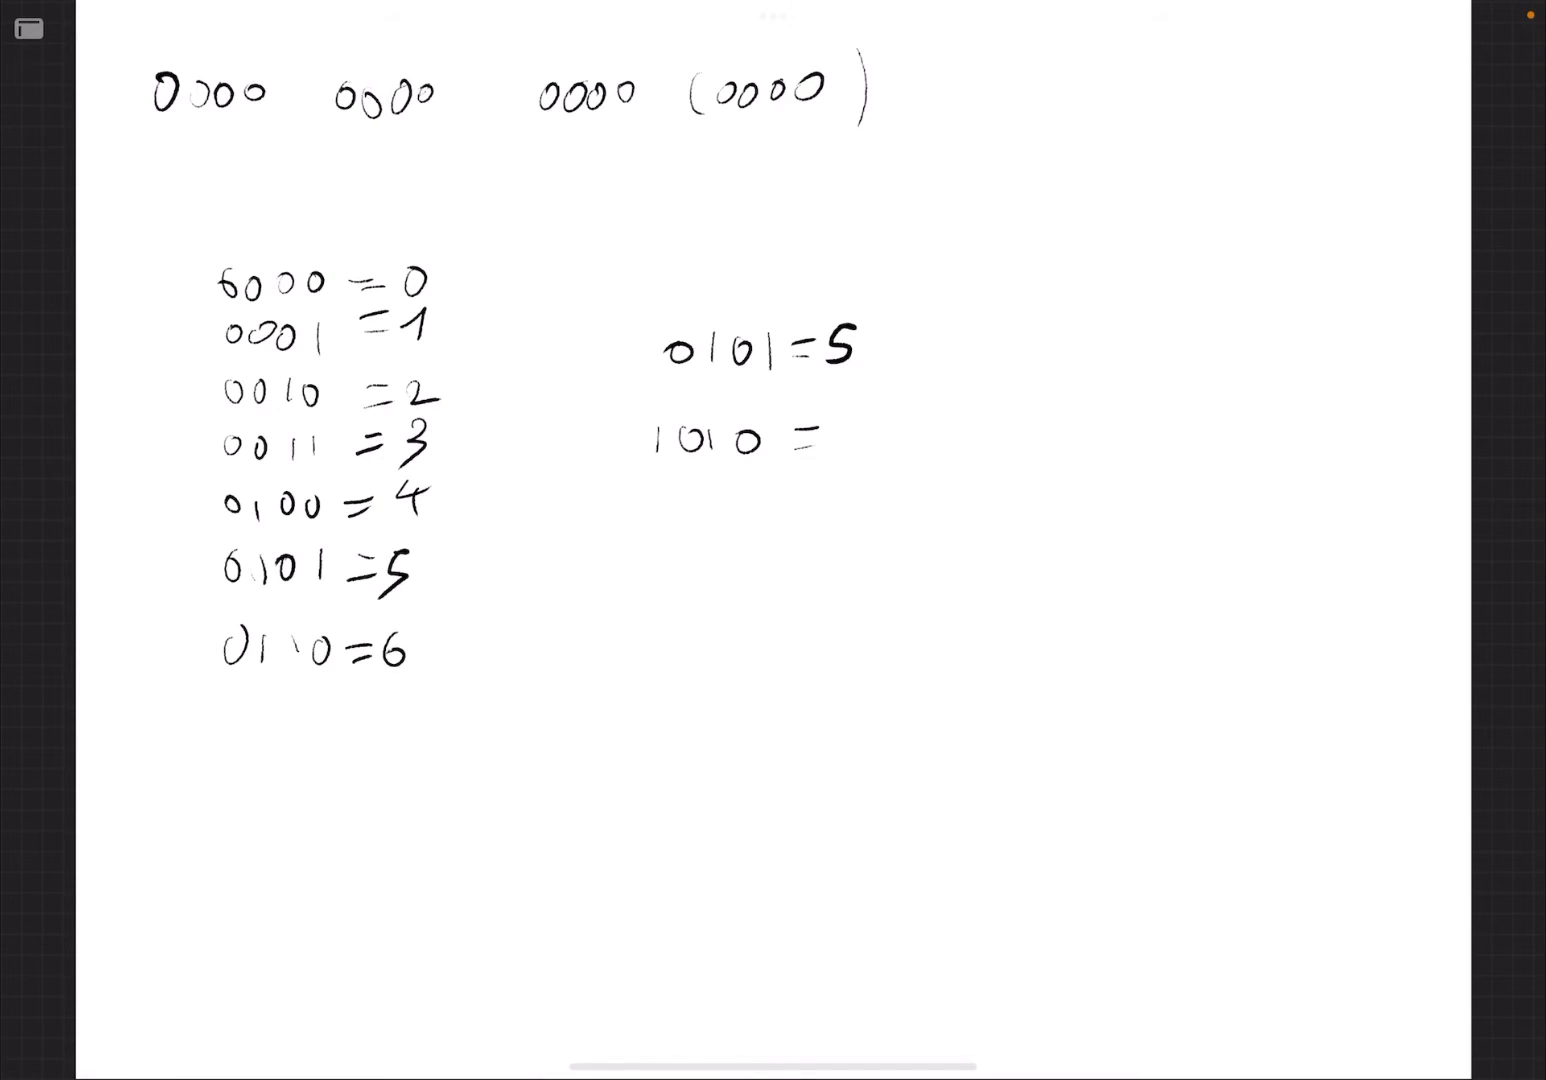
pyautogui.write('0111 -')
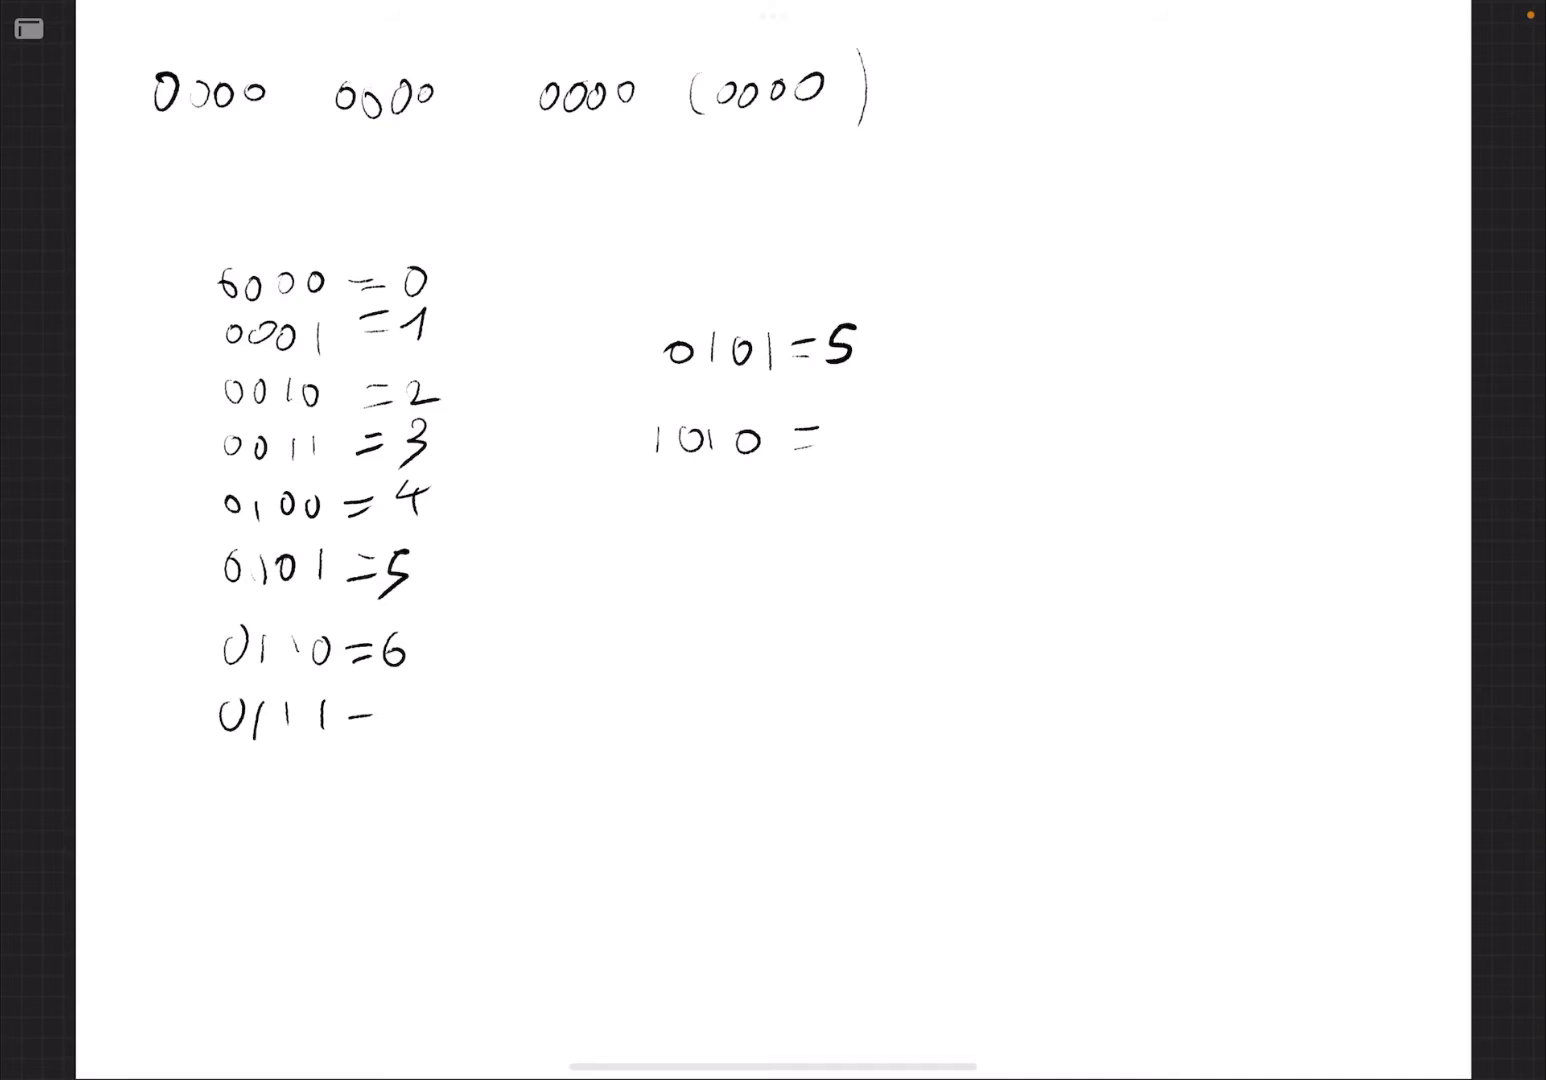
pyautogui.write('=7')
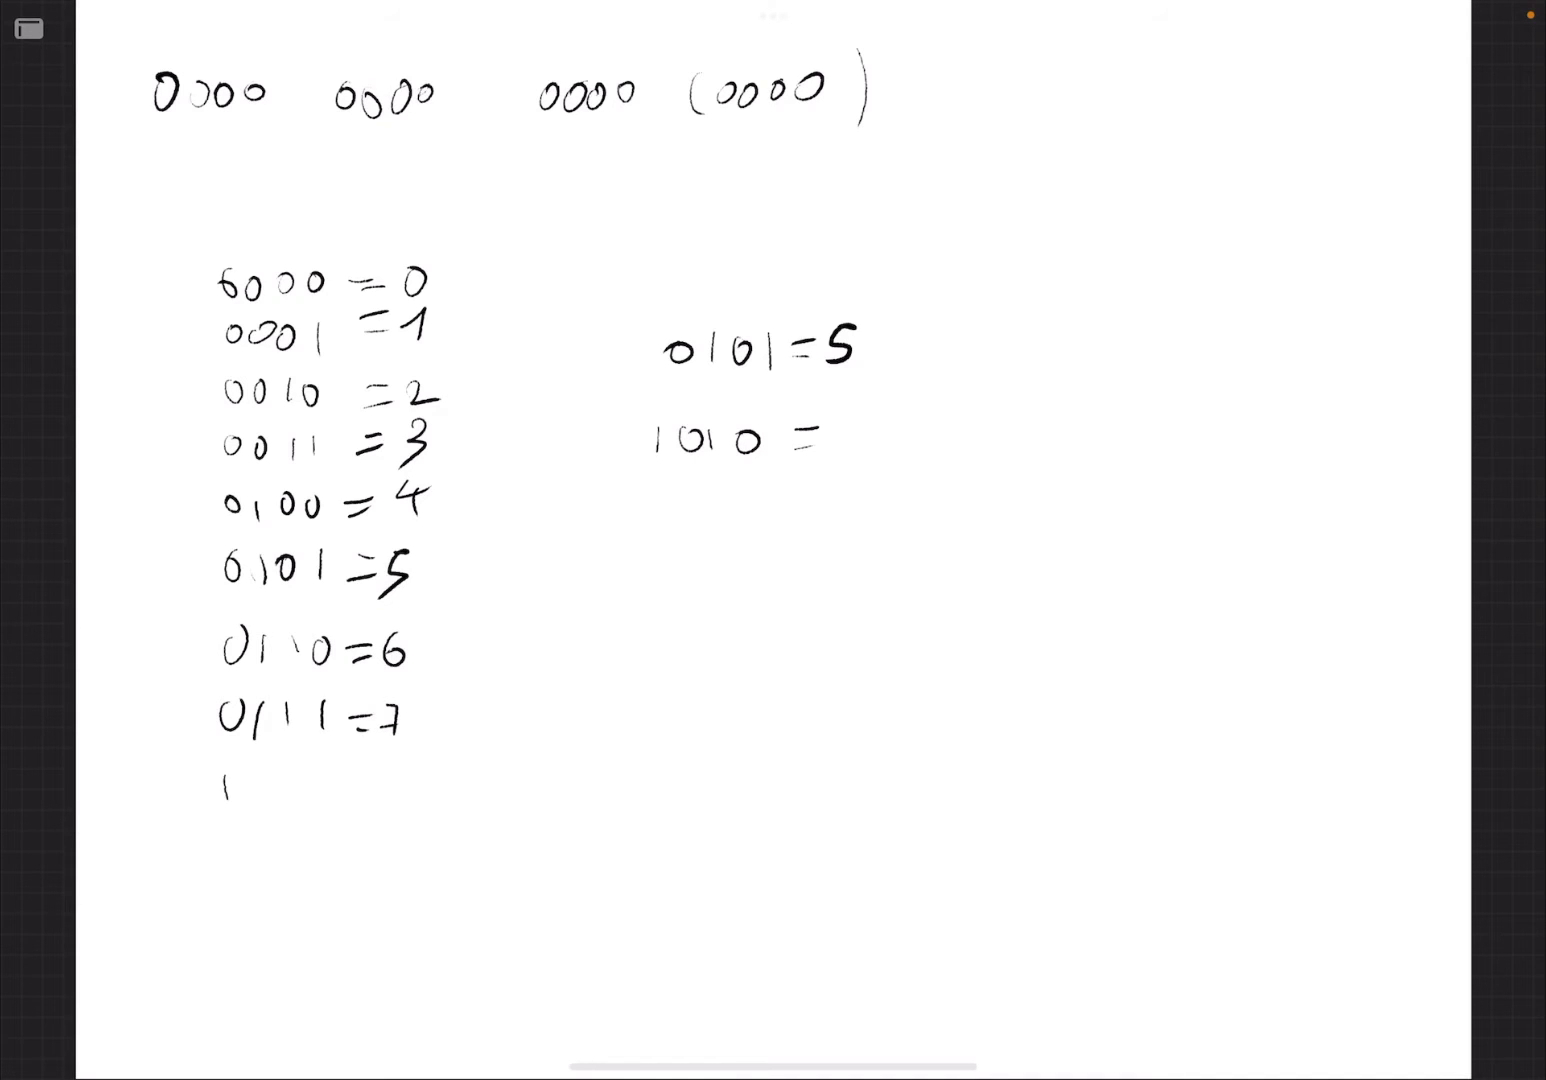
# Write 1000=8 through 1010=10, plus side examples 1010=10 and 0101=5
pyautogui.write('1000 -')
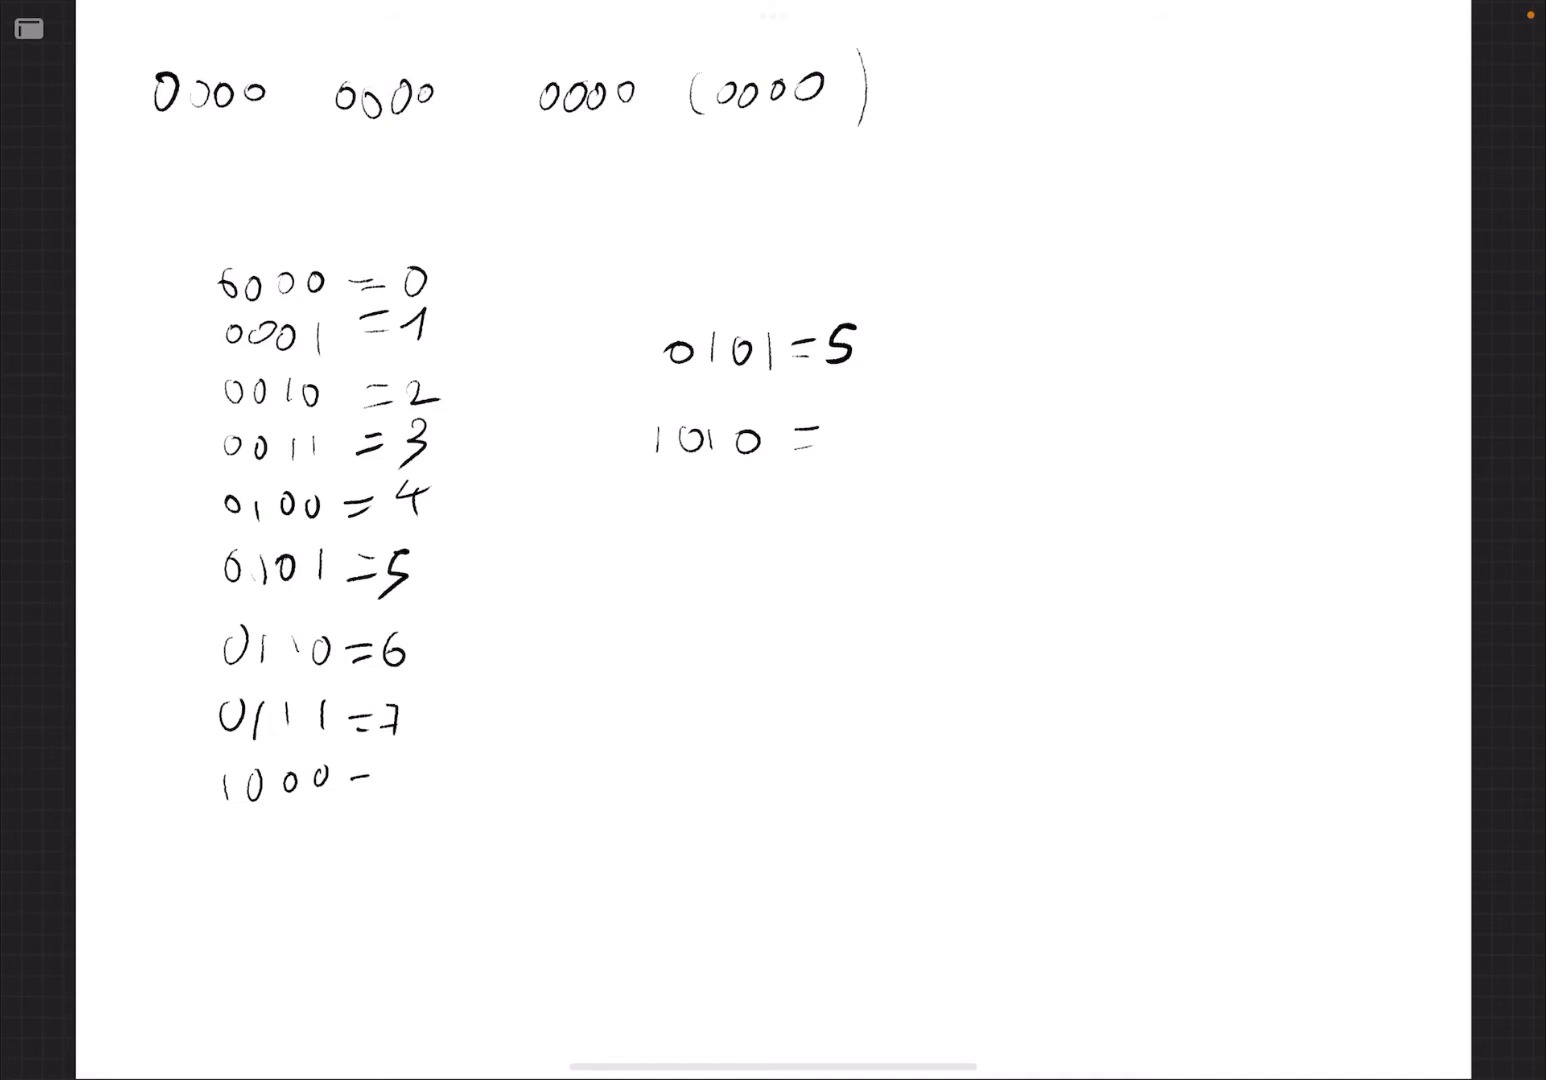
pyautogui.write('=8')
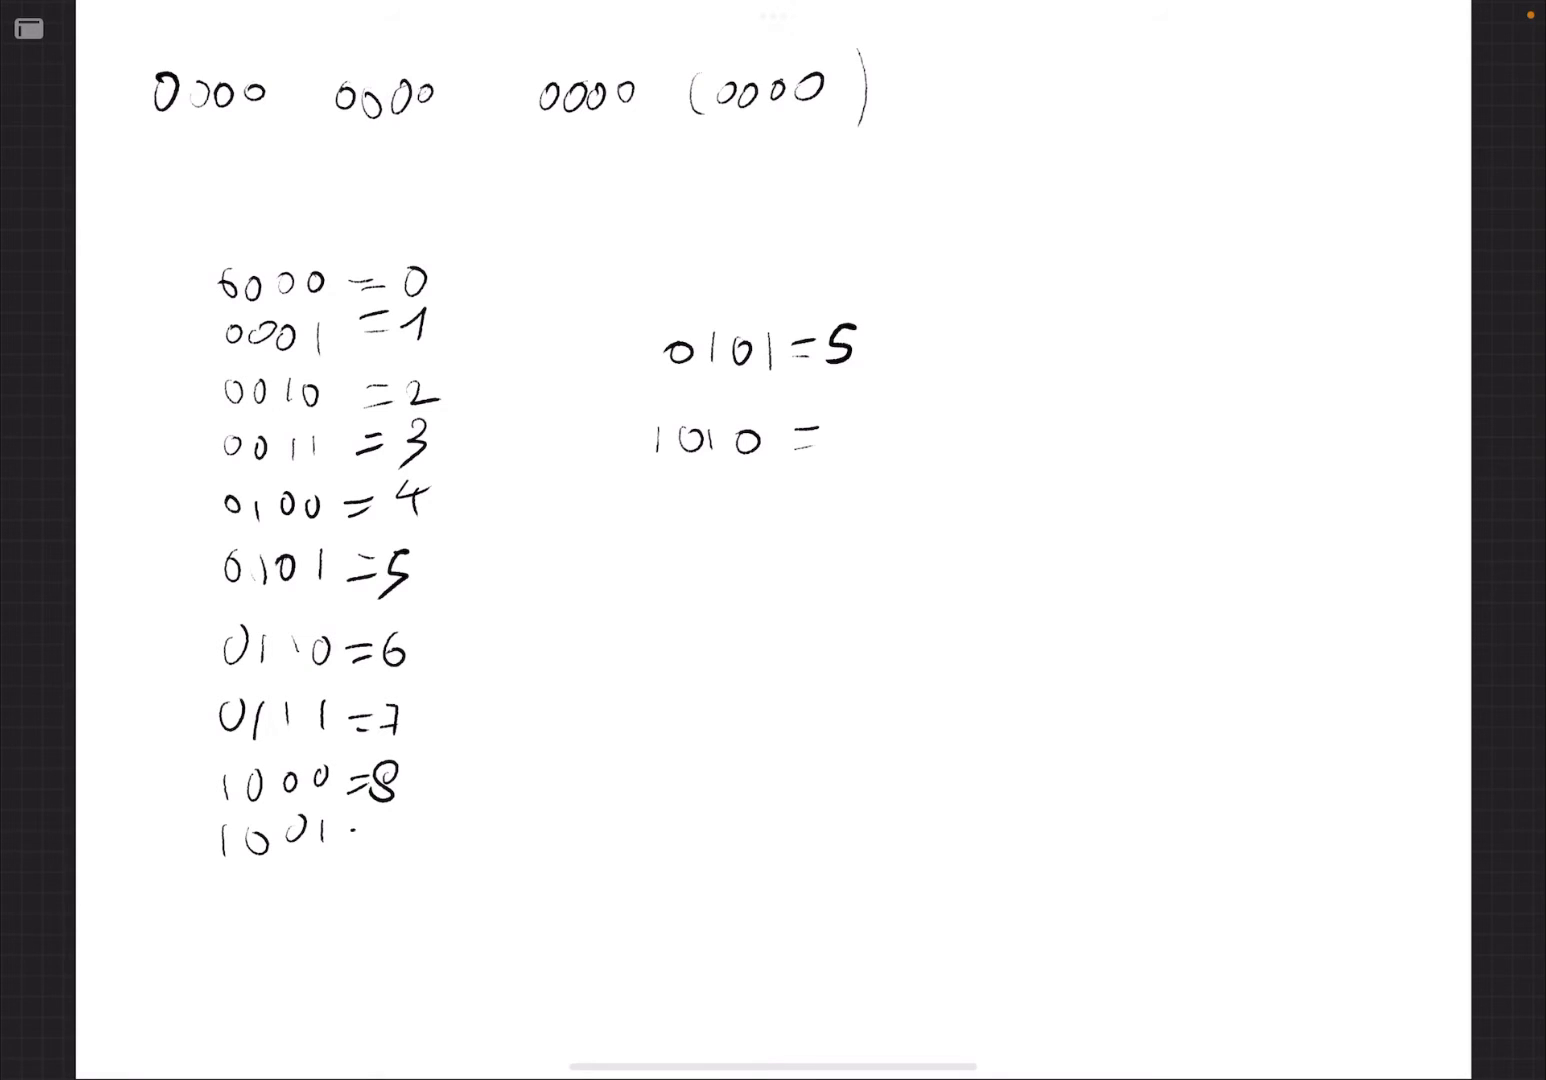
pyautogui.write('=9')
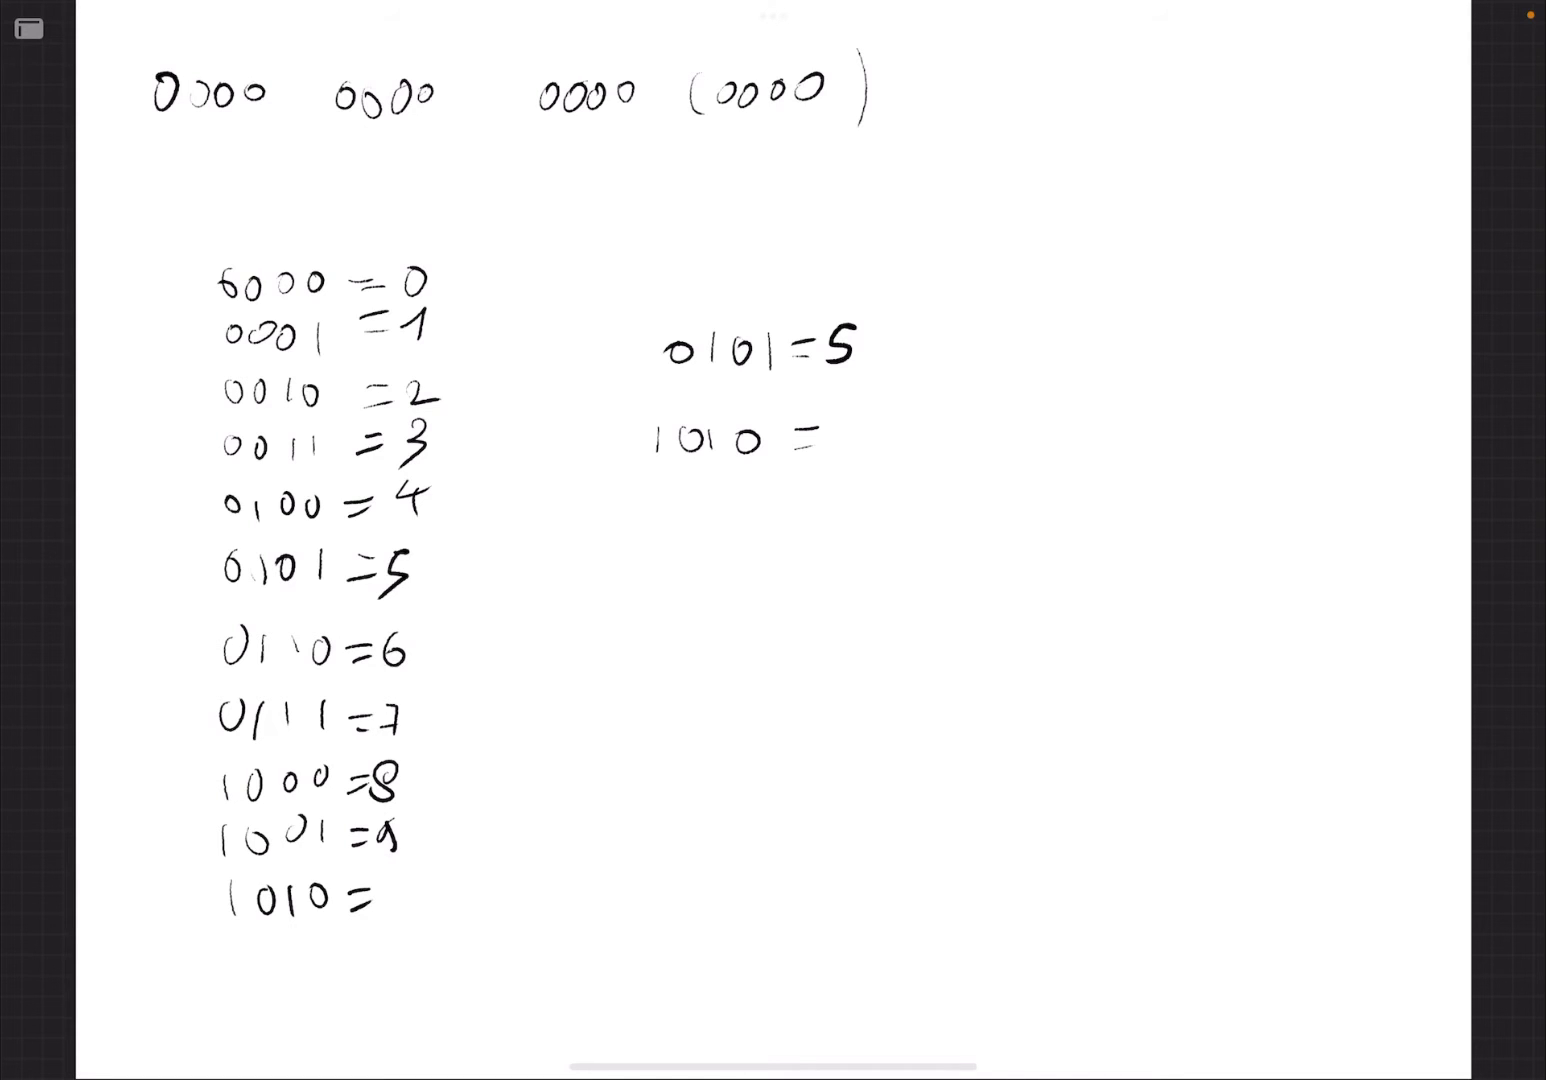
pyautogui.write('10')
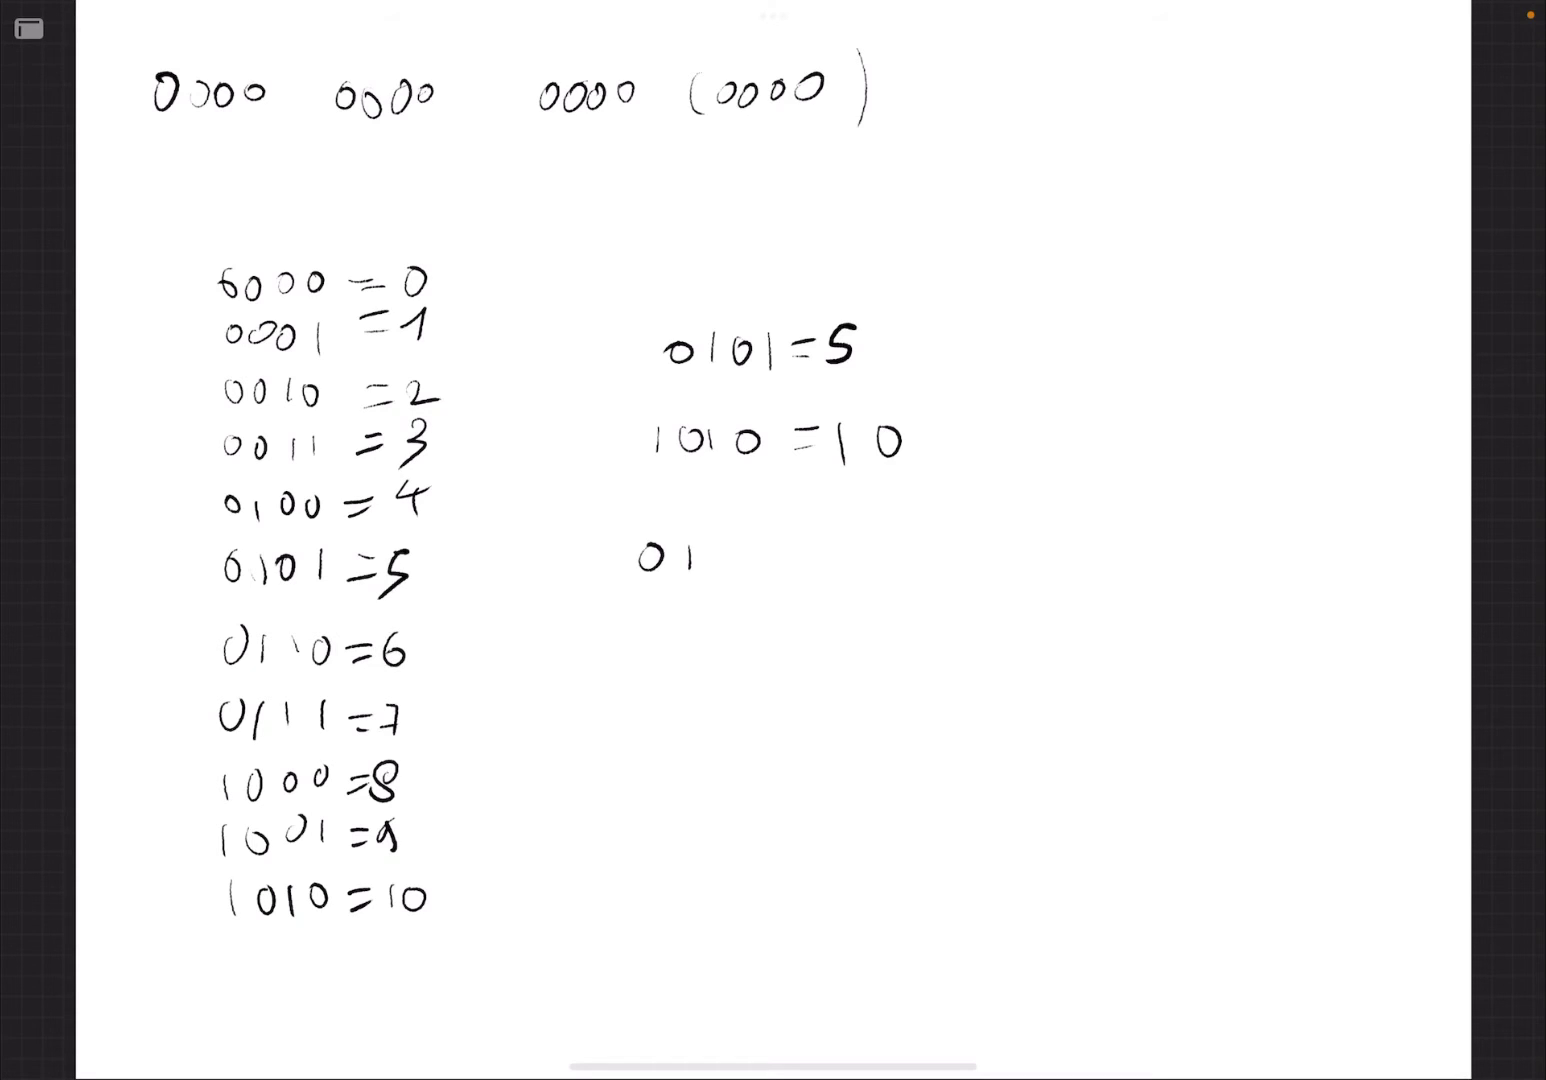
pyautogui.write('0101 —')
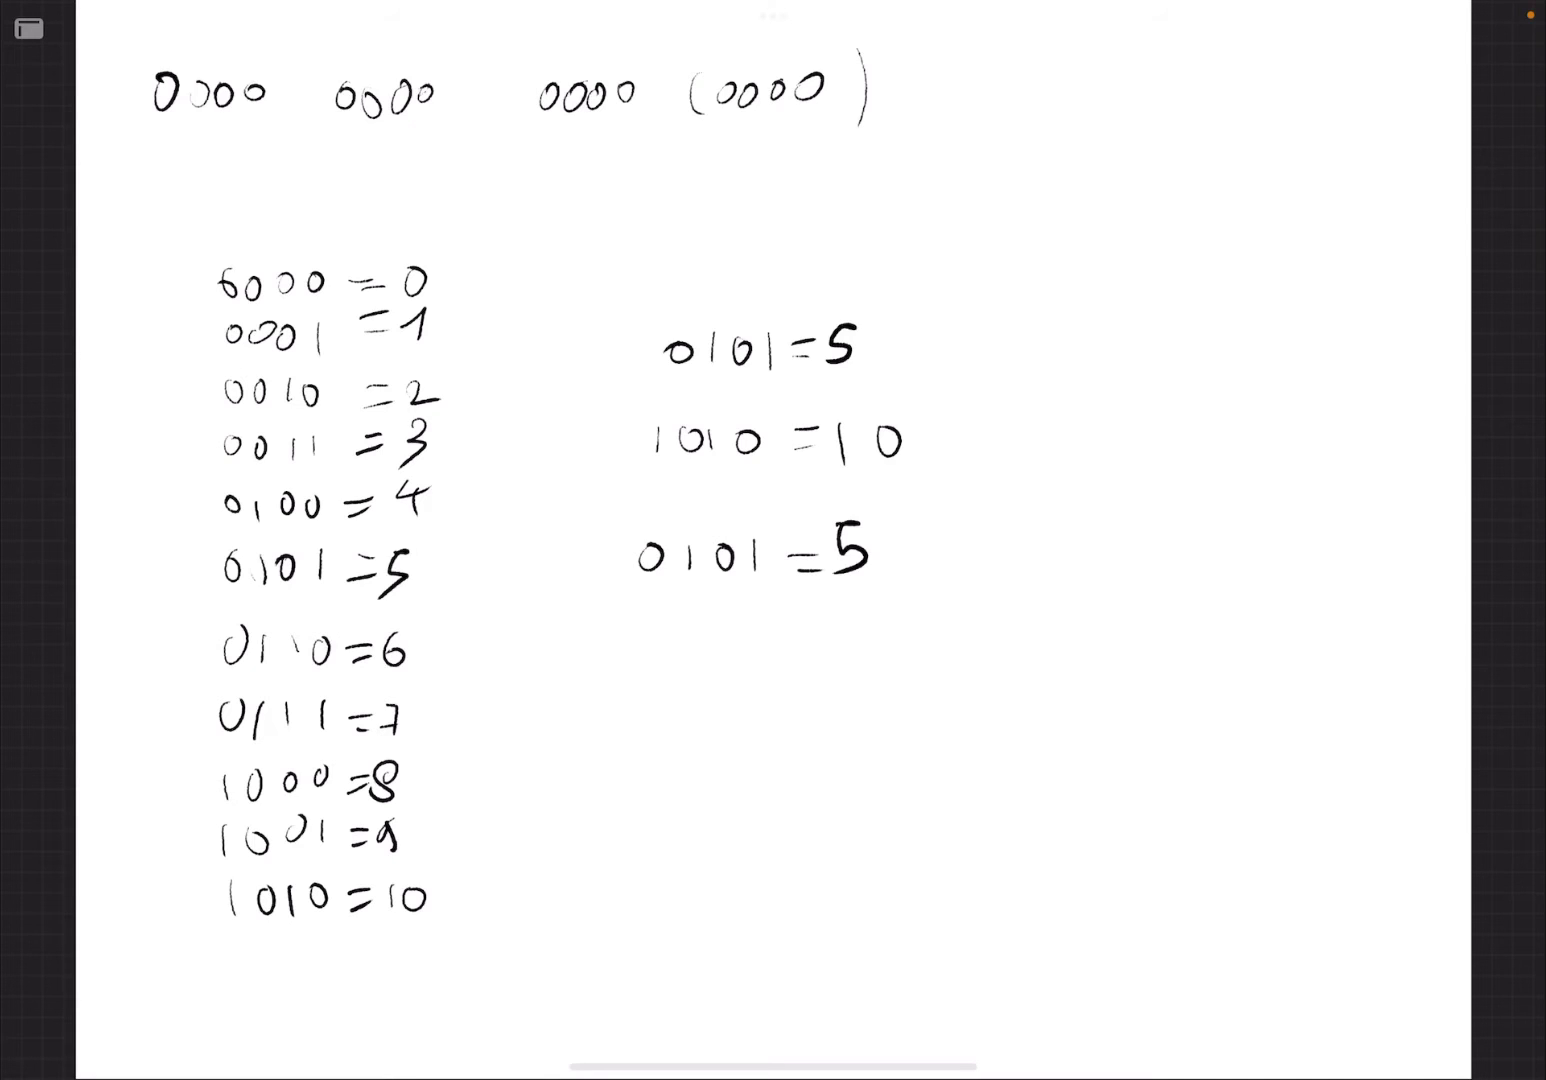
# Draw a vertical divider right of the examples, then write 0101=5 and 0010= beside it
pyautogui.moveTo(995, 300); pyautogui.dragTo(990, 590)
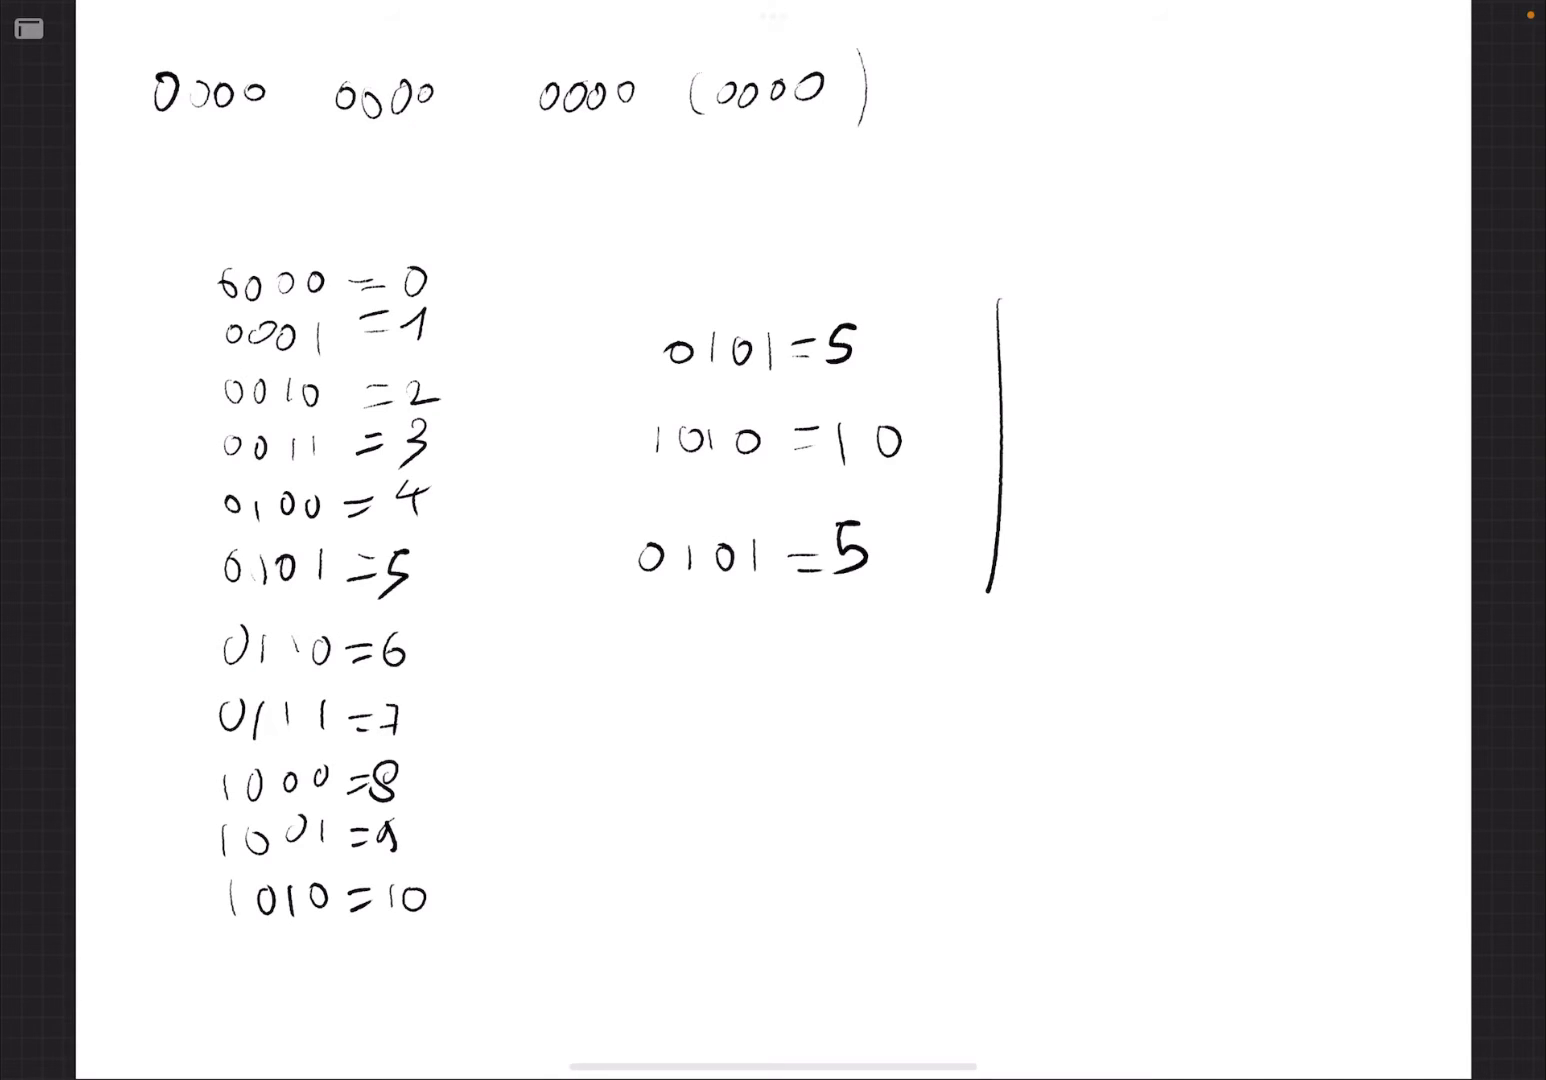
pyautogui.write('0101')
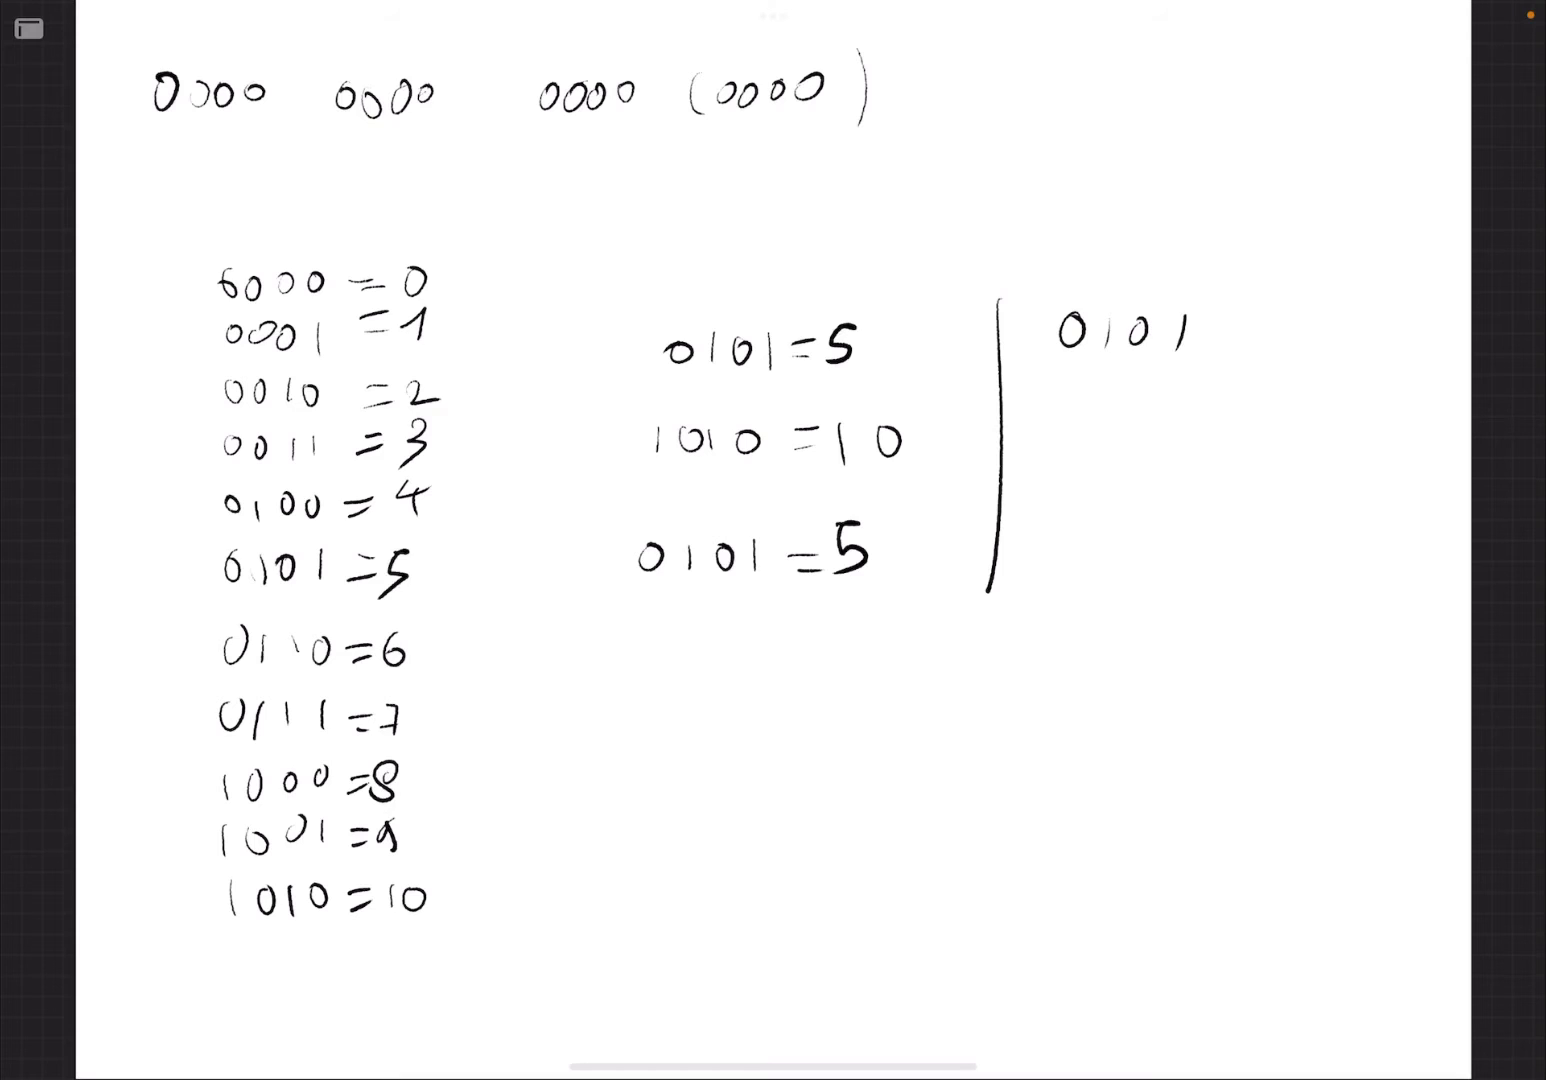
pyautogui.write('=')
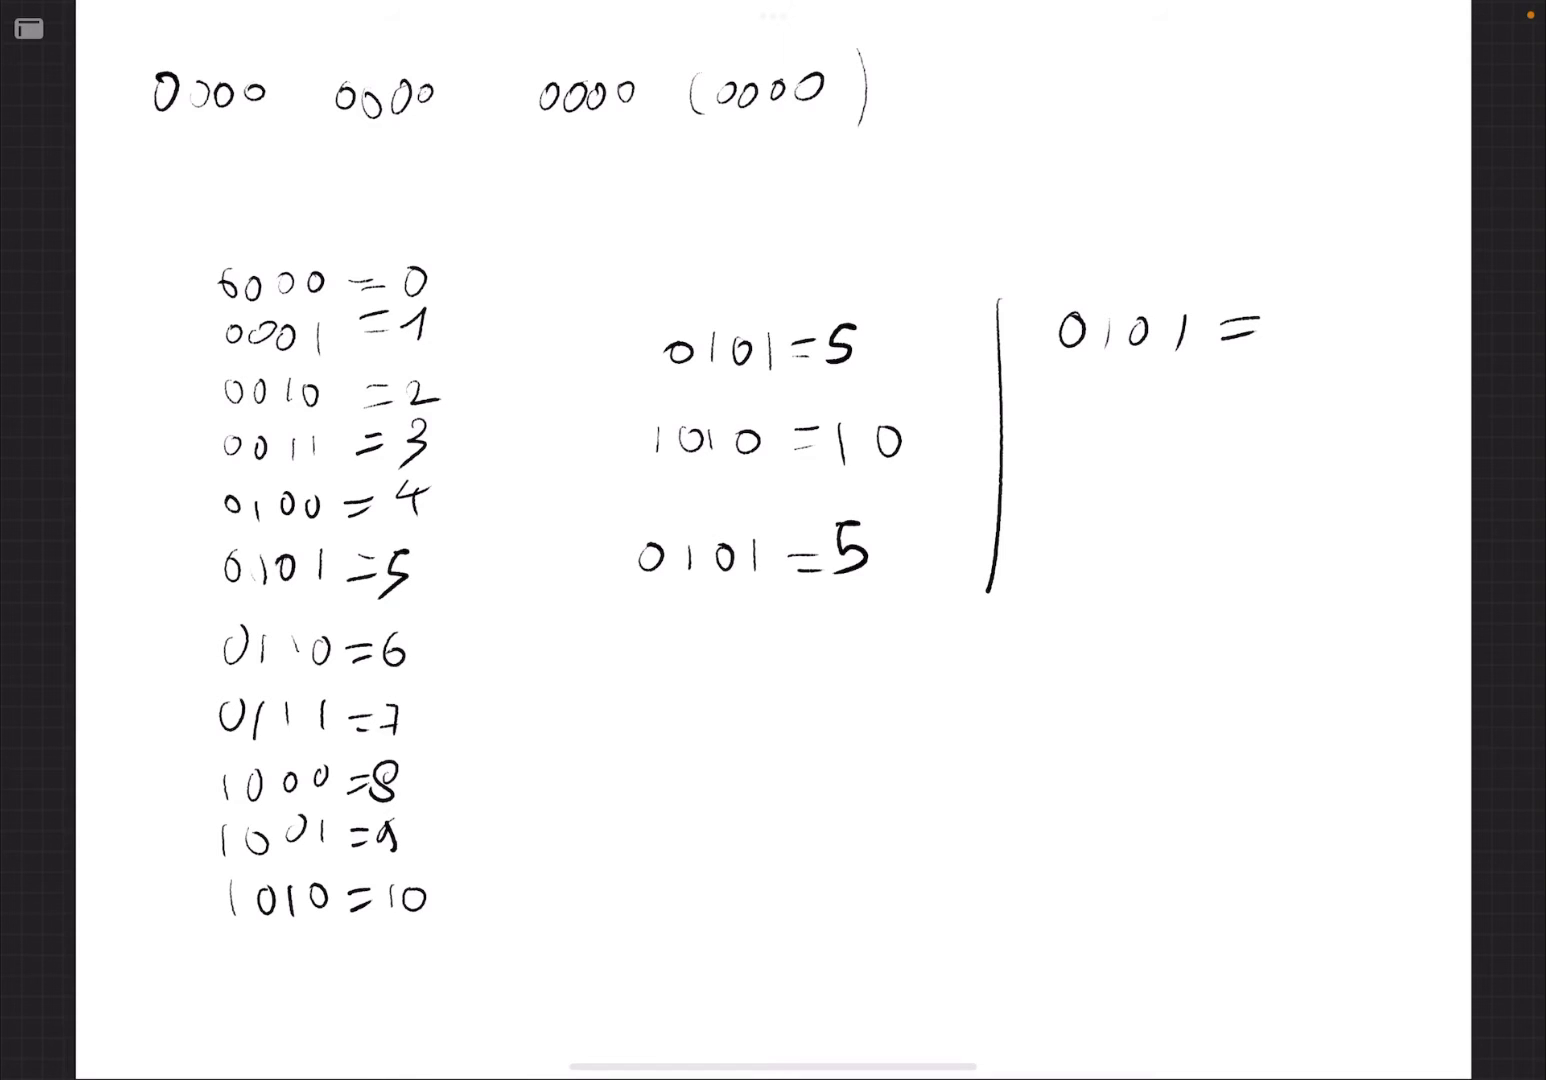
pyautogui.write('5')
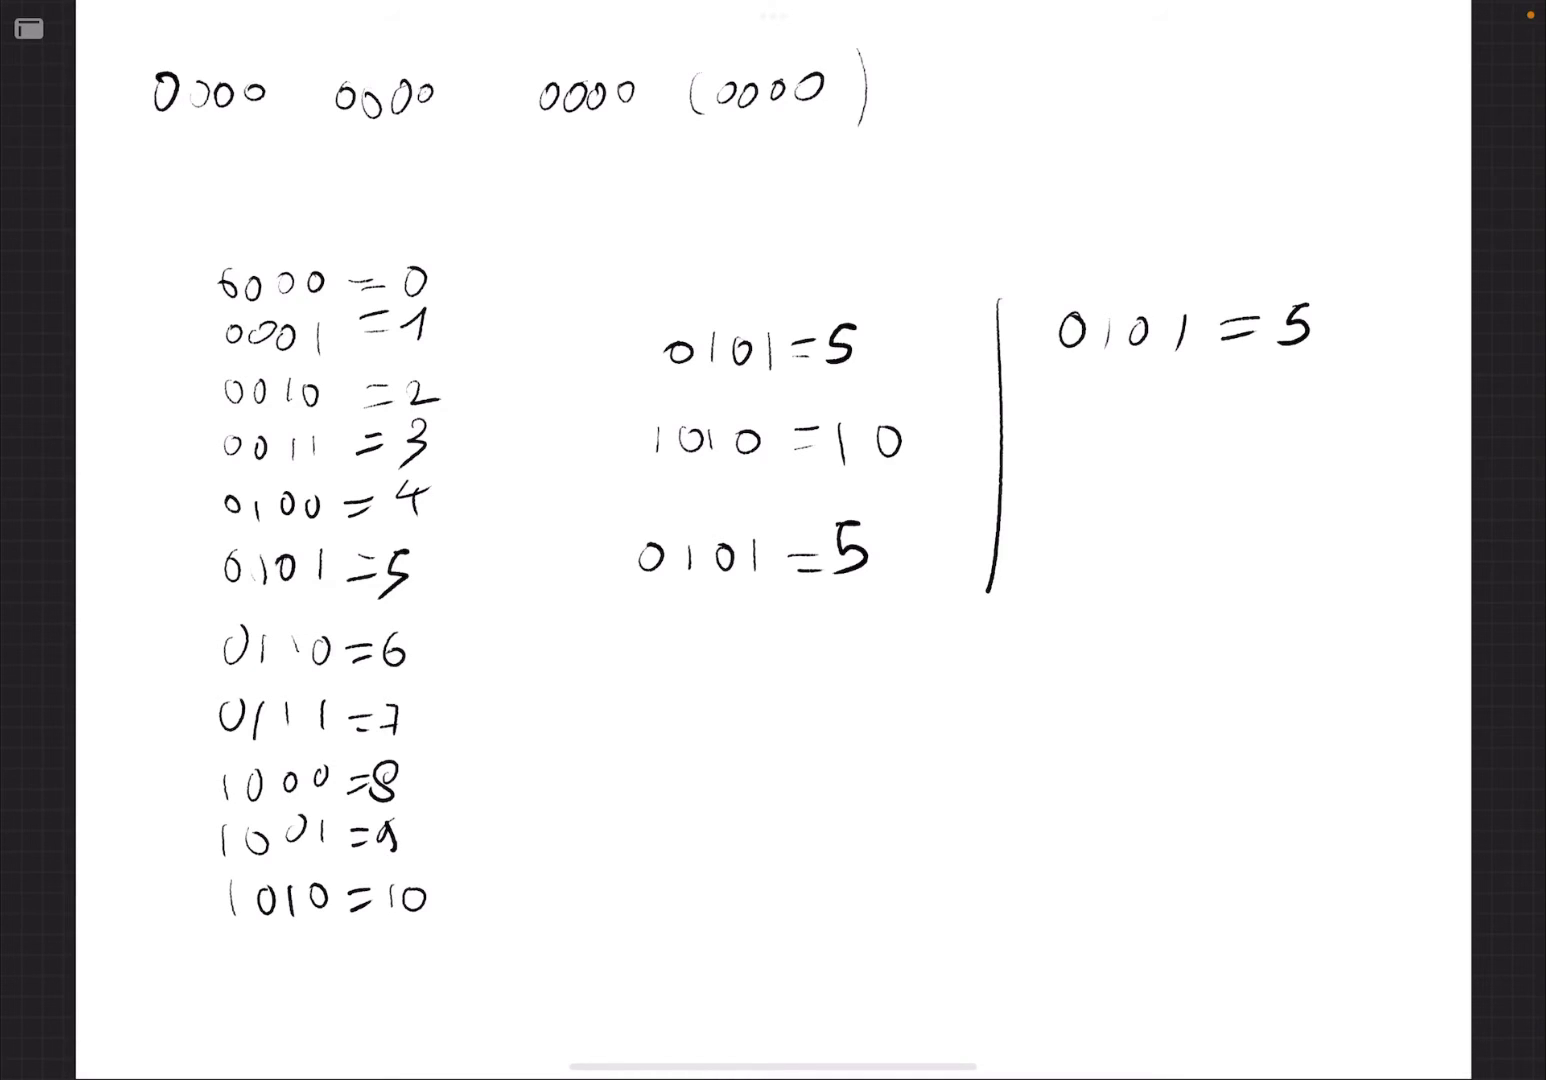
pyautogui.write('0')
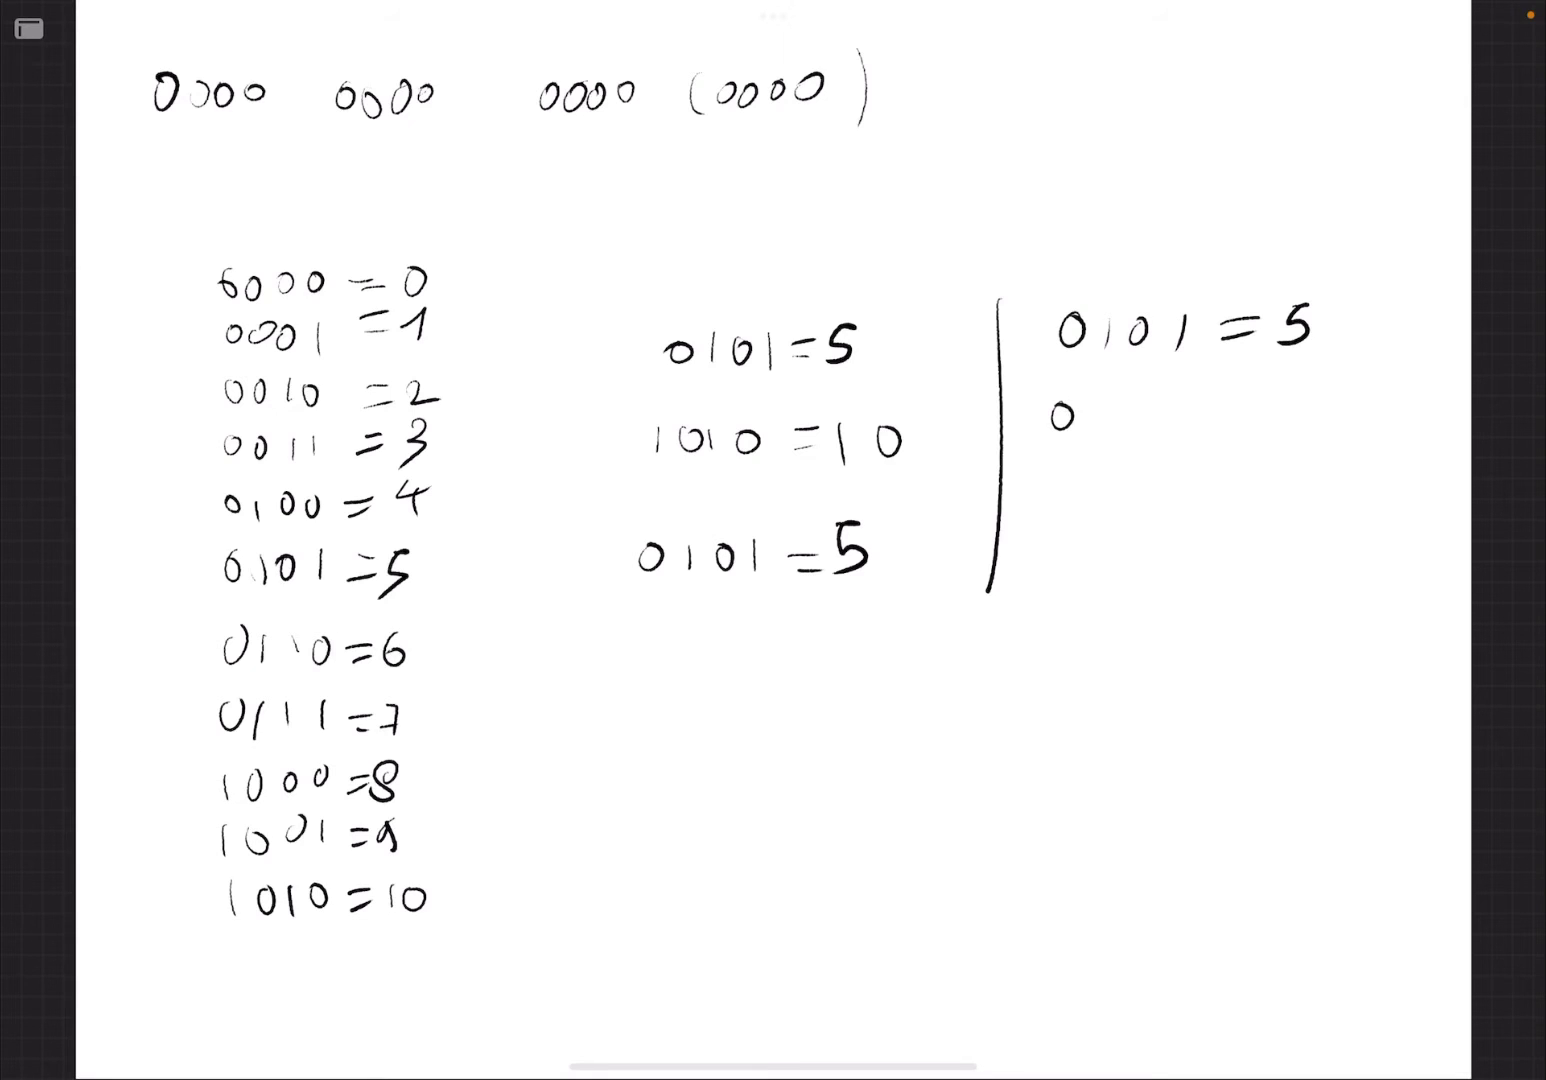
pyautogui.write('0010 =')
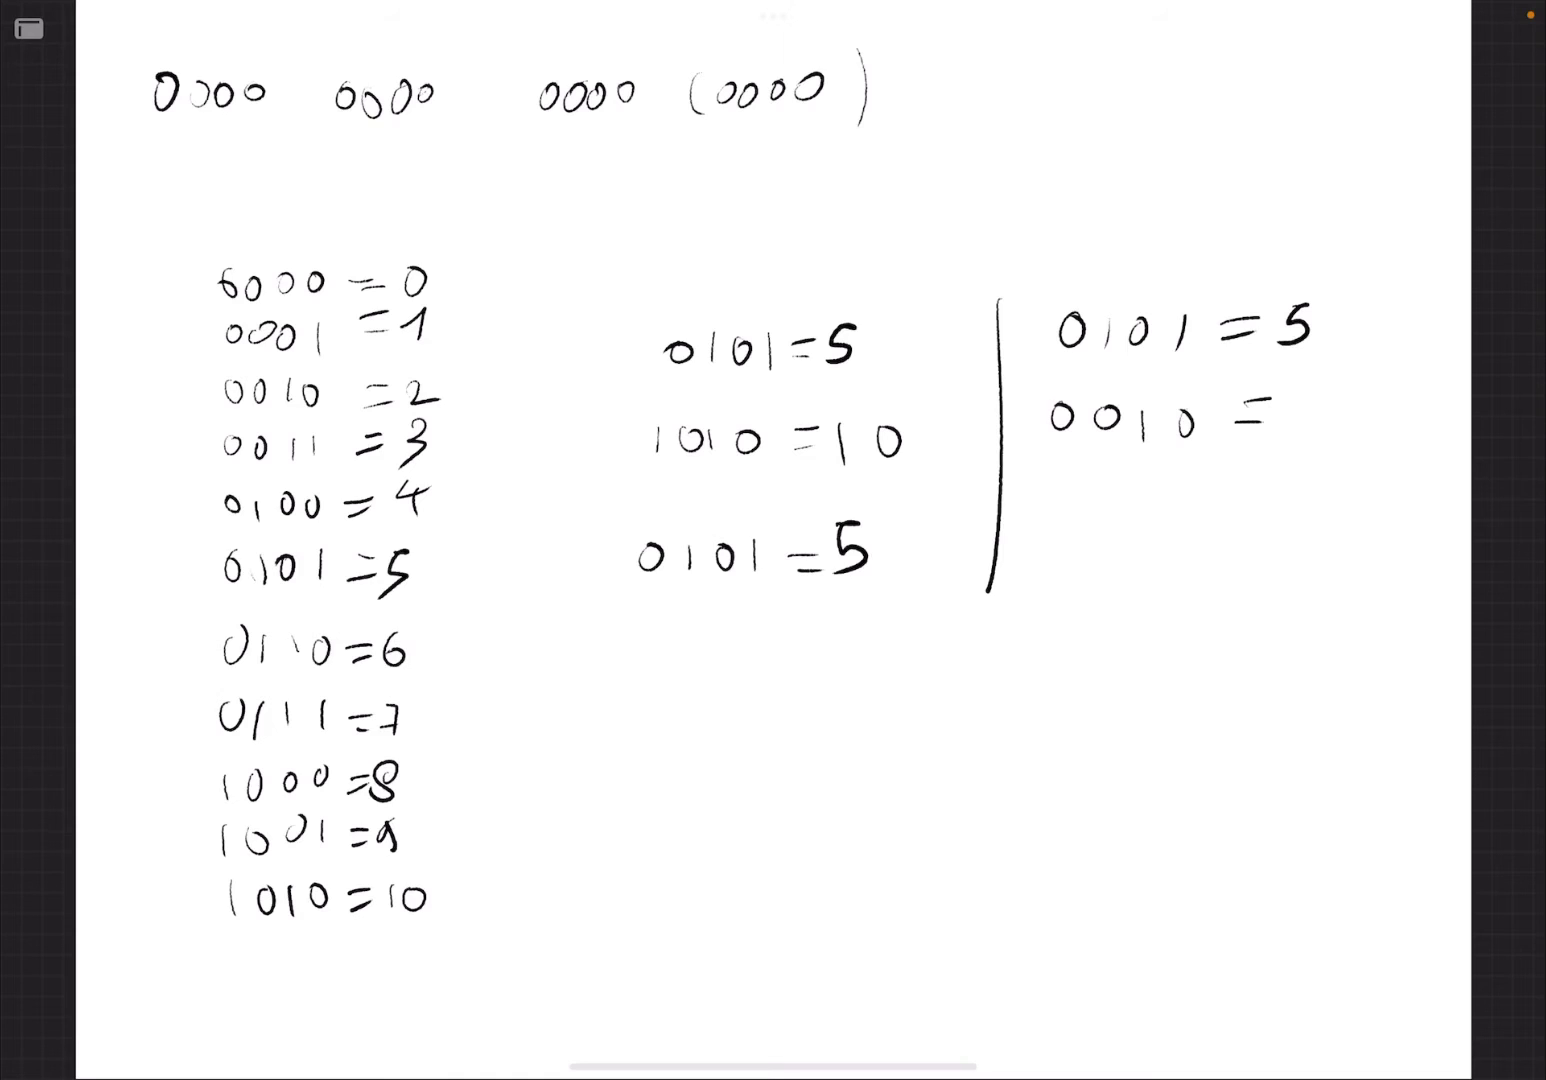
pyautogui.write('2')
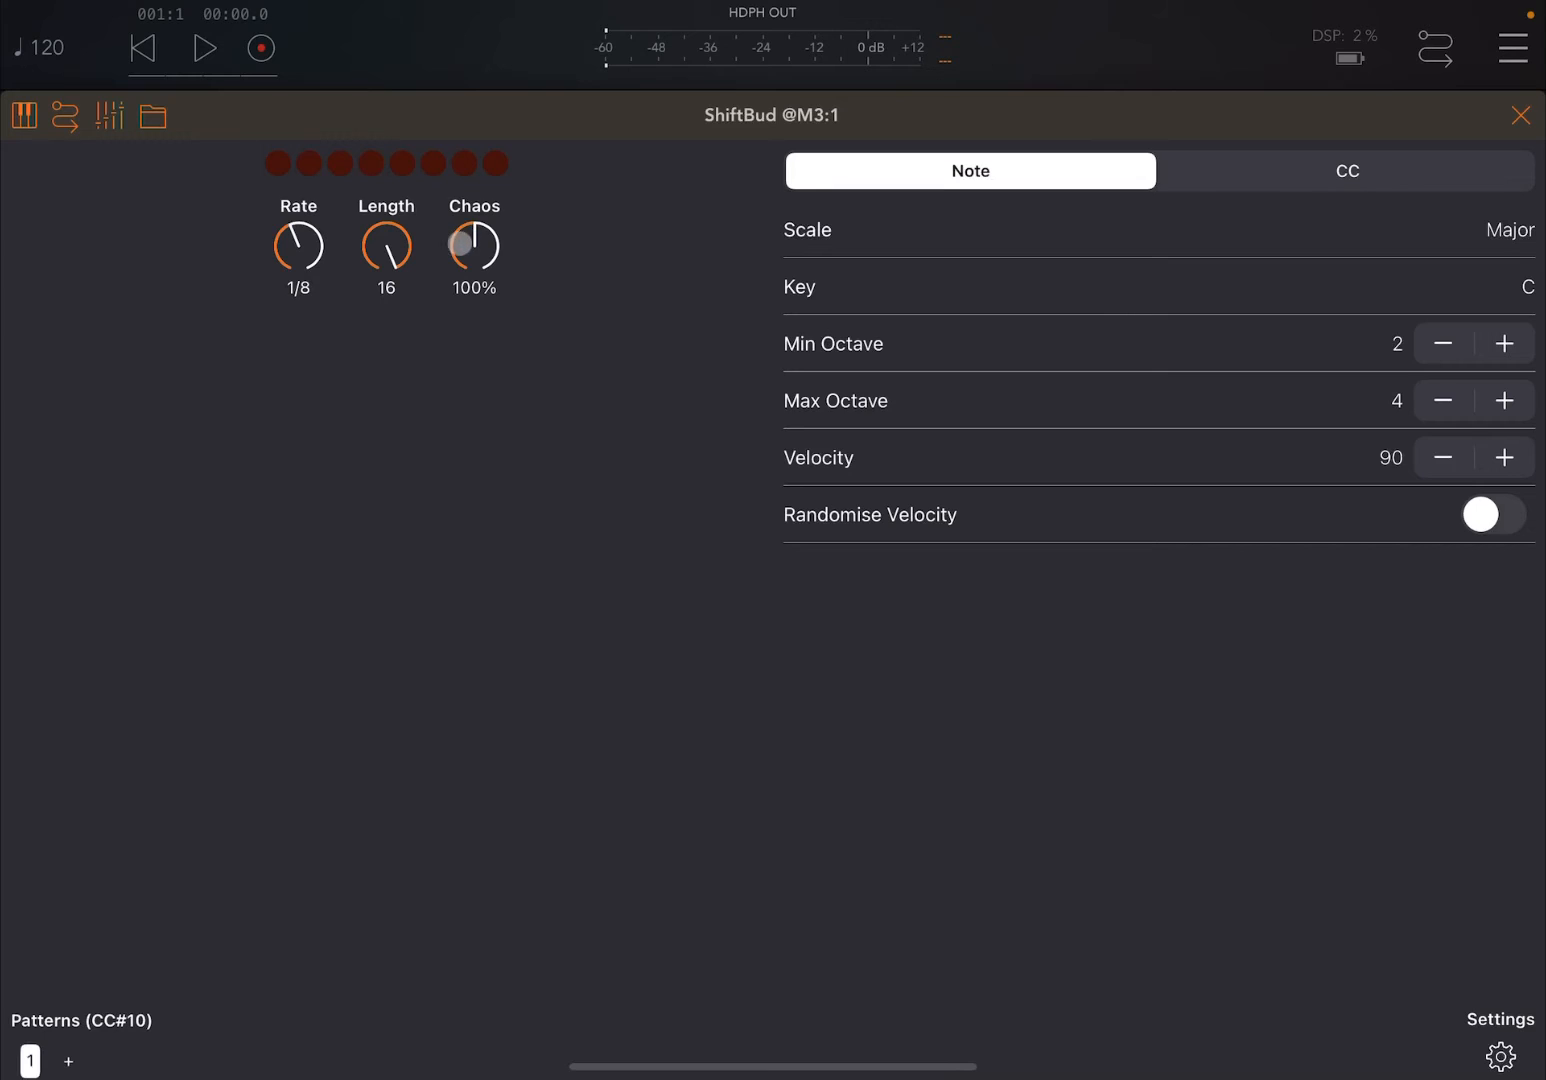
# Turn ShiftBud's Chaos down past 1% to Loop and Length from 16 to 2
pyautogui.moveTo(473, 245); pyautogui.dragTo(455, 303)
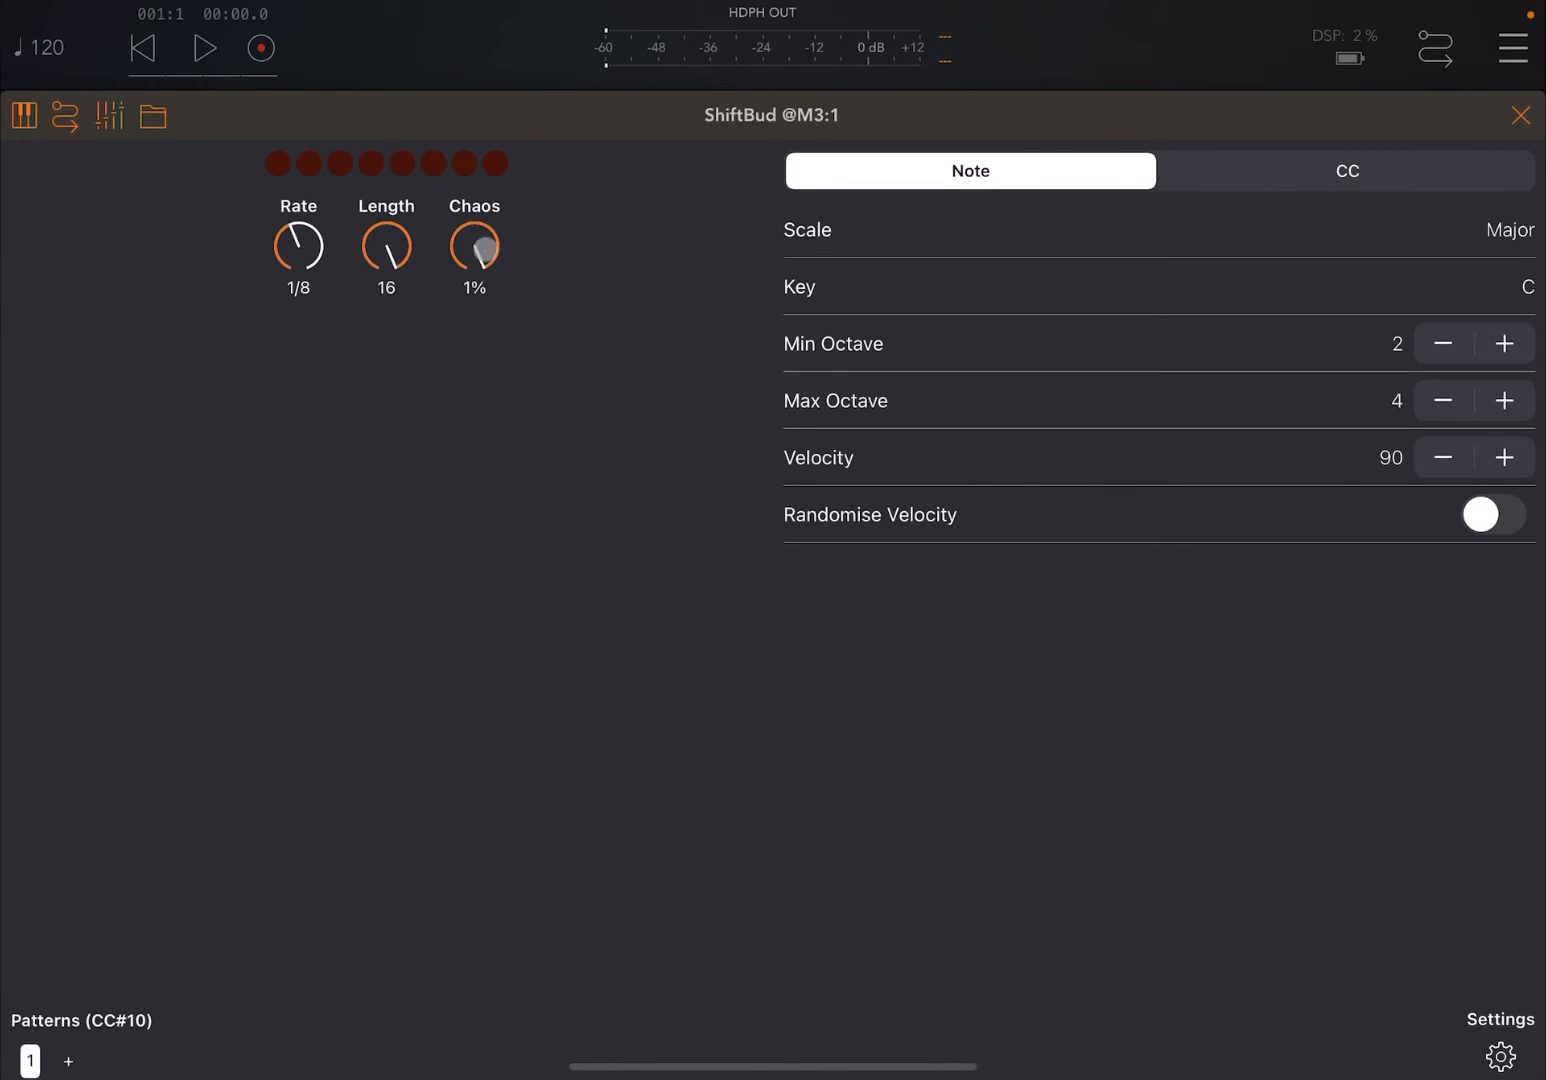
pyautogui.moveTo(474, 247); pyautogui.dragTo(504, 307)
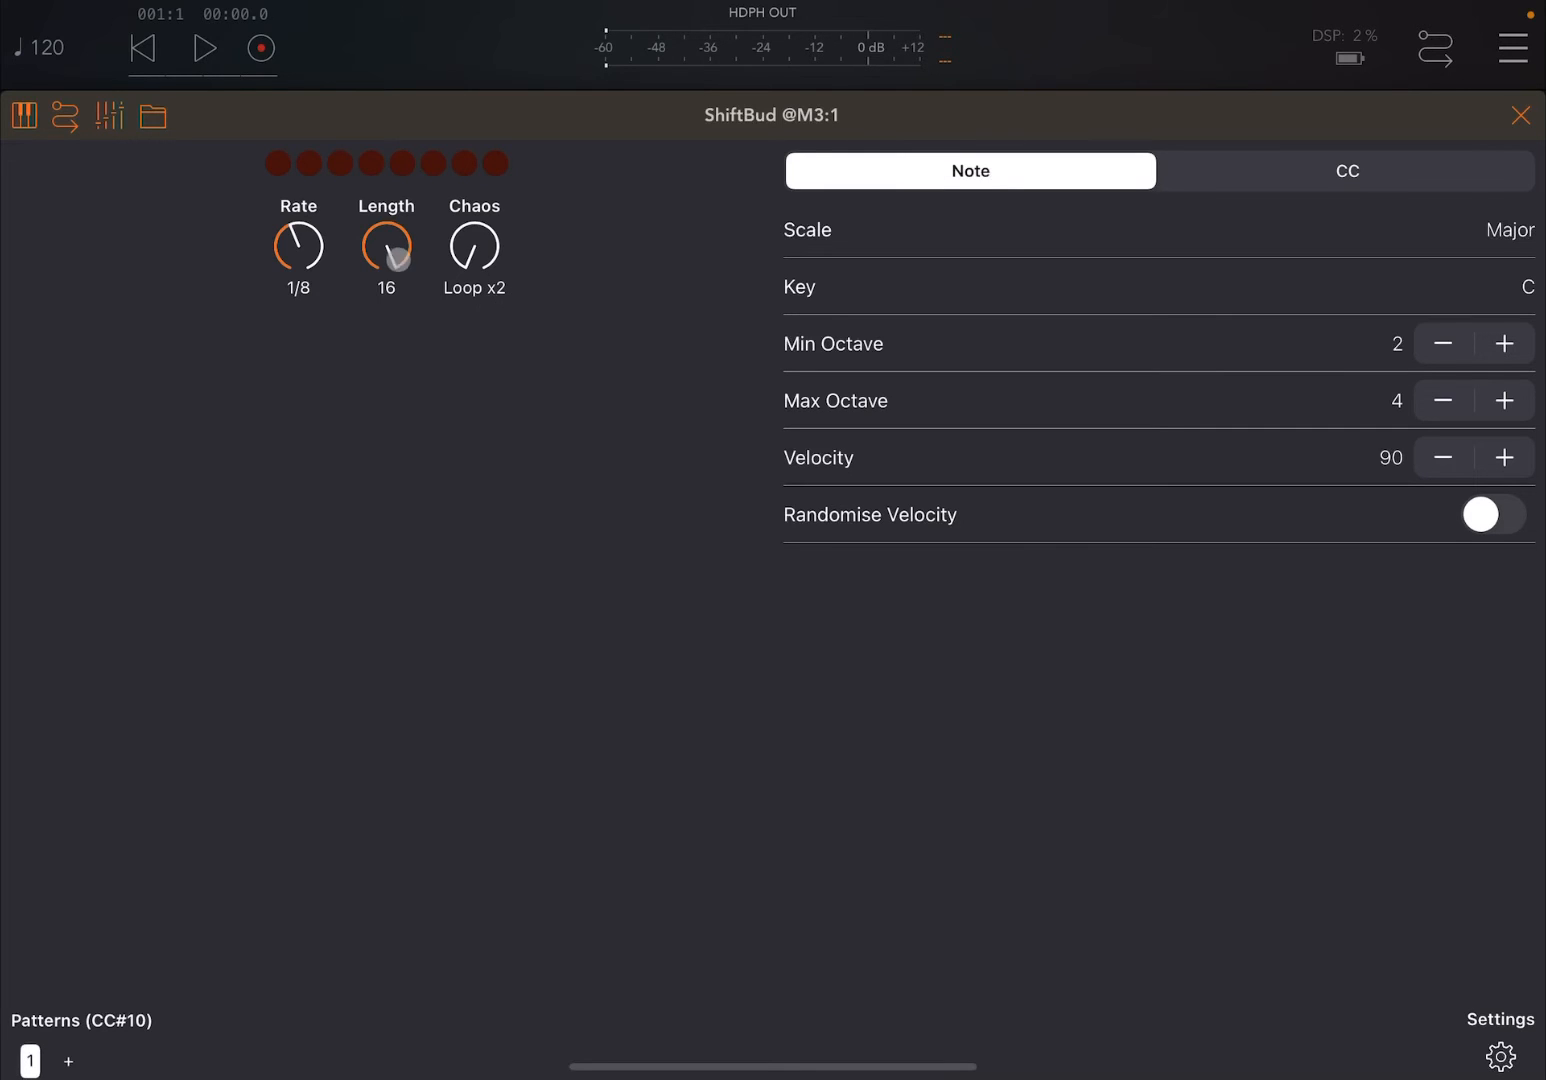
pyautogui.moveTo(386, 247); pyautogui.dragTo(400, 273)
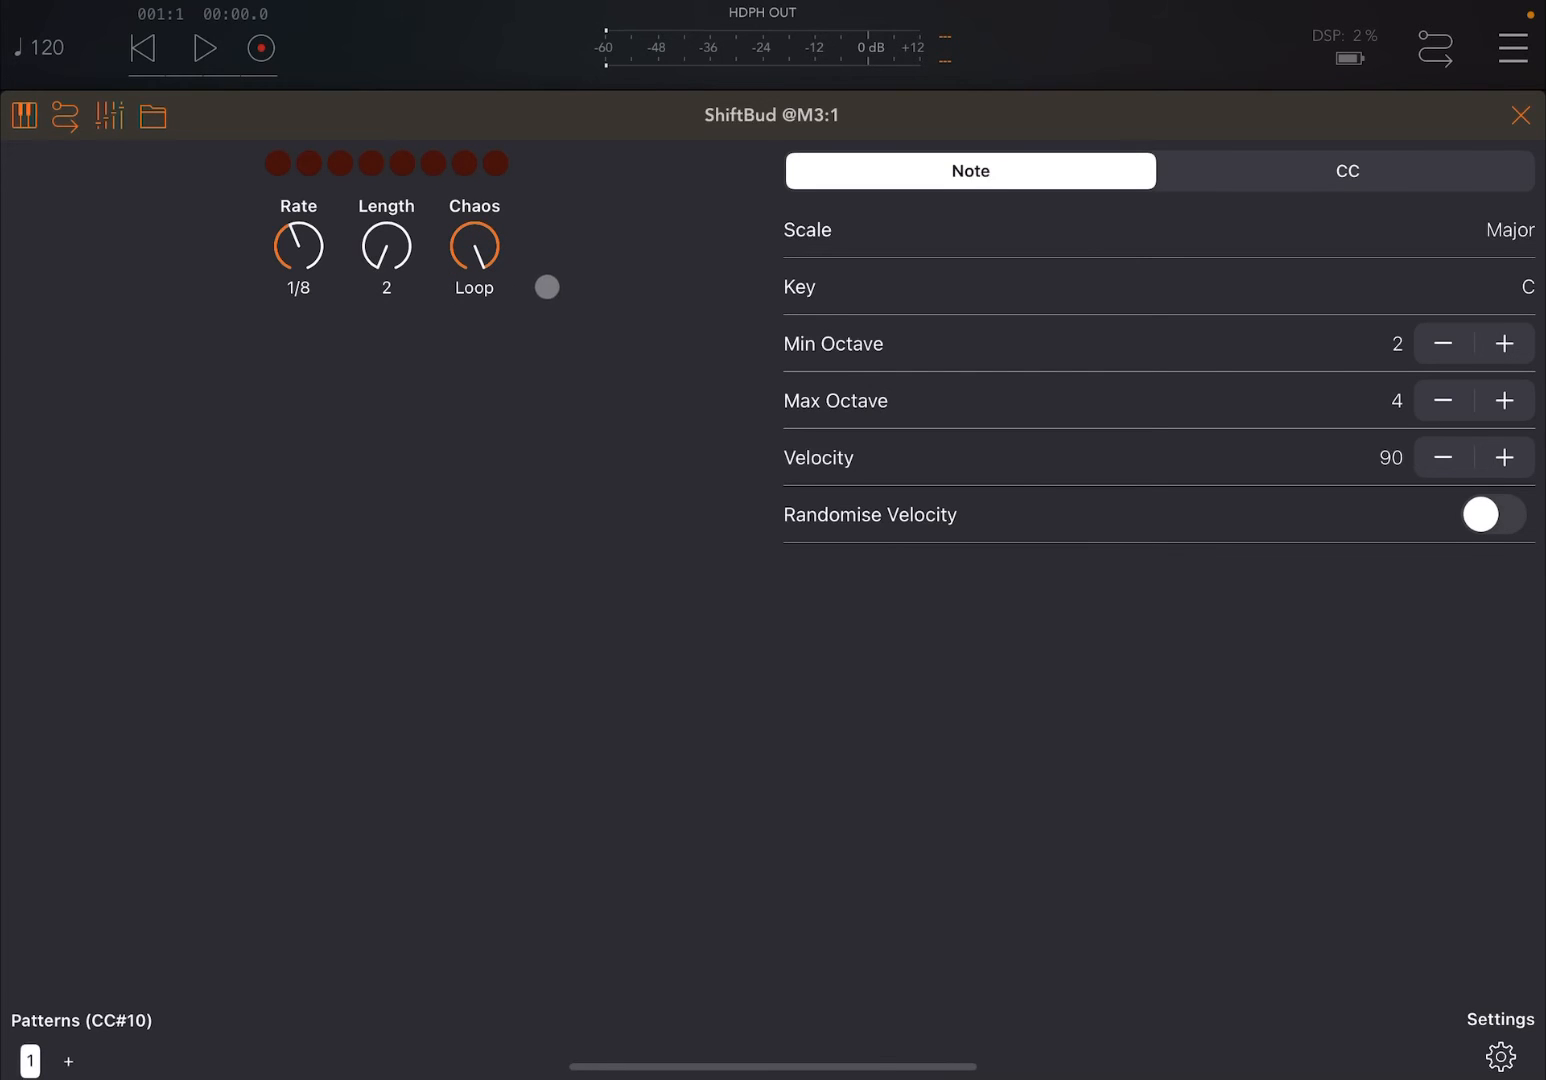
# Start playback and turn ShiftBud's Rate down to 1/2
pyautogui.click(204, 48)
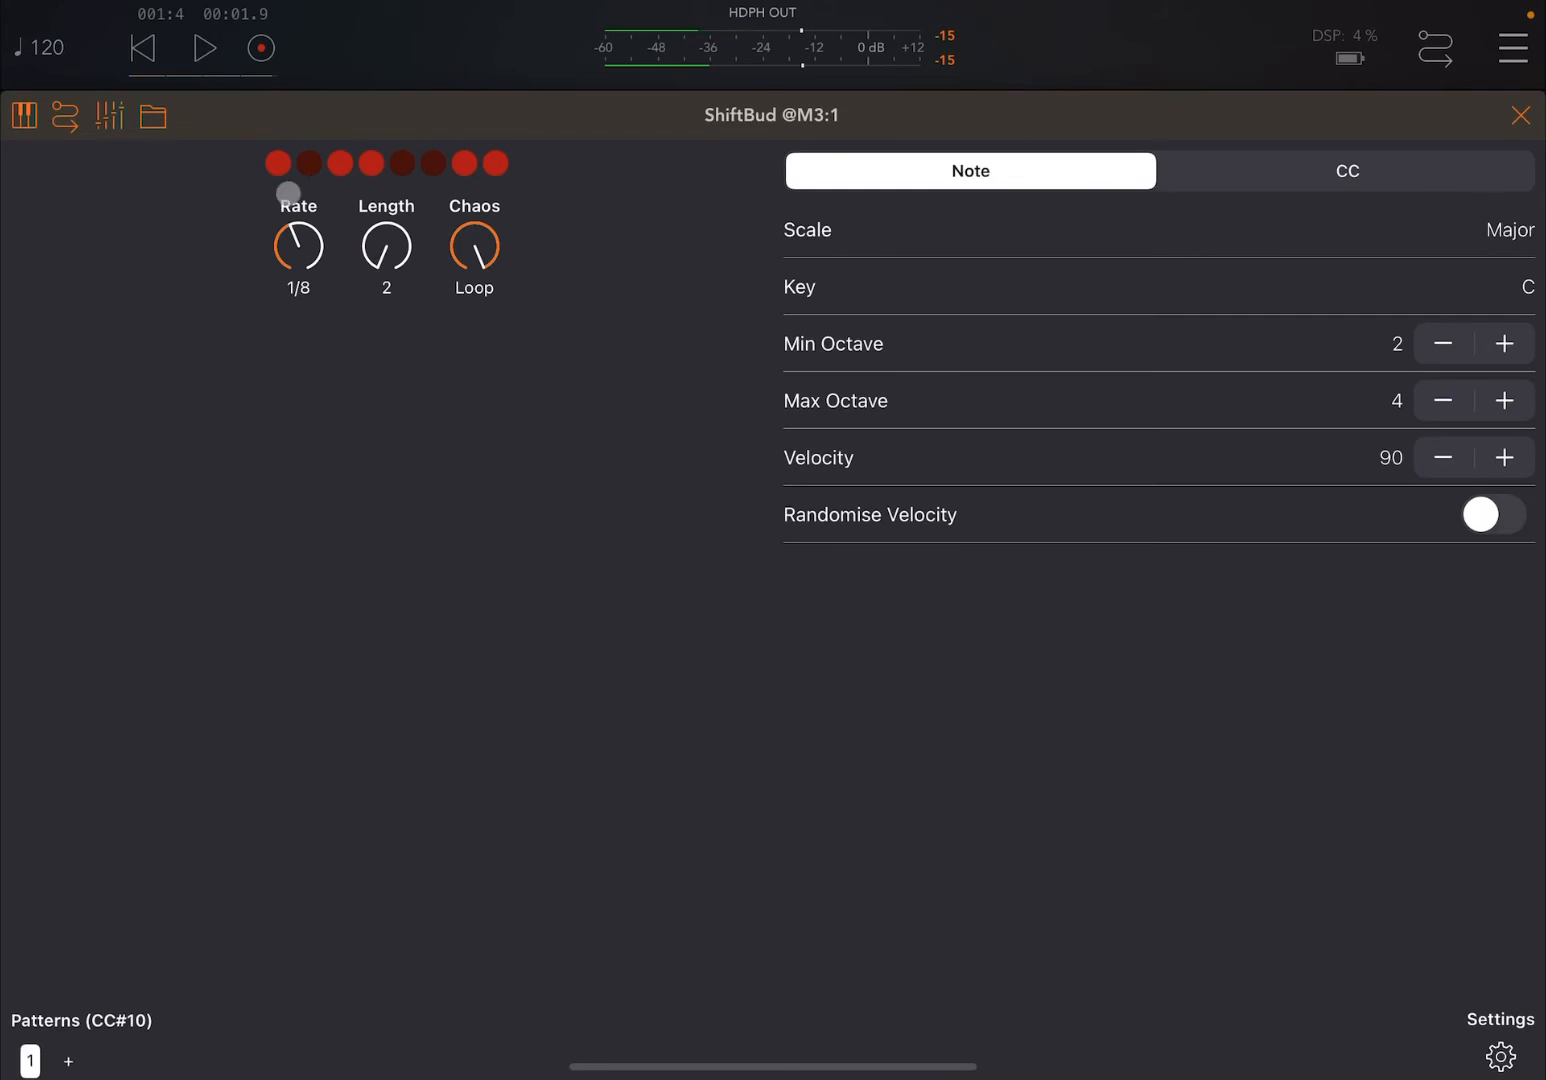
pyautogui.moveTo(298, 247); pyautogui.dragTo(293, 260)
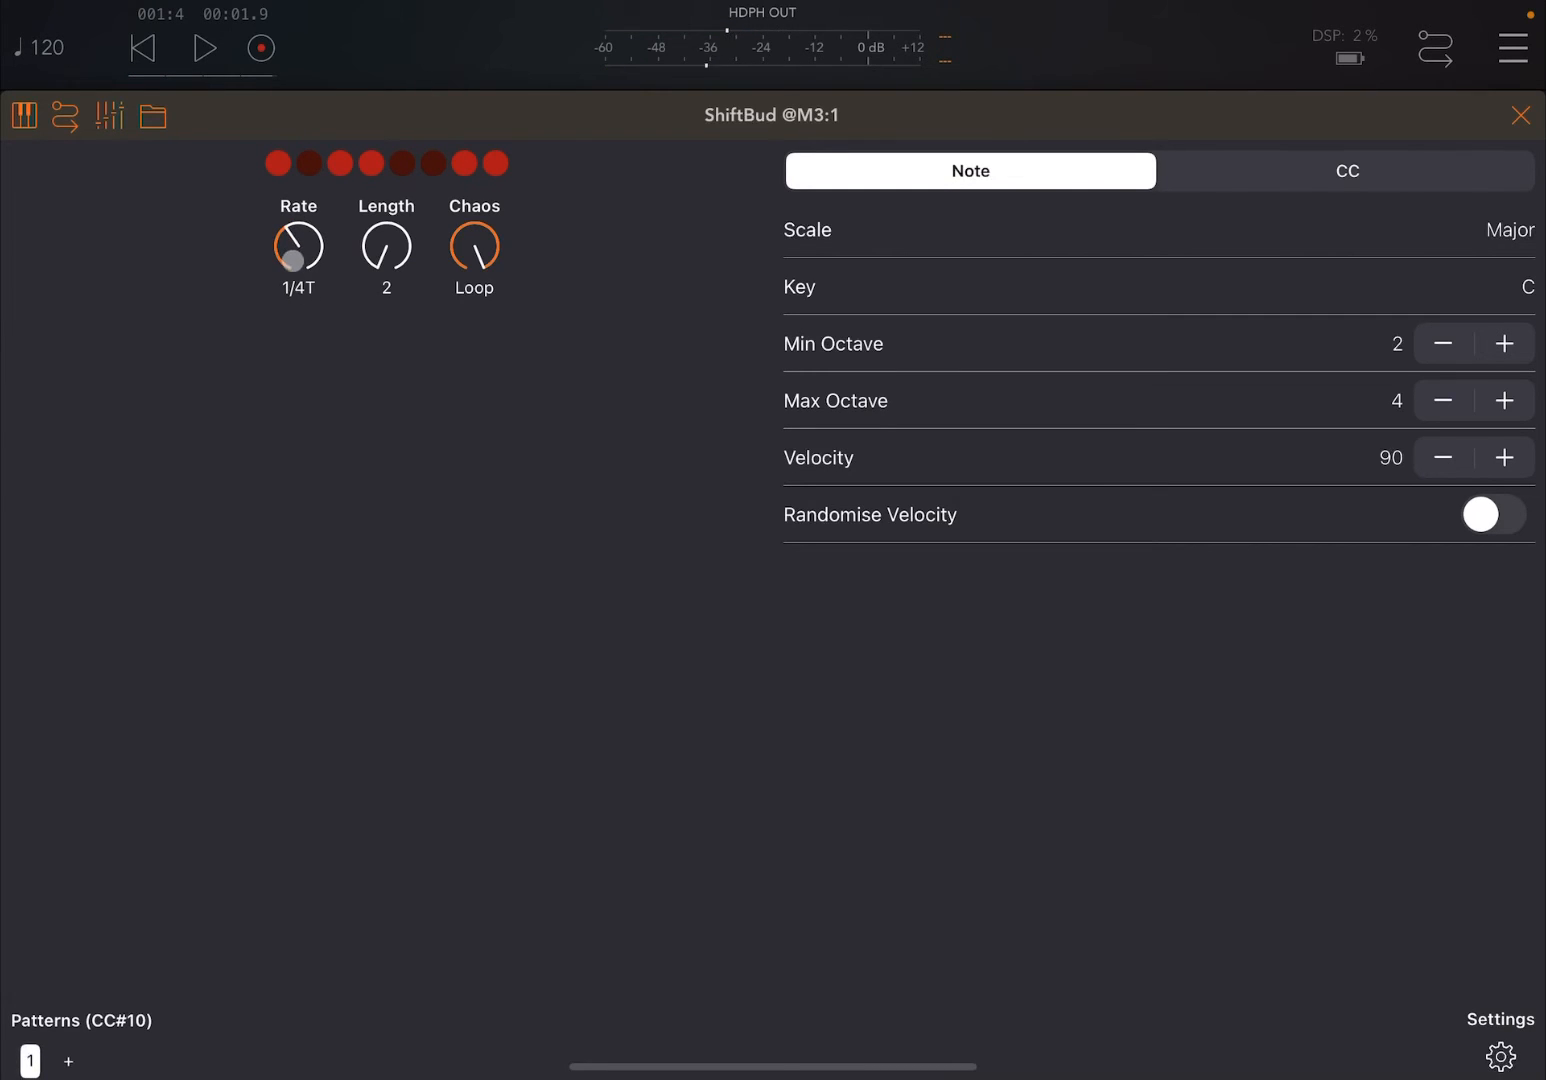
pyautogui.moveTo(297, 258); pyautogui.dragTo(285, 310)
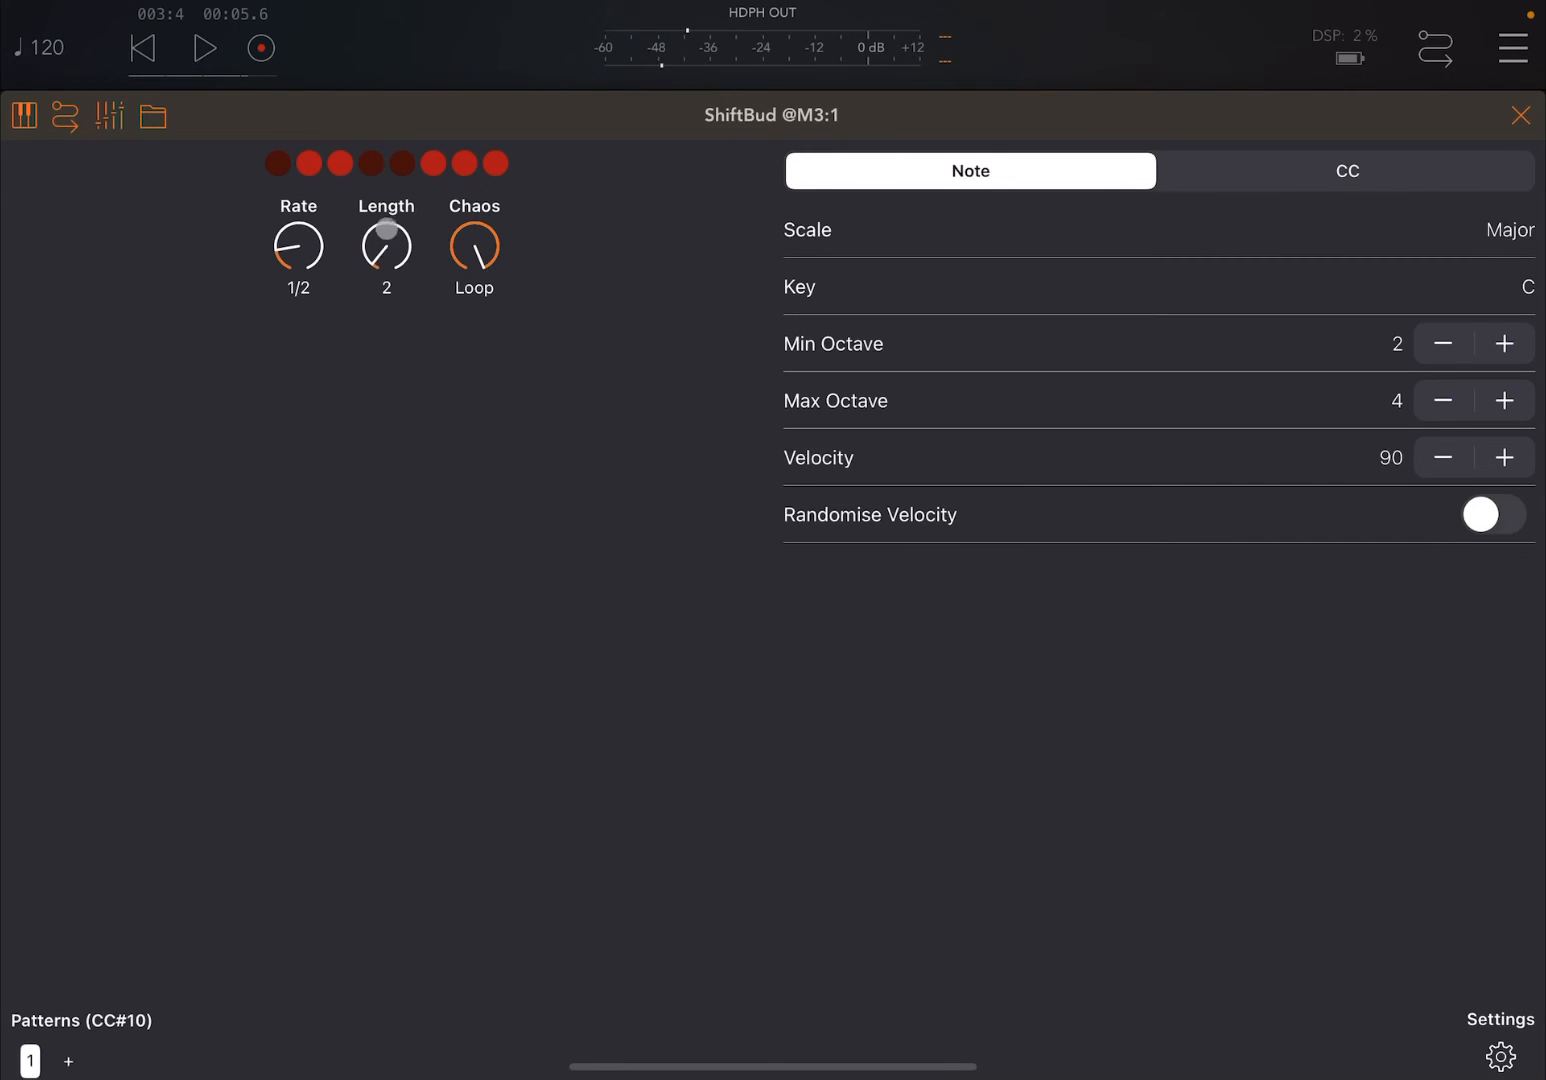
# Set Length to 3 and Chaos to 100%, then play and nudge Length again
pyautogui.moveTo(386, 247); pyautogui.dragTo(386, 220)
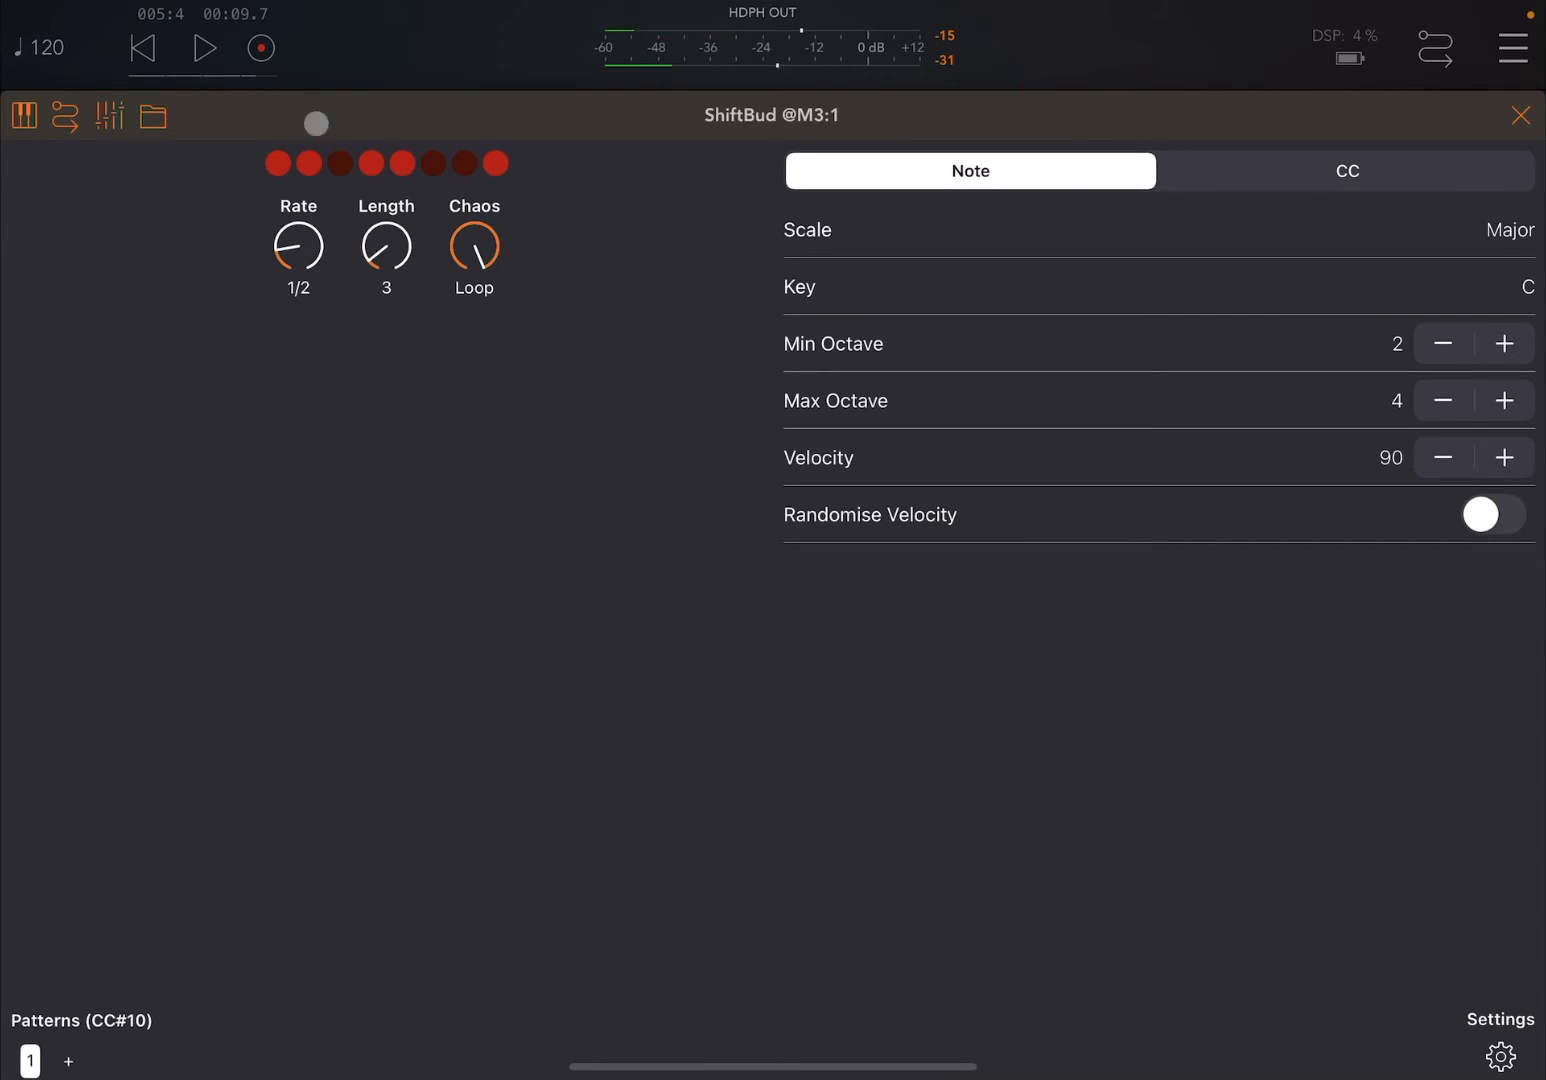
pyautogui.moveTo(315, 122); pyautogui.dragTo(441, 360)
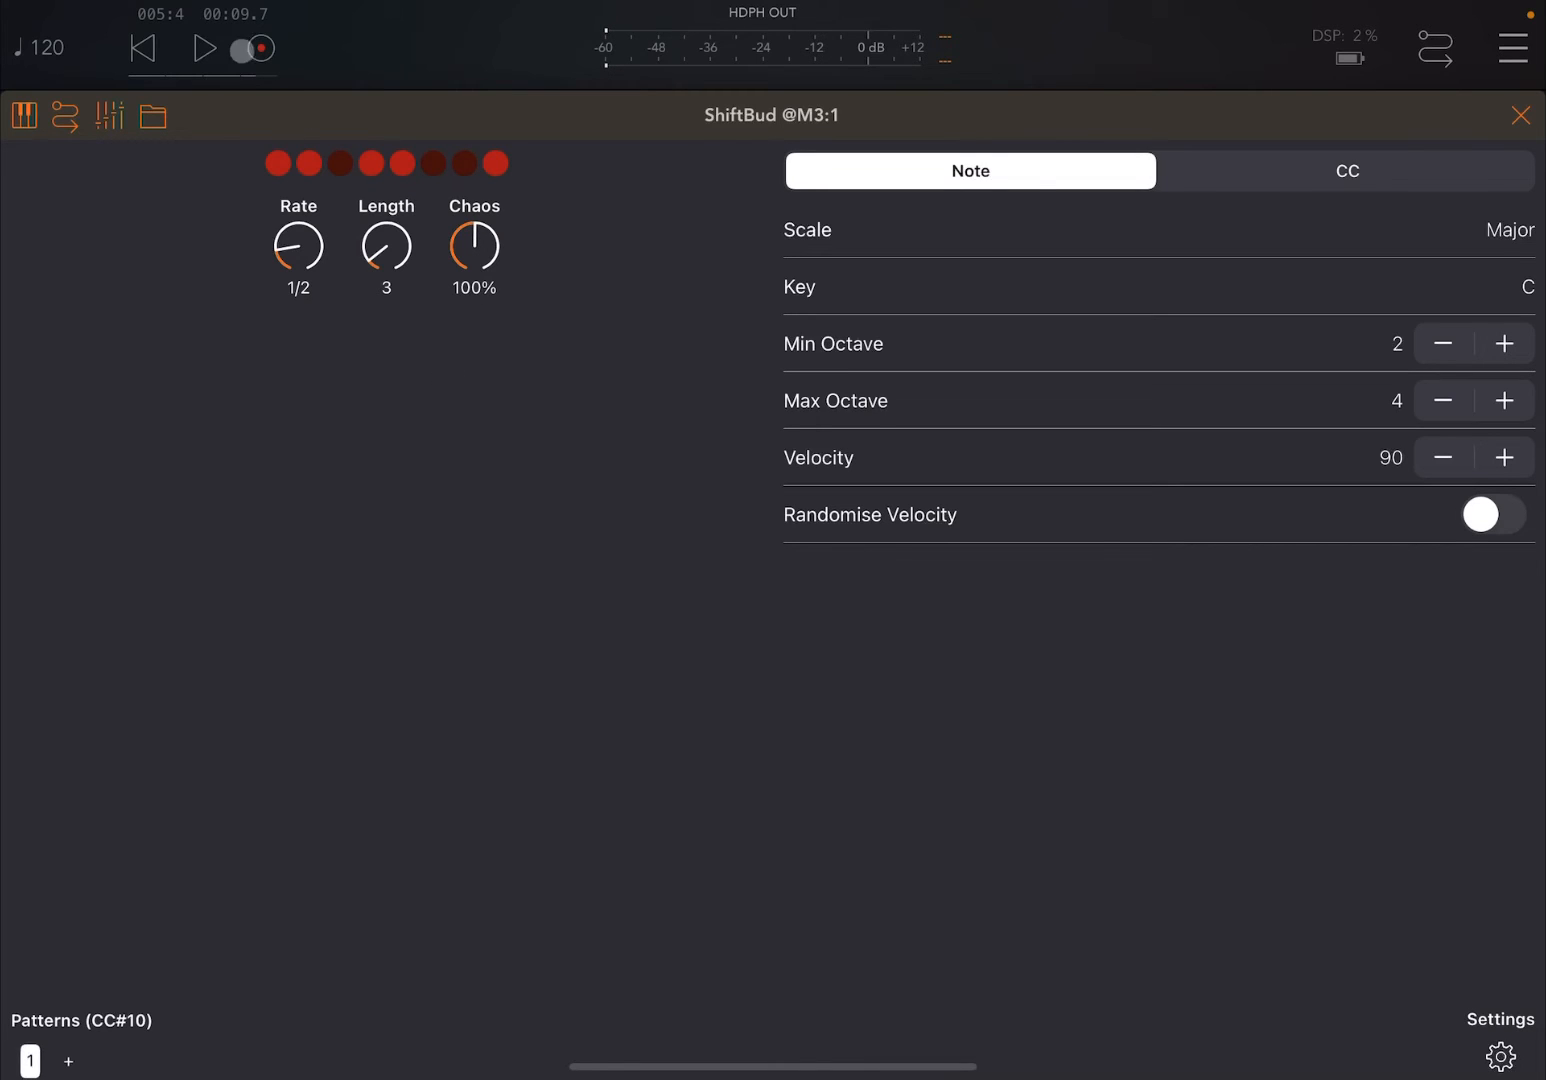
pyautogui.click(204, 48)
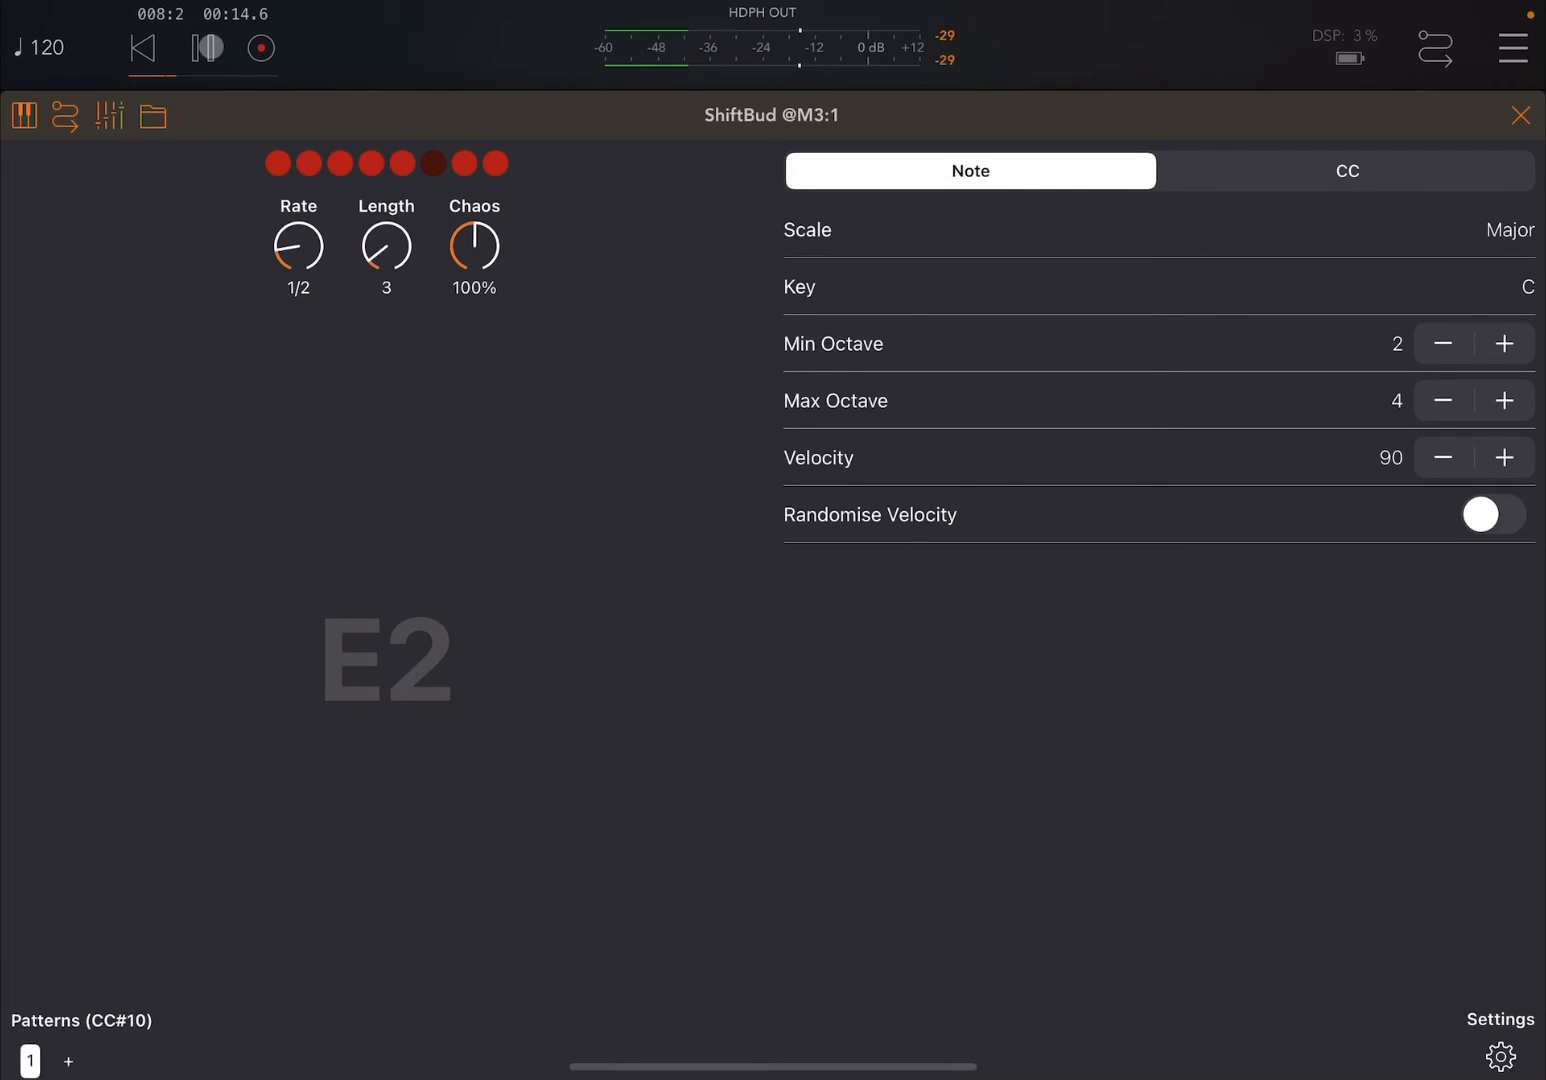
pyautogui.moveTo(386, 247); pyautogui.dragTo(380, 260)
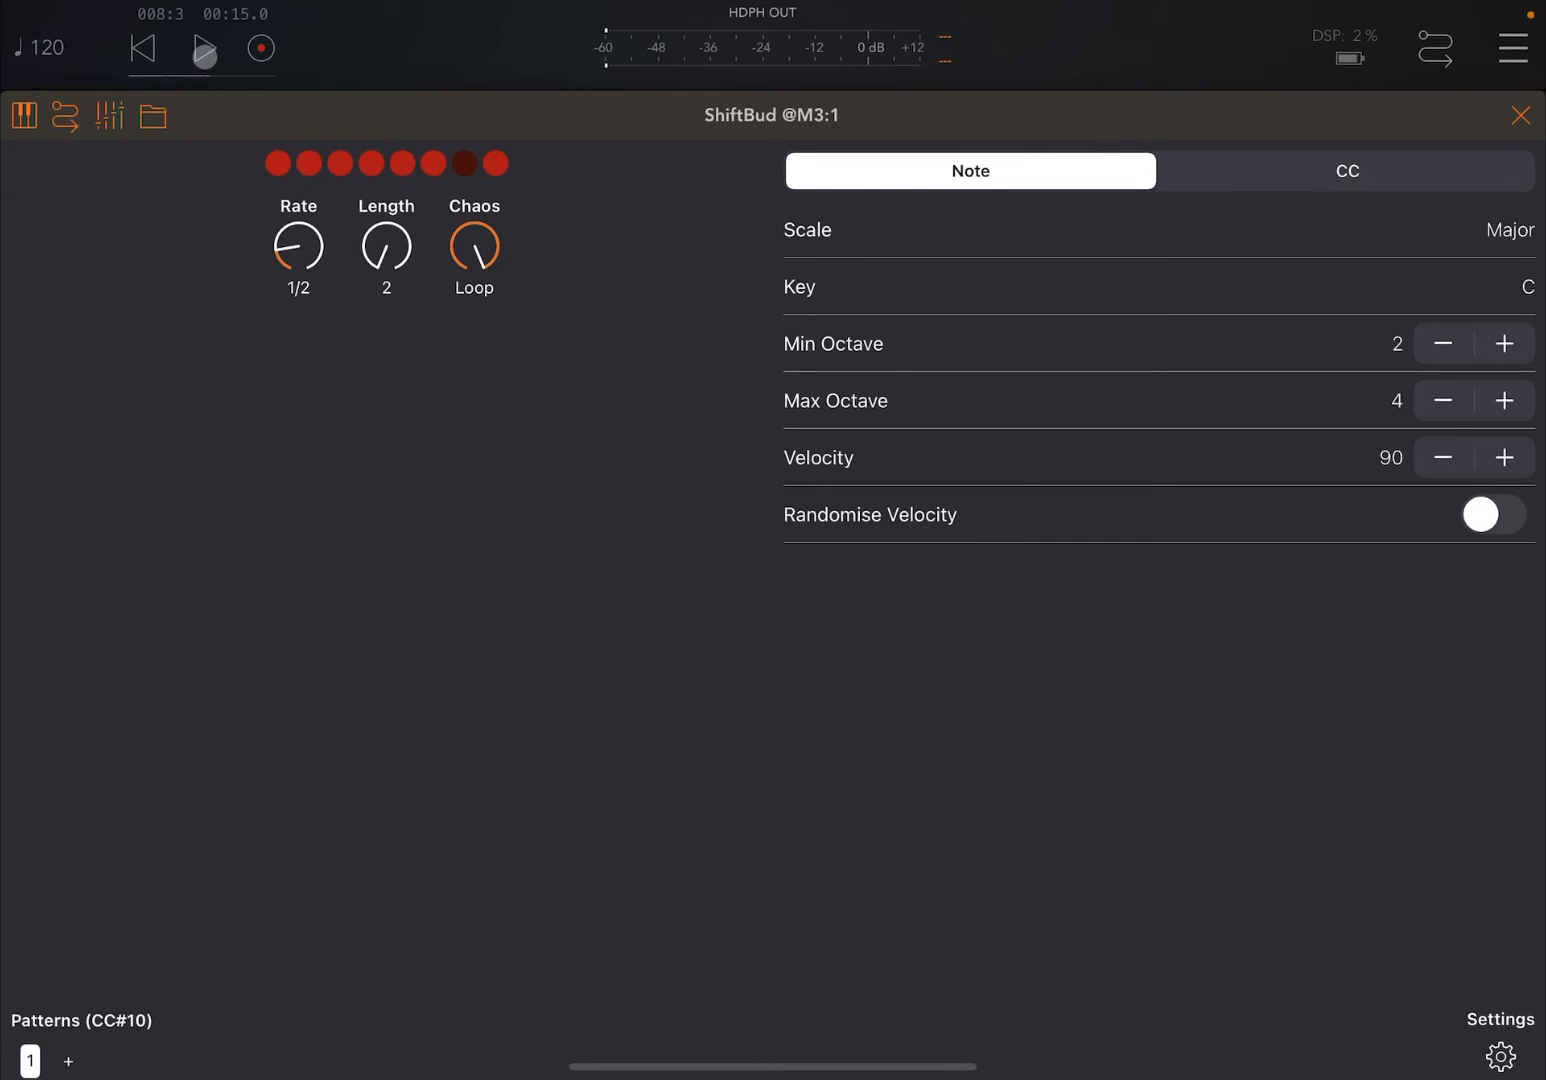
# Audition the pattern with Chaos switched to Loop x2 mode
pyautogui.click(204, 48)
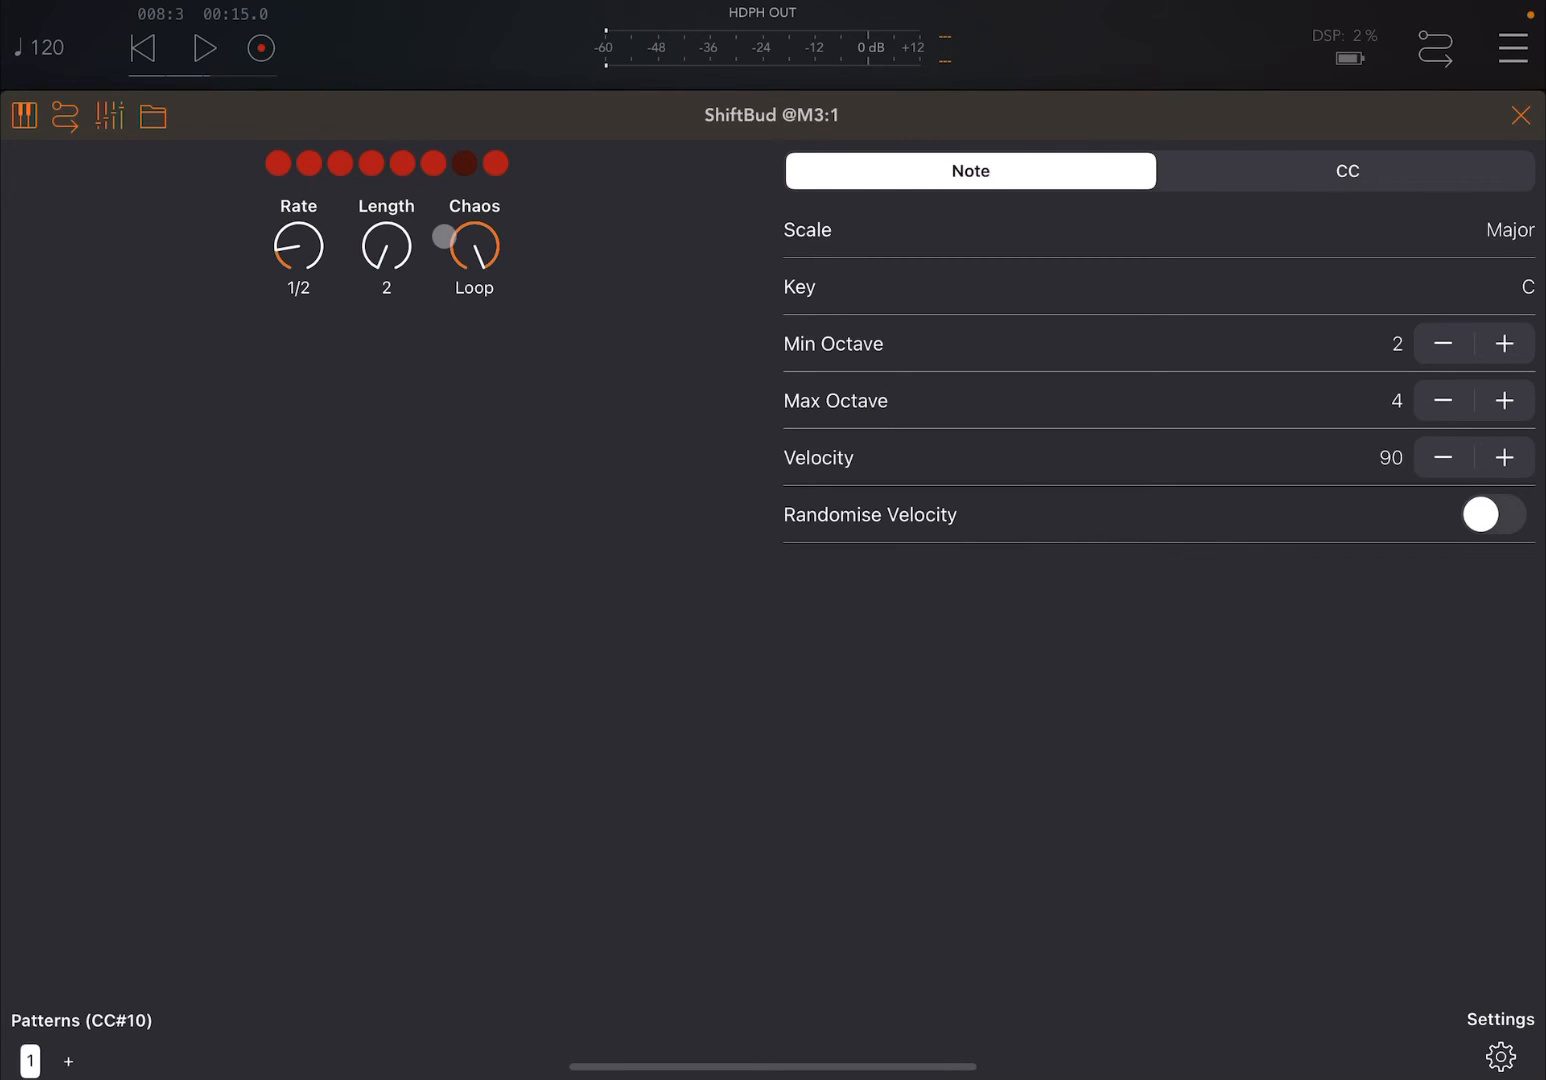
pyautogui.click(204, 48)
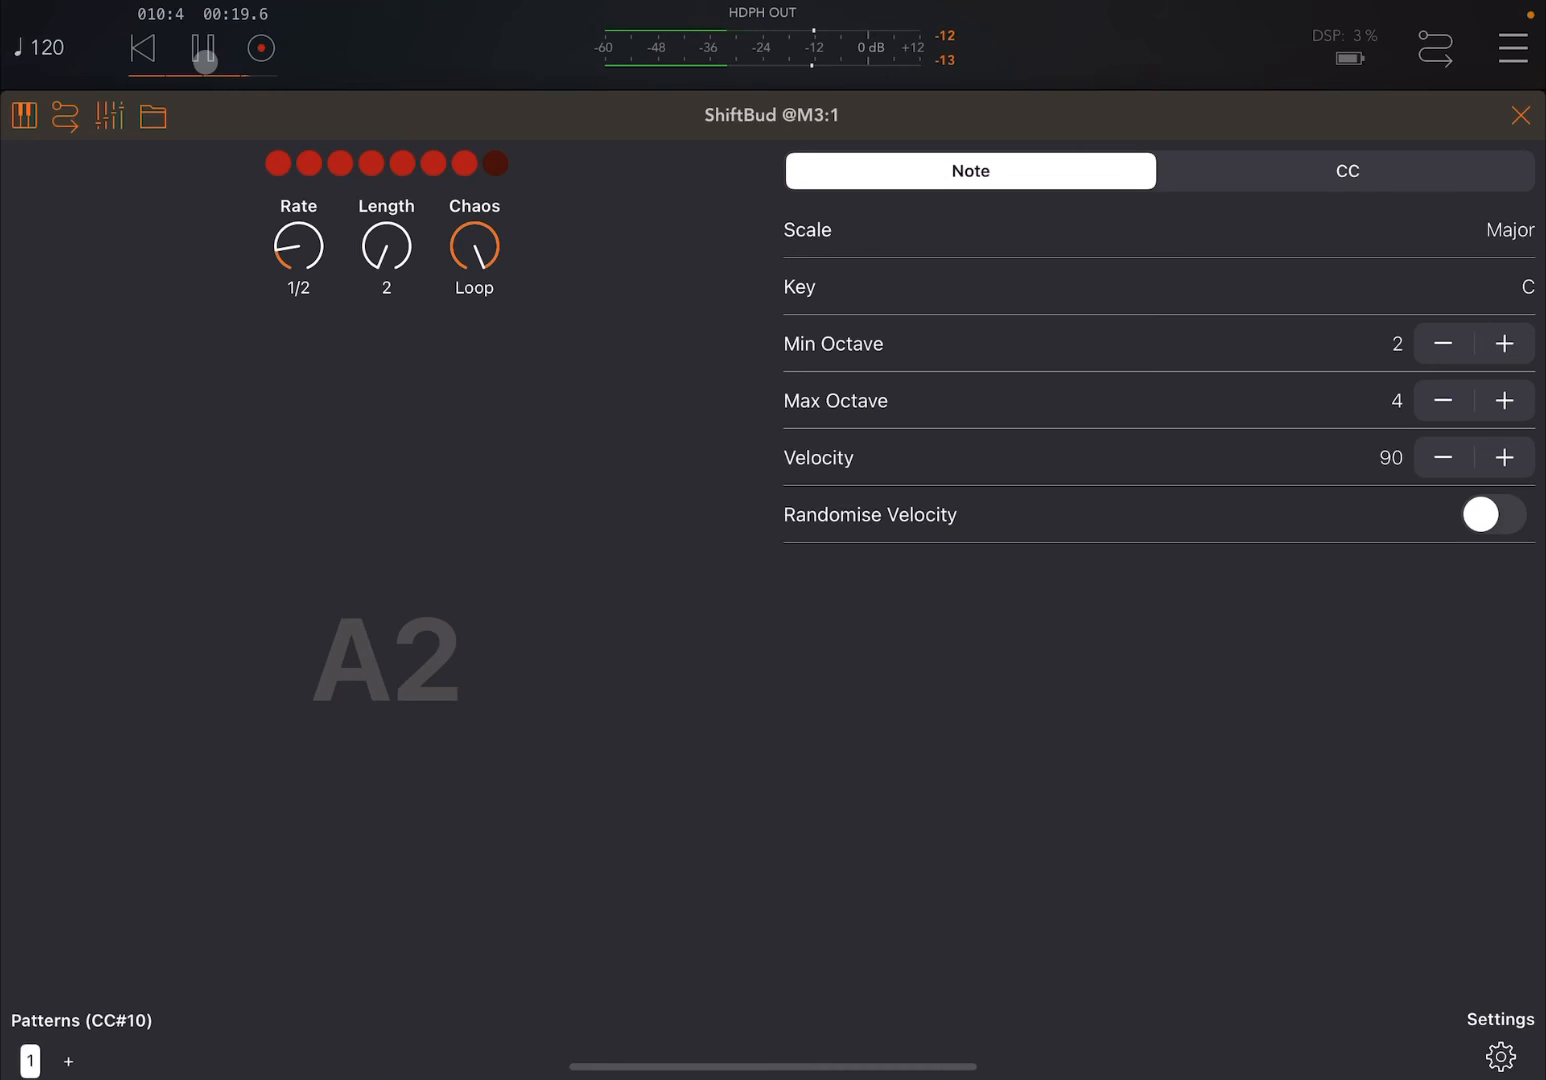
pyautogui.click(205, 48)
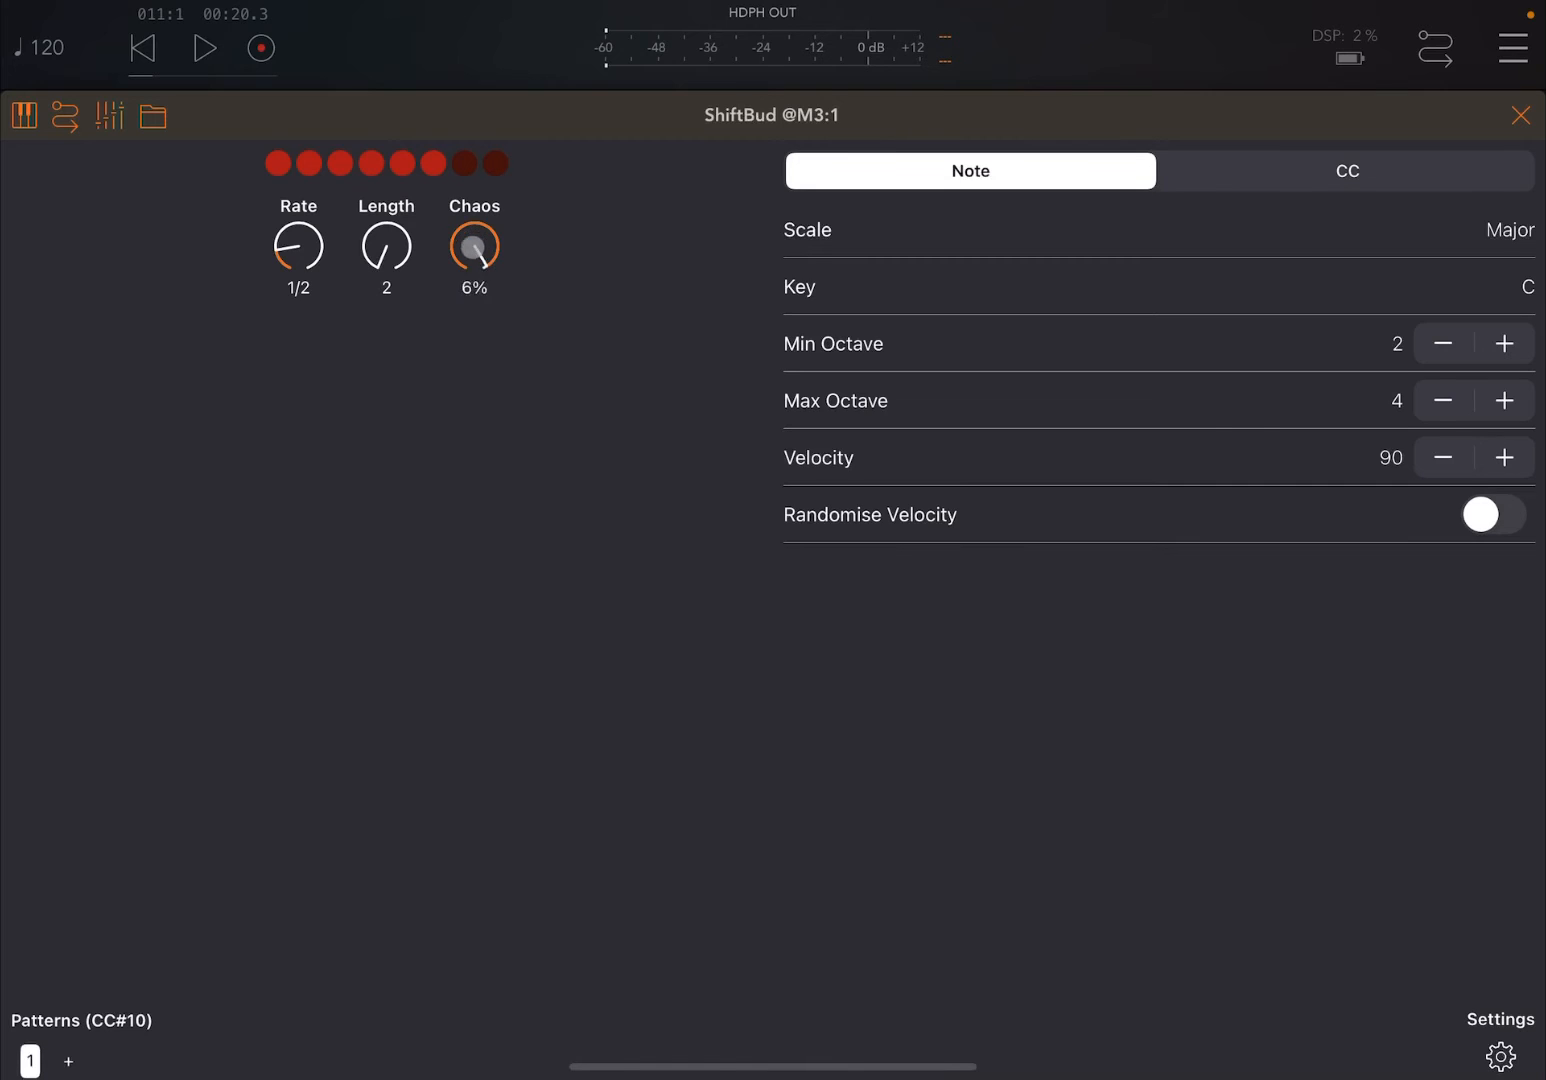
pyautogui.moveTo(474, 247); pyautogui.dragTo(545, 311)
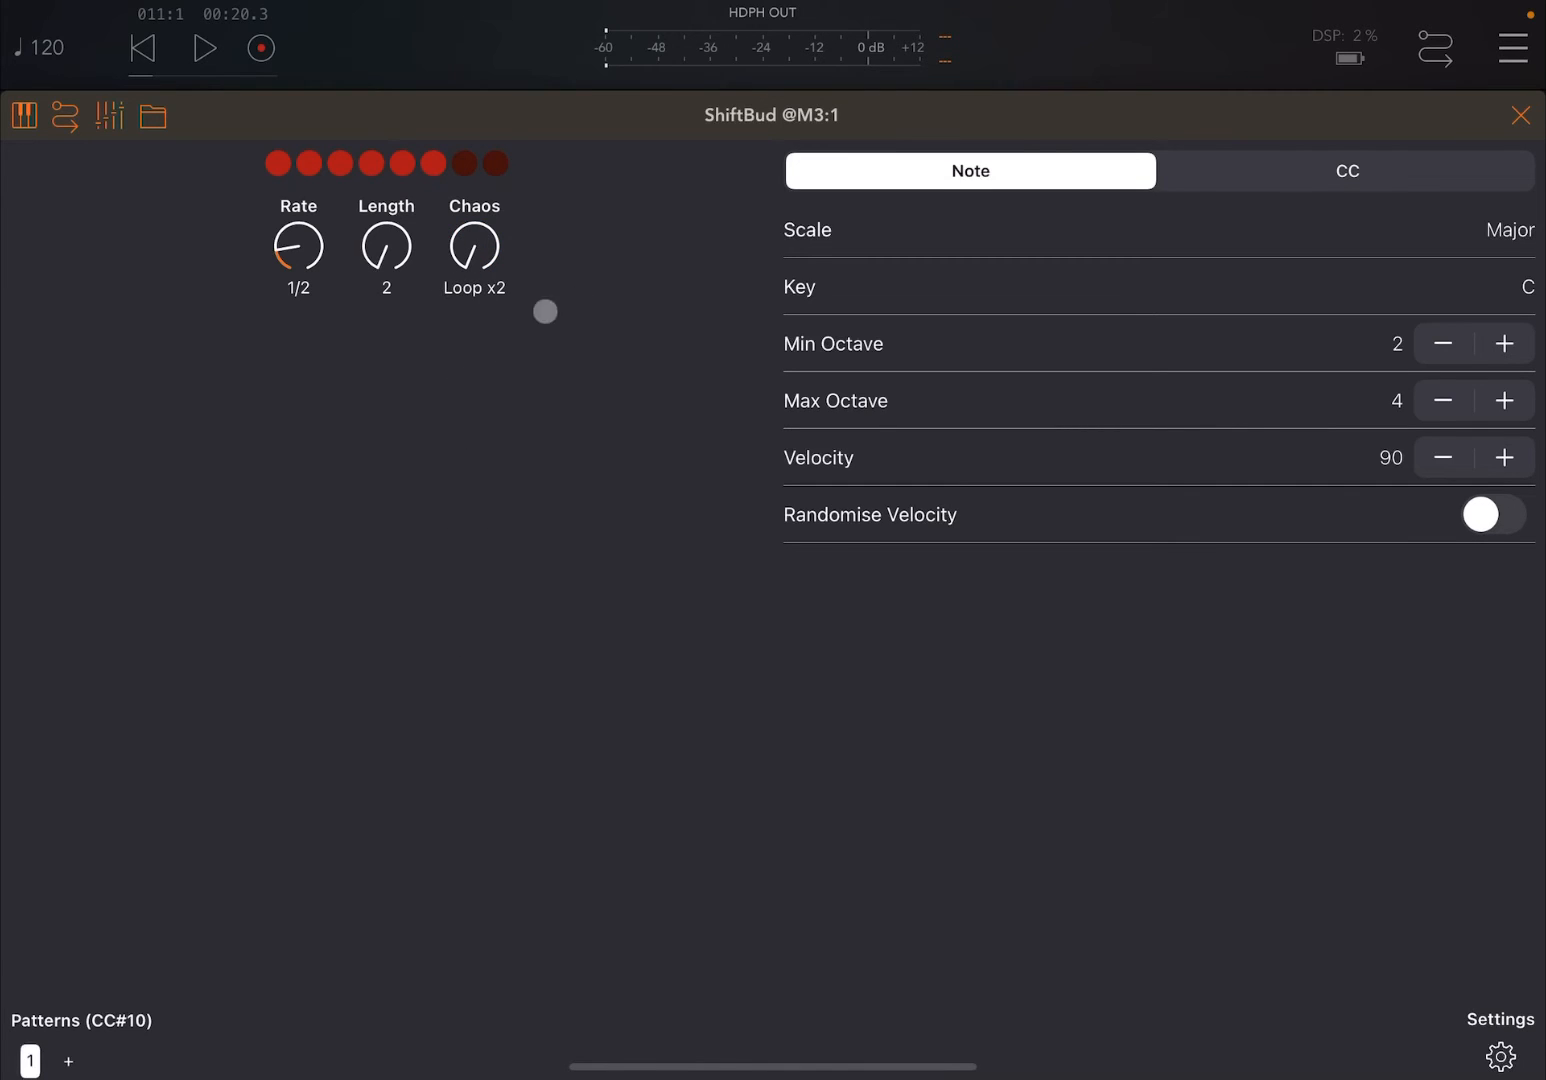
pyautogui.click(204, 48)
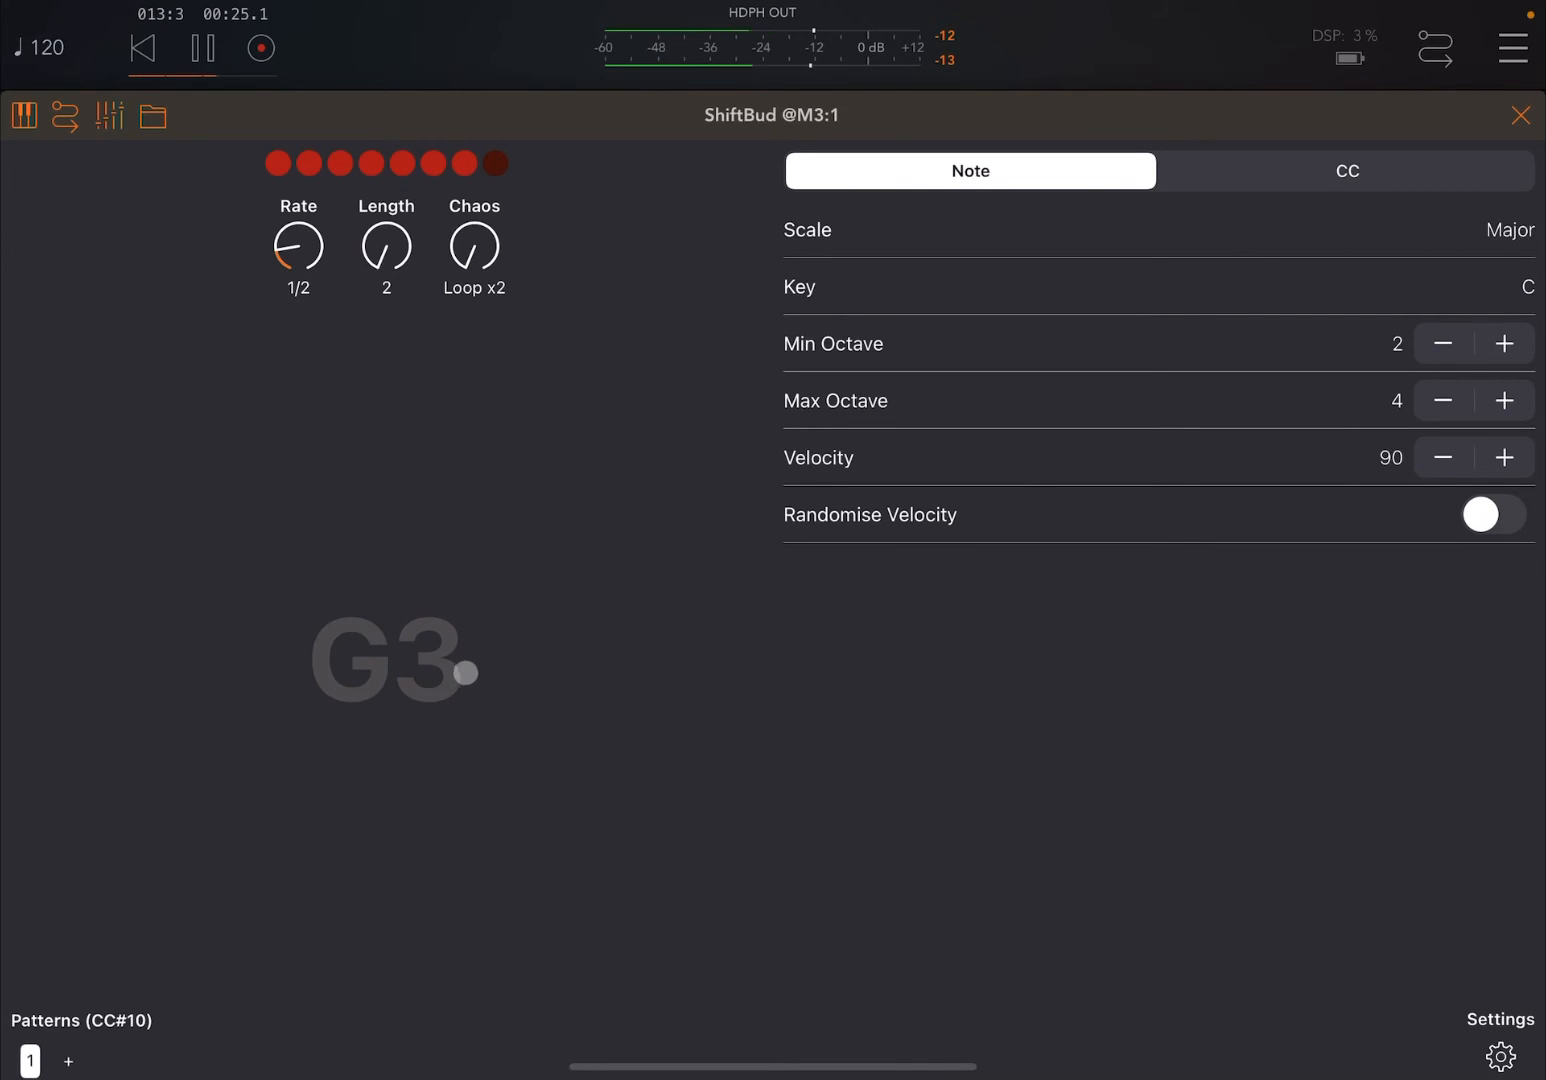
pyautogui.click(205, 48)
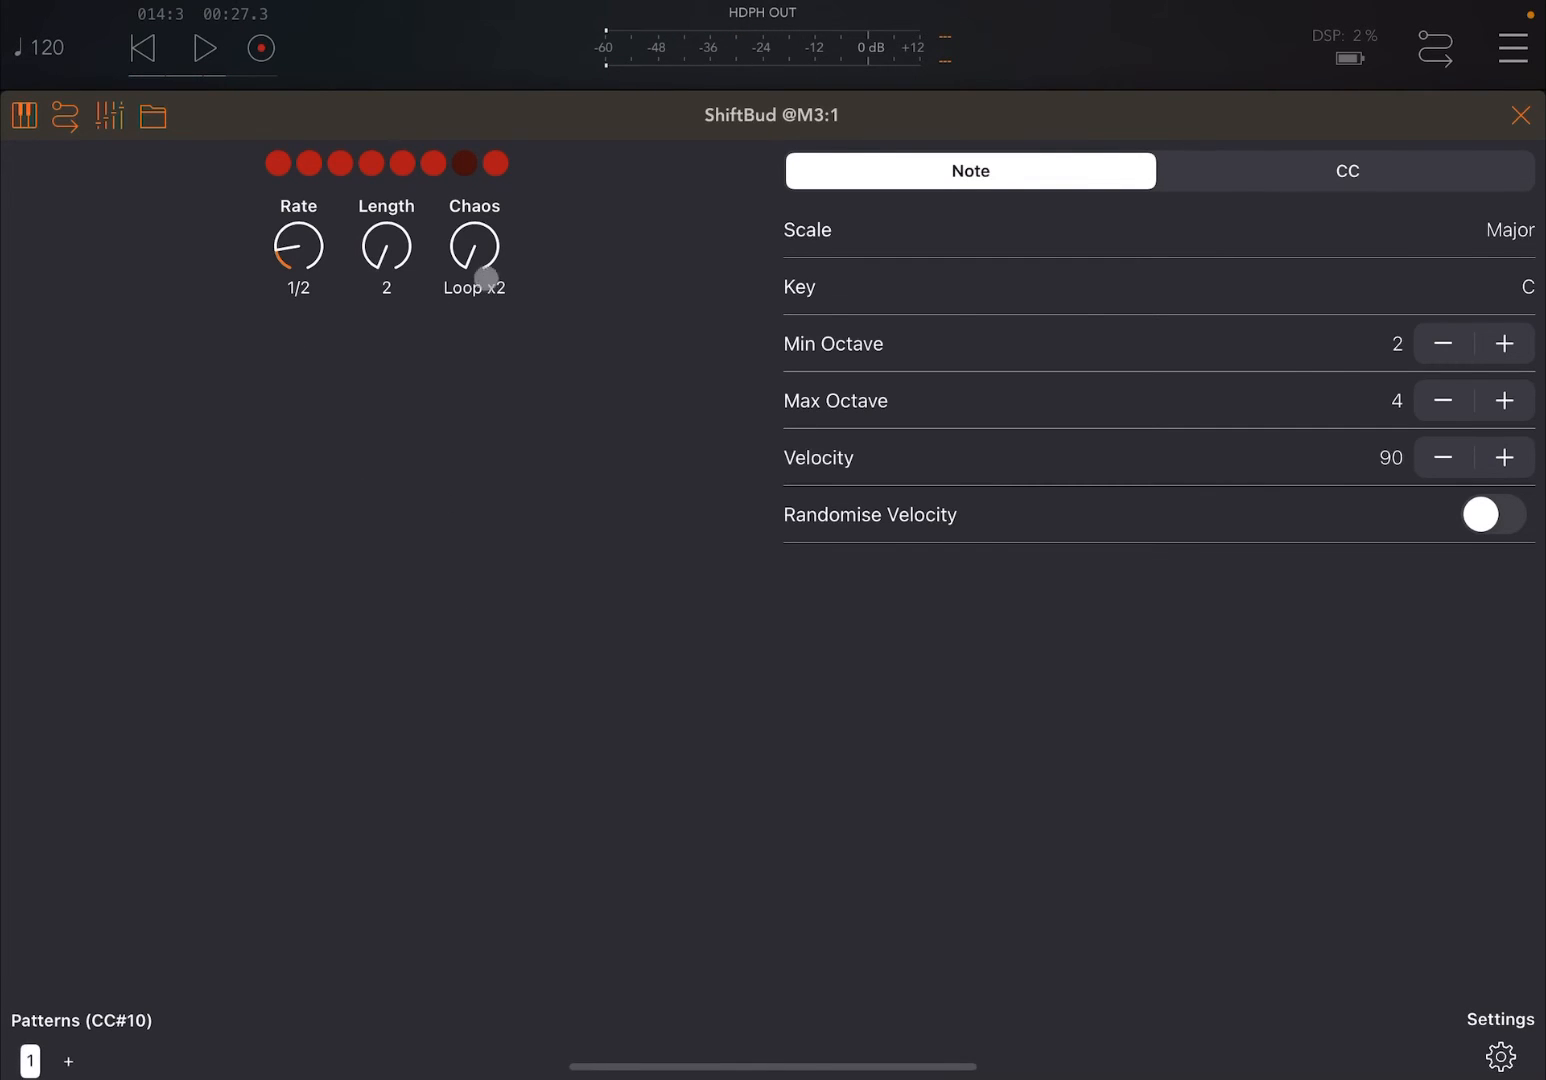
# Try Chaos near 96%, return it to Loop, set Length to 3 and play
pyautogui.moveTo(474, 247); pyautogui.dragTo(468, 137)
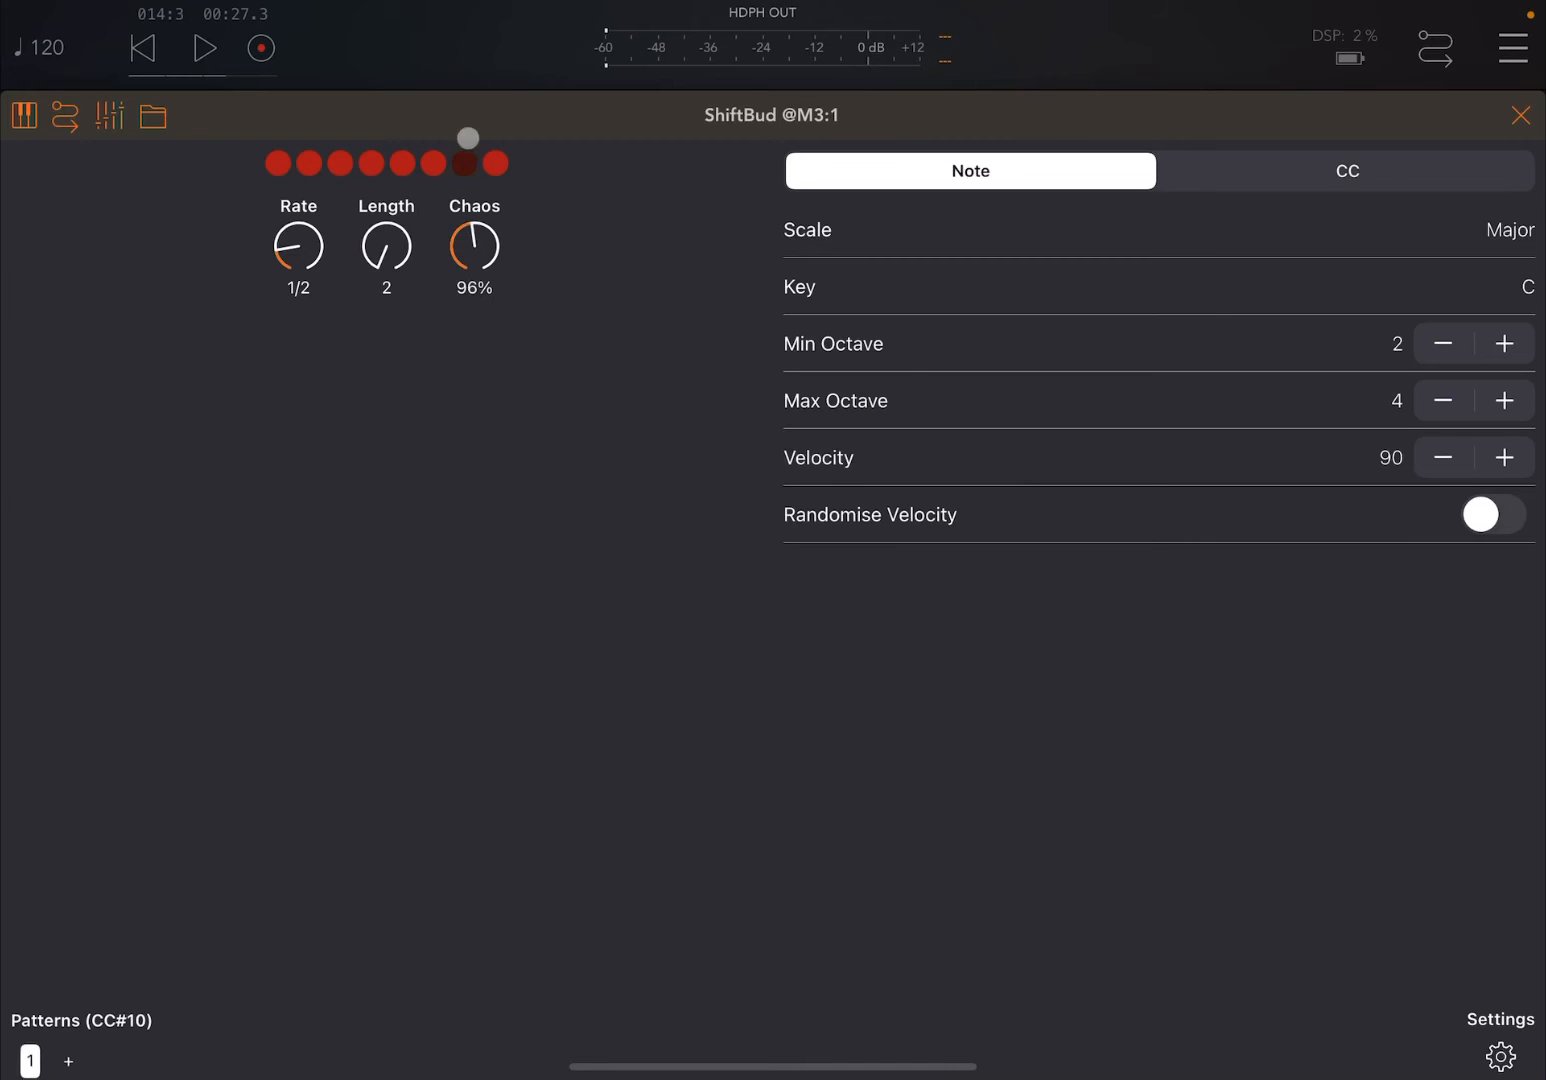
pyautogui.moveTo(474, 248); pyautogui.dragTo(492, 265)
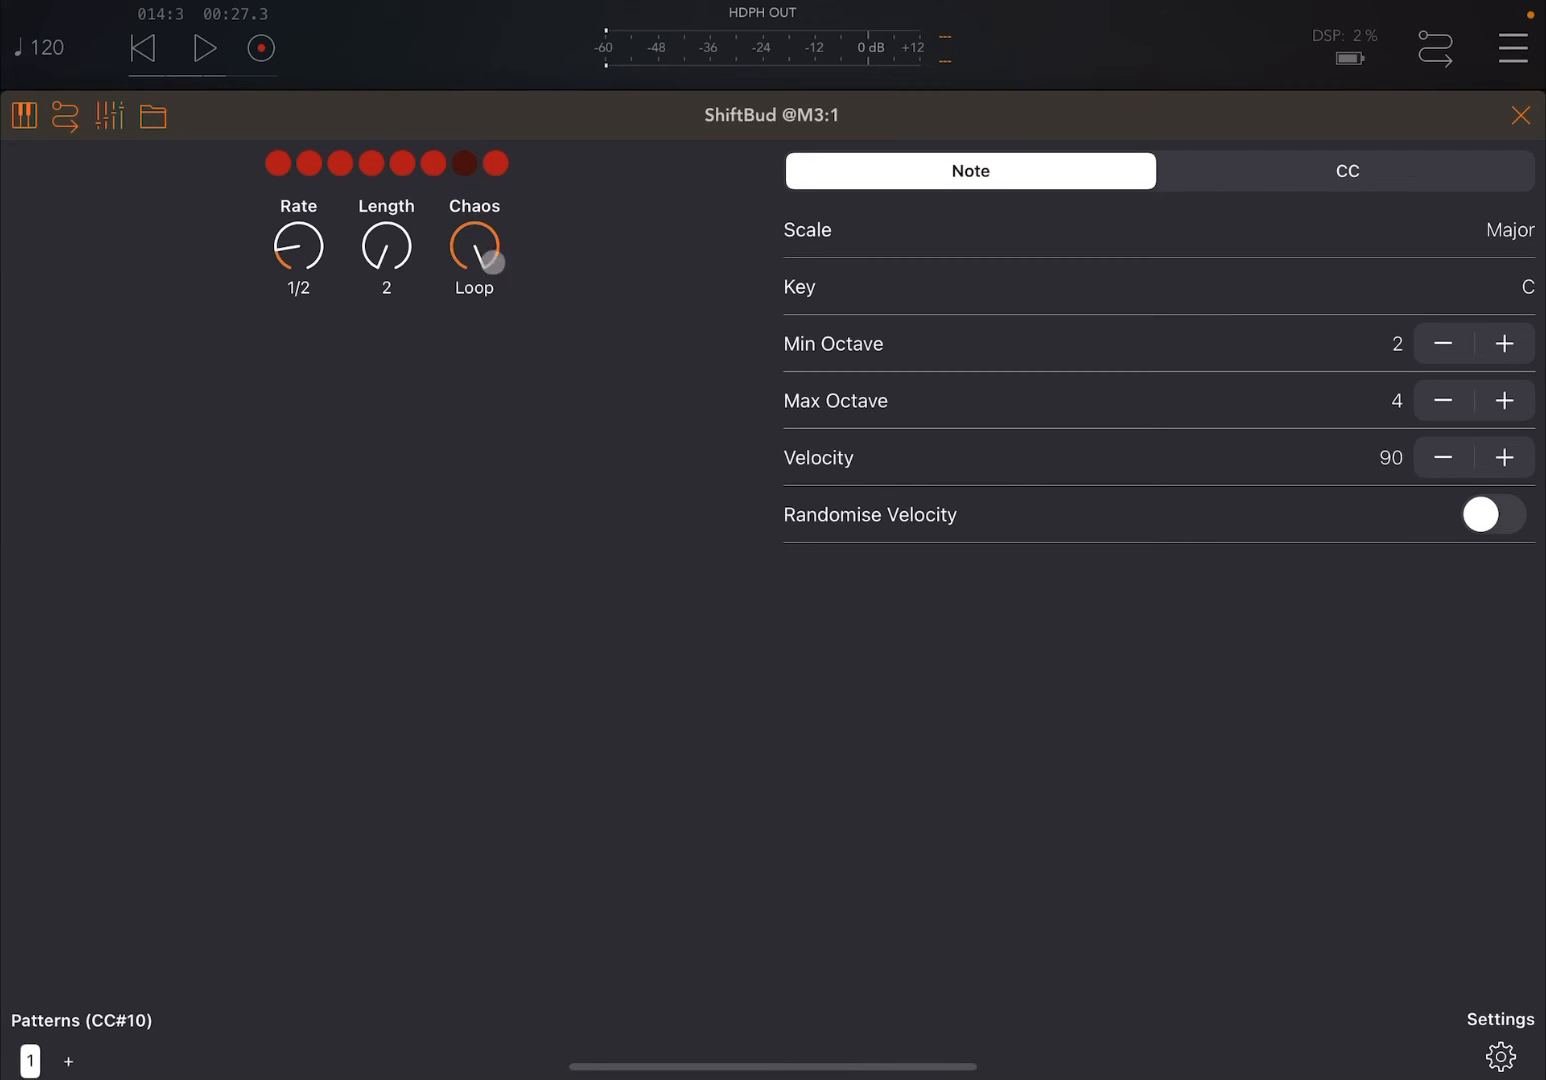
pyautogui.click(205, 48)
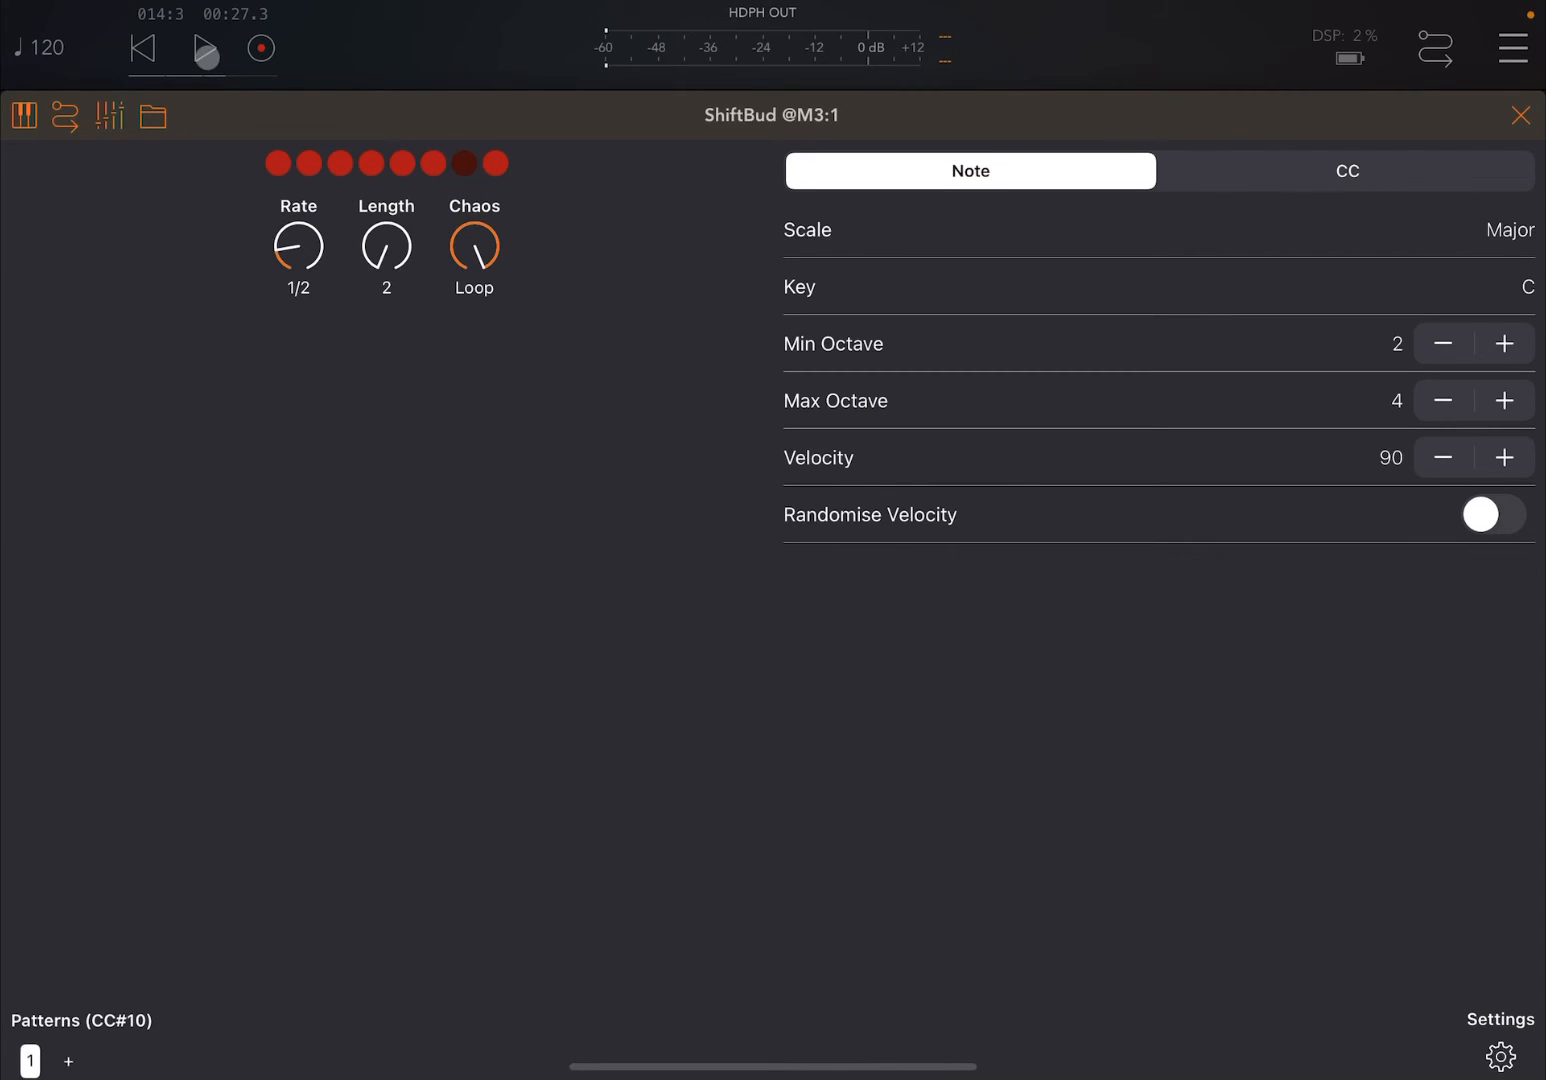
pyautogui.click(205, 49)
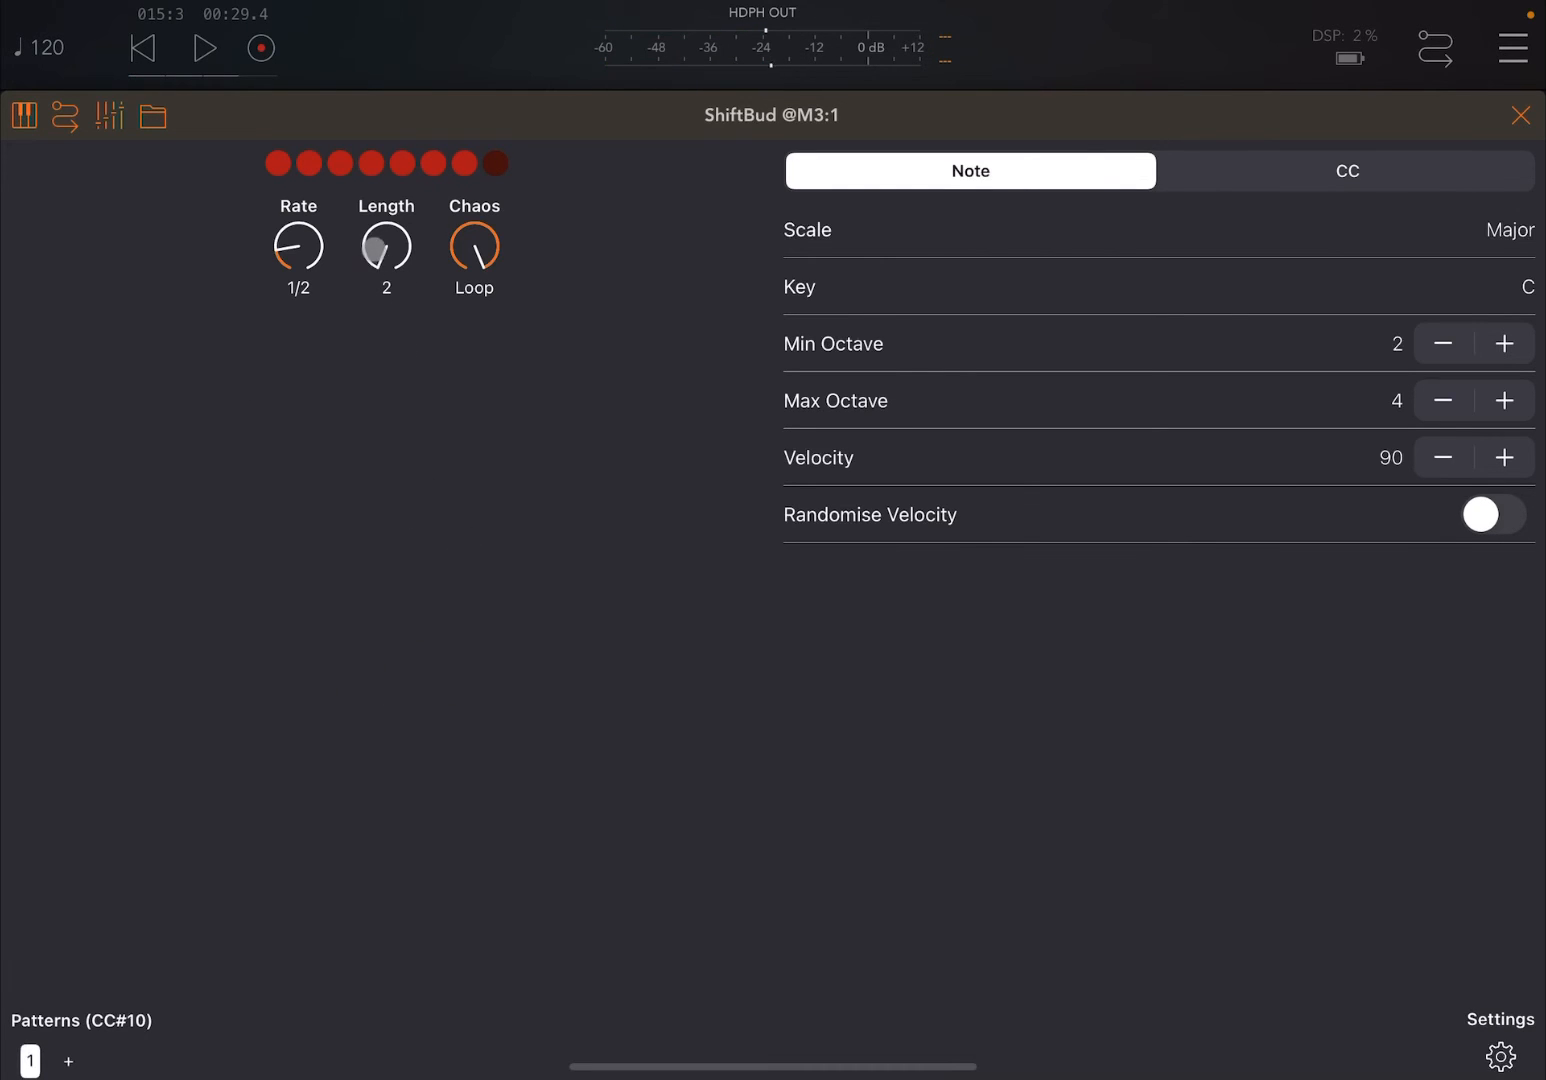
pyautogui.moveTo(386, 250); pyautogui.dragTo(360, 213)
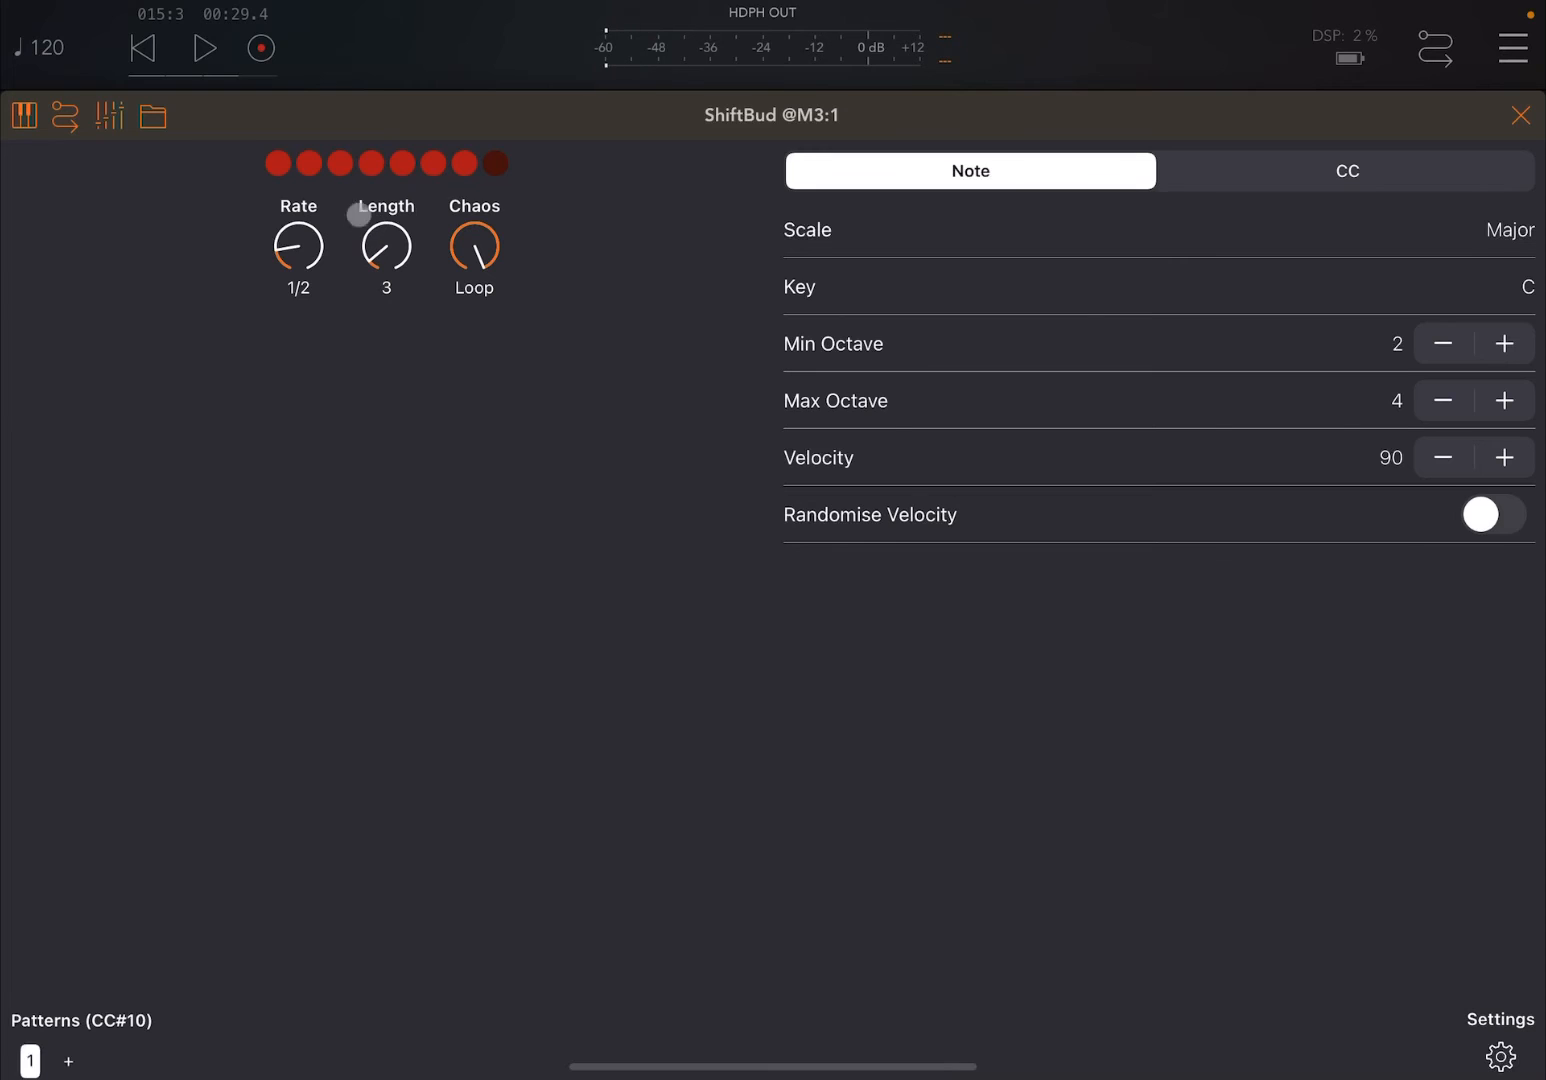
pyautogui.click(205, 48)
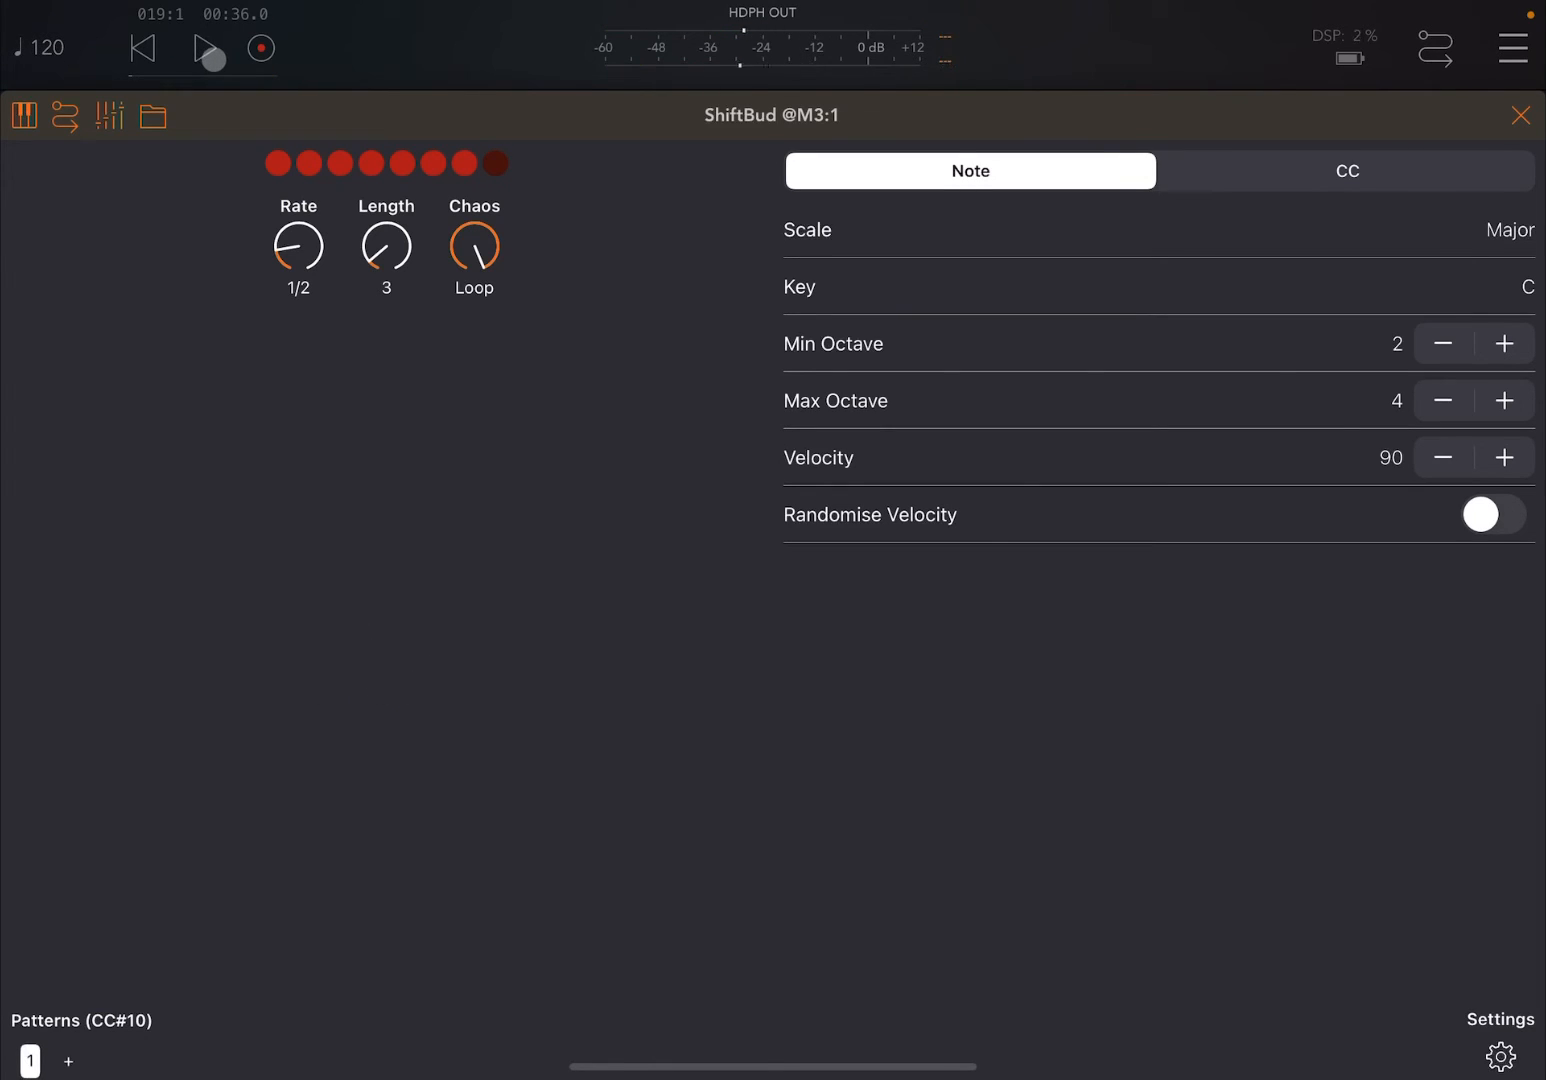
# Stop playback, push Chaos from 1% up to 95%, and set Rate to 1/8
pyautogui.click(206, 48)
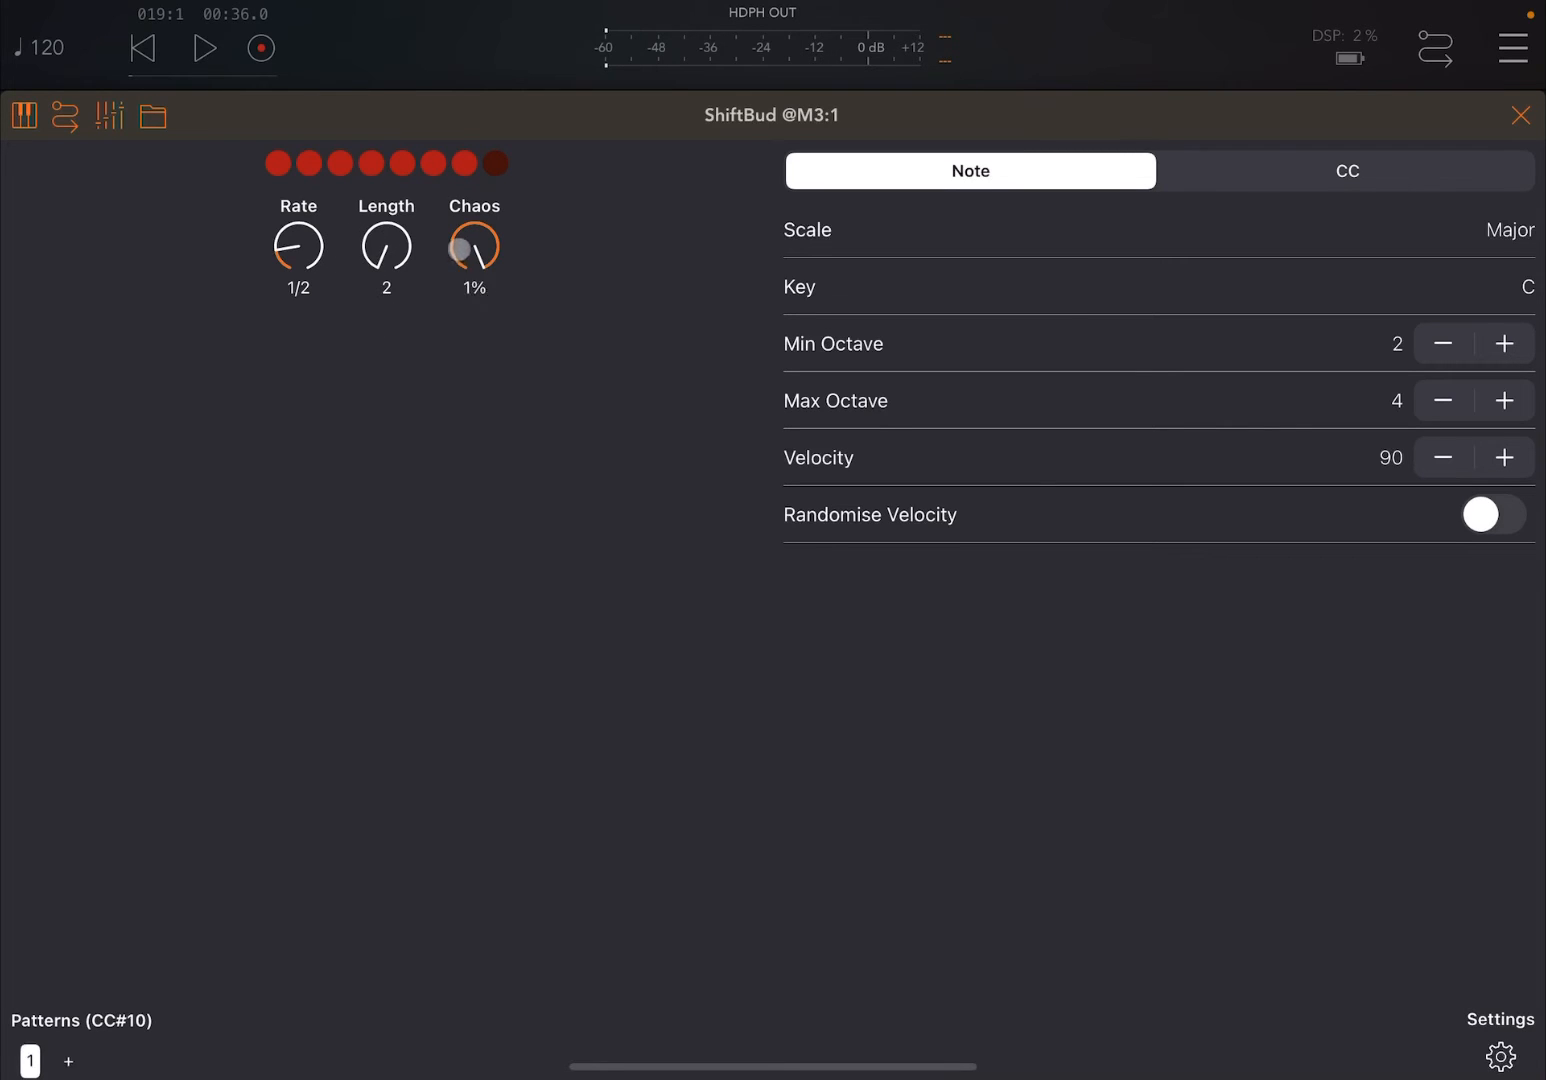
pyautogui.moveTo(473, 247); pyautogui.dragTo(434, 340)
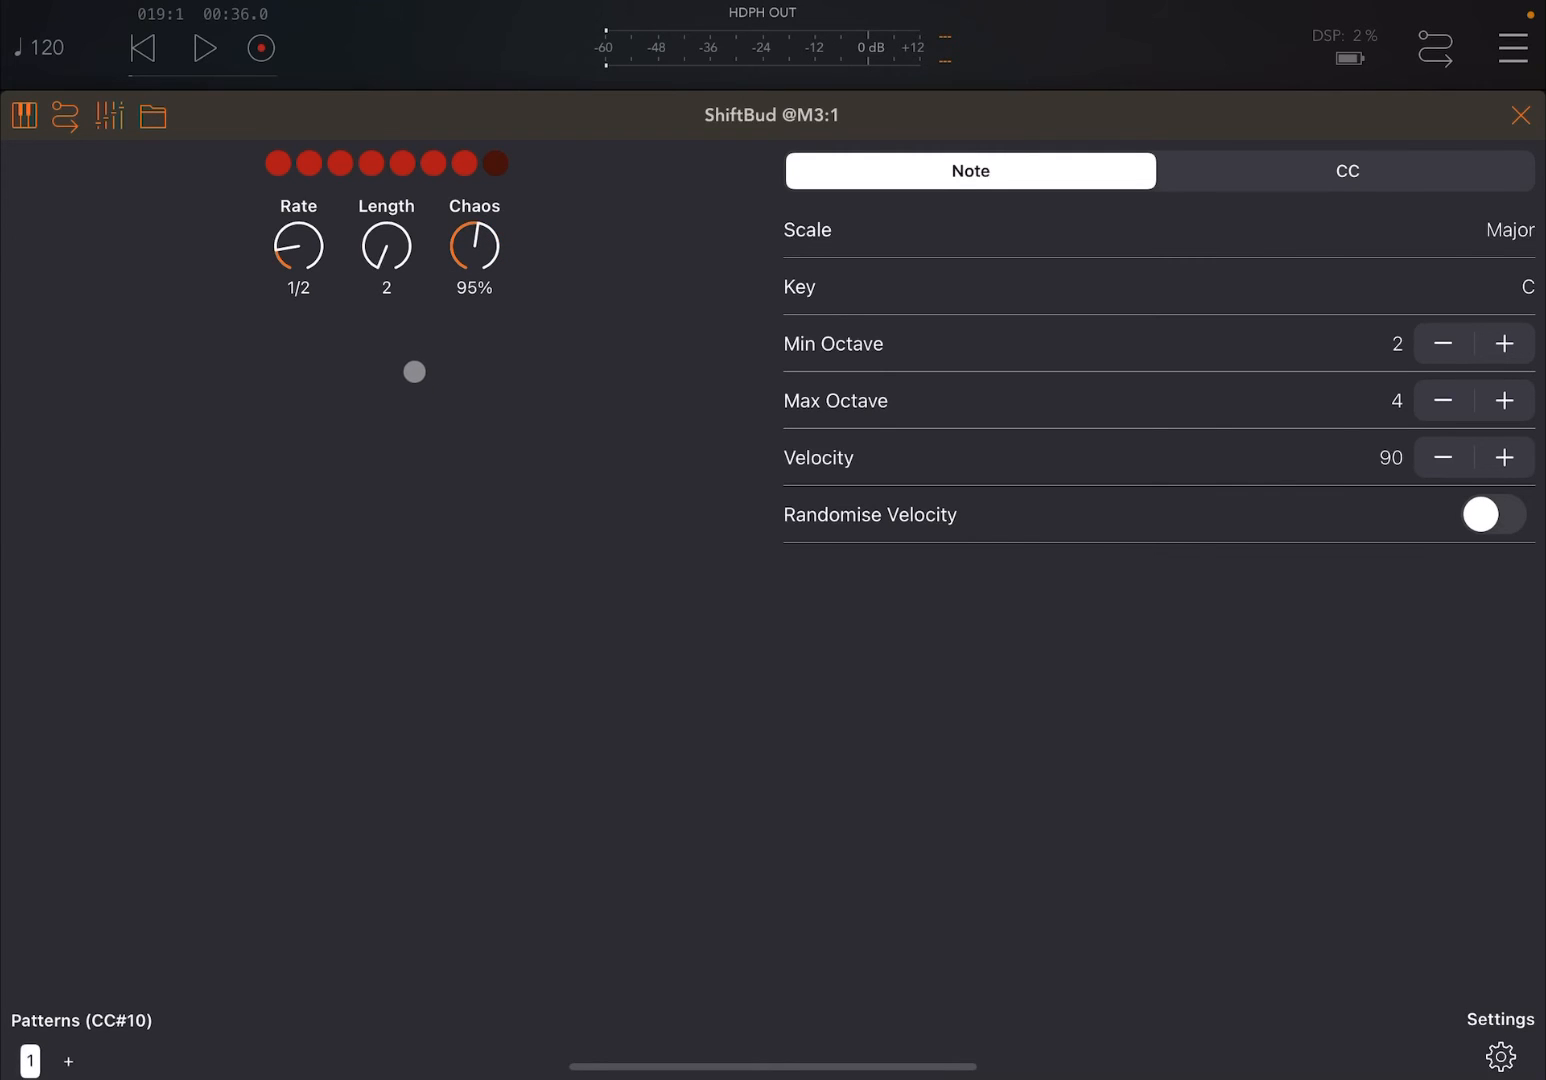
pyautogui.moveTo(414, 371); pyautogui.dragTo(447, 338)
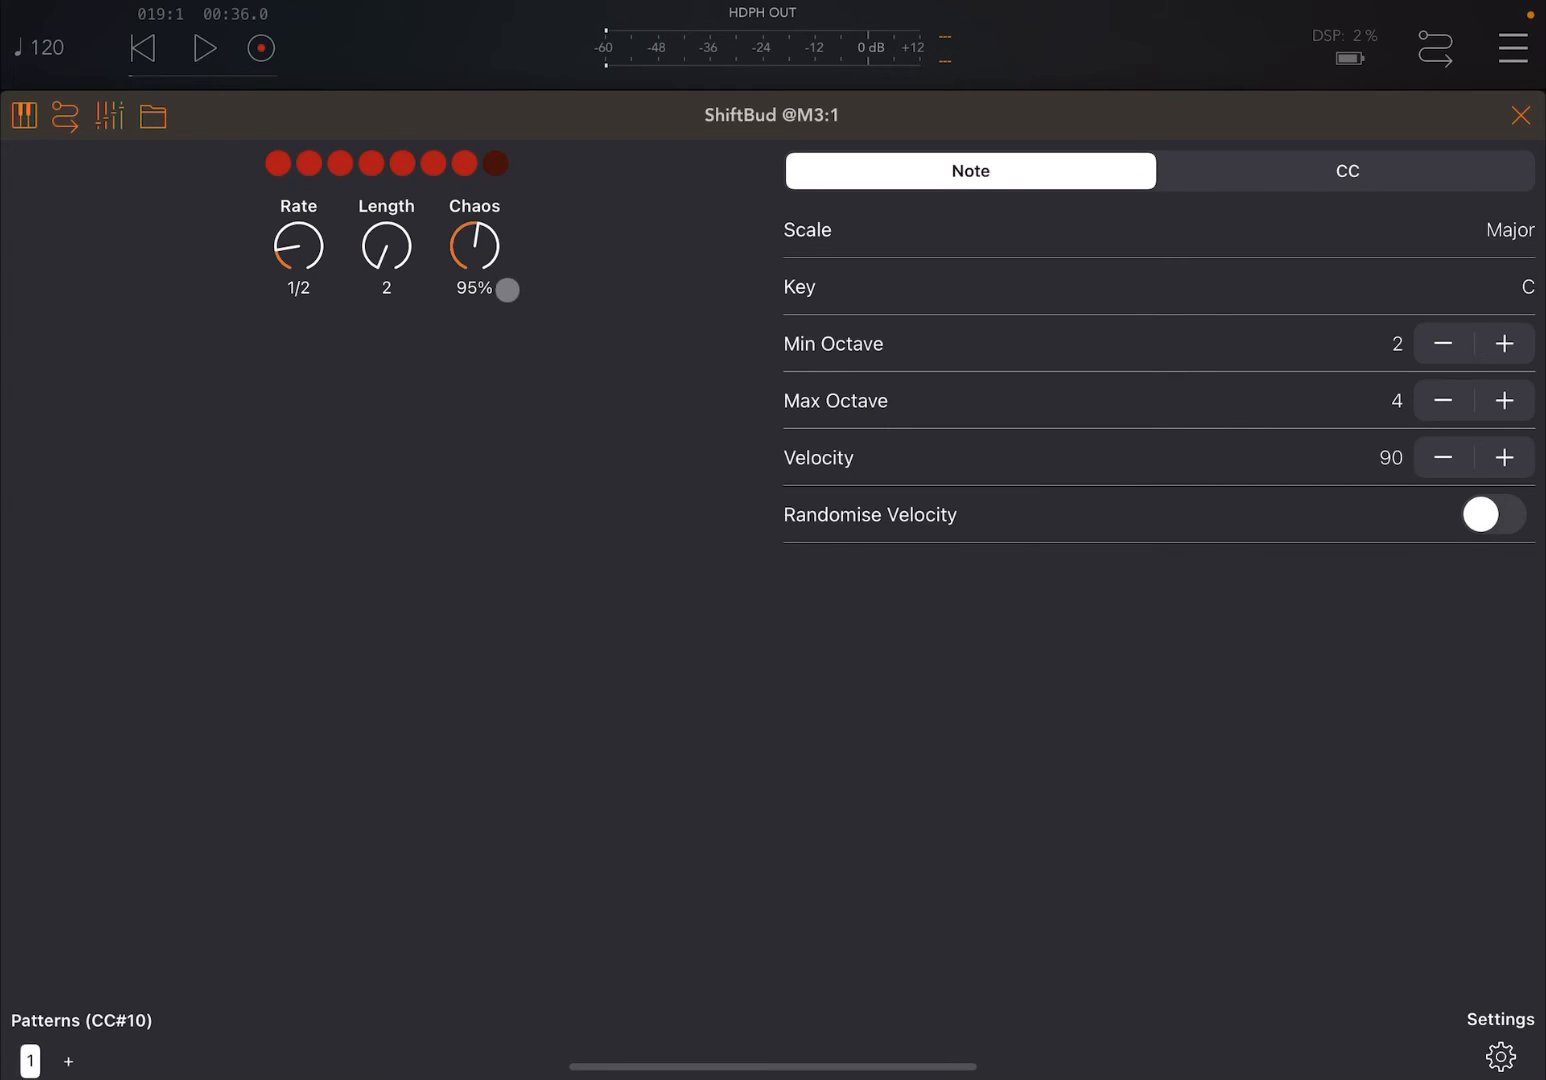
pyautogui.moveTo(297, 247); pyautogui.dragTo(312, 210)
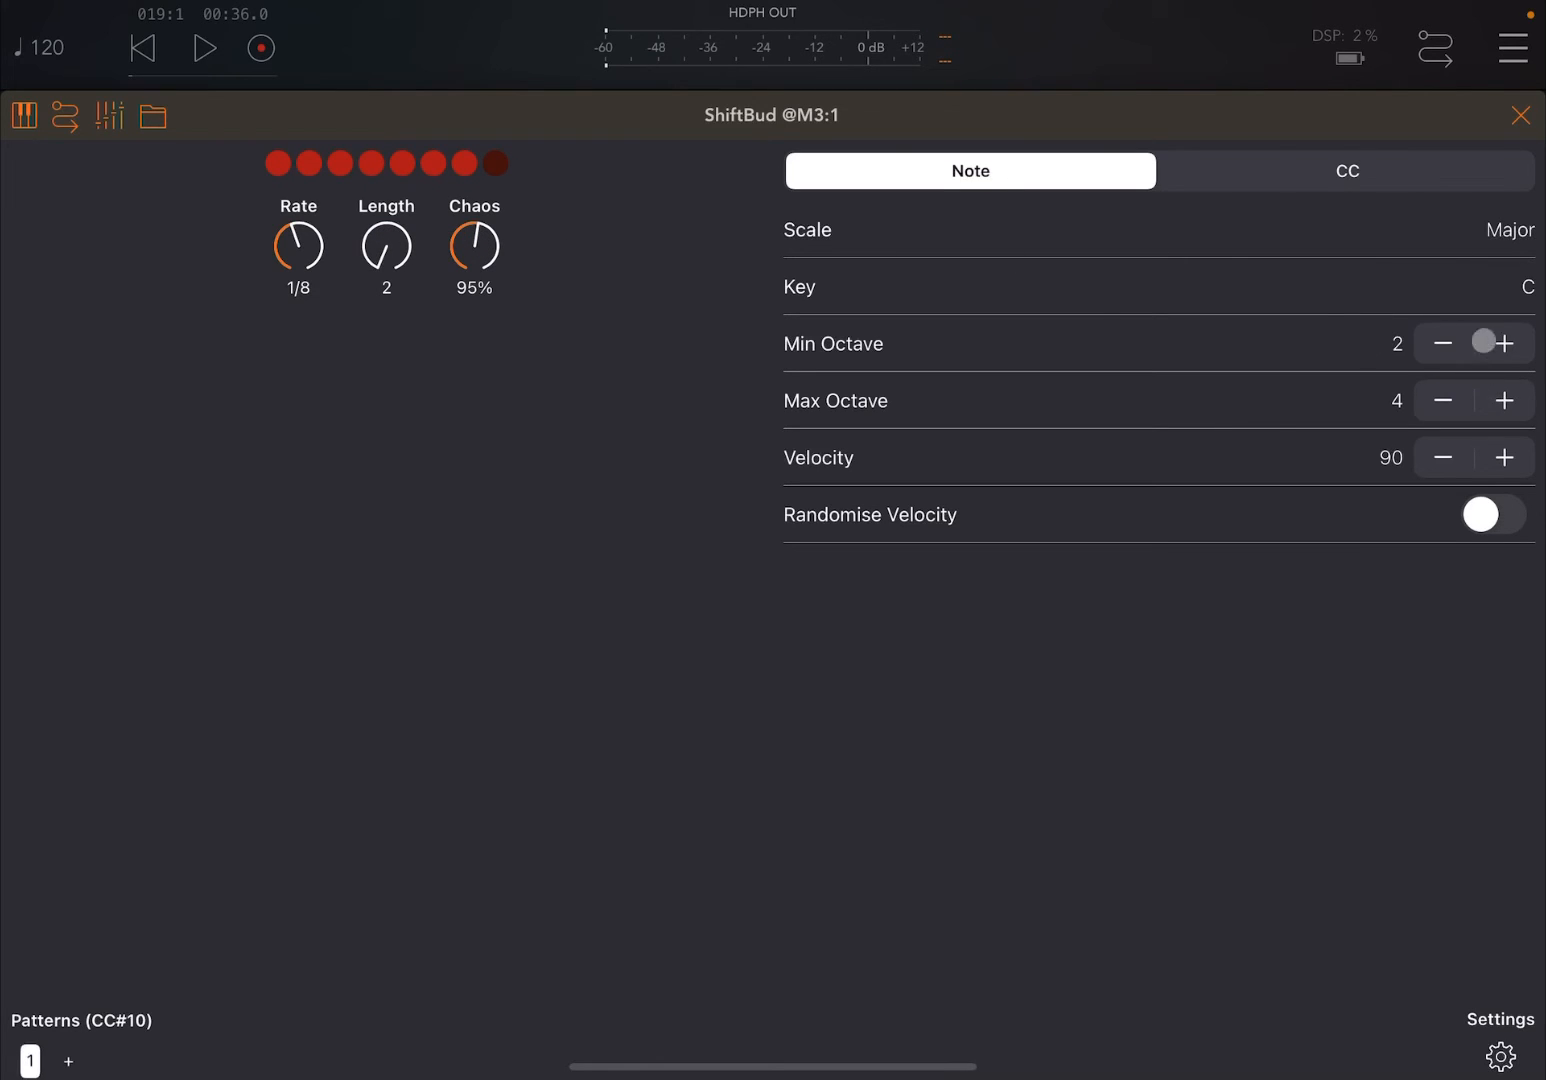
# Raise ShiftBud's Min Octave to 3, push Chaos to 100%, and restart the pattern
pyautogui.click(1504, 342)
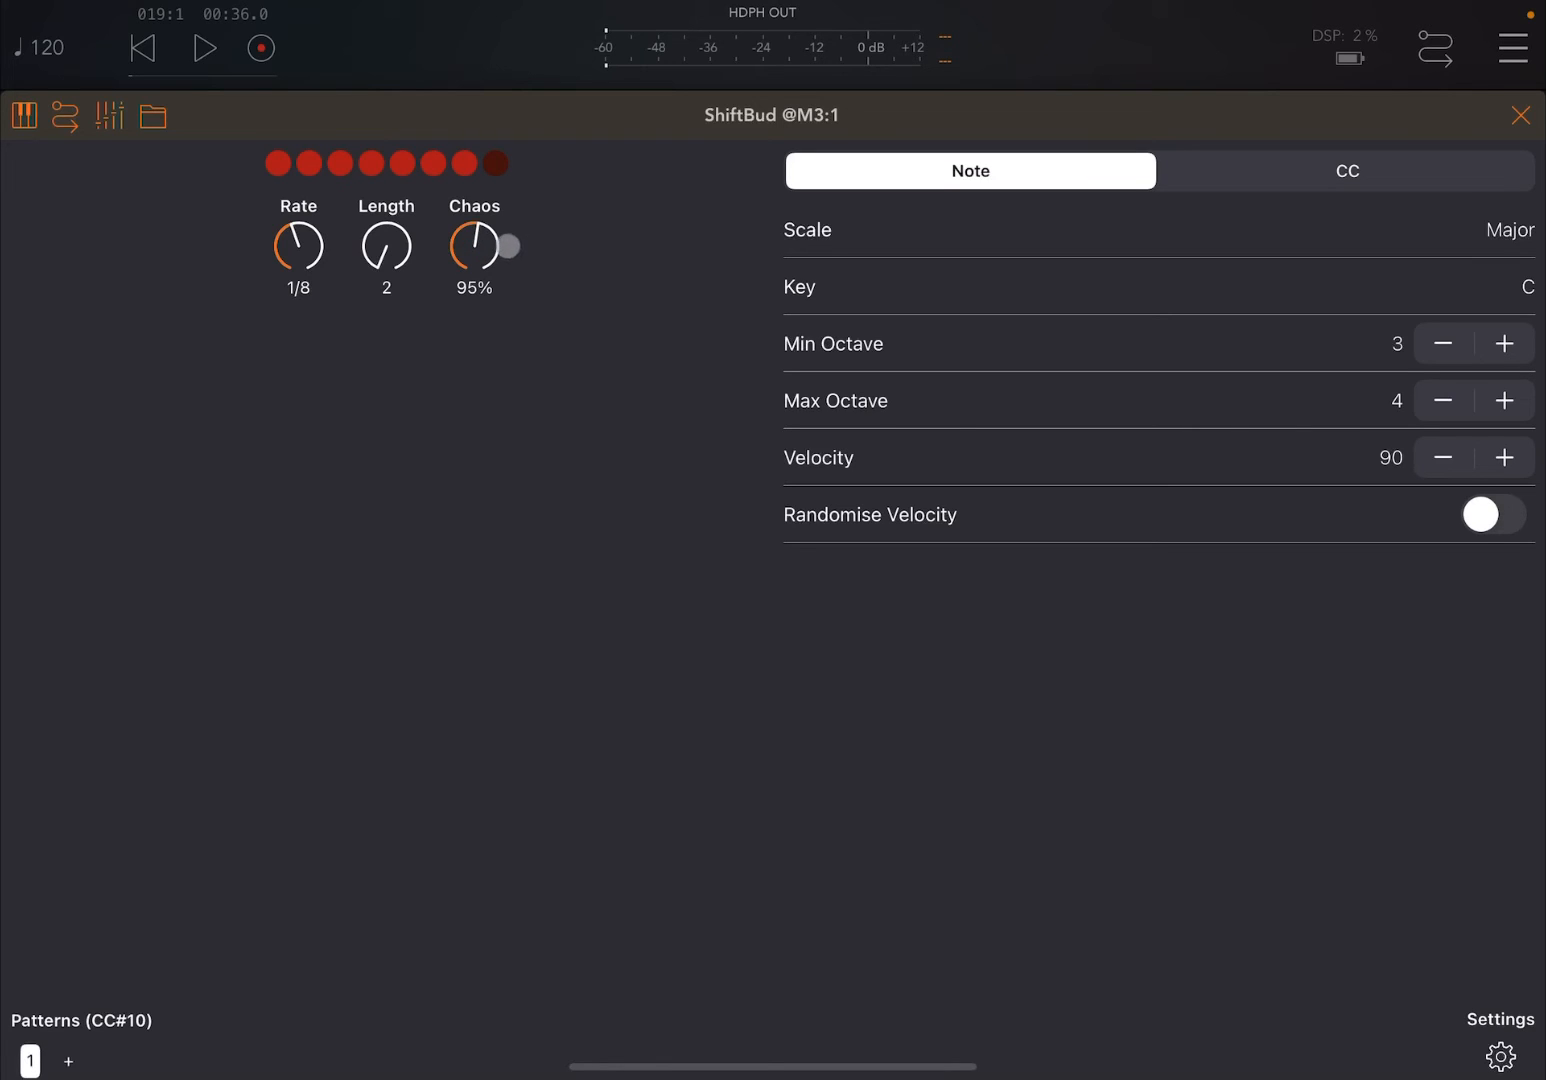
pyautogui.moveTo(474, 246); pyautogui.dragTo(474, 236)
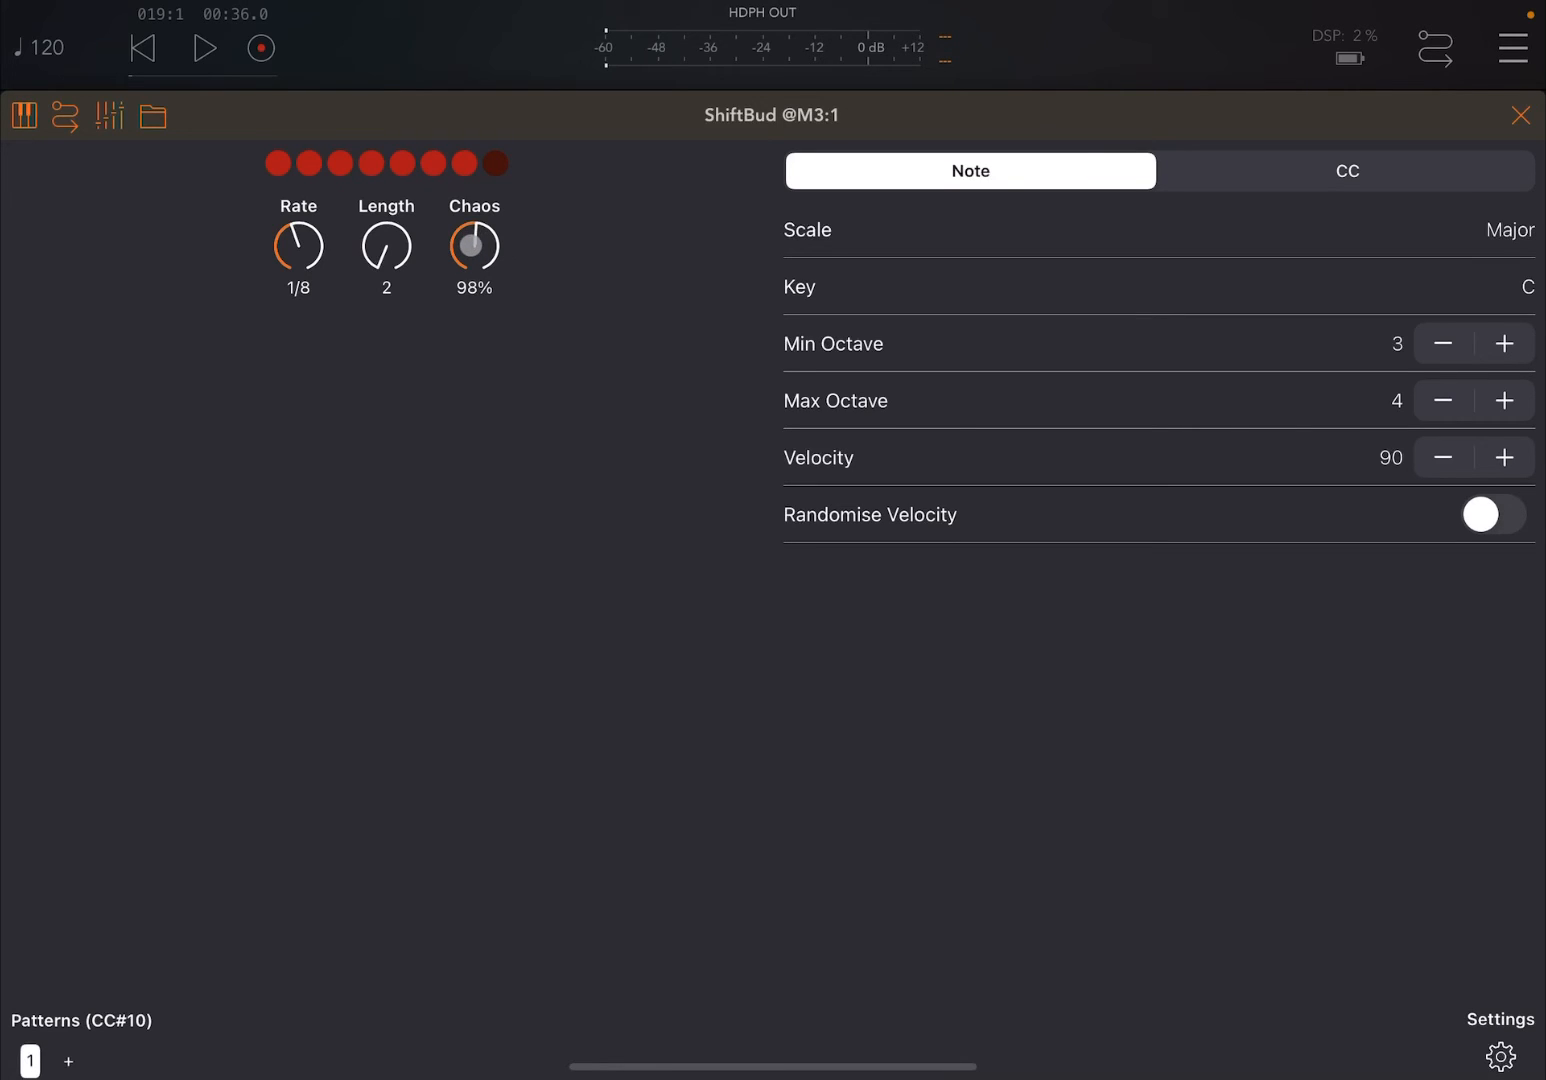
pyautogui.moveTo(473, 245); pyautogui.dragTo(480, 235)
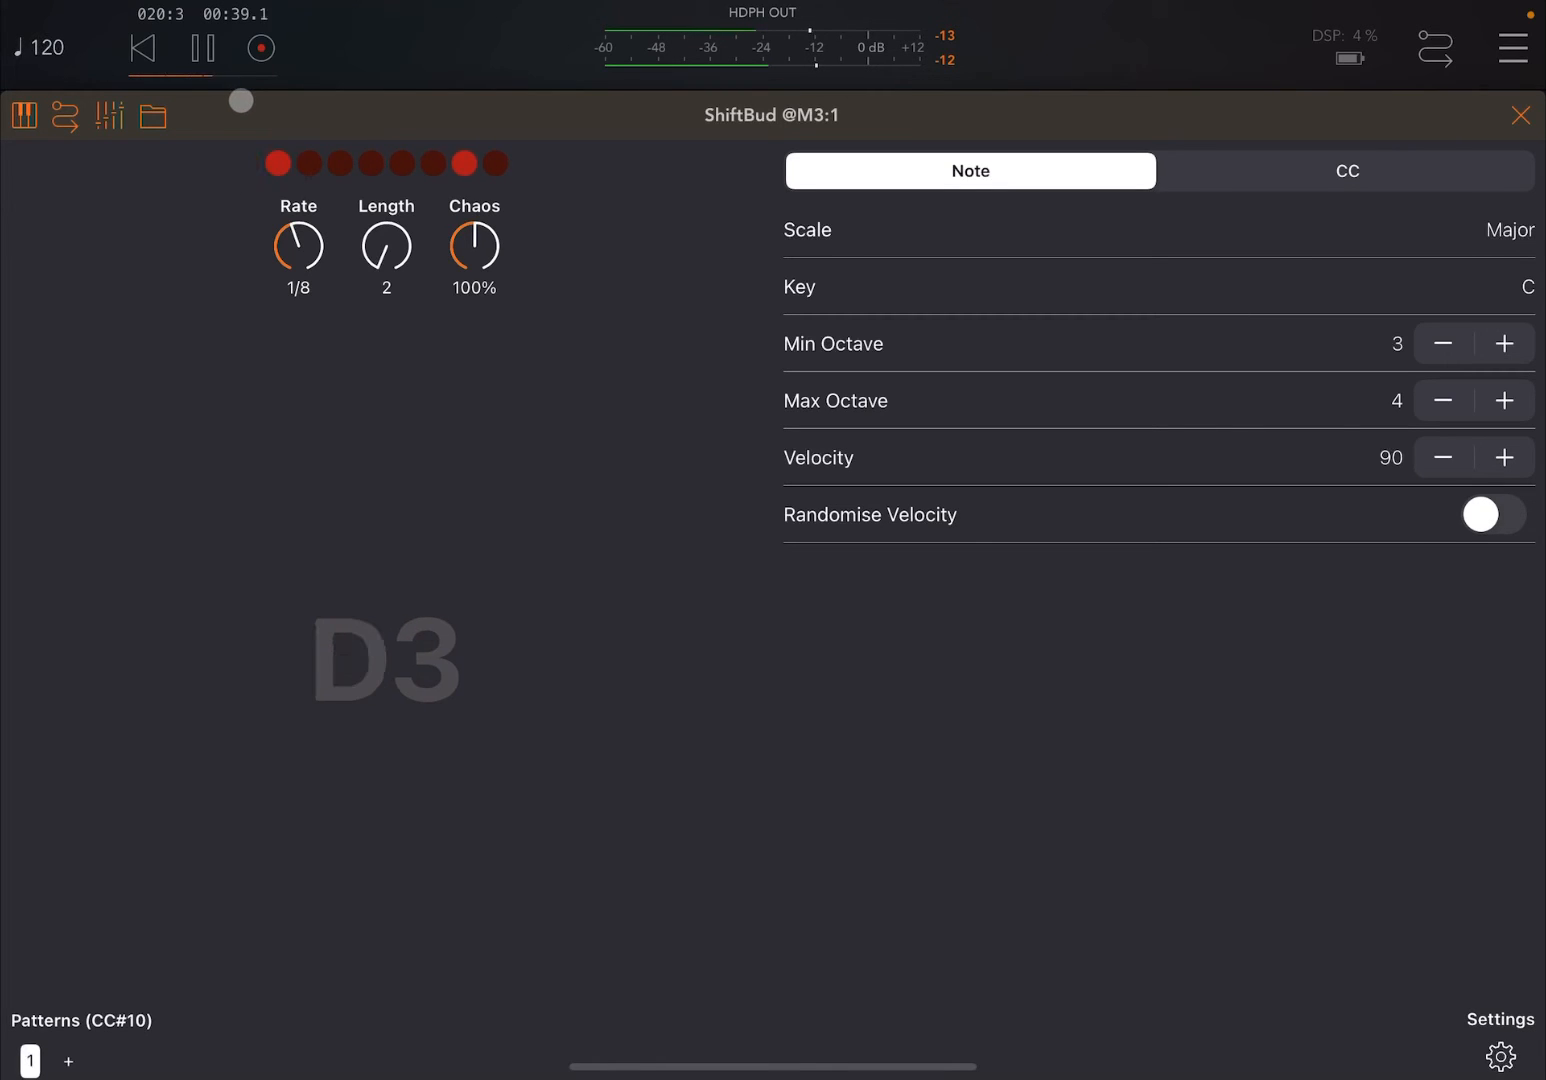
pyautogui.click(204, 48)
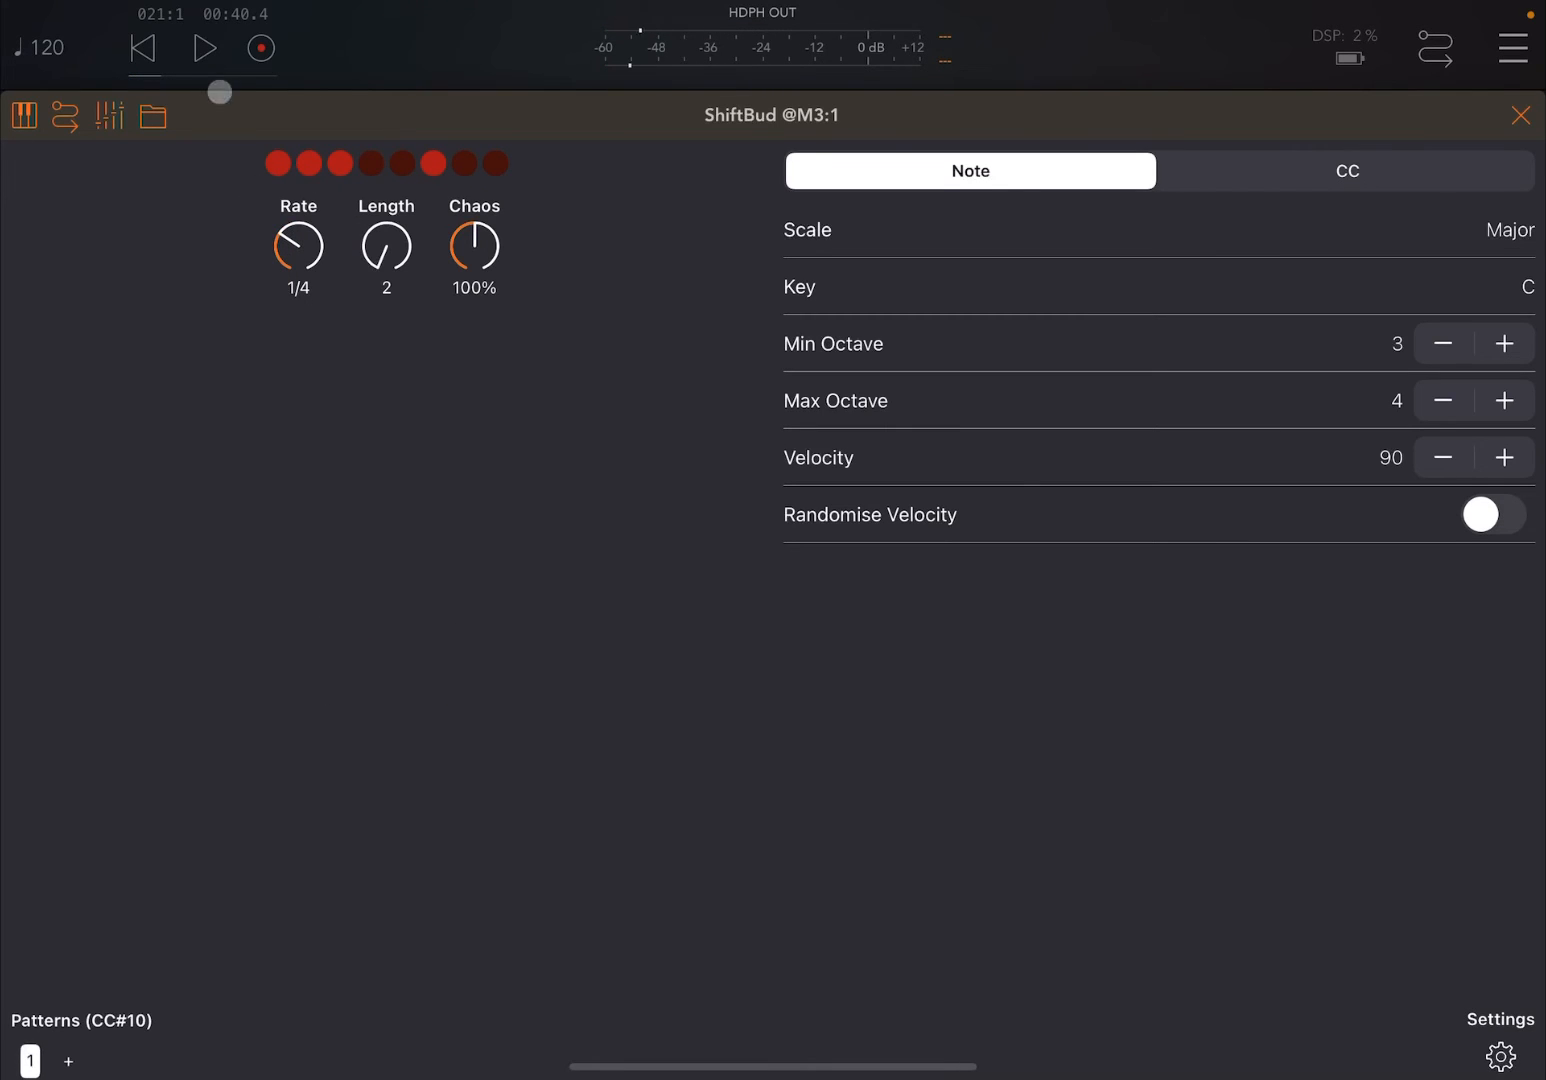
pyautogui.click(205, 47)
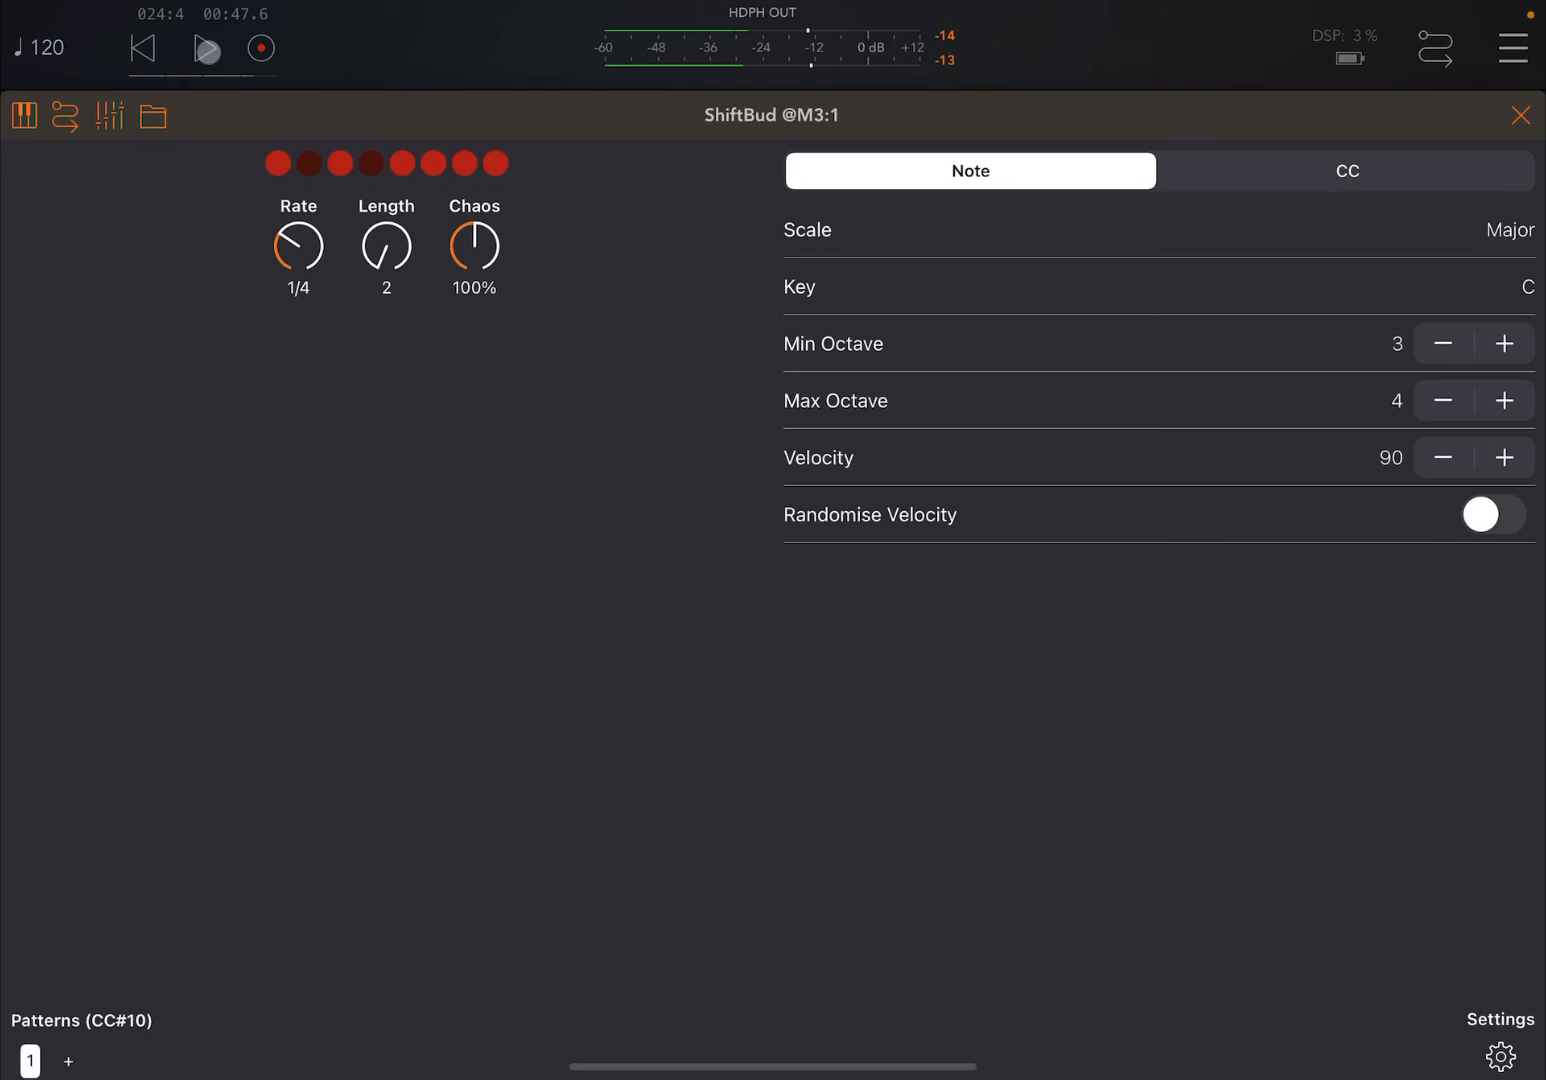
# Close ShiftBud and load Redshrike (AU) onto the second channel via a 'red' search
pyautogui.click(1521, 114)
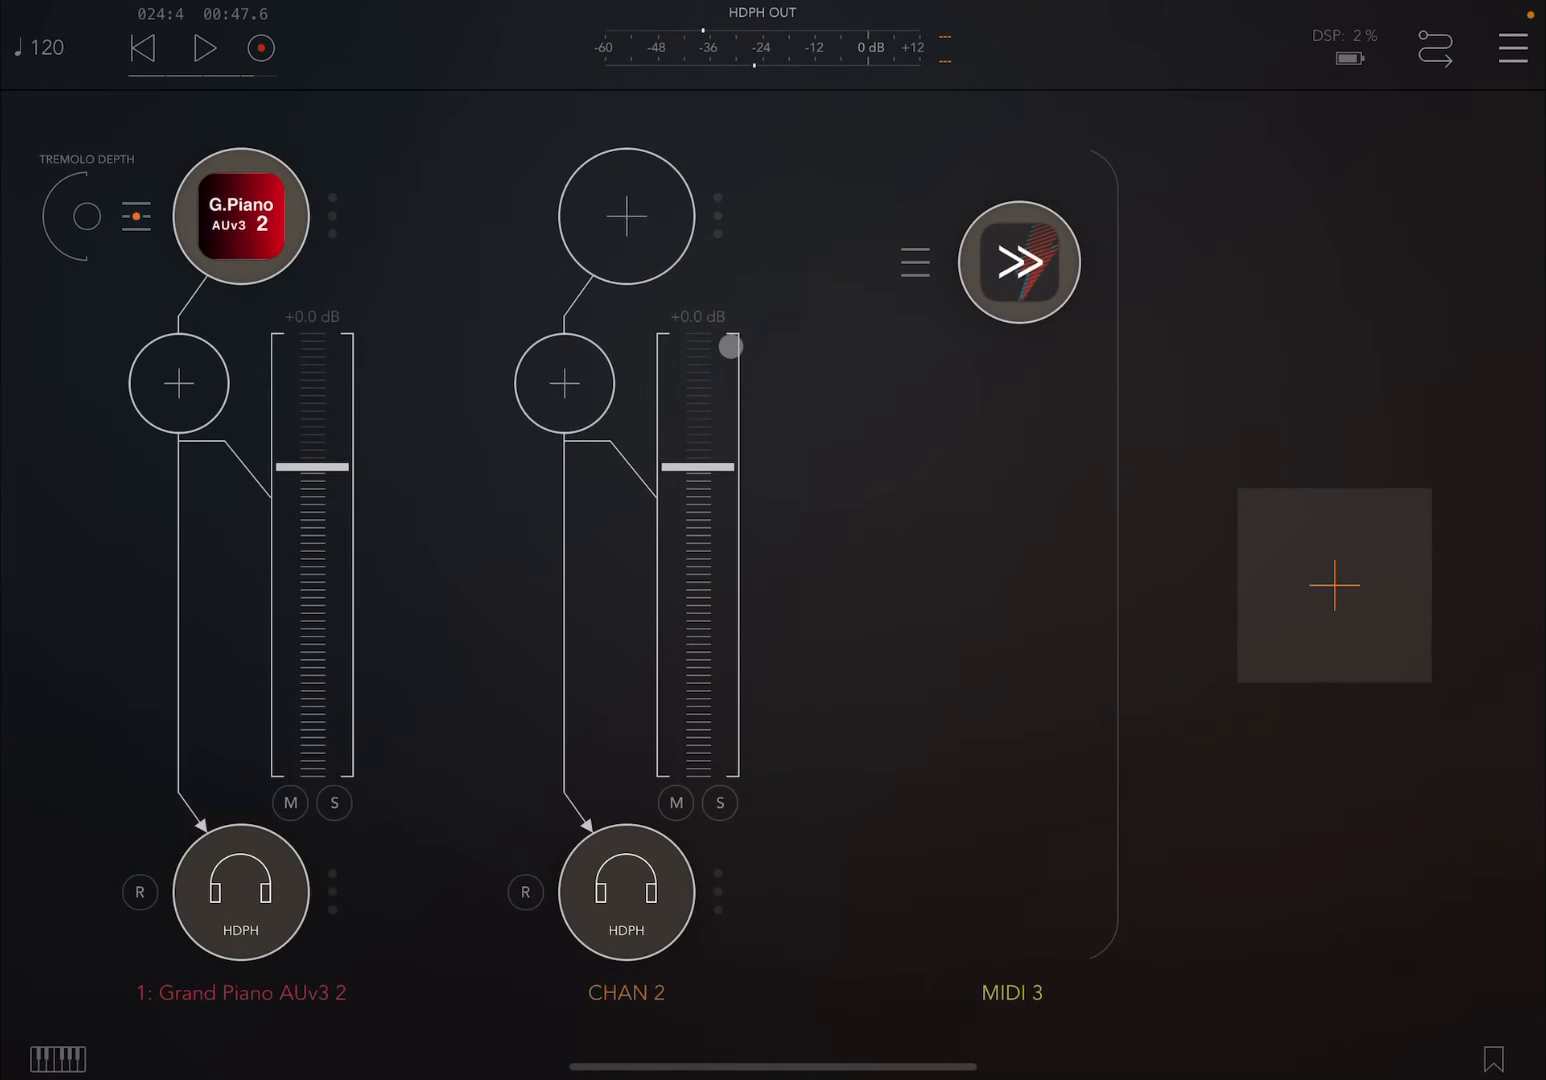
pyautogui.click(625, 215)
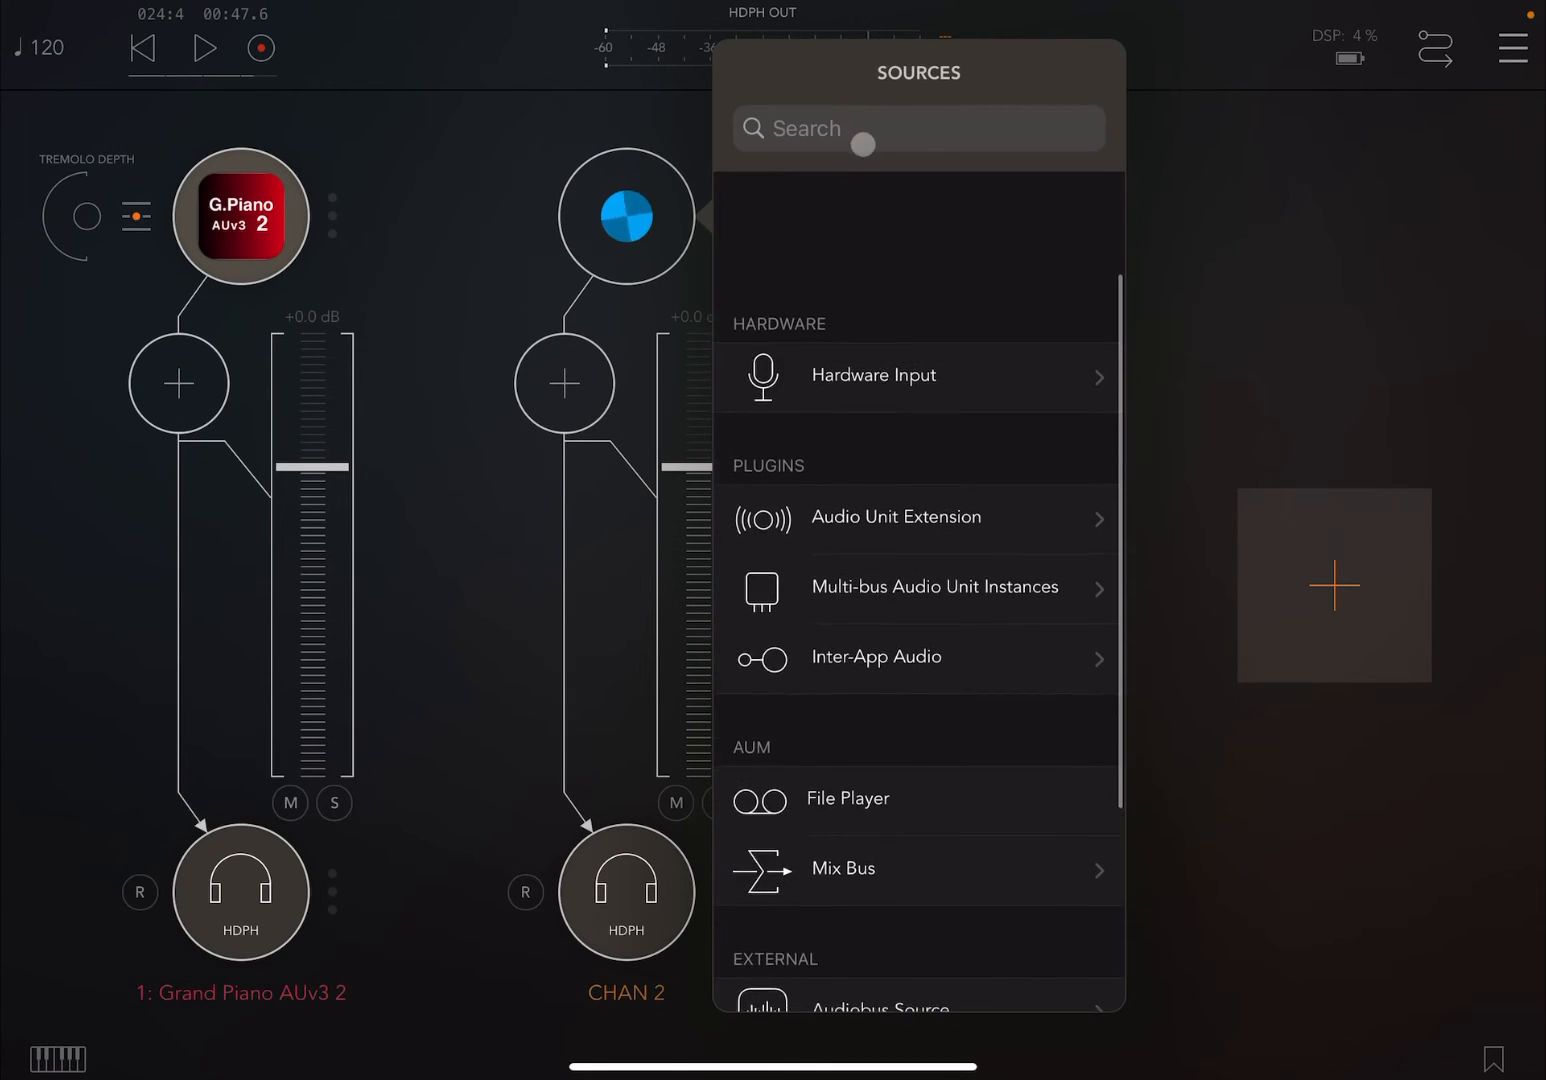
pyautogui.write('re')
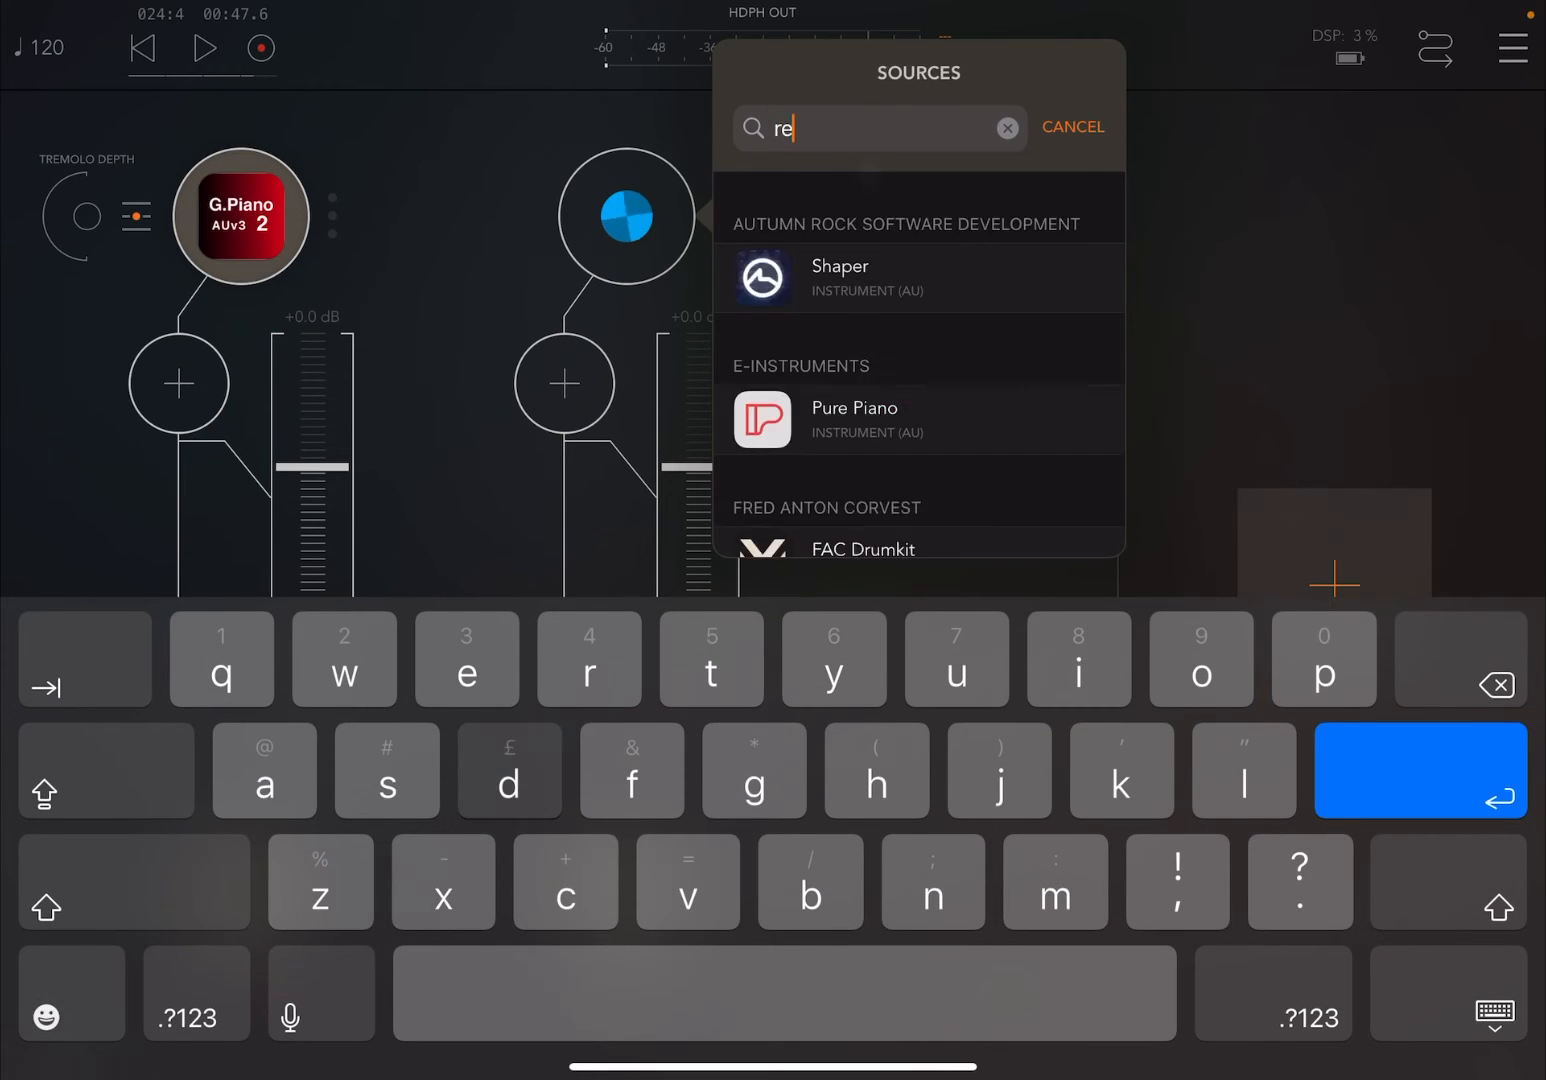
pyautogui.press('d')
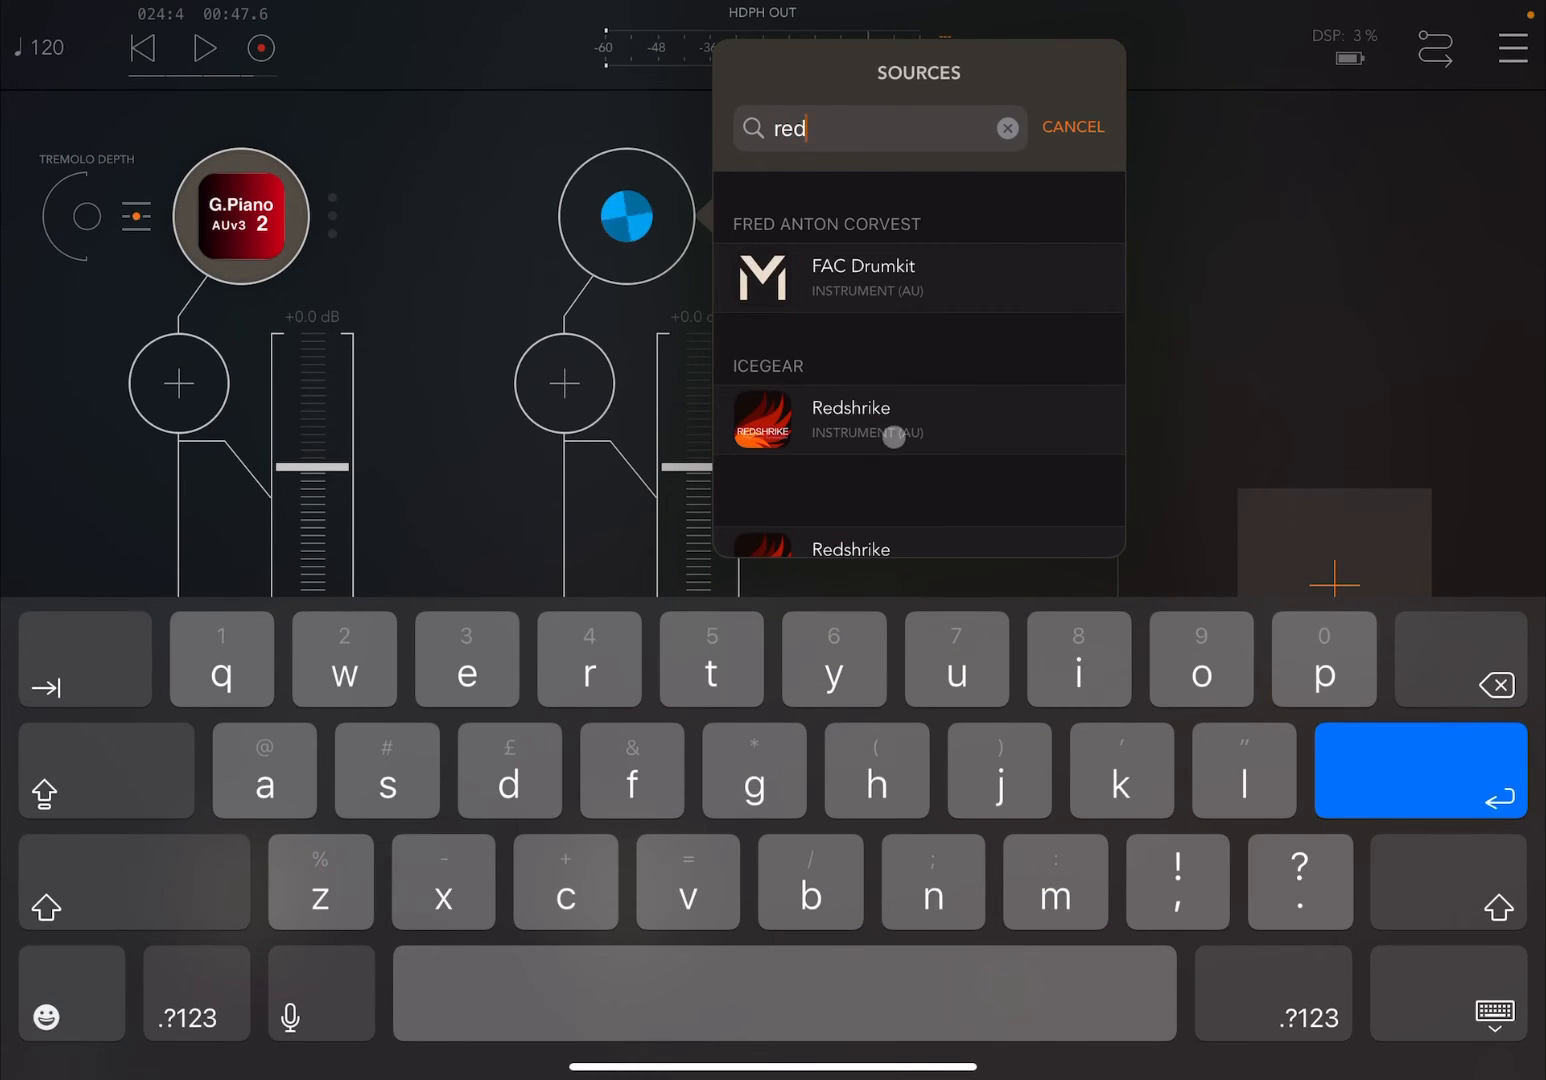
pyautogui.click(849, 420)
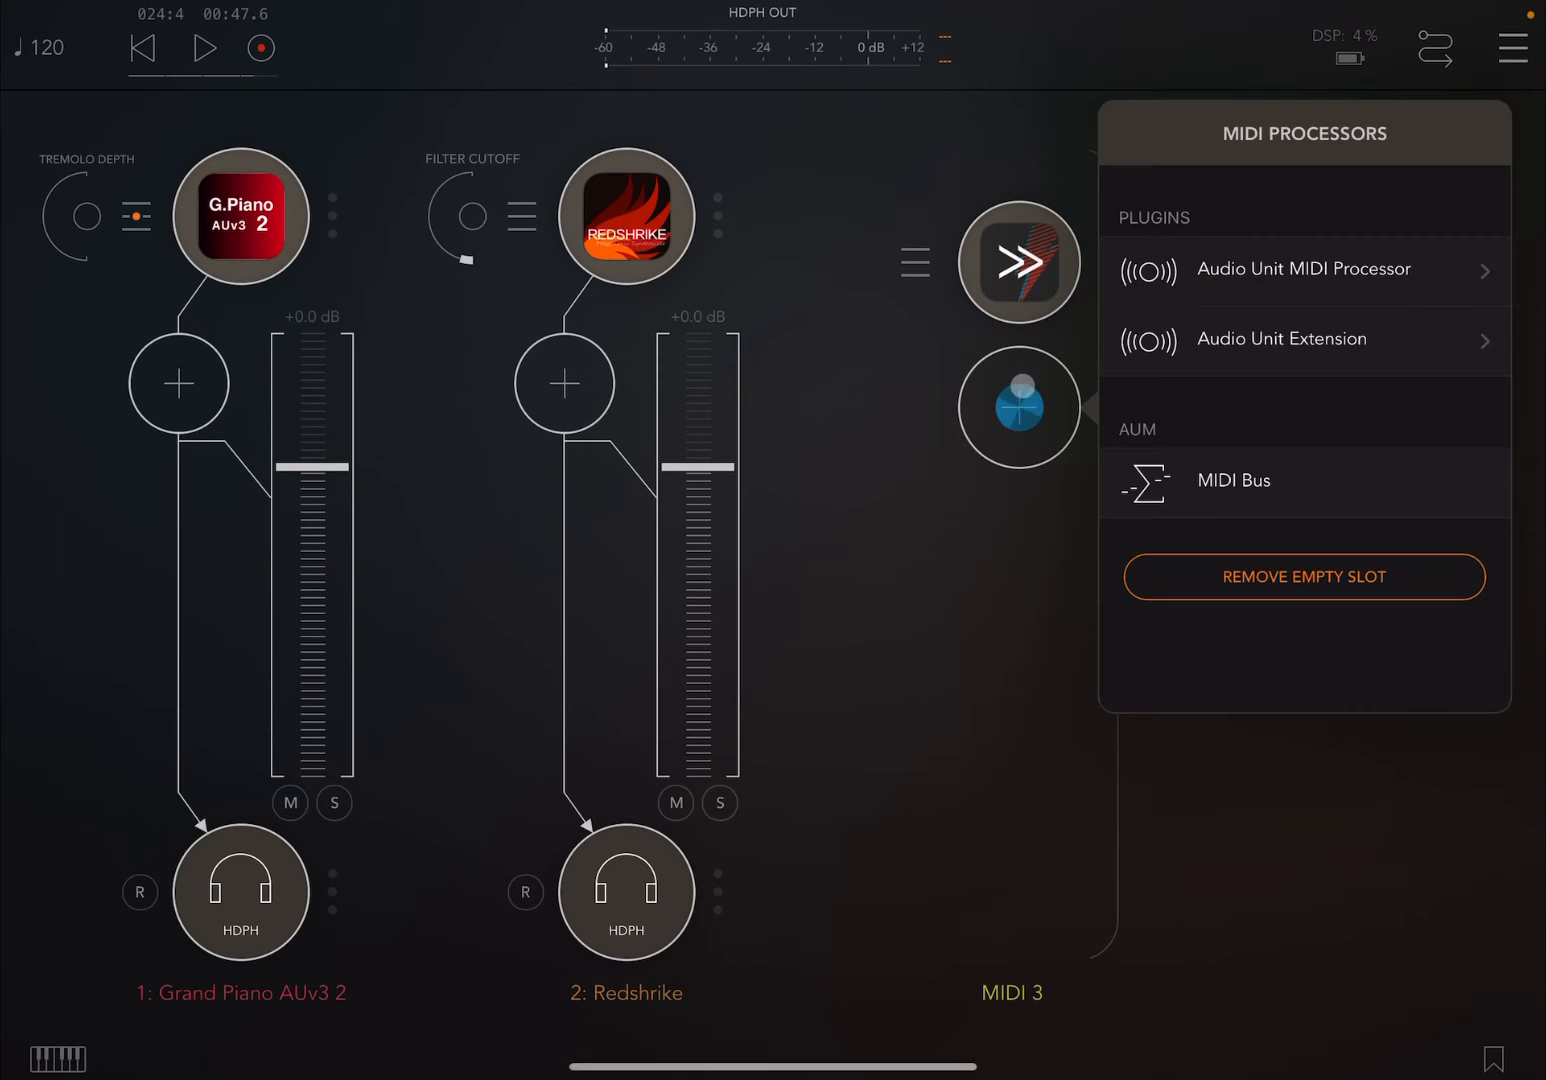
# Add a second ShiftBud via a 'shi' search, feed Redshrike from it, and preview Redshrike's panel
pyautogui.click(1270, 189)
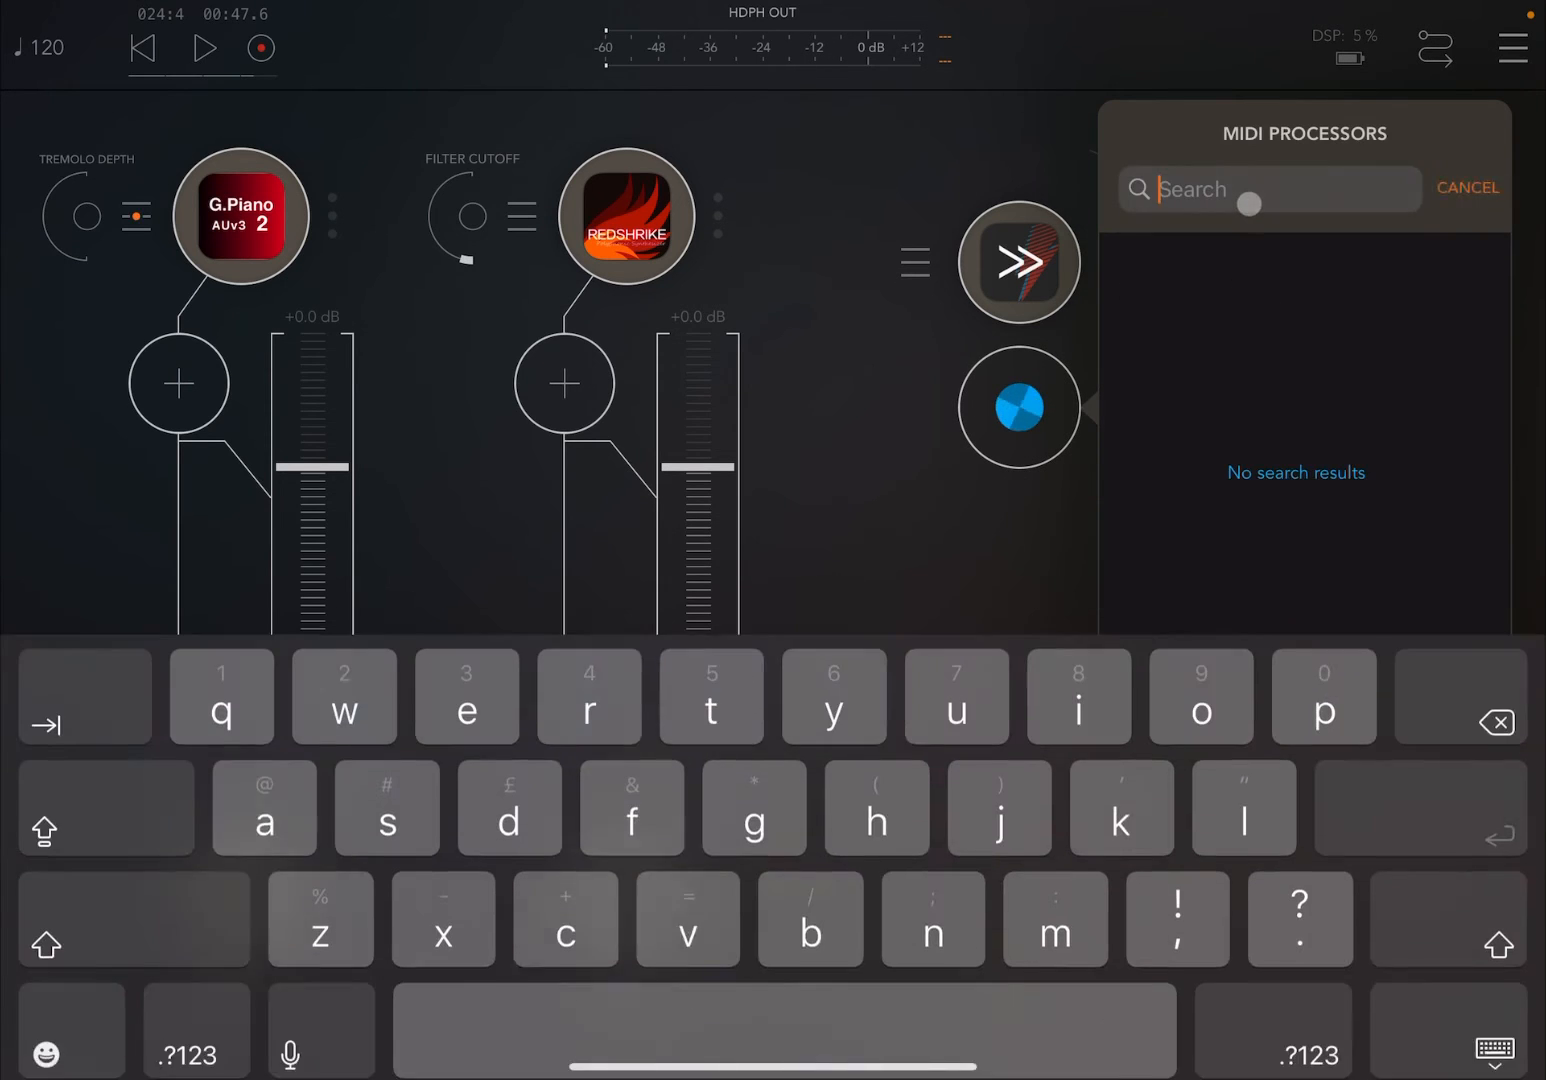
pyautogui.write('shi')
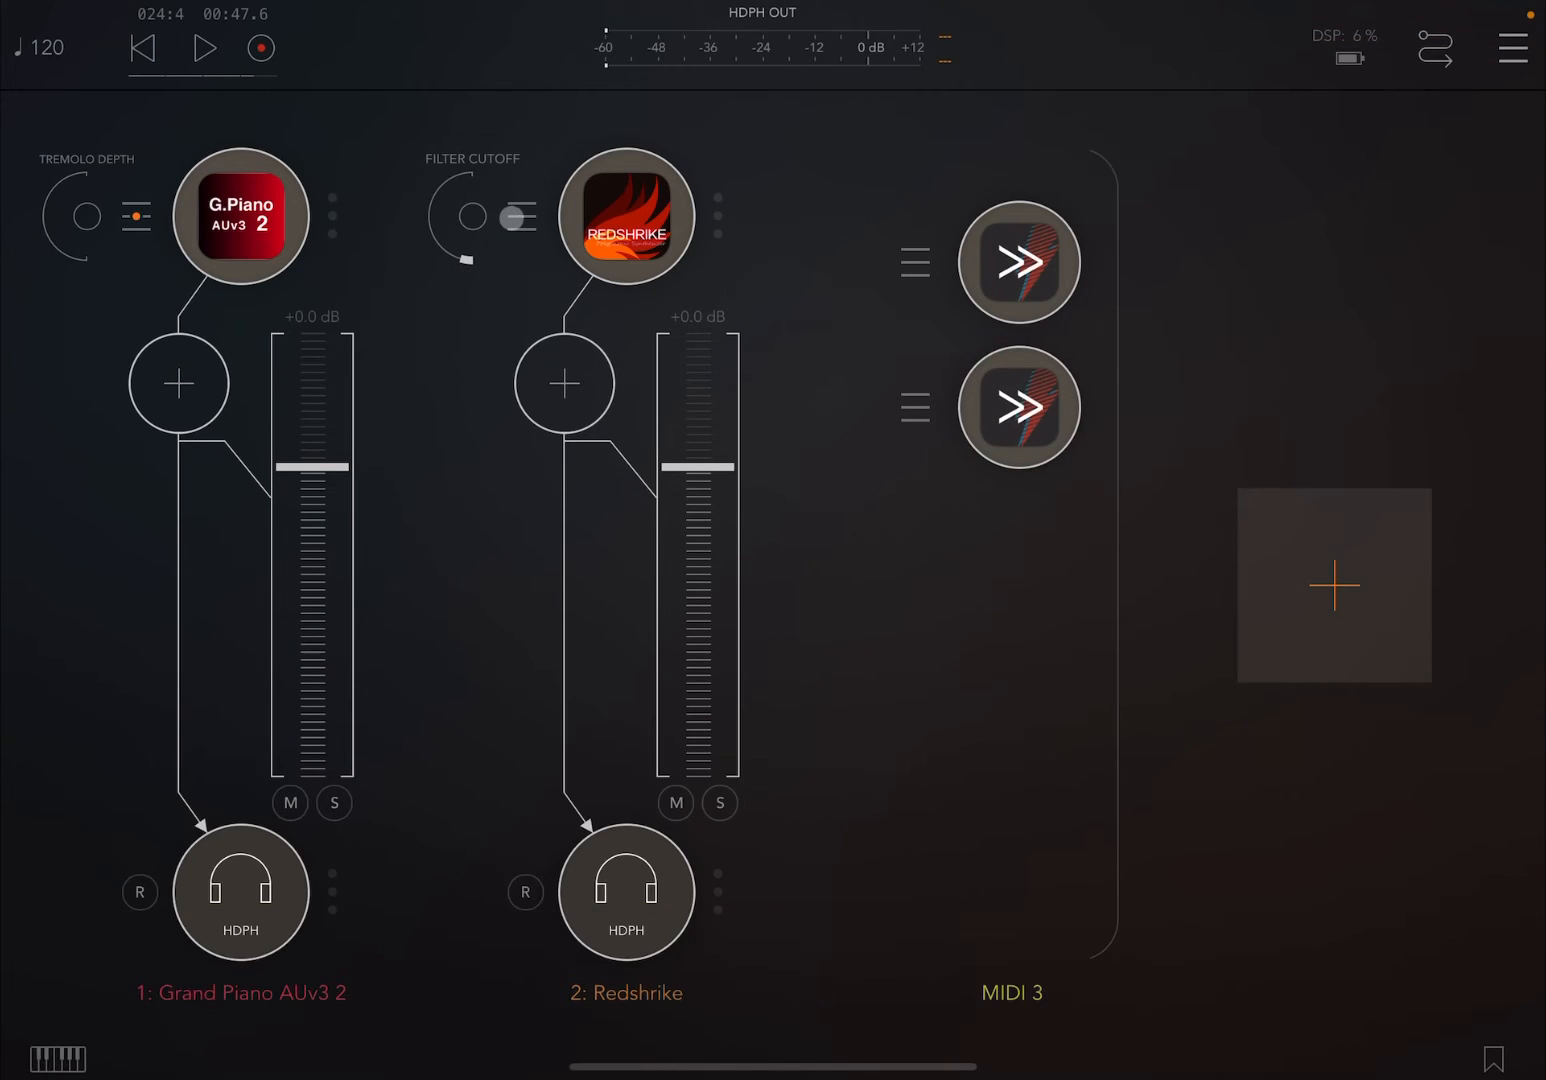
pyautogui.click(625, 216)
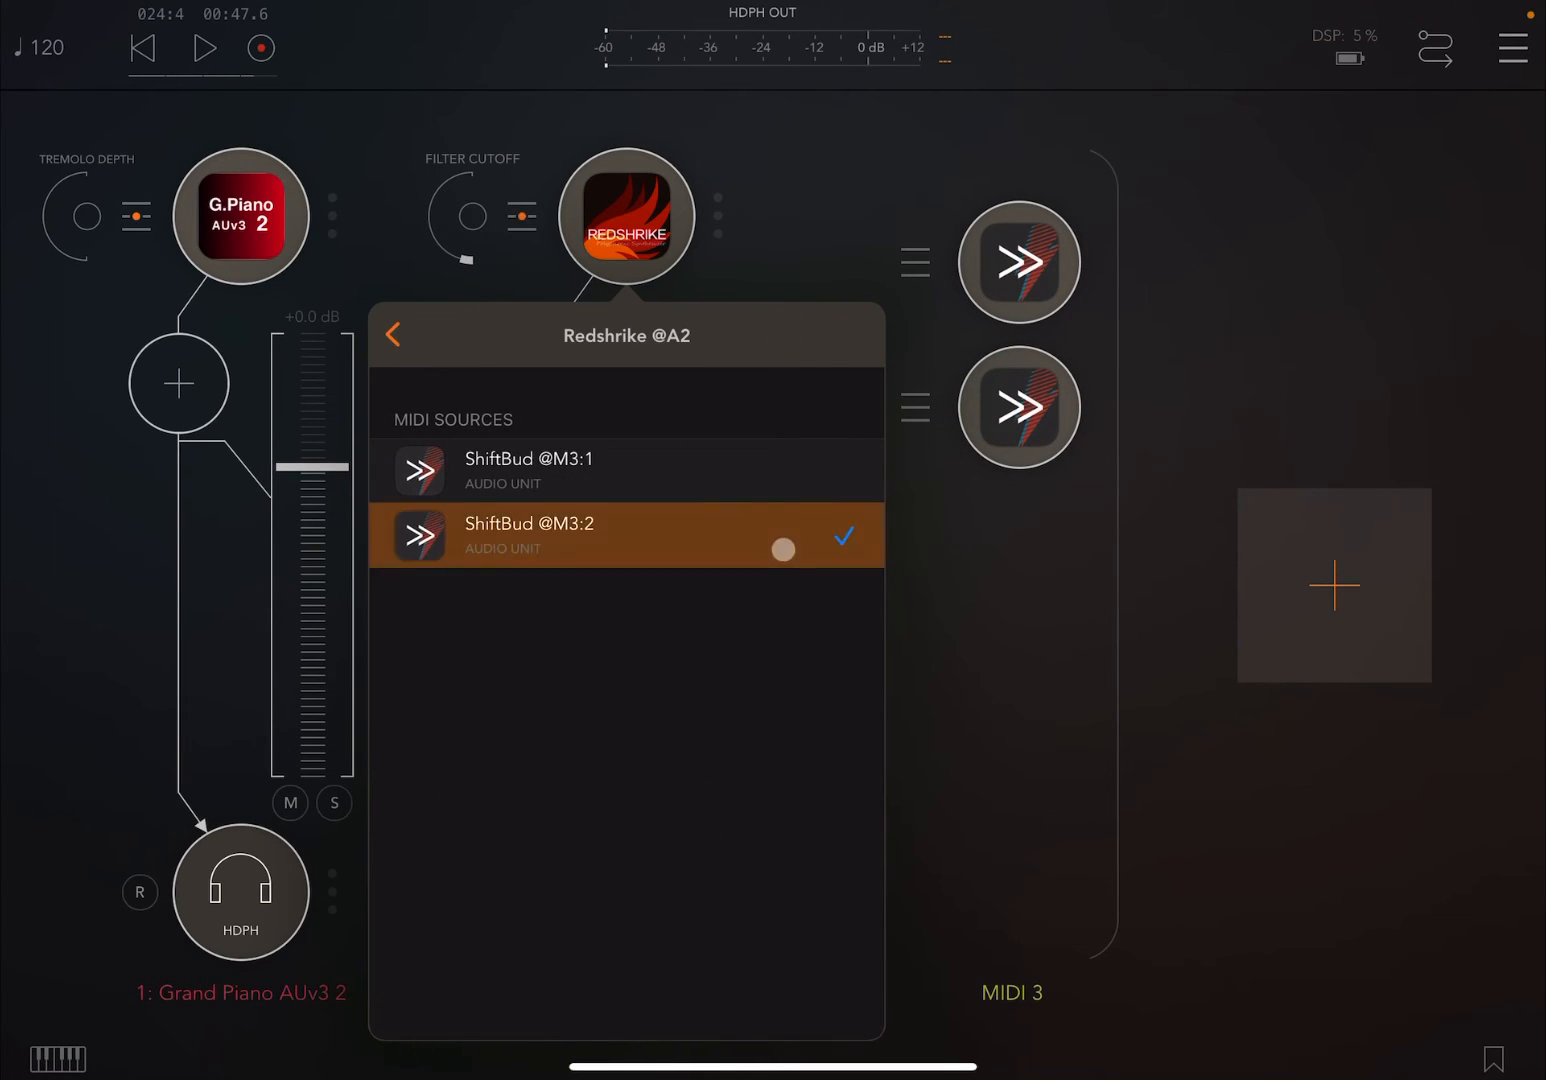
pyautogui.click(393, 334)
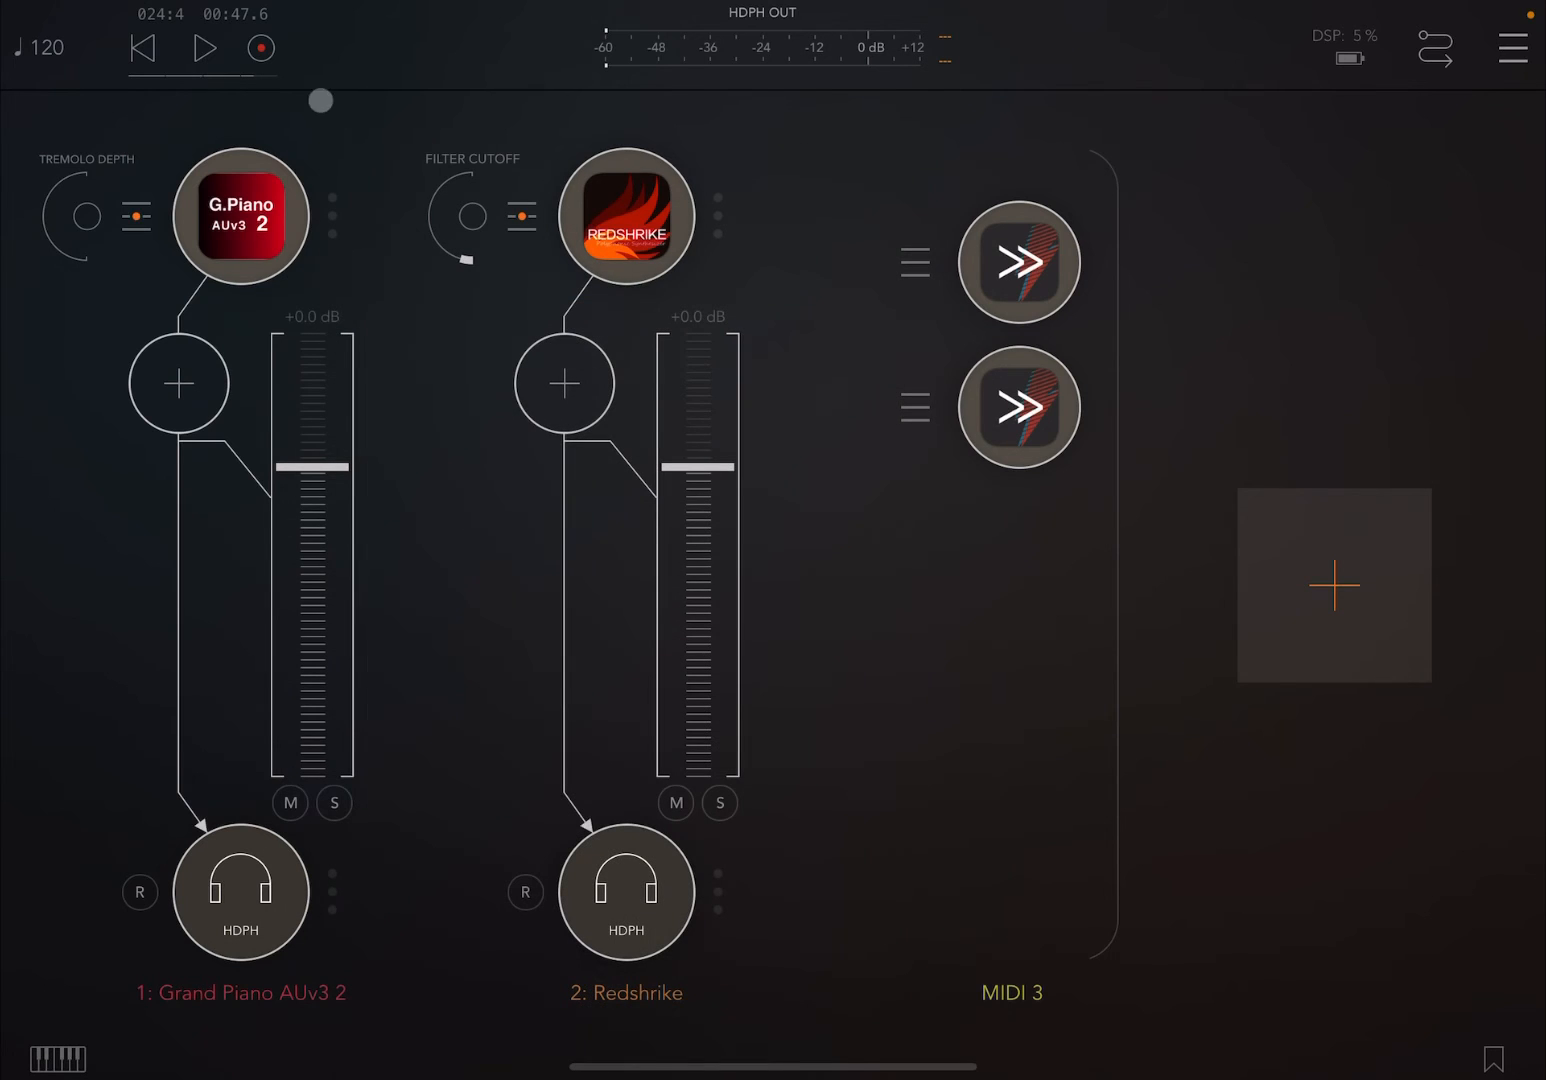
pyautogui.click(625, 215)
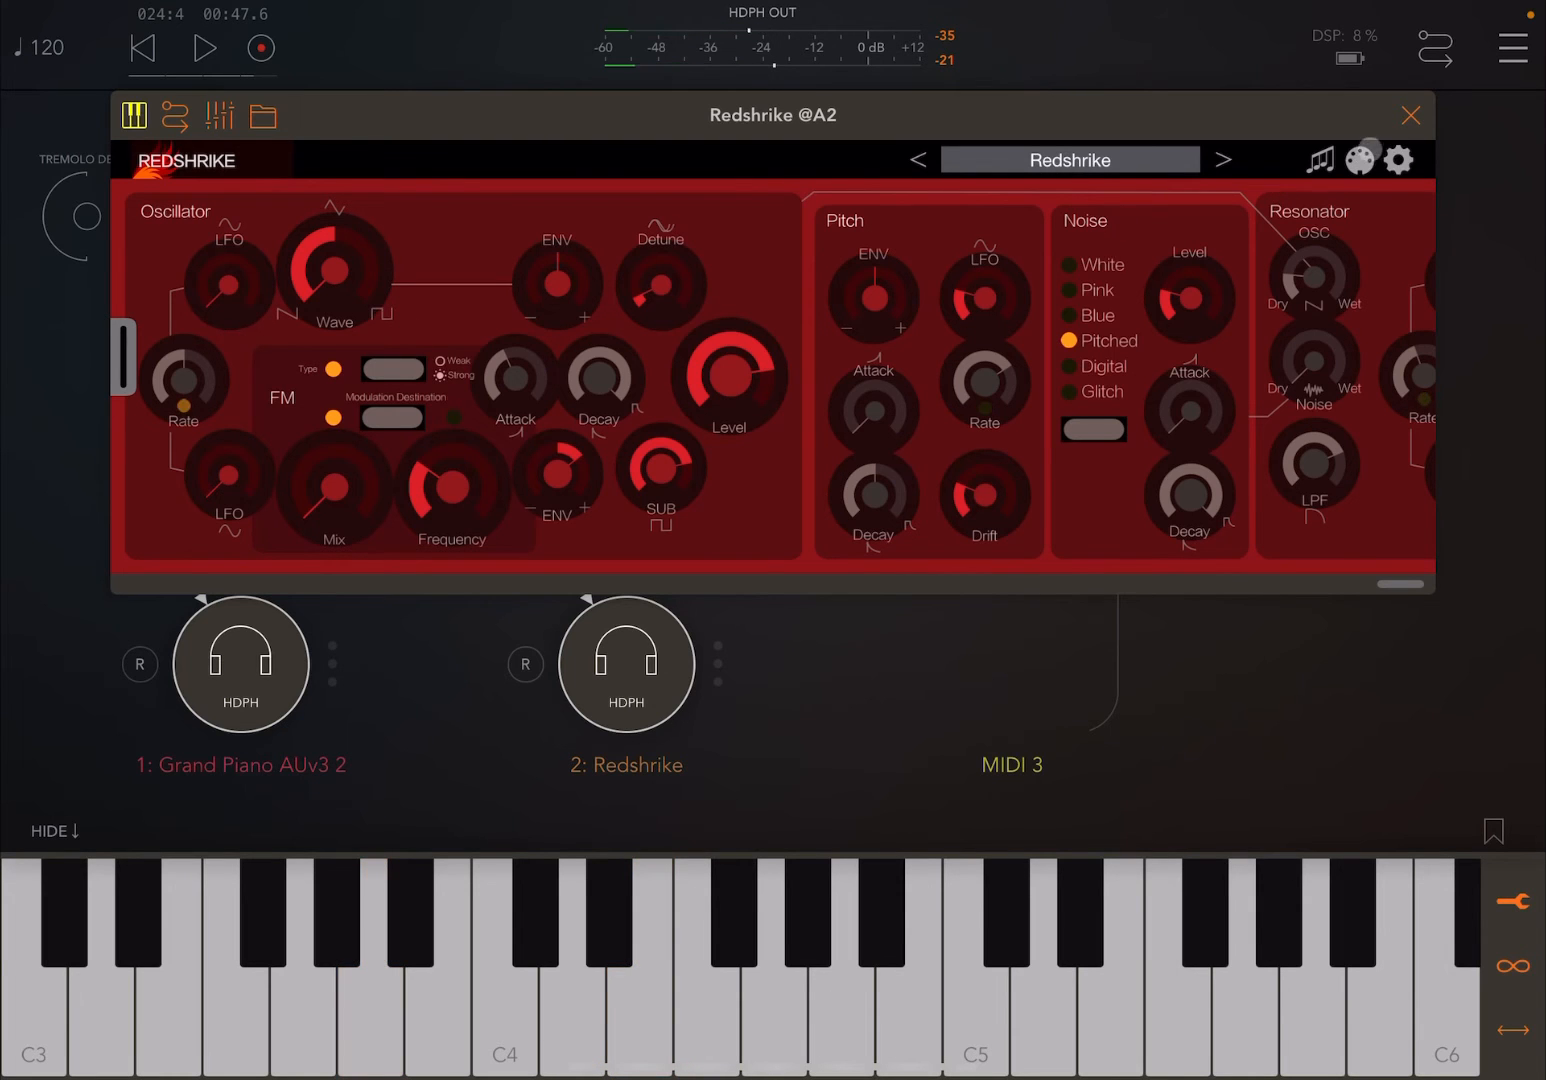
pyautogui.click(1409, 114)
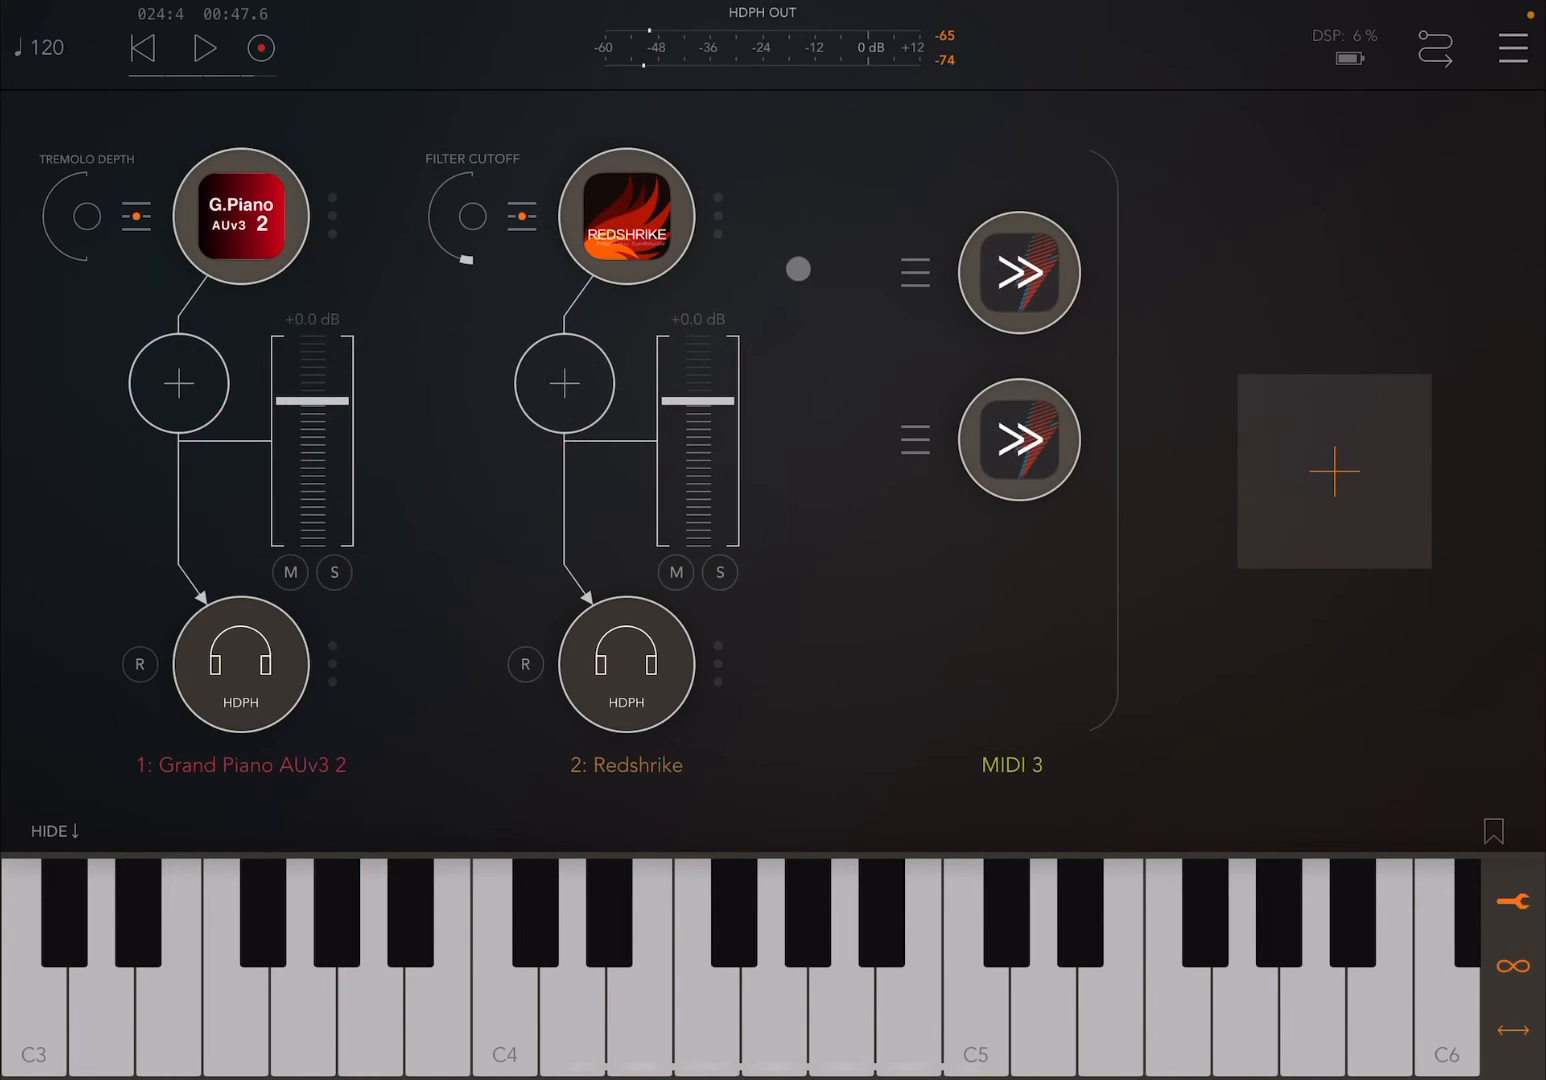
pyautogui.click(1018, 272)
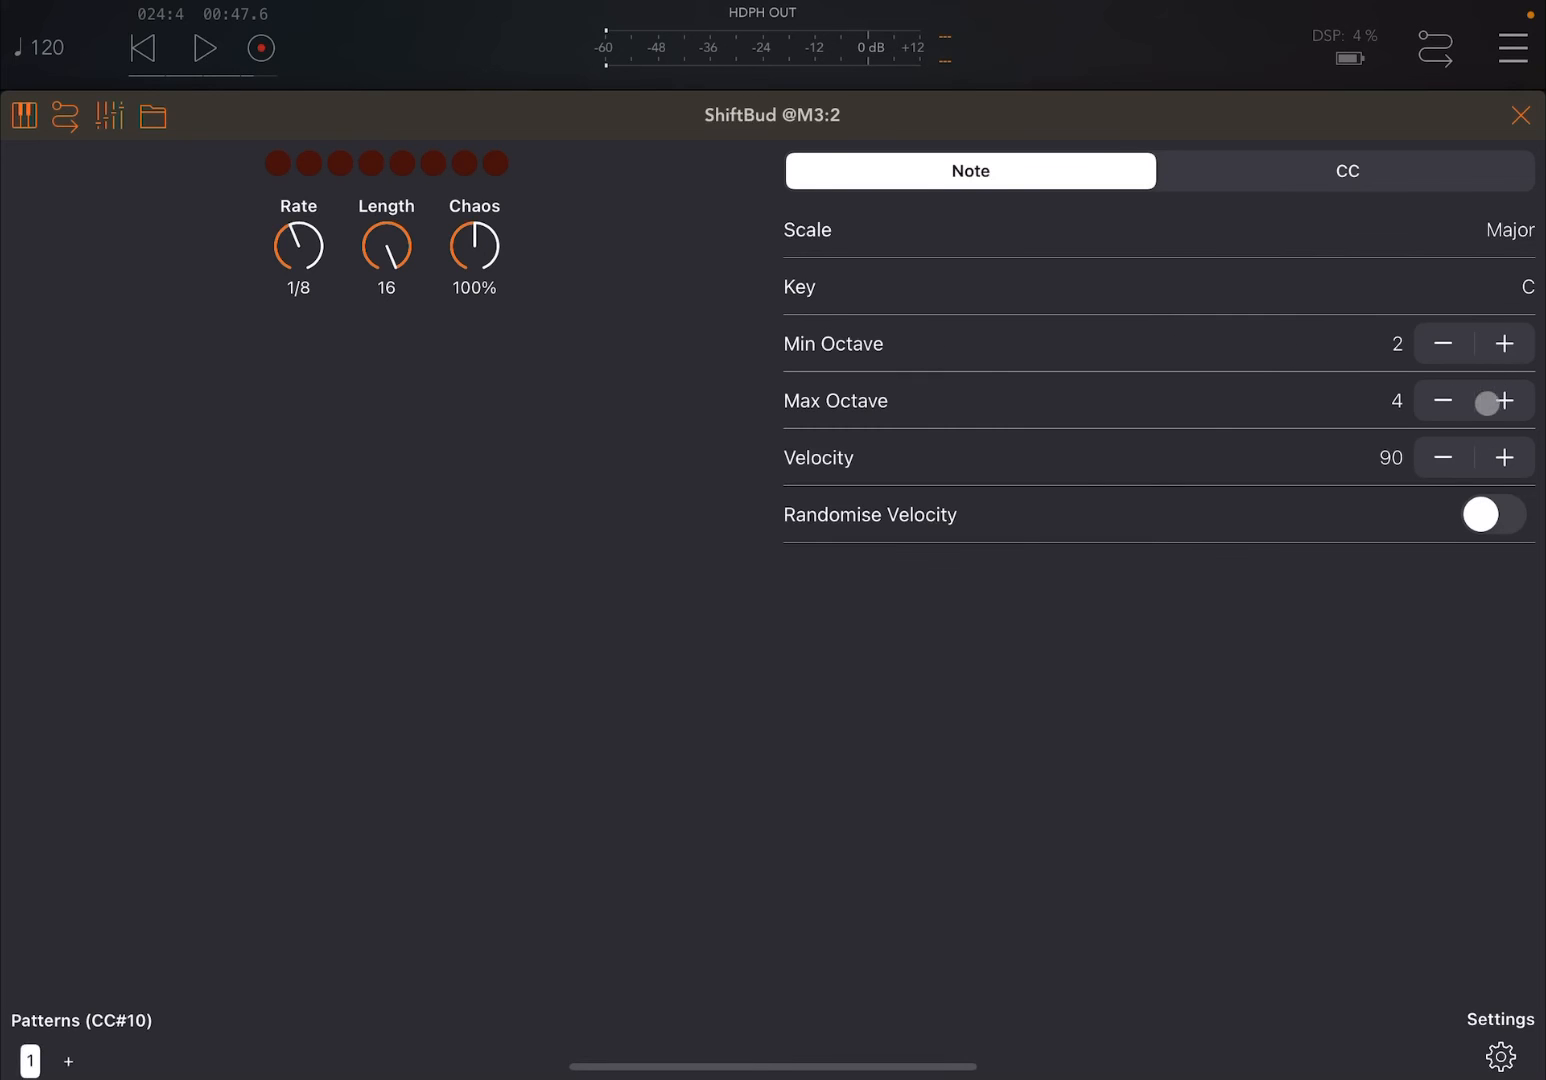
pyautogui.click(1443, 400)
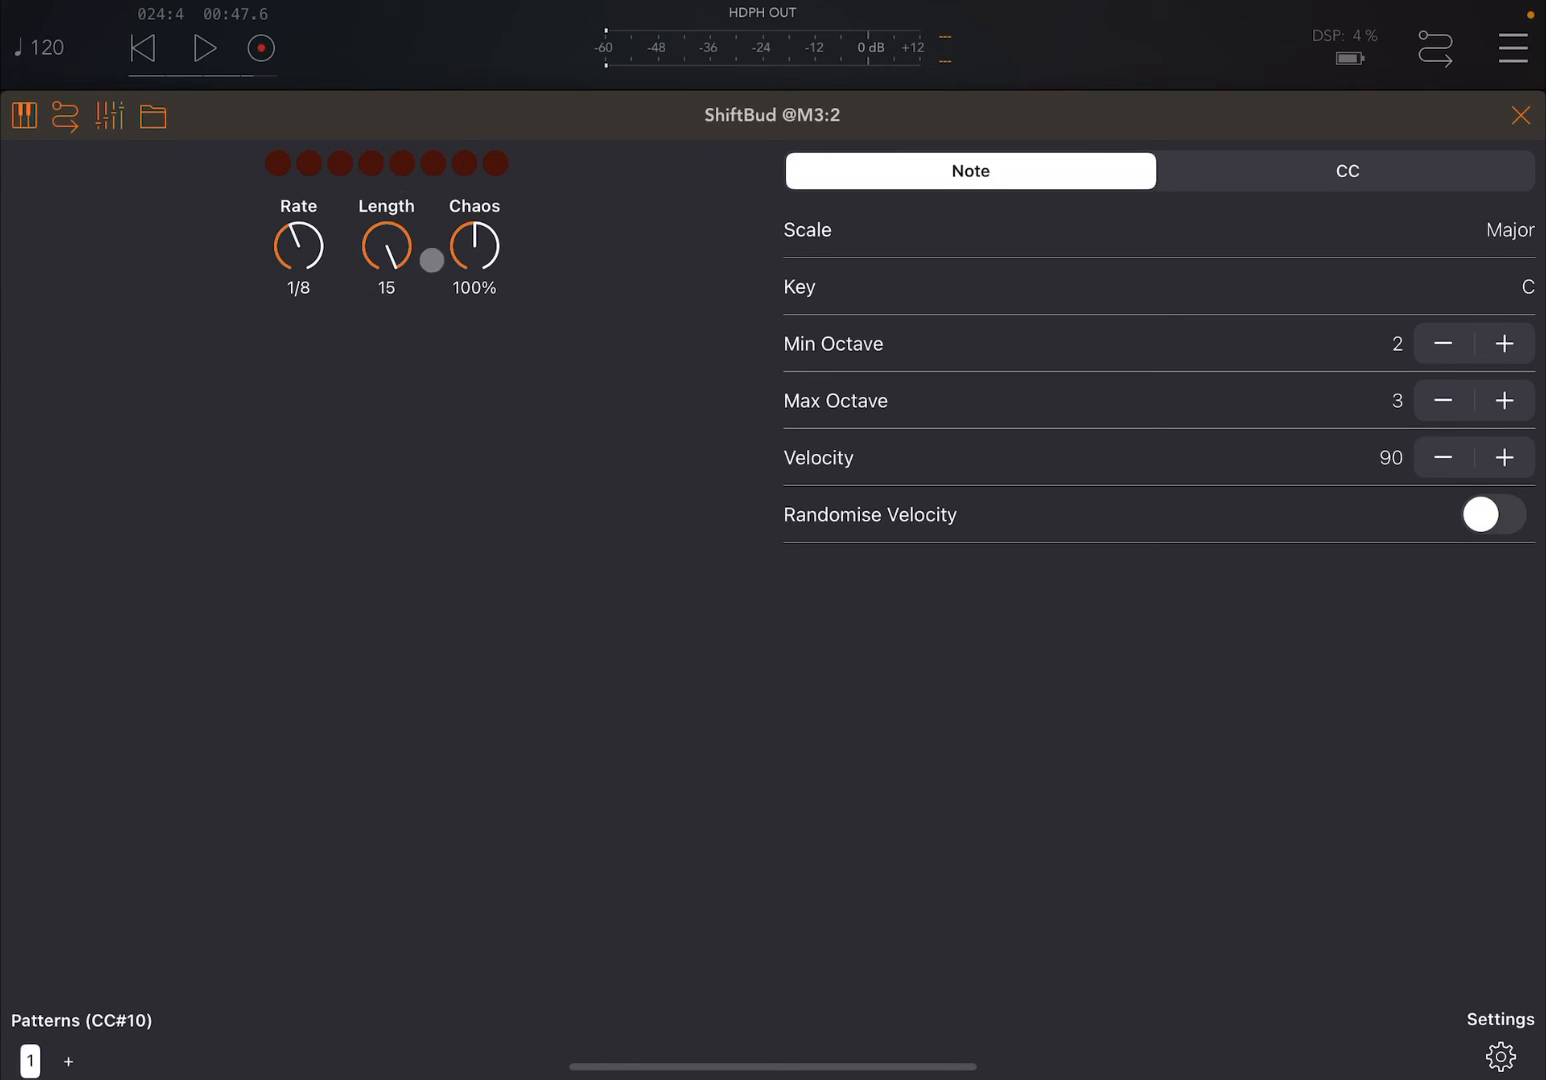
pyautogui.moveTo(386, 247); pyautogui.dragTo(390, 235)
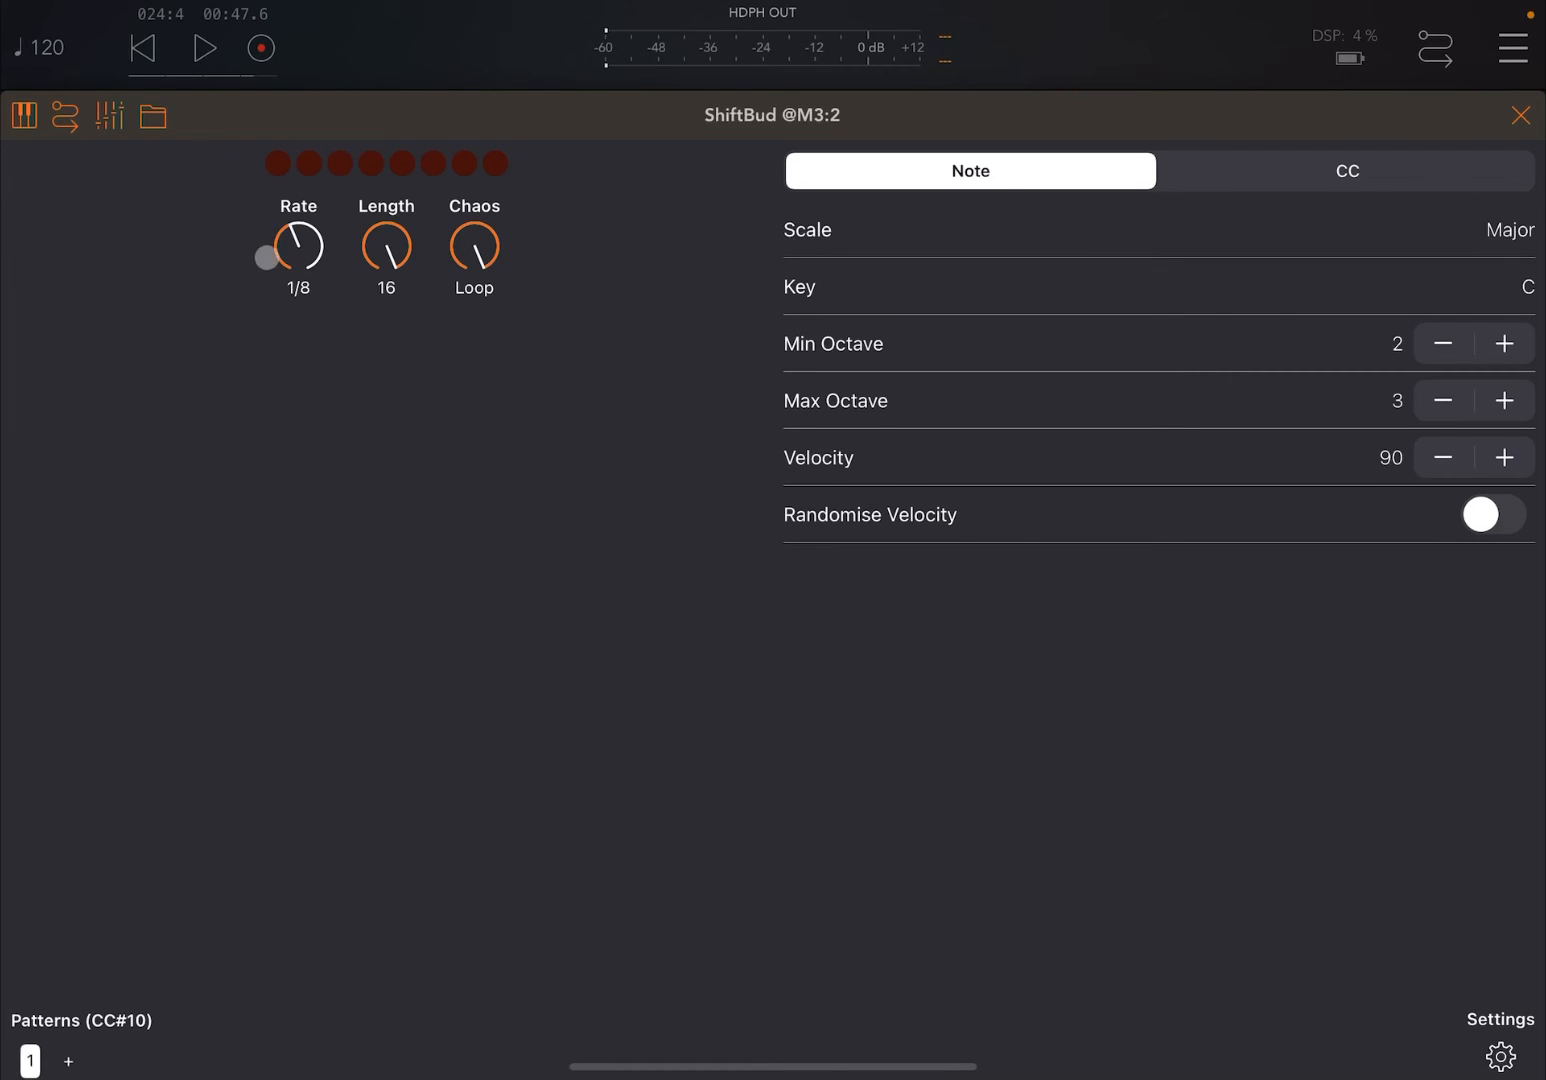
pyautogui.moveTo(265, 257); pyautogui.dragTo(283, 214)
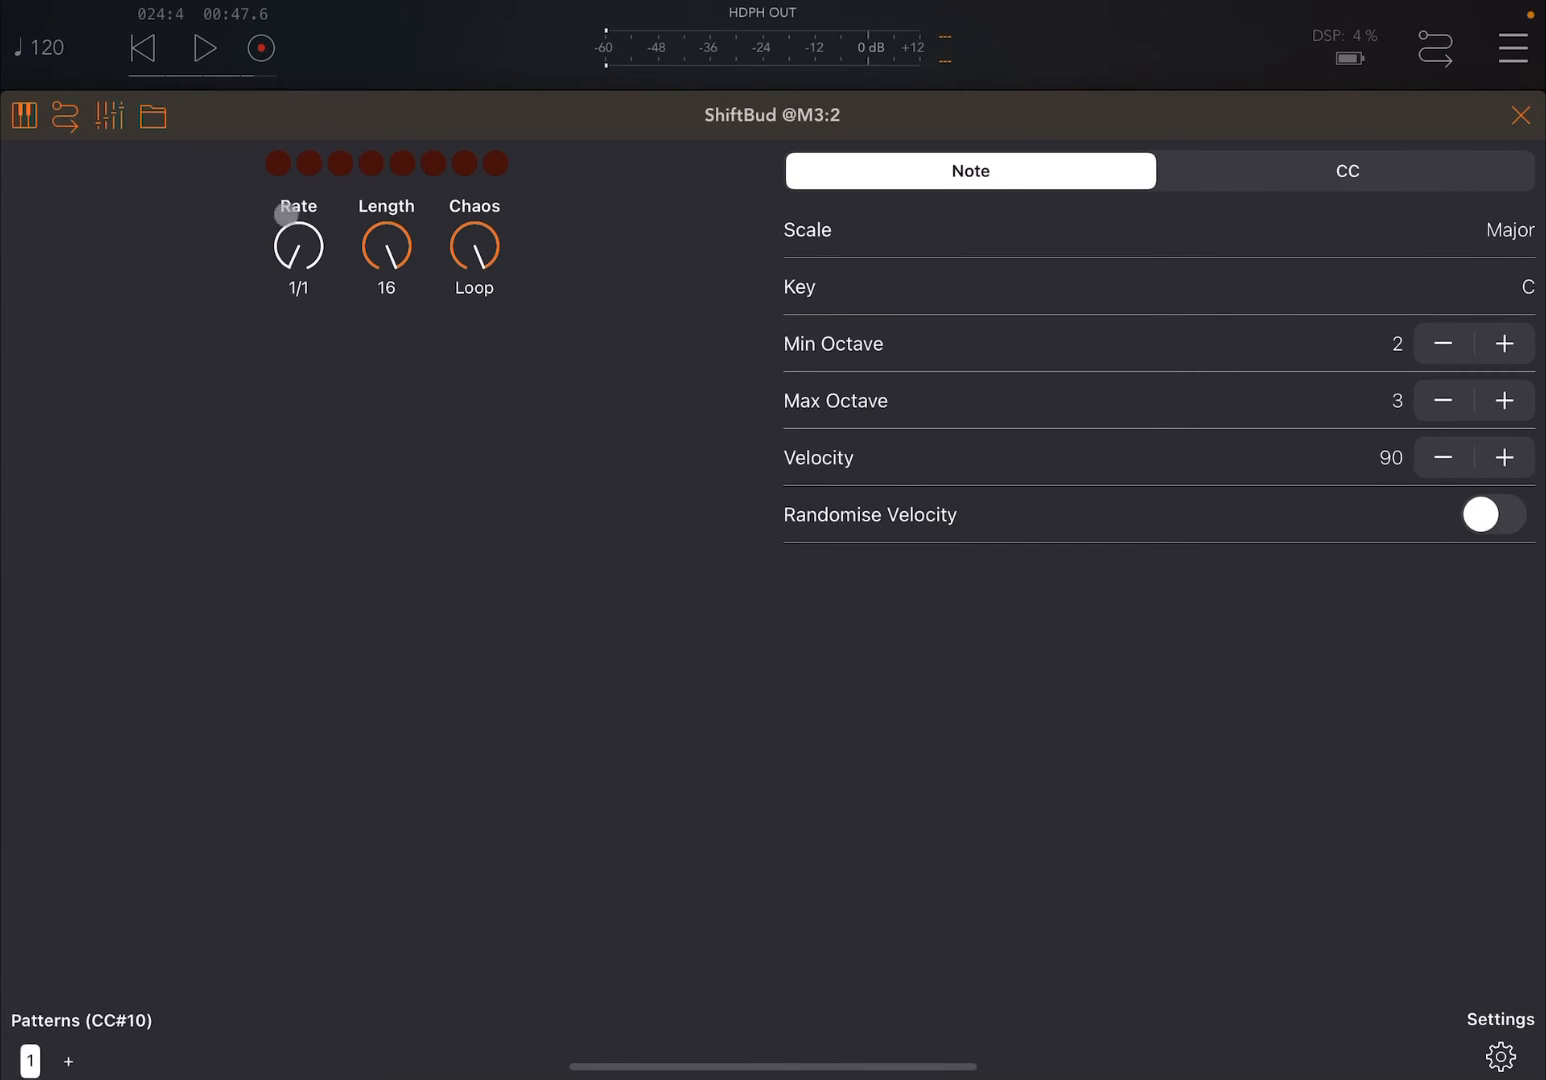
# Start playback and set the octave range to minimum 3, maximum 4
pyautogui.click(204, 48)
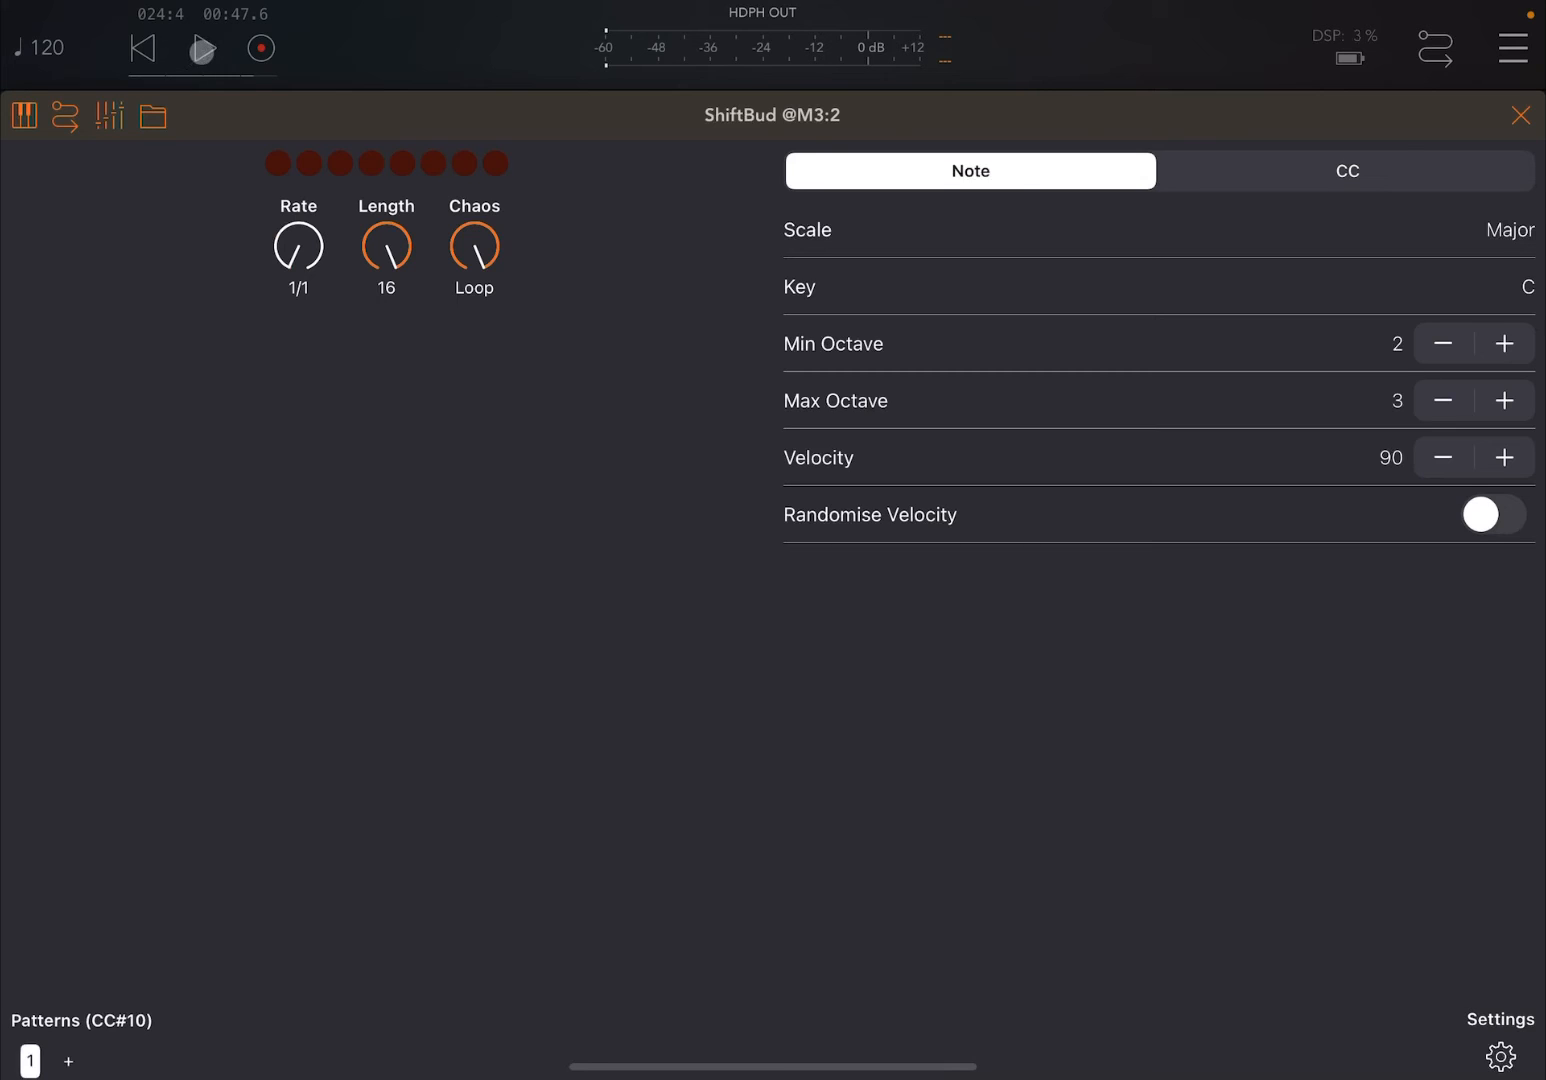
pyautogui.click(202, 48)
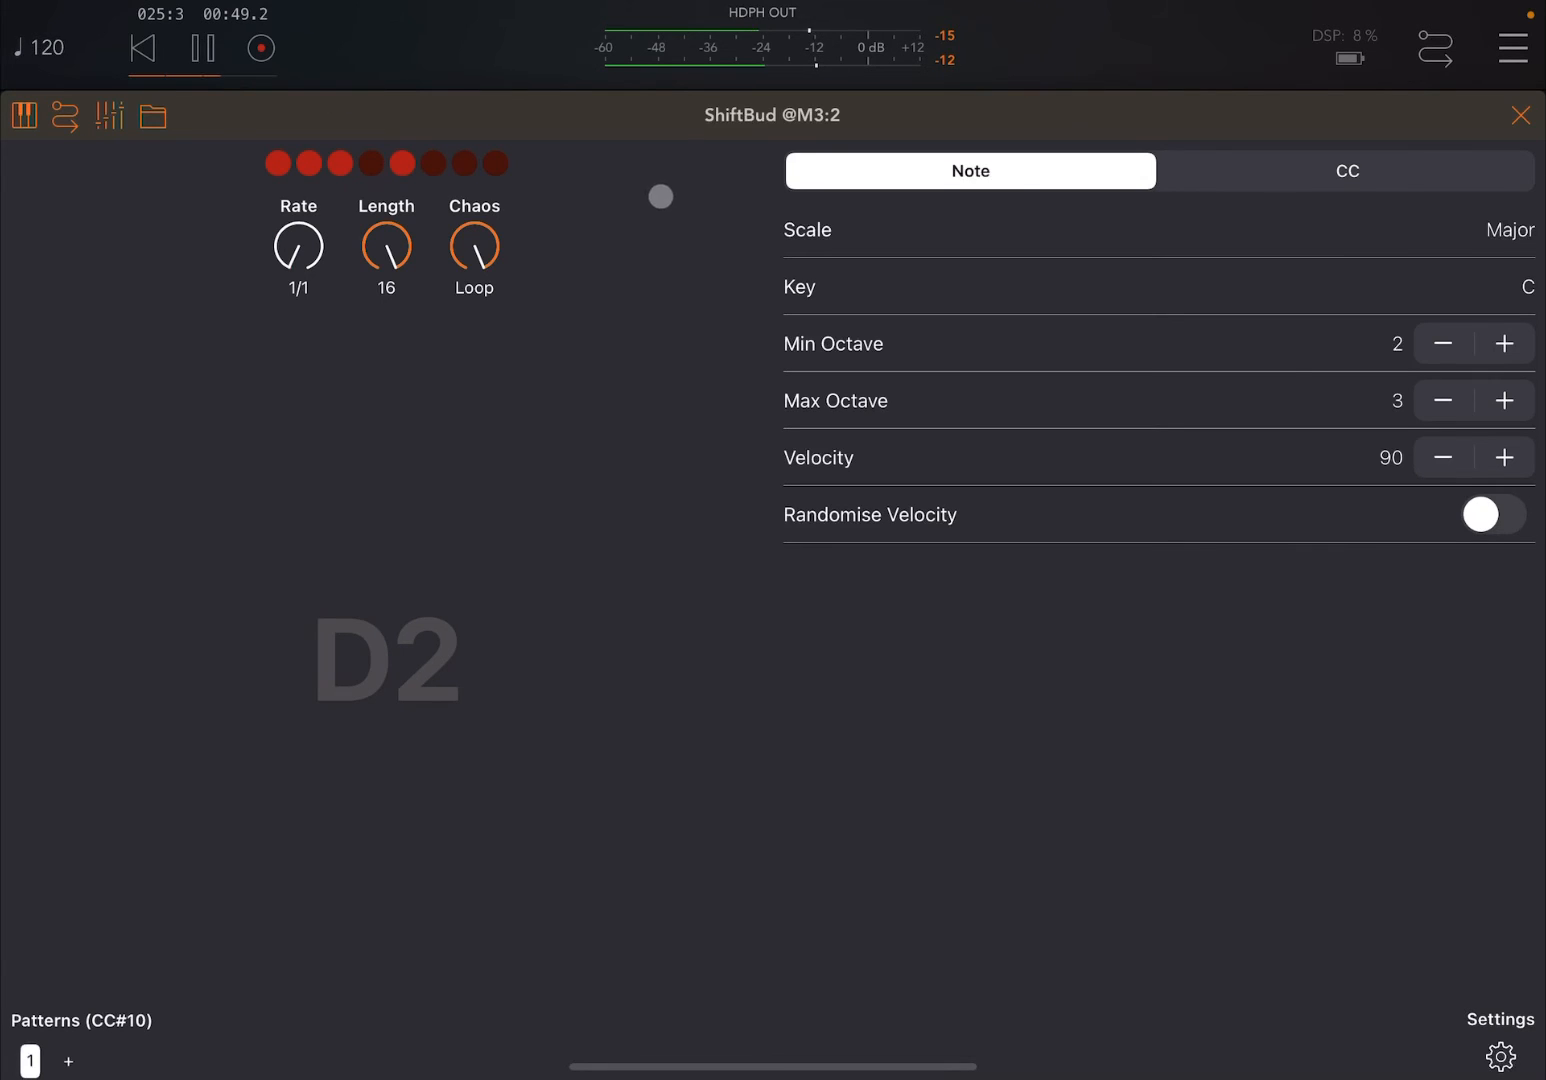
pyautogui.click(1504, 343)
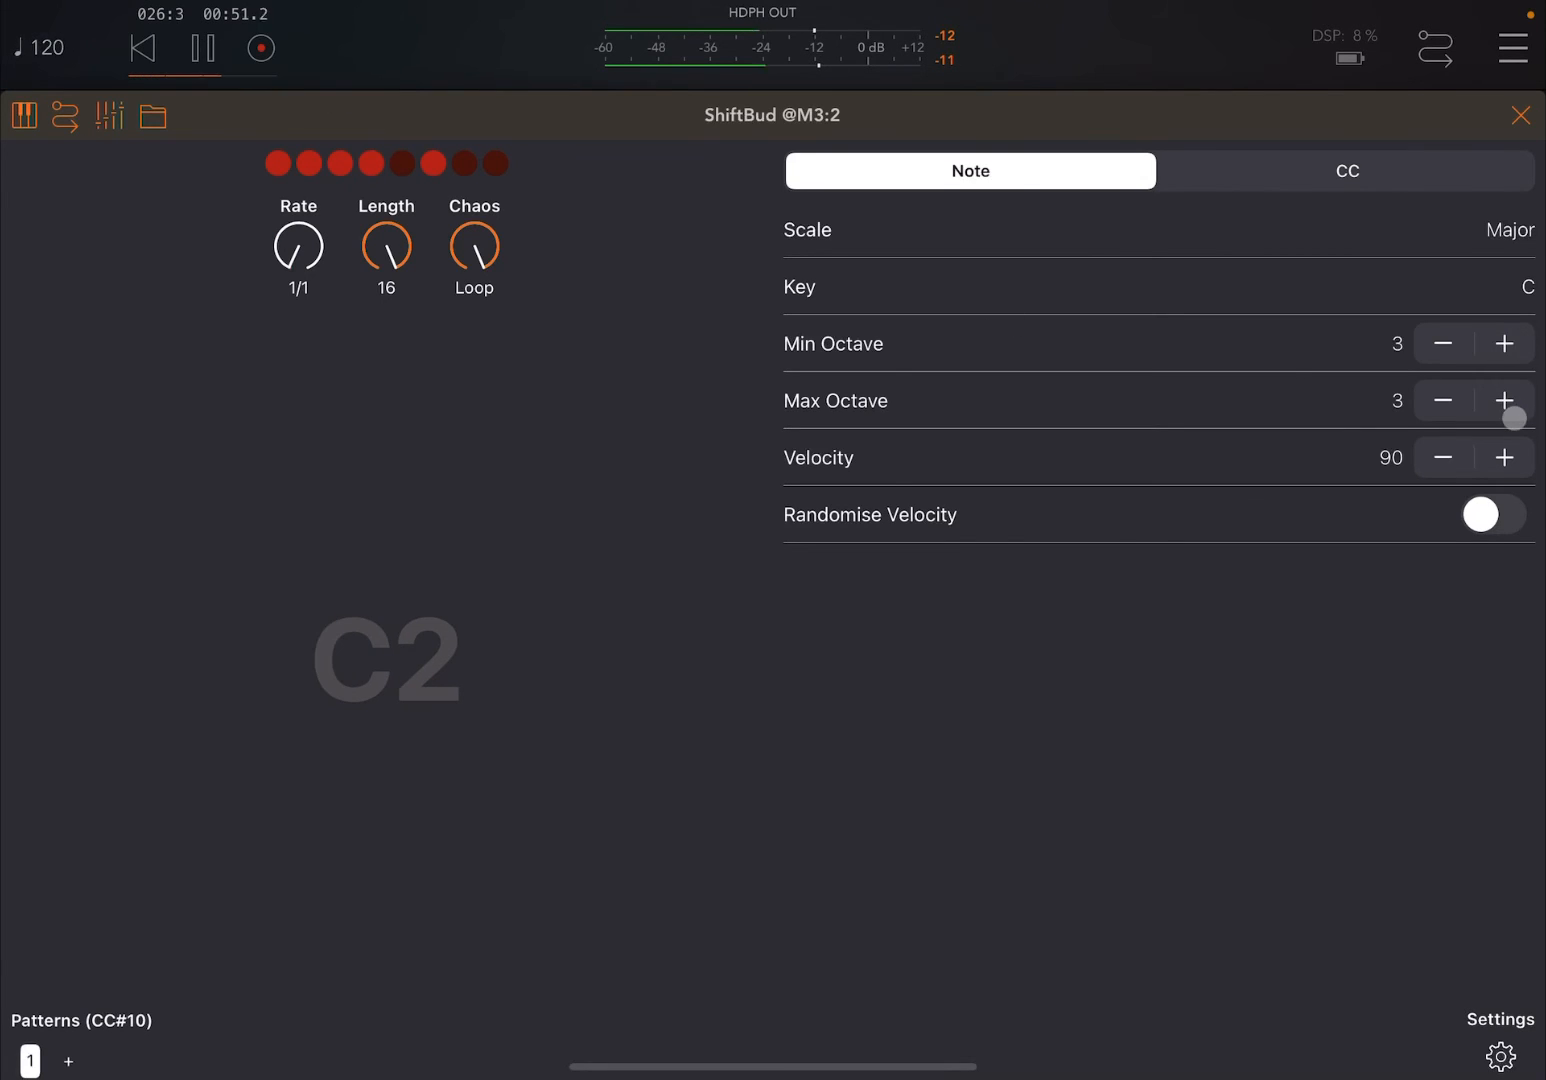
pyautogui.click(1503, 400)
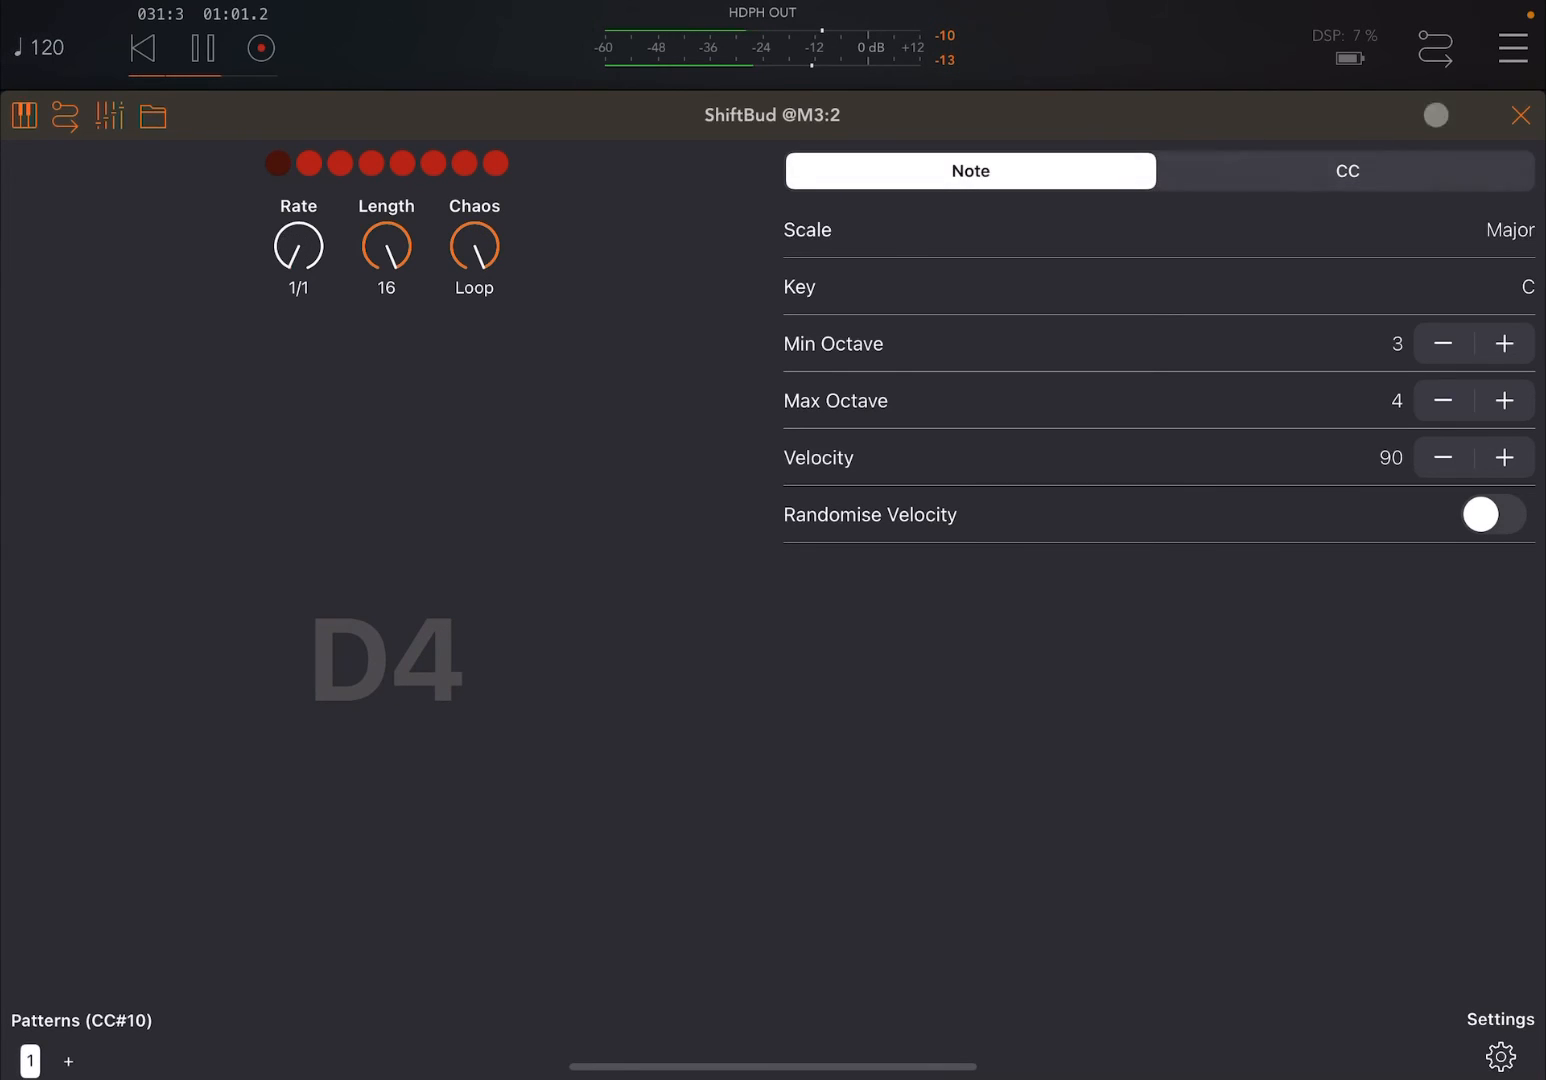
# Set the first ShiftBud's note velocity to 82 and close its window
pyautogui.click(1519, 115)
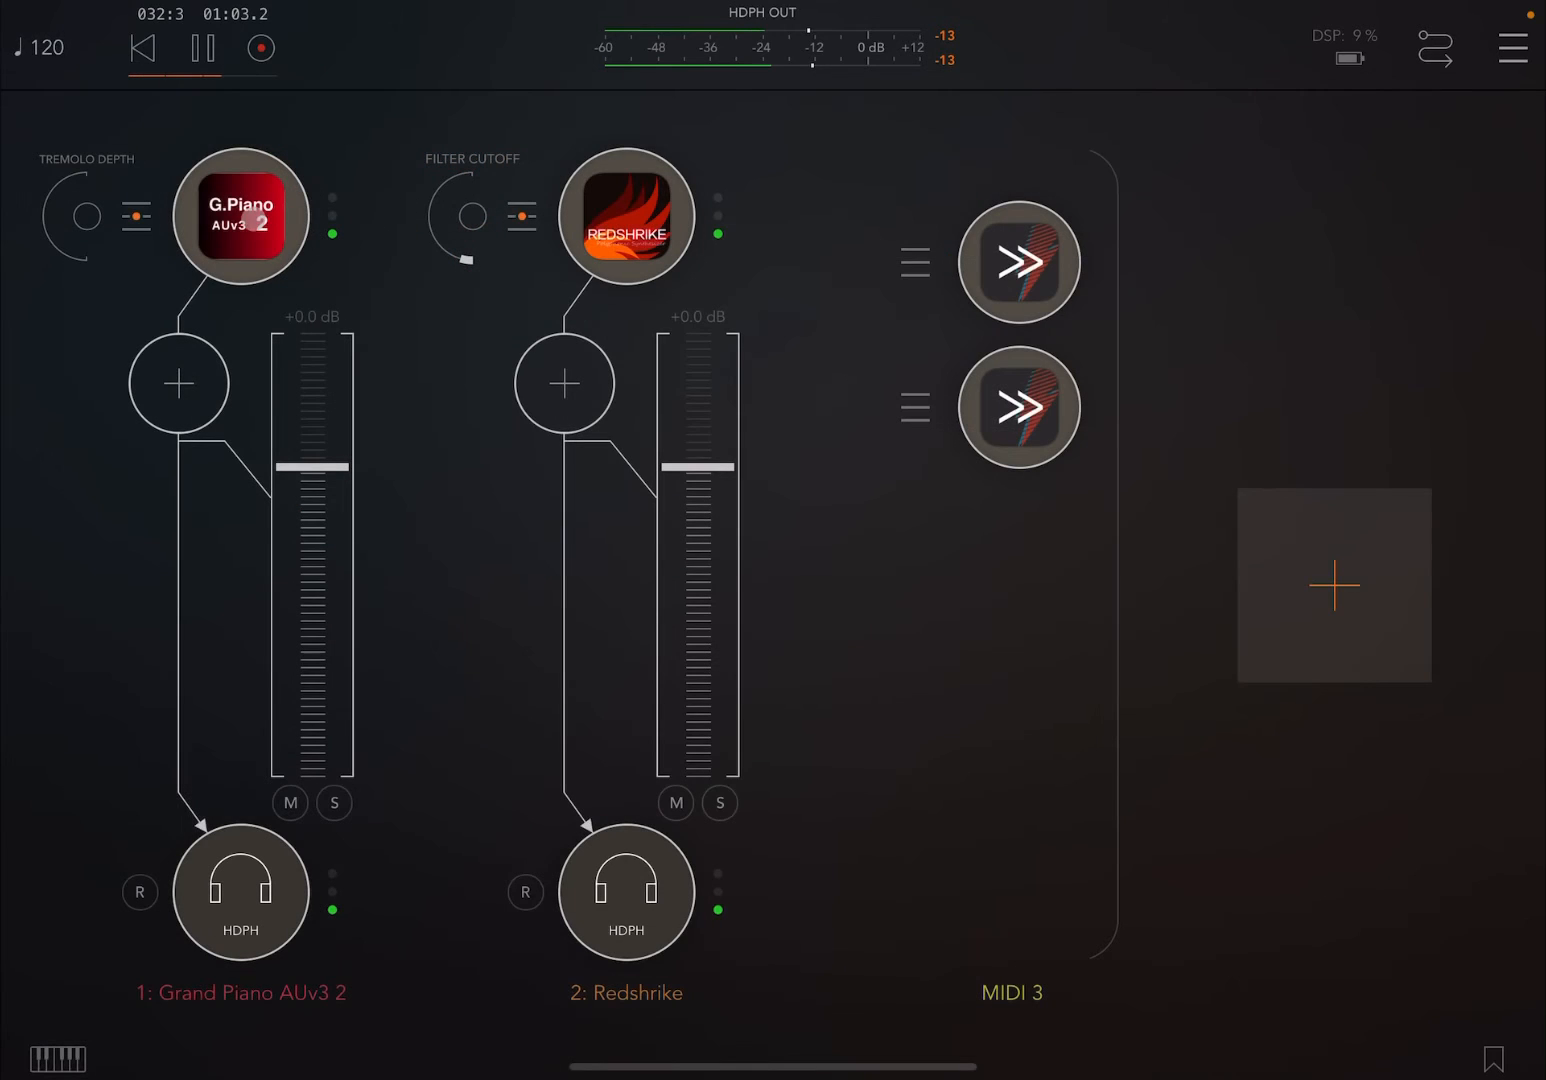
pyautogui.click(1019, 262)
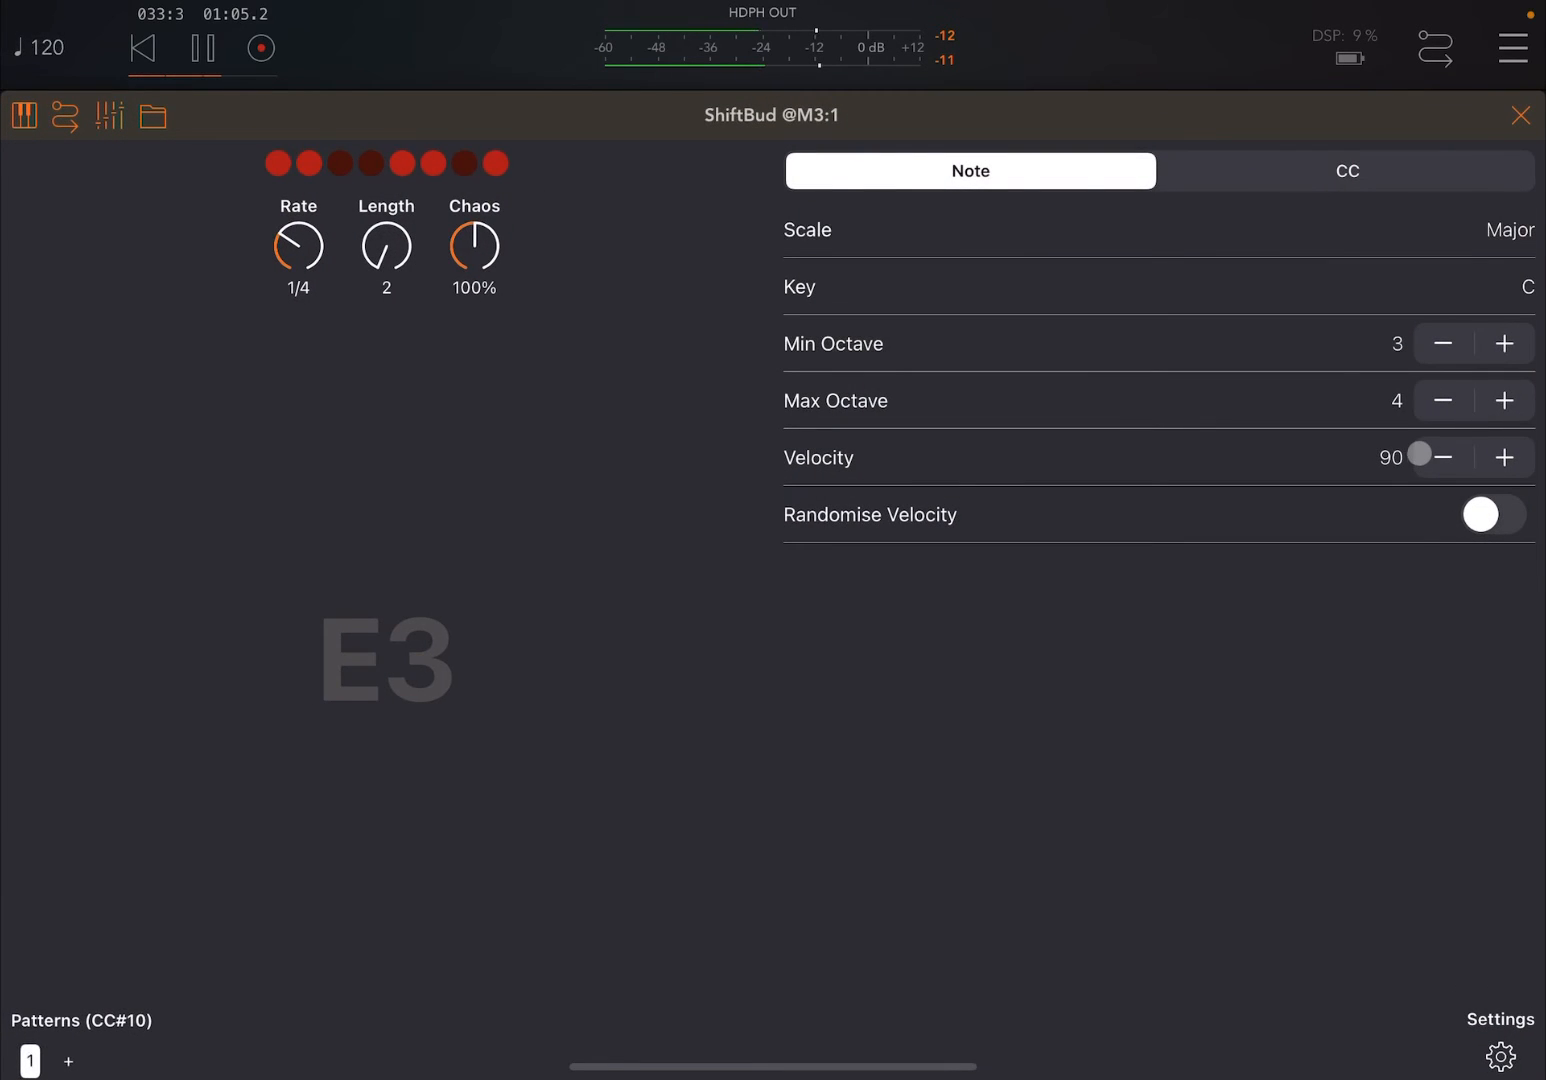
pyautogui.moveTo(1420, 456); pyautogui.dragTo(1435, 456)
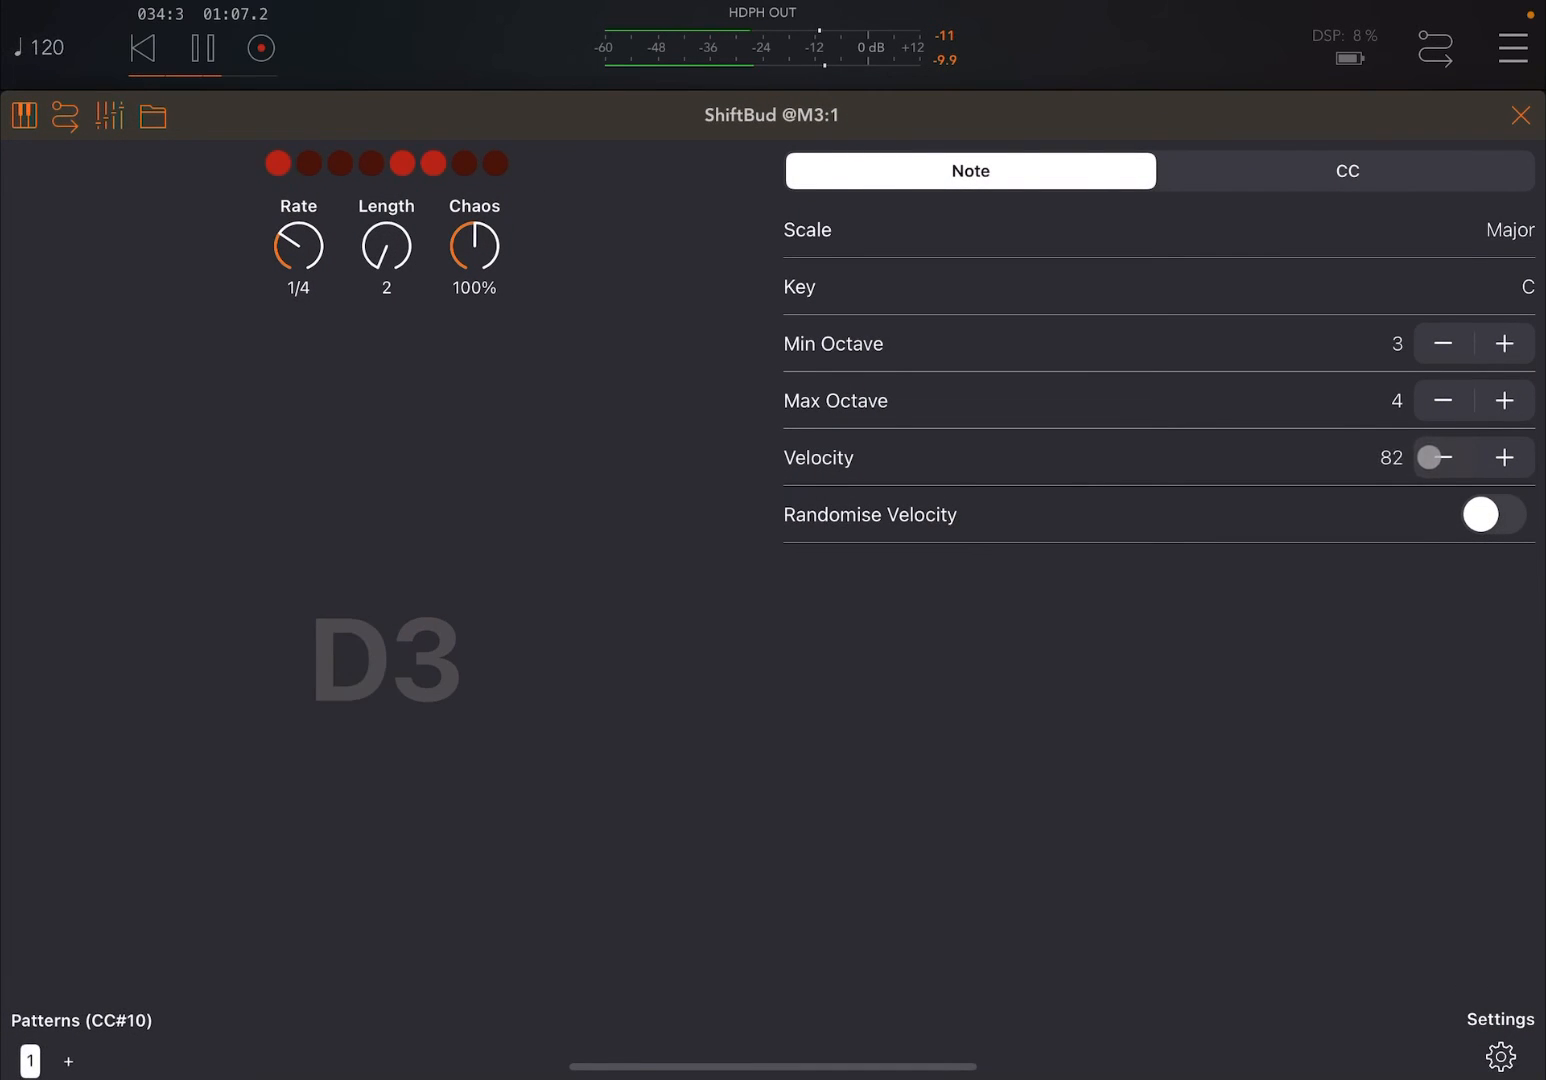
pyautogui.click(1442, 457)
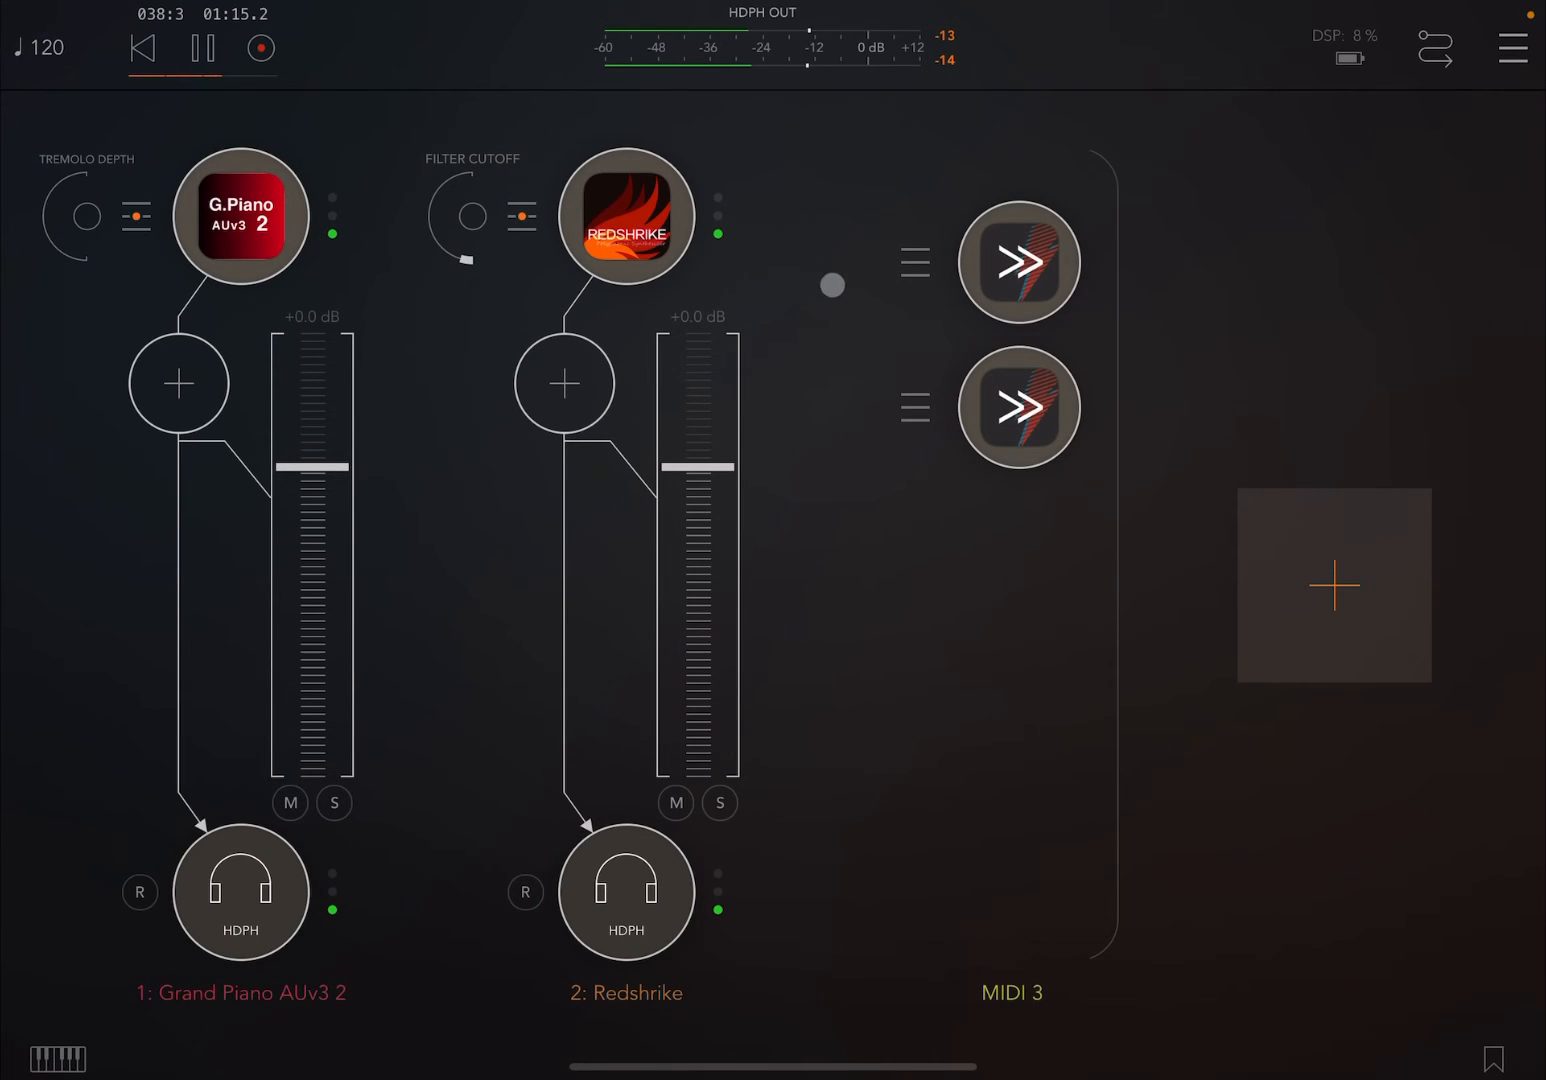
# Open the second ShiftBud, stop playback, and close its window
pyautogui.click(1019, 262)
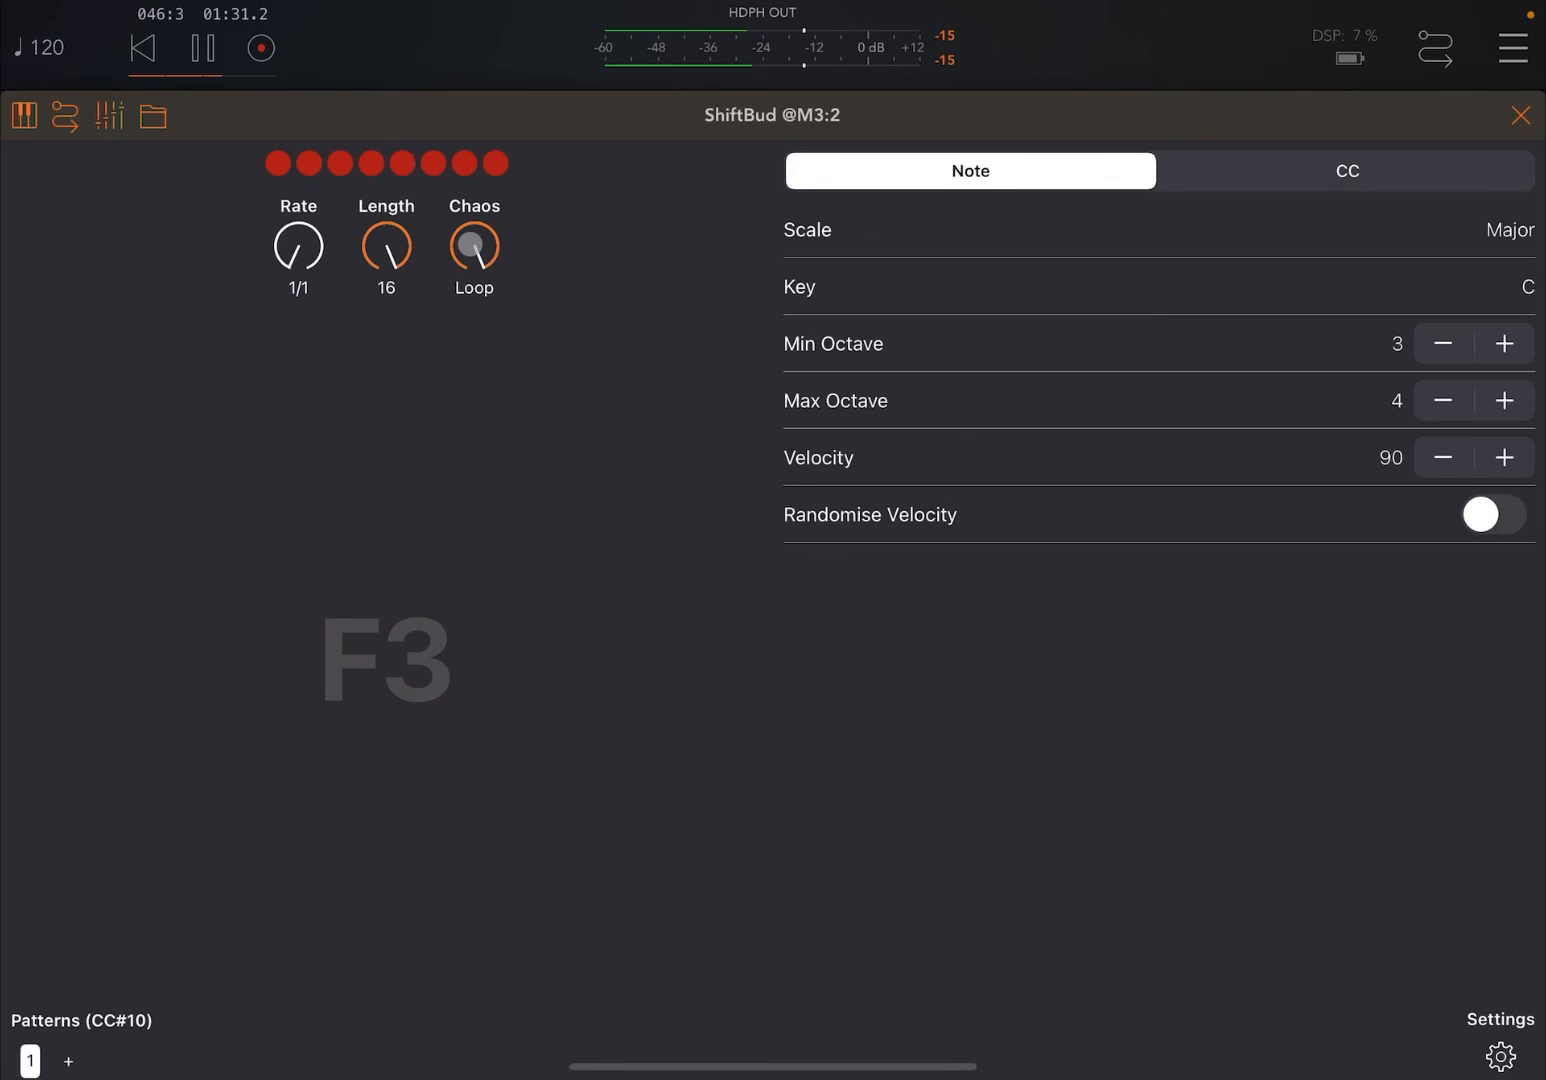
pyautogui.click(202, 48)
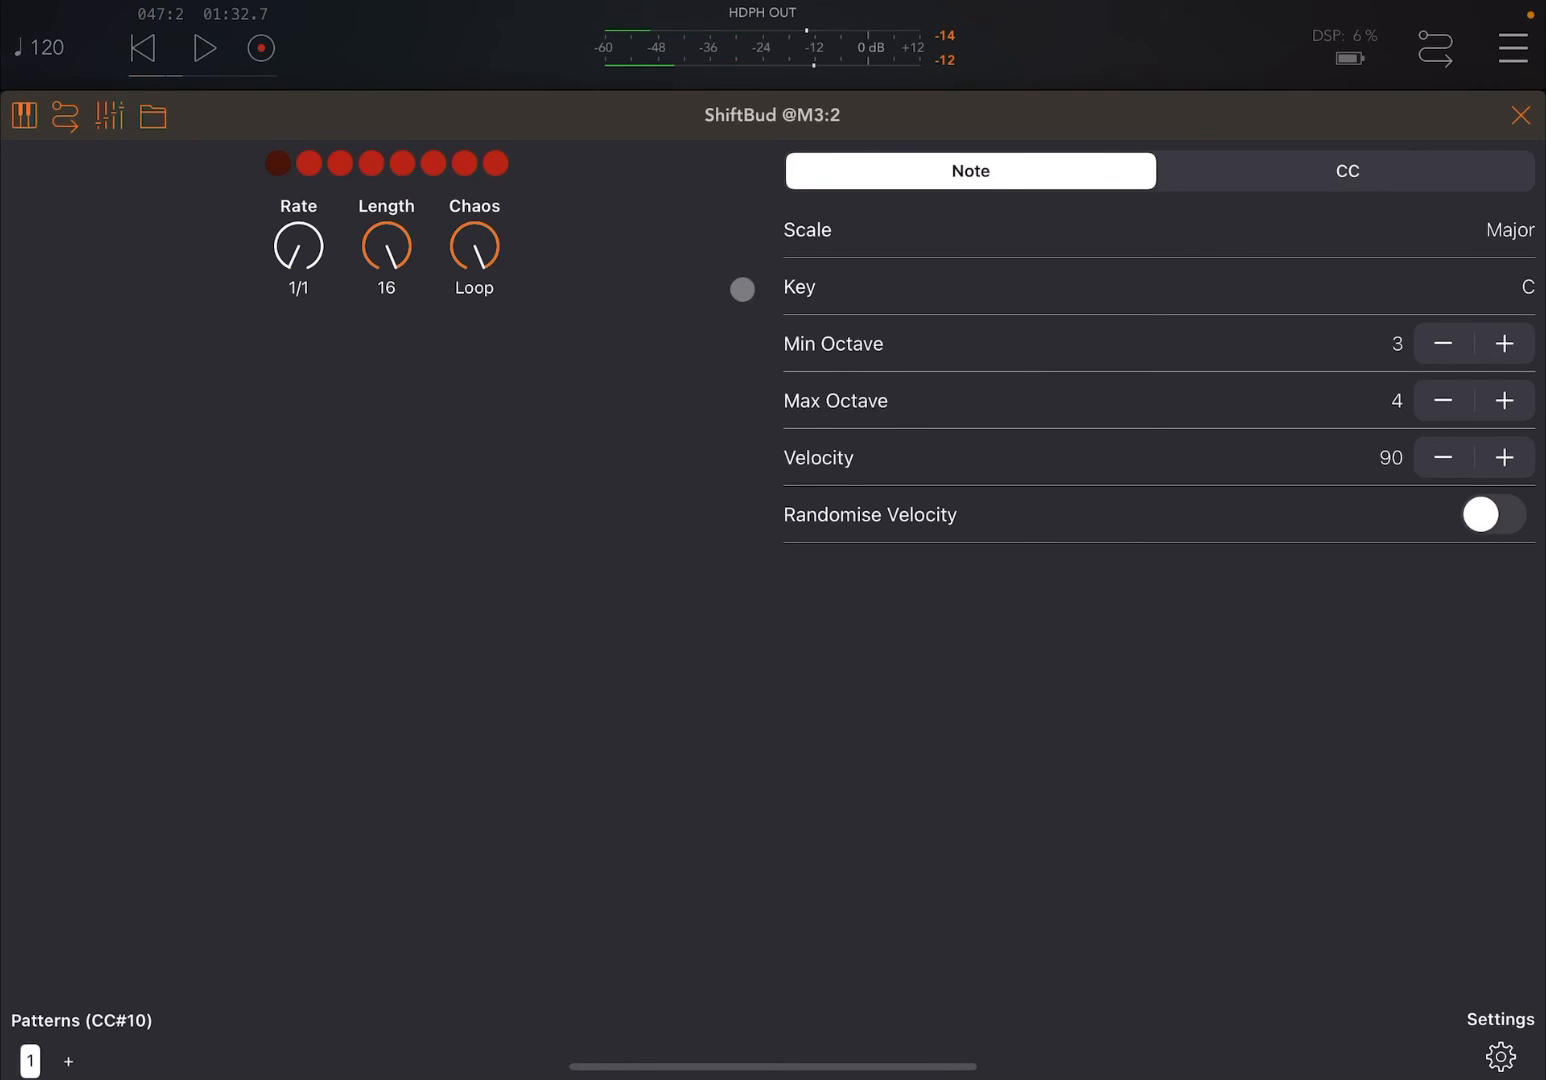
pyautogui.click(1521, 114)
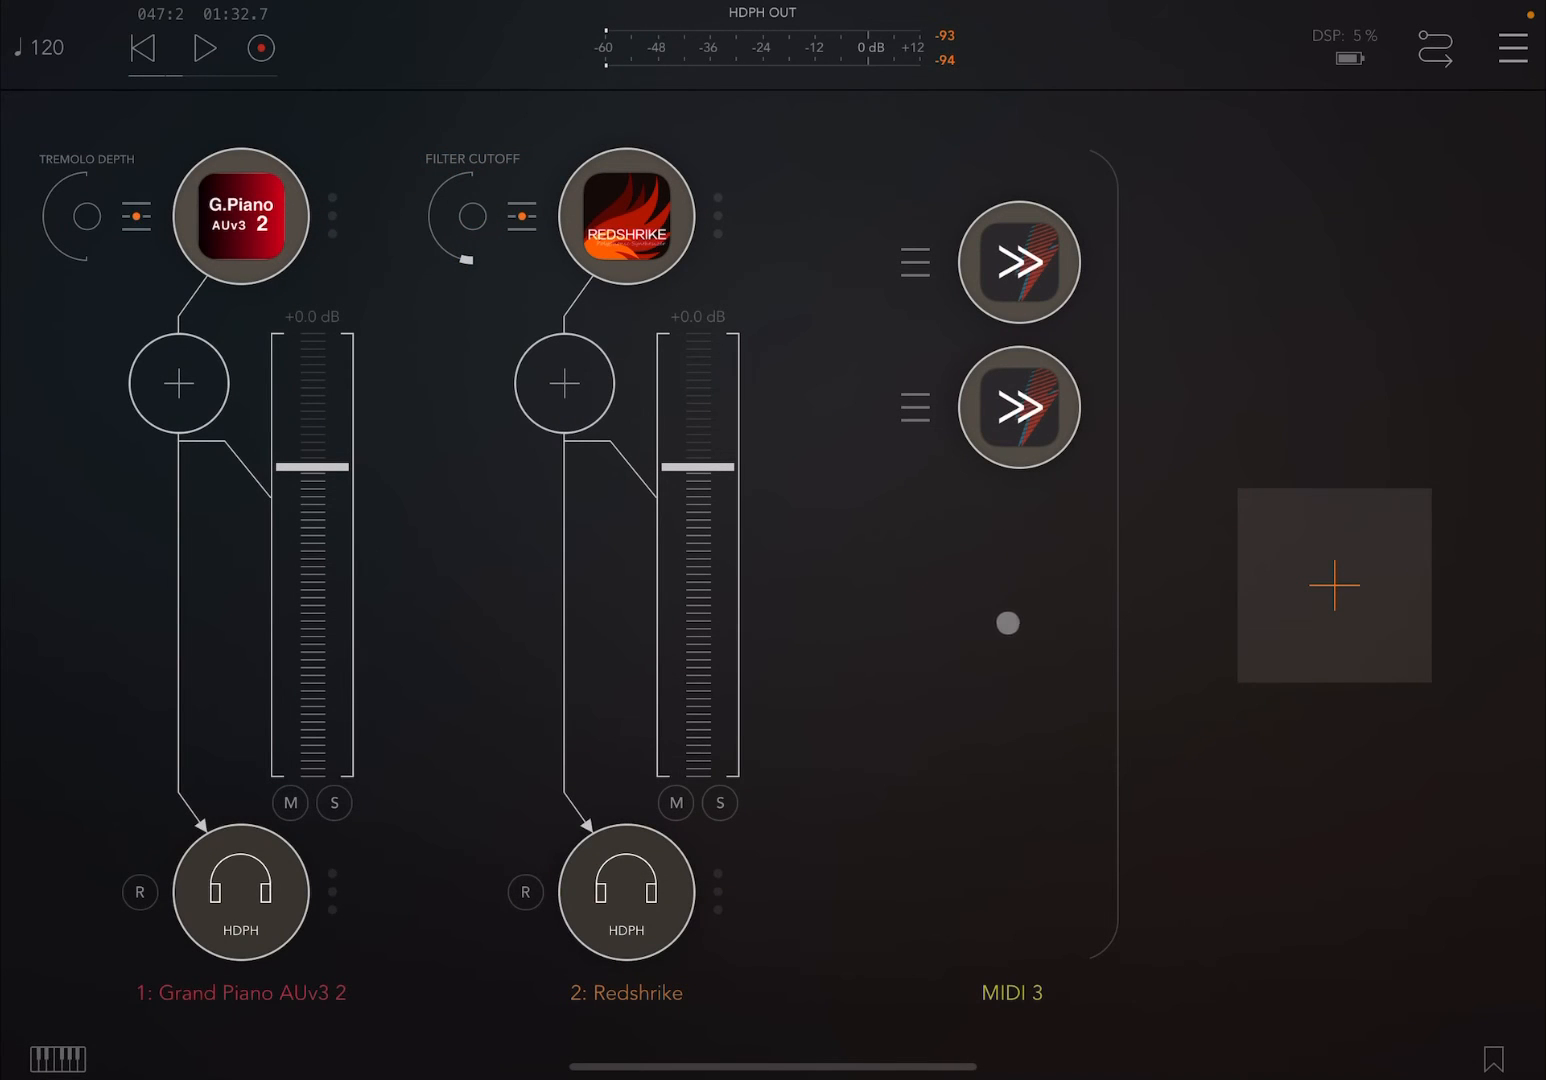
# Add a third ShiftBud to the empty MIDI 3 slot by searching 'shi'
pyautogui.click(1006, 623)
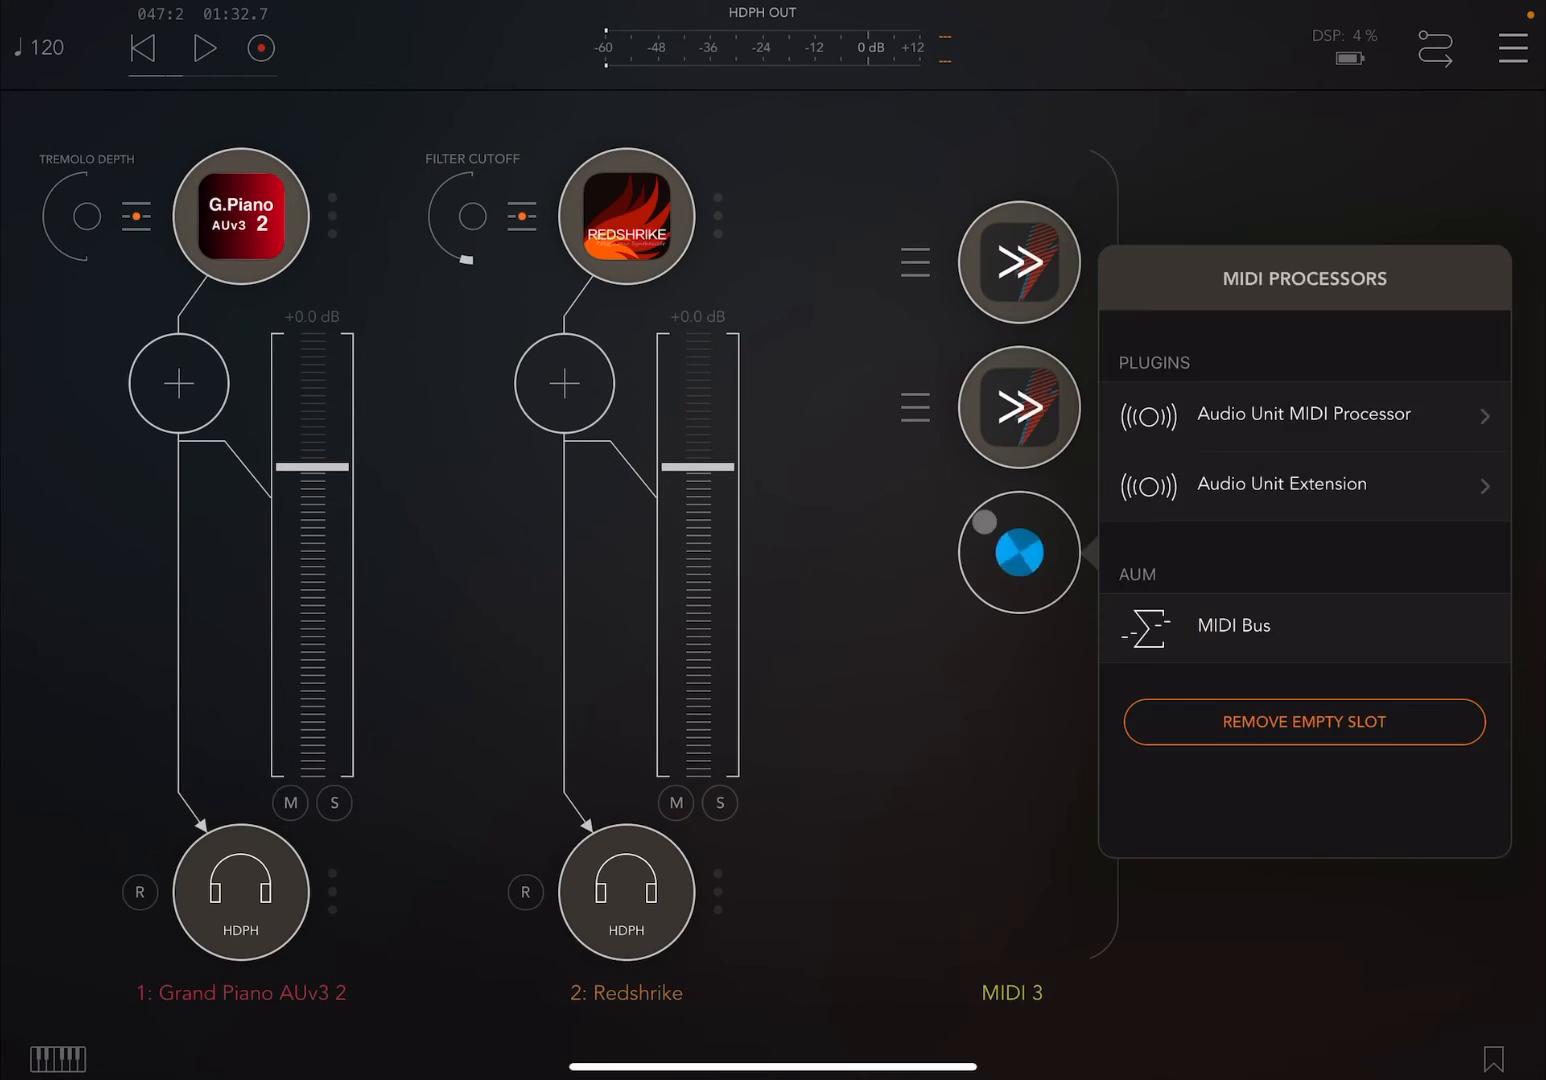
pyautogui.click(1270, 334)
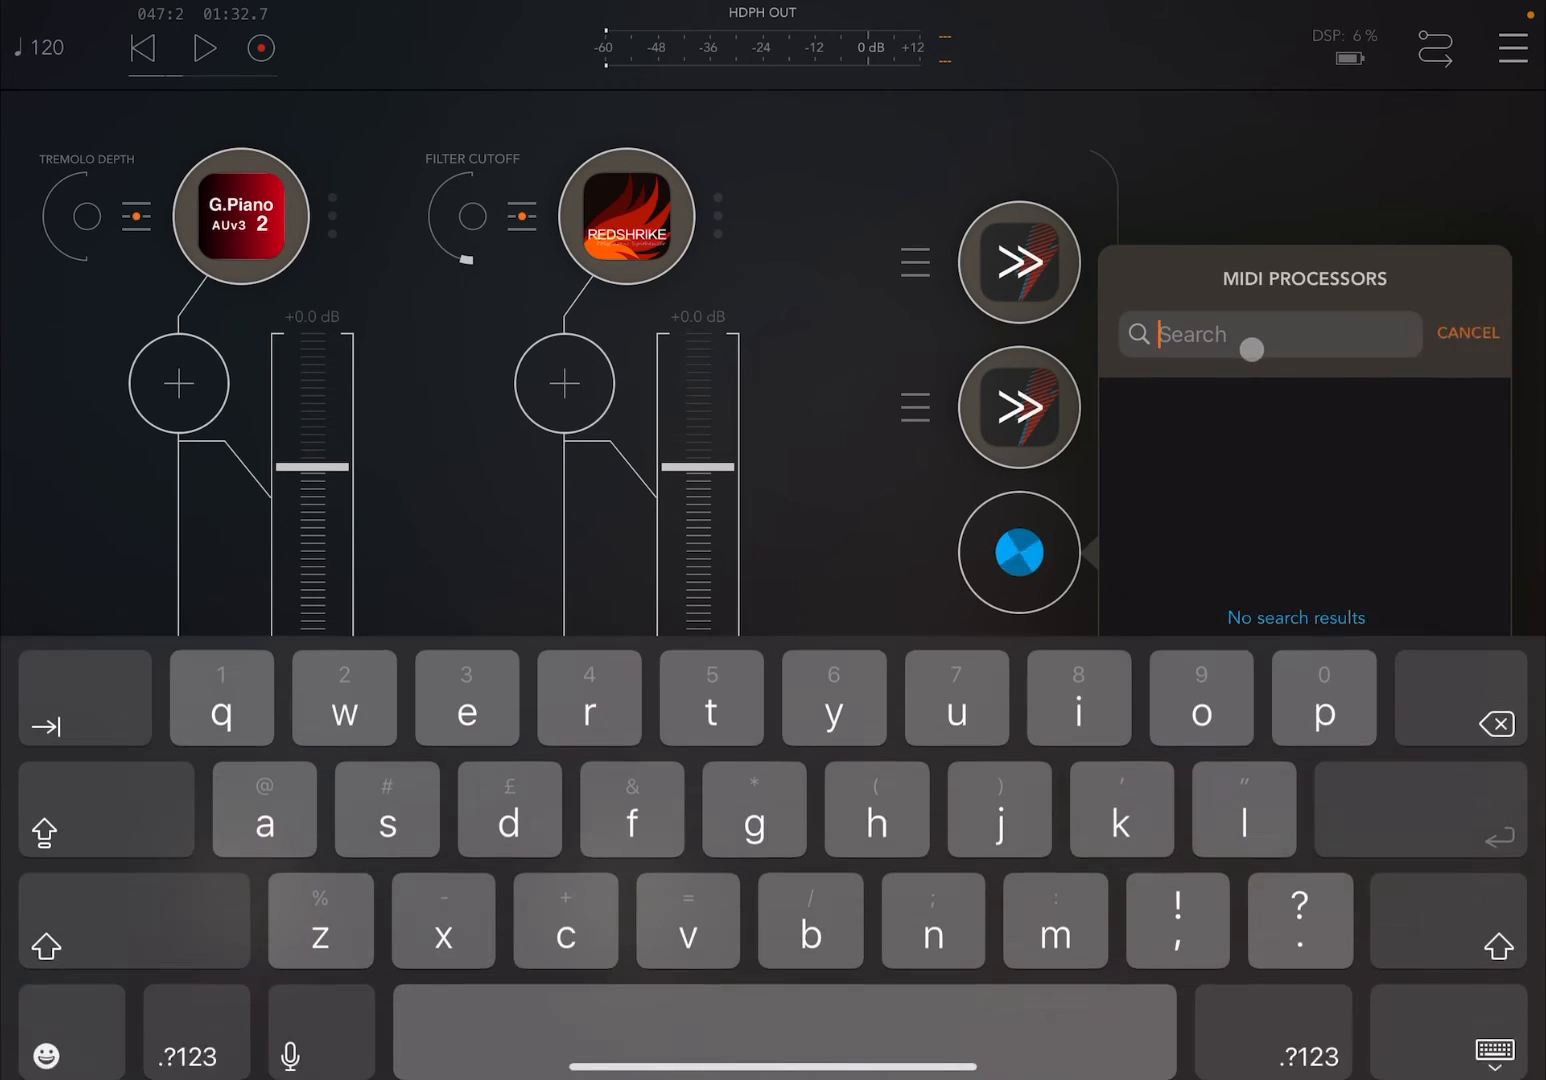
pyautogui.write('shi')
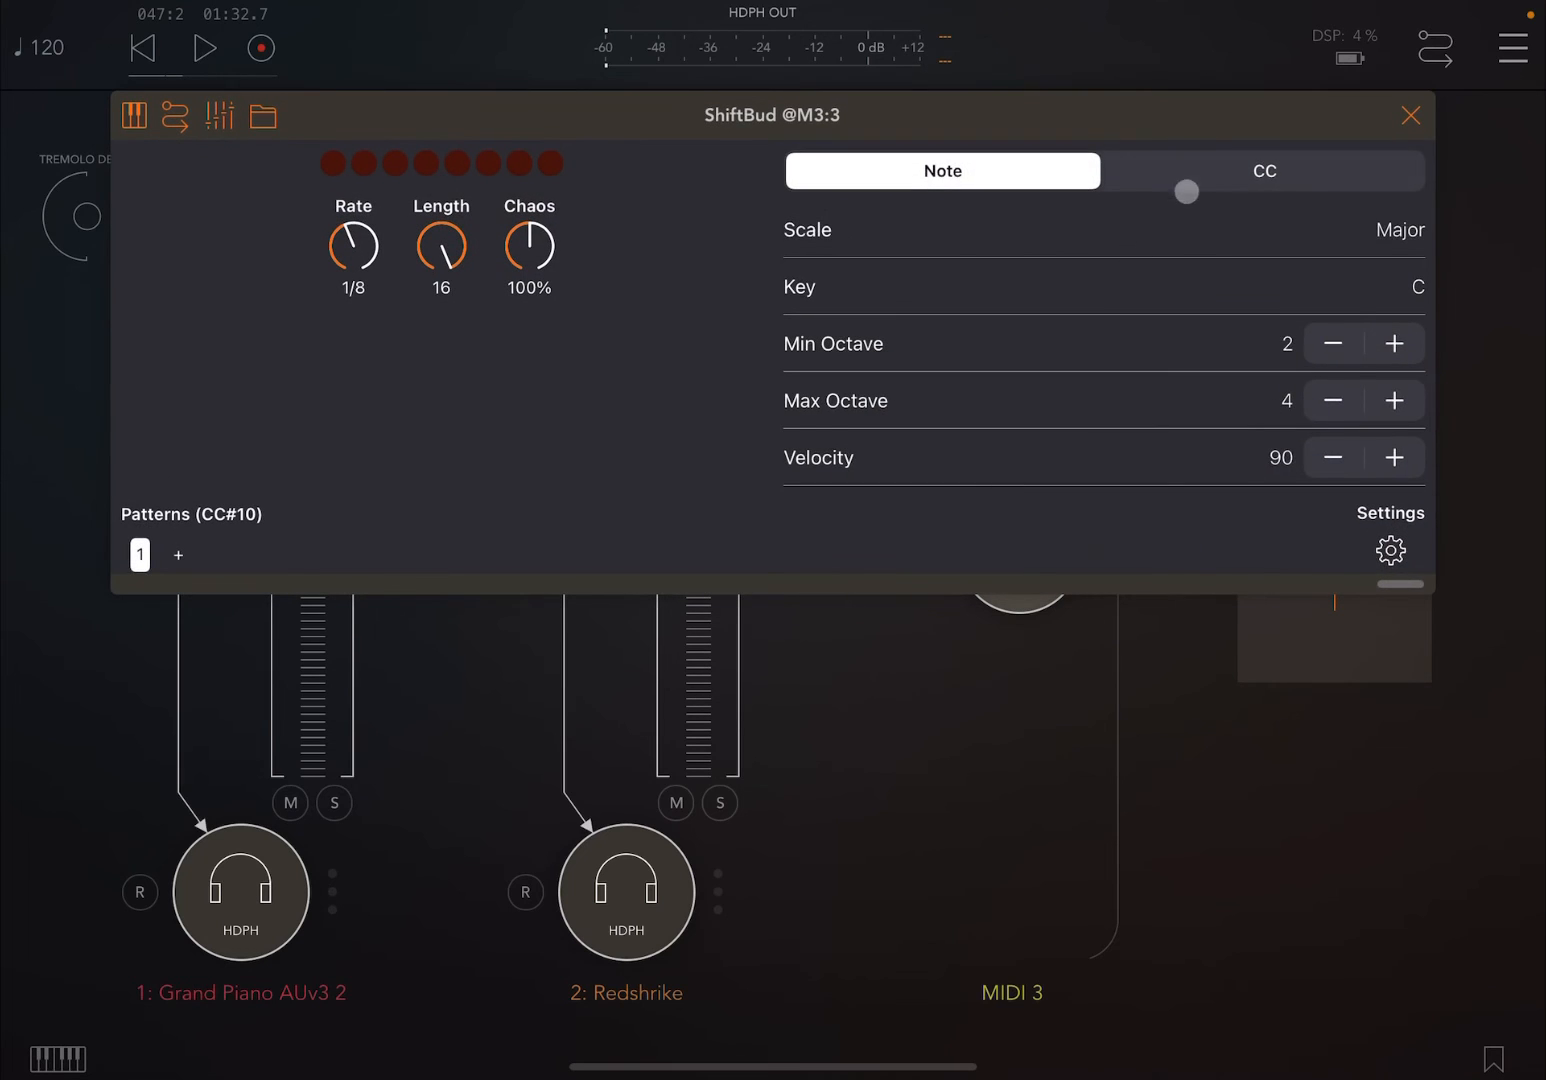
# In ShiftBud's CC settings, lower Max CC Value and raise Min CC Value to 16
pyautogui.click(1263, 170)
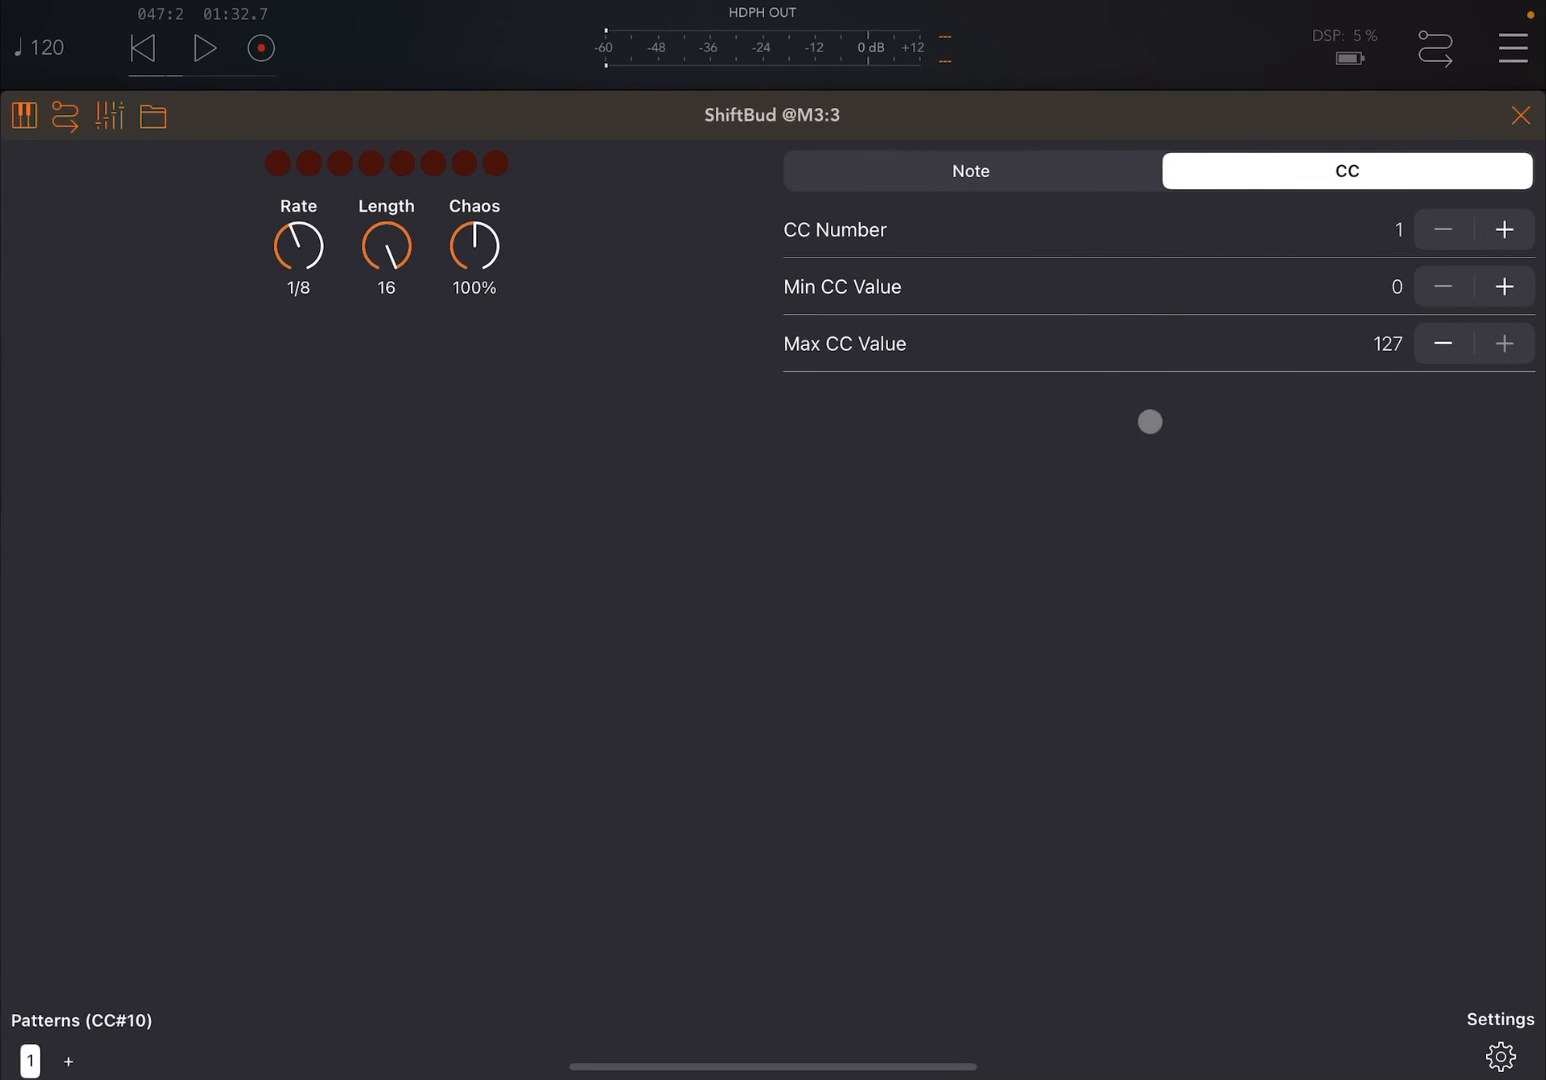
pyautogui.click(1443, 343)
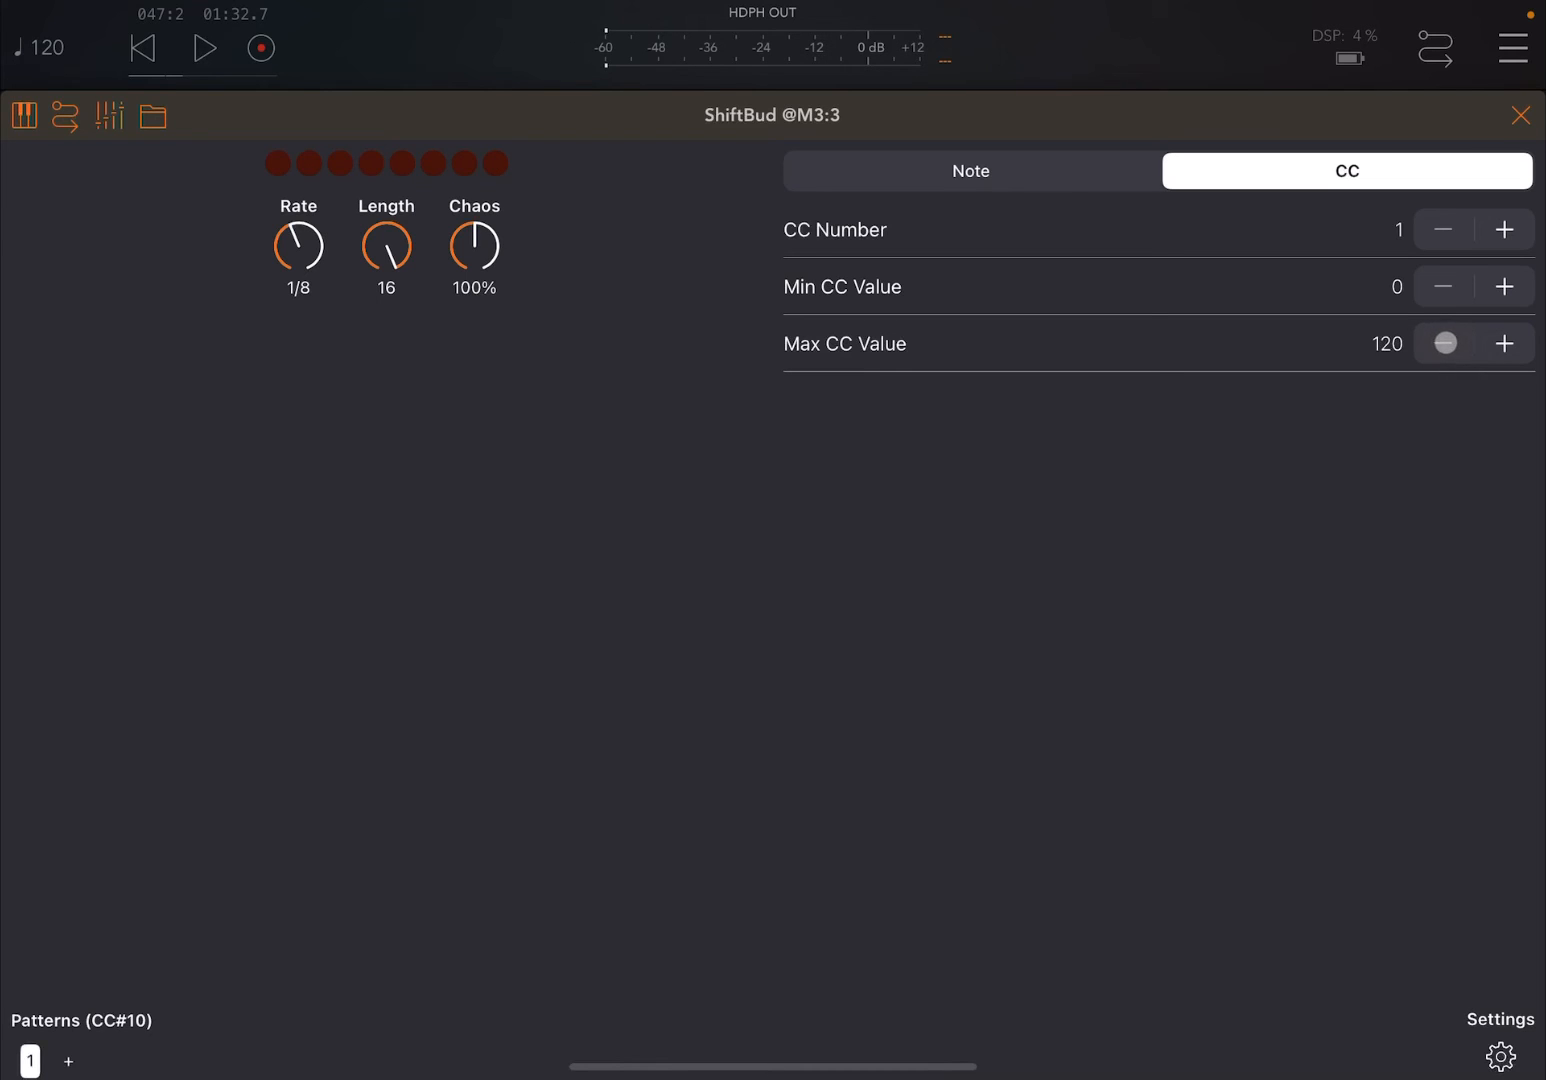
pyautogui.click(1442, 343)
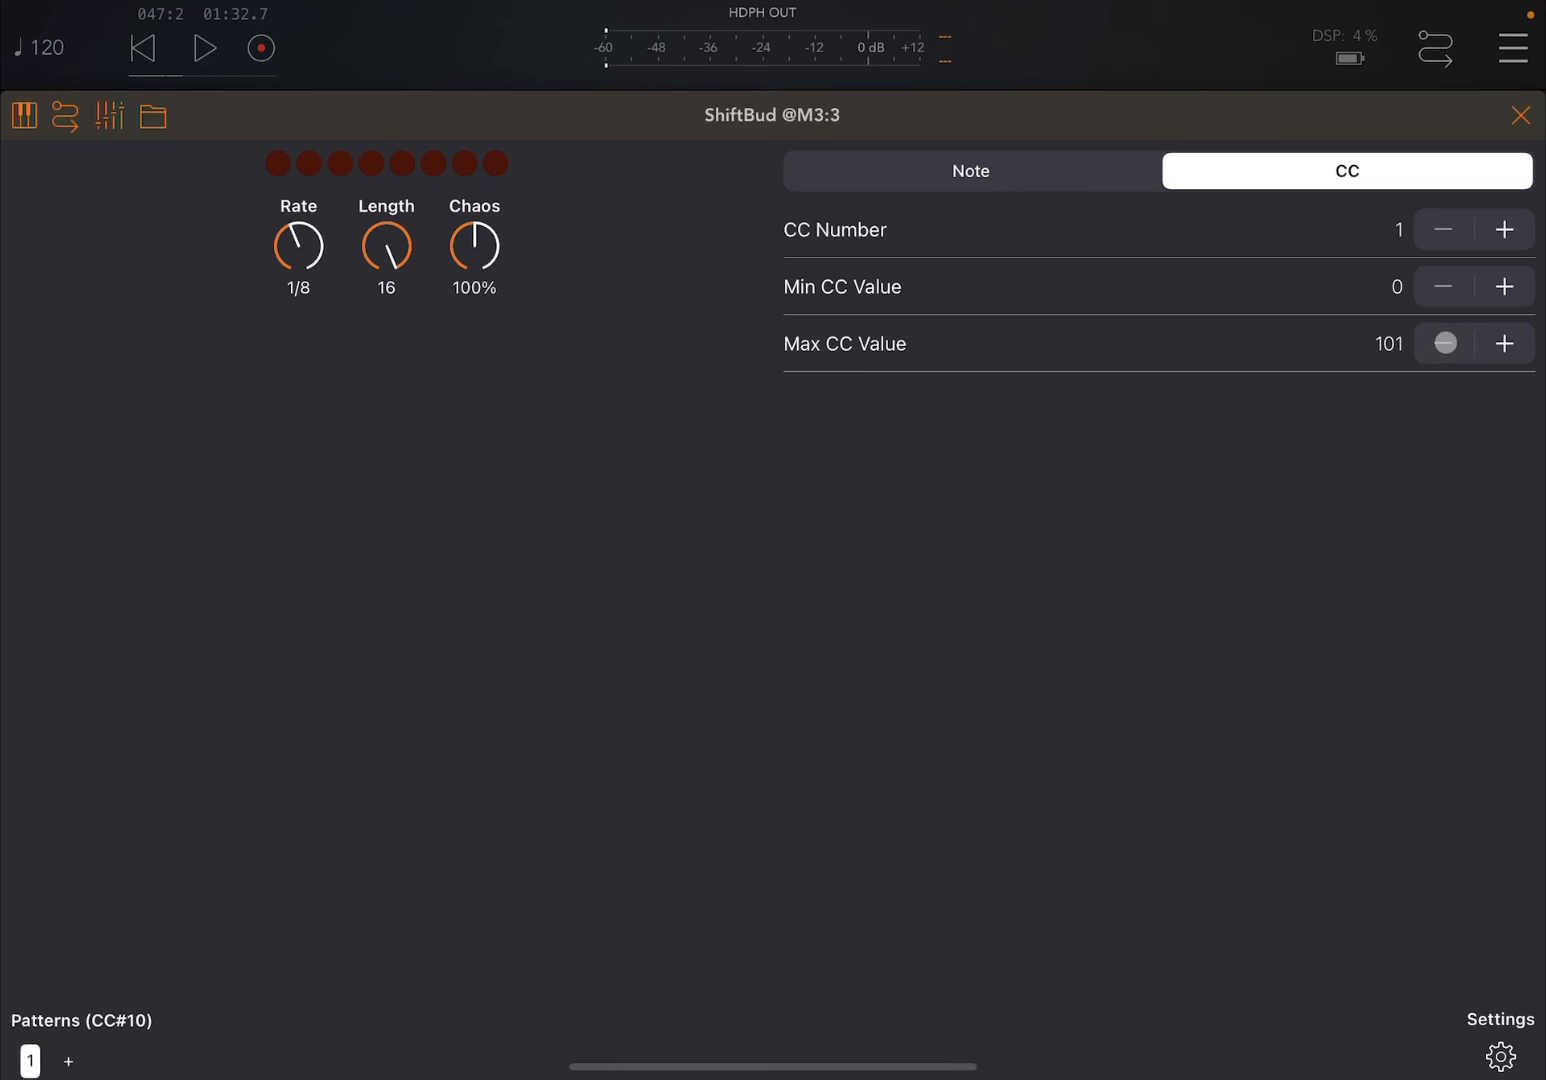
pyautogui.click(1504, 287)
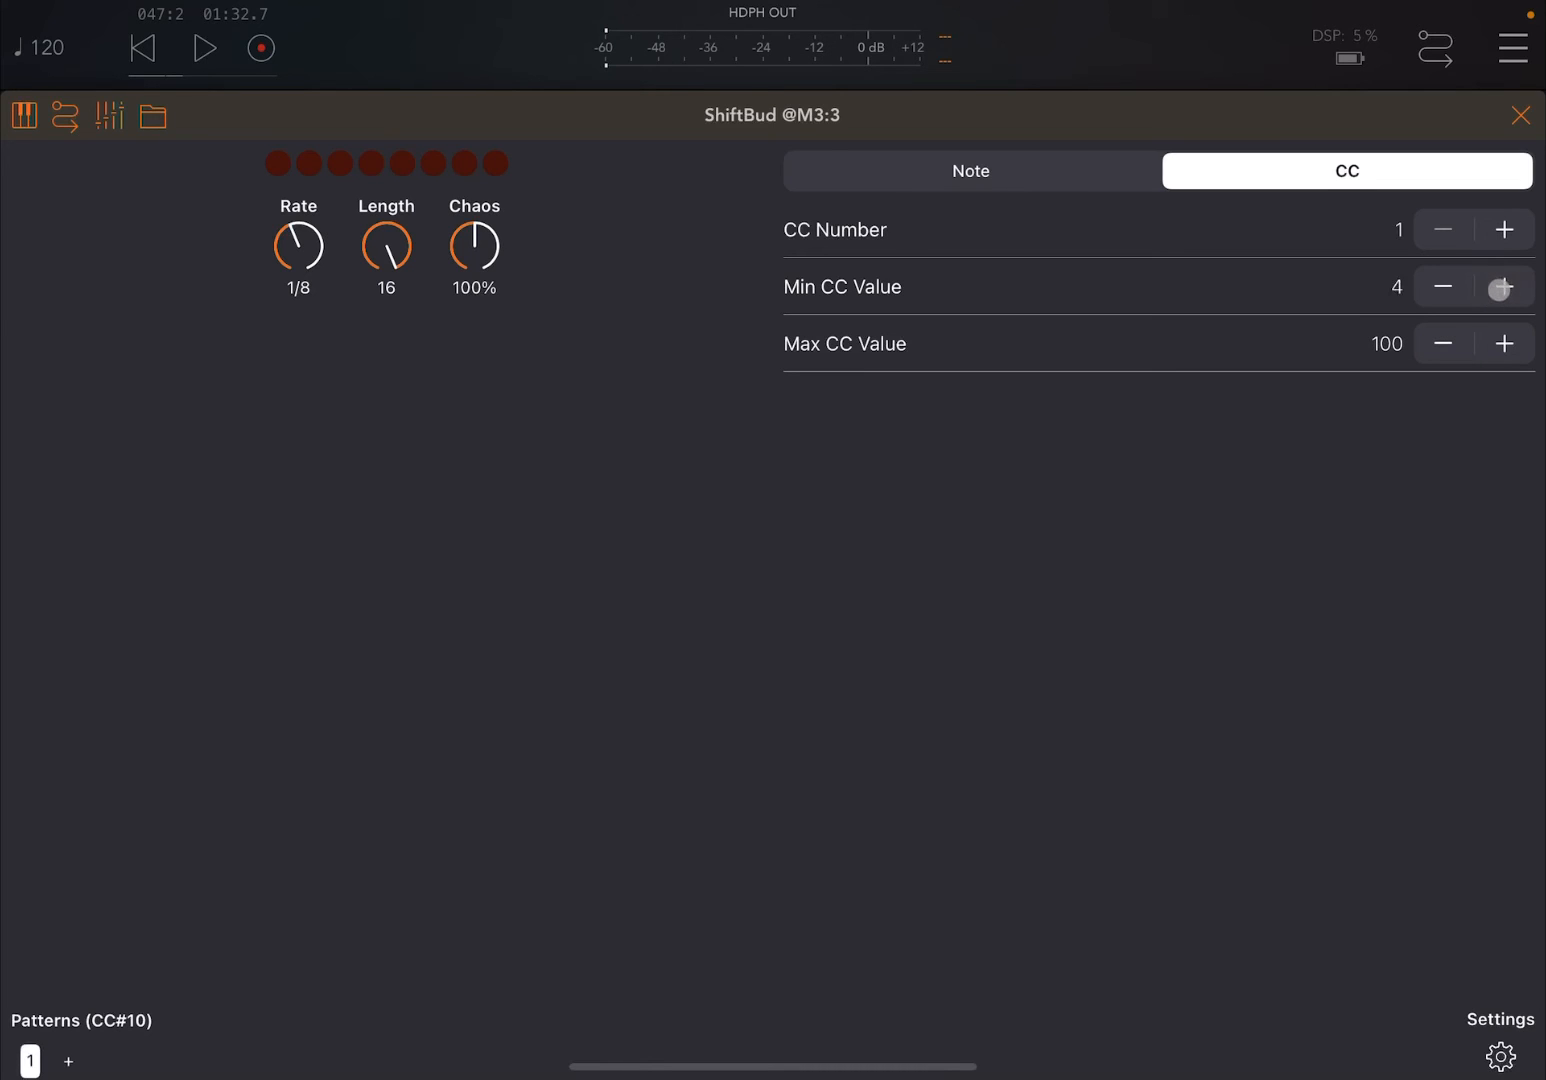
pyautogui.click(1503, 286)
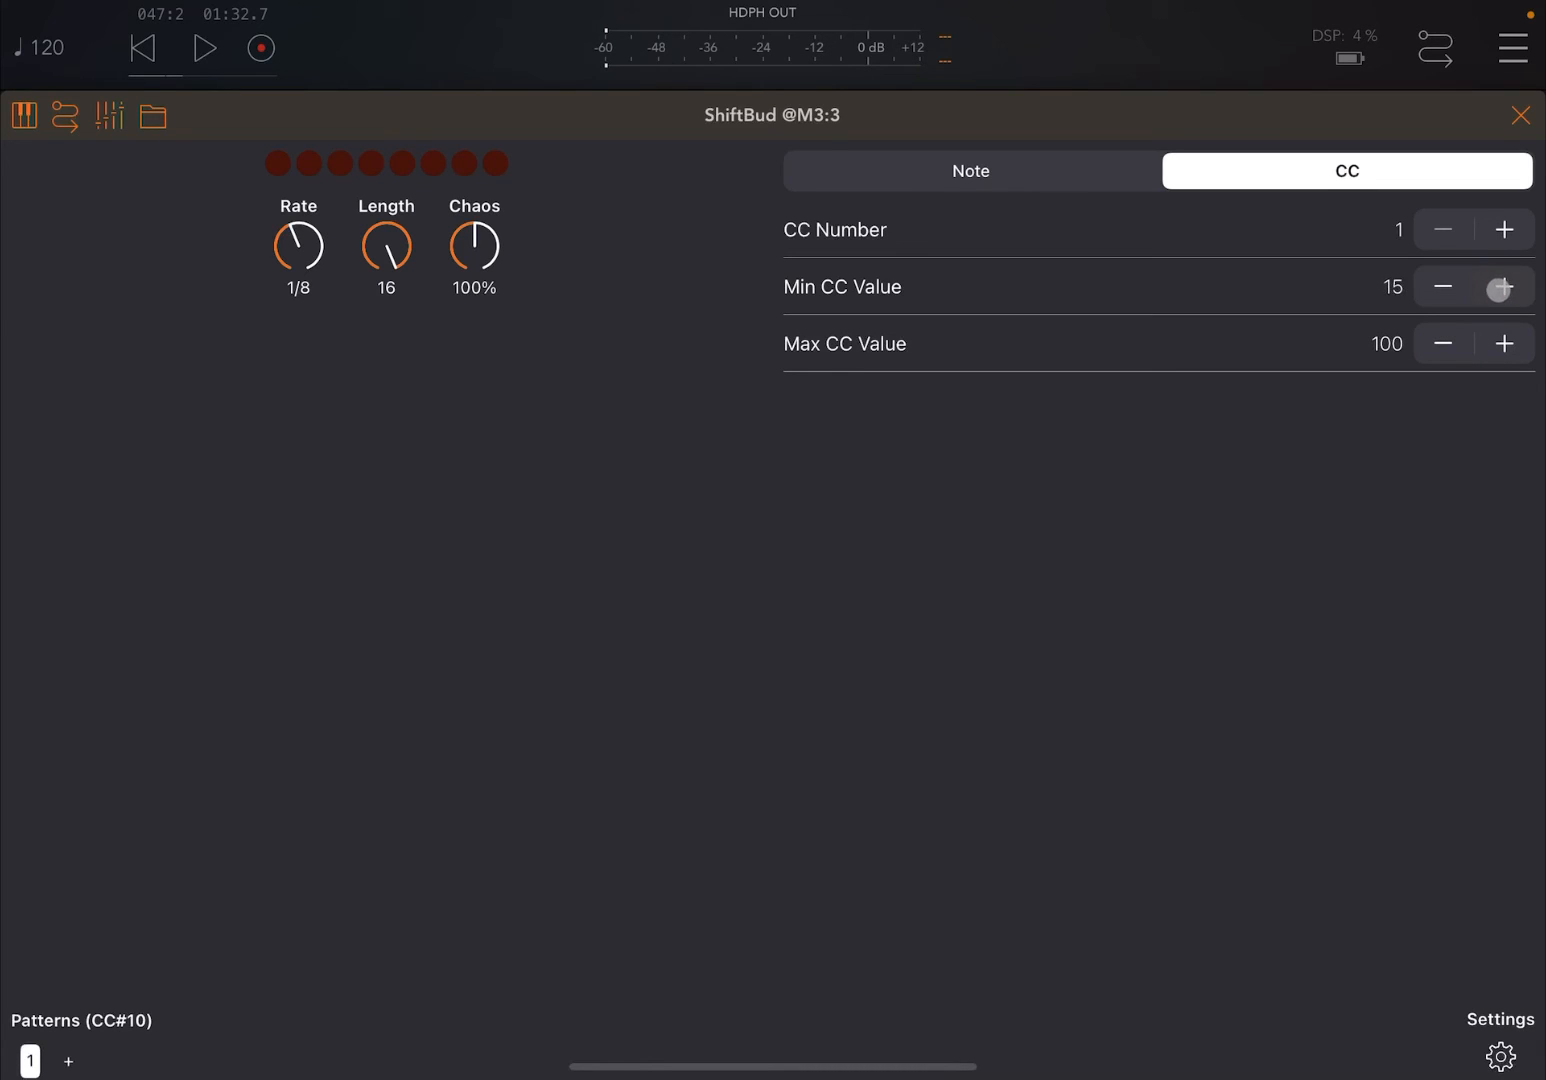
pyautogui.click(1503, 286)
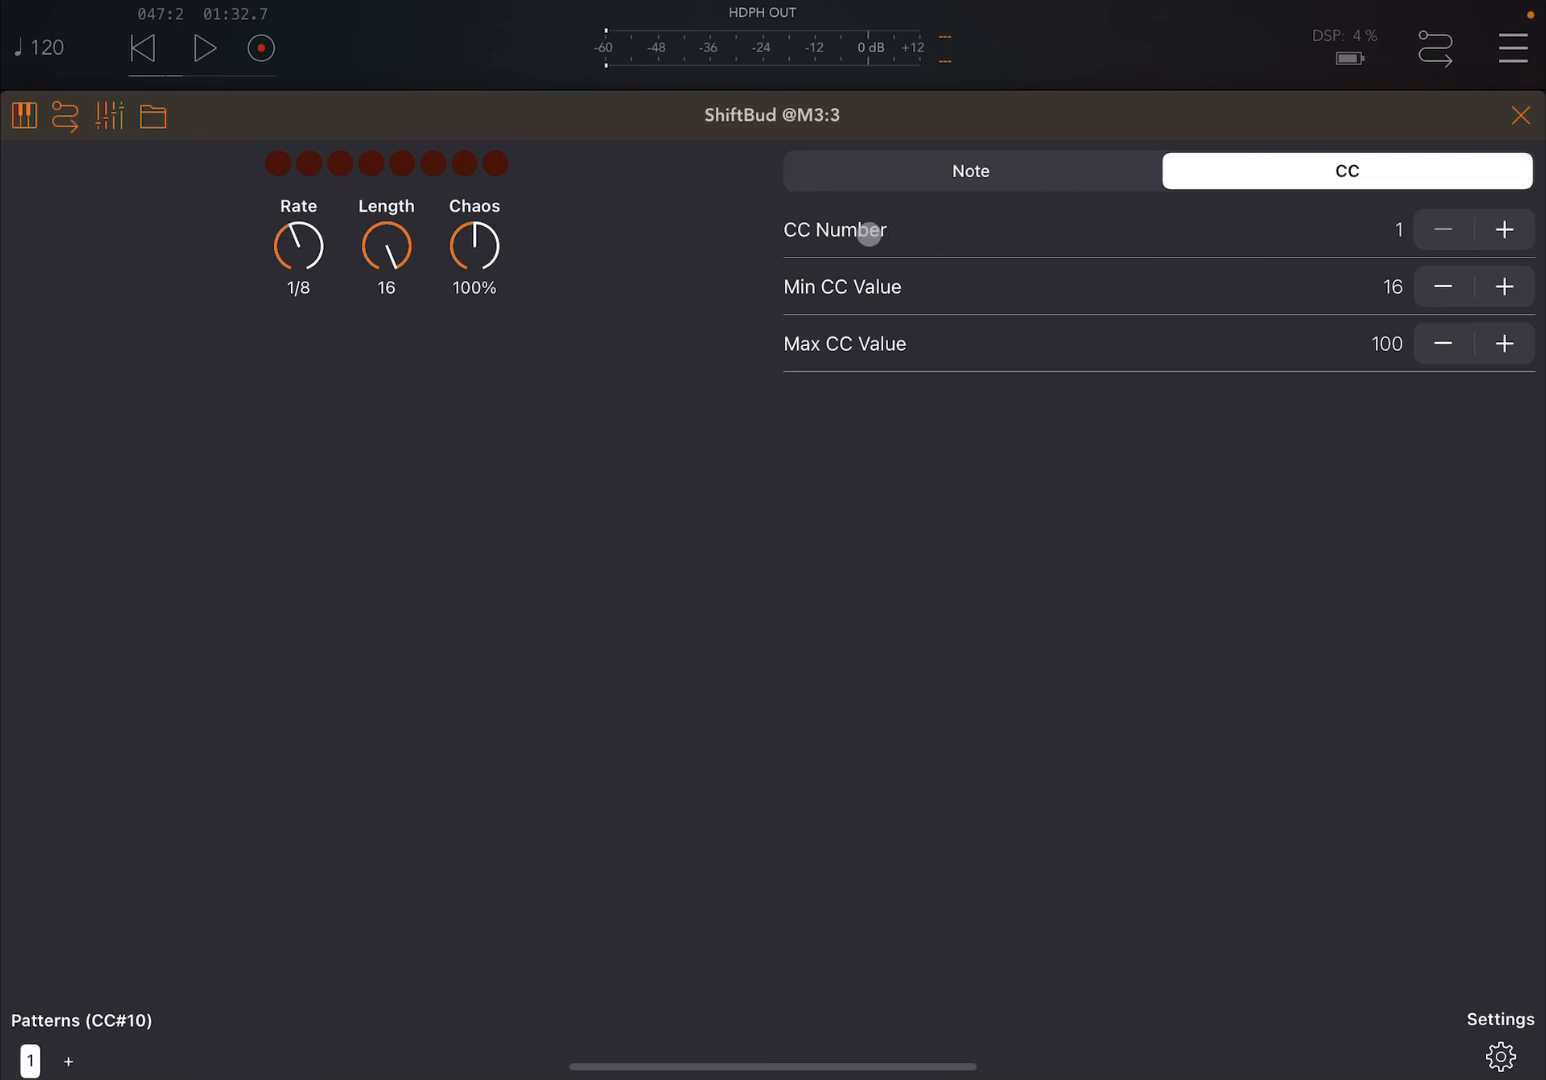
# Set Rate to 1/2 and Chaos to Loop, then close ShiftBud
pyautogui.moveTo(298, 247); pyautogui.dragTo(281, 300)
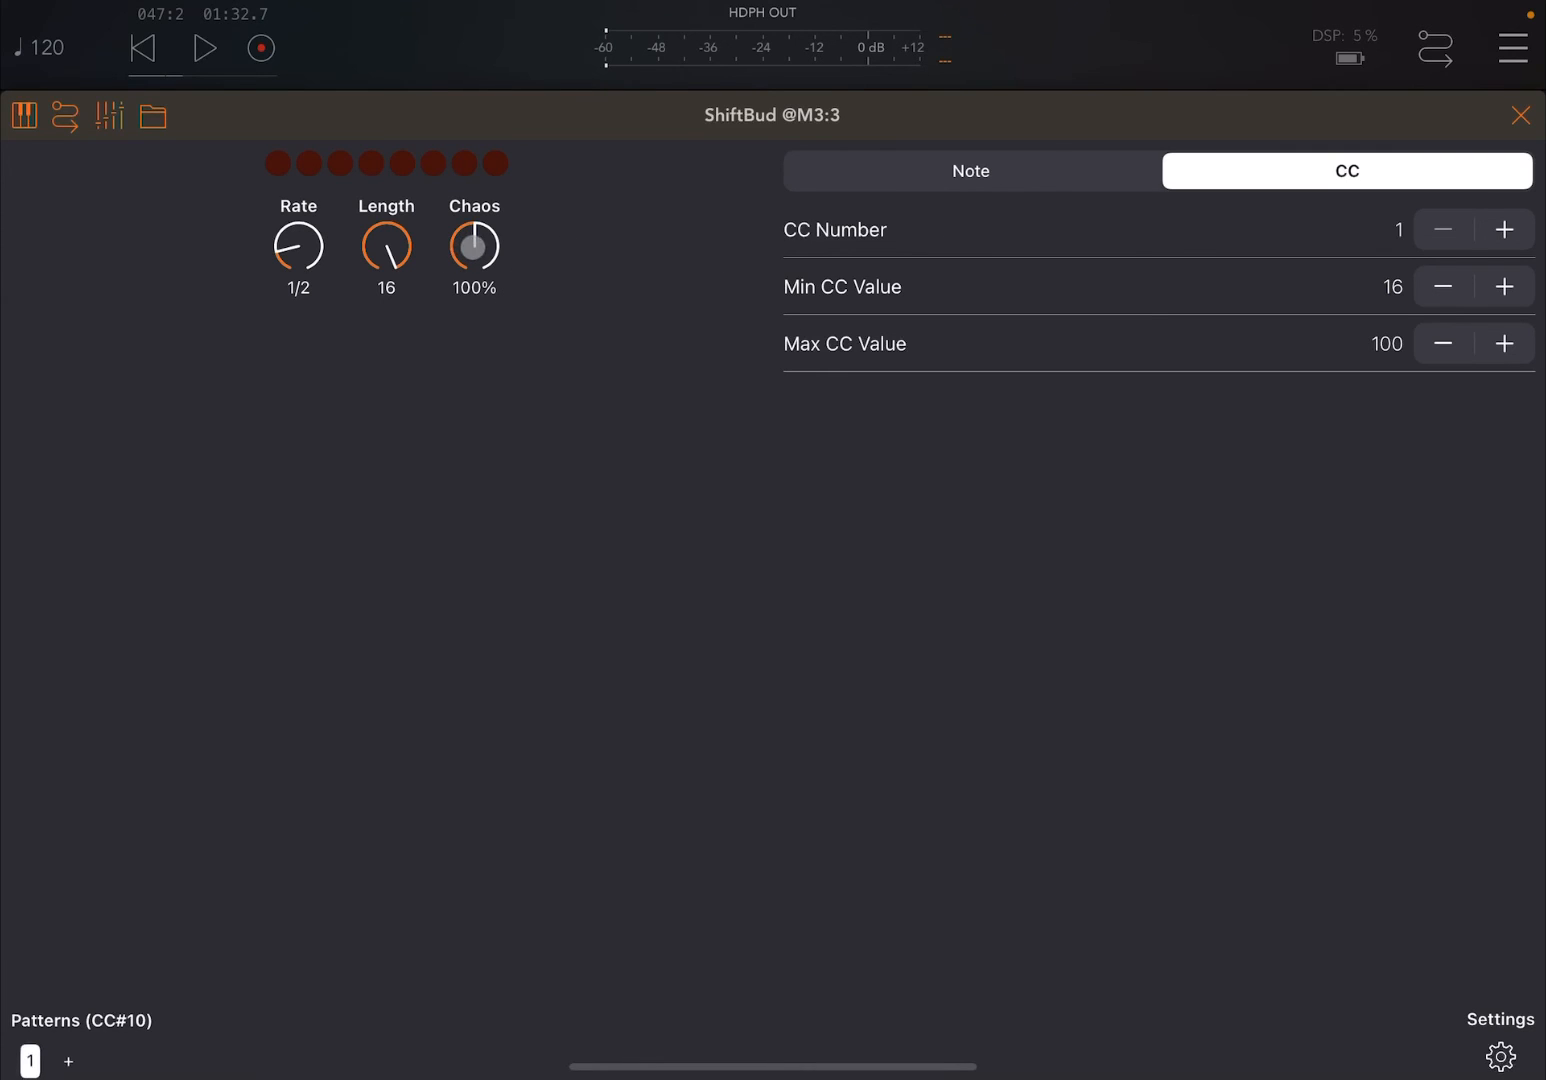
pyautogui.moveTo(474, 247); pyautogui.dragTo(474, 220)
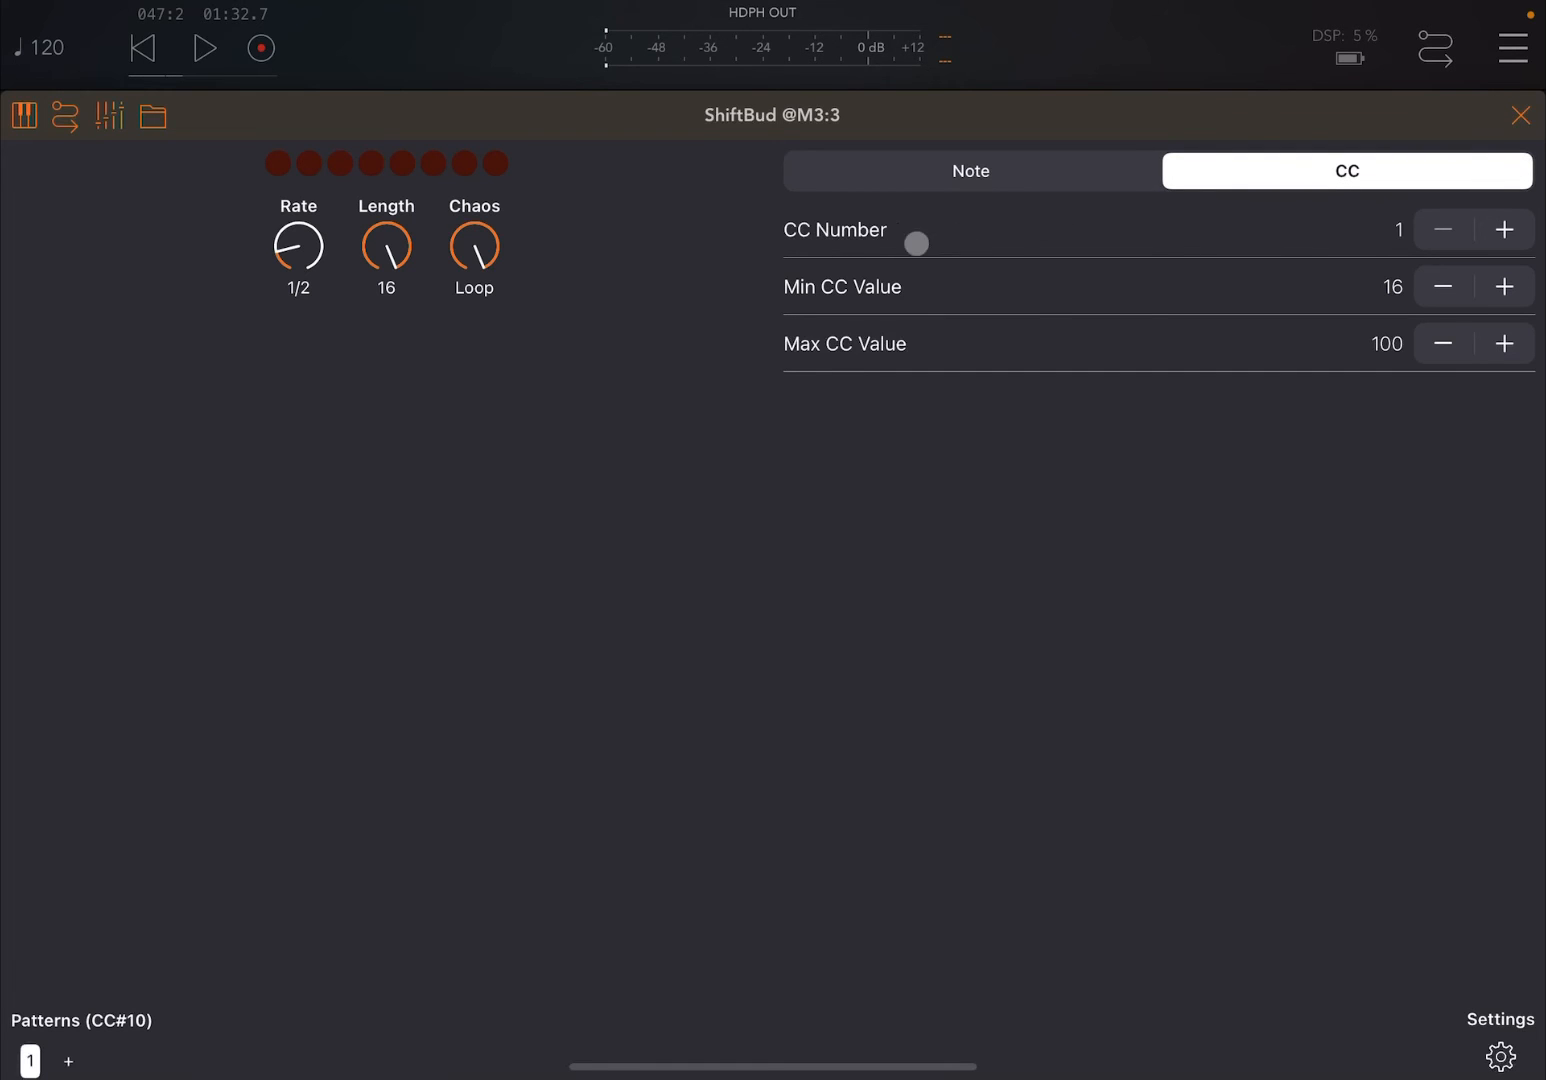
pyautogui.click(1520, 114)
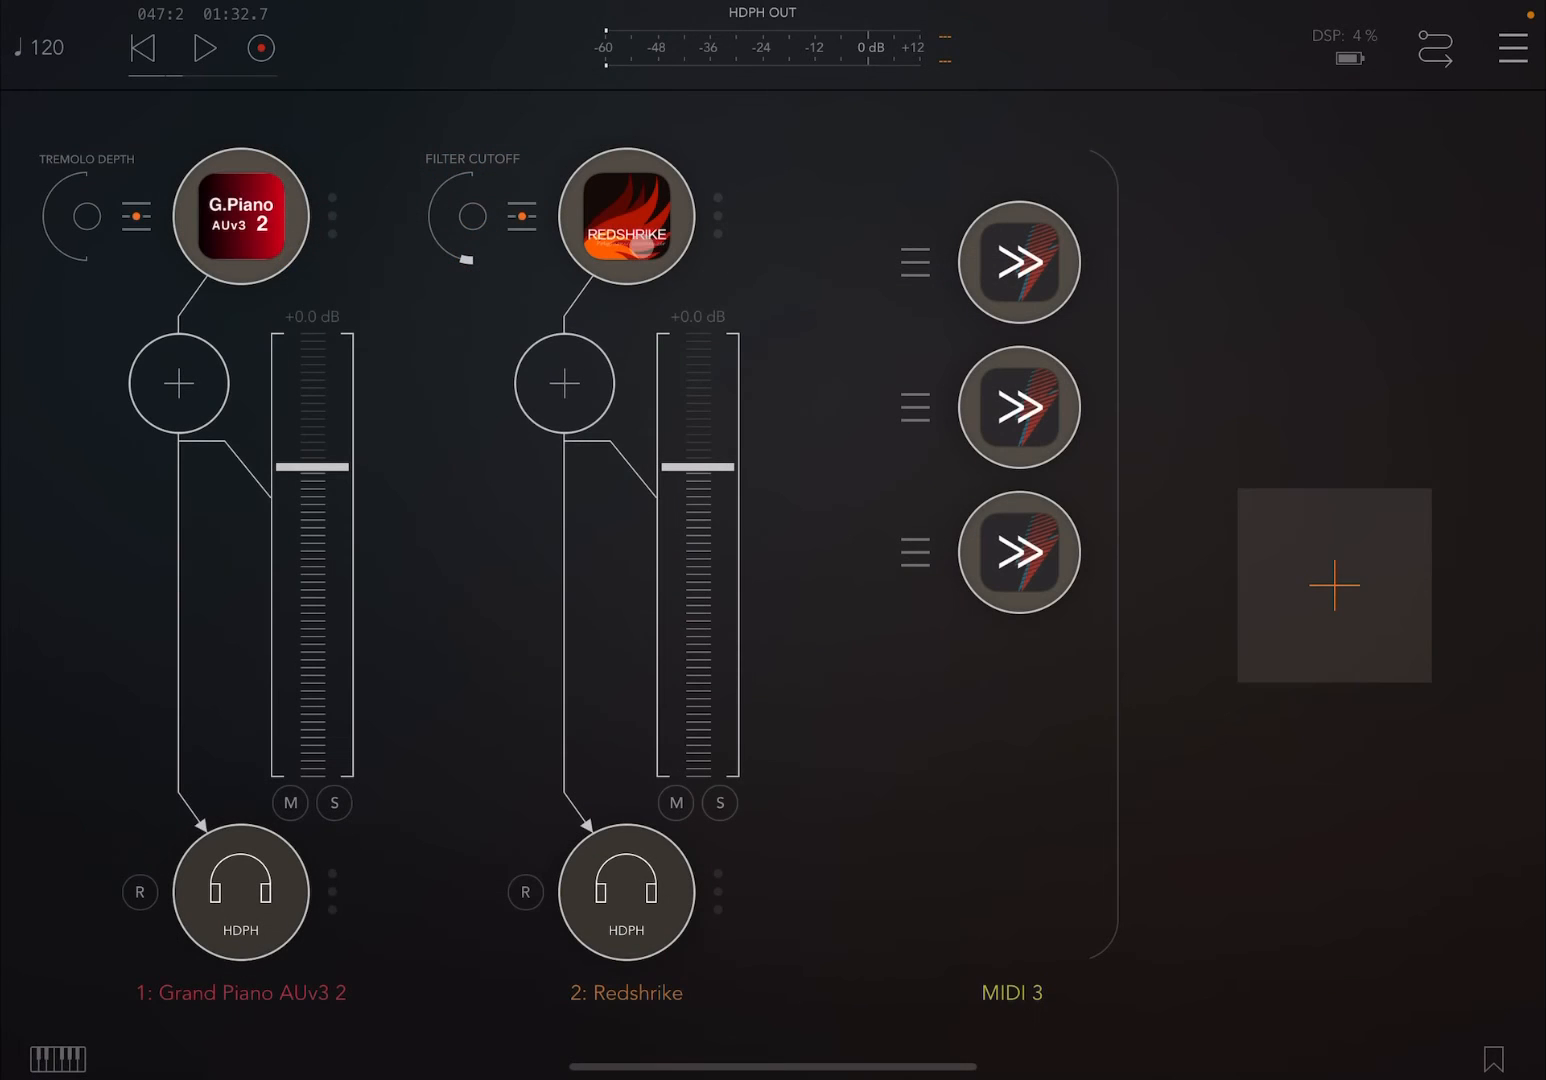
# Open Redshrike's synth panel, switch off its MIDI learn, and start playback
pyautogui.click(625, 216)
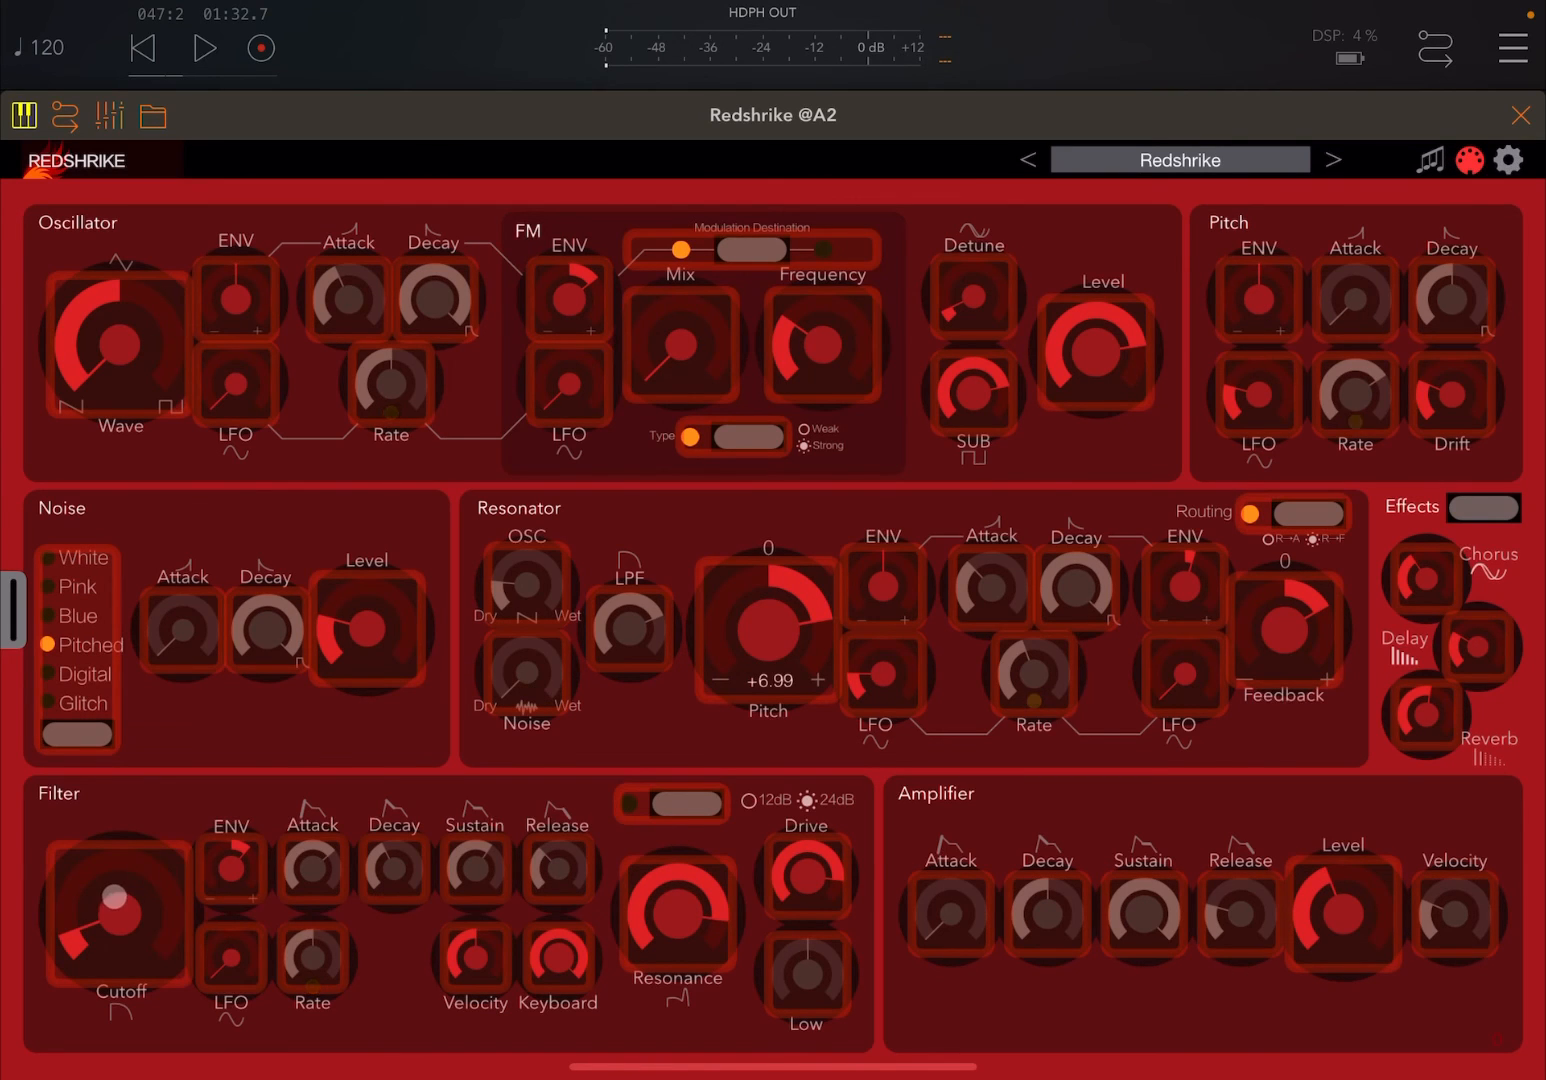
pyautogui.click(118, 912)
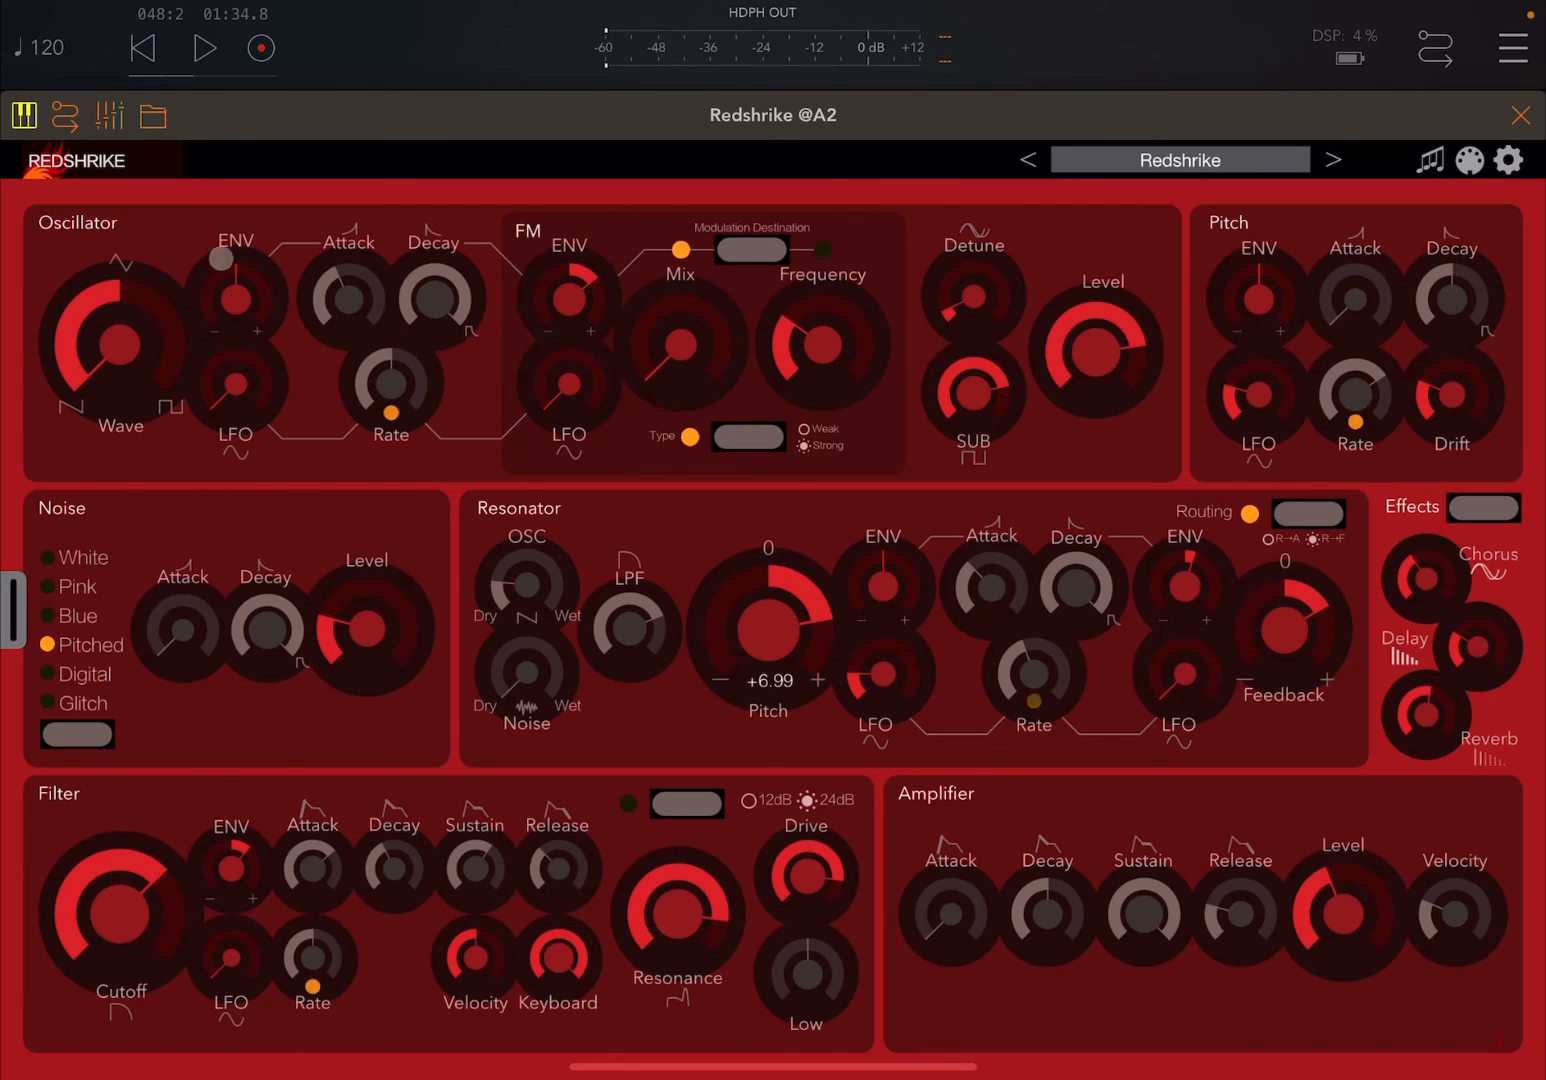
pyautogui.click(205, 47)
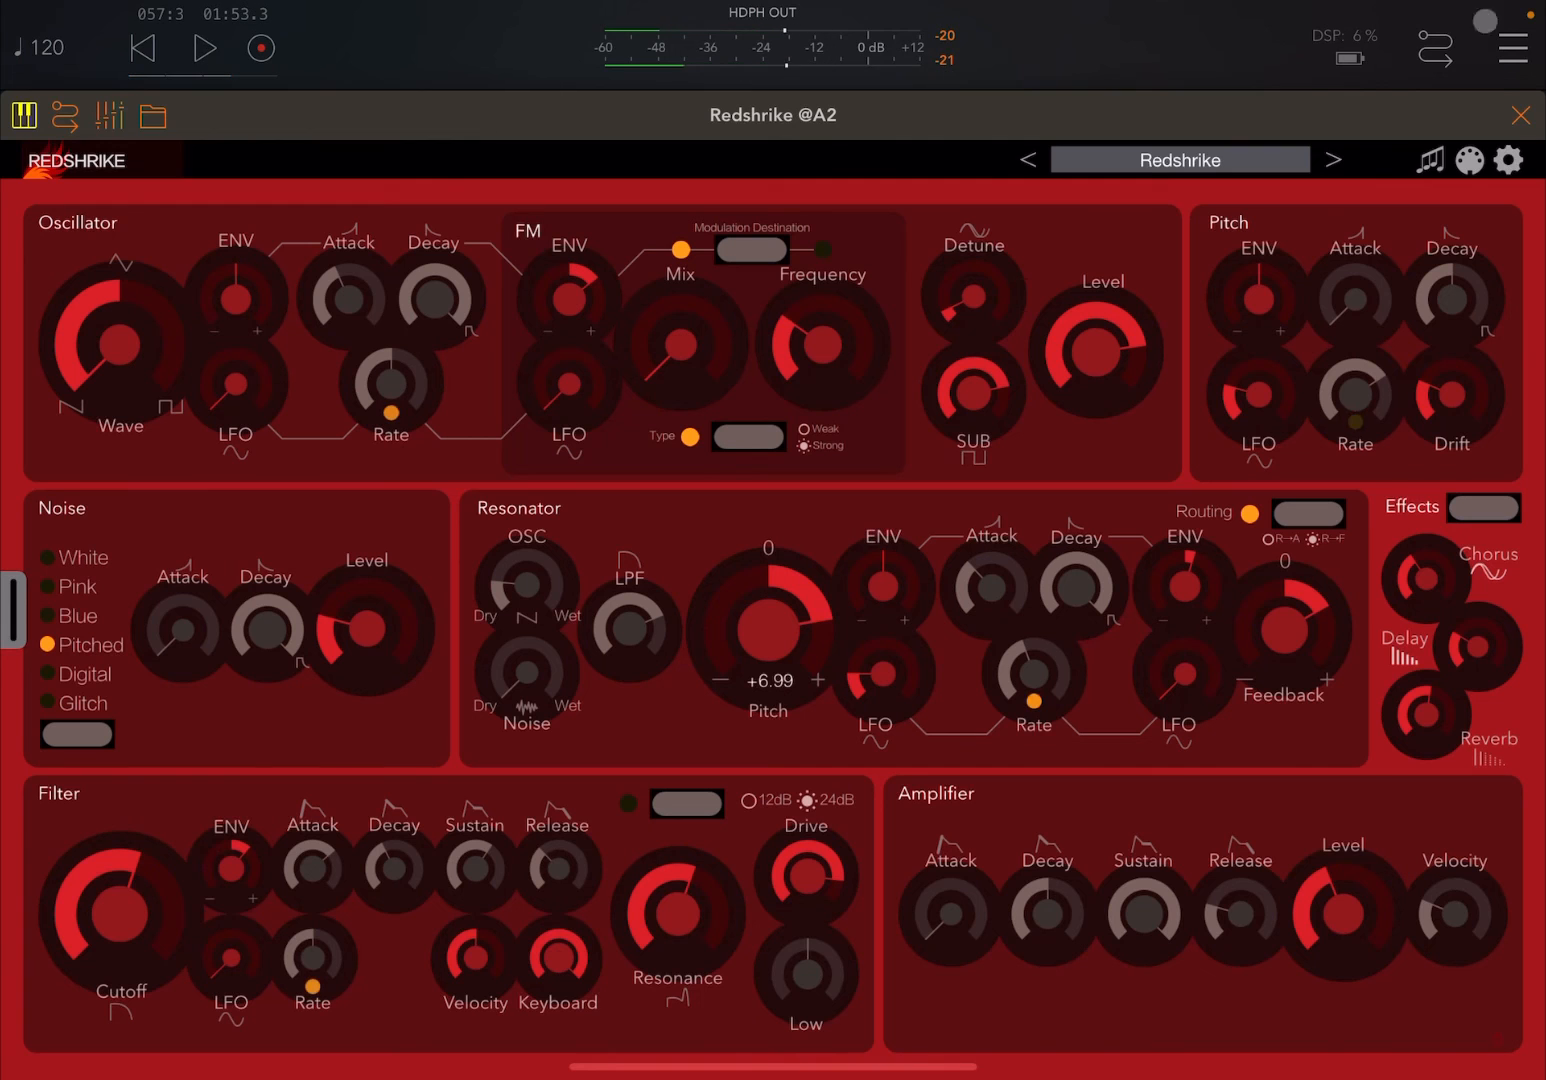
# Add a BLEASS delay insert to the Grand Piano channel and briefly audition it
pyautogui.click(1519, 114)
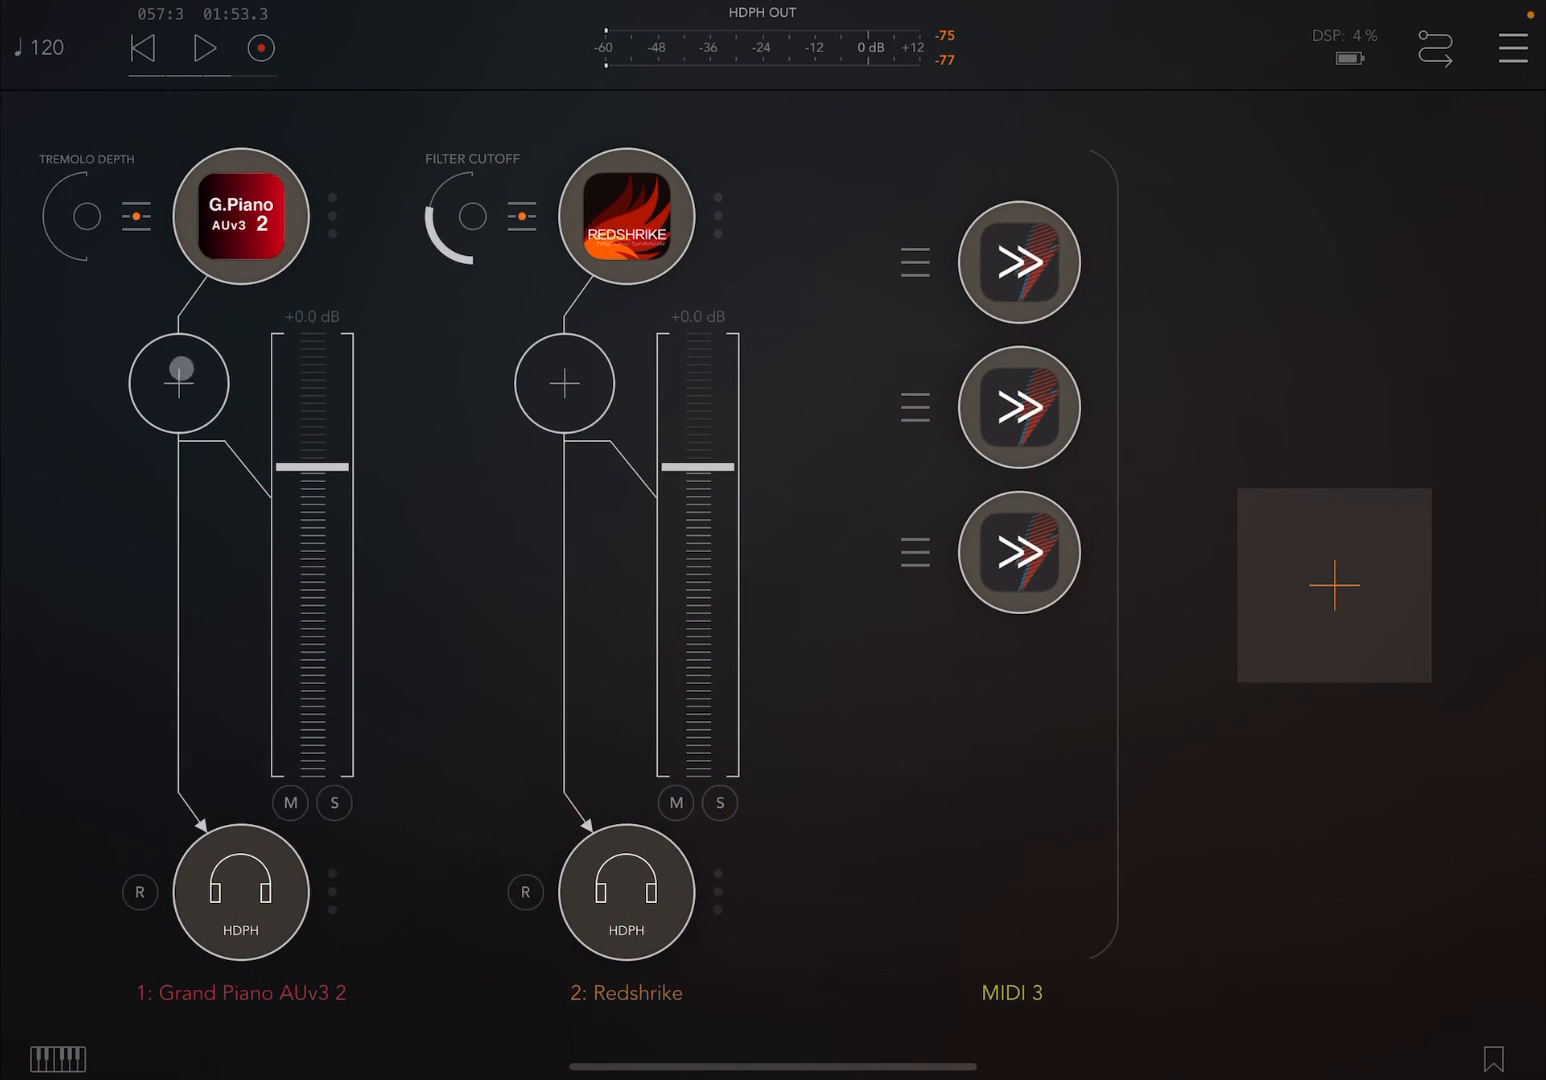
pyautogui.click(178, 383)
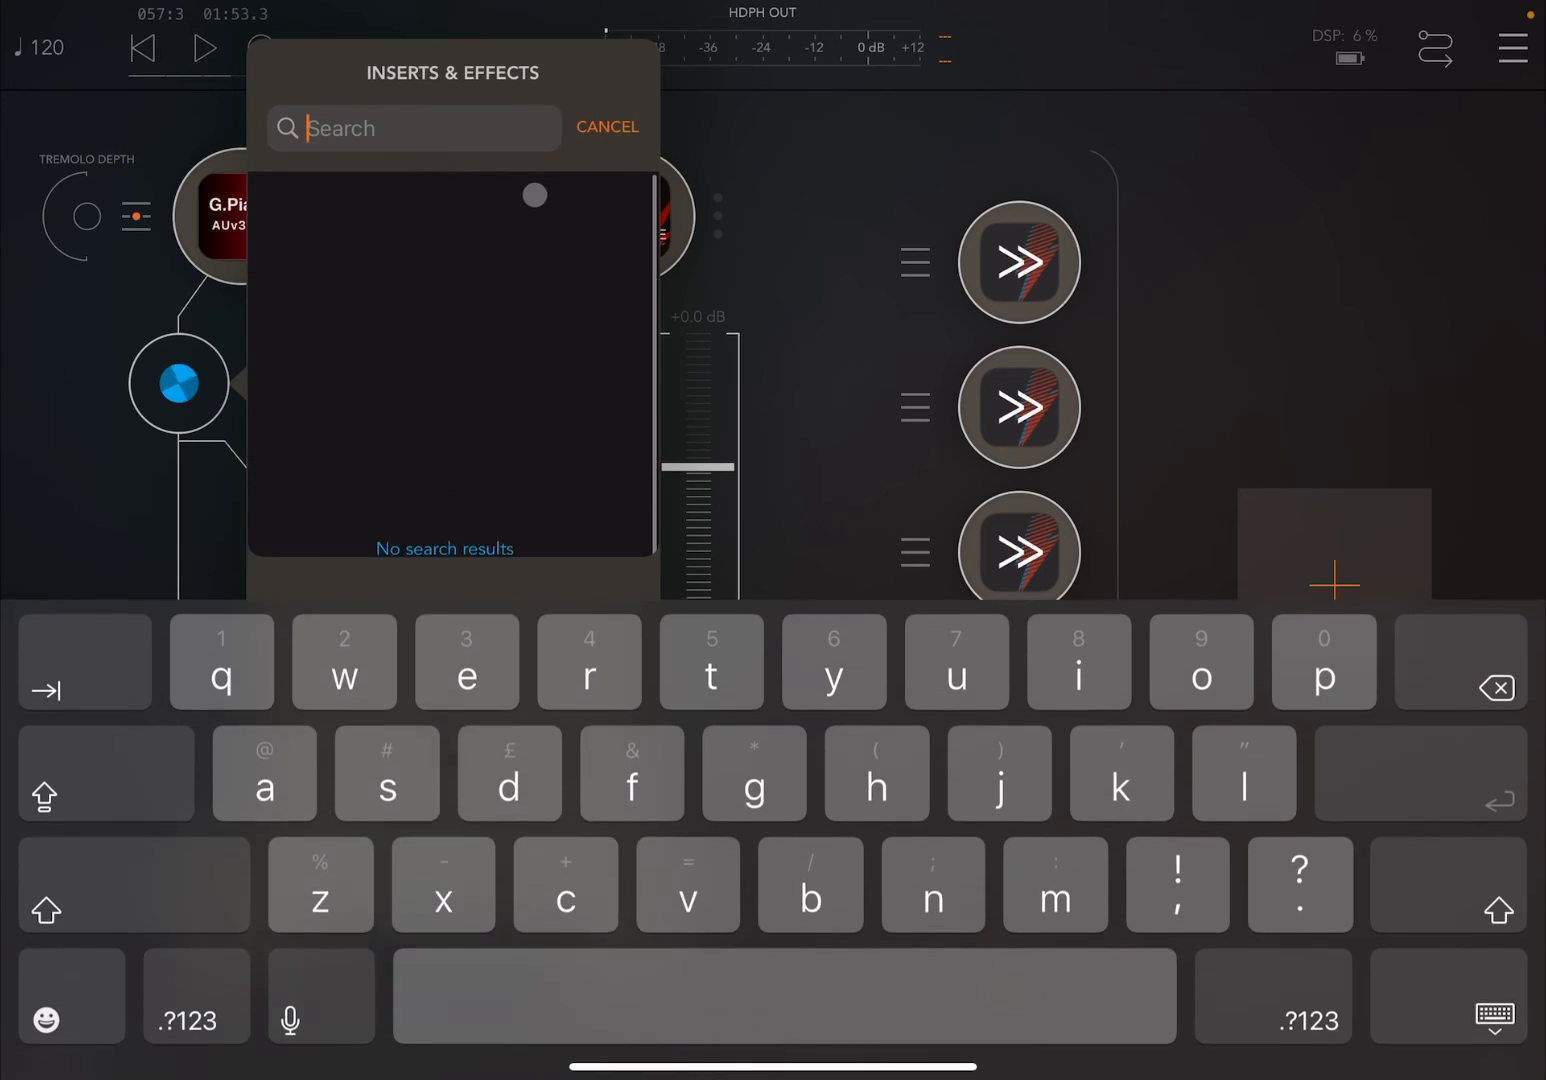
pyautogui.write('de')
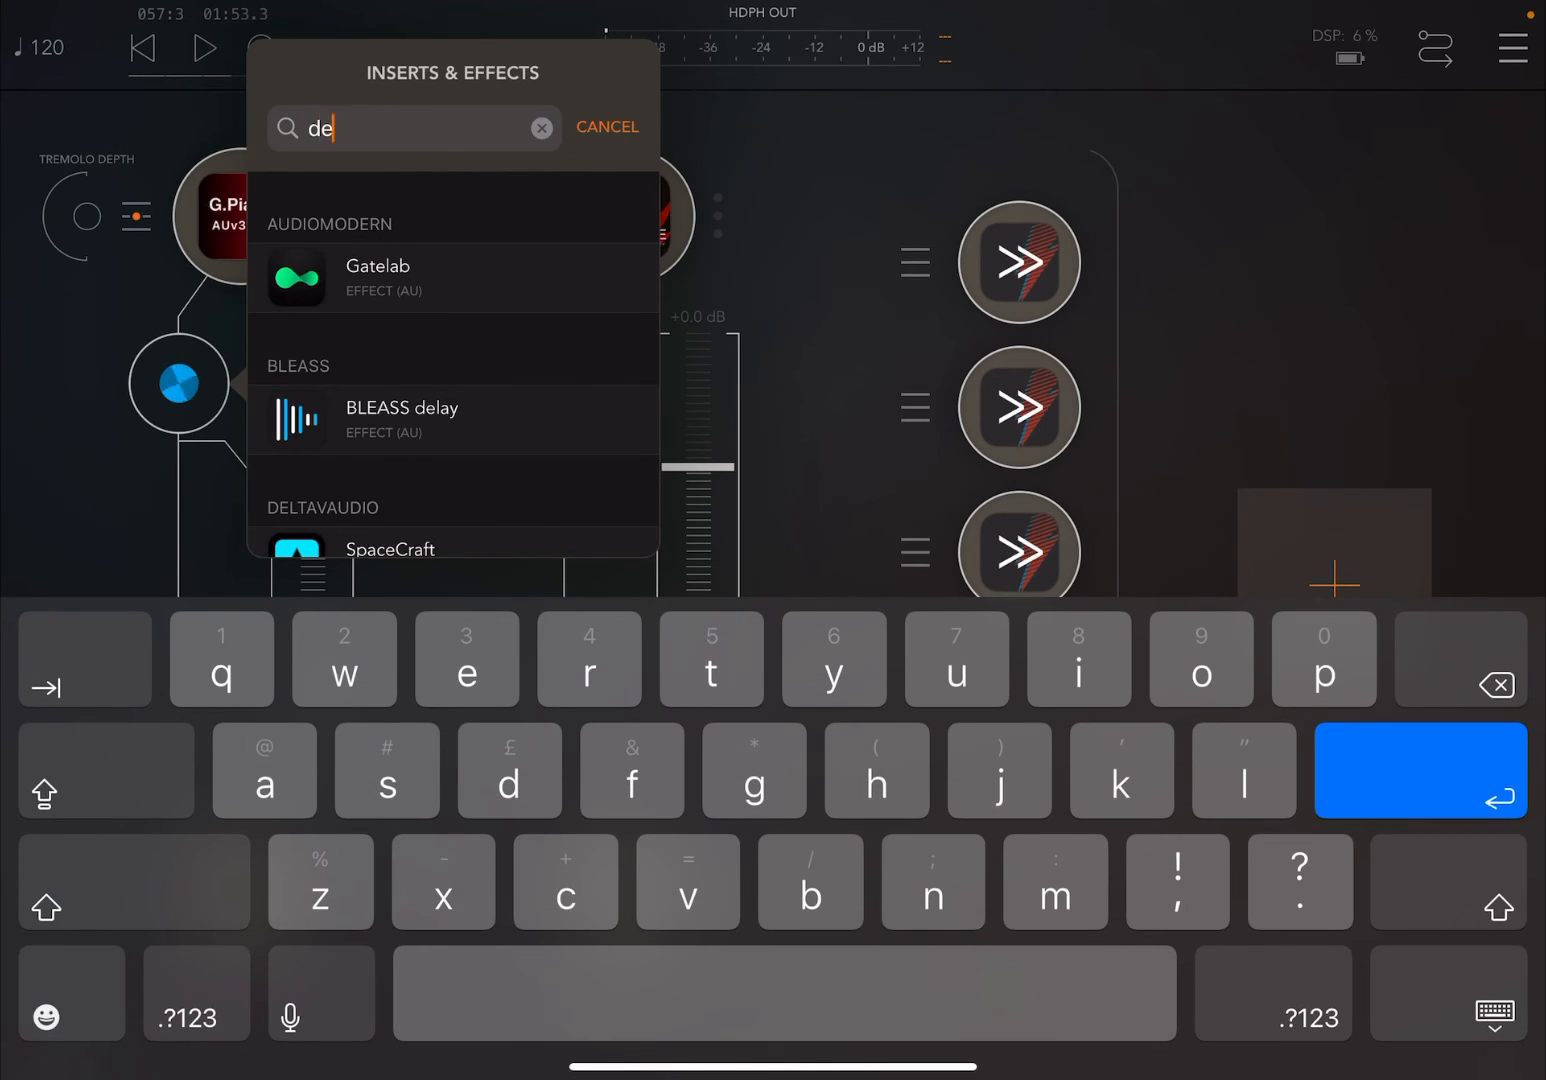
pyautogui.write('re')
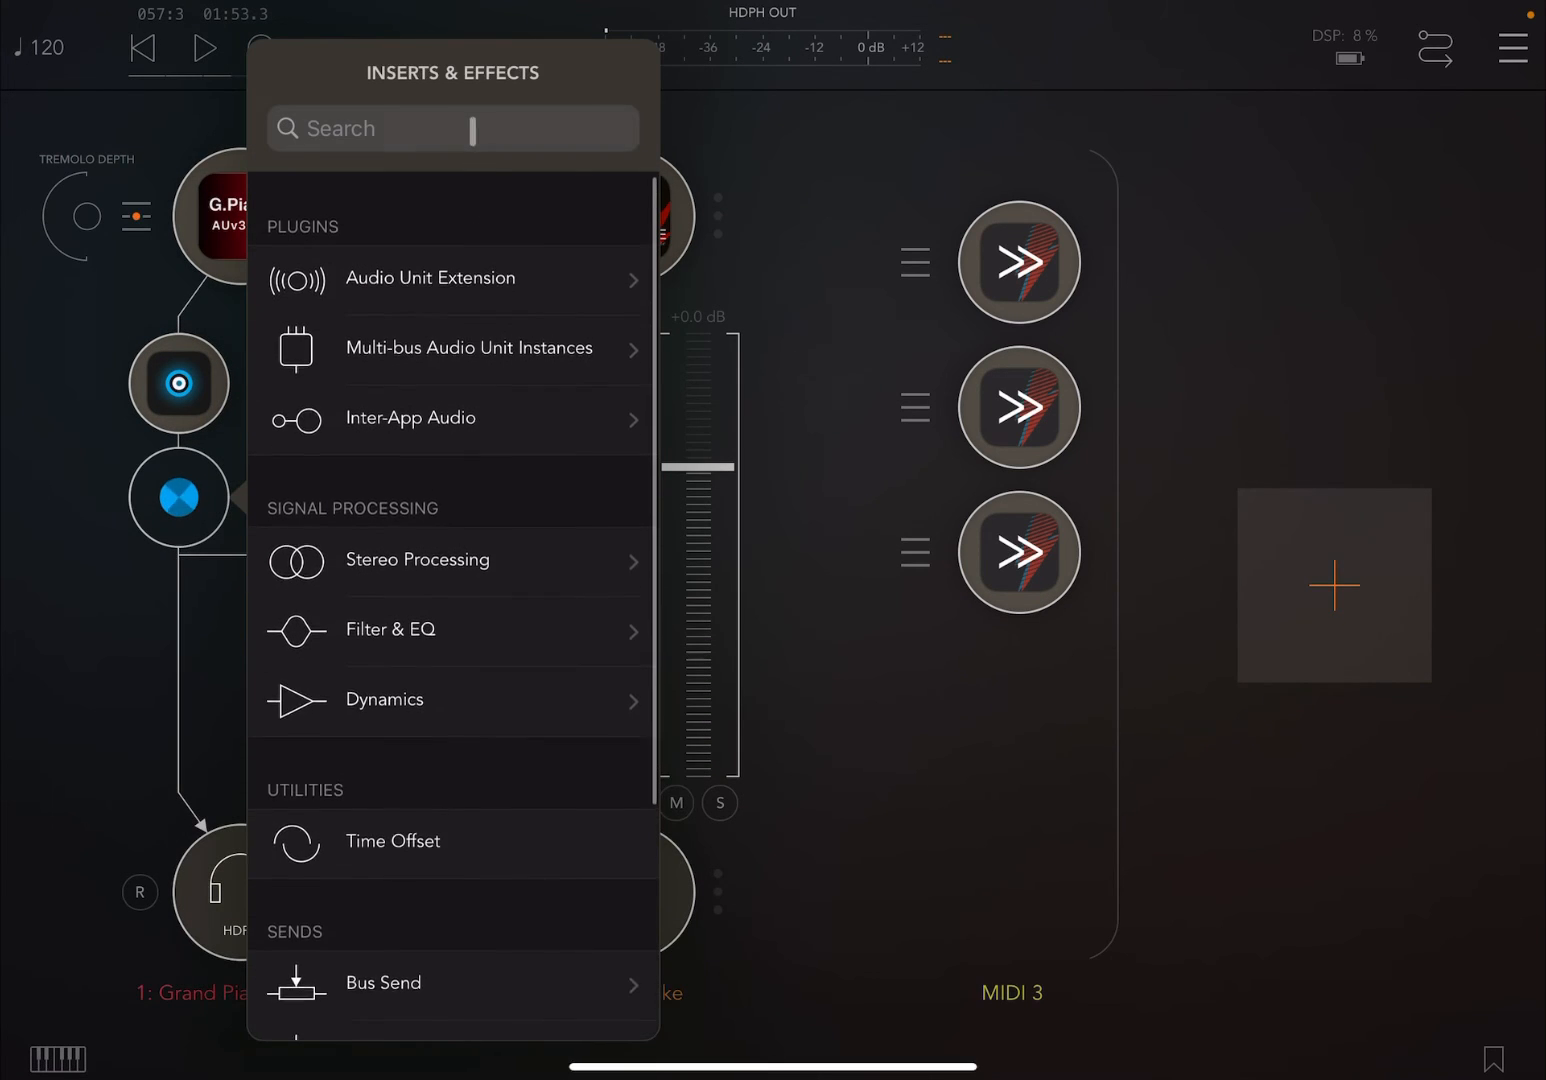
pyautogui.write('del')
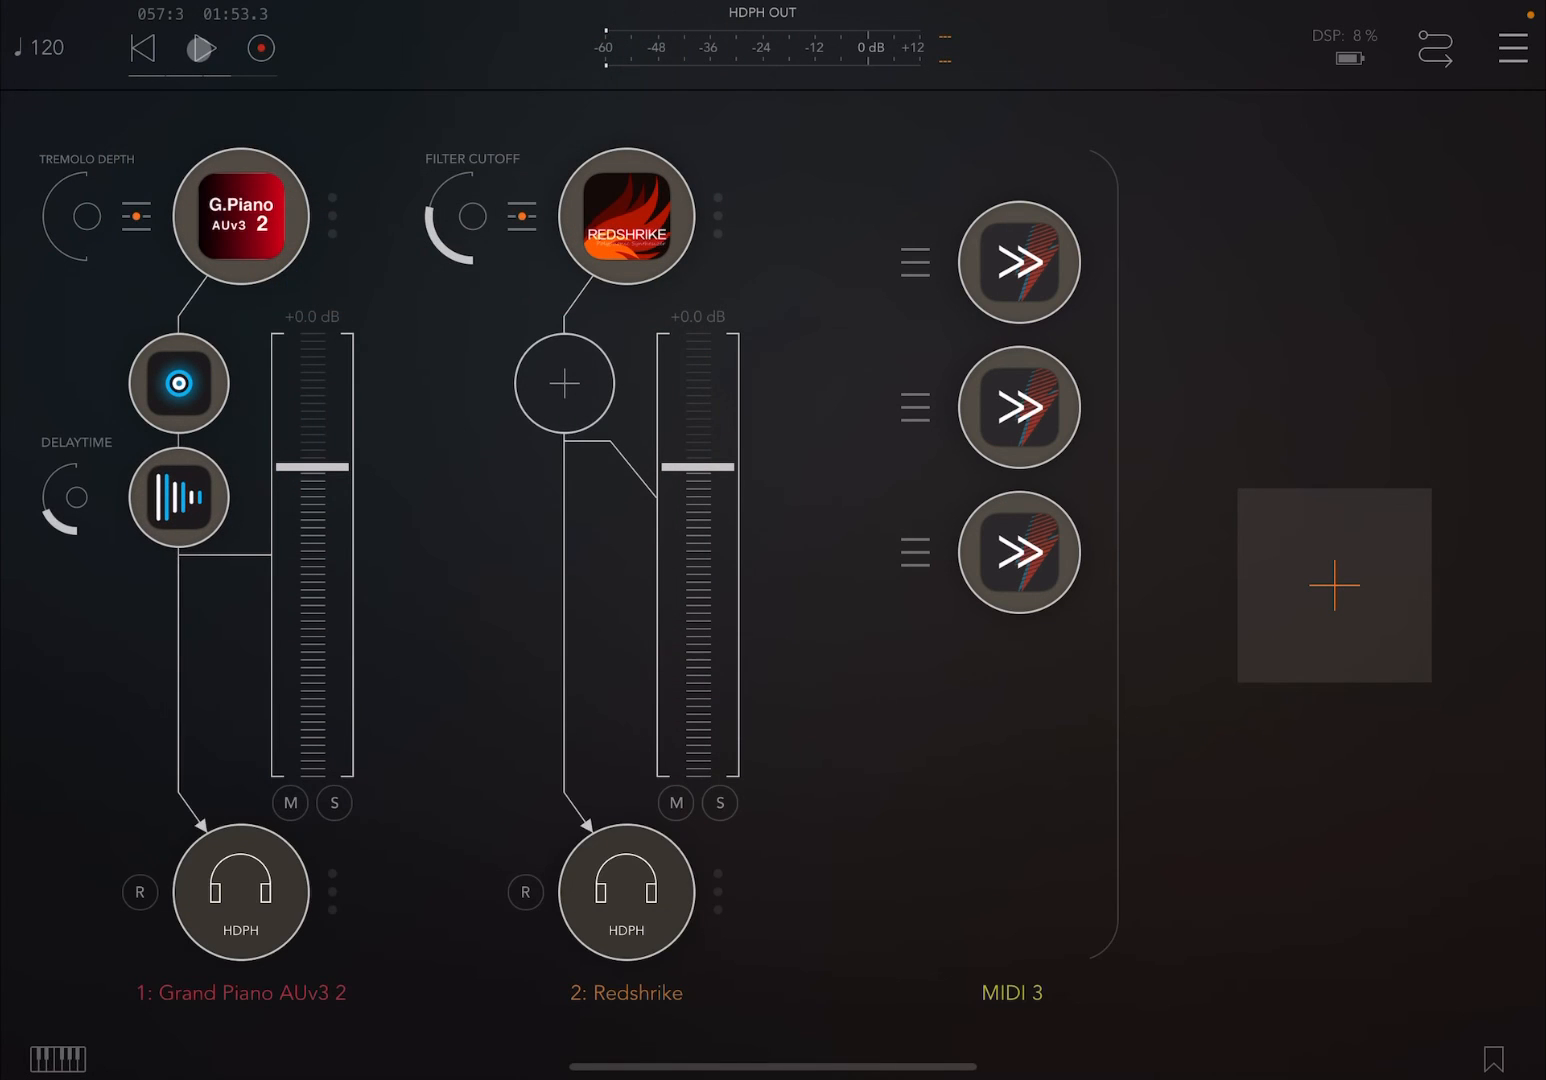
pyautogui.click(200, 48)
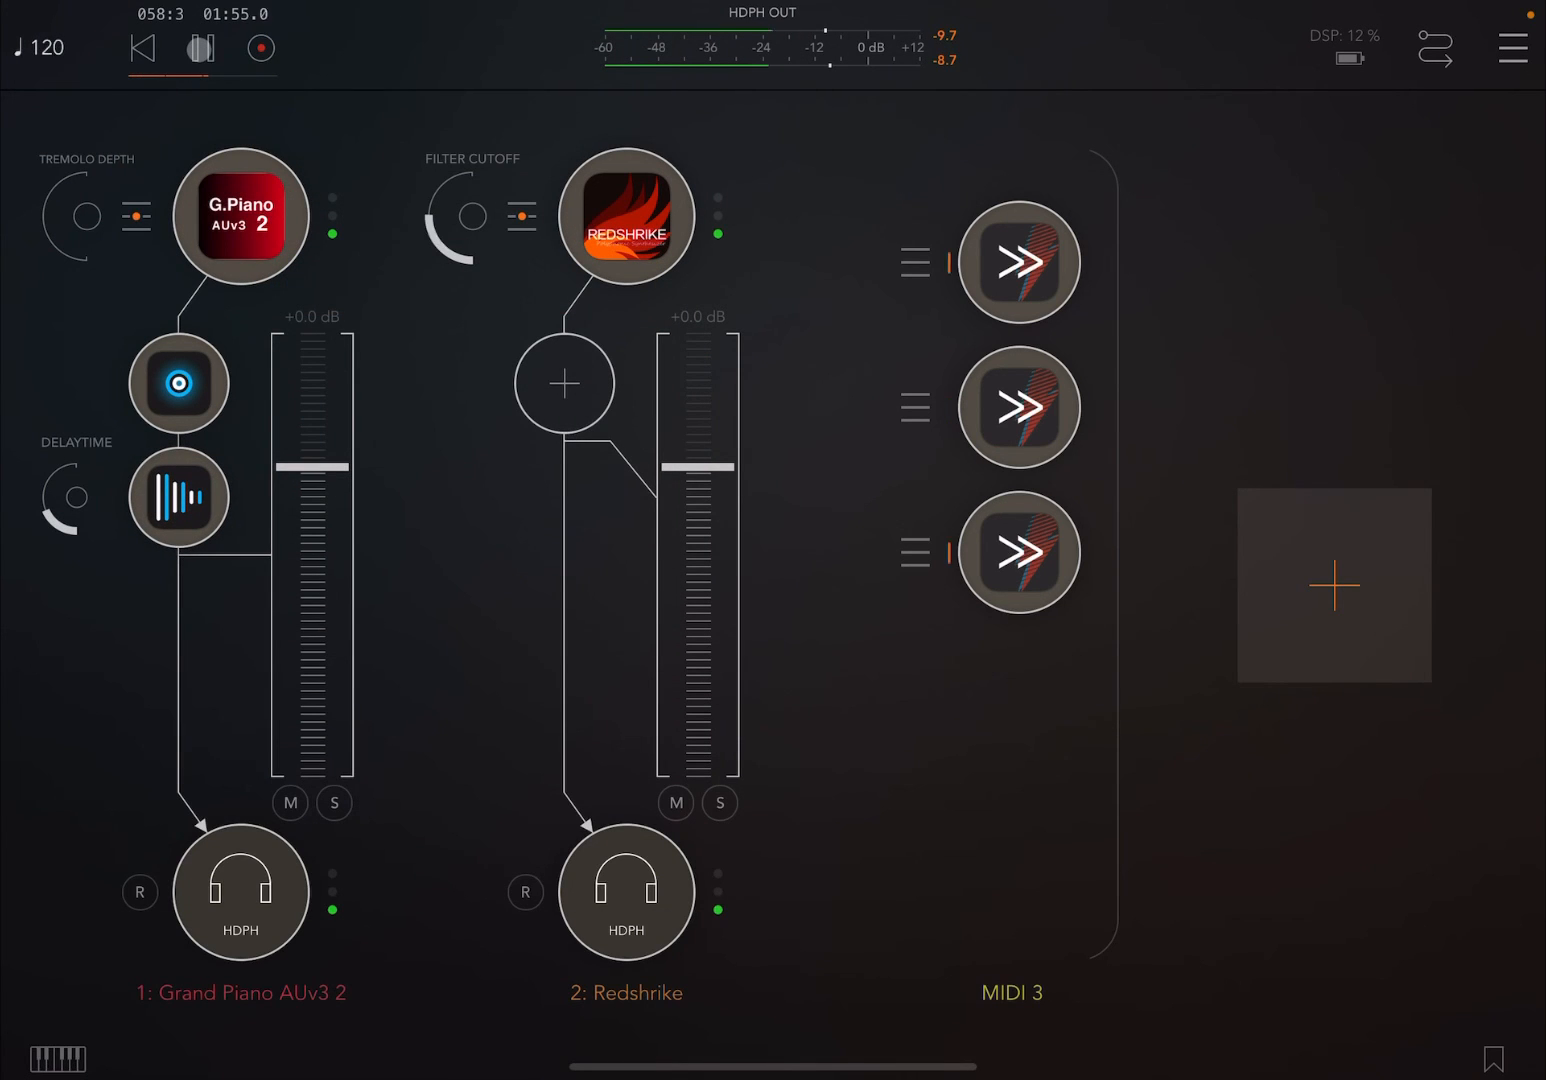
pyautogui.click(201, 48)
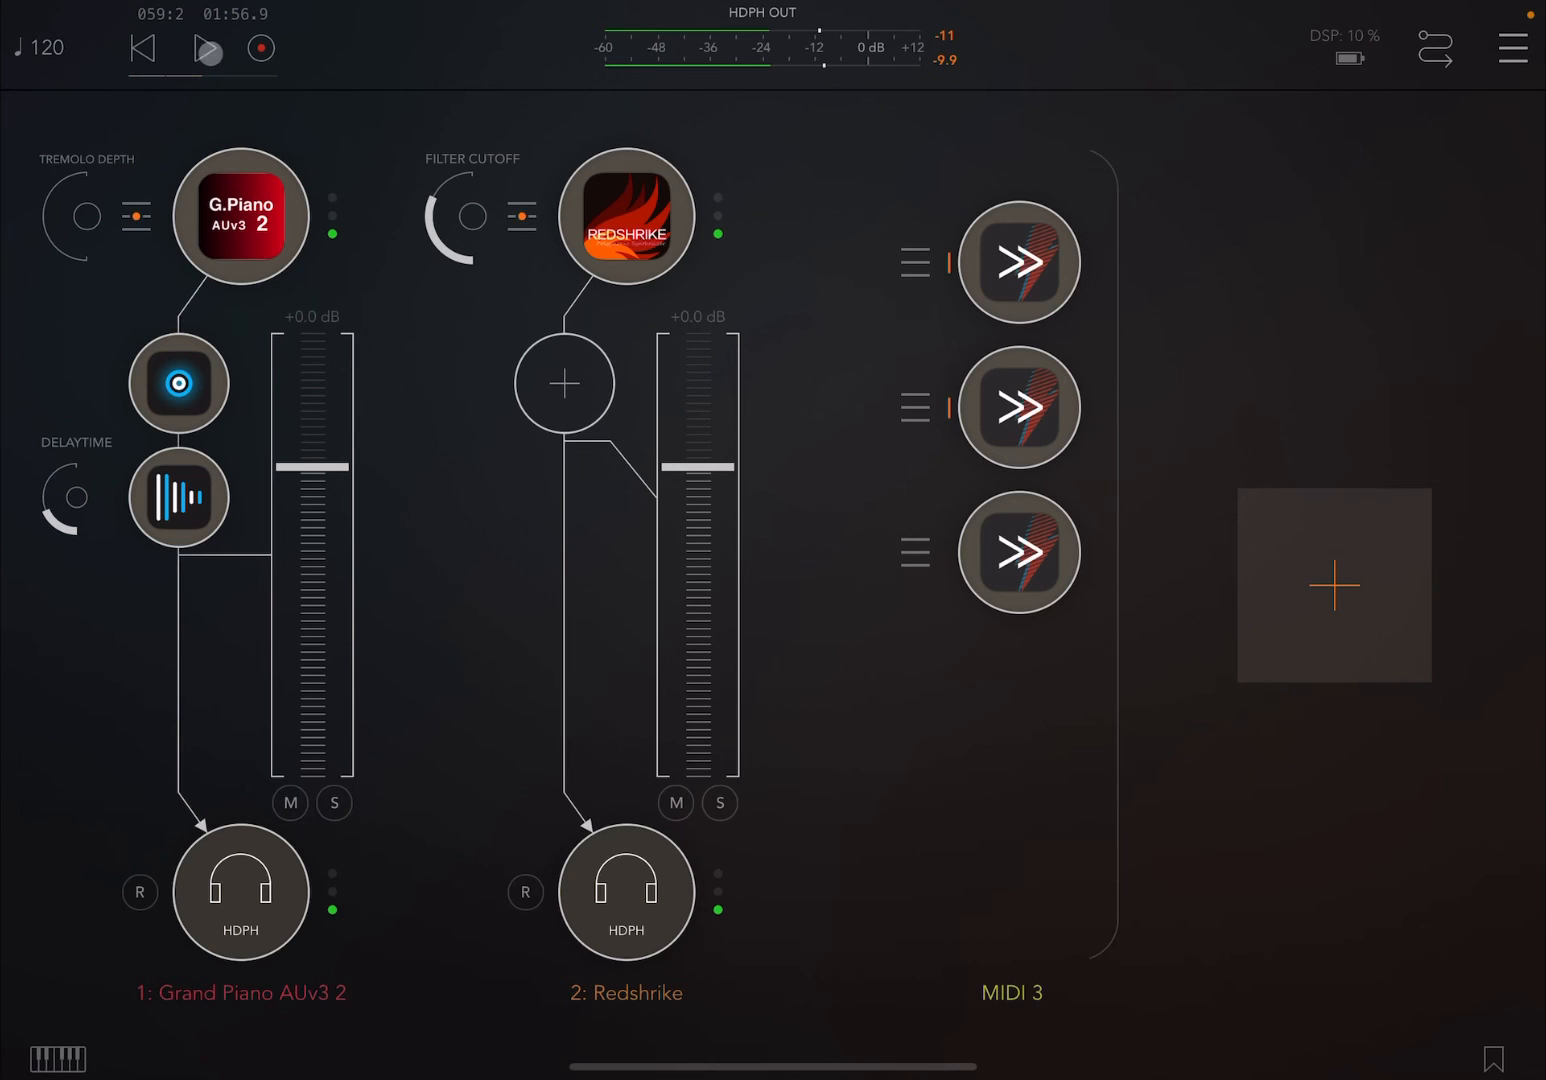
# Add a chorus-type effect insert to the Redshrike channel, searching 'ch'
pyautogui.click(564, 383)
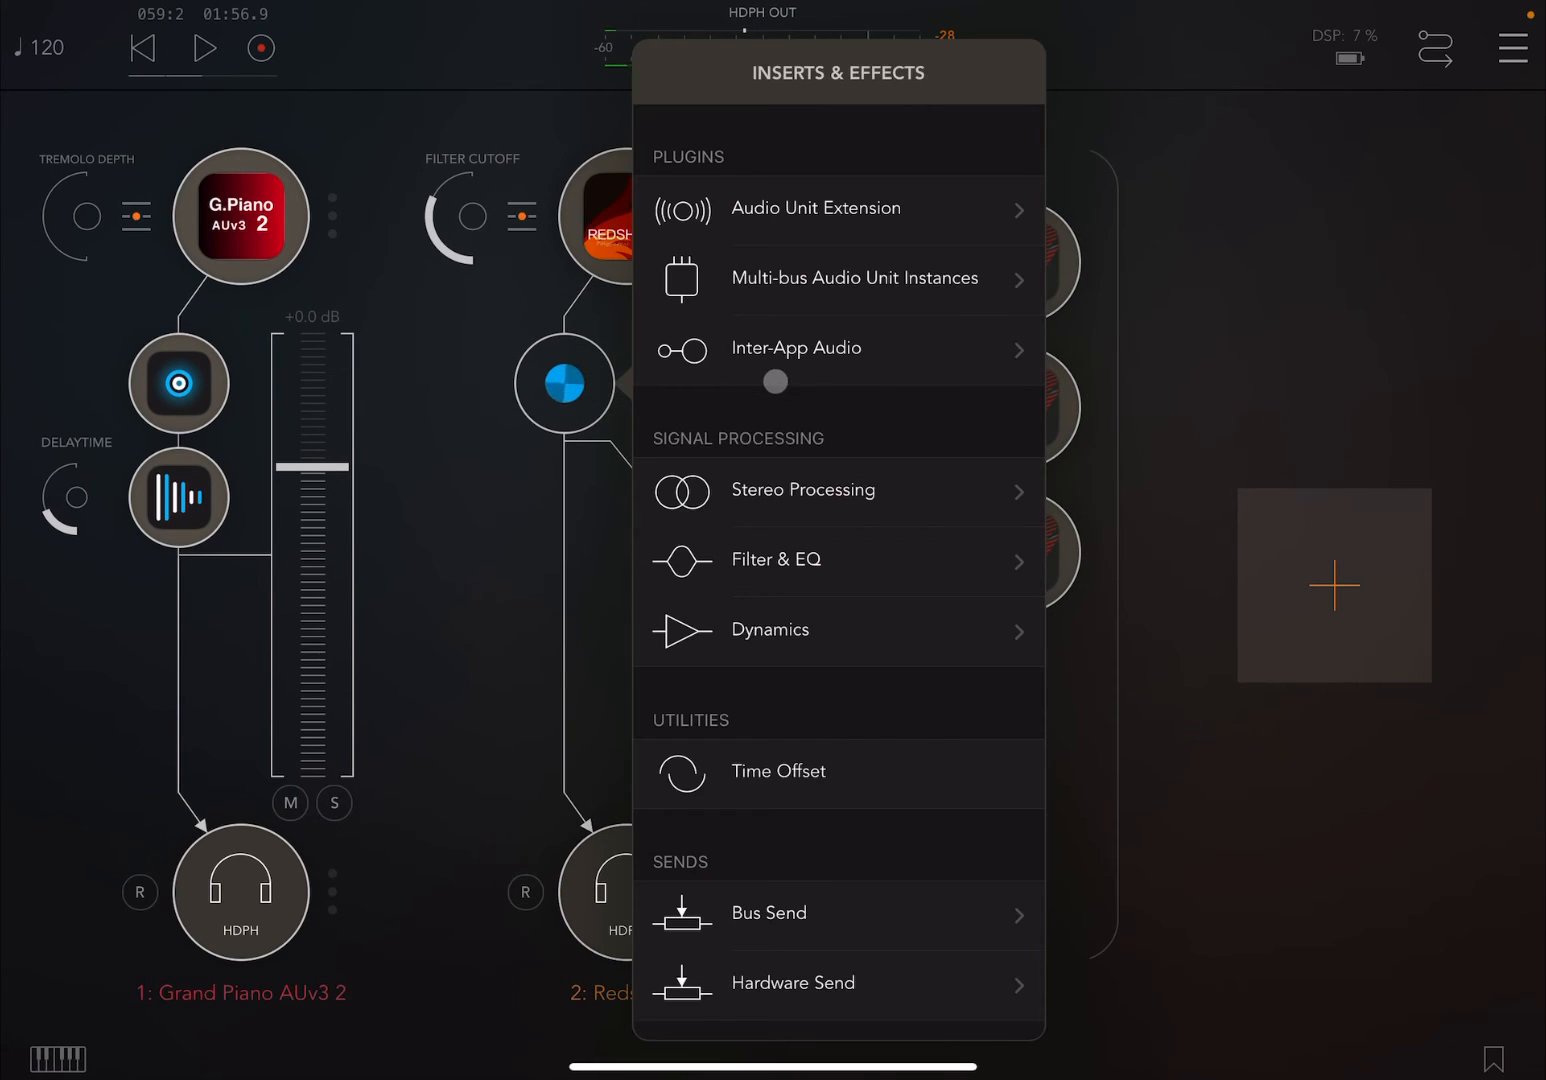
pyautogui.click(817, 128)
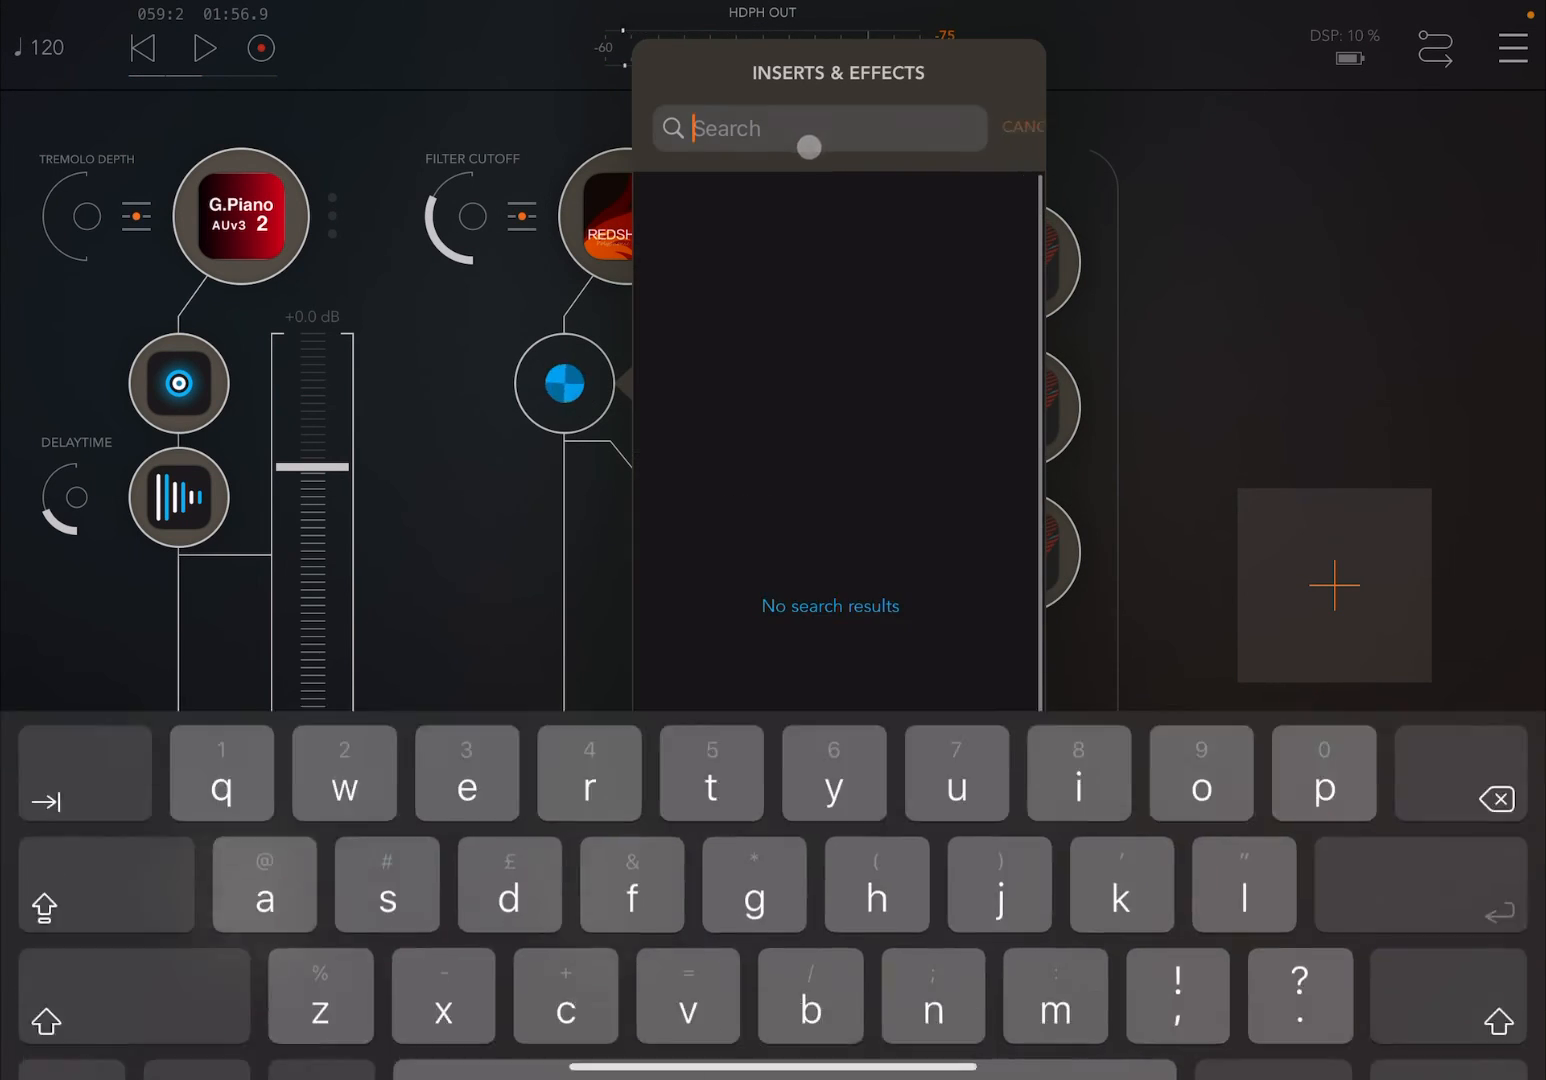
pyautogui.write('ch')
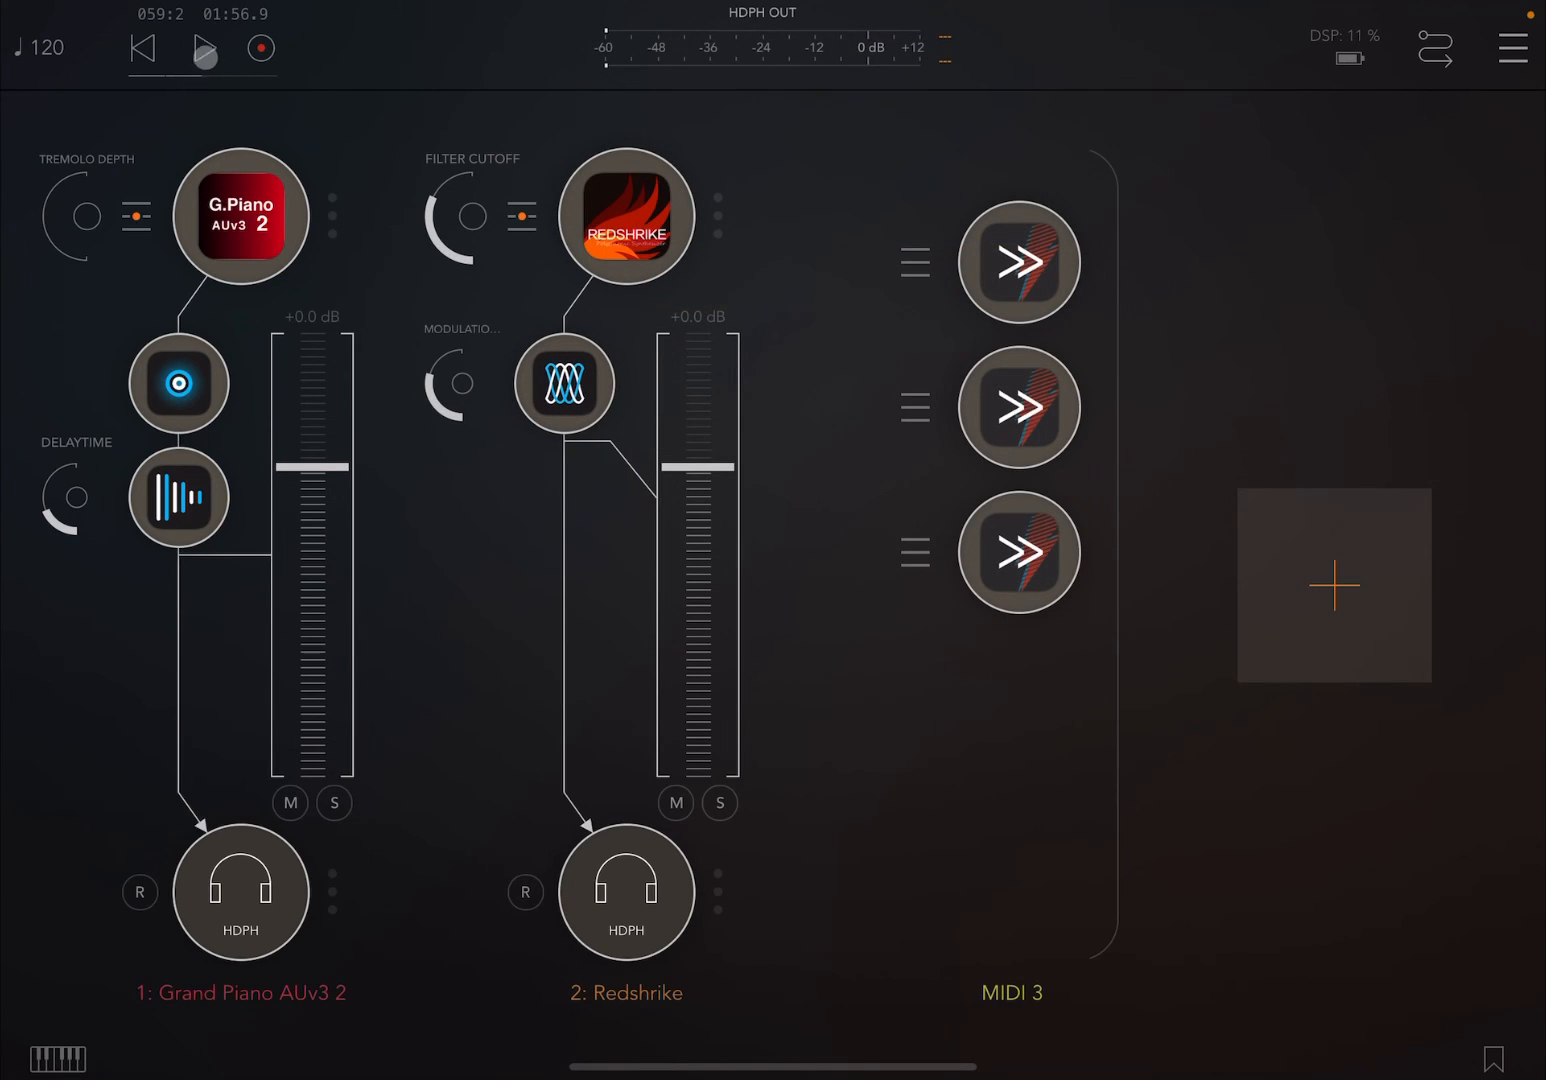
# Audition the mix, then pull Redshrike's fader to -3.7 dB and Grand Piano's to -1.6 dB
pyautogui.click(205, 49)
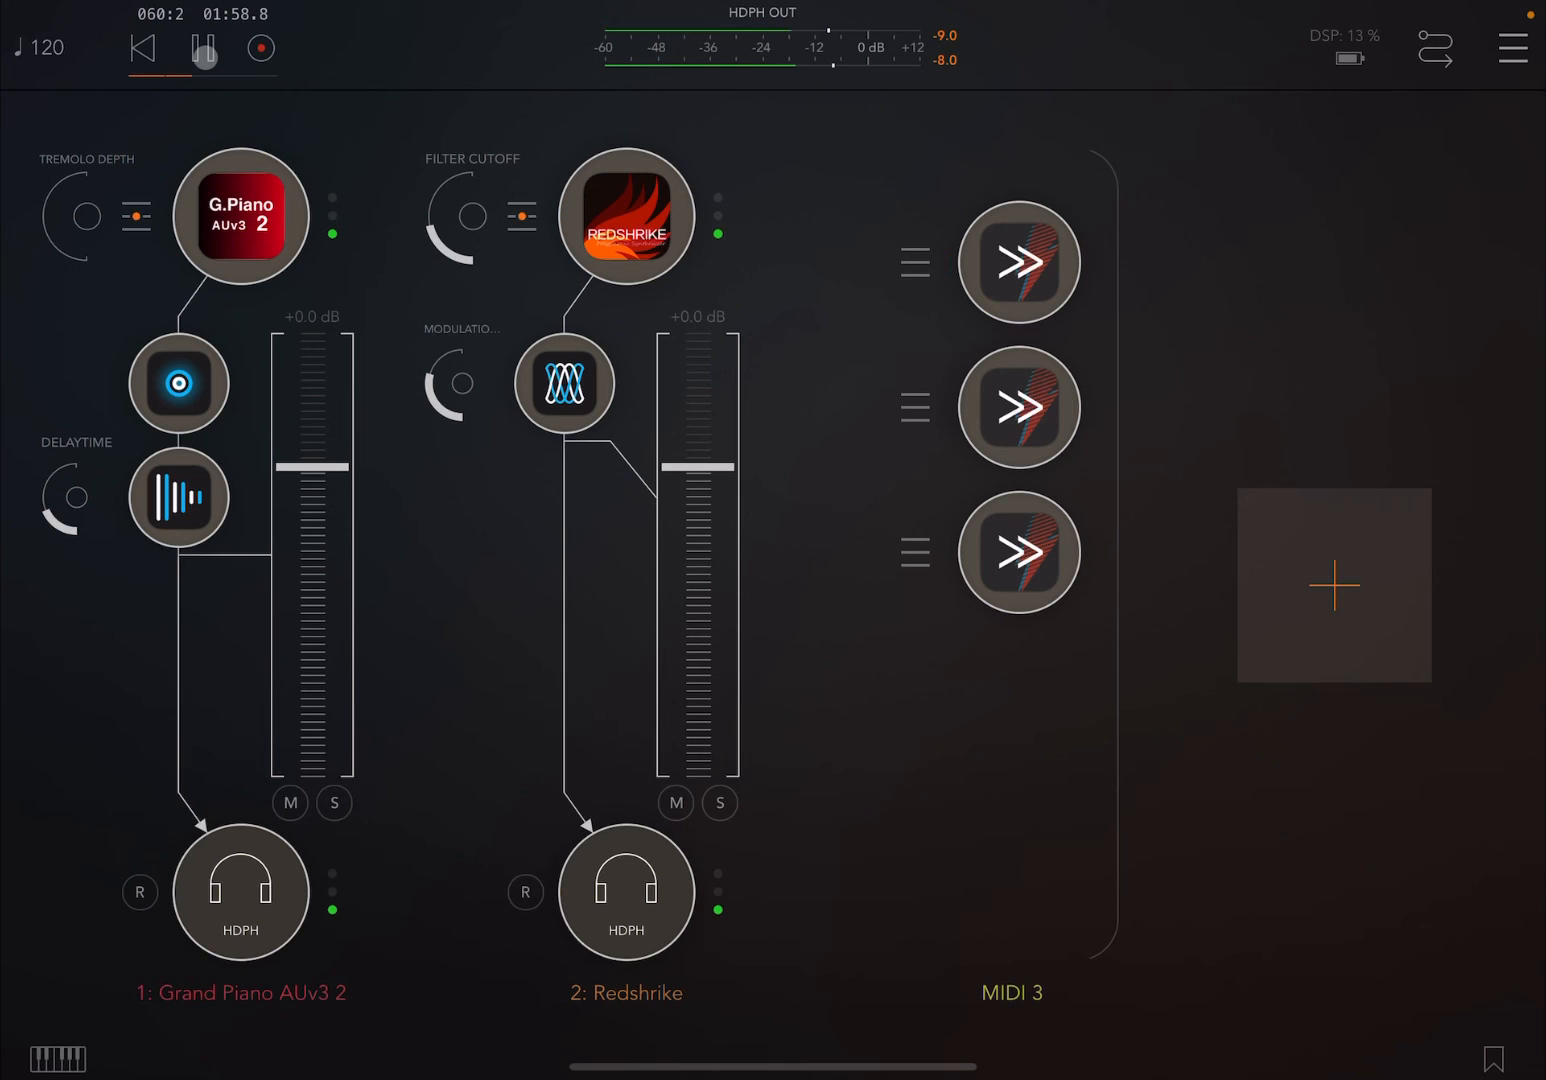
pyautogui.click(625, 216)
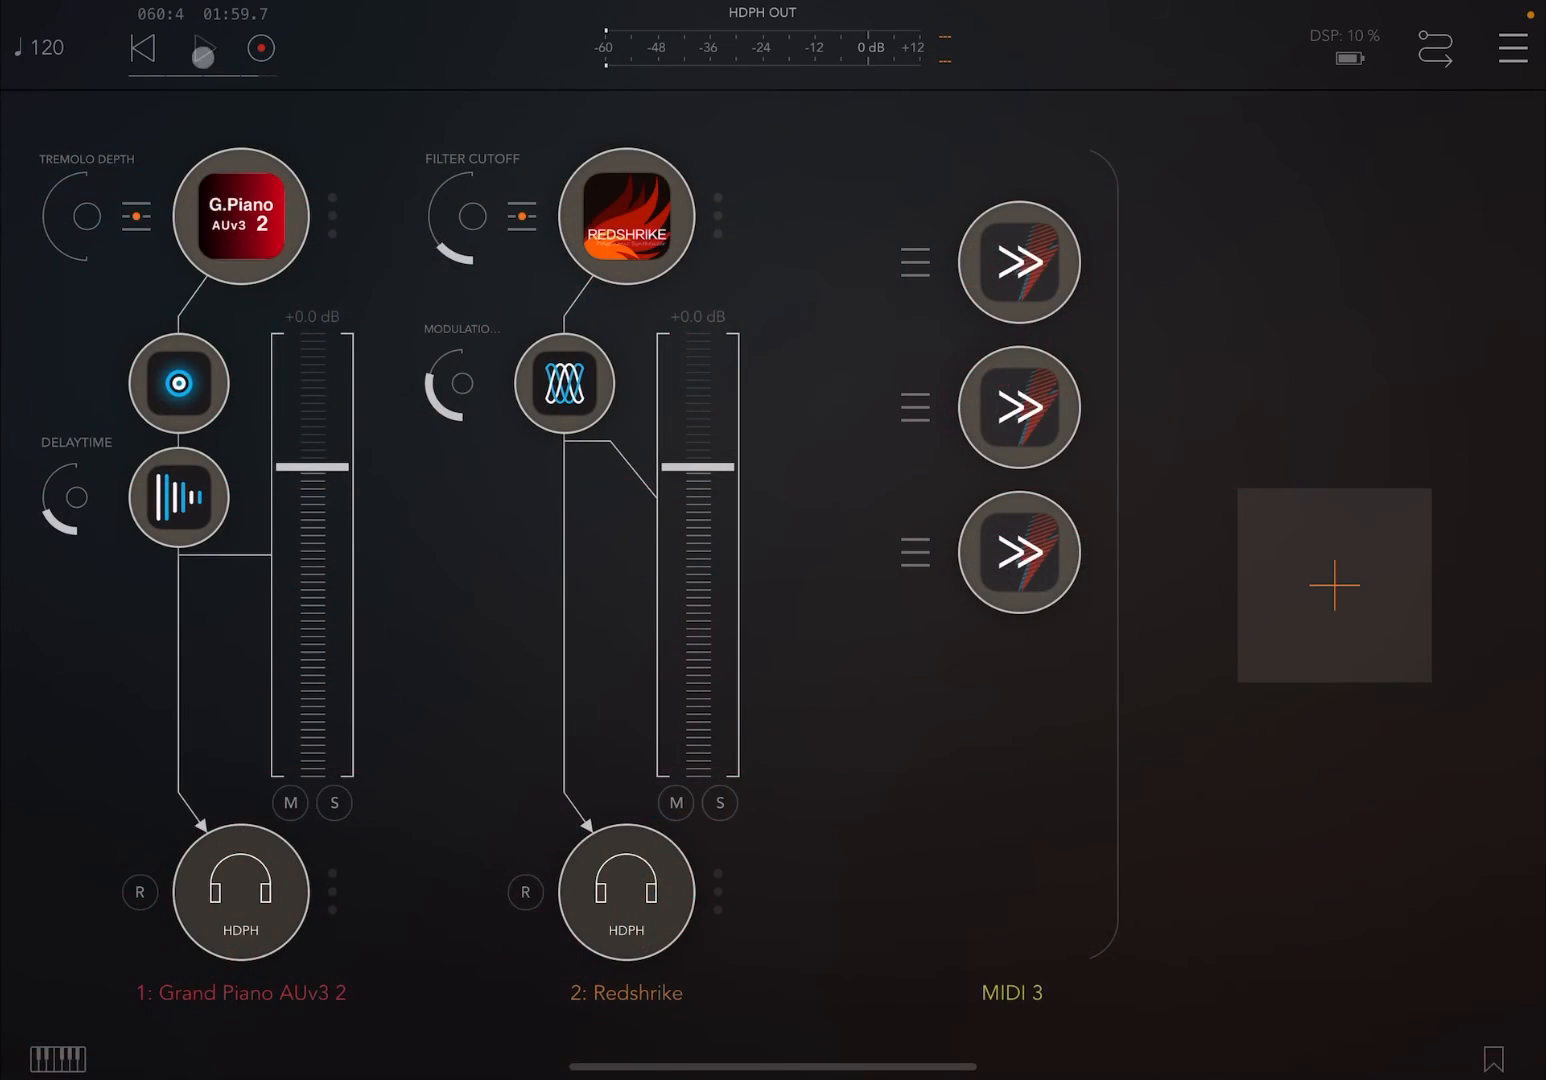
pyautogui.click(202, 48)
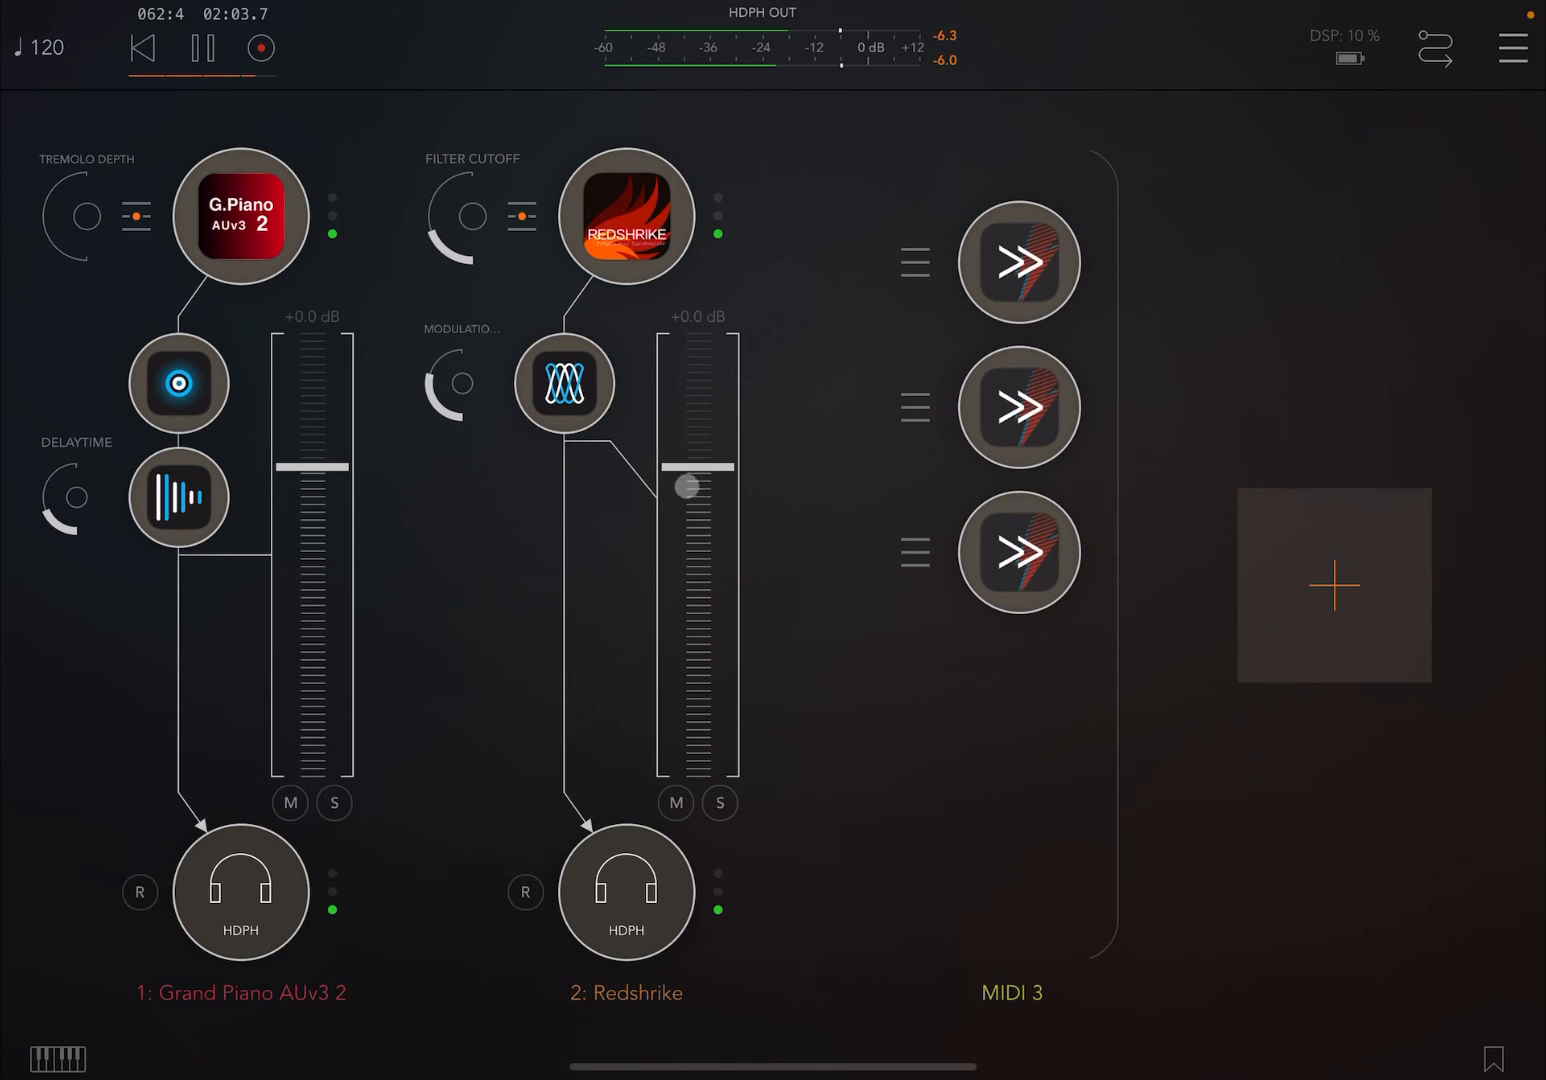
pyautogui.moveTo(690, 485); pyautogui.dragTo(690, 535)
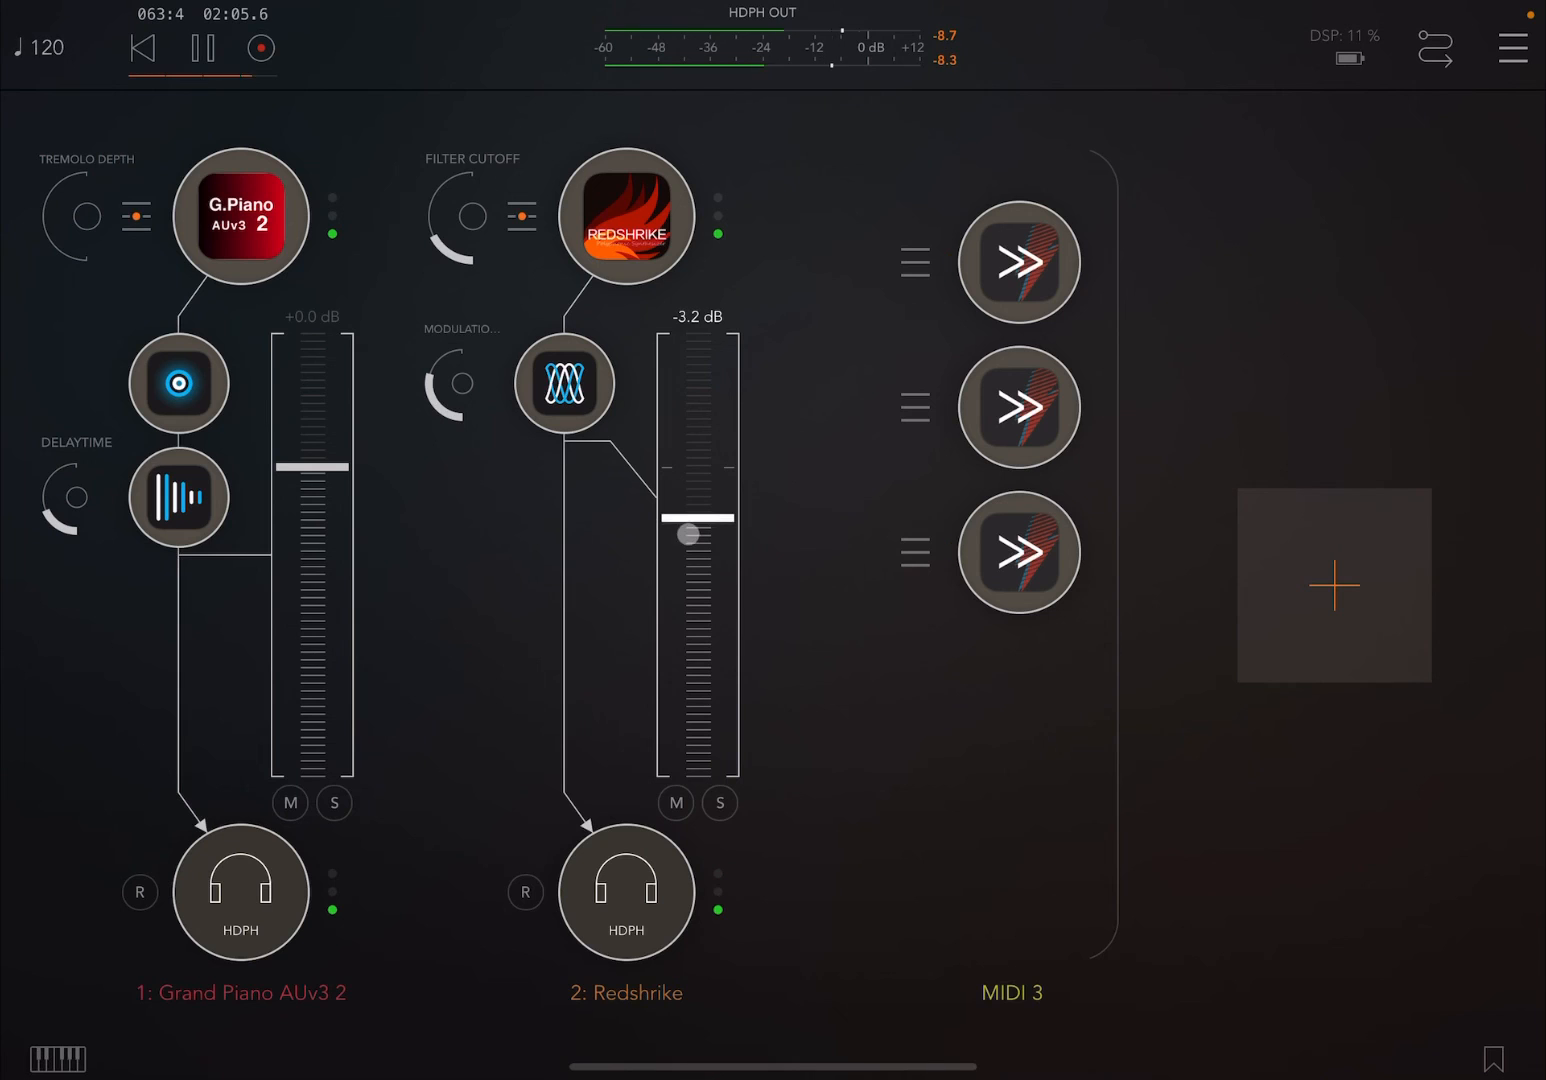
pyautogui.moveTo(311, 470); pyautogui.dragTo(303, 520)
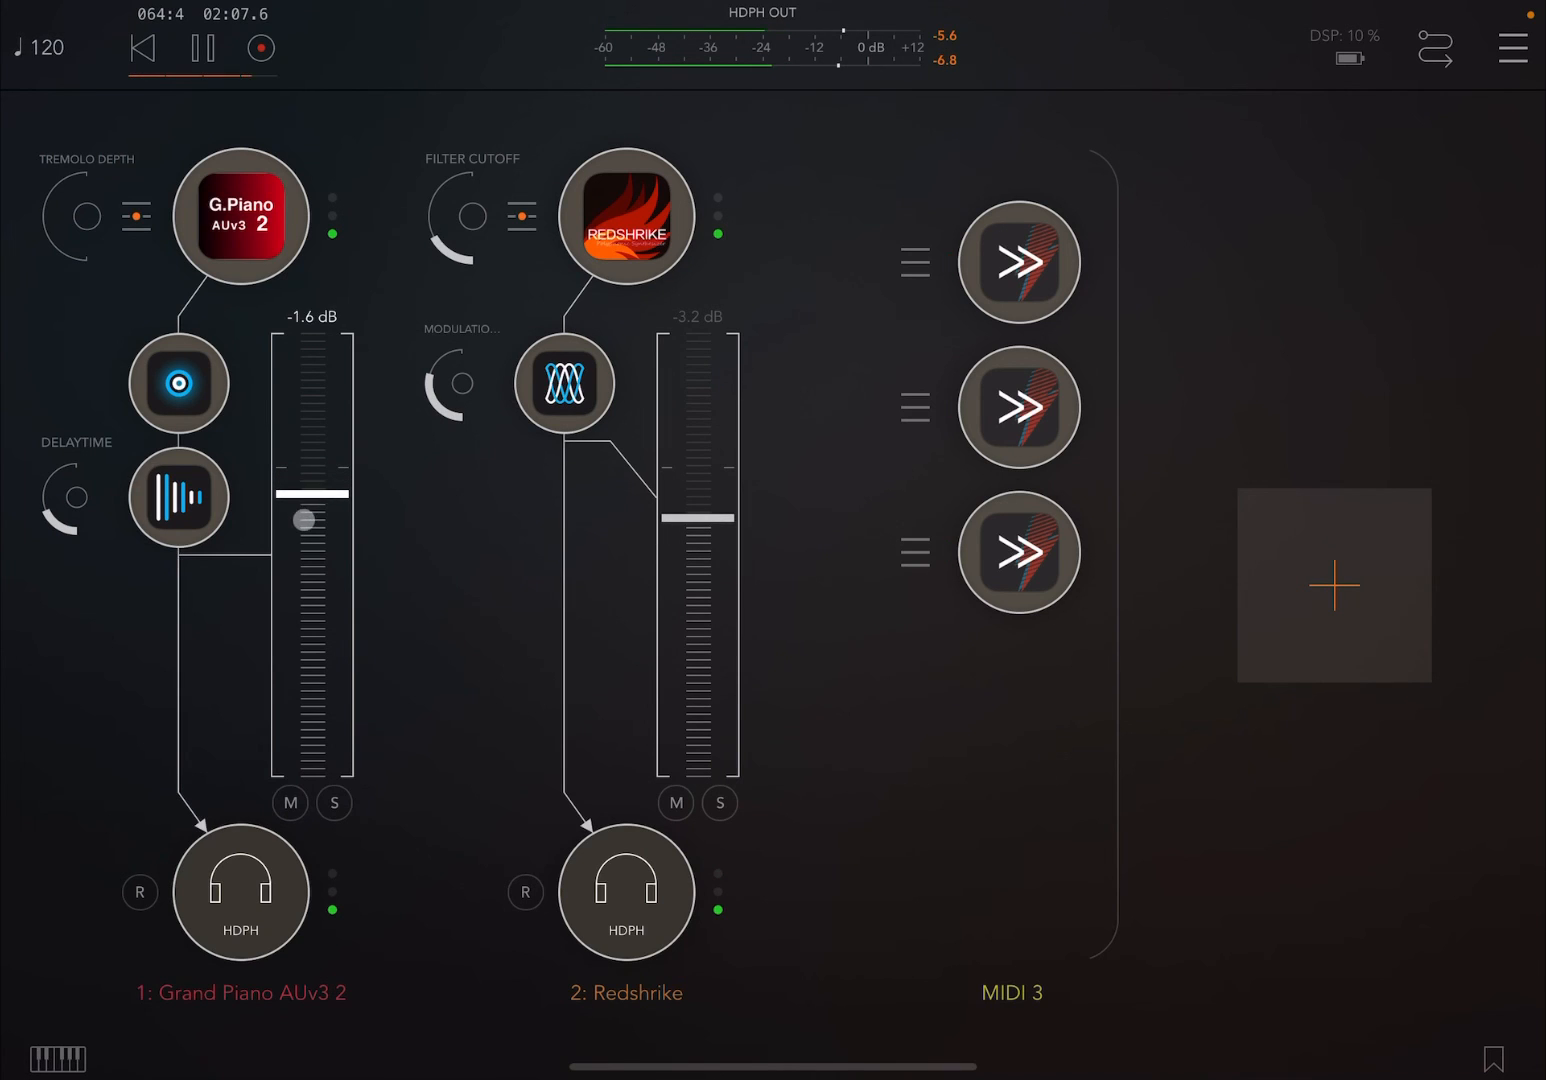
pyautogui.moveTo(695, 520); pyautogui.dragTo(692, 548)
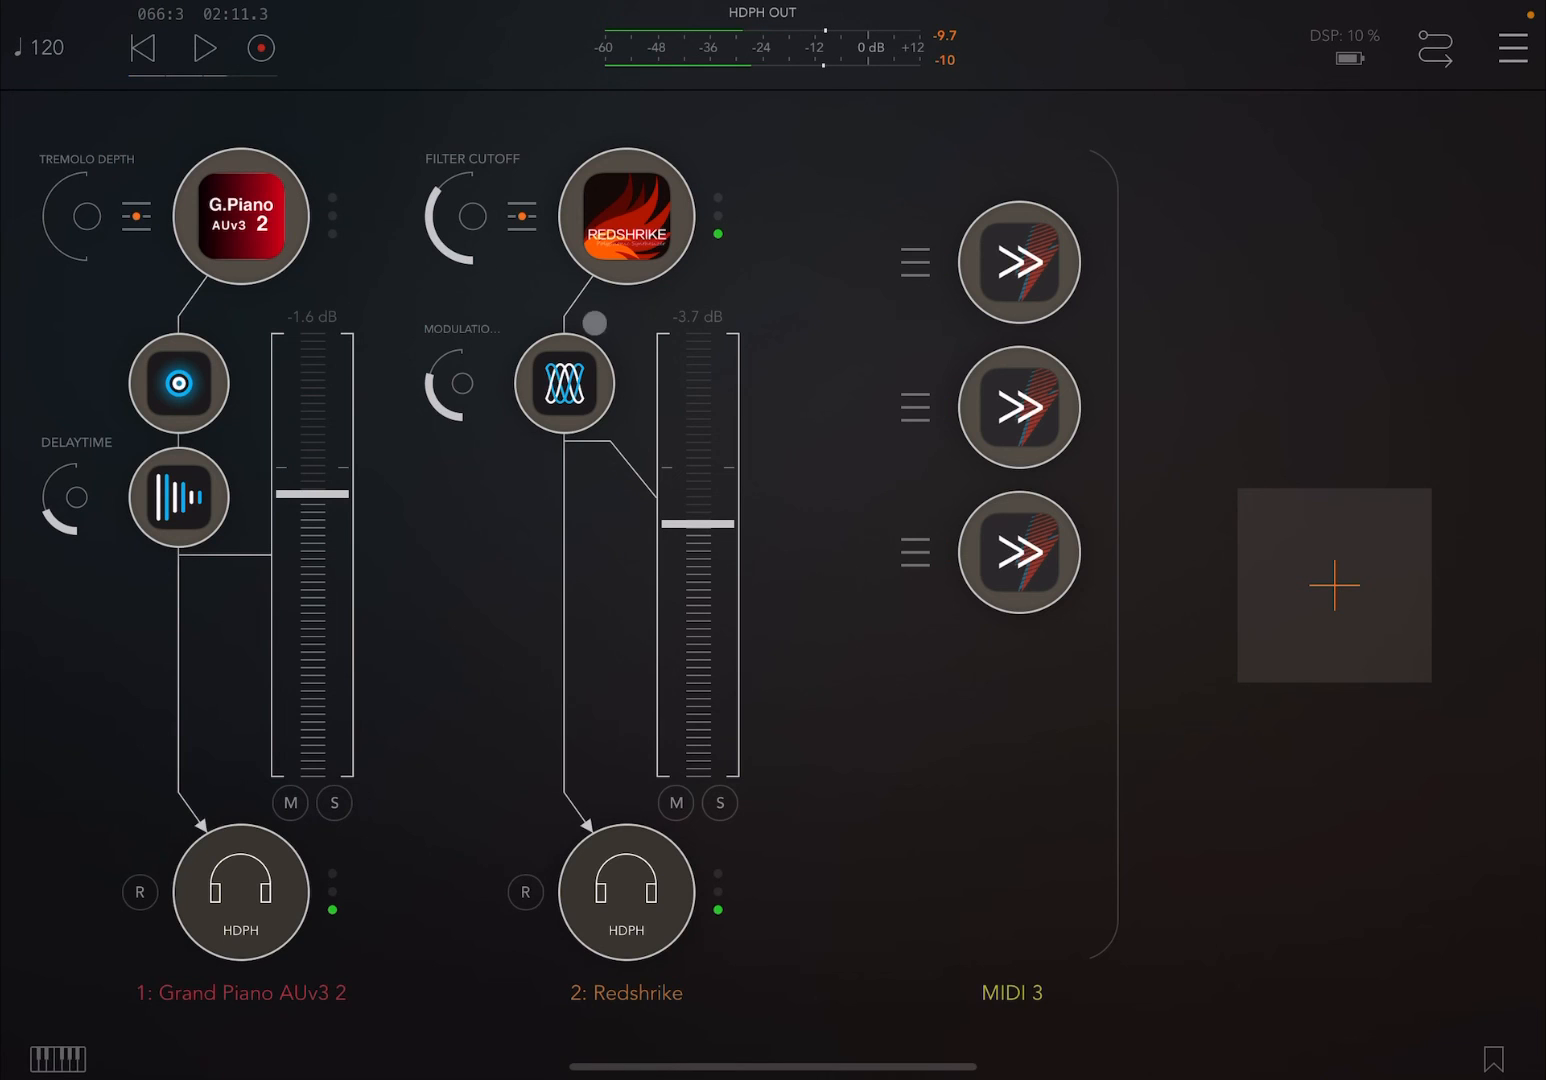
# Create a fourth audio channel and load Hammerhead as its source via the 'ha' search
pyautogui.click(1334, 585)
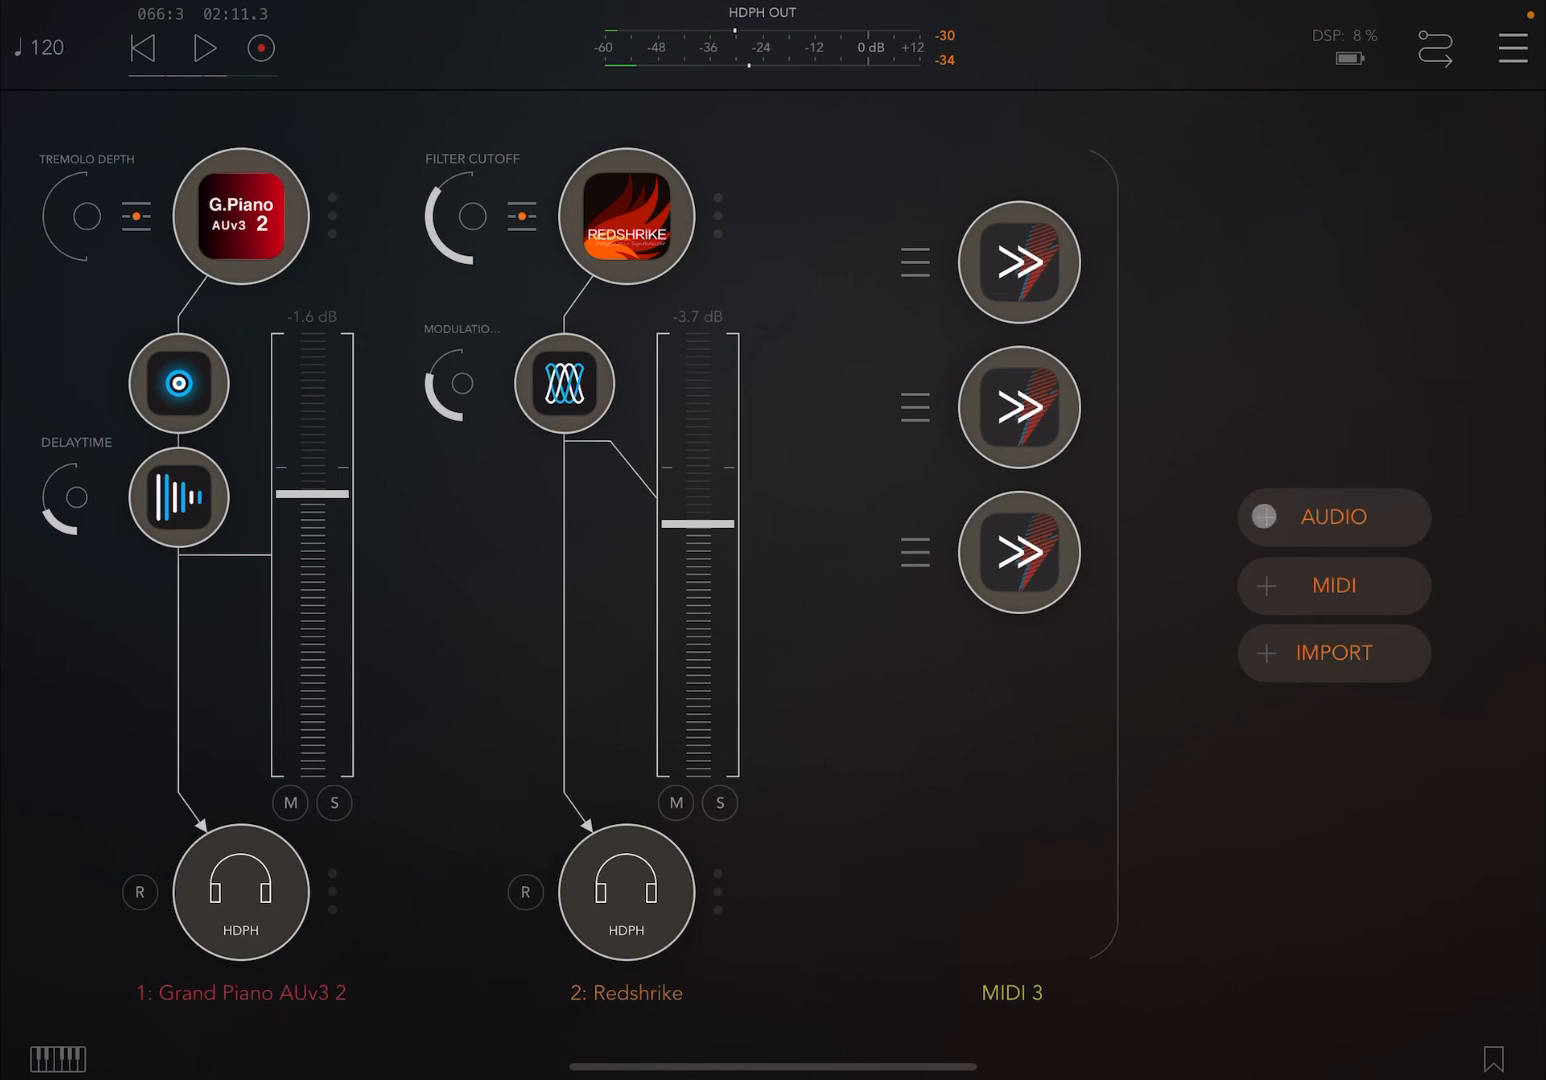
pyautogui.click(1331, 517)
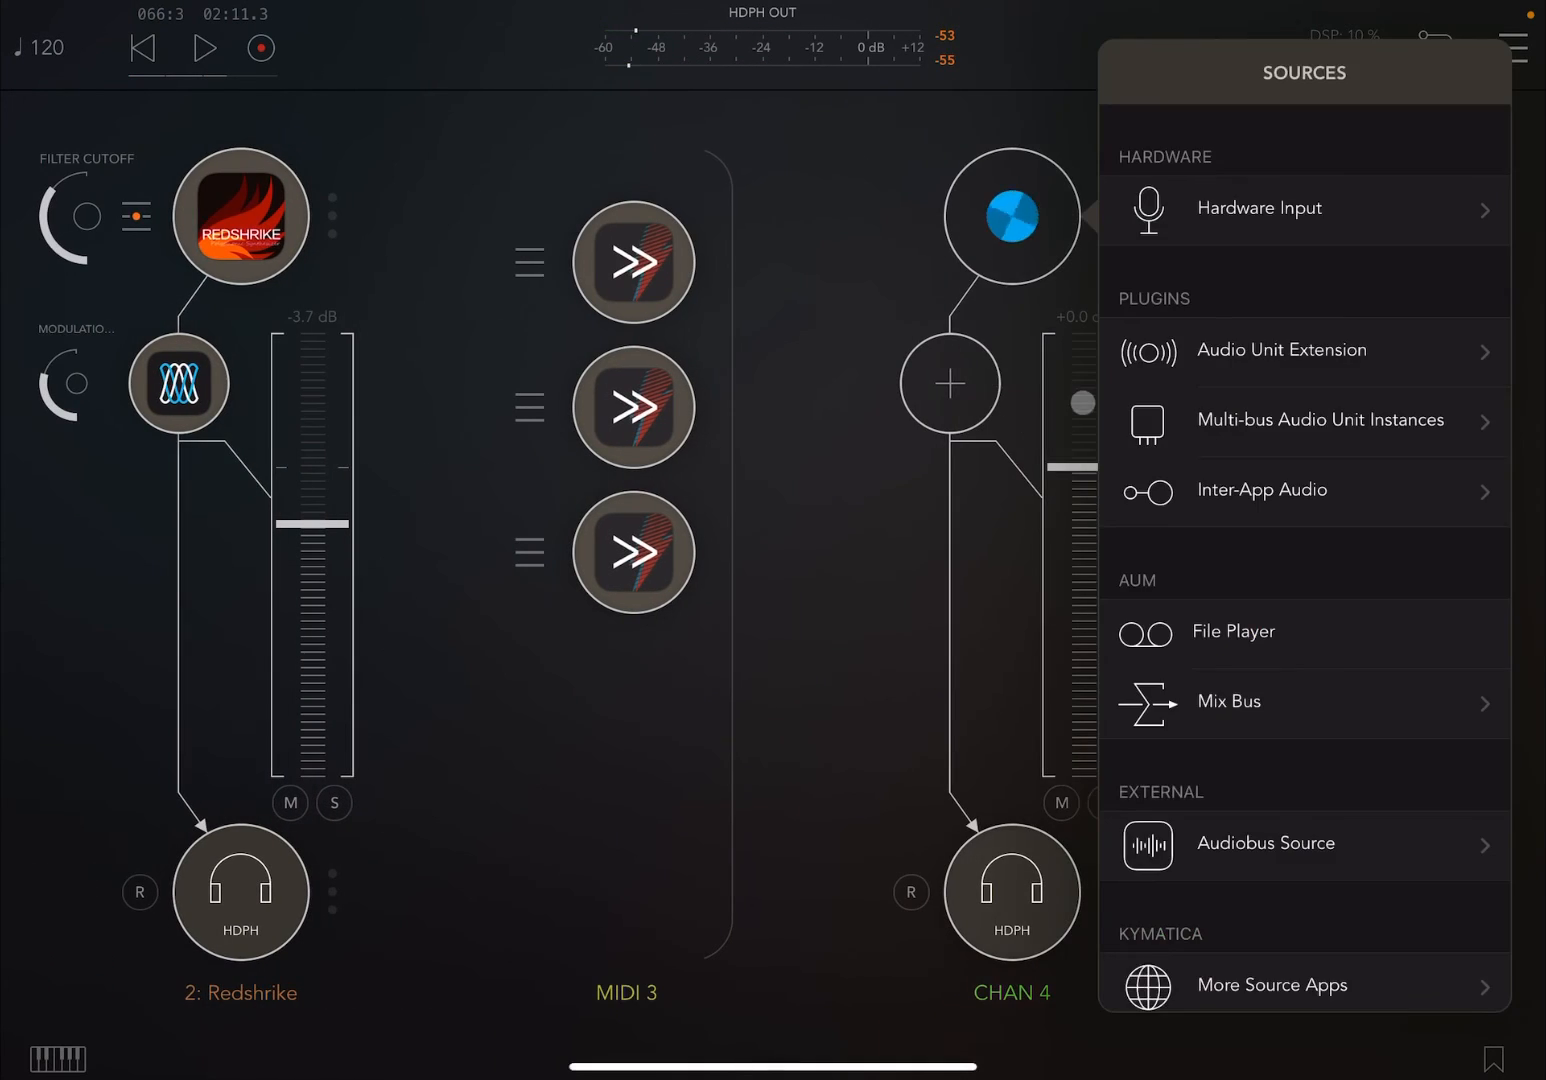
pyautogui.write('h')
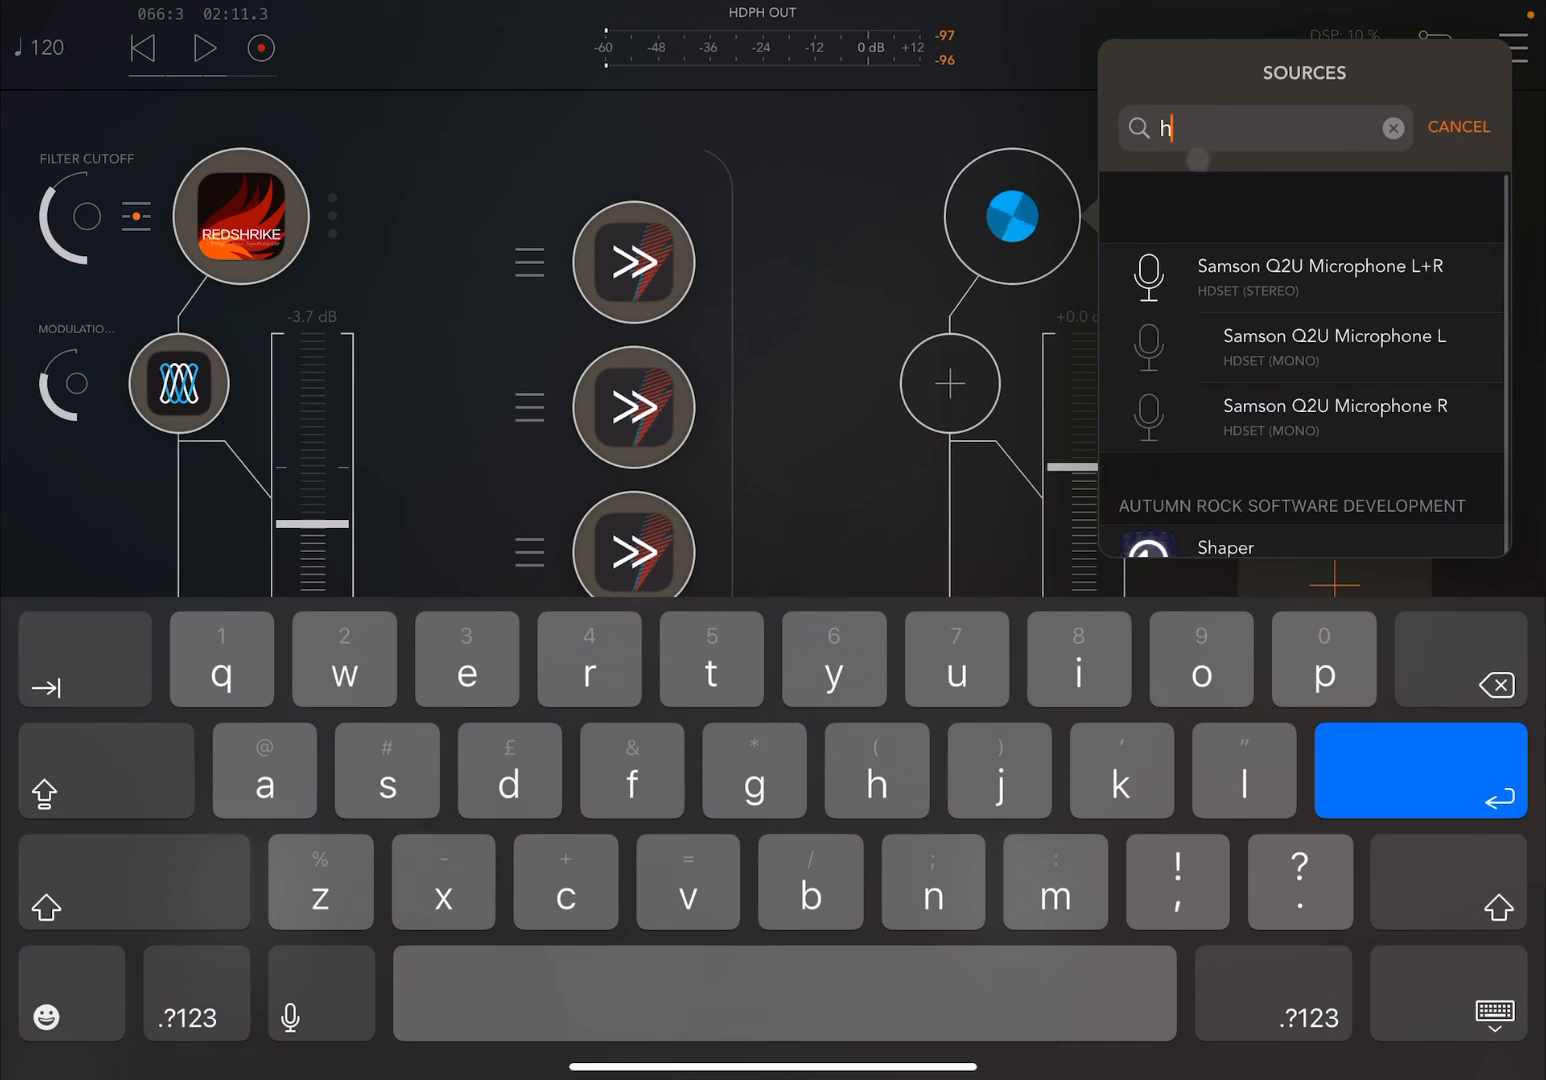
pyautogui.write('a')
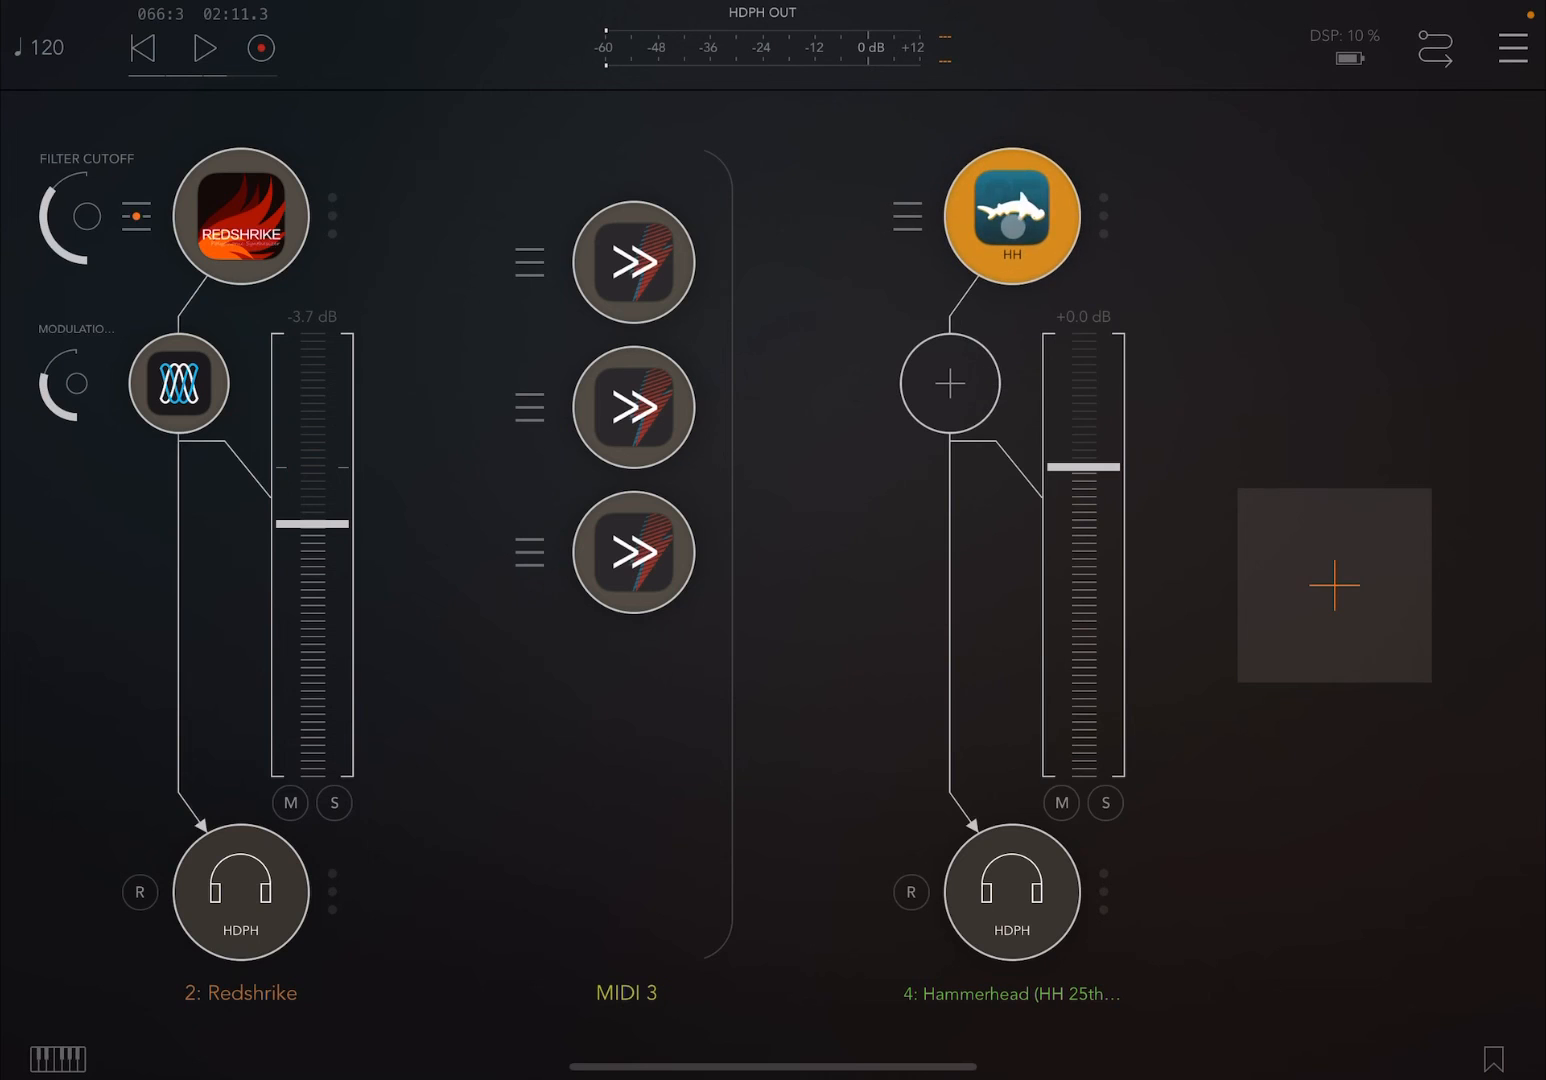
pyautogui.click(1010, 215)
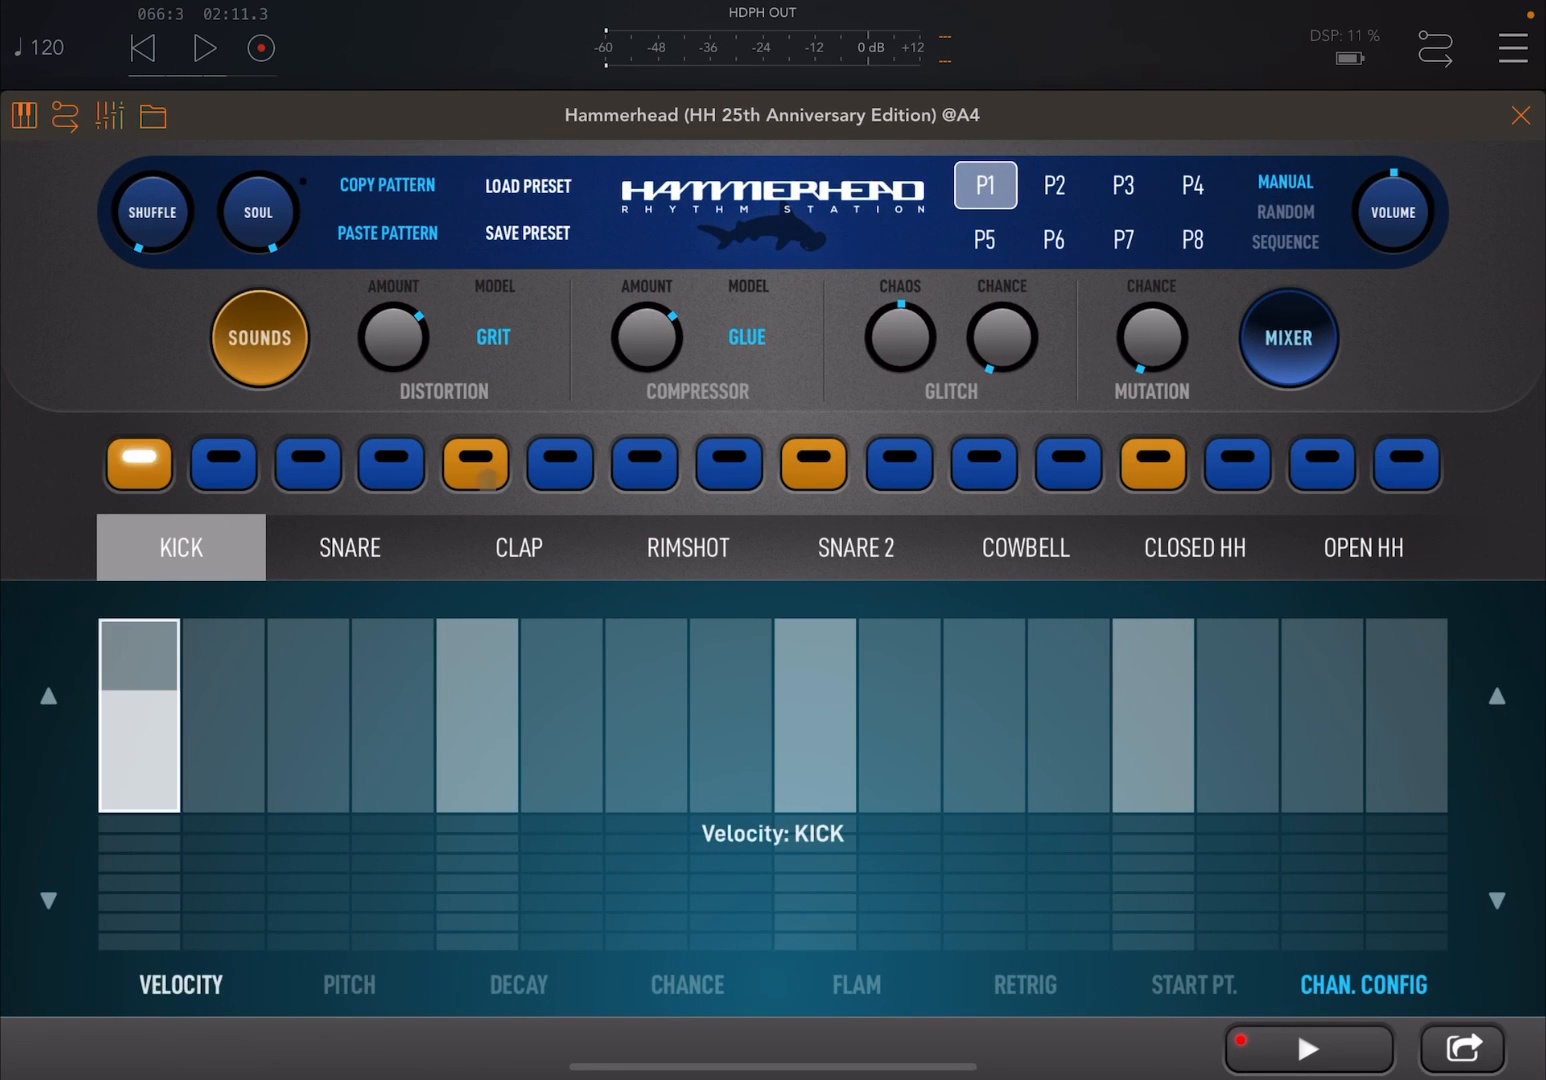
# Add kick hits, including step 3, and snare hits to pattern P1, then close Hammerhead
pyautogui.click(814, 463)
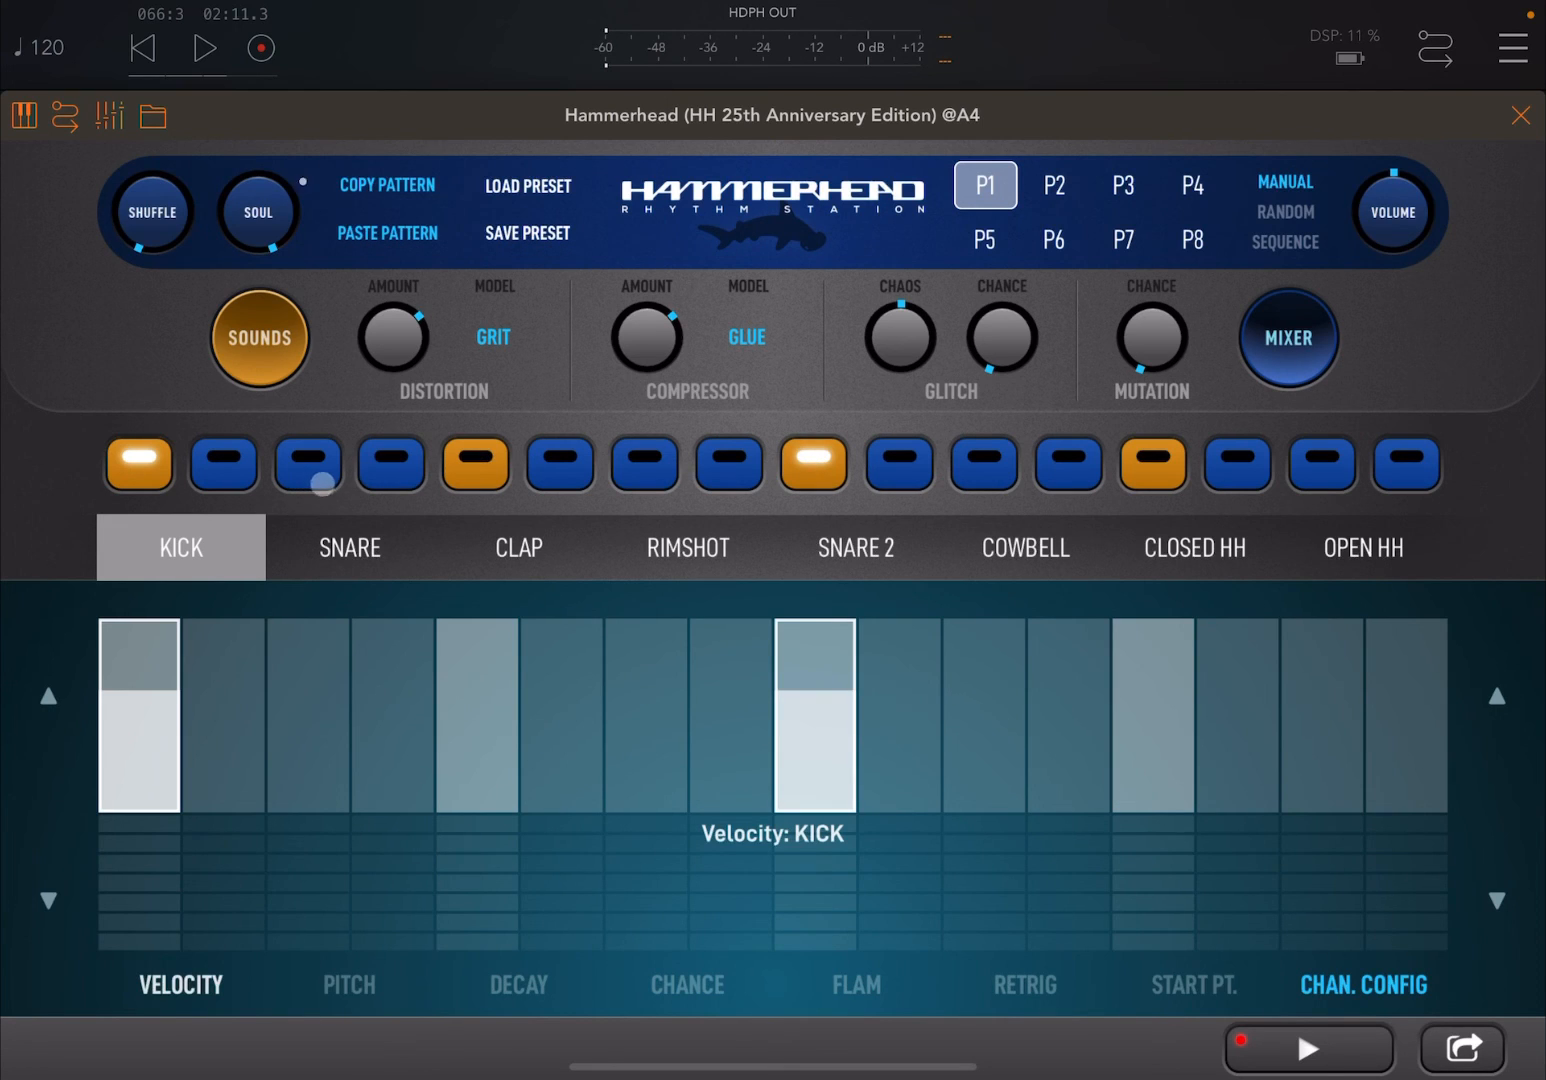
pyautogui.click(307, 464)
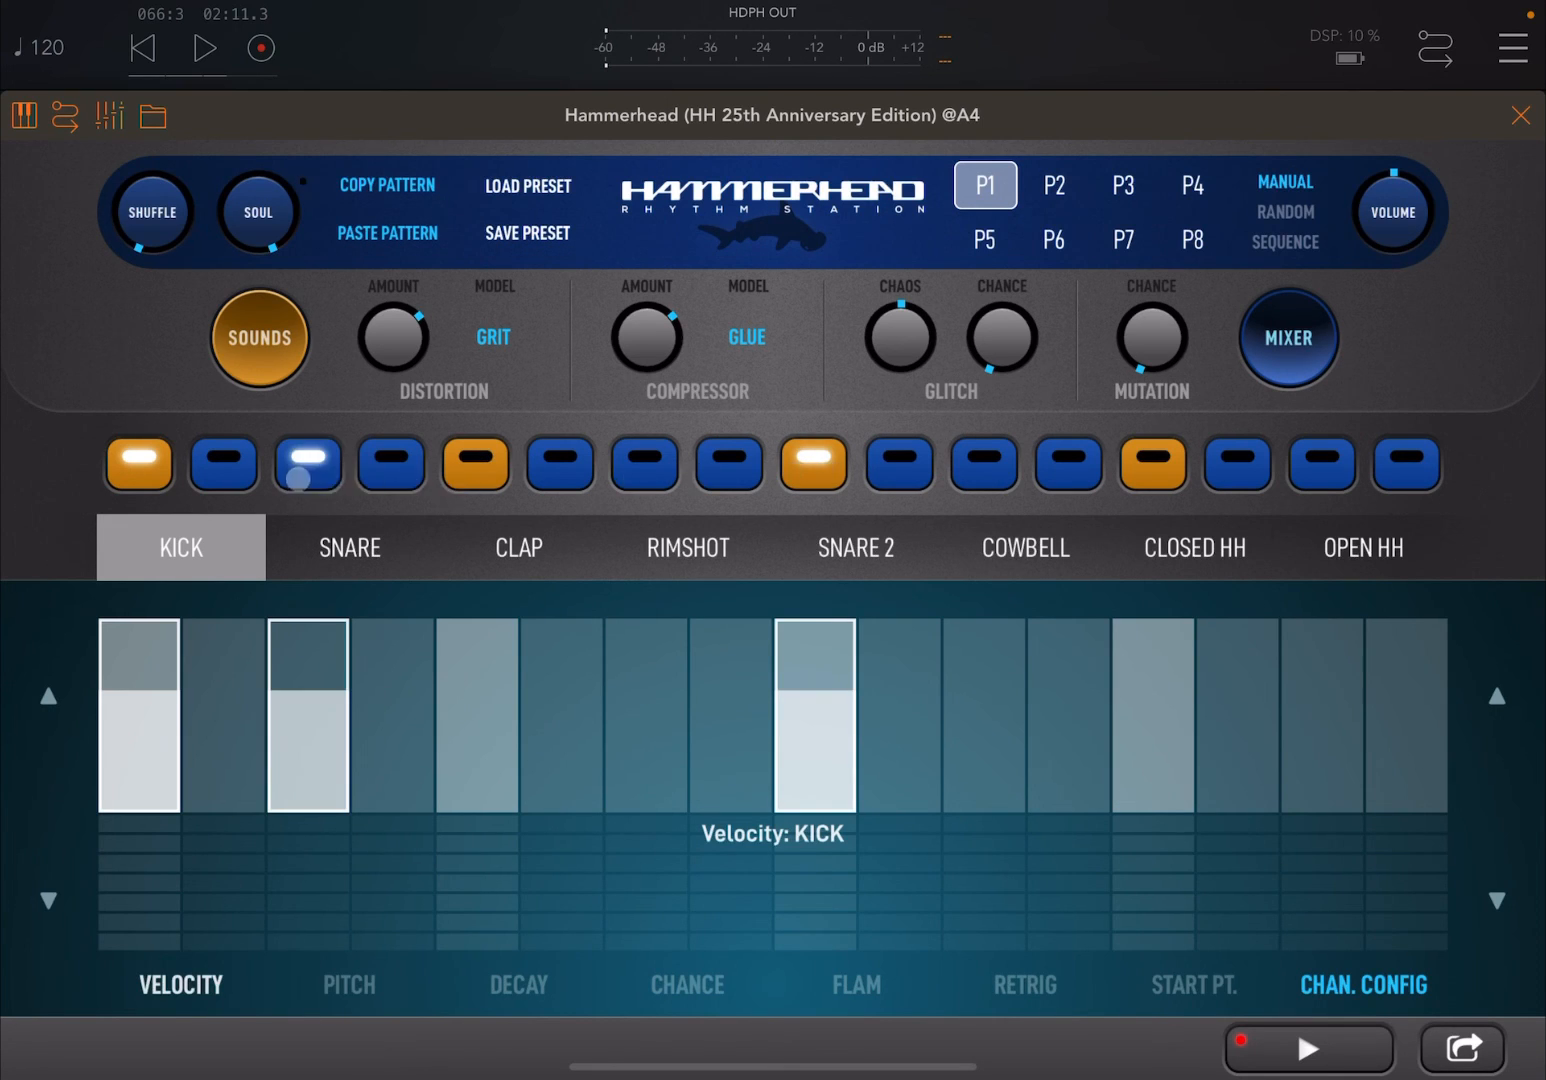
pyautogui.click(349, 547)
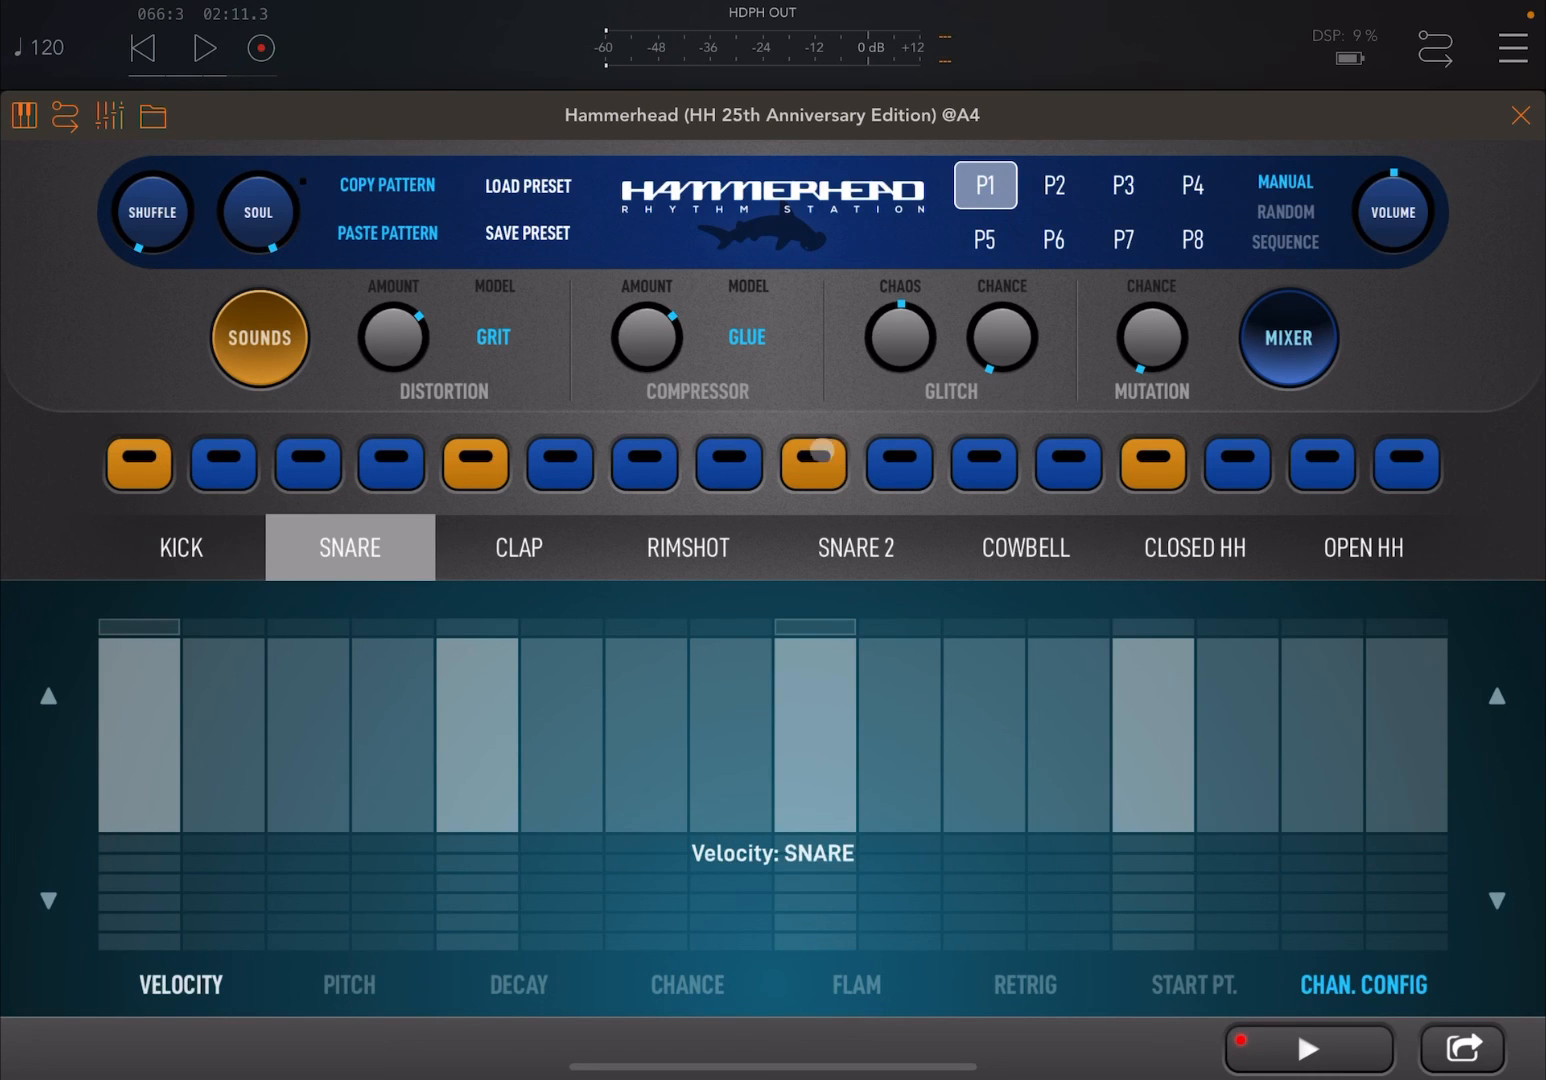
pyautogui.click(814, 462)
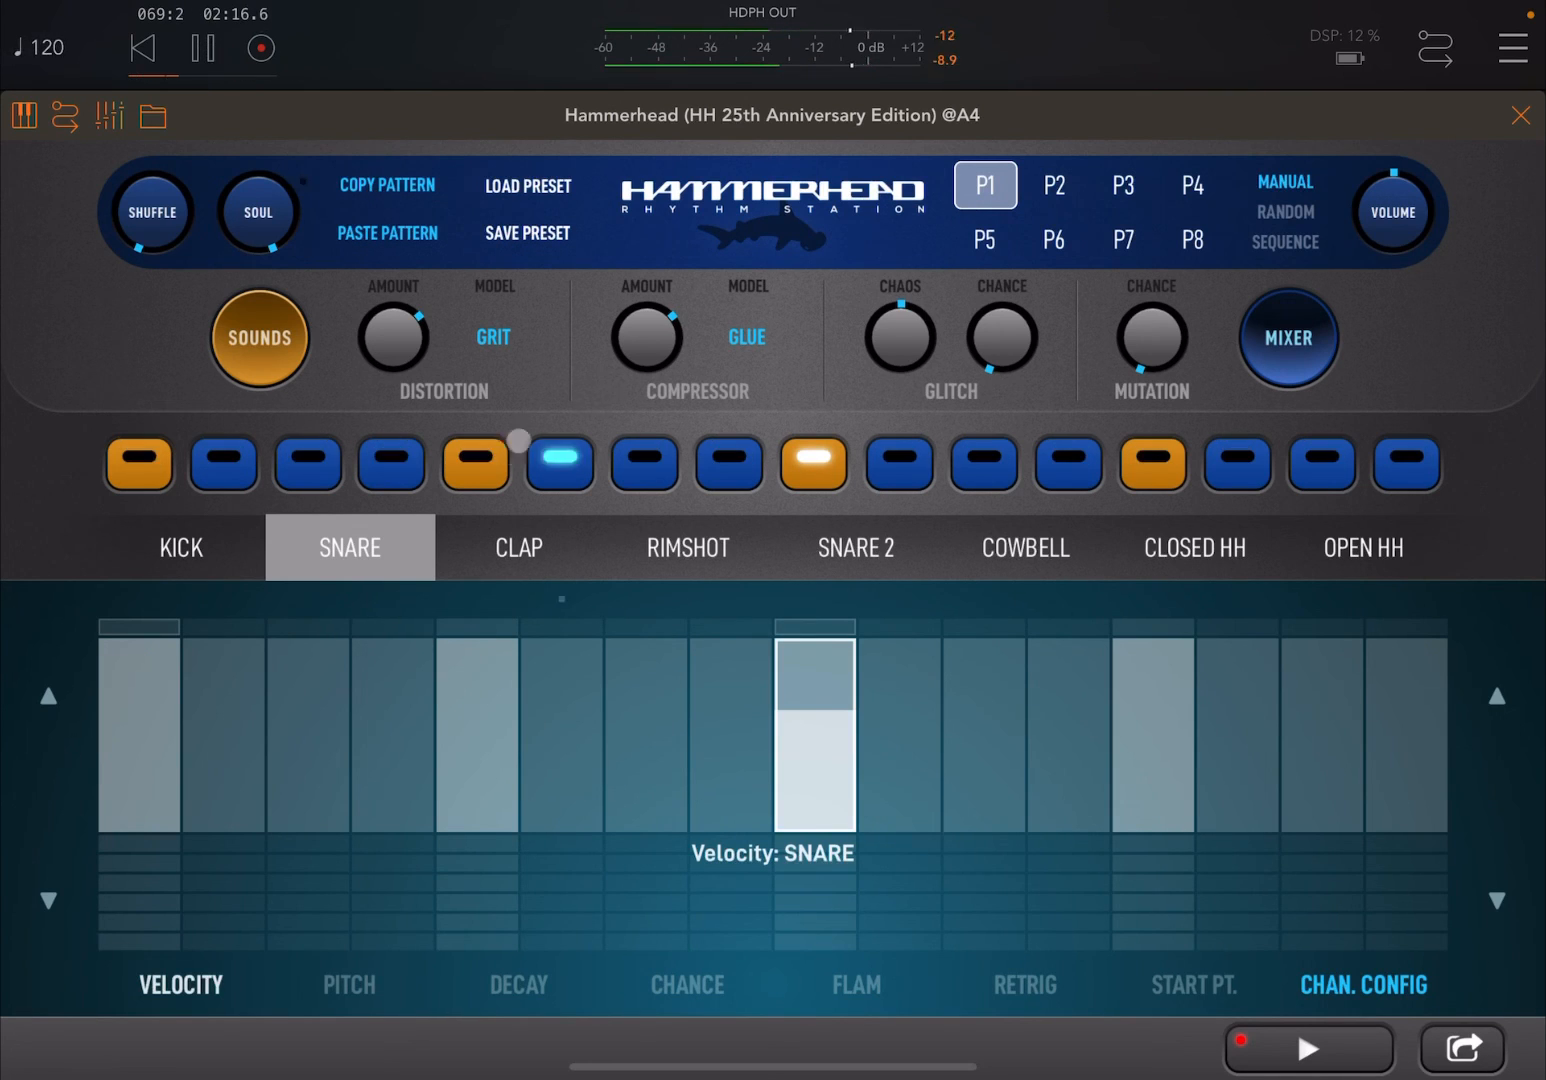
pyautogui.click(1195, 547)
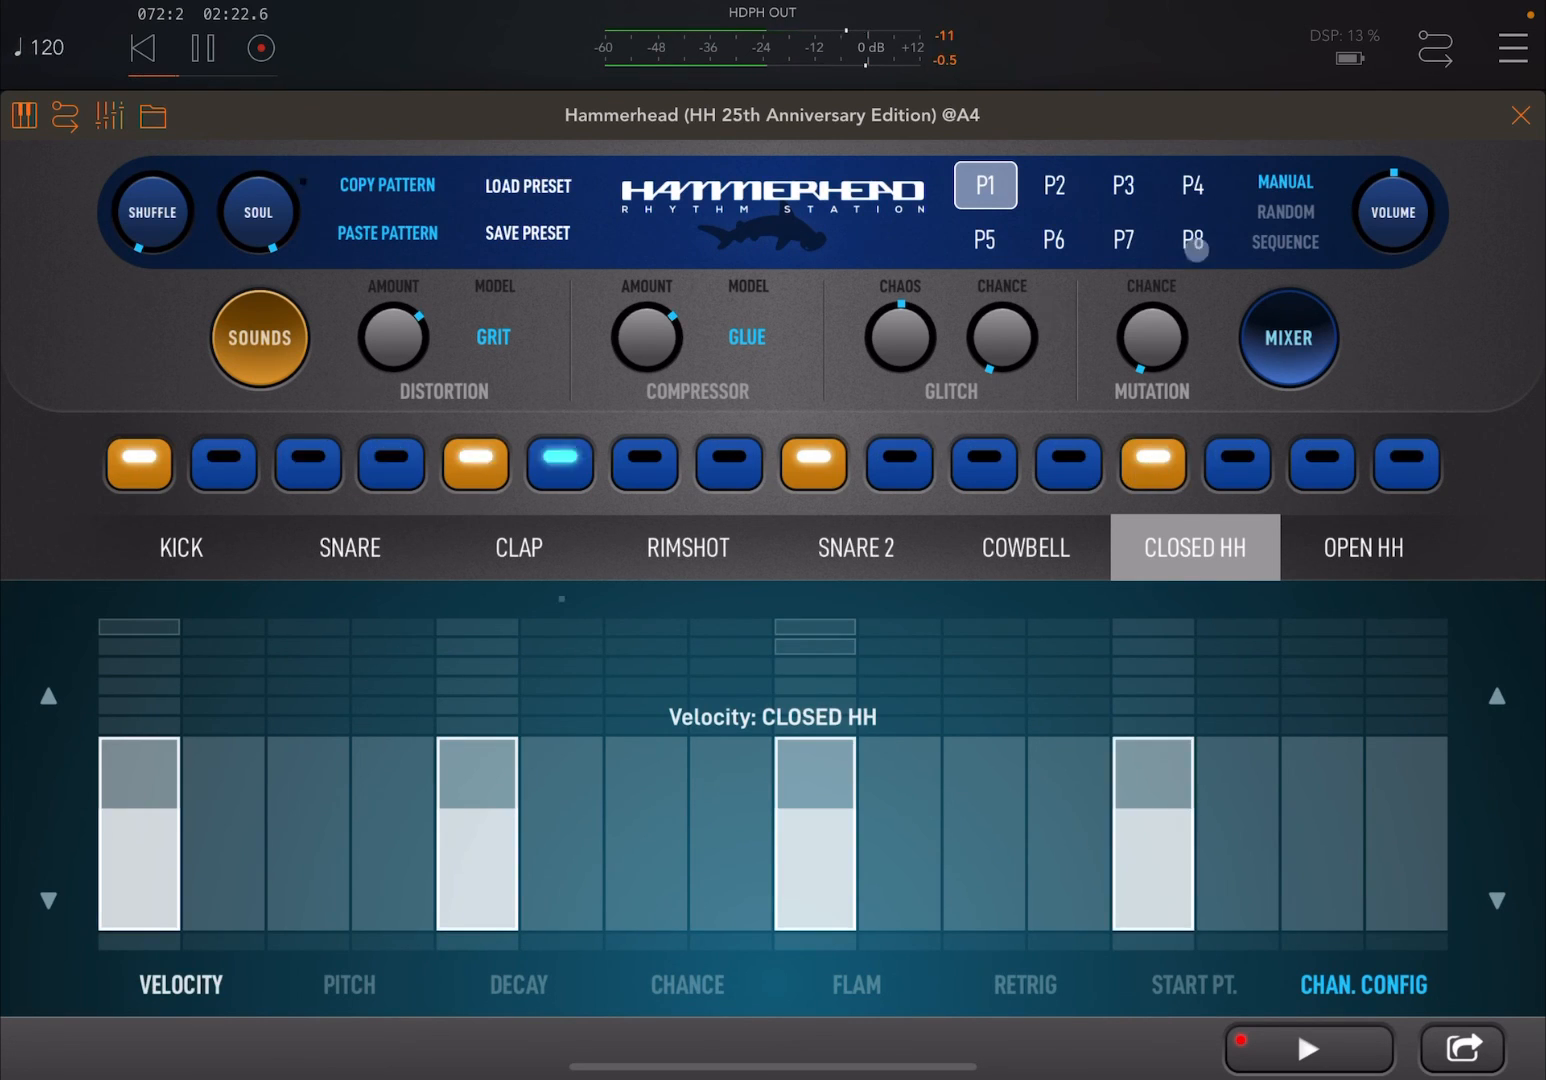
pyautogui.click(1520, 115)
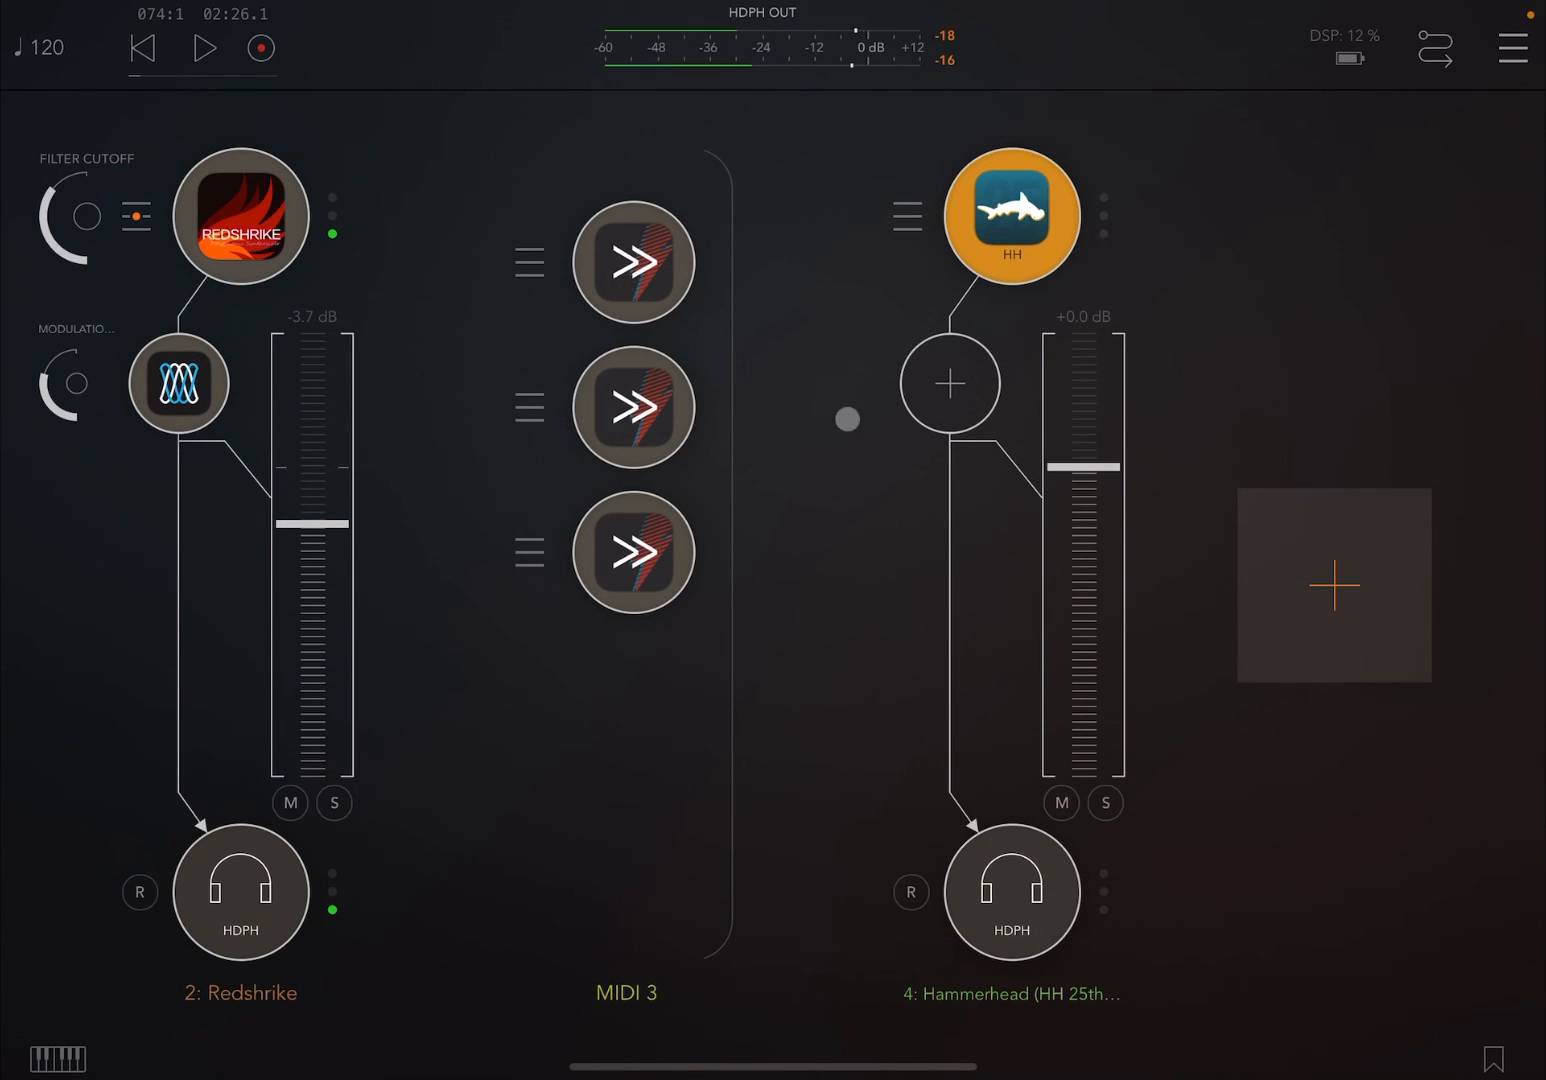
# Insert BLEASS Phaser on the Hammerhead channel with the Expand Your Mind preset
pyautogui.click(949, 383)
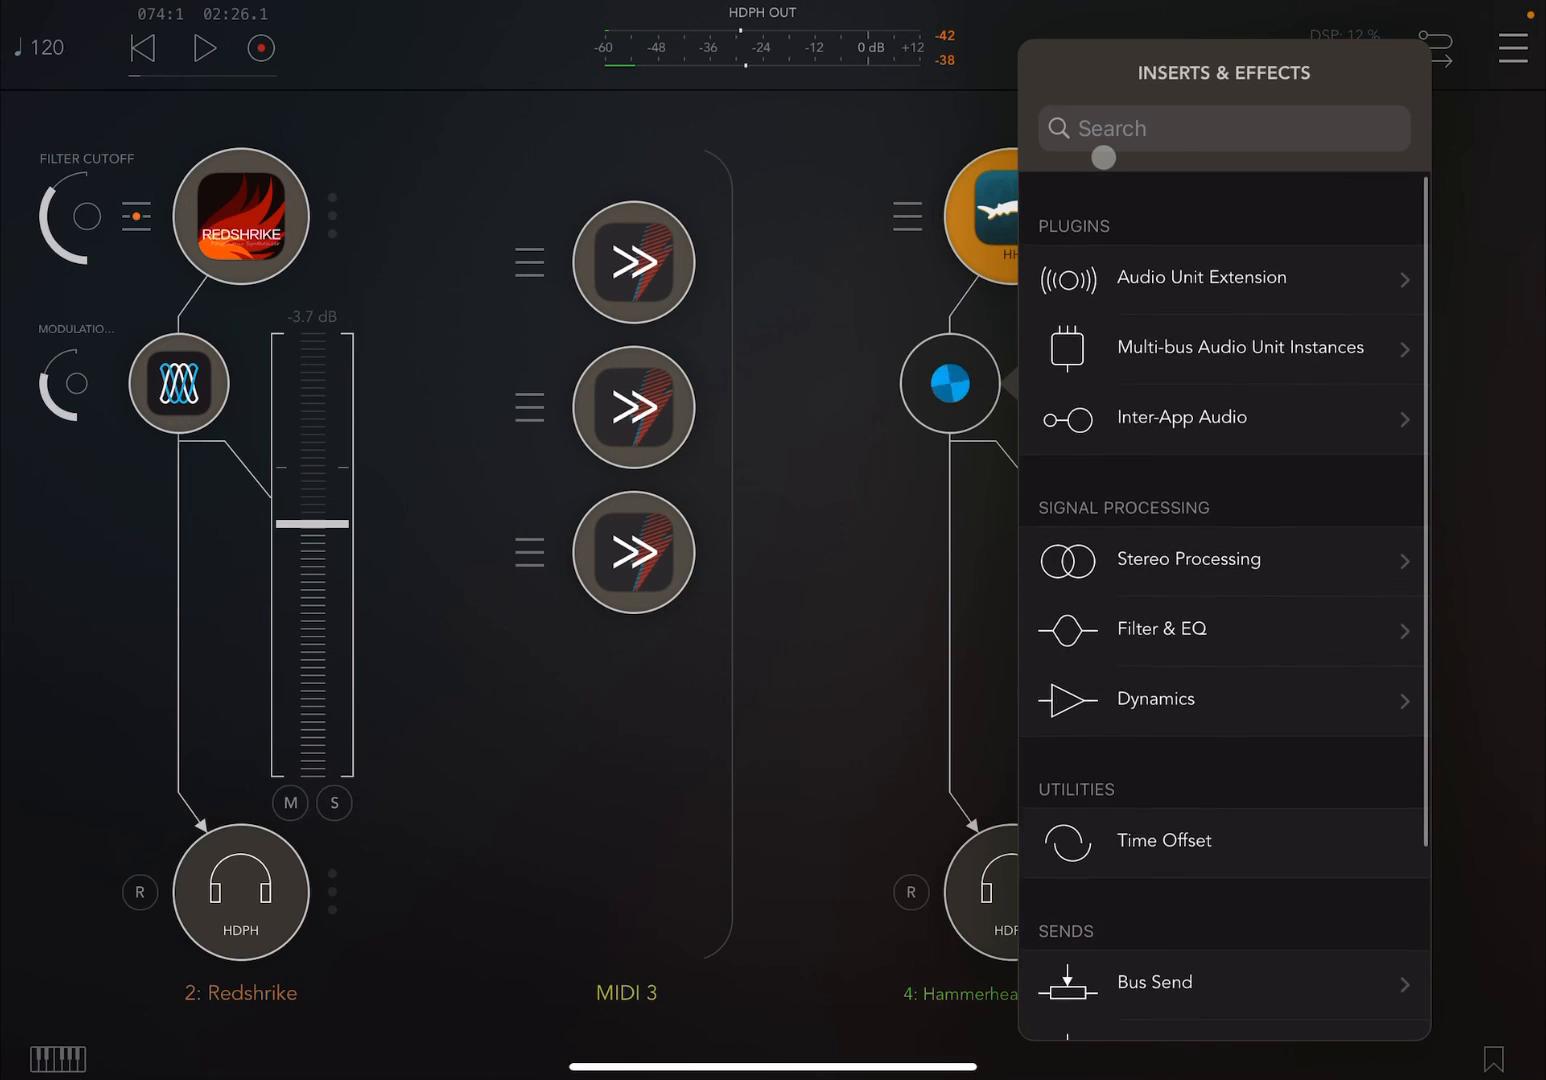
pyautogui.write('p')
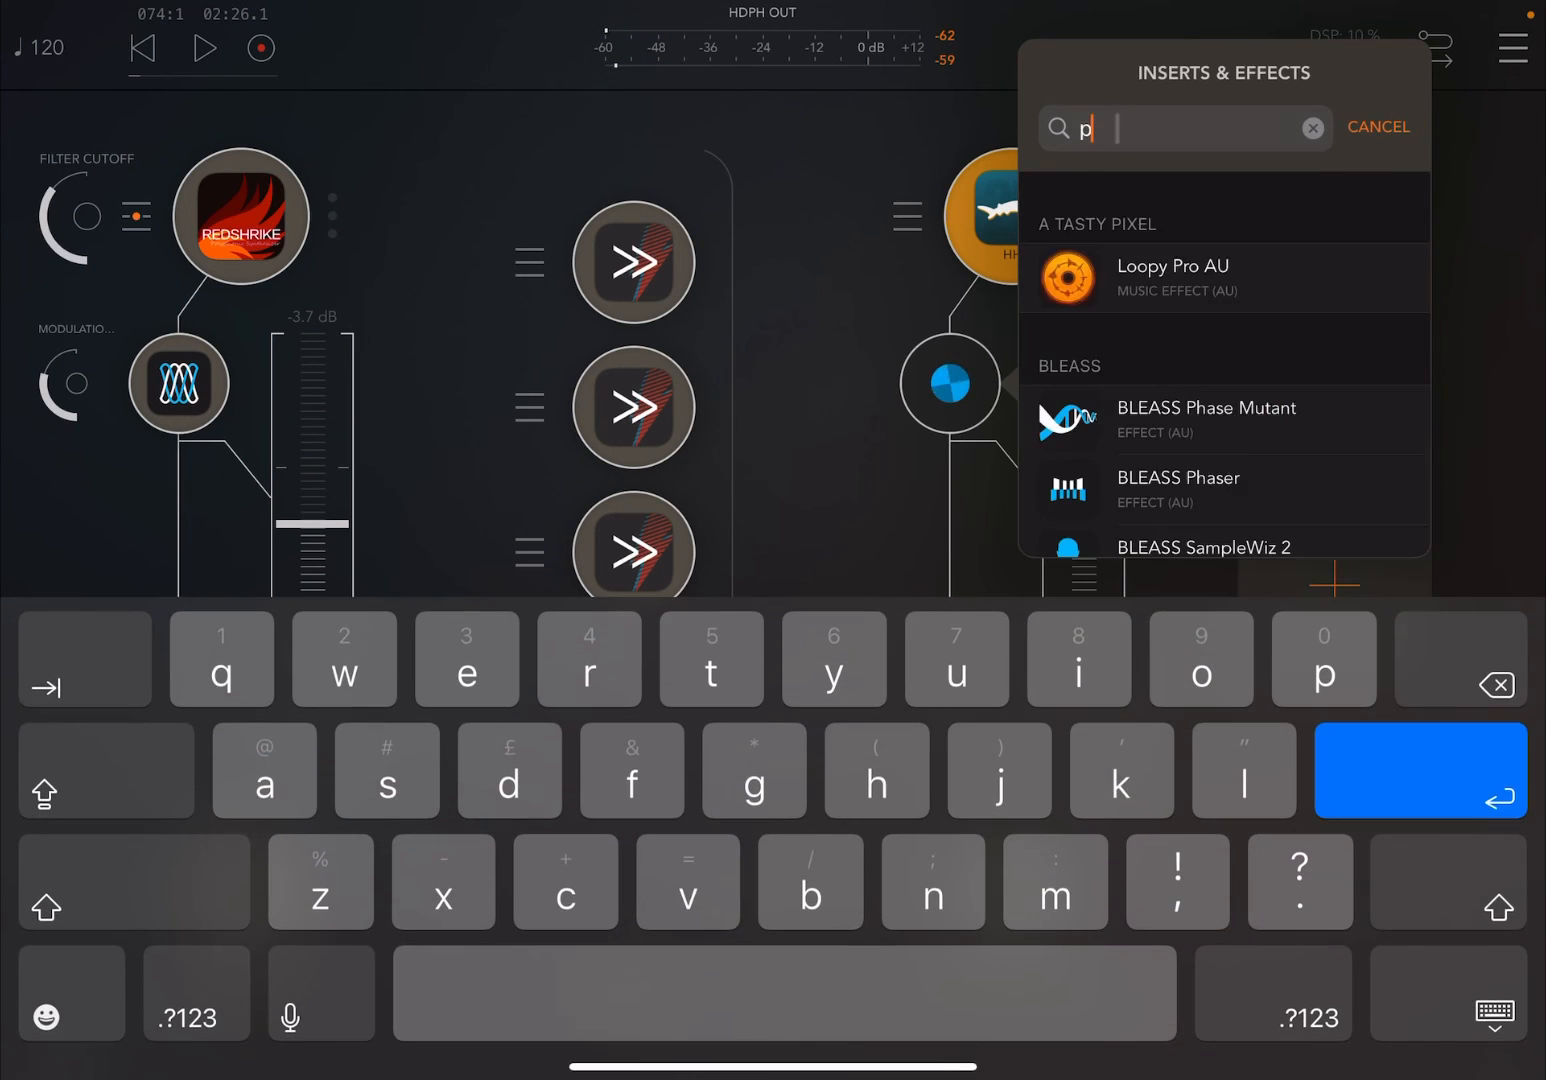
pyautogui.write('h')
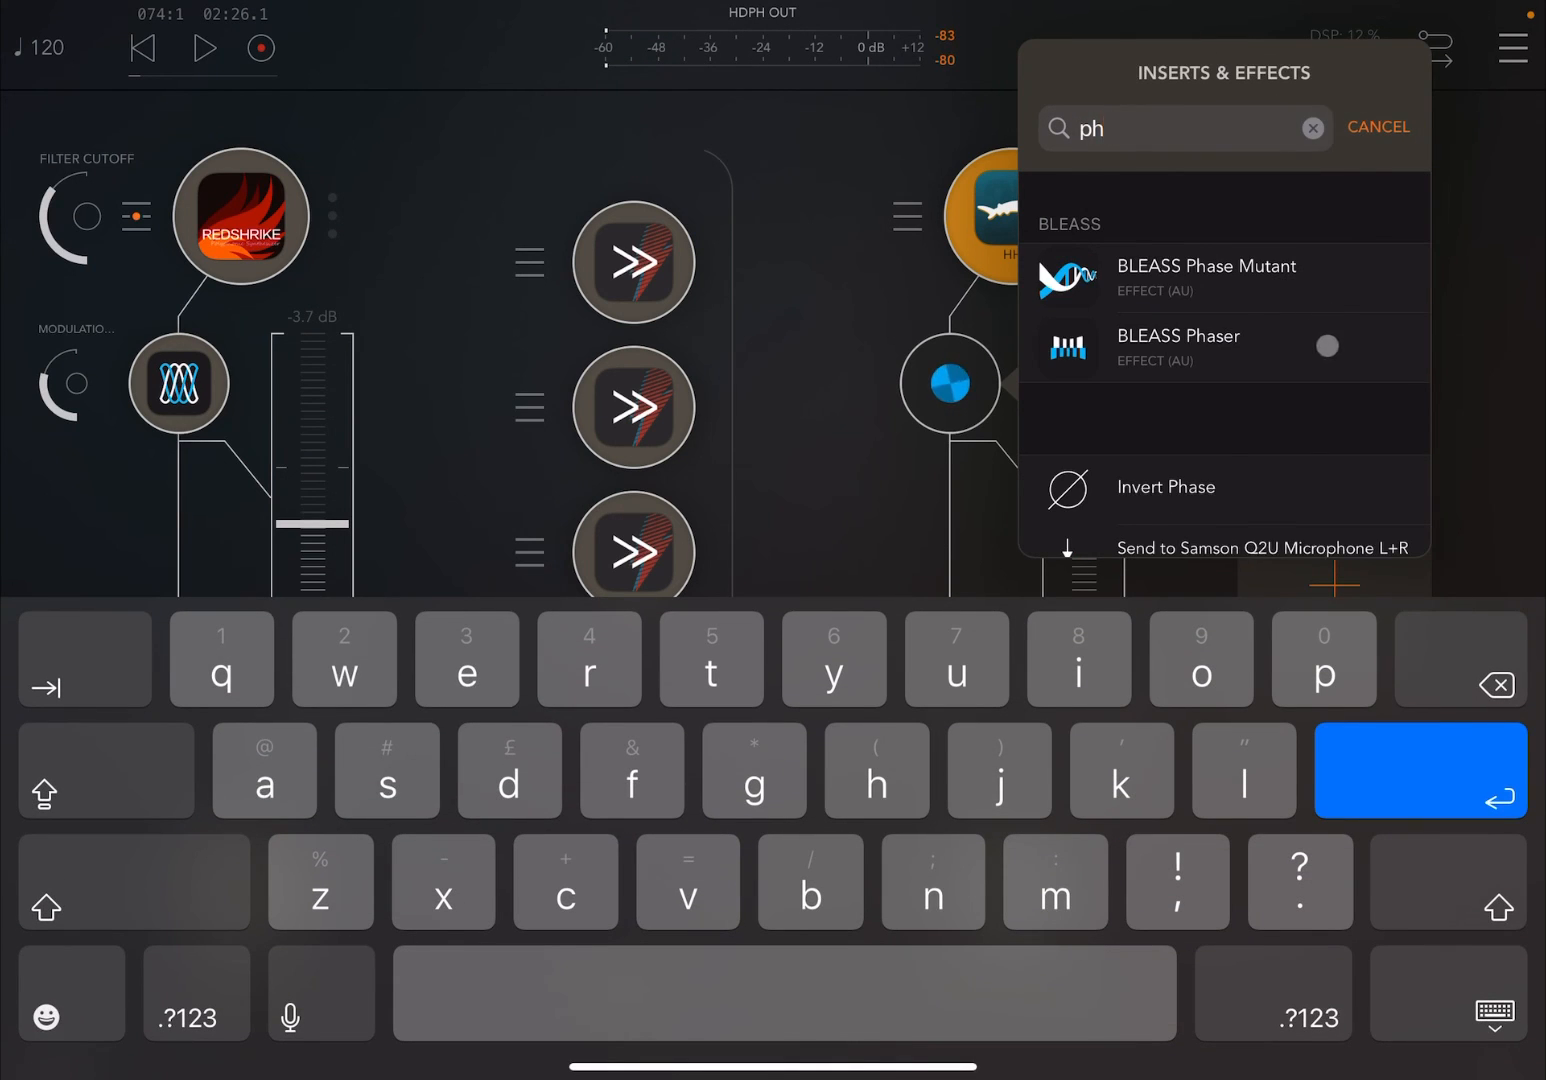
pyautogui.click(1178, 347)
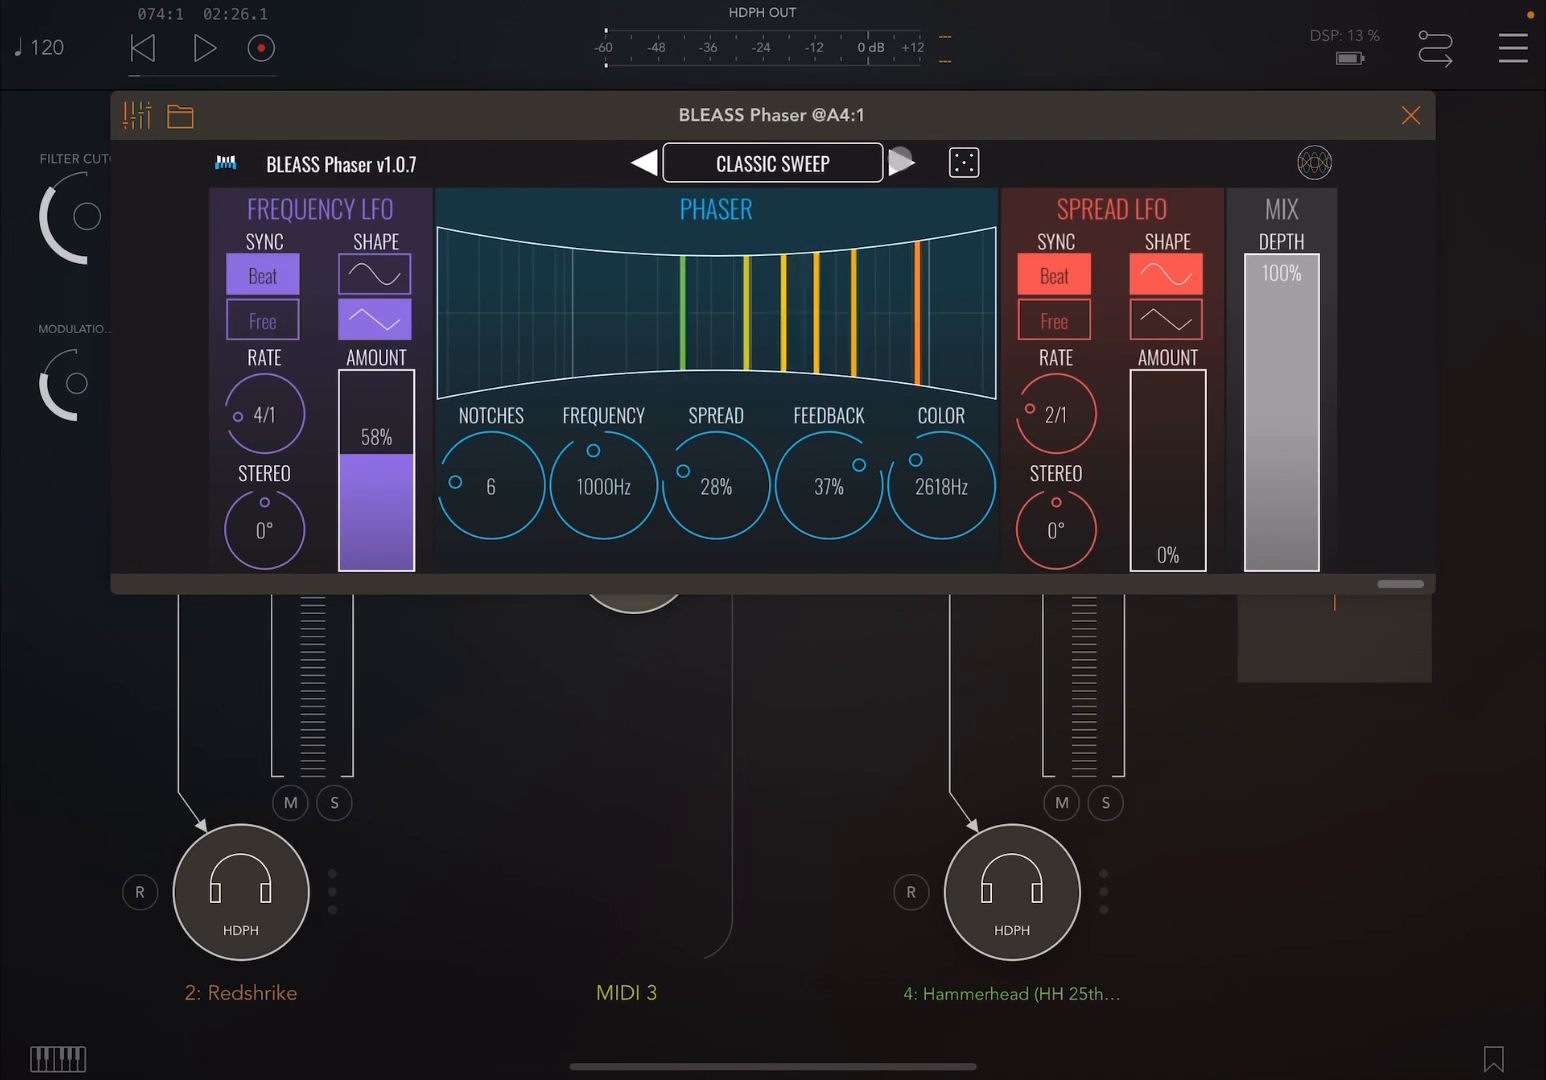
pyautogui.click(899, 161)
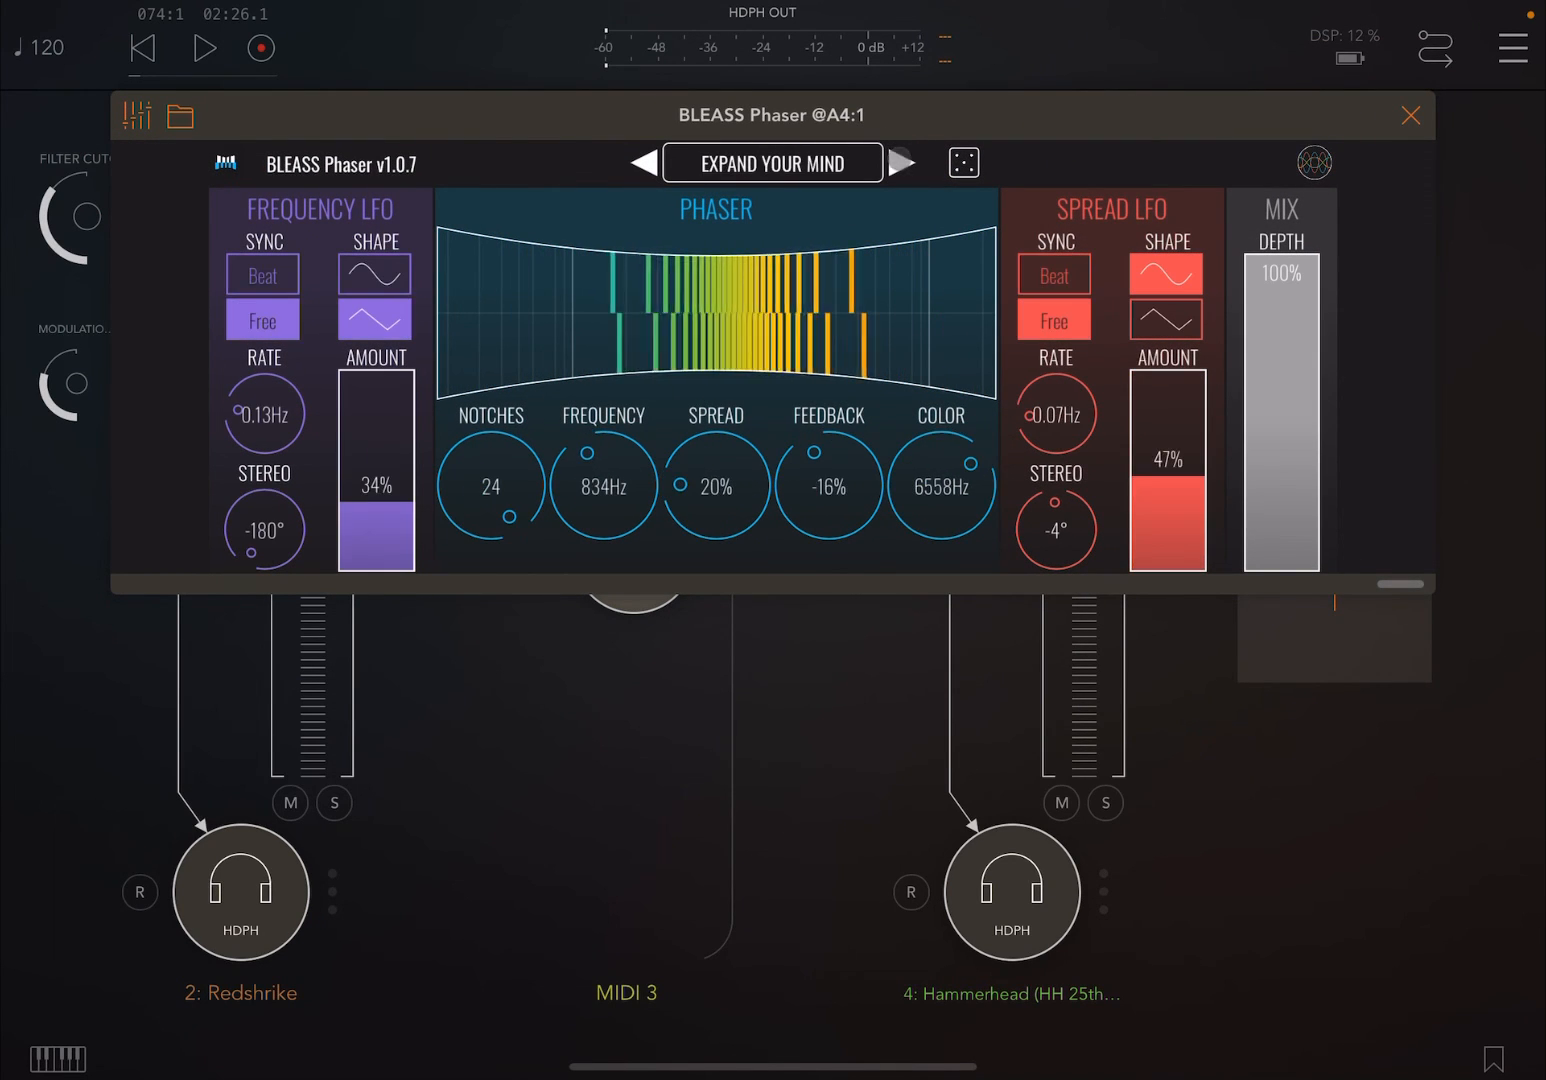
pyautogui.click(1409, 115)
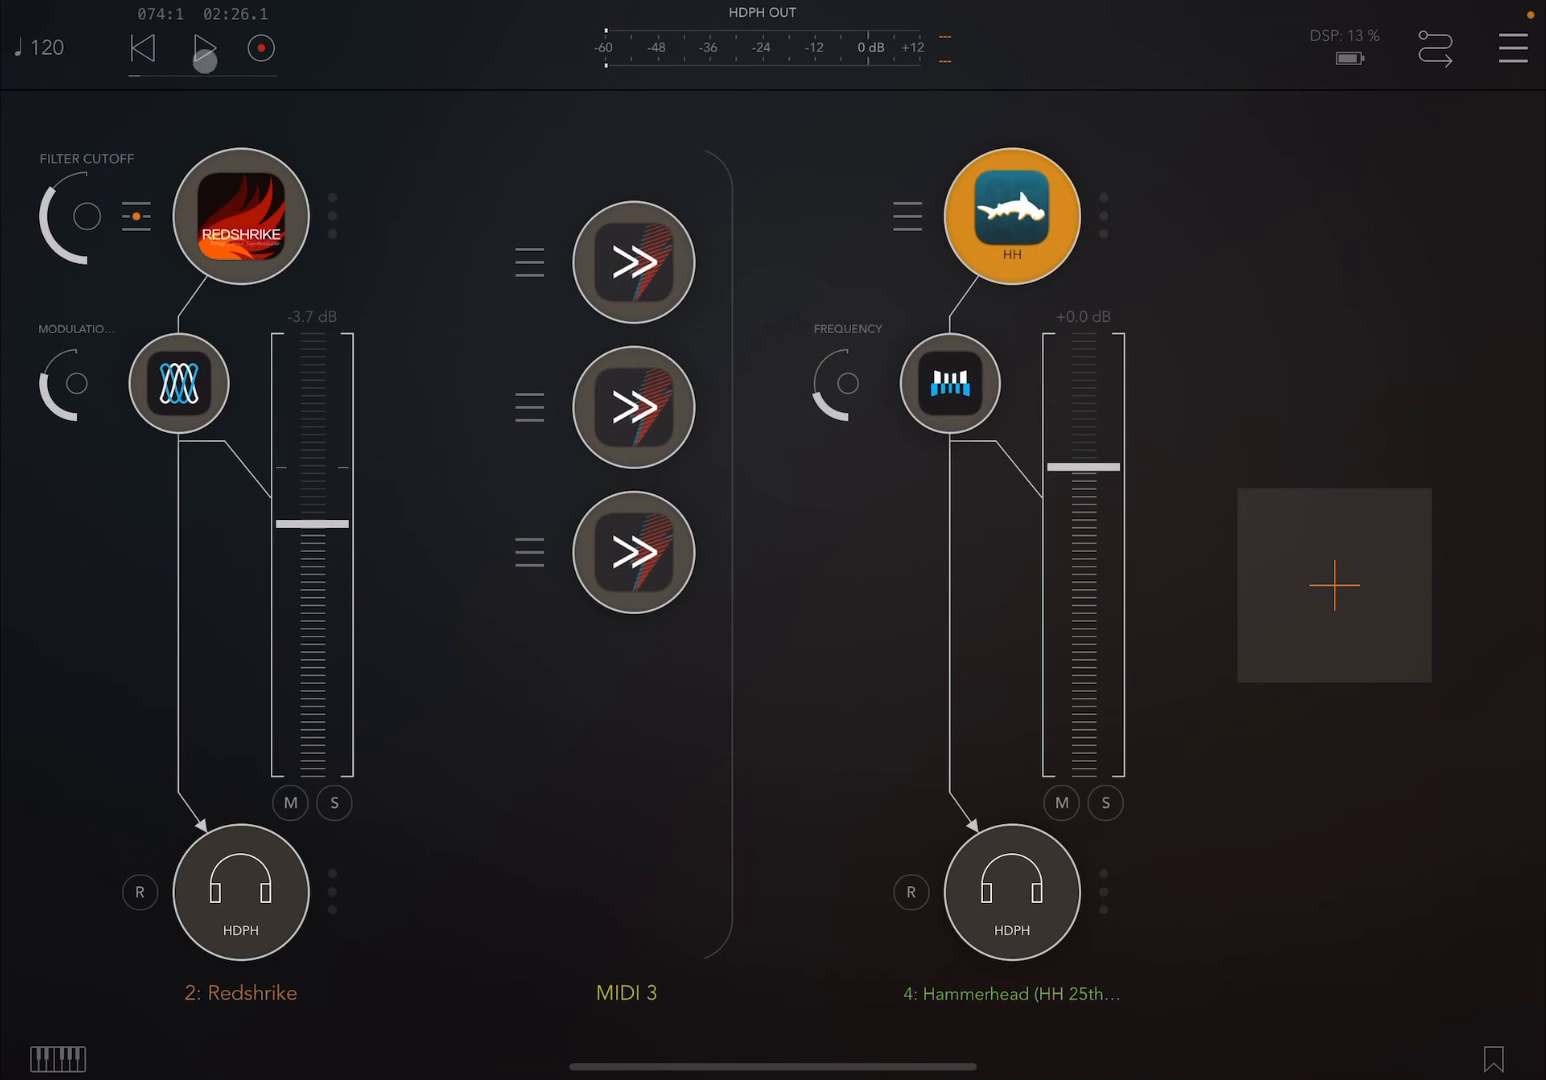
# Start playback and bring up the second ShiftBud's window
pyautogui.click(203, 48)
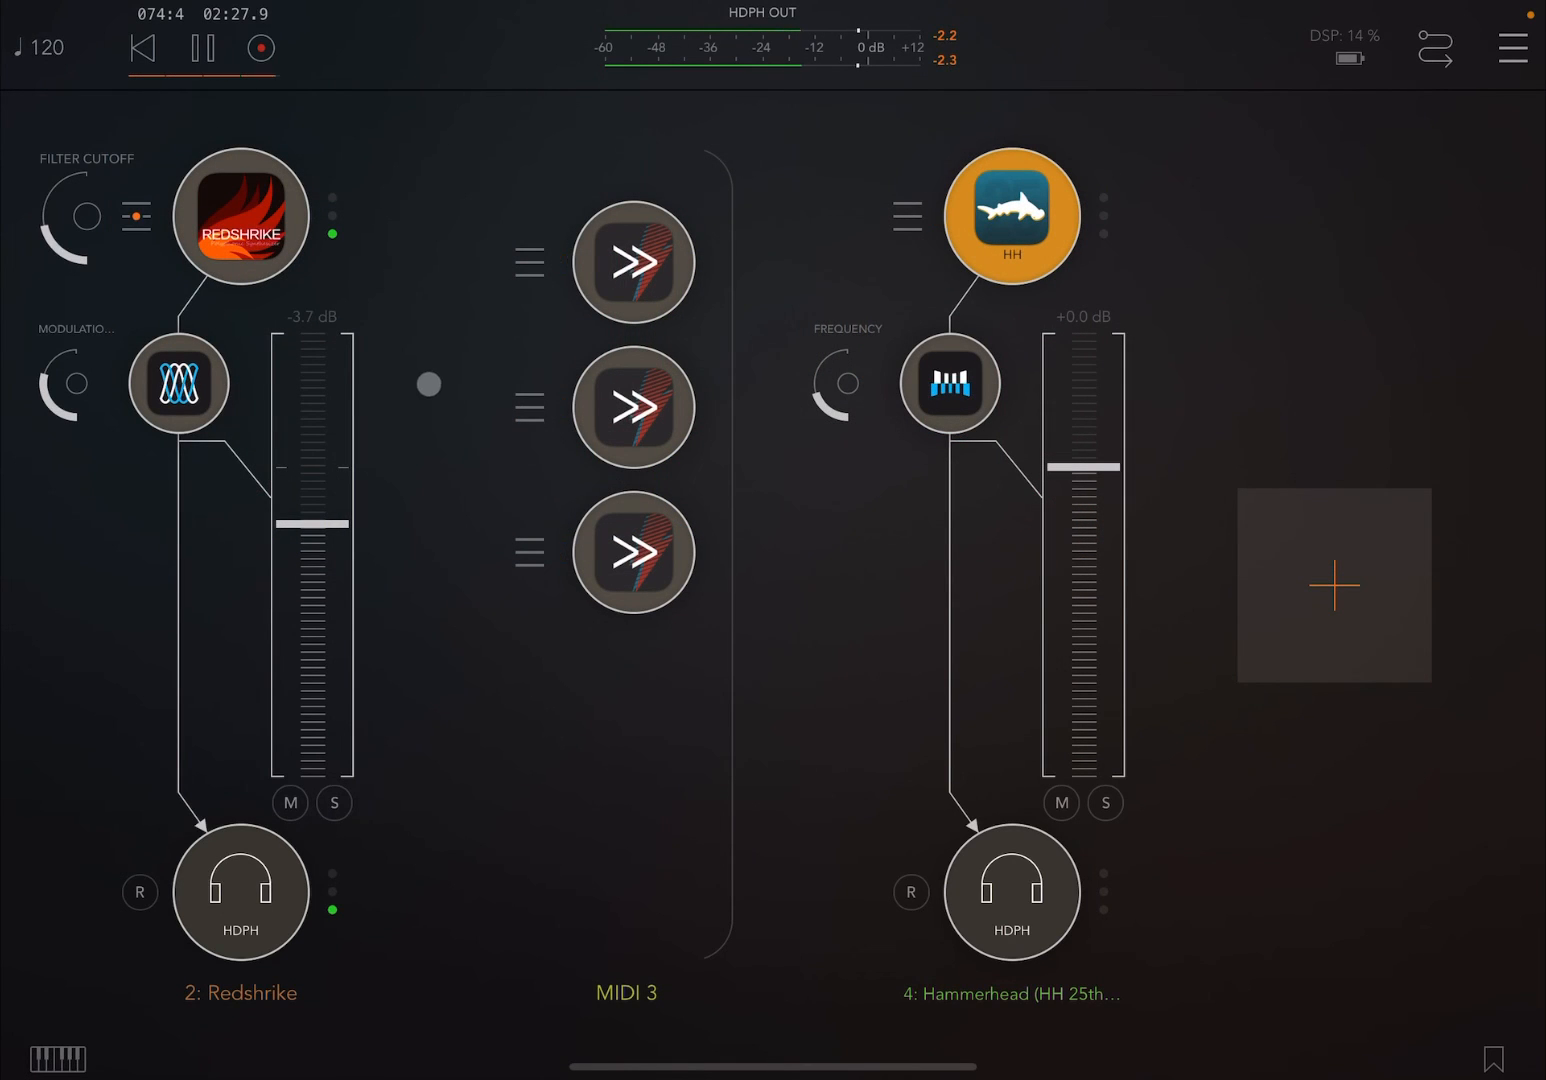
pyautogui.click(1334, 585)
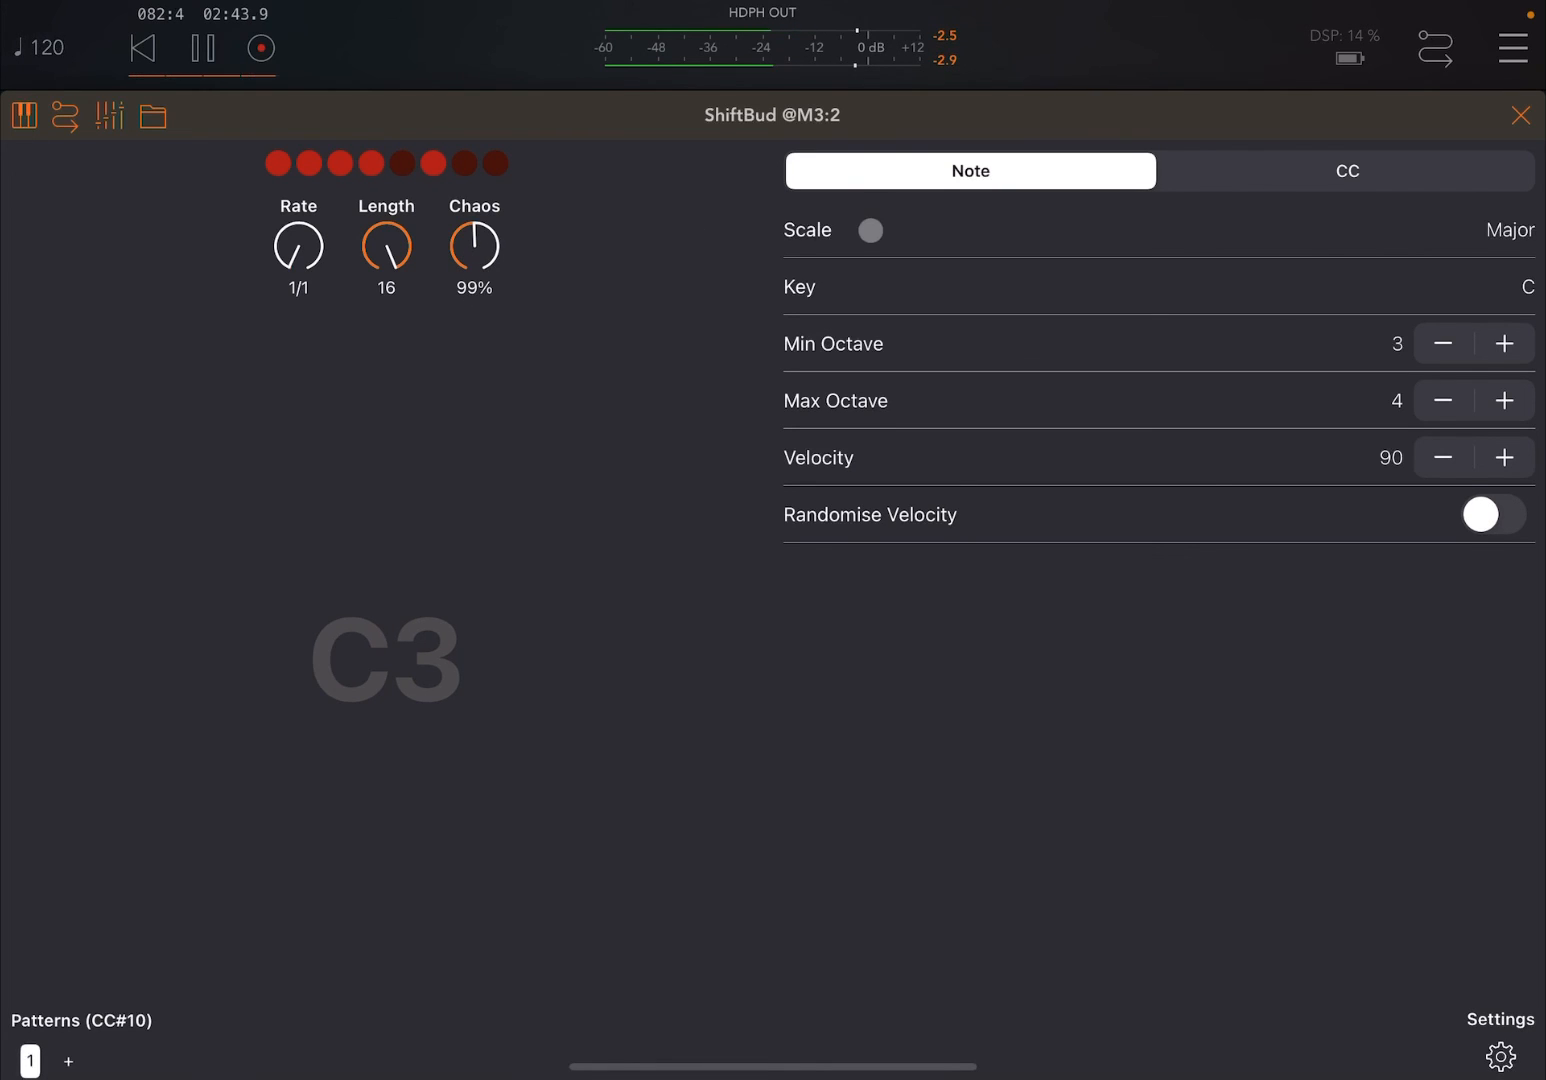
pyautogui.moveTo(474, 247); pyautogui.dragTo(485, 190)
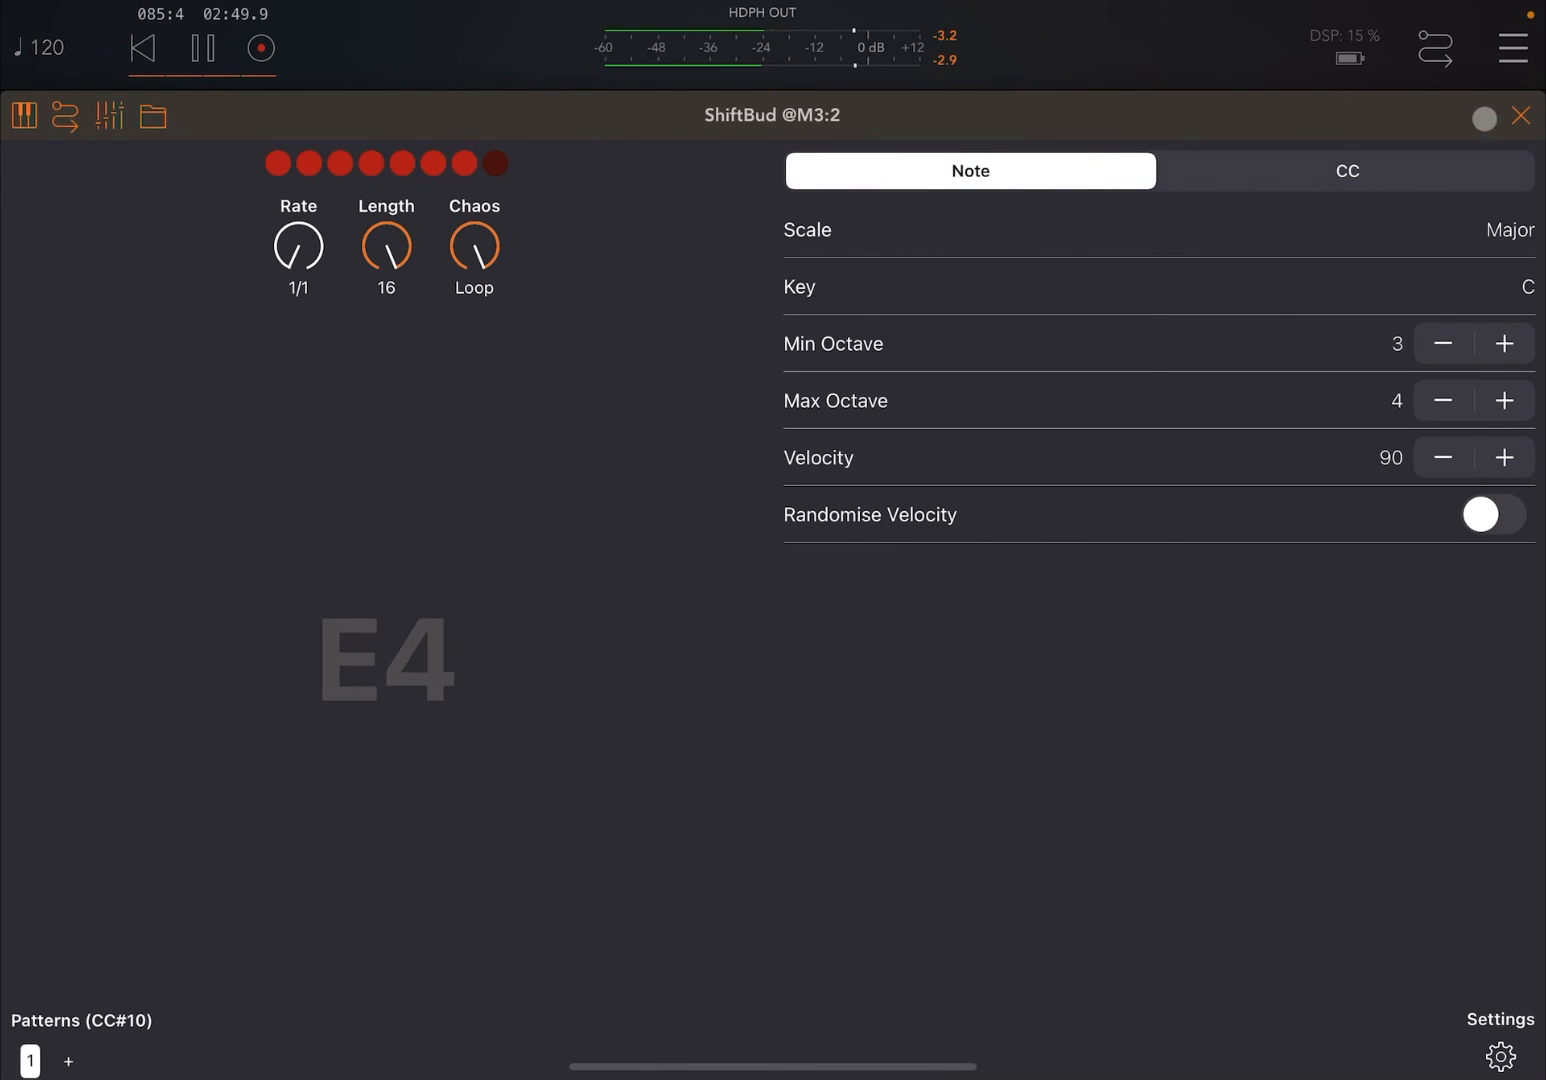
pyautogui.click(1520, 115)
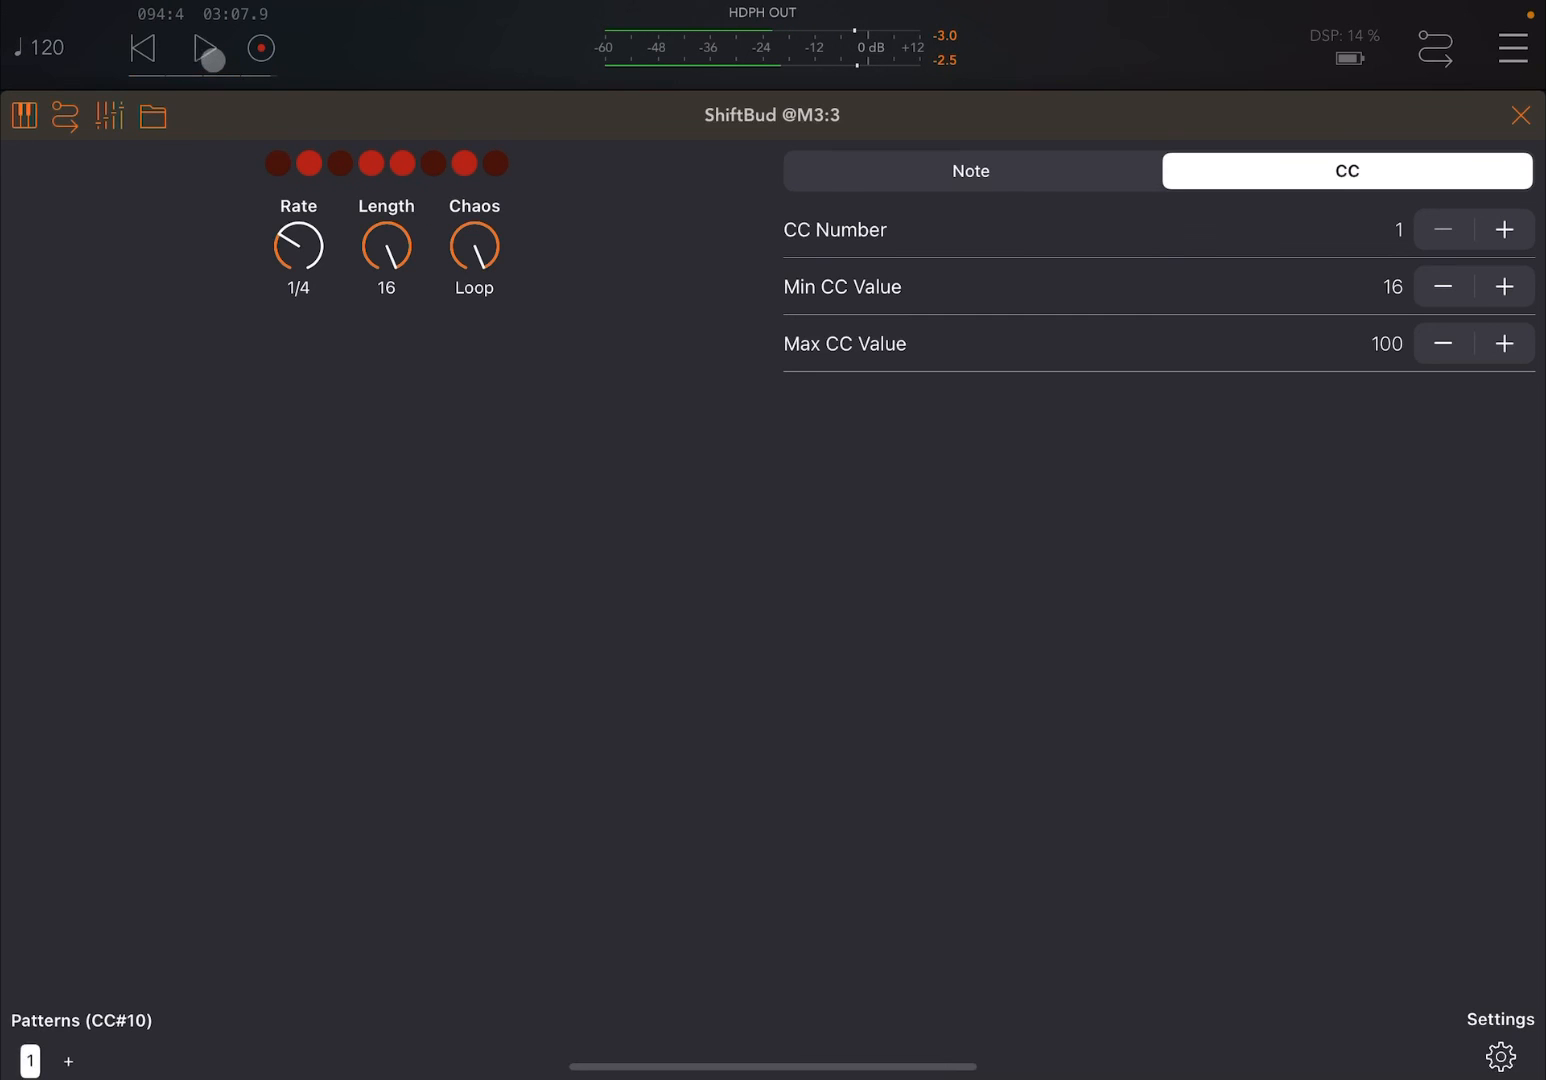
pyautogui.click(206, 48)
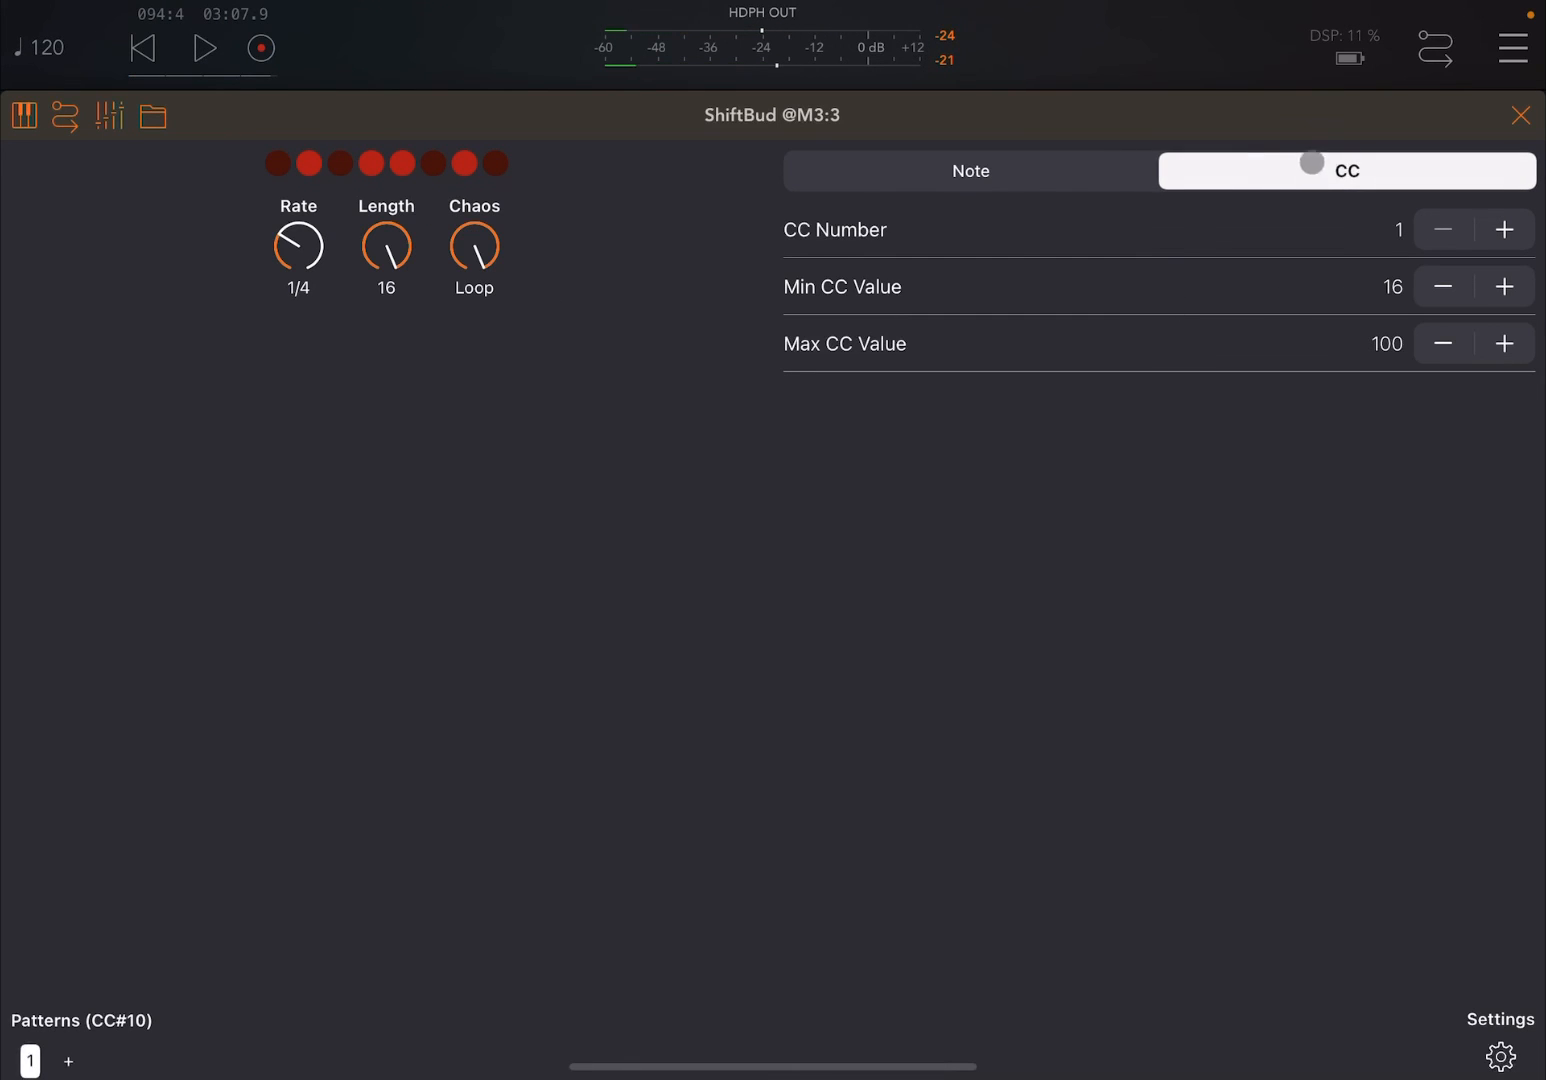
pyautogui.click(1347, 170)
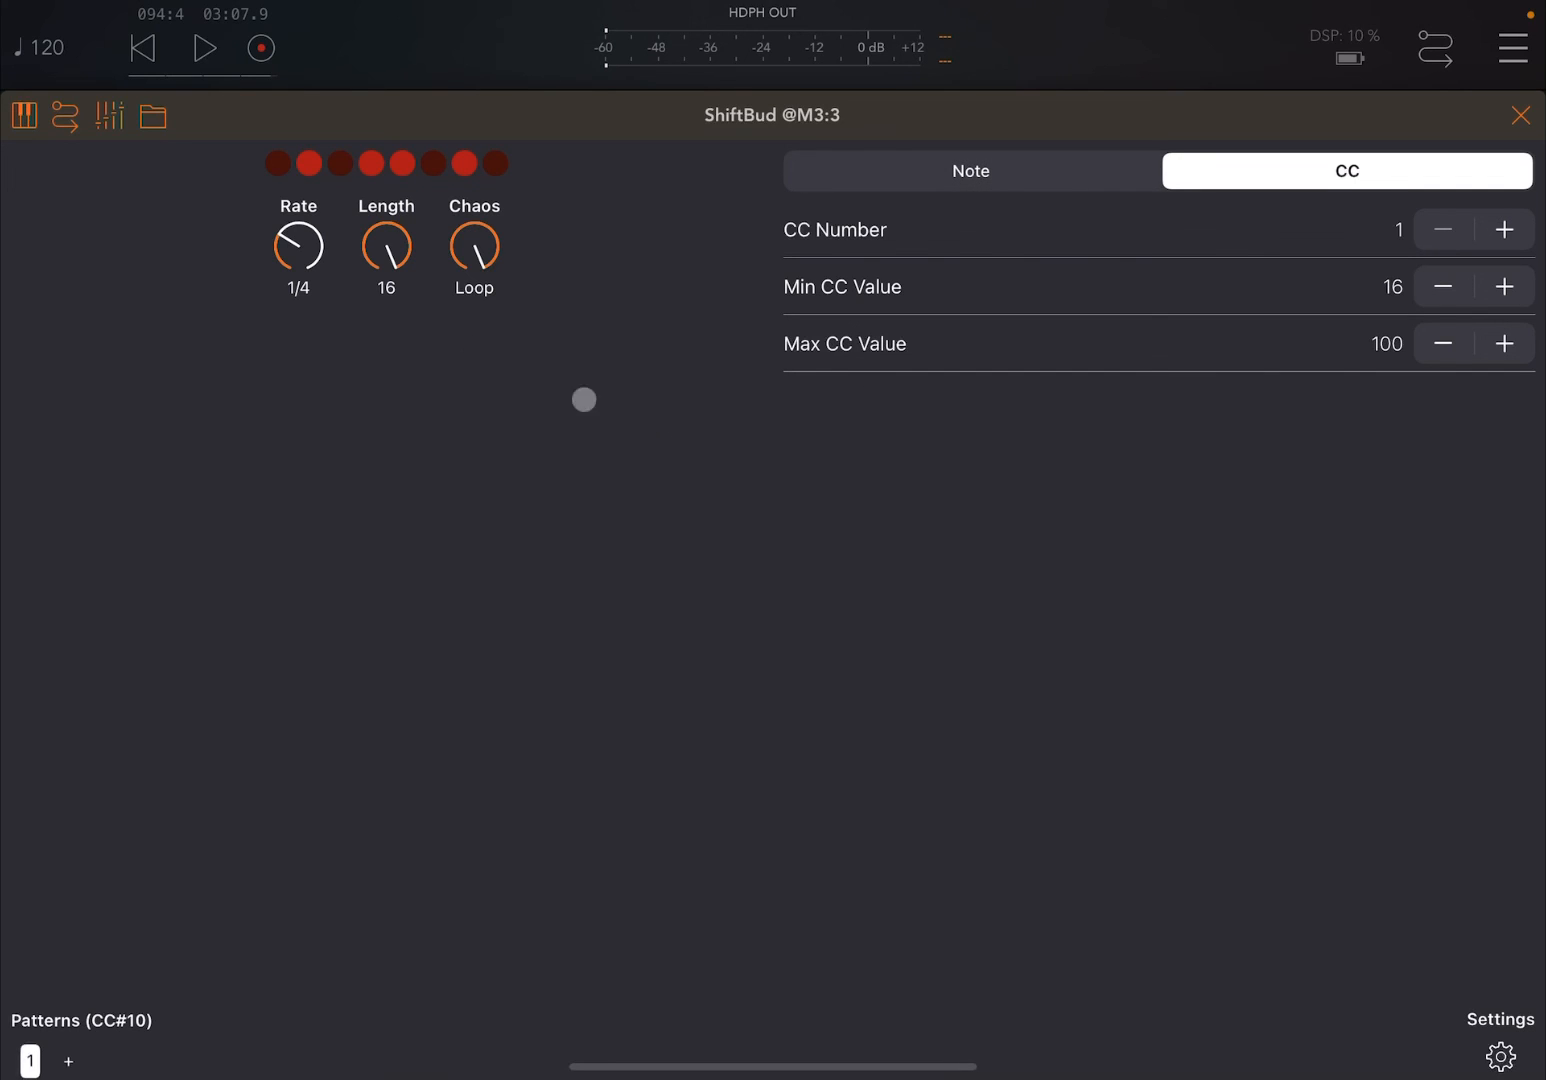
pyautogui.click(204, 48)
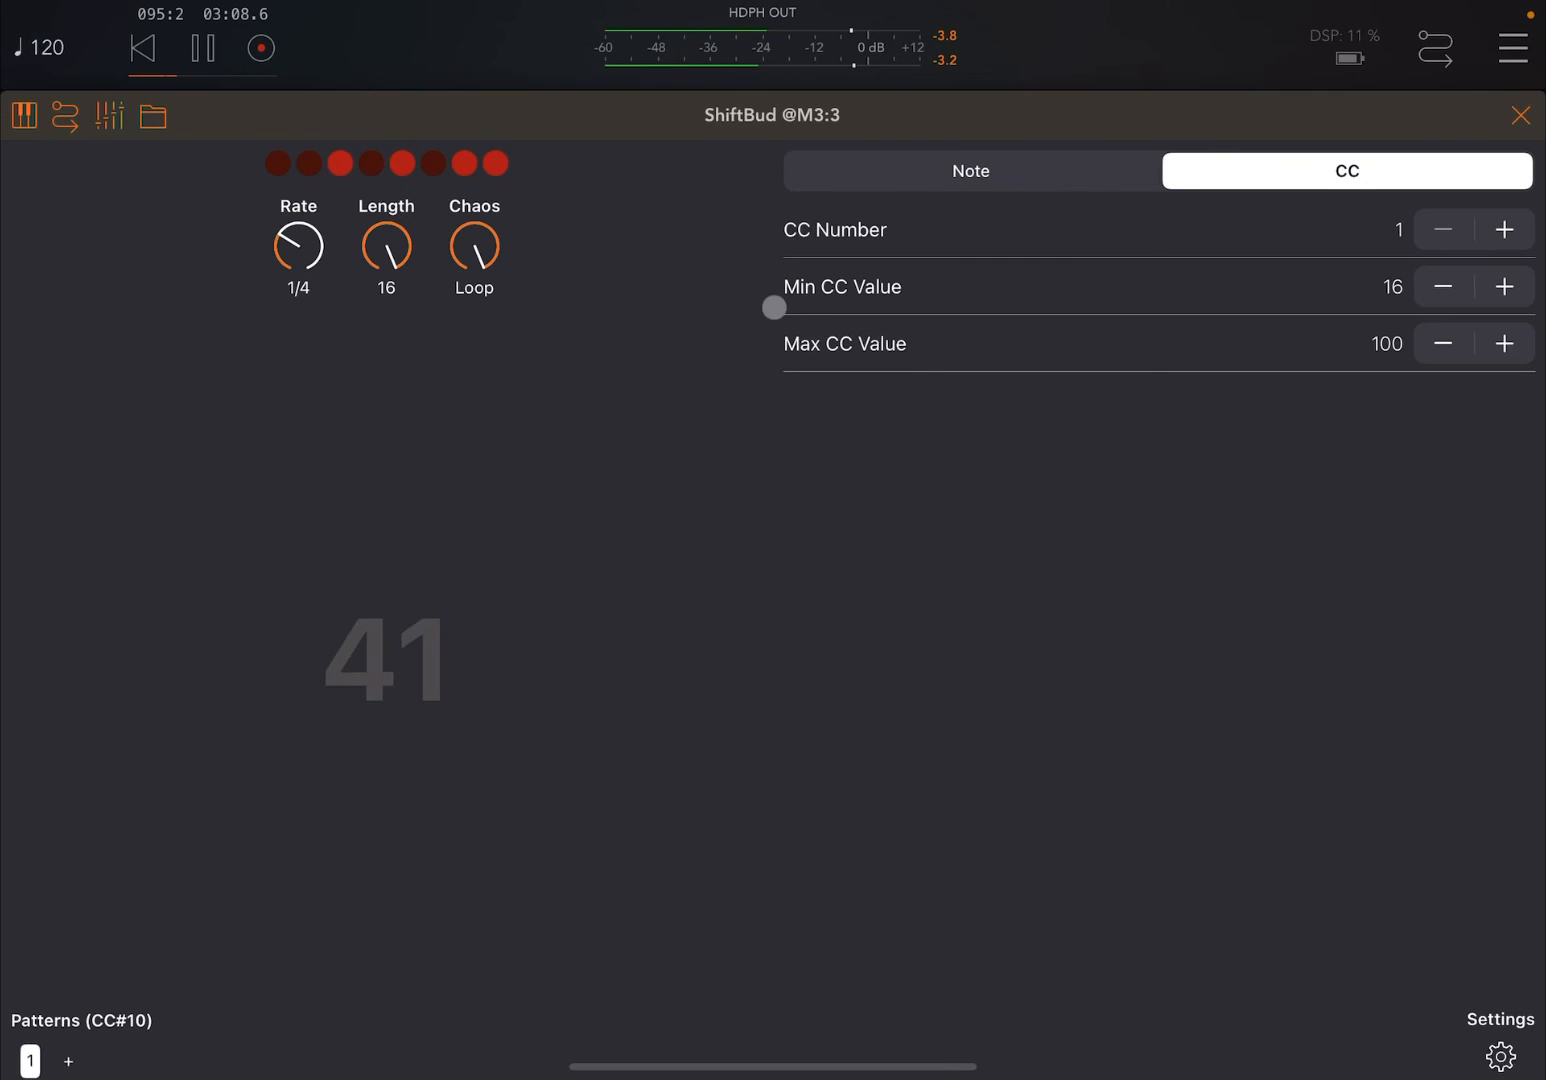
pyautogui.click(1520, 114)
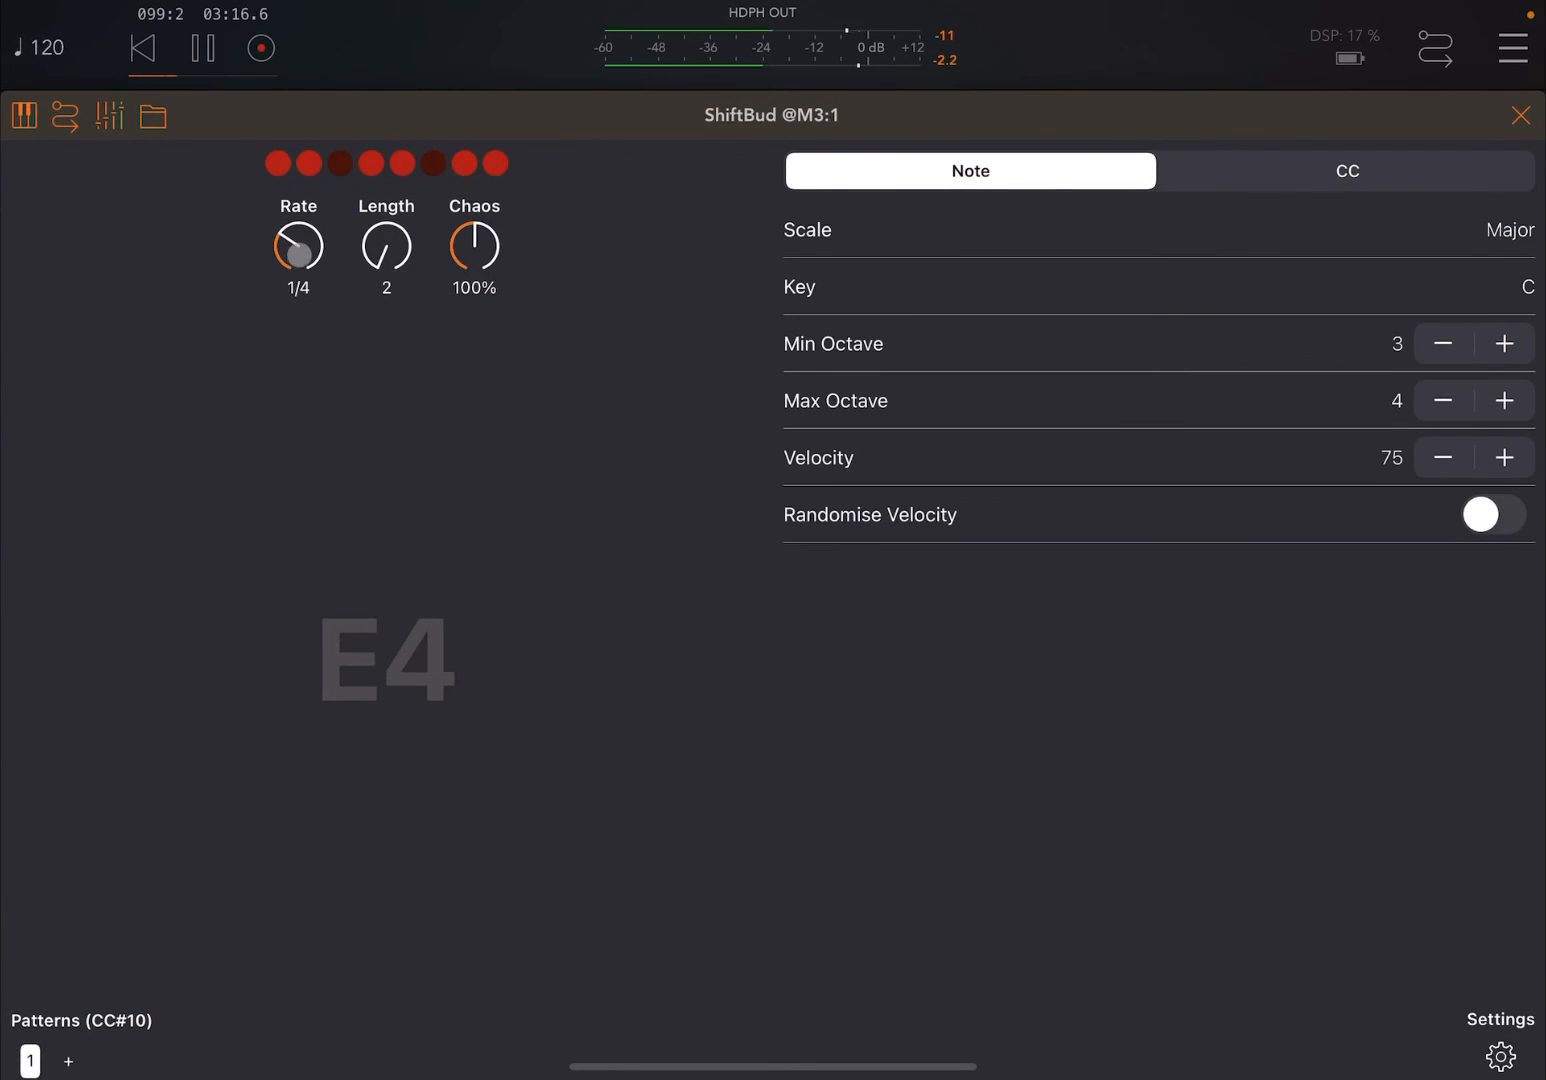
# Give the first ShiftBud Rate 1/8, velocity 80, and randomised velocity with minimum 30
pyautogui.moveTo(297, 247); pyautogui.dragTo(320, 230)
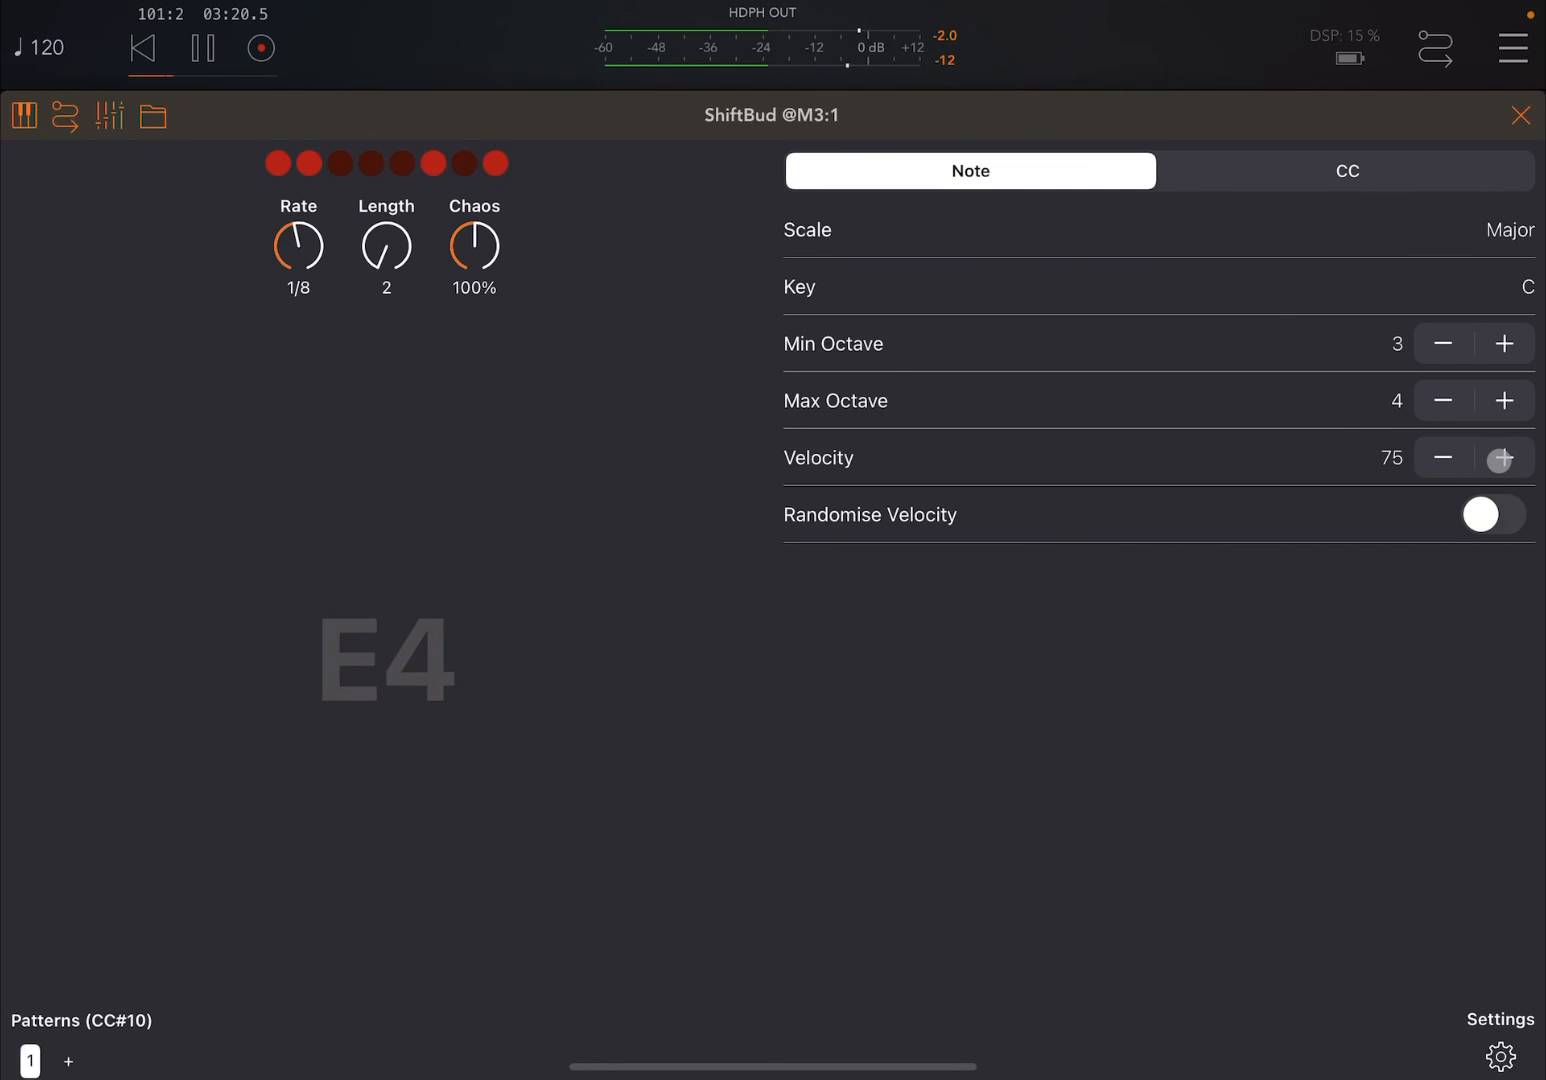
pyautogui.click(1504, 457)
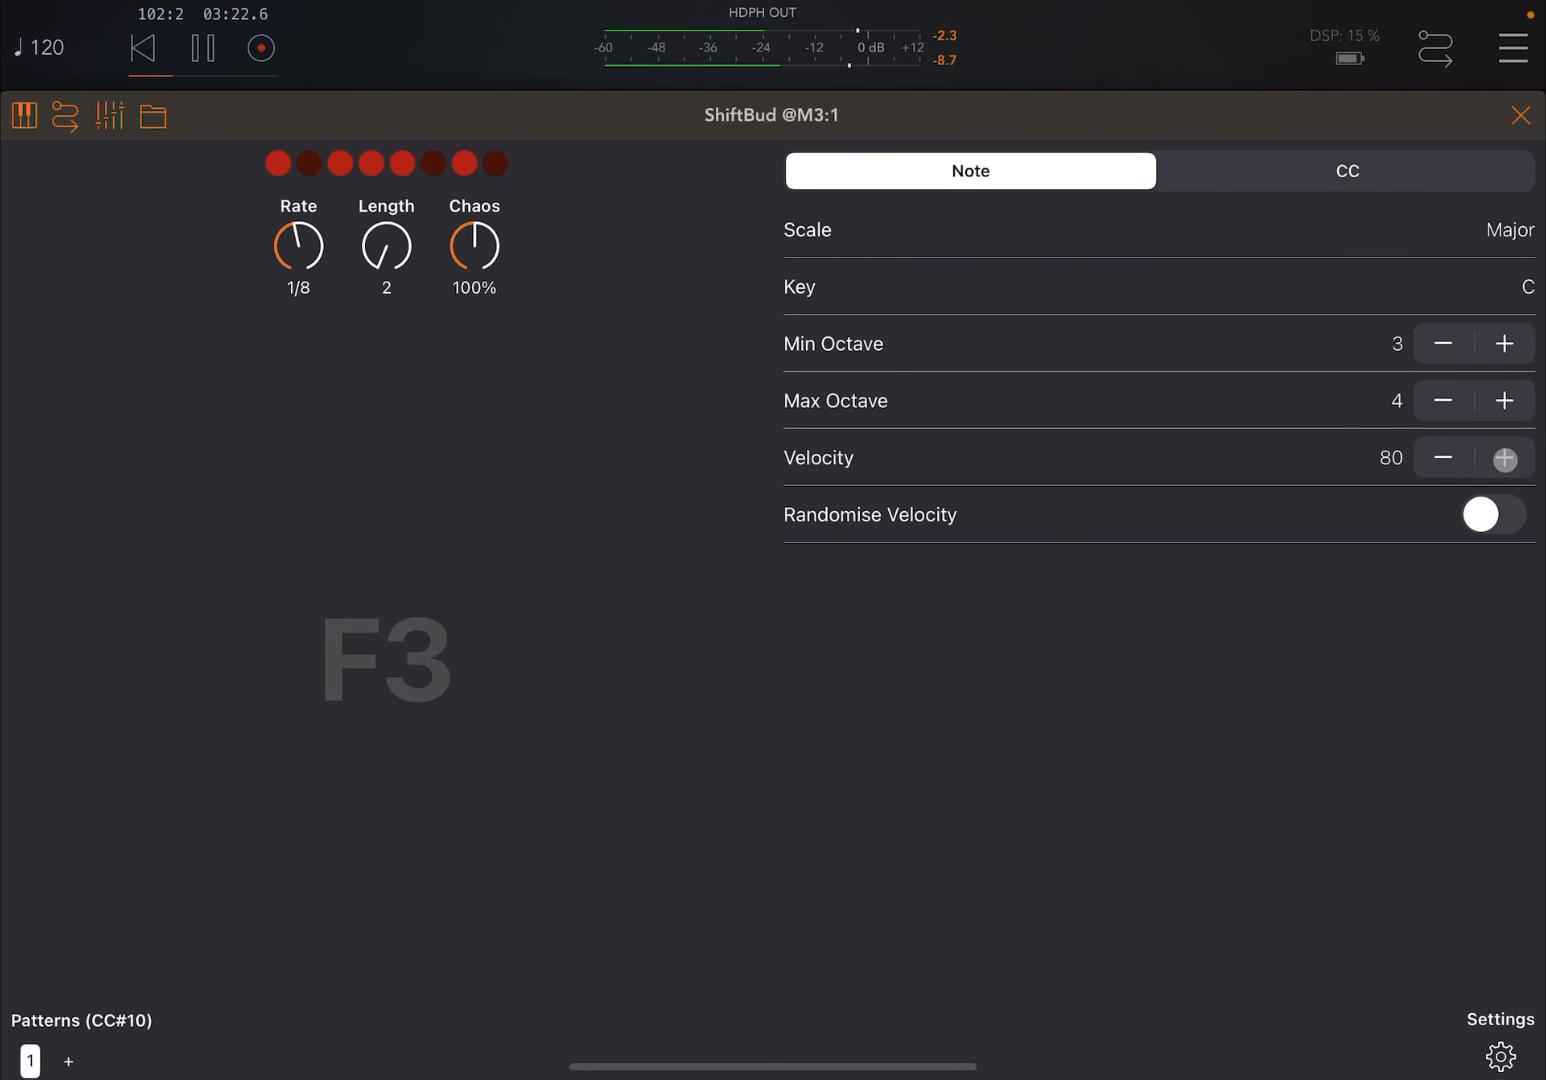
pyautogui.click(1491, 514)
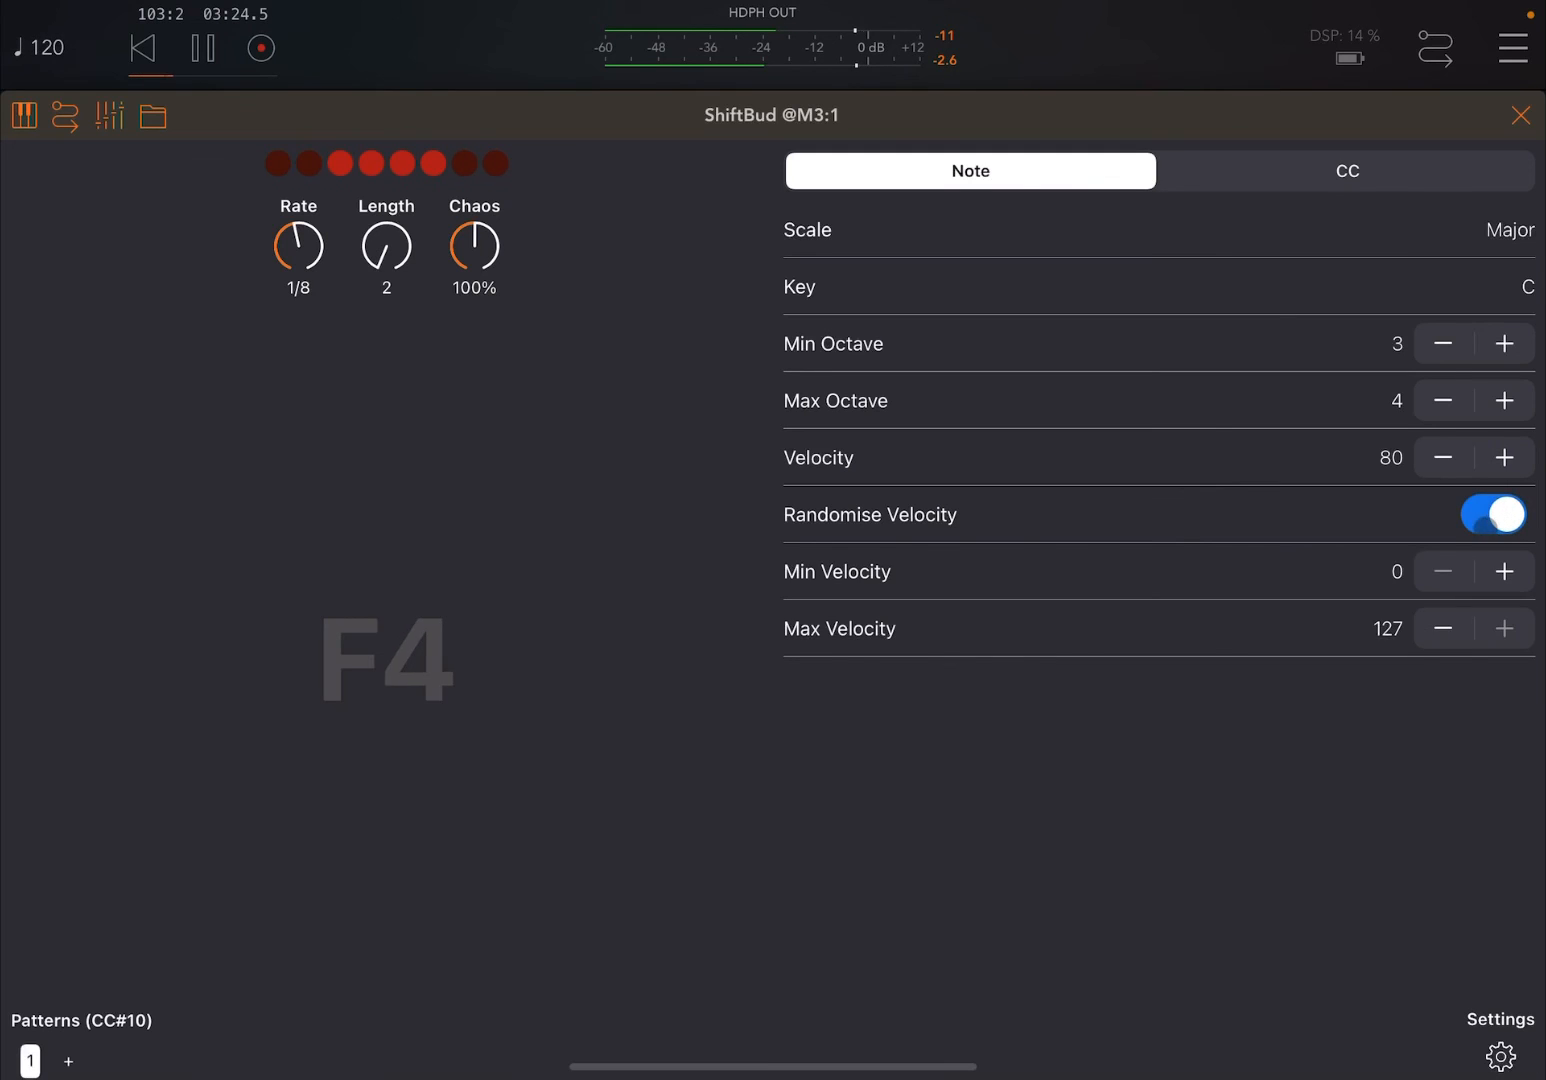
pyautogui.click(1503, 571)
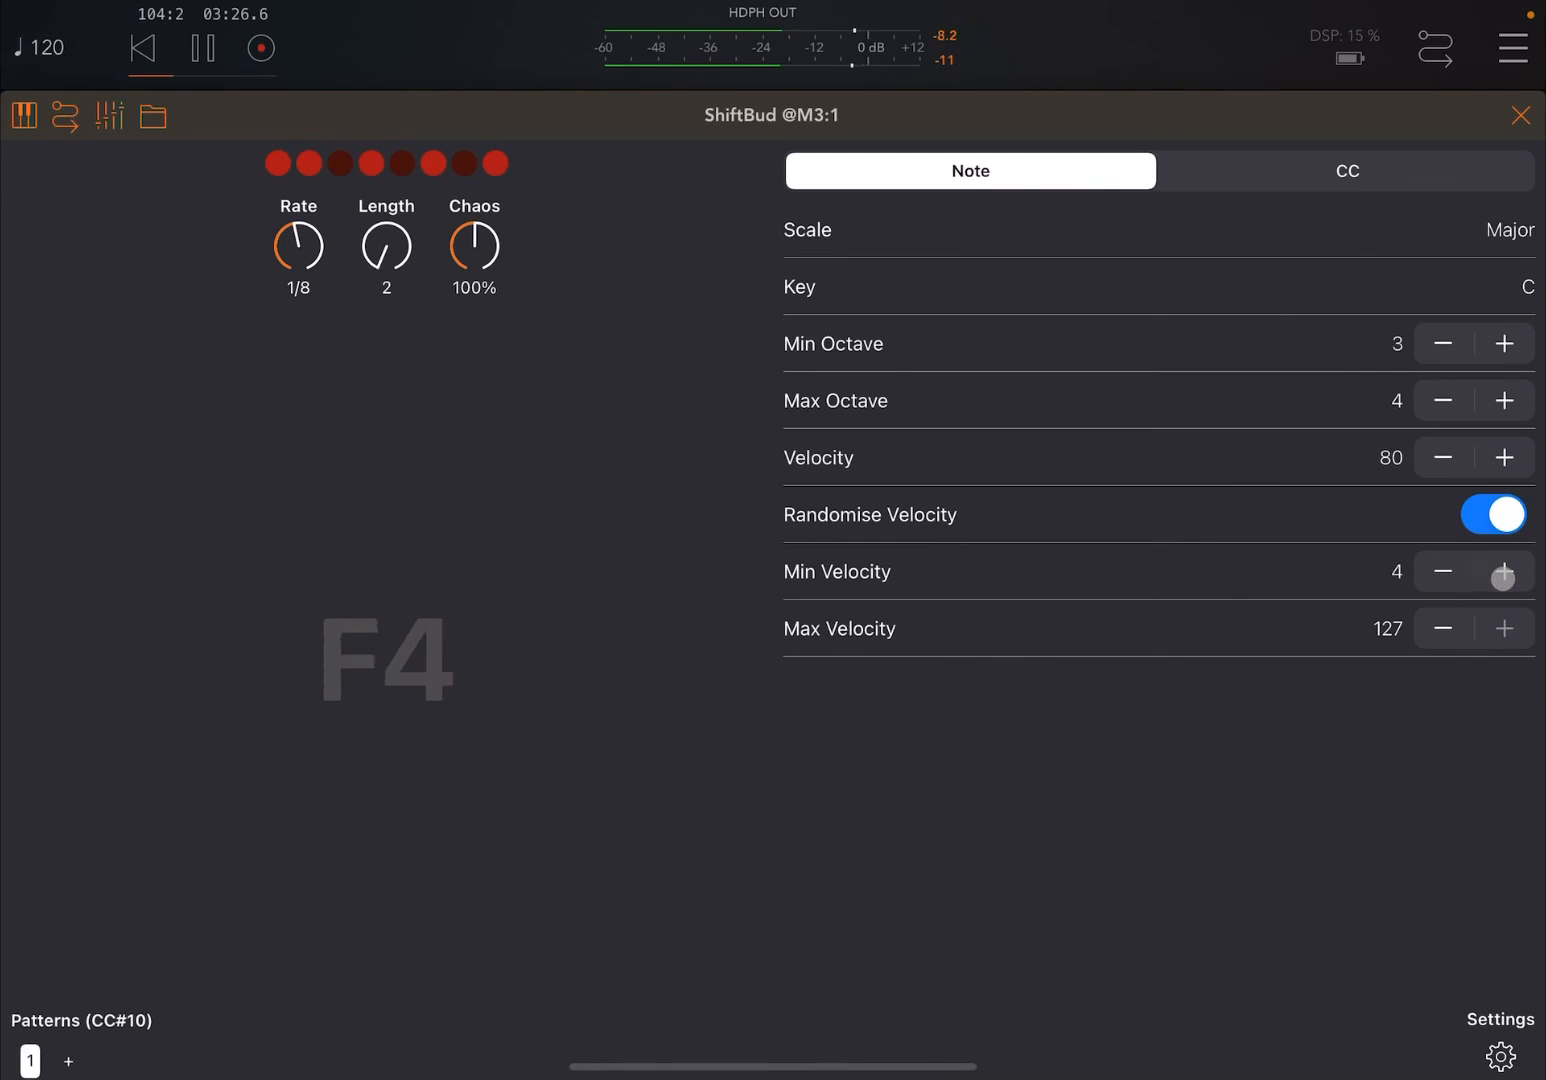
pyautogui.click(1503, 571)
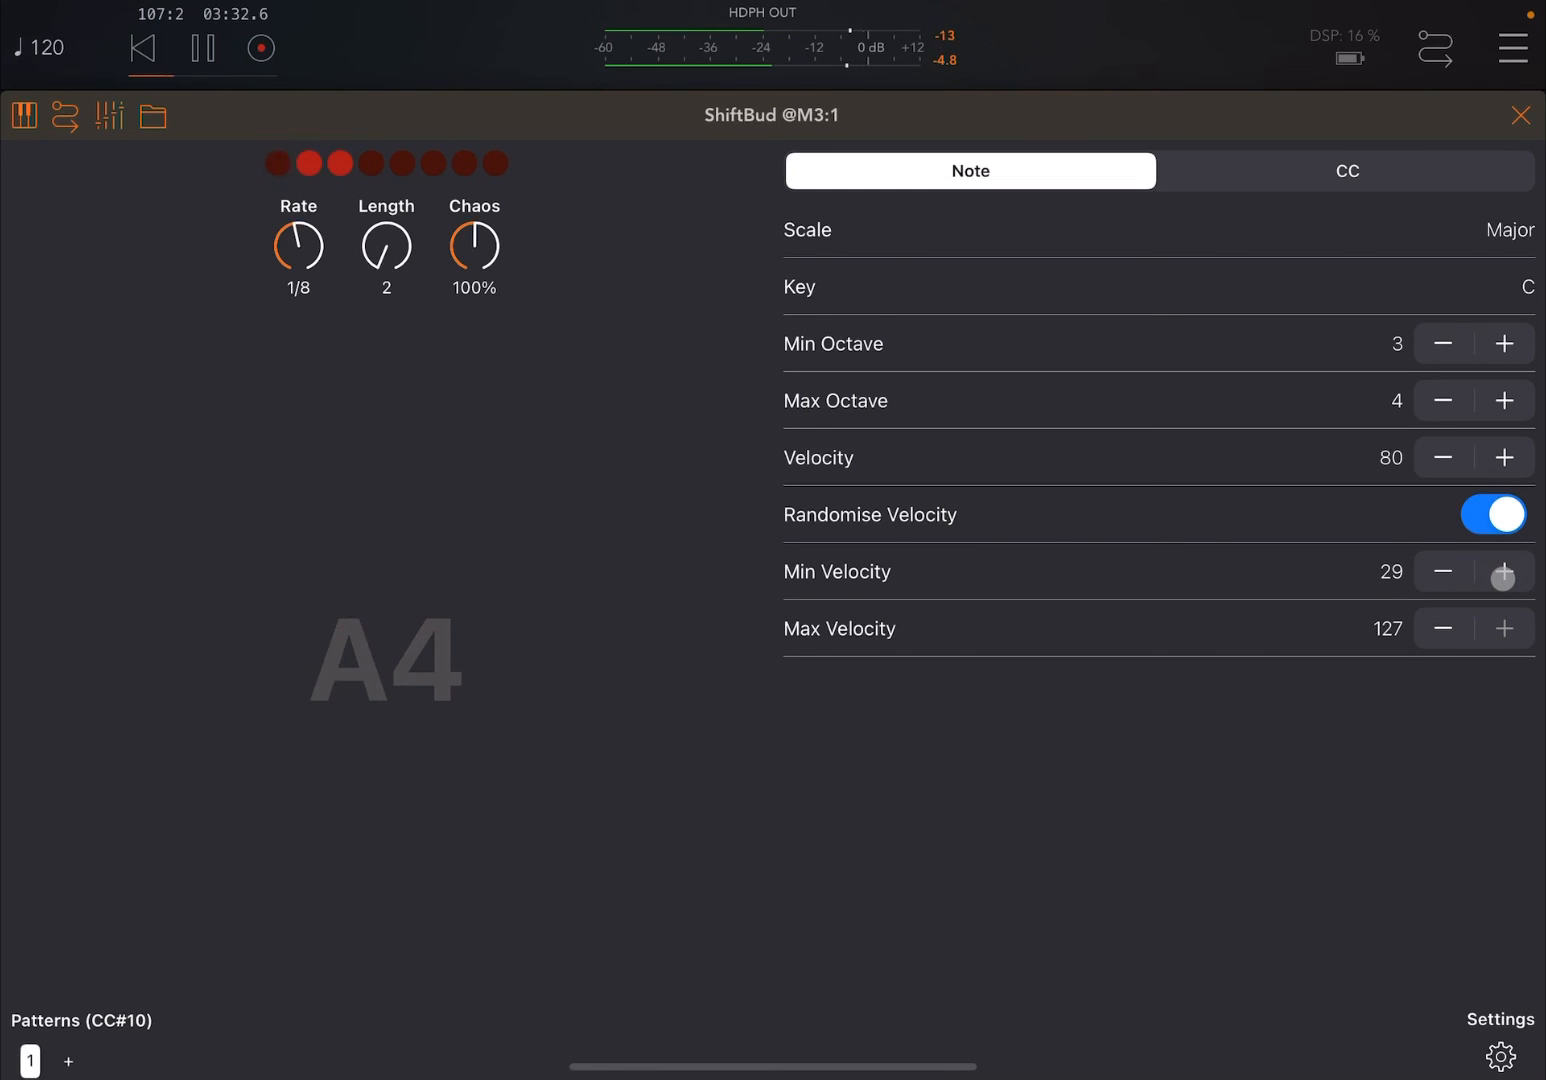
pyautogui.click(1503, 571)
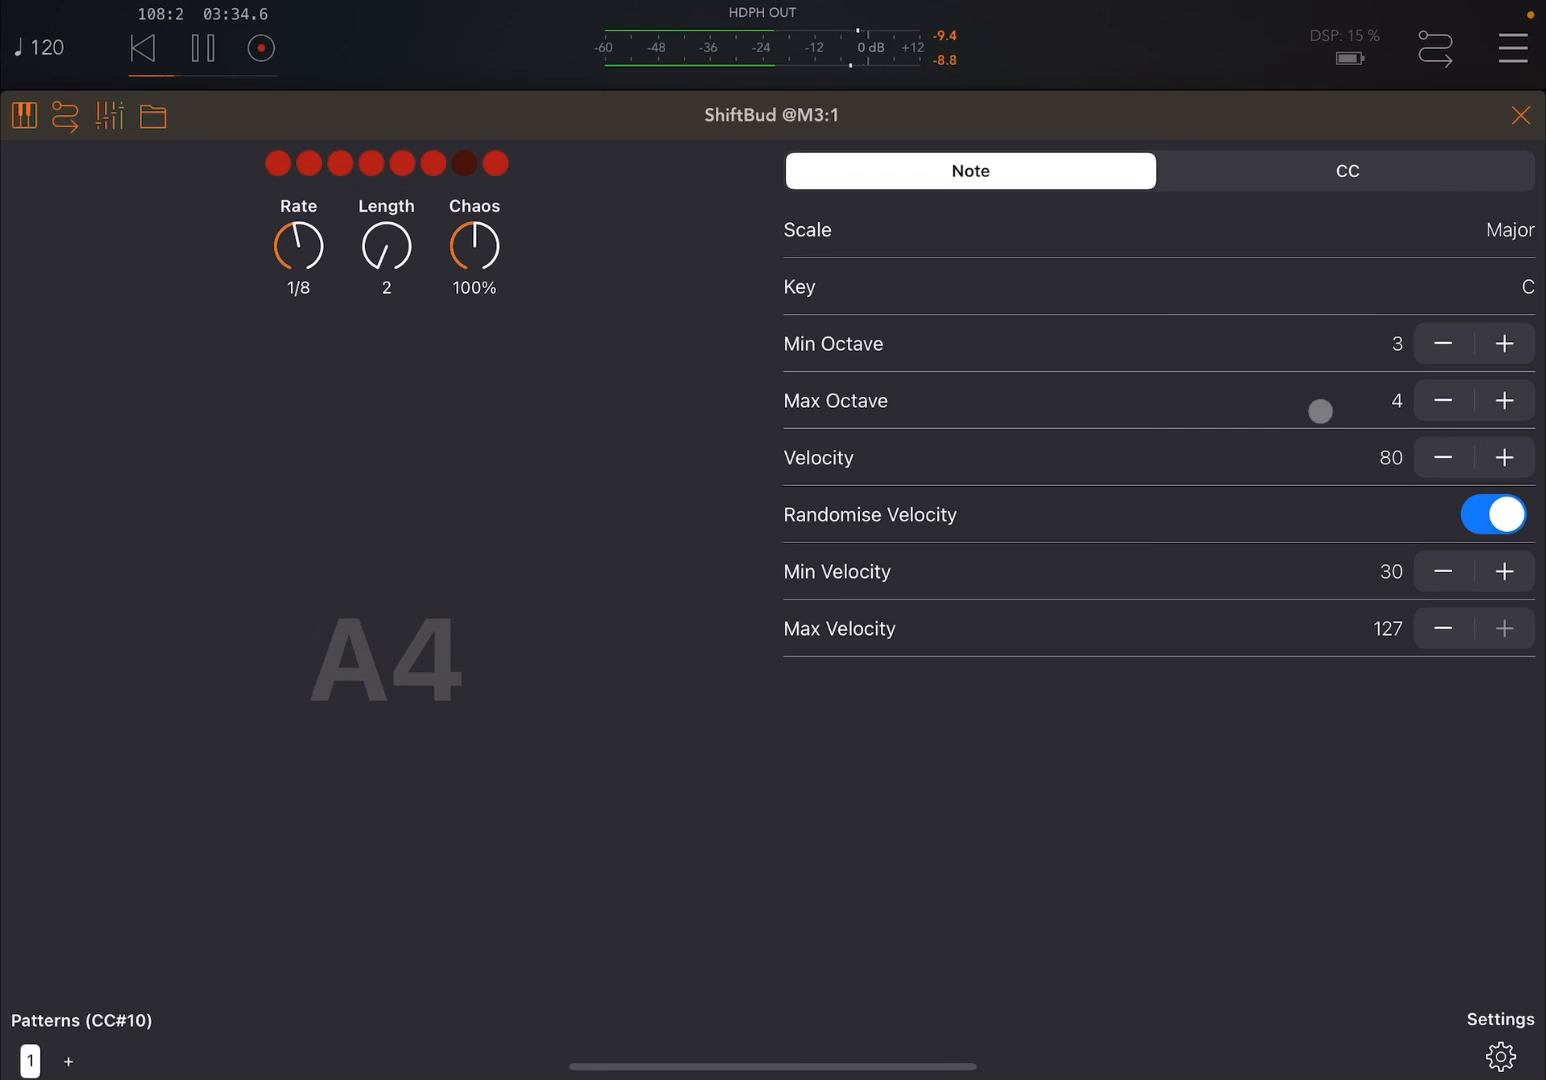
pyautogui.click(1521, 114)
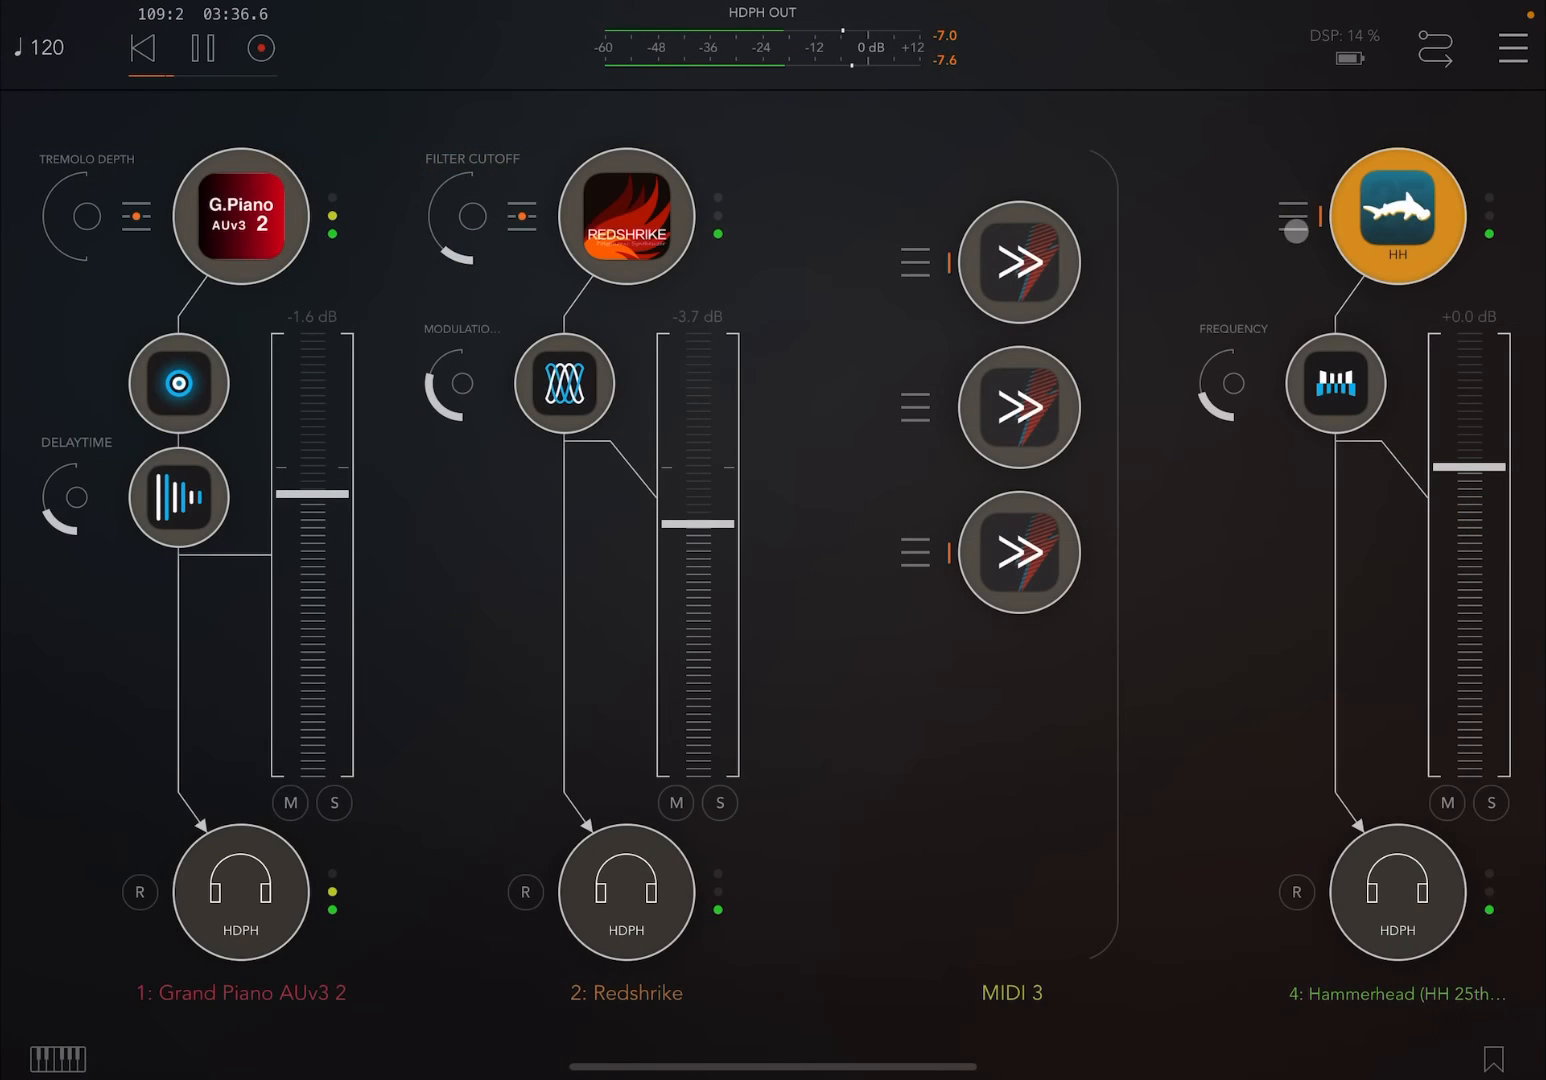